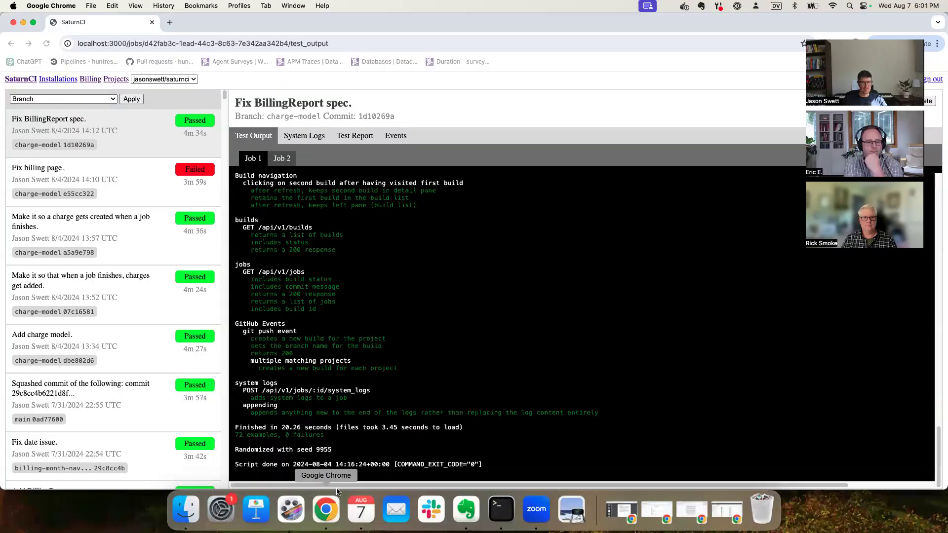
# - Check the repository in the terminal and stash the uncommitted billing controller edit with git stash
pyautogui.click(500, 508)
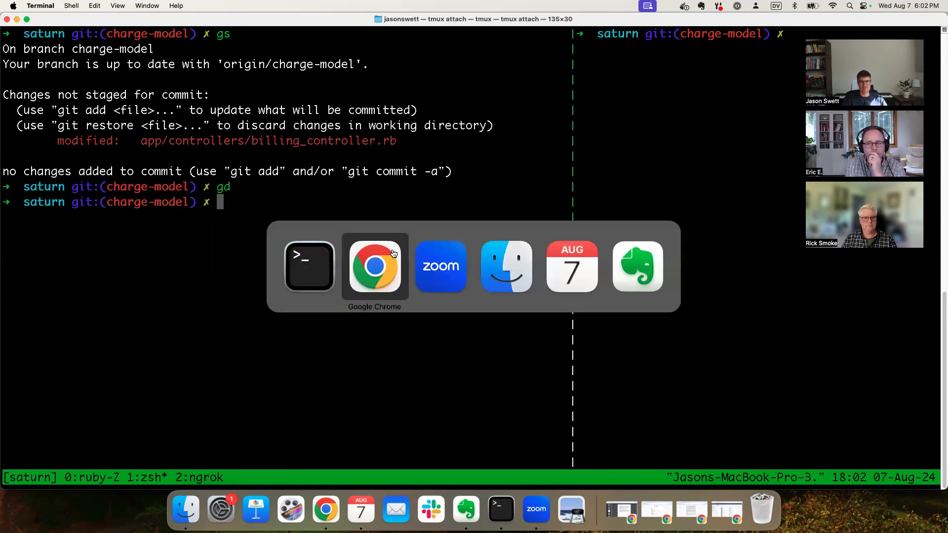
pyautogui.click(374, 267)
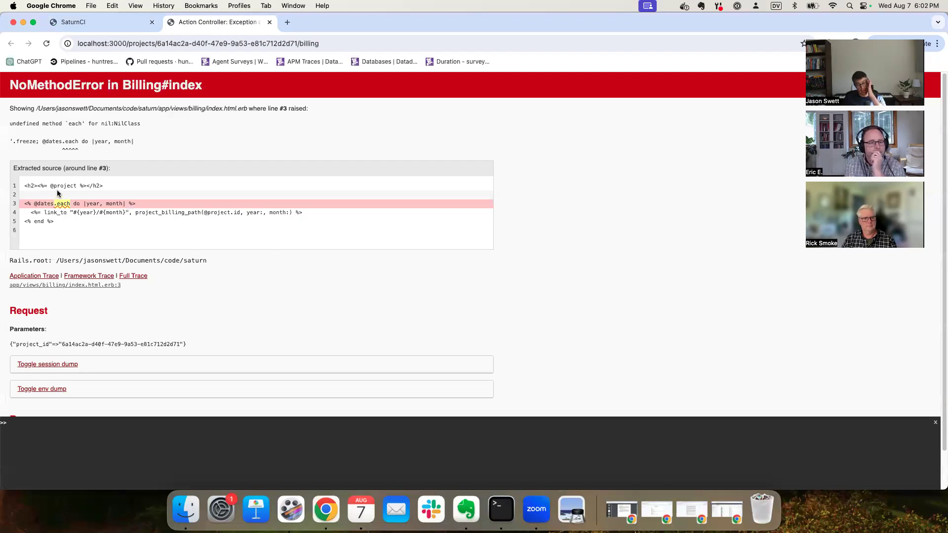
pyautogui.moveTo(756, 167)
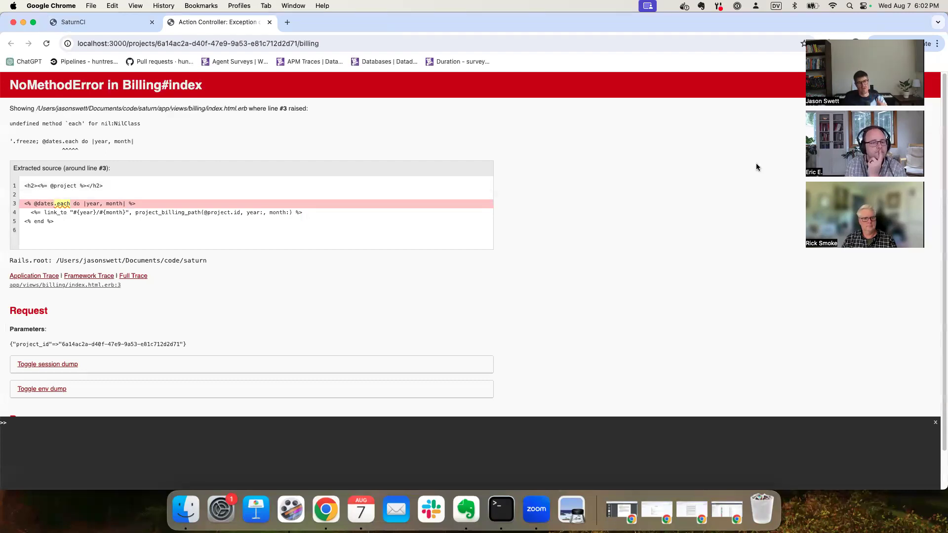
pyautogui.click(500, 509)
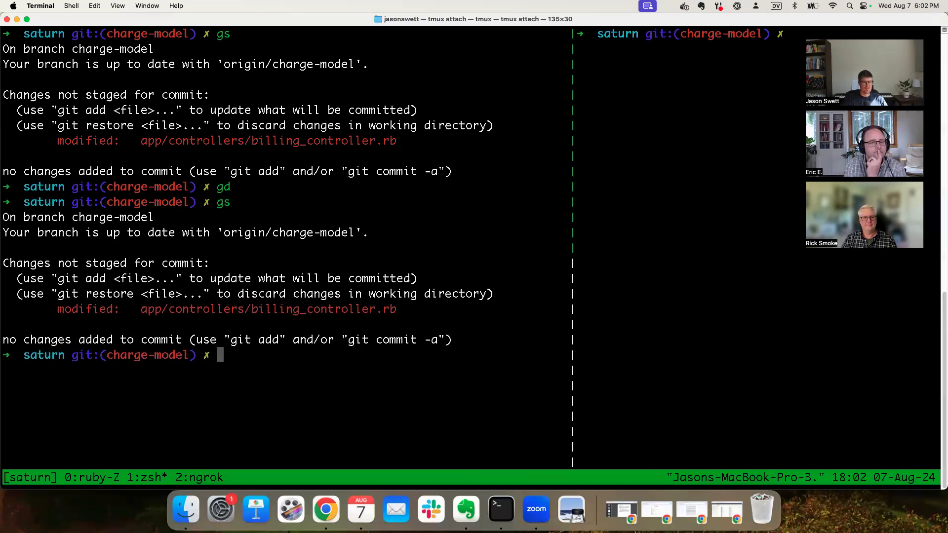
pyautogui.write('git stash')
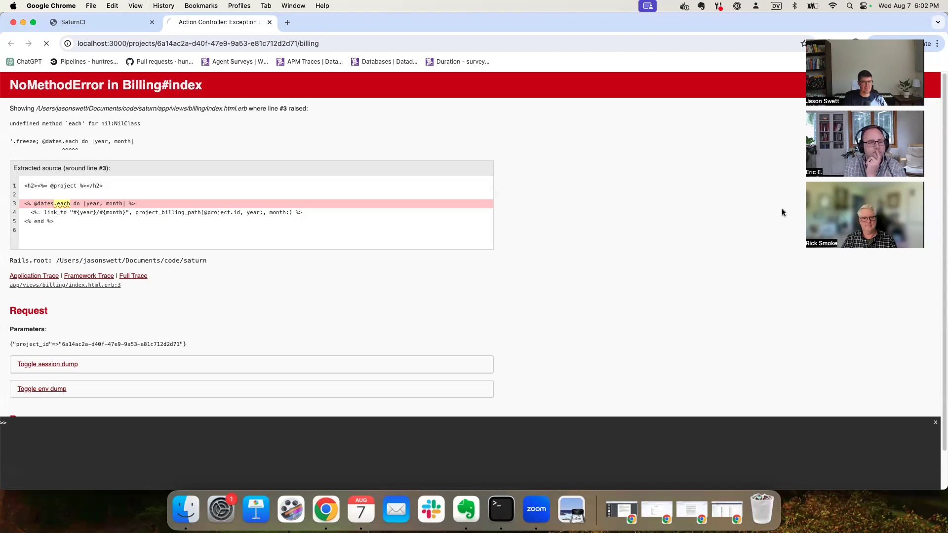
# - Return to the reloaded billing page listing job charges totaling $2.39
pyautogui.click(46, 43)
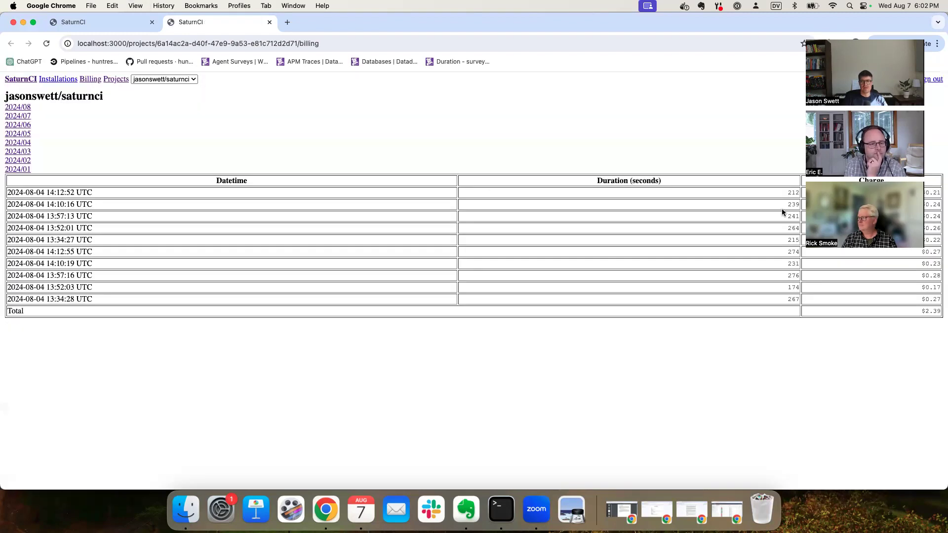
pyautogui.moveTo(641, 70)
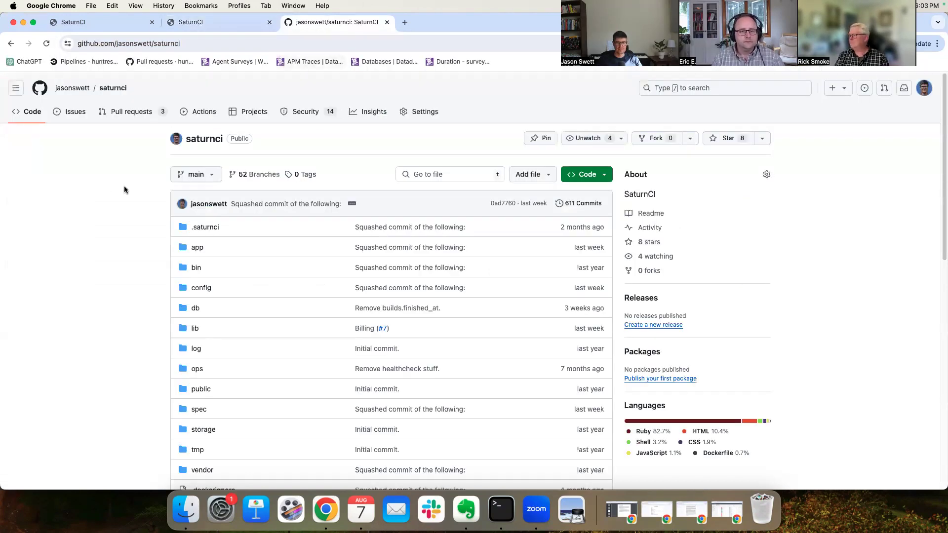
# - Compare charge-model against main and submit the 'Charge model' pull request
pyautogui.click(130, 111)
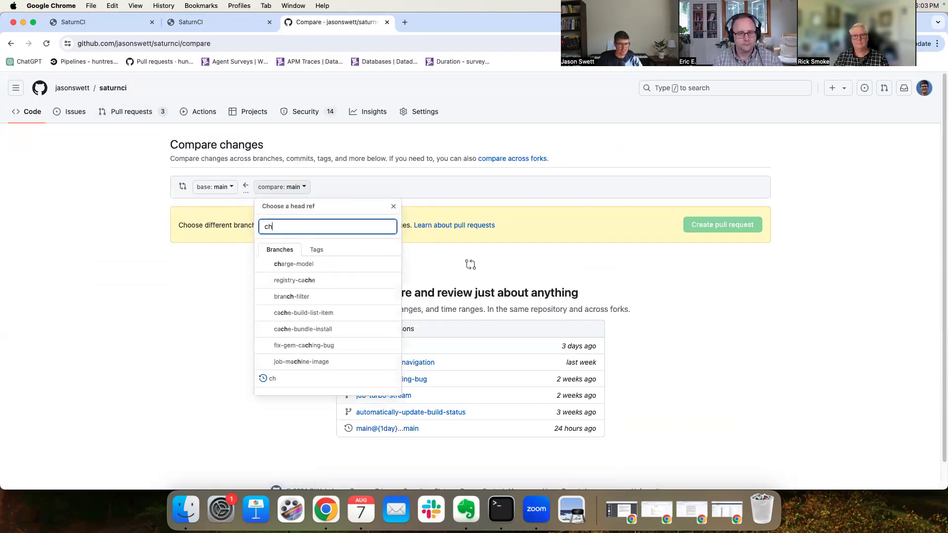
pyautogui.click(500, 508)
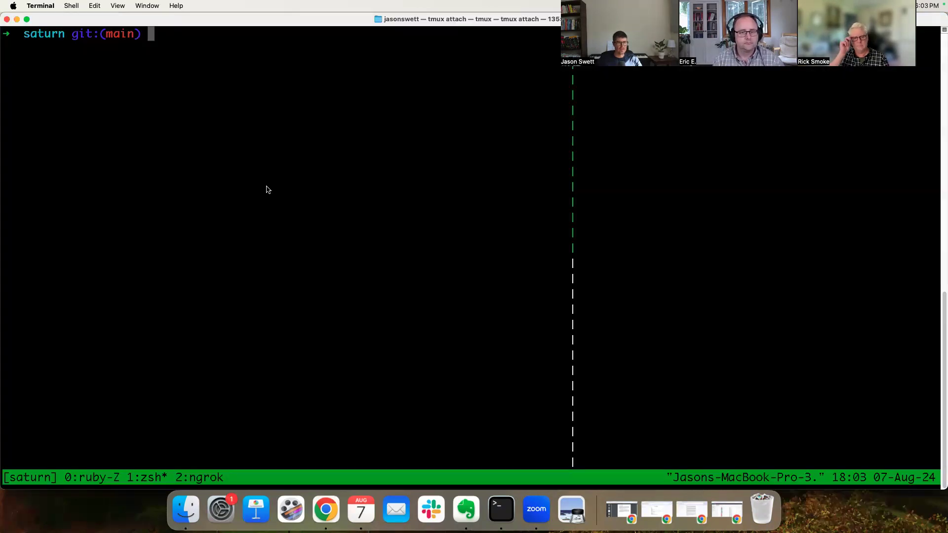
pyautogui.press('Return')
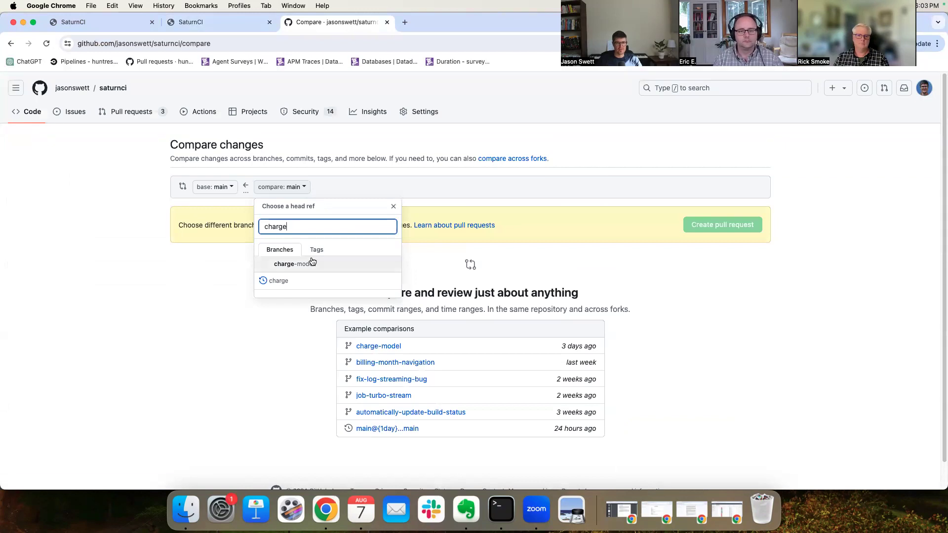
pyautogui.click(294, 264)
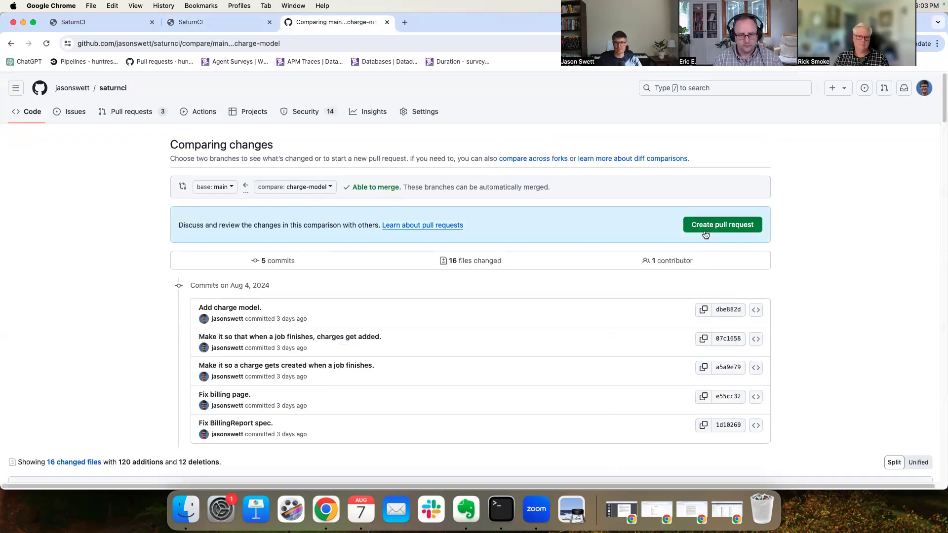
pyautogui.click(721, 224)
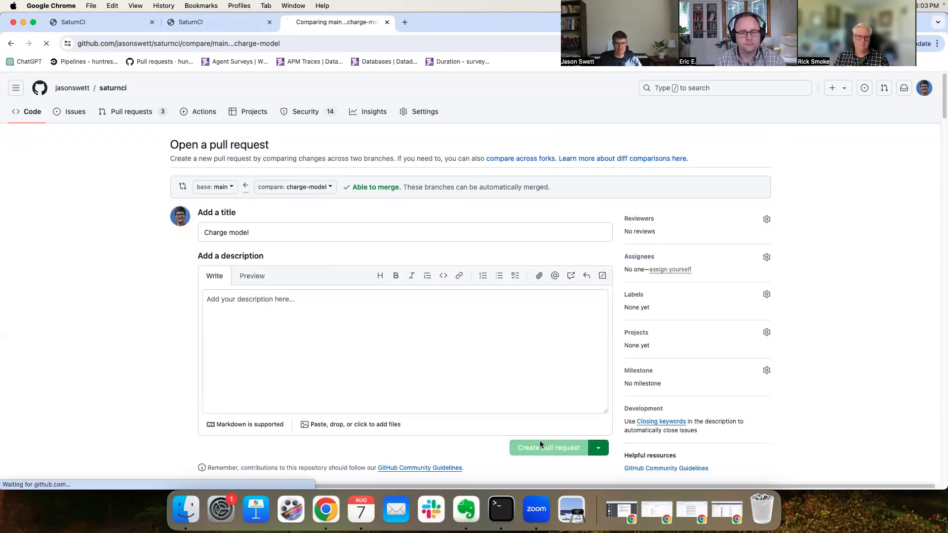
pyautogui.click(547, 447)
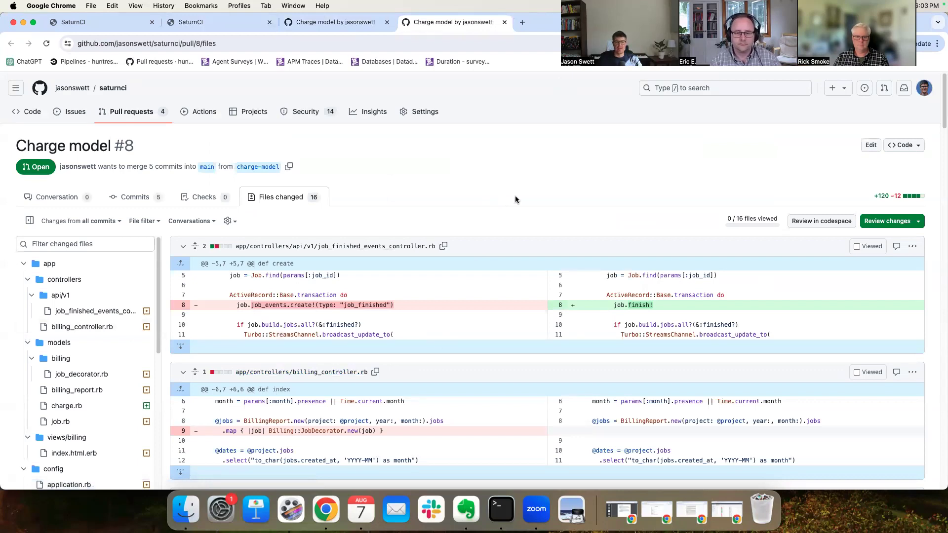
pyautogui.scroll(-3)
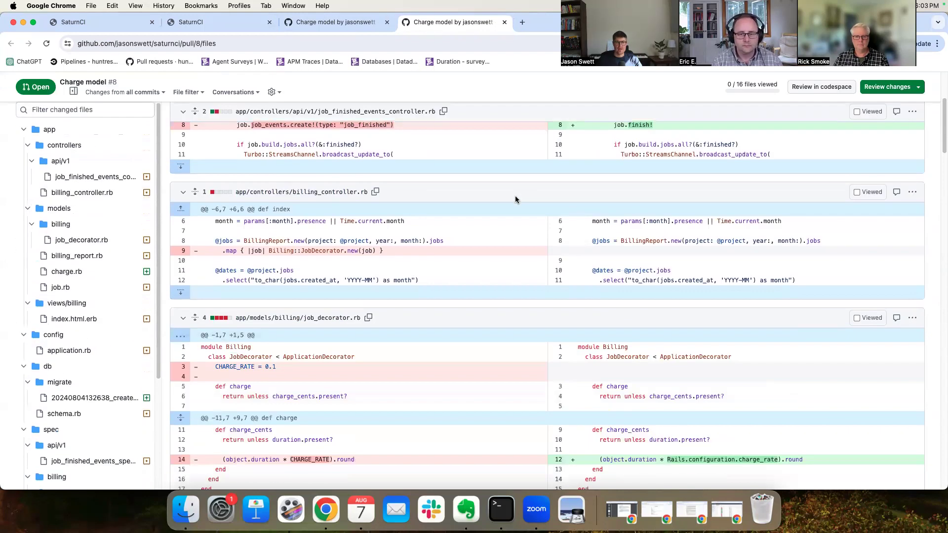
pyautogui.scroll(-3)
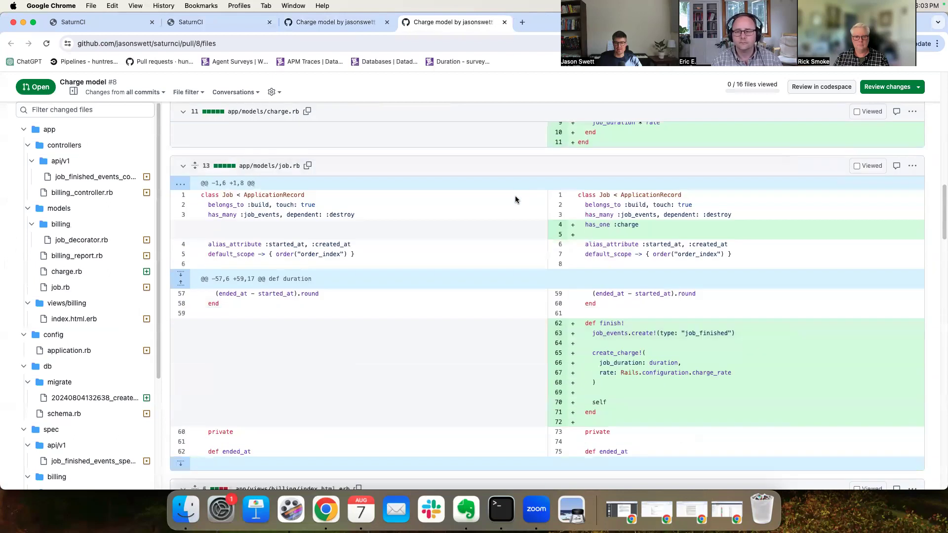
pyautogui.scroll(-3)
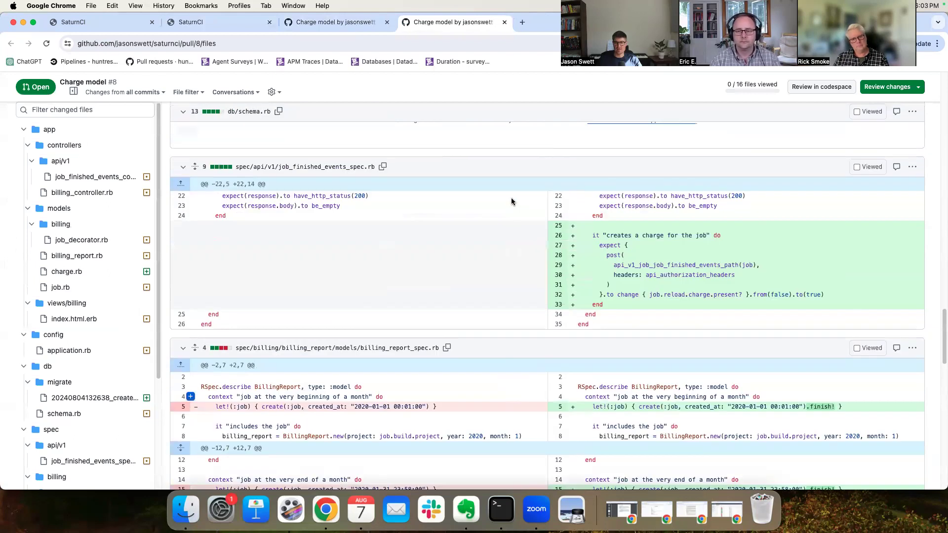
pyautogui.scroll(3)
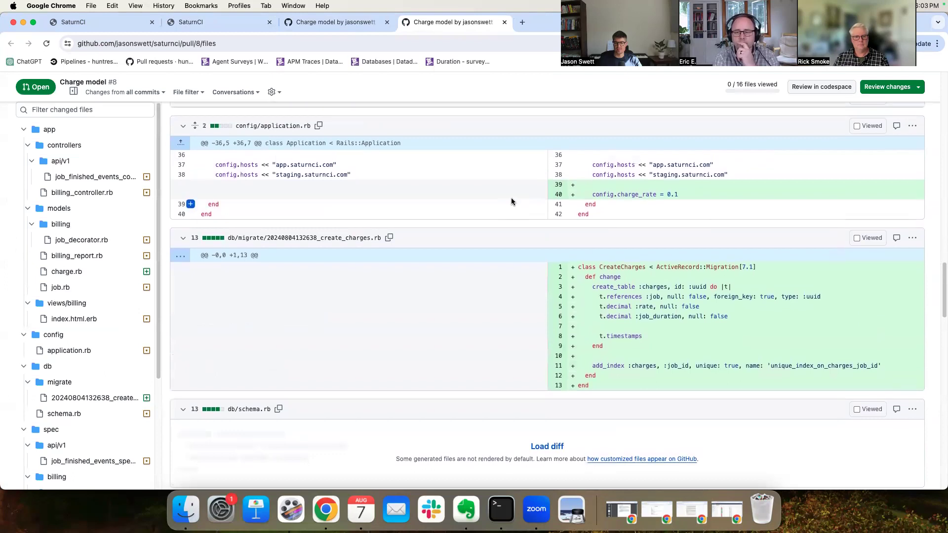
pyautogui.scroll(3)
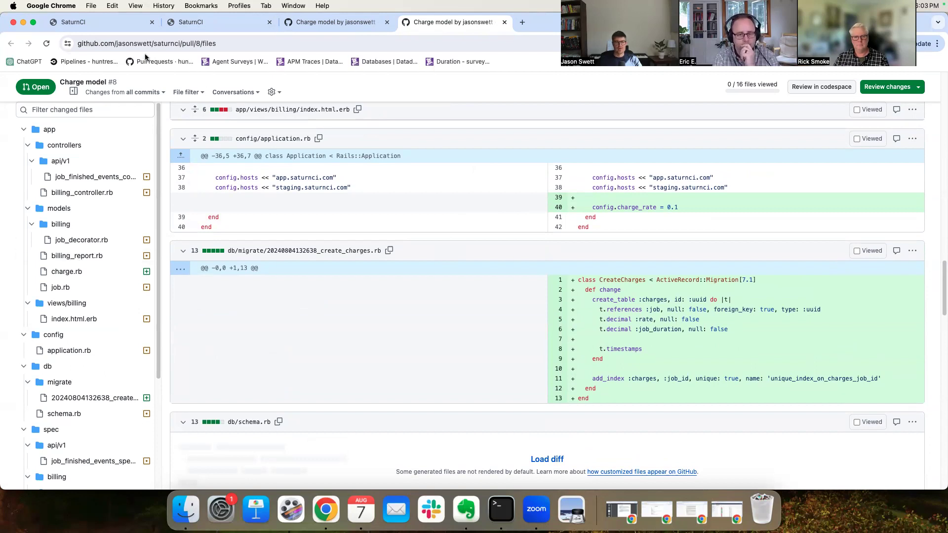
# - Close the duplicate pull request tab and return to the saturnci billing report
pyautogui.click(191, 22)
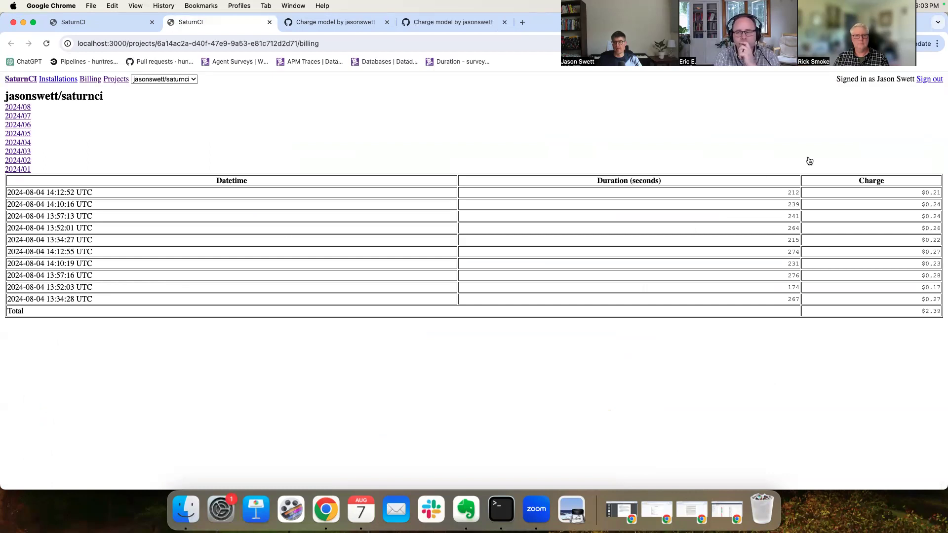
pyautogui.moveTo(875, 229)
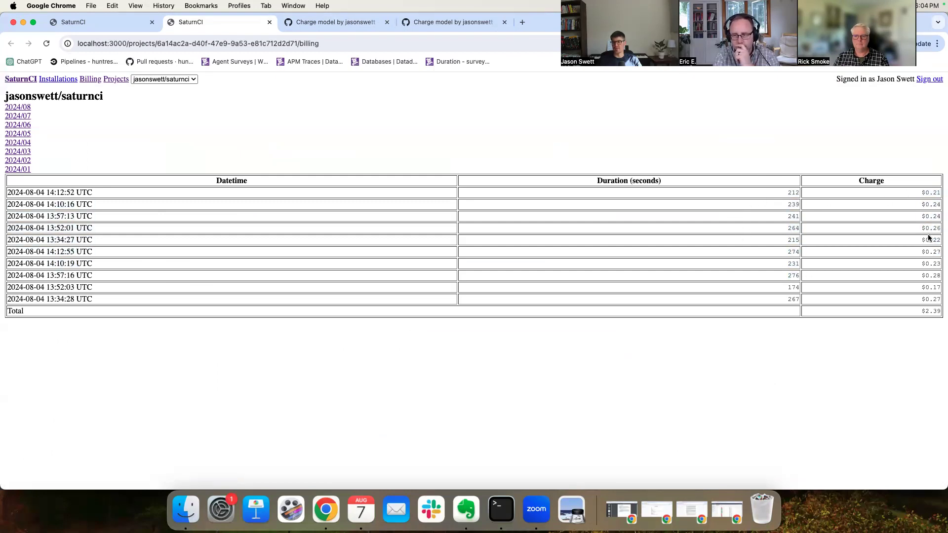
pyautogui.moveTo(748, 220)
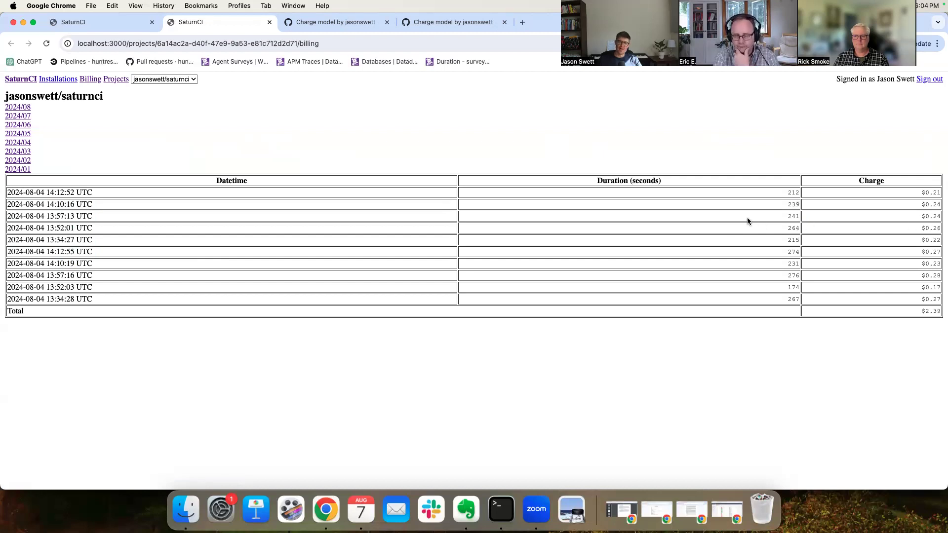
pyautogui.moveTo(936, 239)
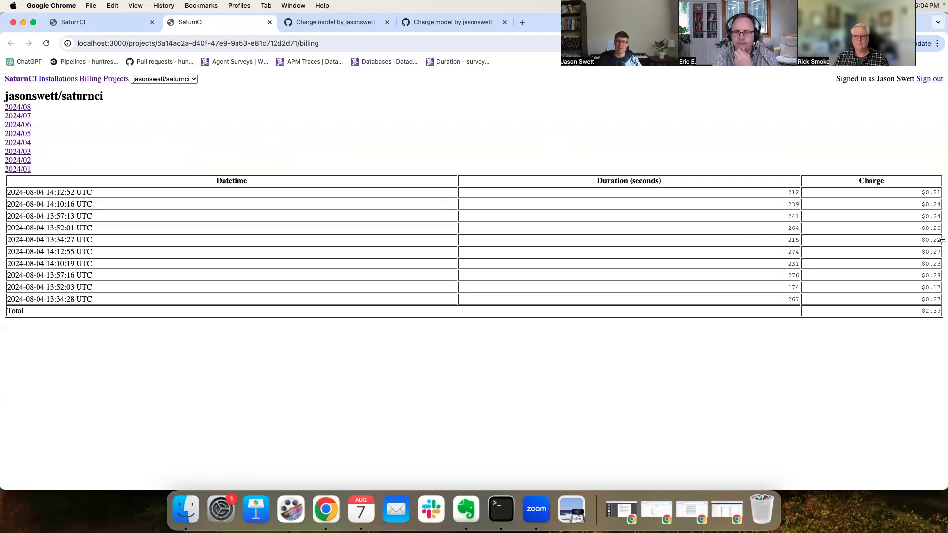
pyautogui.moveTo(873, 227)
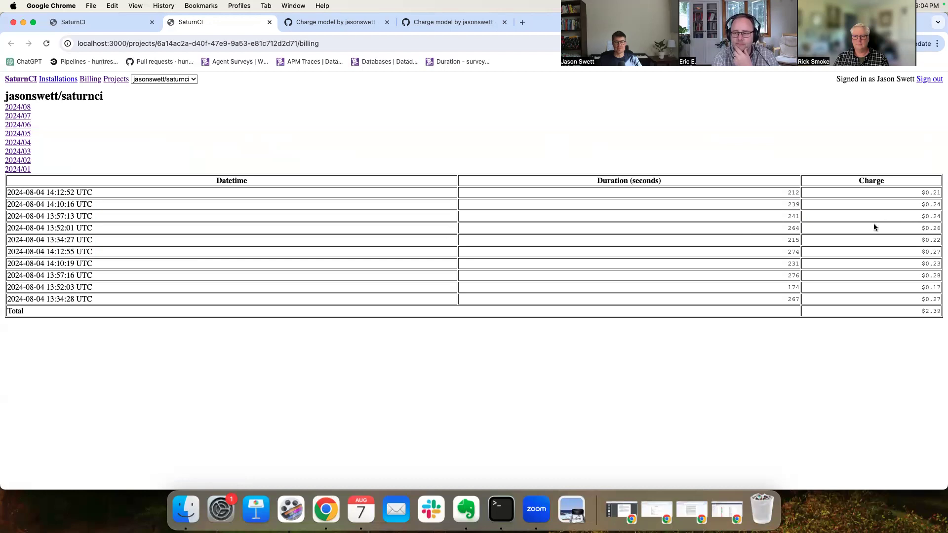
pyautogui.moveTo(880, 210)
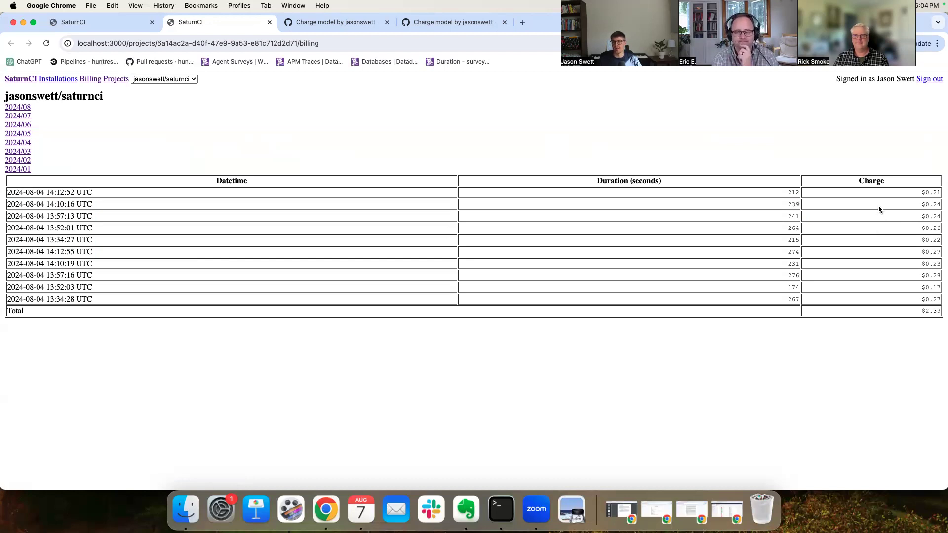
pyautogui.moveTo(918, 250)
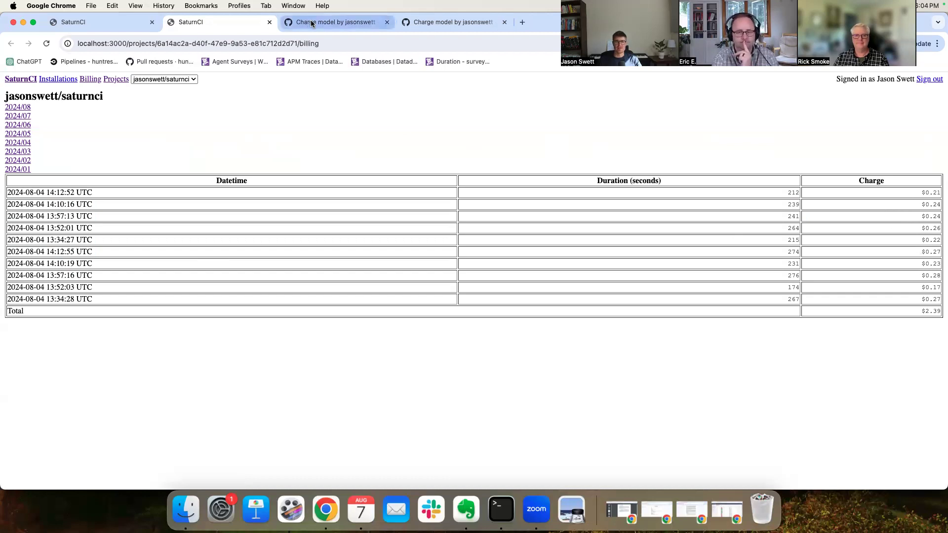
pyautogui.click(334, 22)
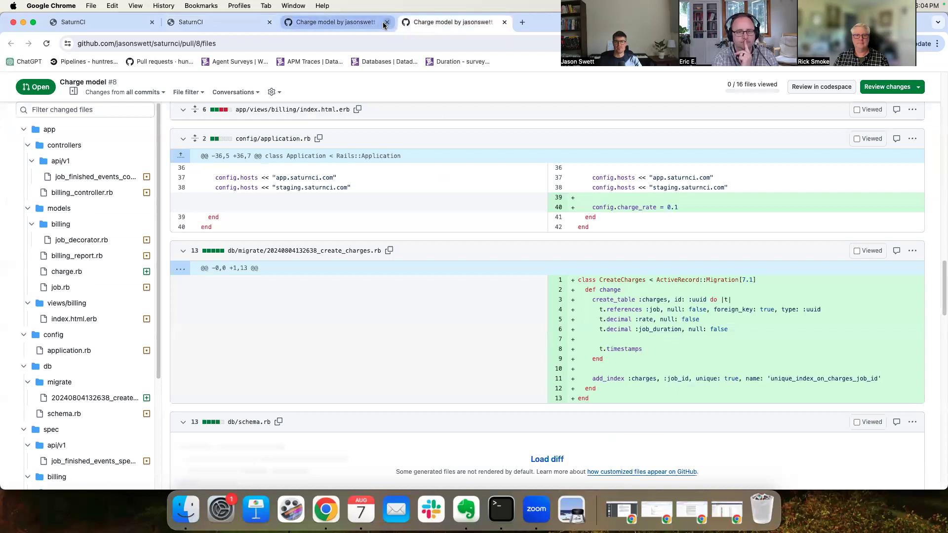
pyautogui.click(387, 23)
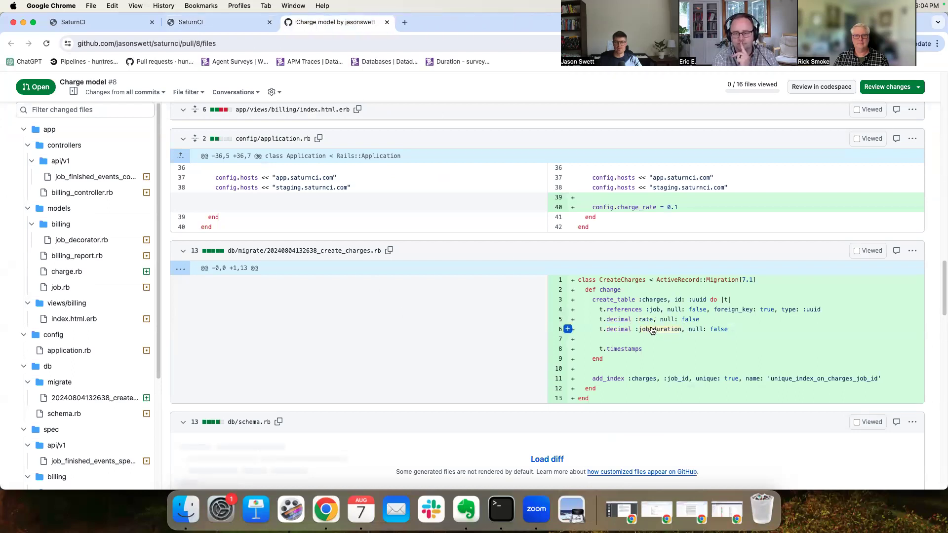
pyautogui.click(218, 22)
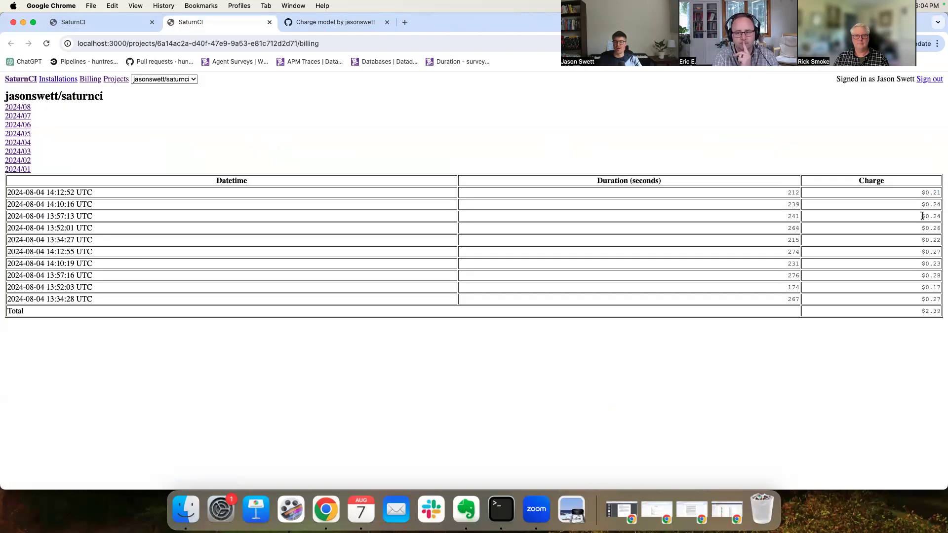
pyautogui.moveTo(891, 242)
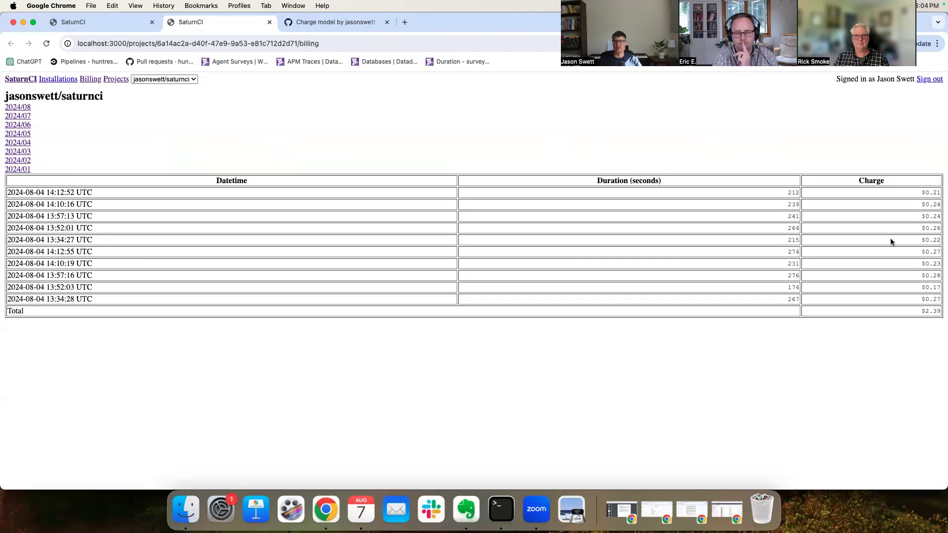
pyautogui.moveTo(869, 298)
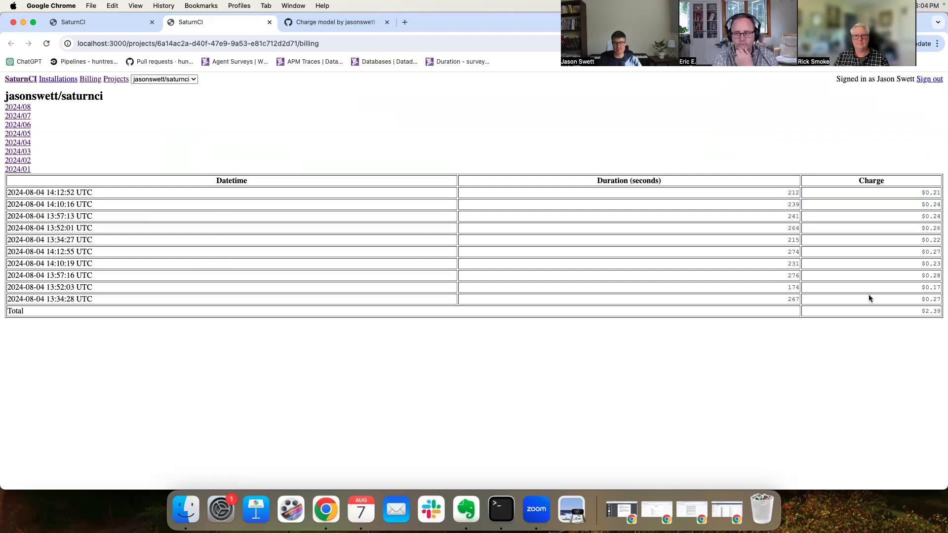
pyautogui.moveTo(670, 349)
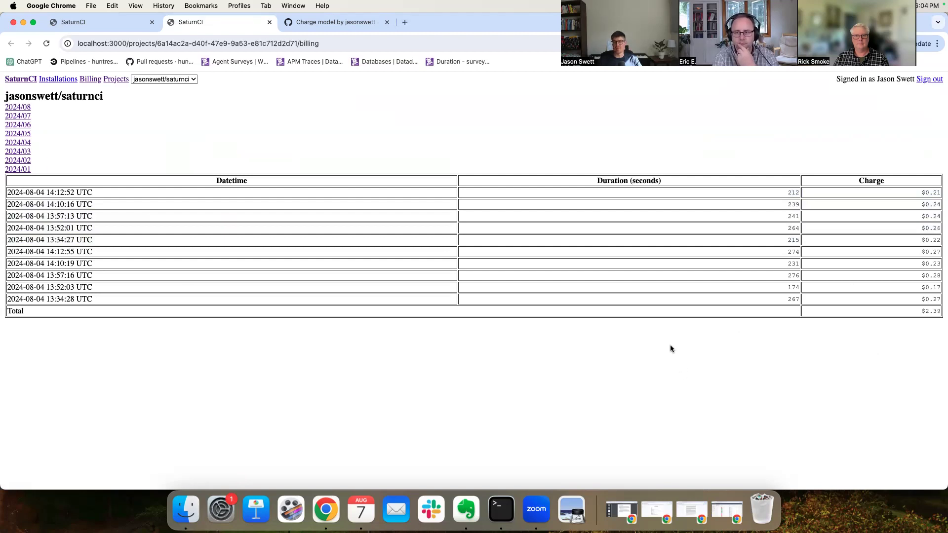
pyautogui.moveTo(546, 237)
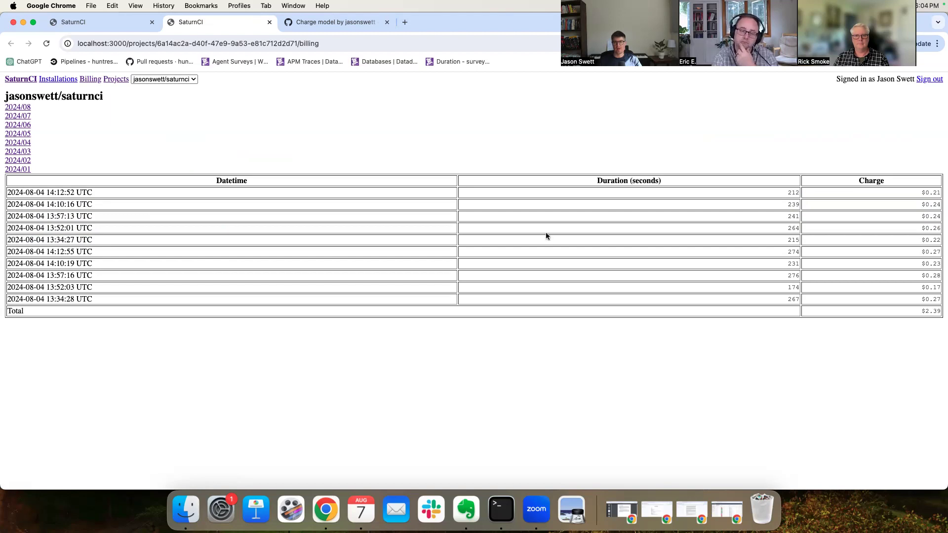
pyautogui.moveTo(281, 253)
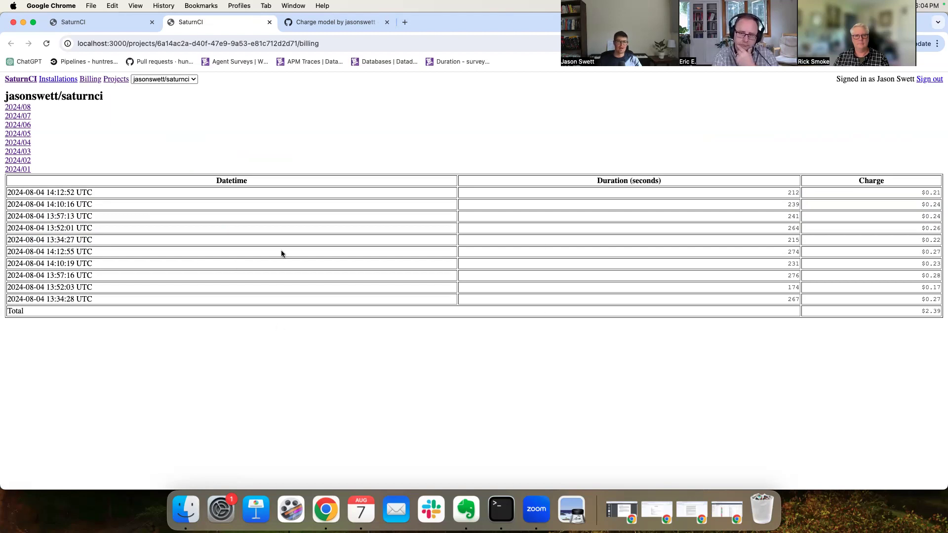
# - Scroll through Charge model #8's changed files, from the controller diffs to the charge spec
pyautogui.click(334, 22)
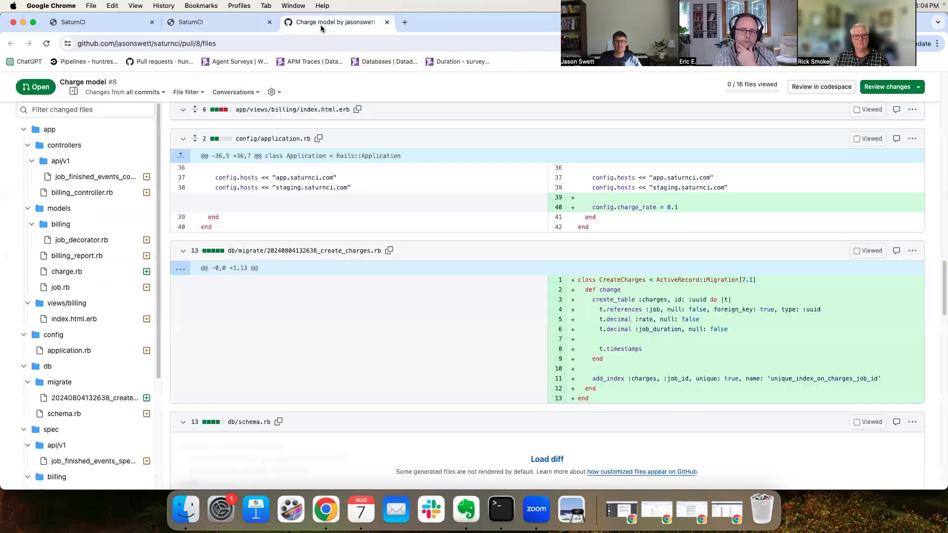
pyautogui.moveTo(736, 349)
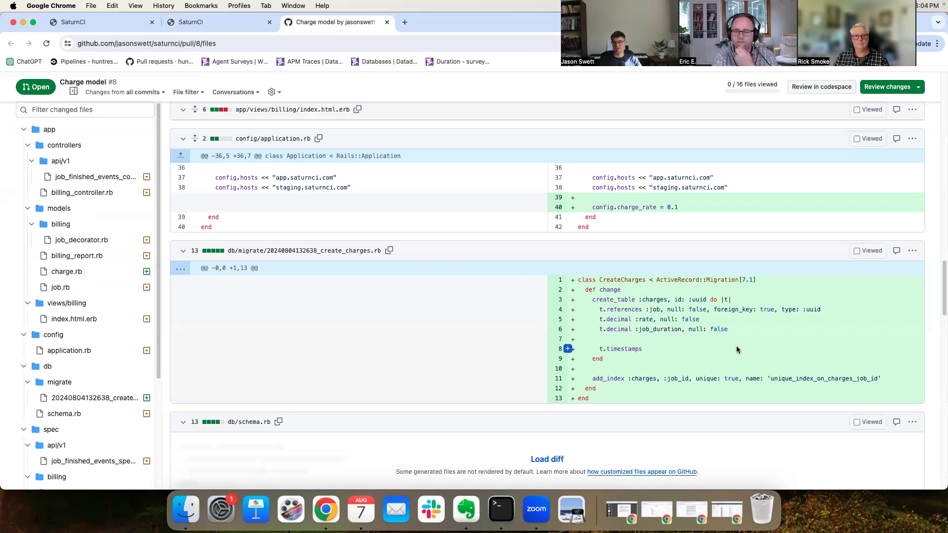
pyautogui.moveTo(638, 399)
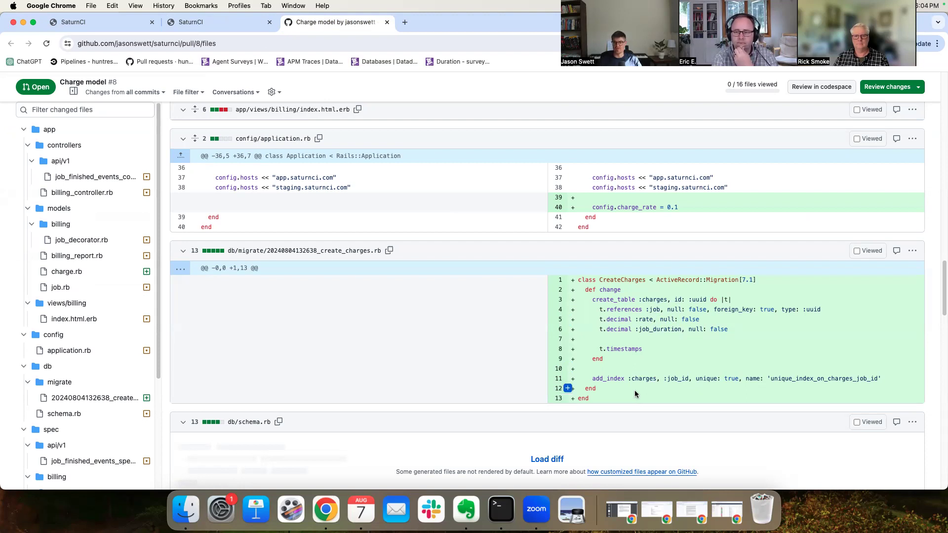
pyautogui.moveTo(655, 344)
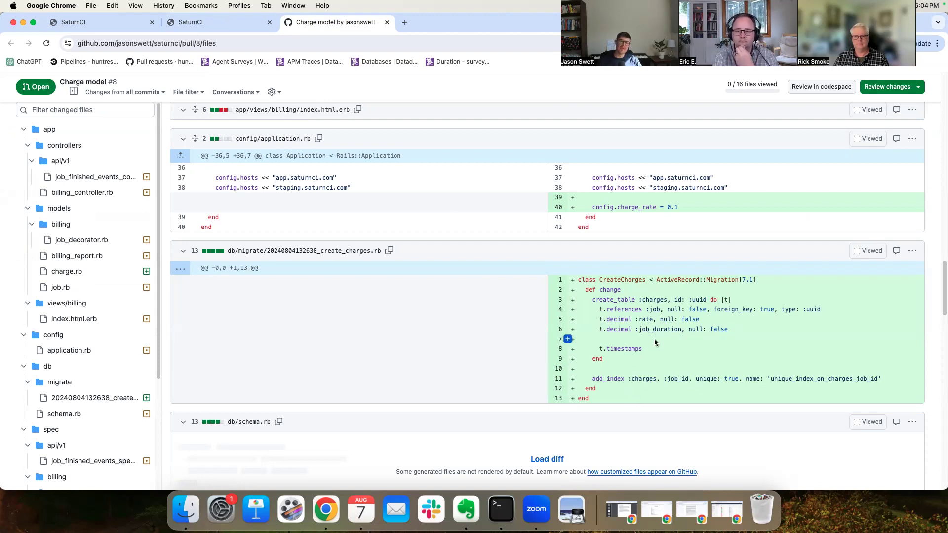
pyautogui.moveTo(423, 328)
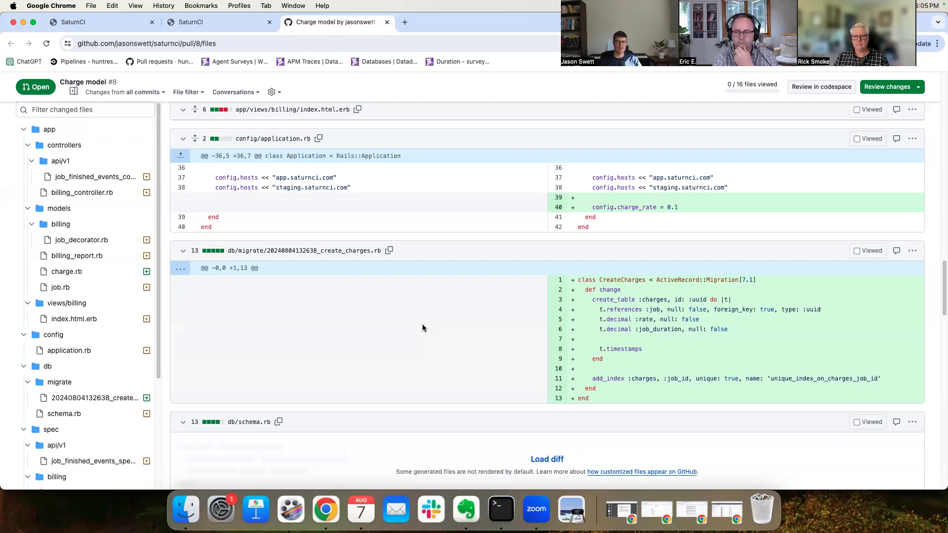
pyautogui.moveTo(639, 310)
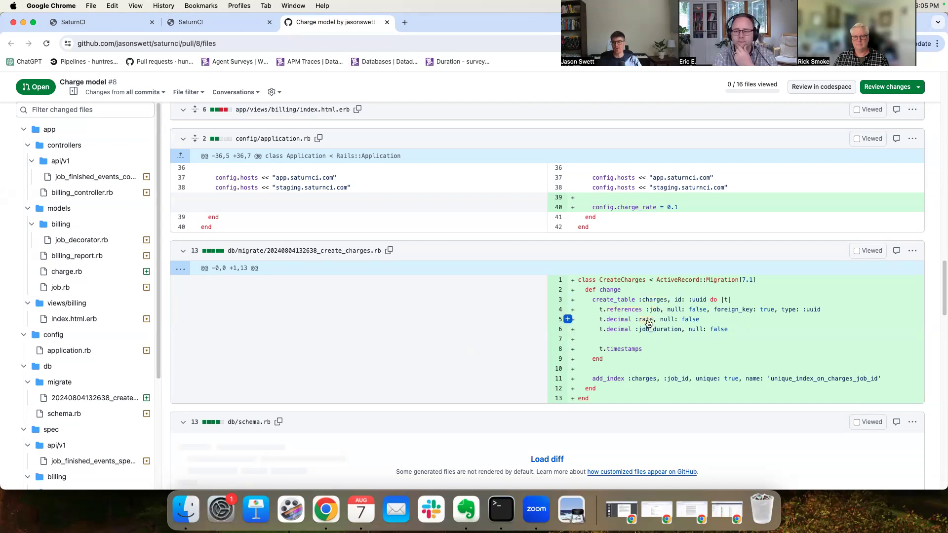
pyautogui.moveTo(652, 345)
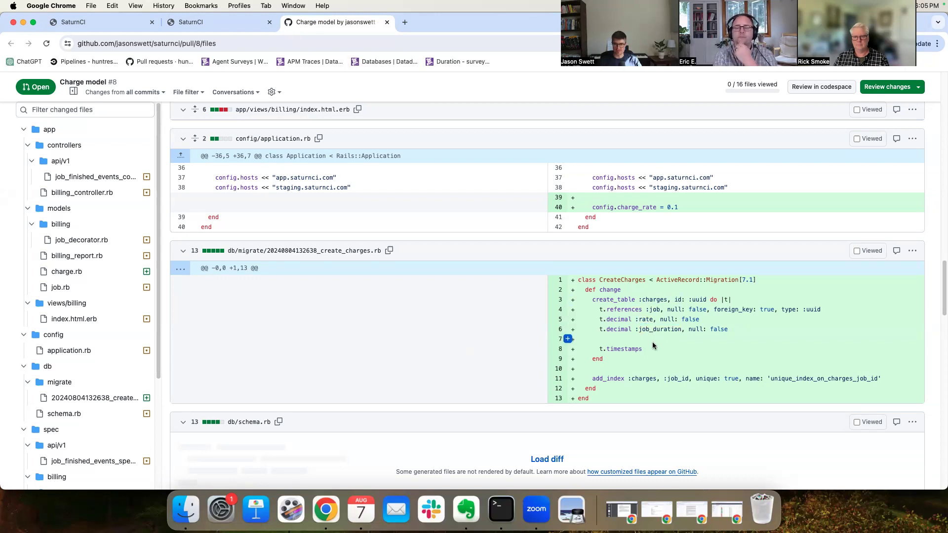
pyautogui.moveTo(407, 314)
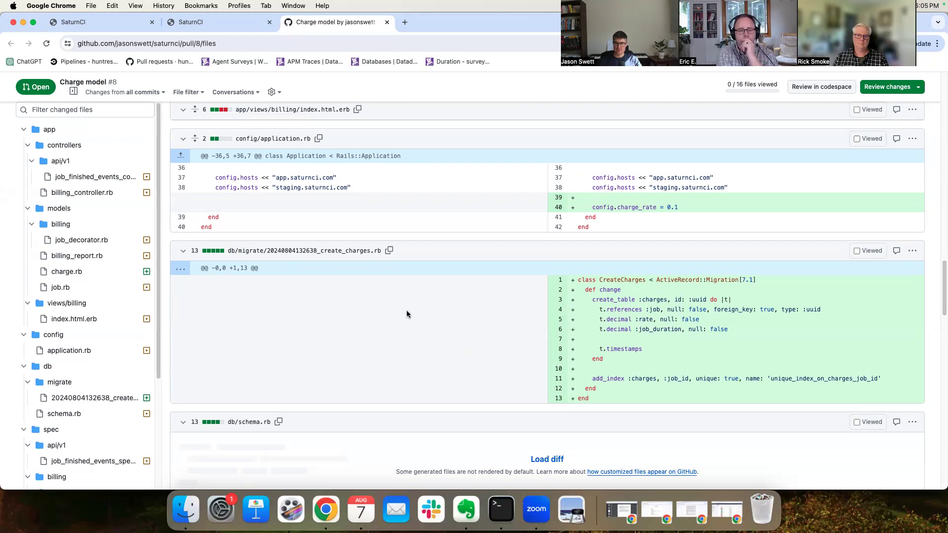
pyautogui.scroll(3)
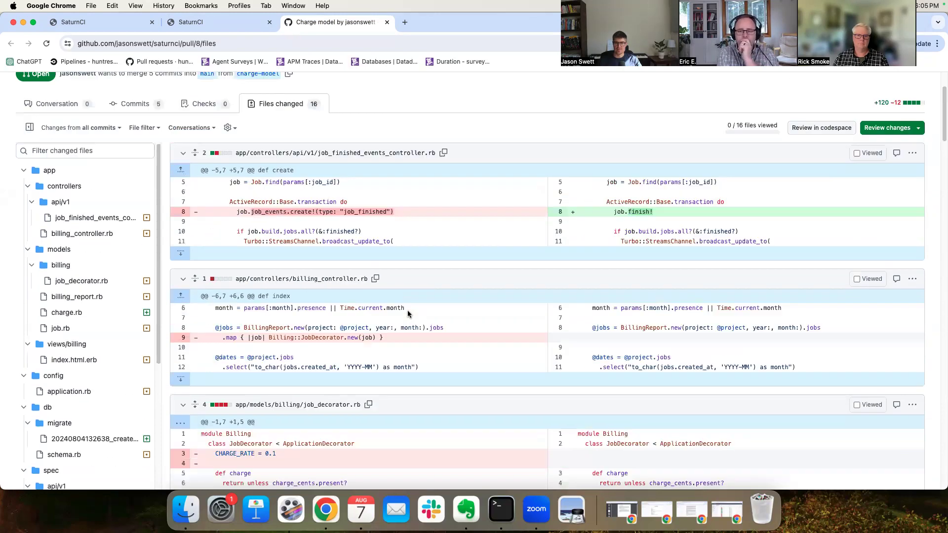
pyautogui.scroll(-3)
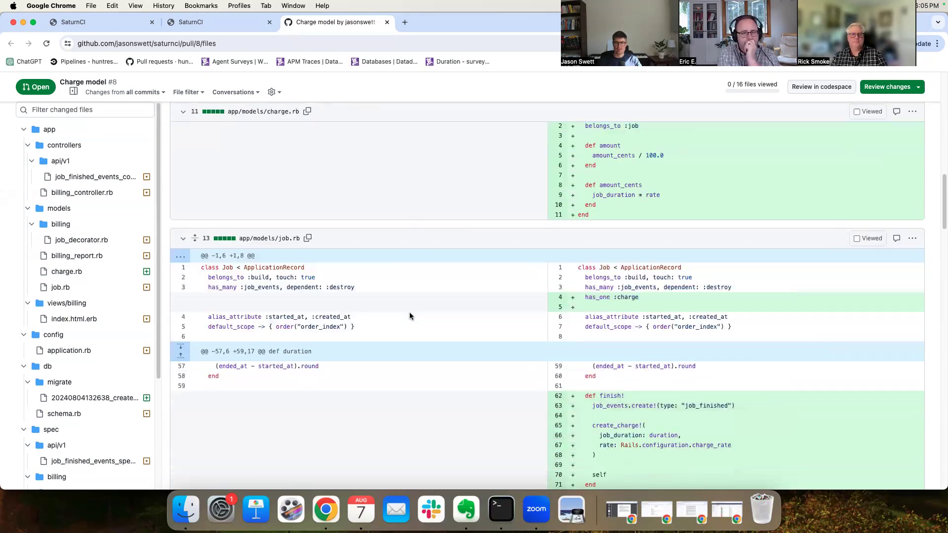
pyautogui.scroll(-3)
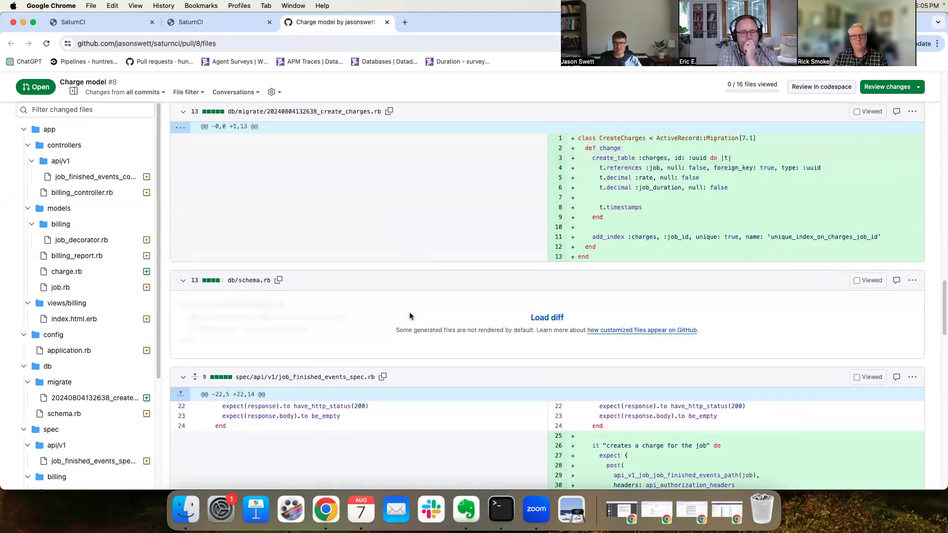
pyautogui.scroll(-3)
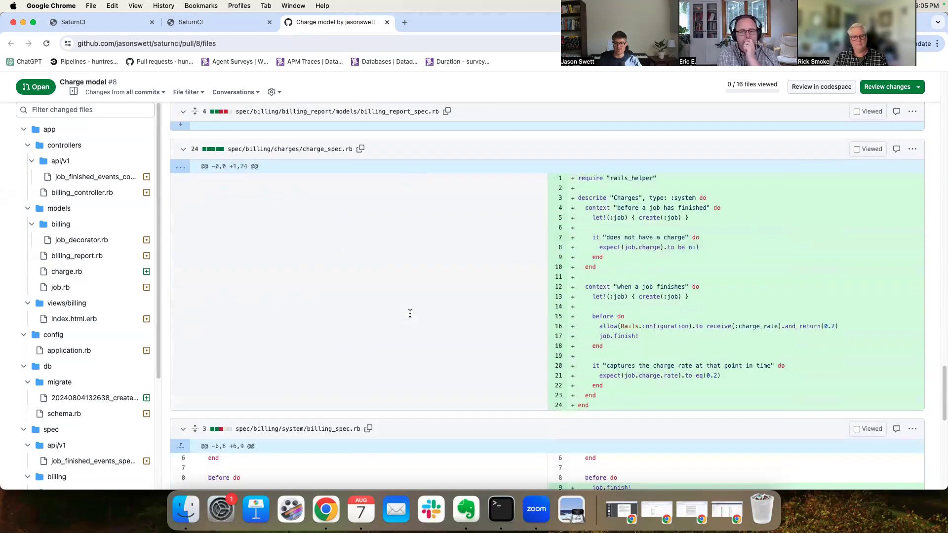
pyautogui.scroll(-3)
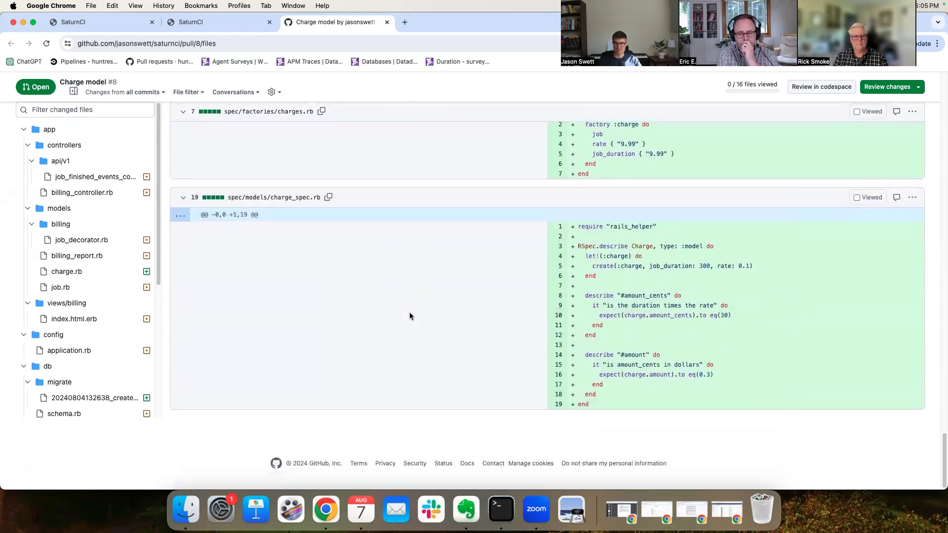
pyautogui.scroll(3)
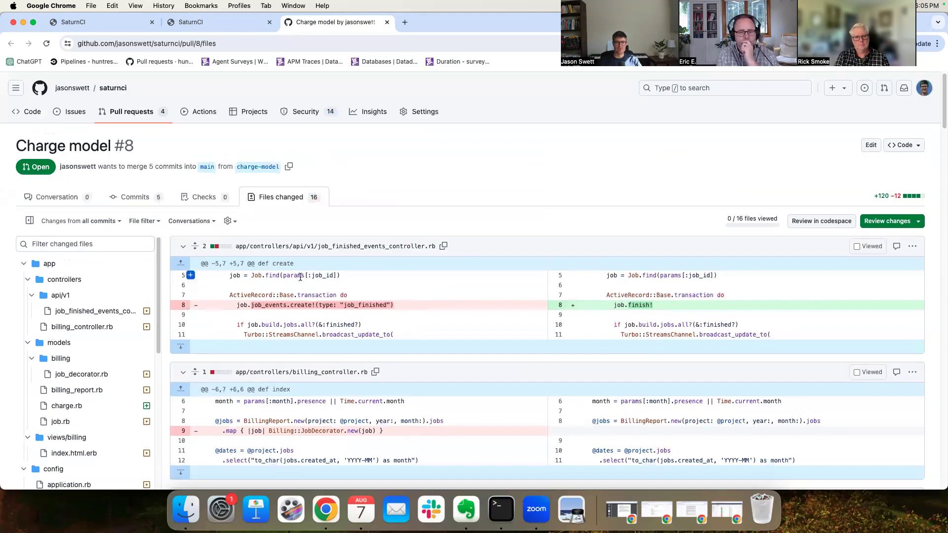
pyautogui.scroll(-3)
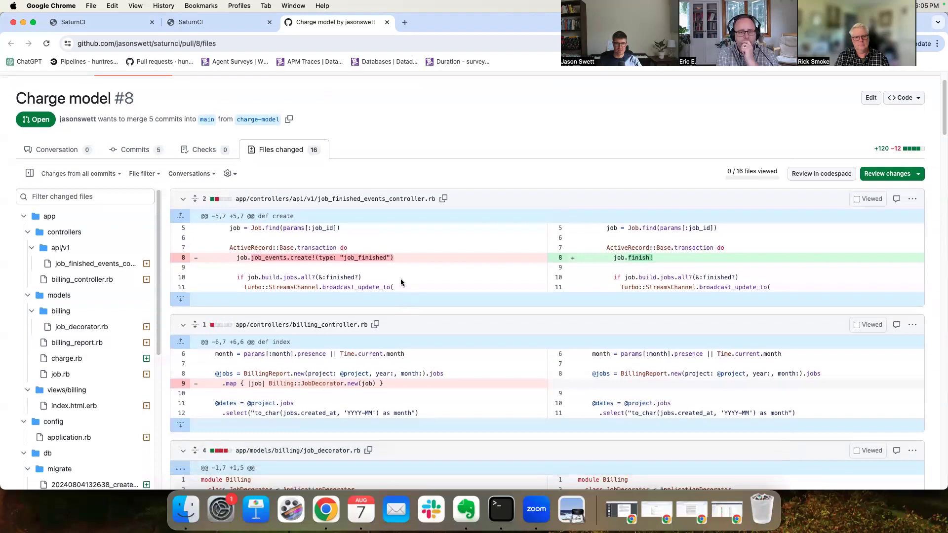
pyautogui.scroll(-3)
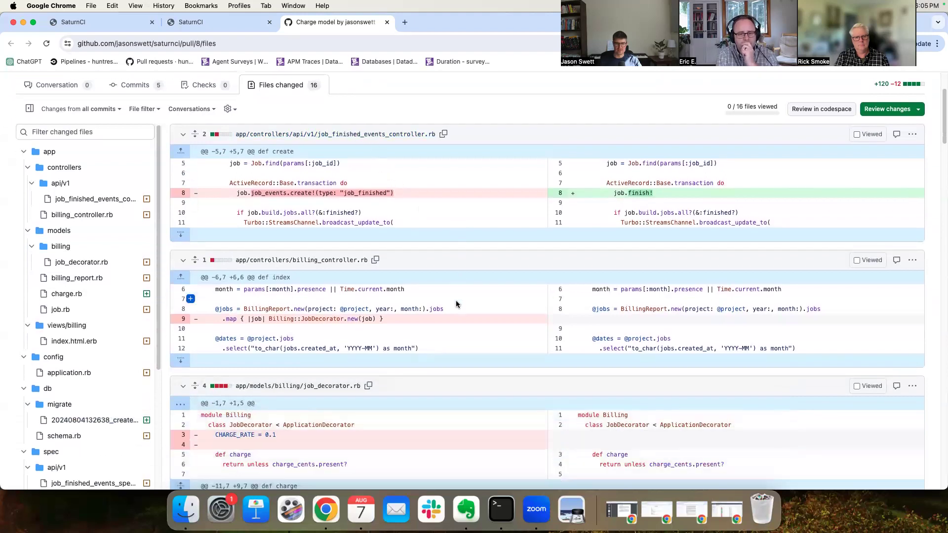
pyautogui.scroll(3)
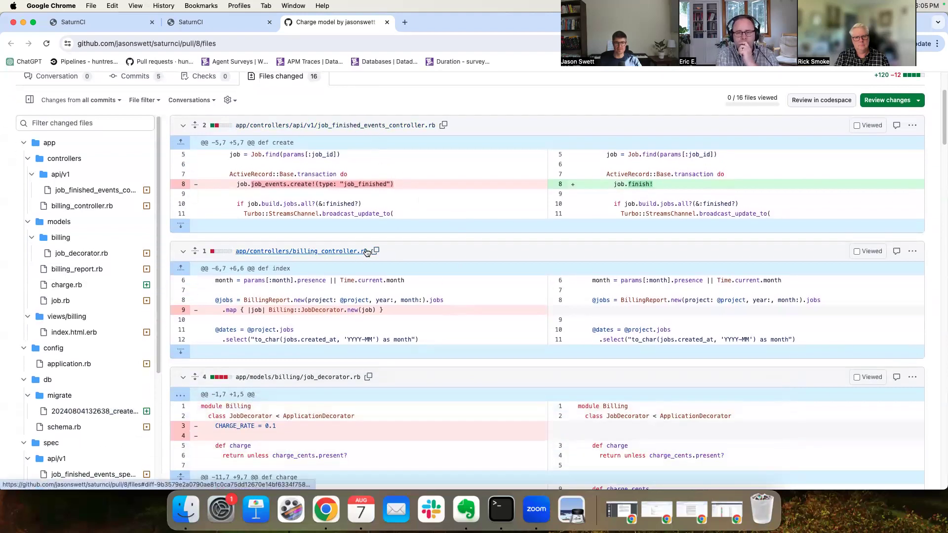
pyautogui.moveTo(398, 257)
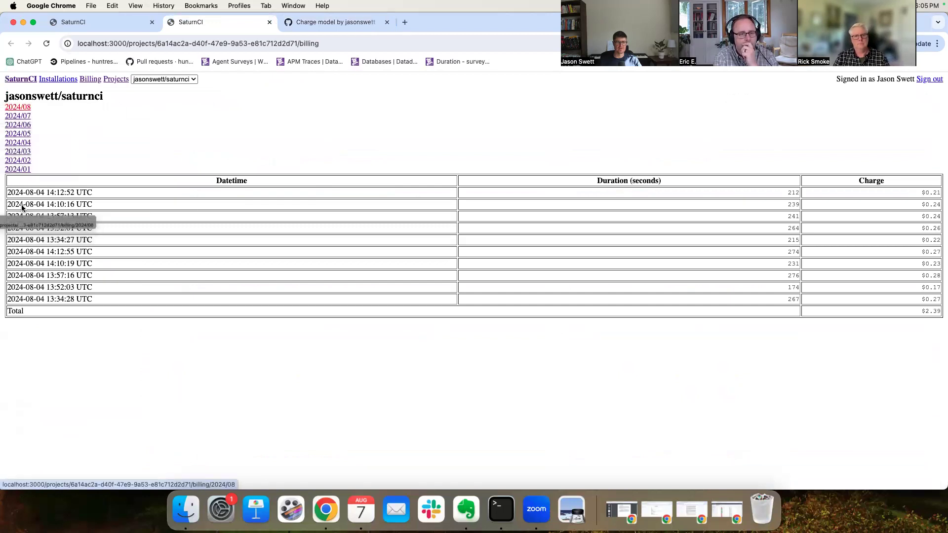
# - Open the 2024/08 billing month for jasonswett/saturnci
pyautogui.click(336, 22)
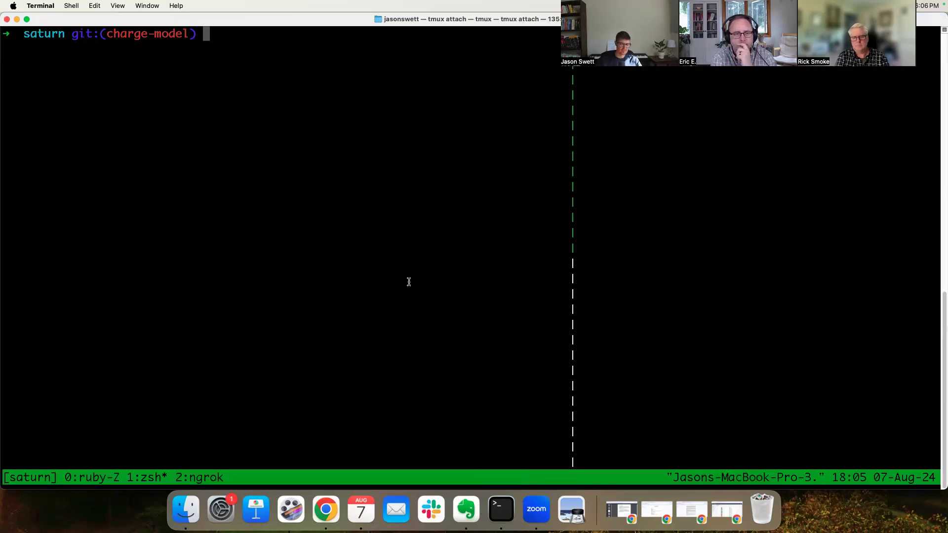
# - Restore the stashed billing controller changes with git stash pop
pyautogui.write('git stash po')
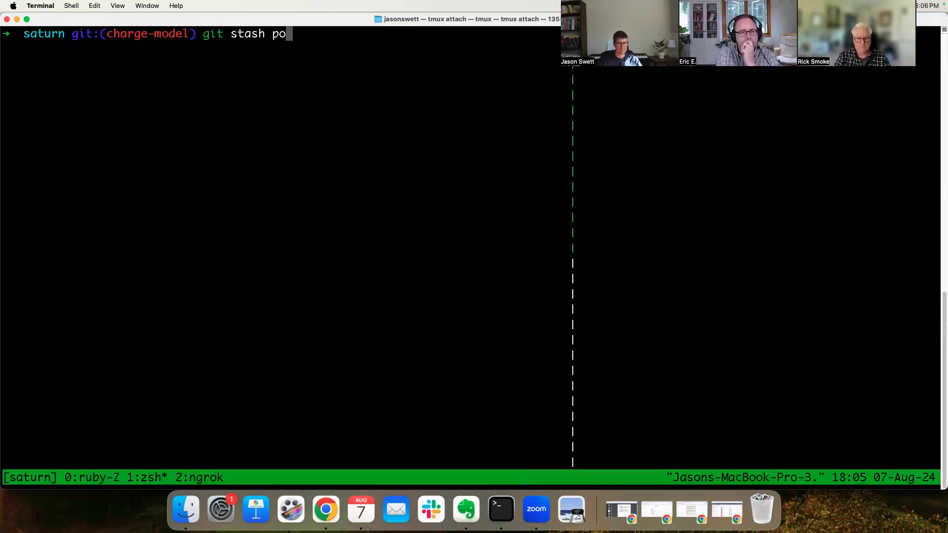
pyautogui.press('Return')
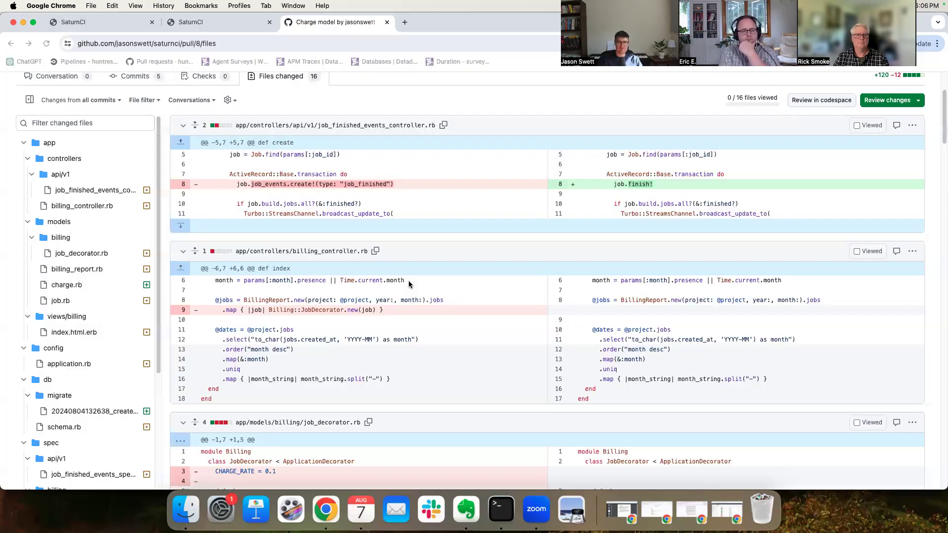
pyautogui.moveTo(399, 382)
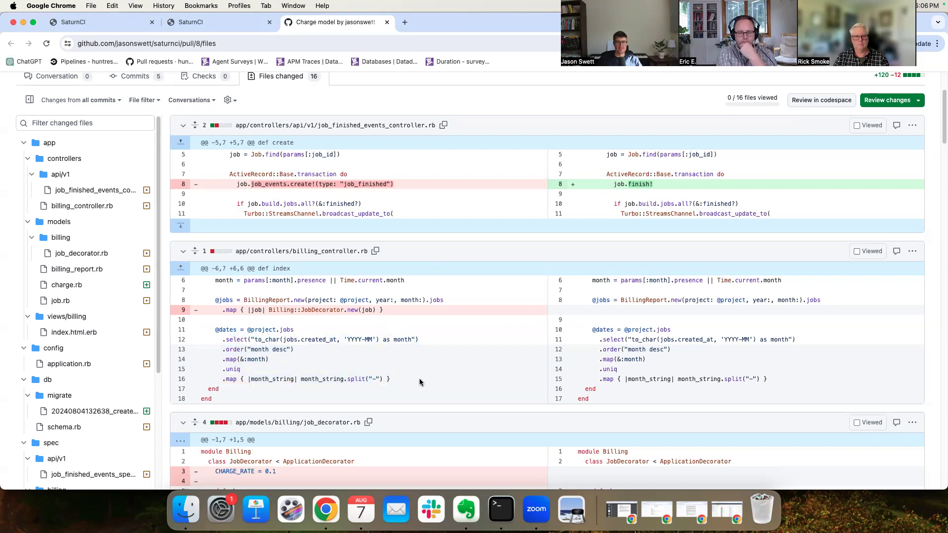
pyautogui.moveTo(236, 351)
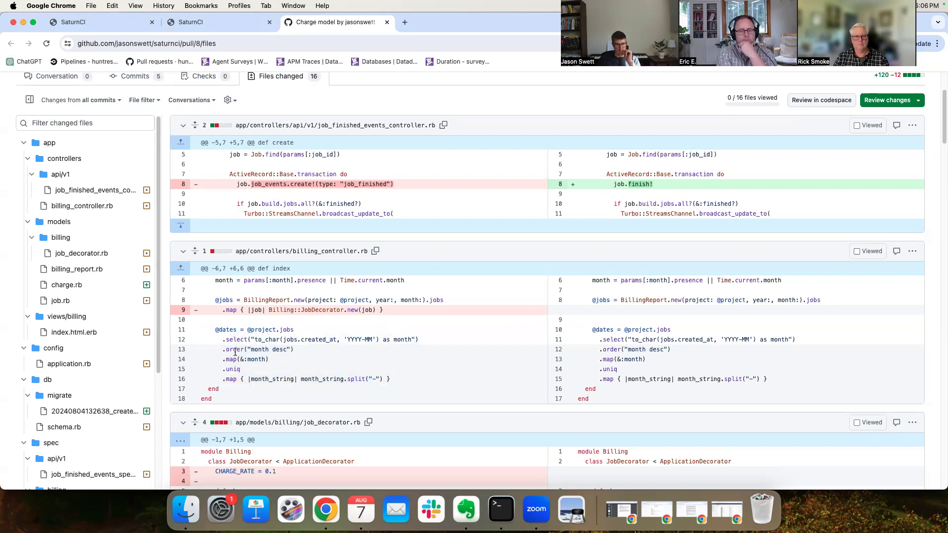
pyautogui.moveTo(263, 339)
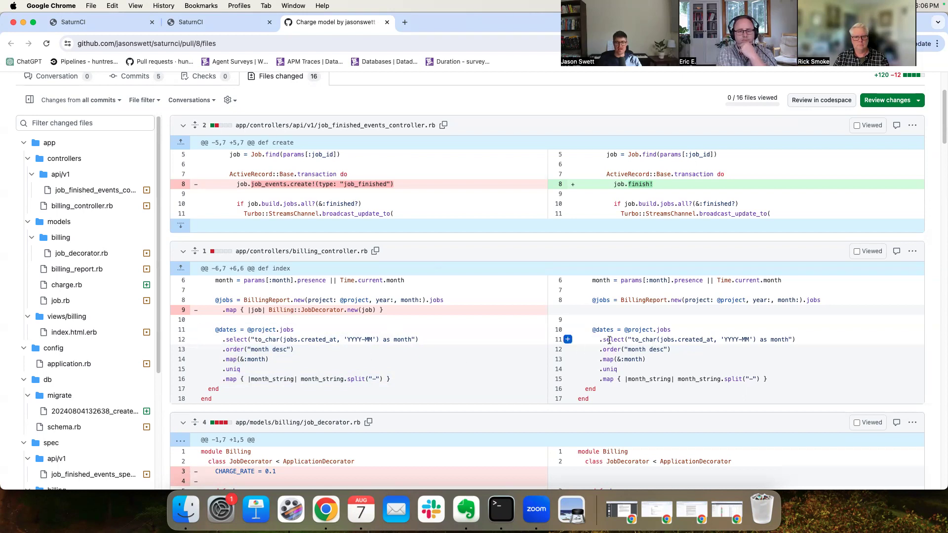
pyautogui.moveTo(722, 382)
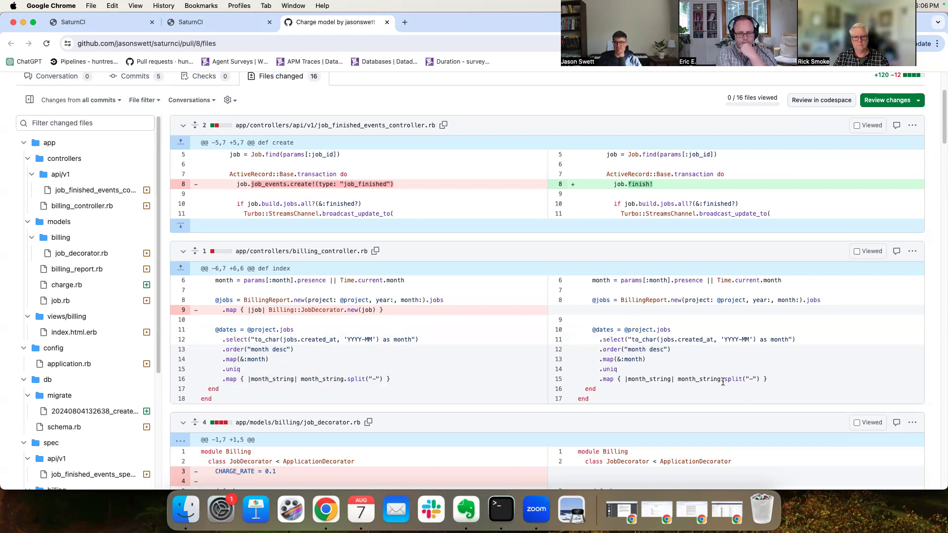
pyautogui.moveTo(695, 368)
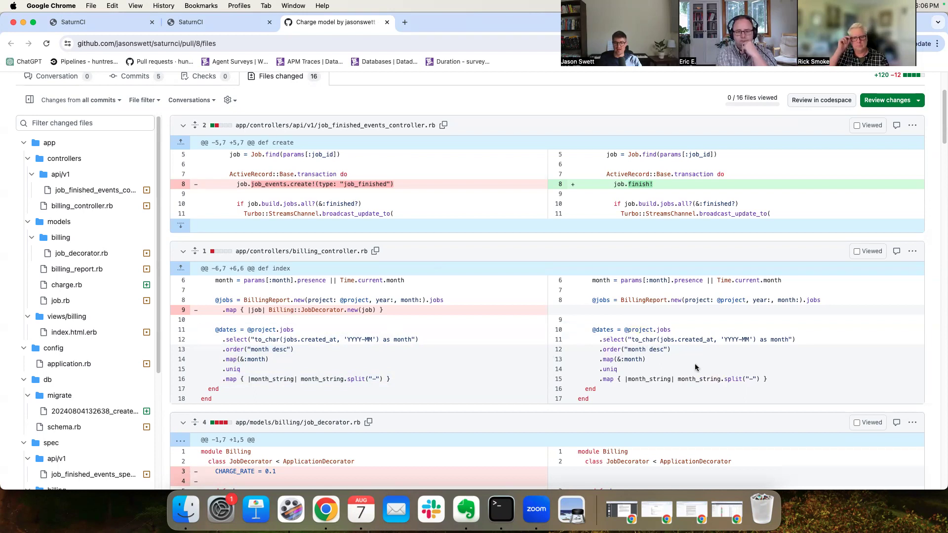
pyautogui.moveTo(660, 369)
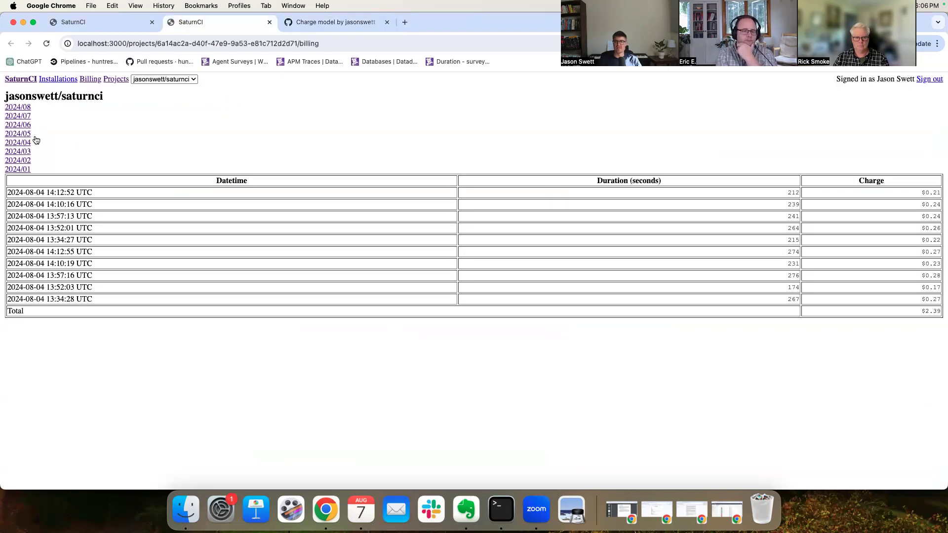
pyautogui.moveTo(82, 125)
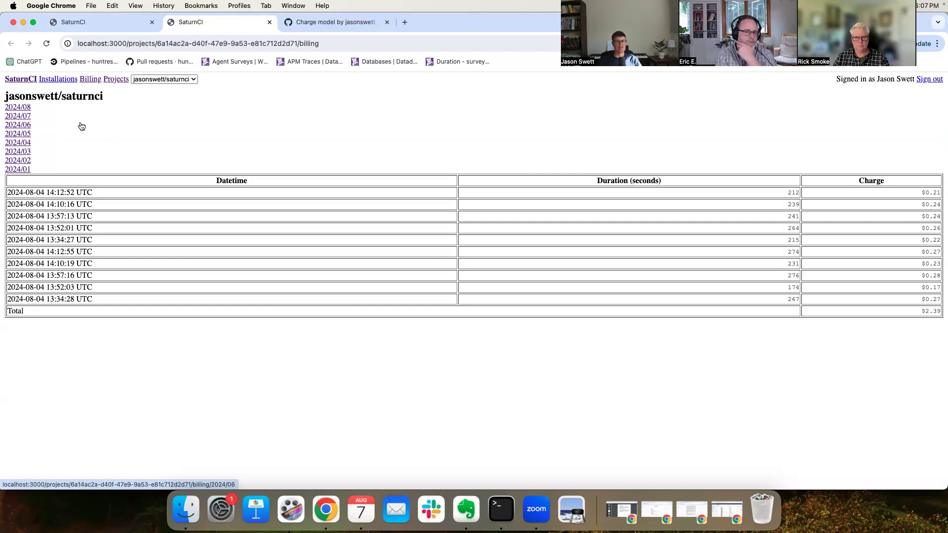
pyautogui.moveTo(231, 303)
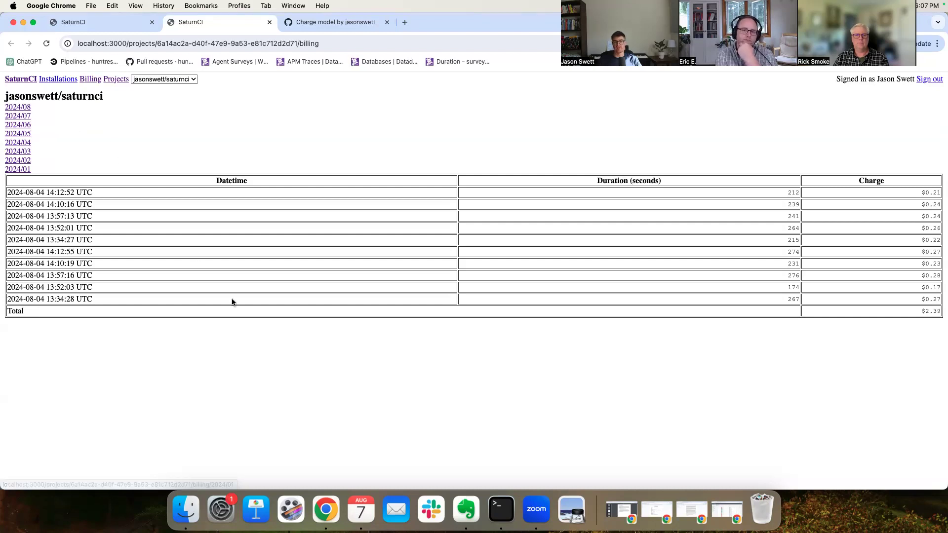
pyautogui.moveTo(331, 140)
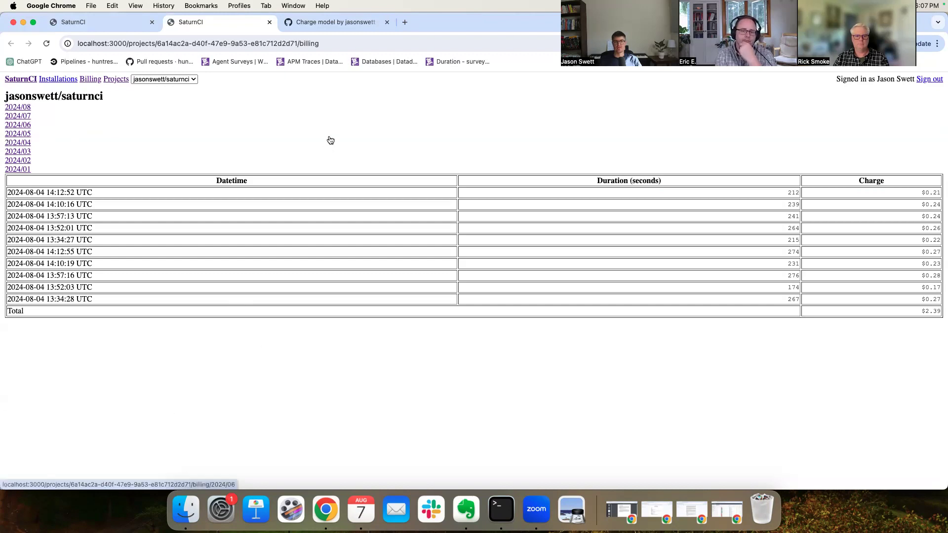
# - Switch to the 'Charge model by jasonswett' GitHub tab
pyautogui.click(332, 22)
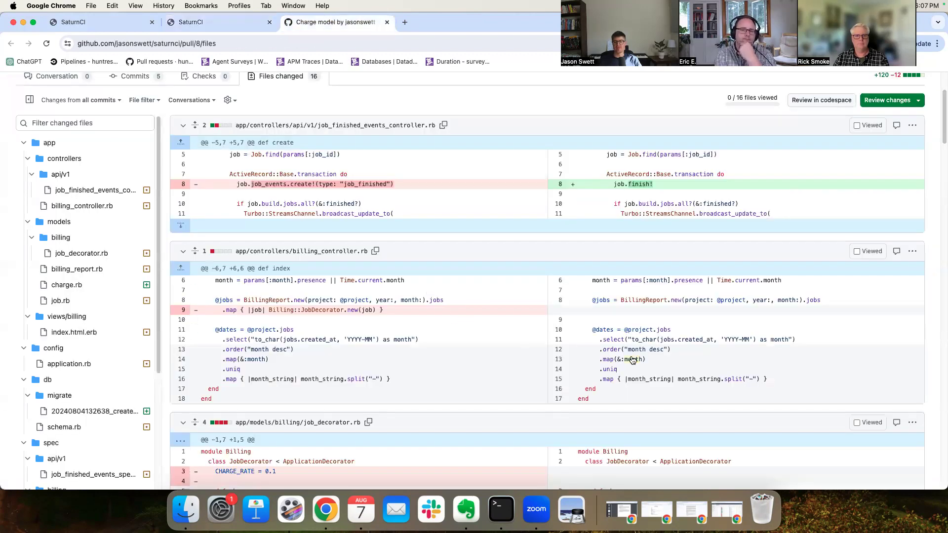
pyautogui.moveTo(631, 360)
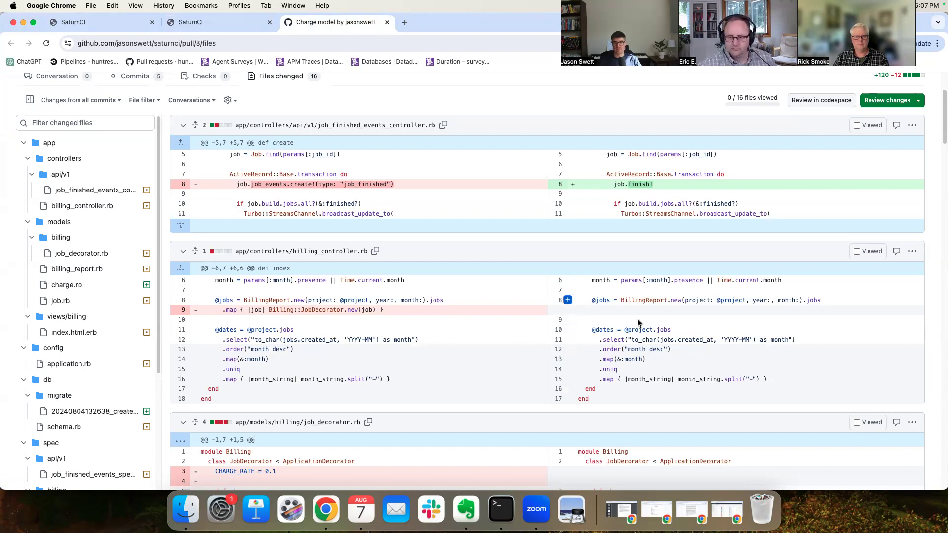
pyautogui.moveTo(534, 507)
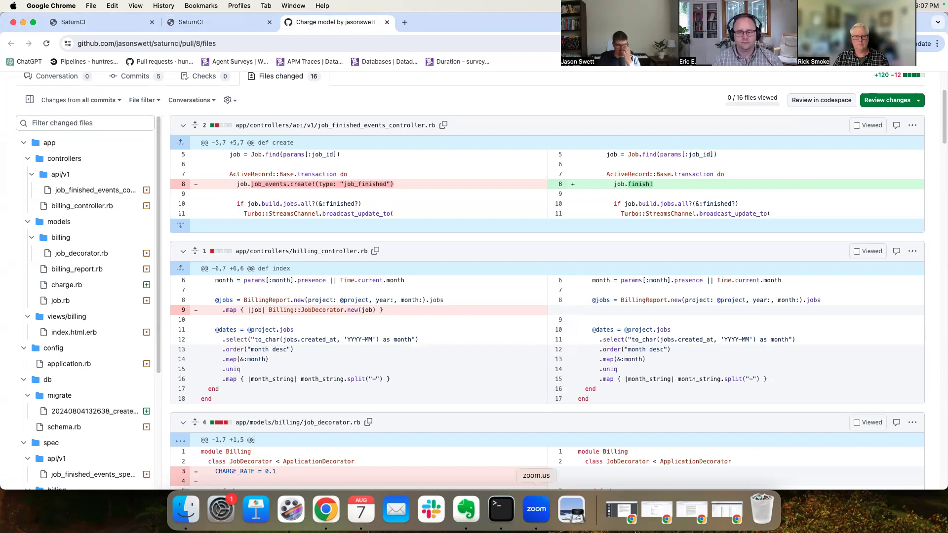
# - Bring the terminal session on the charge-model branch to the front
pyautogui.click(500, 509)
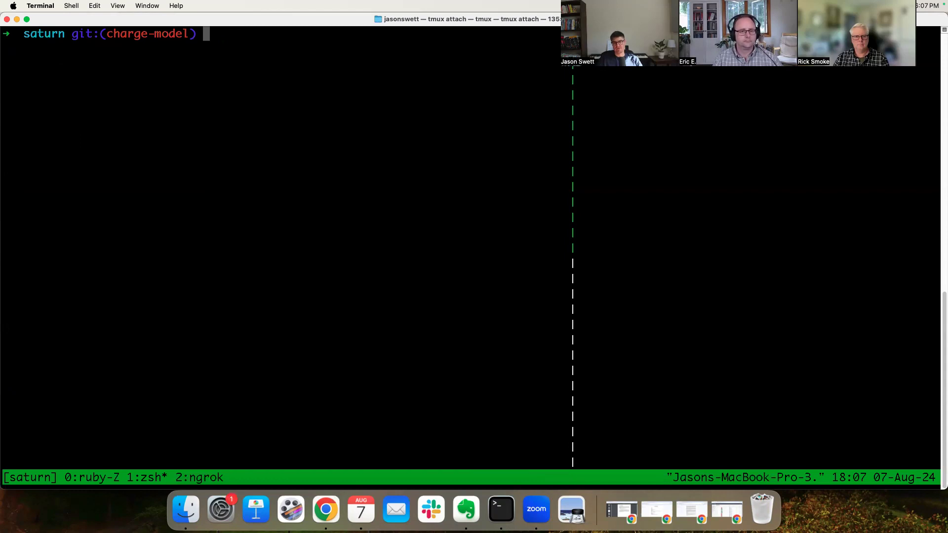
# - Check out main with gco main, then open the Gemfile in nvim
pyautogui.write('gco mai')
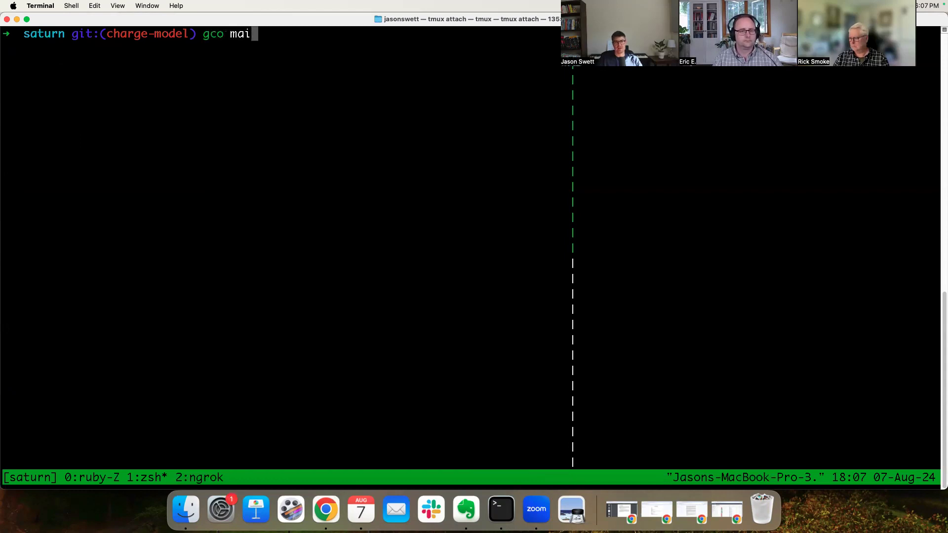
pyautogui.press('Return')
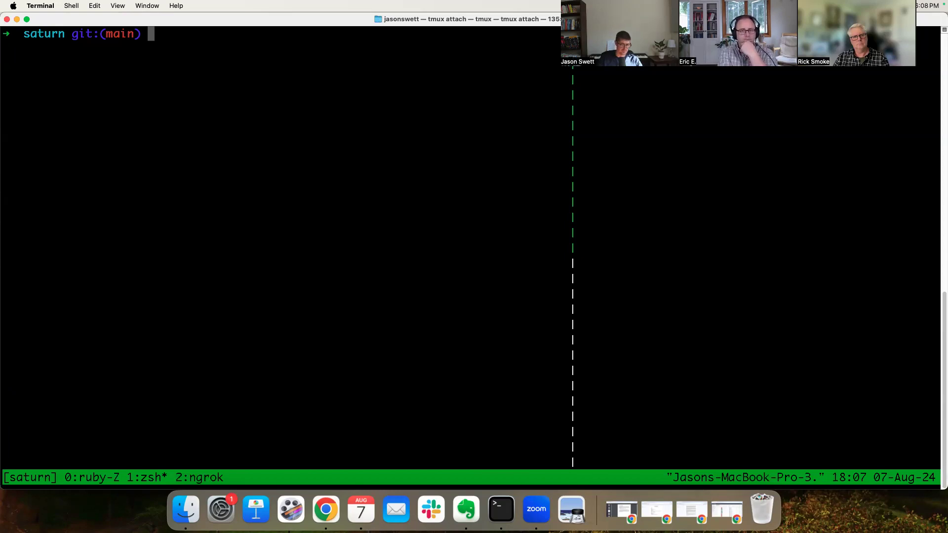
pyautogui.write('nvim g')
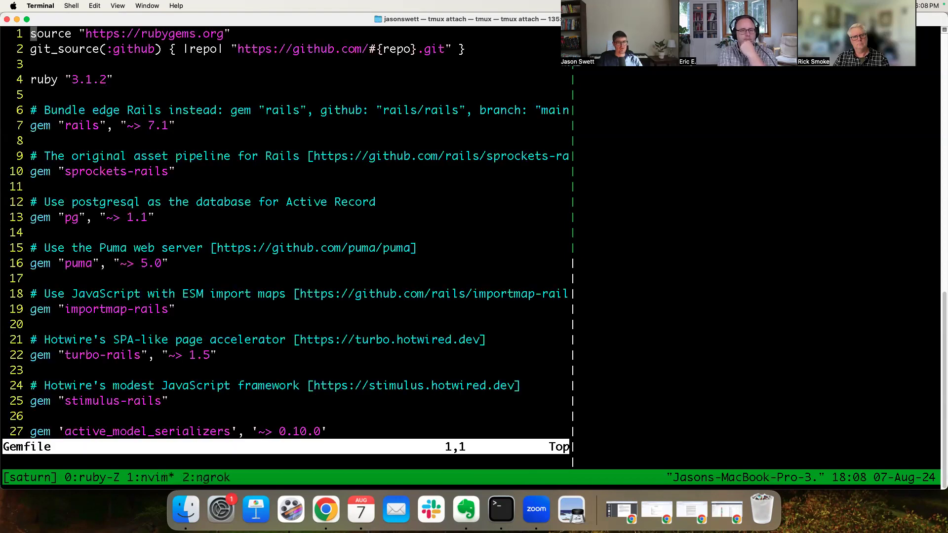
# - Strip the Ruby LSP gem block from the Gemfile, commit 'Remove Ruby LSP stuff.', and enter gp
pyautogui.scroll(-3)
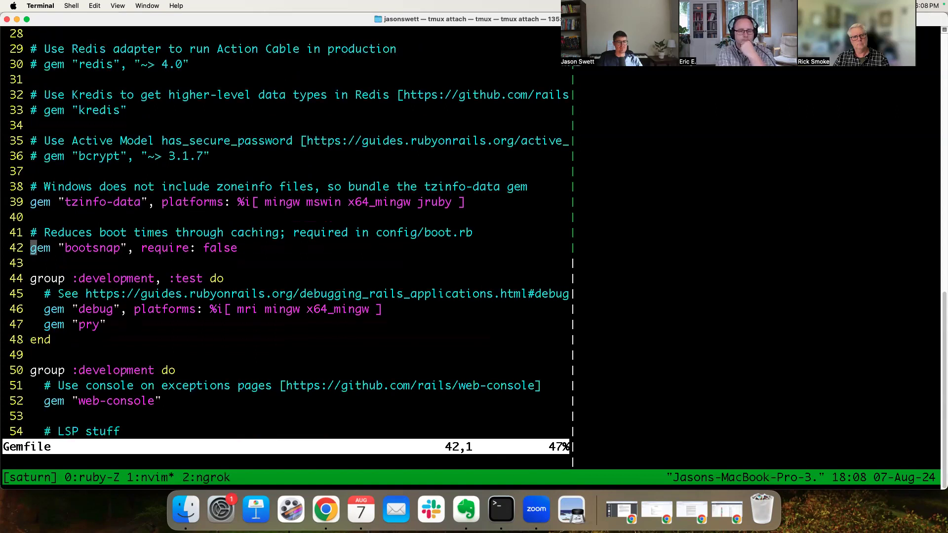
pyautogui.scroll(-3)
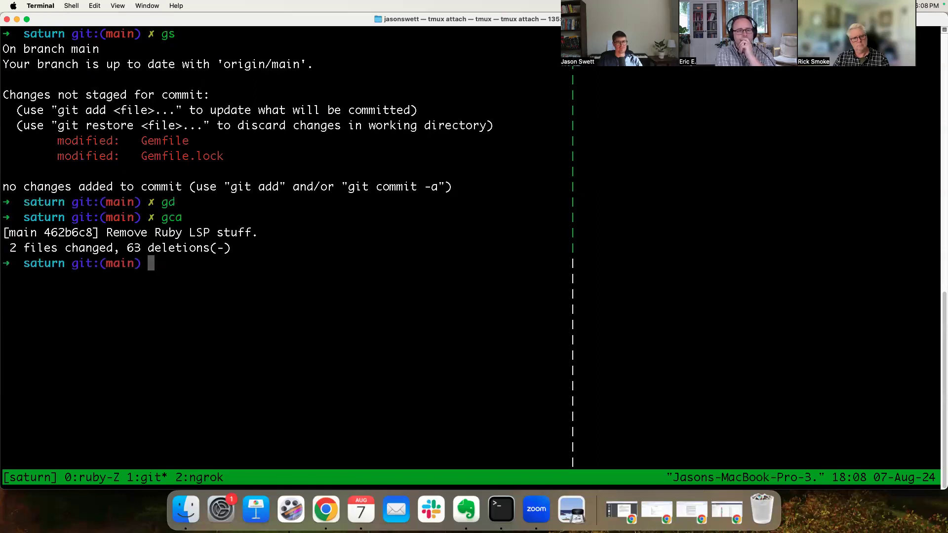
pyautogui.write('gp')
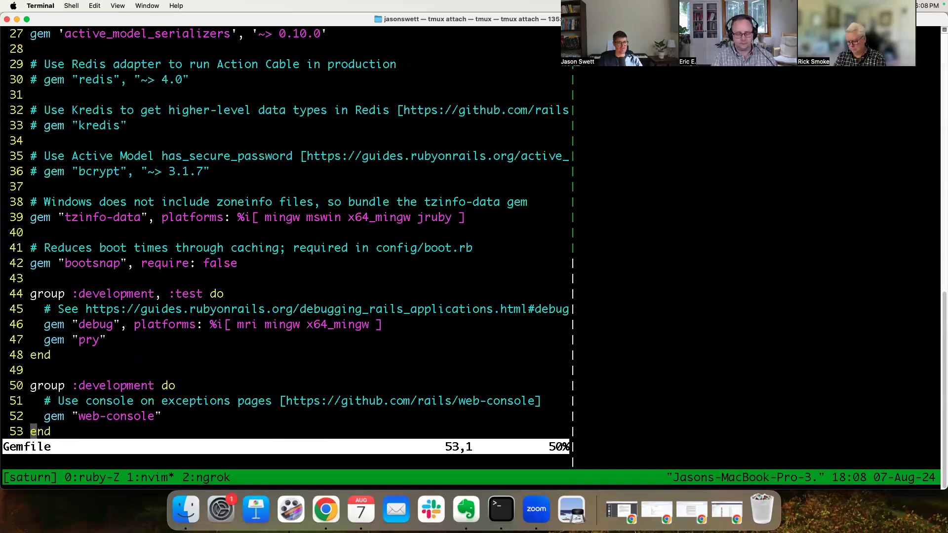
# - Move the second :development, :test gem group into the first, dropping its duplicate header, and save
pyautogui.scroll(-3)
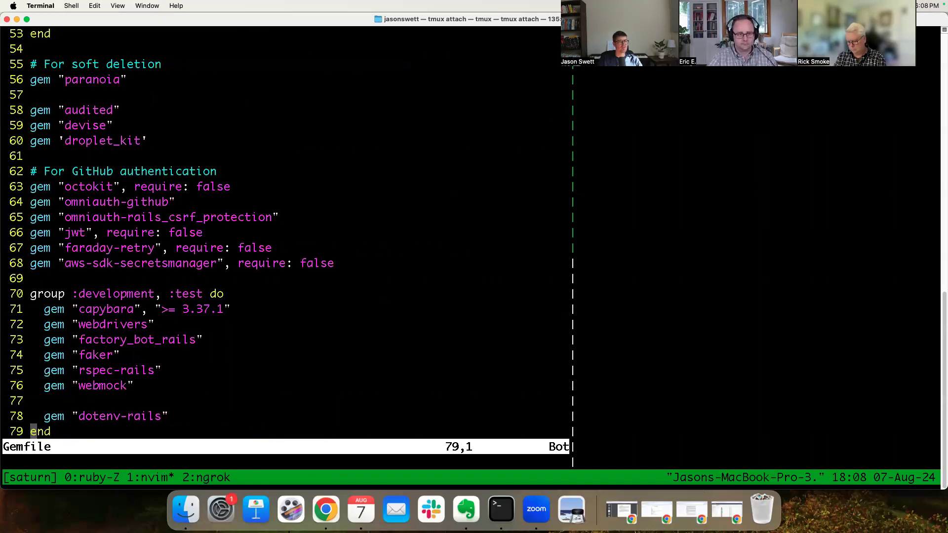
pyautogui.scroll(3)
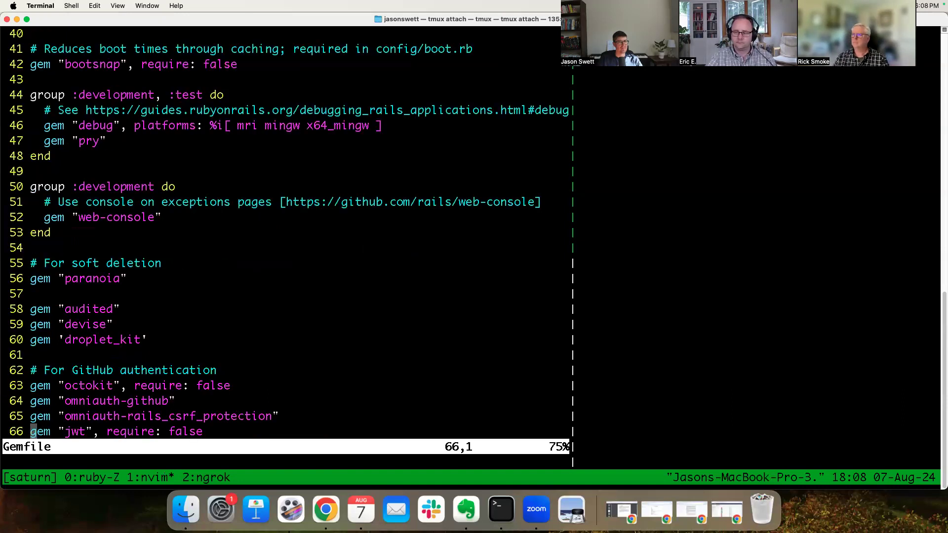
pyautogui.scroll(-3)
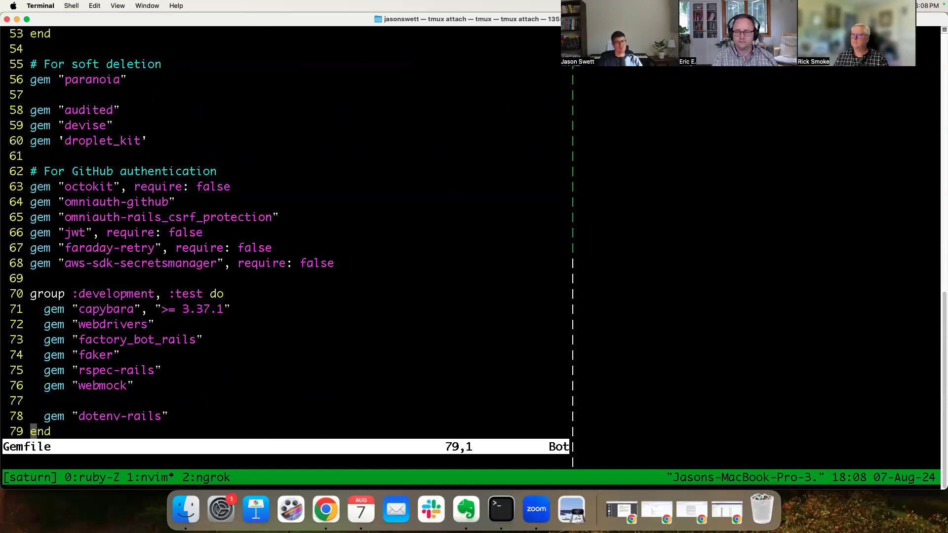
pyautogui.press('V')
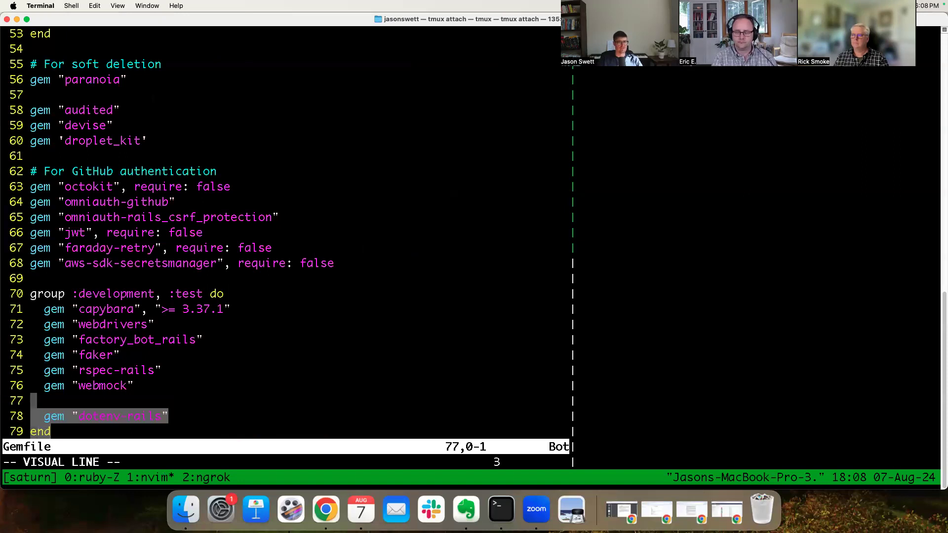
pyautogui.press('d')
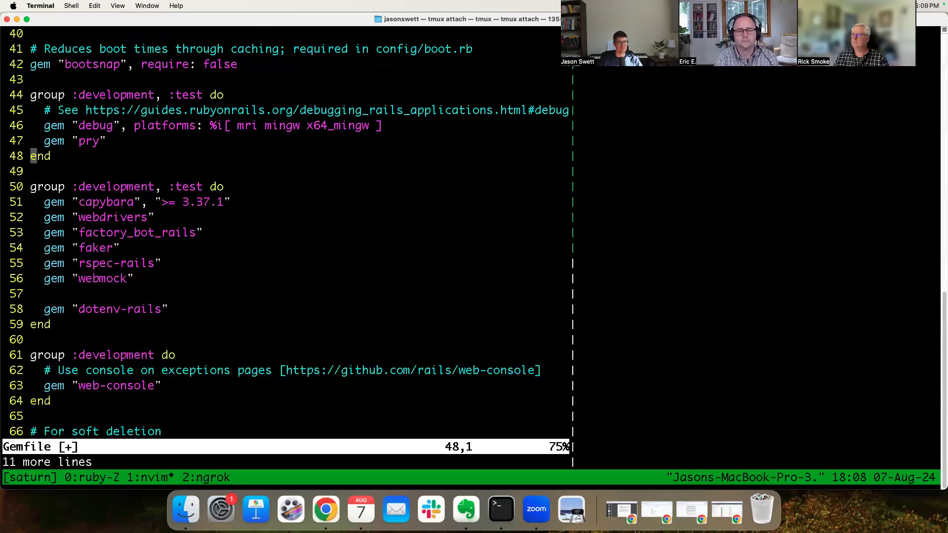
pyautogui.press('V')
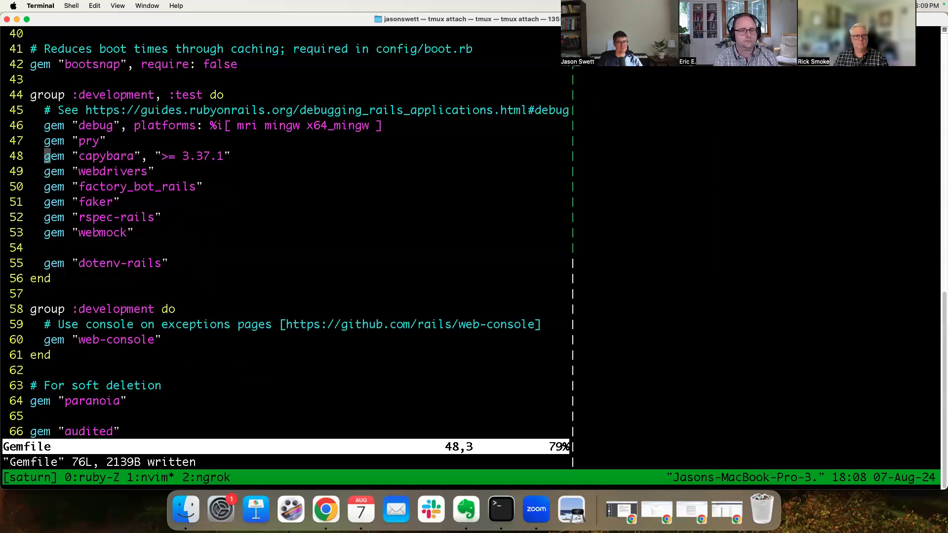
pyautogui.press('G')
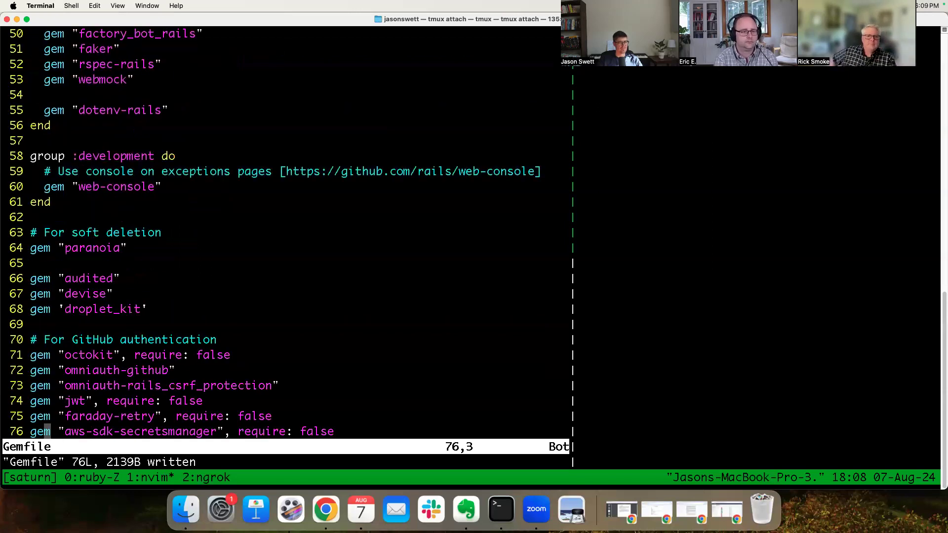
pyautogui.scroll(3)
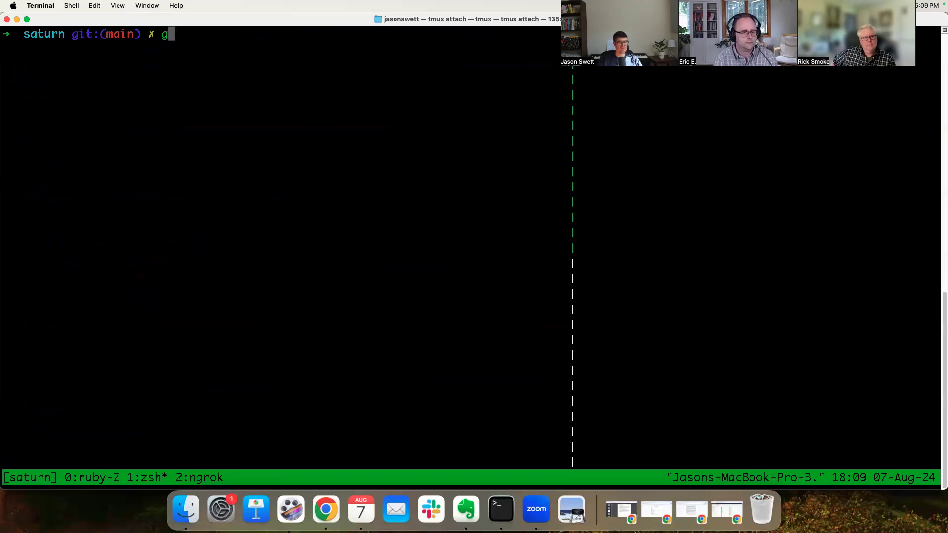
# - Bundle the merged Gemfile (141 gems) and commit it as 'Unify Gemfile'
pyautogui.press('Return')
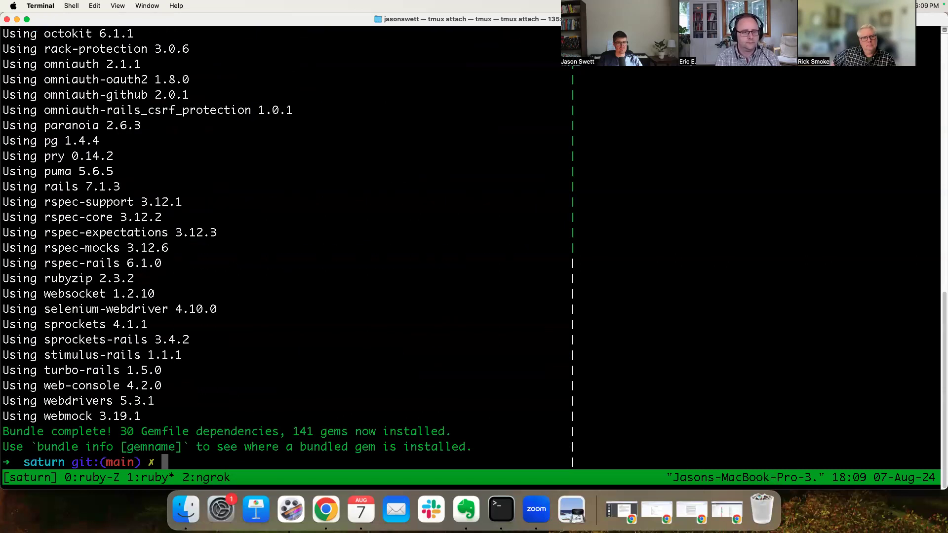
pyautogui.write('git commit')
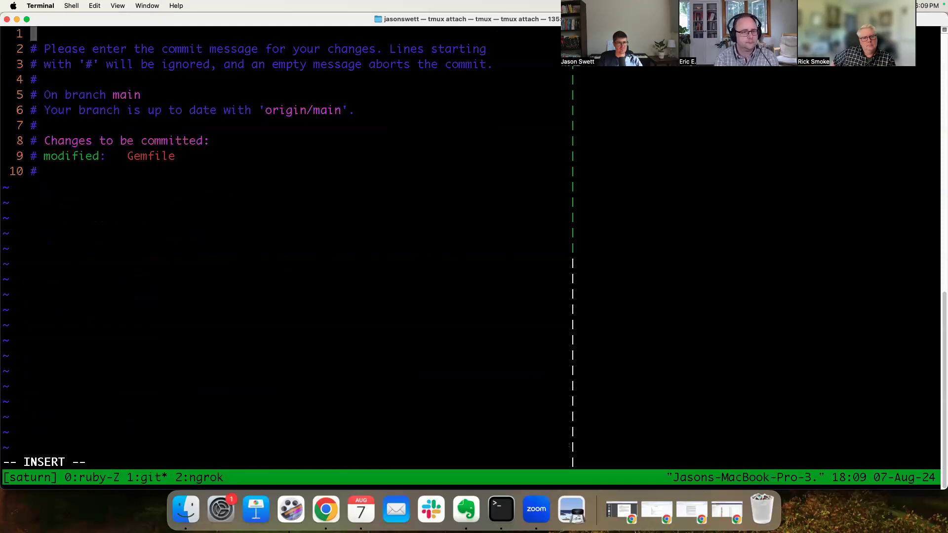
pyautogui.write('Unify Gemfile')
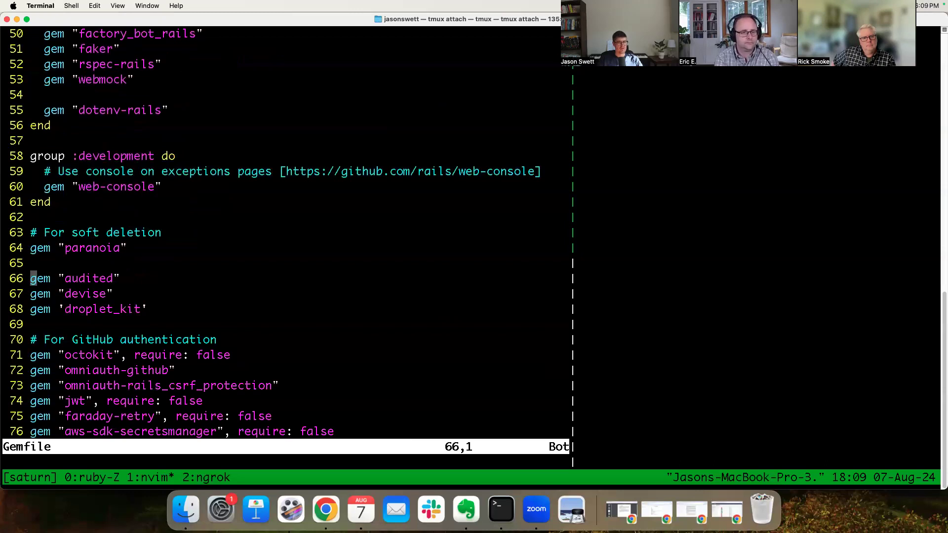
# - Change droplet_kit's single quotes to double quotes on Gemfile line 68 and save
pyautogui.press('j')
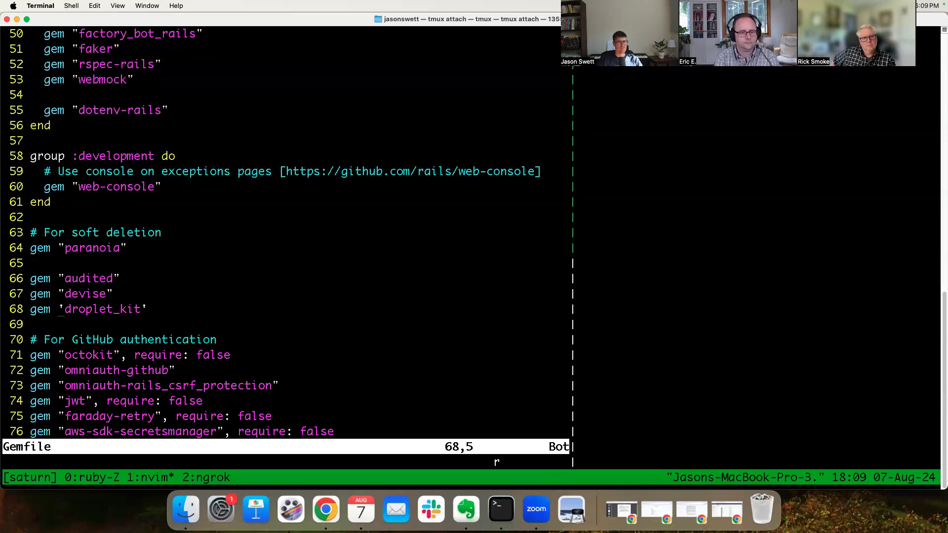
pyautogui.write(':w')
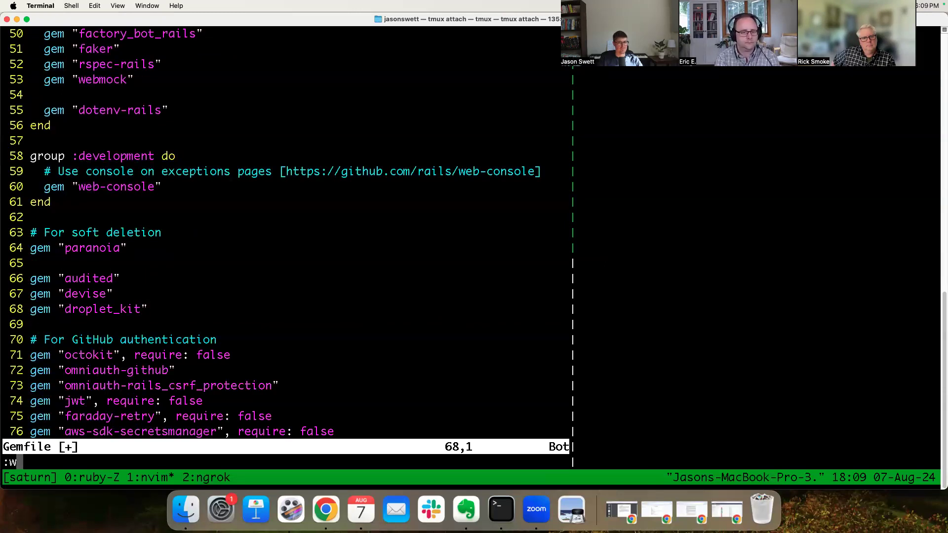
pyautogui.press('Return')
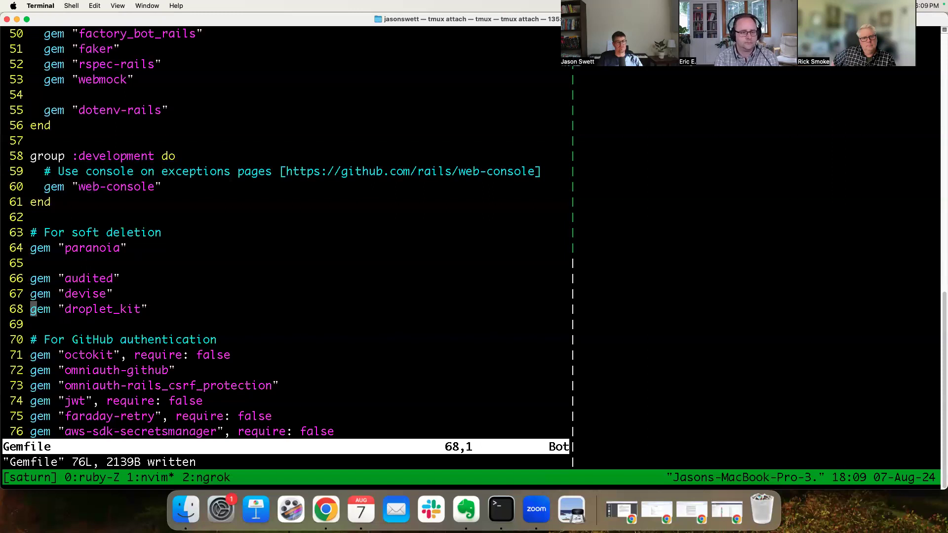
pyautogui.click(325, 509)
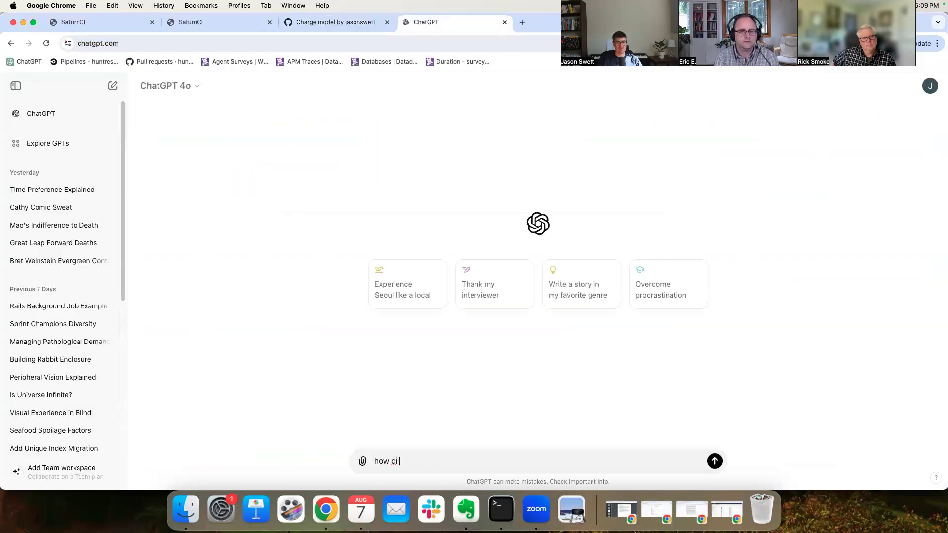
# - Ask ChatGPT 'how do i install viewcomponent on rails' and return to the Terminal
pyautogui.write('o i install')
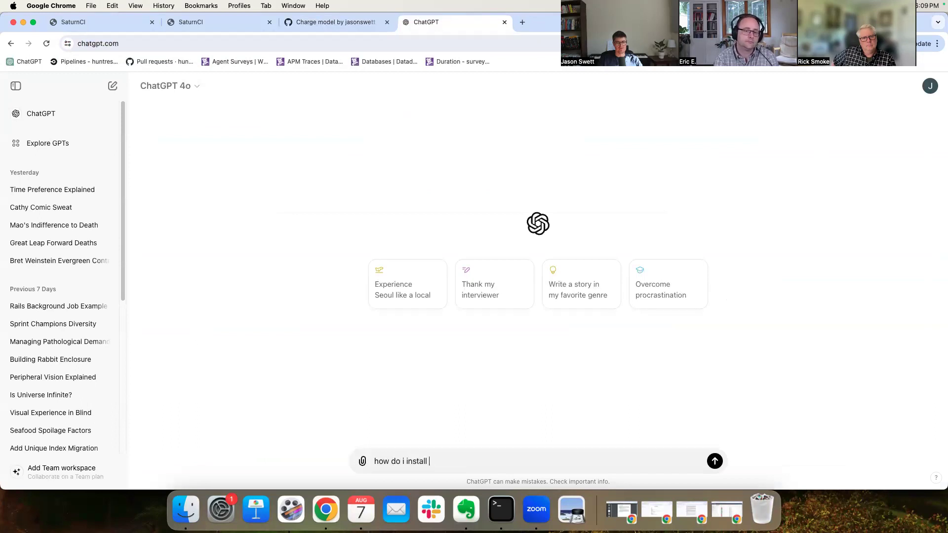
pyautogui.write('viewcomponen')
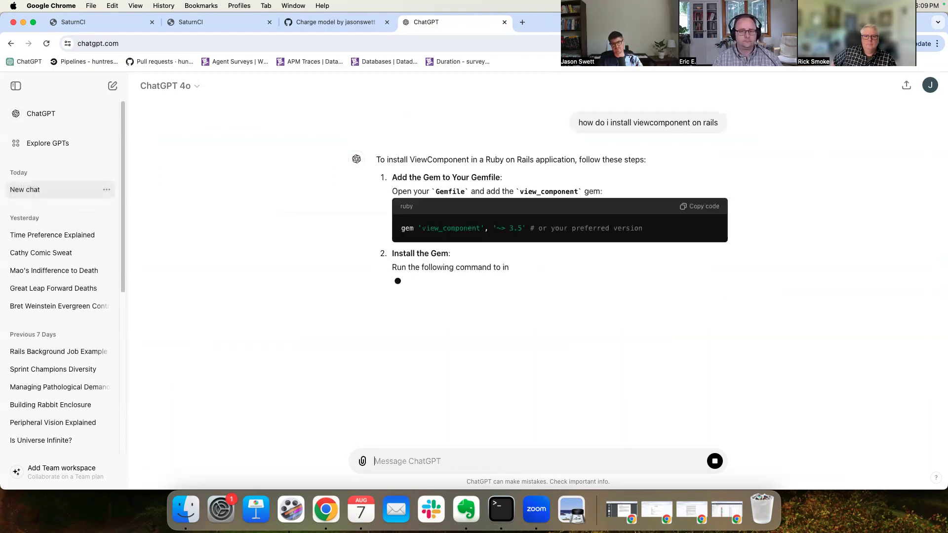
pyautogui.click(500, 508)
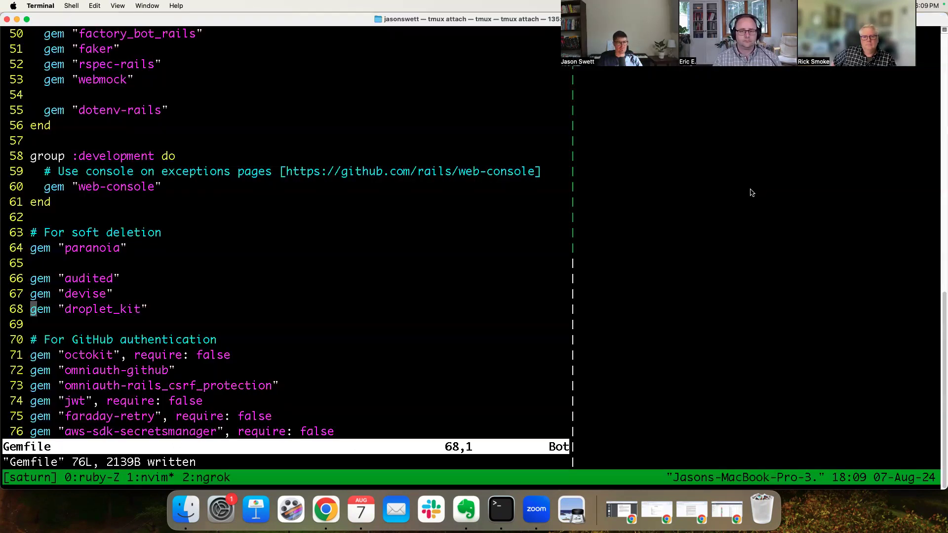
# - Add gem "view_component" to the Gemfile, check status, and create the view-component branch
pyautogui.write('gem "view_')
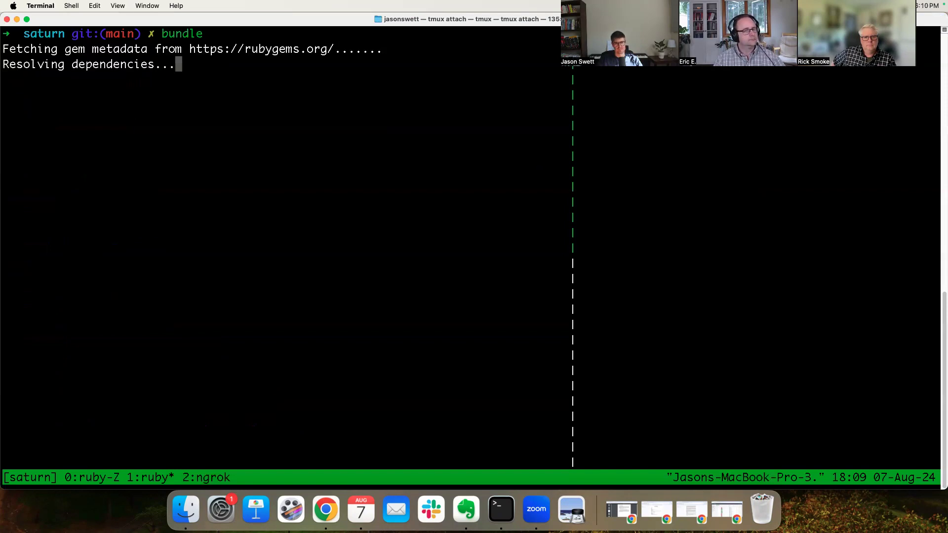
pyautogui.write('gs')
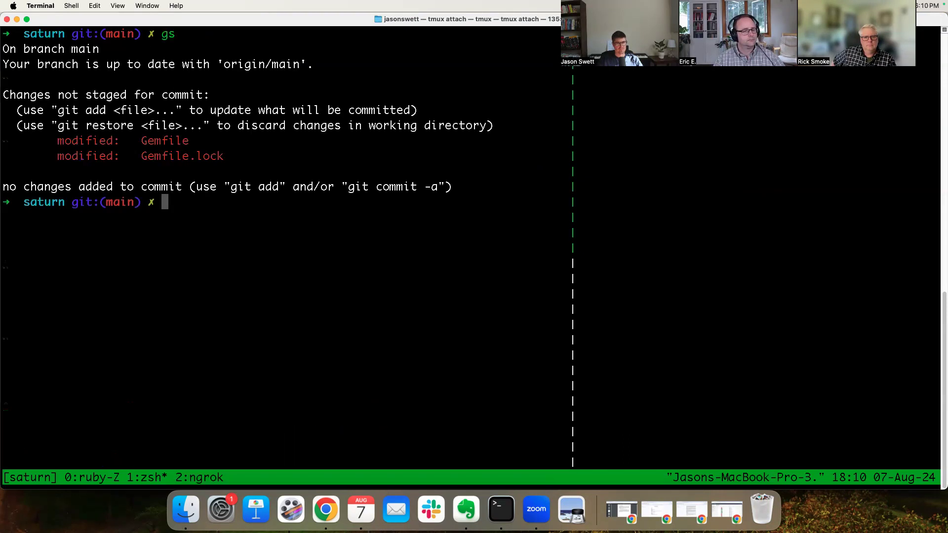
pyautogui.write('gco -b')
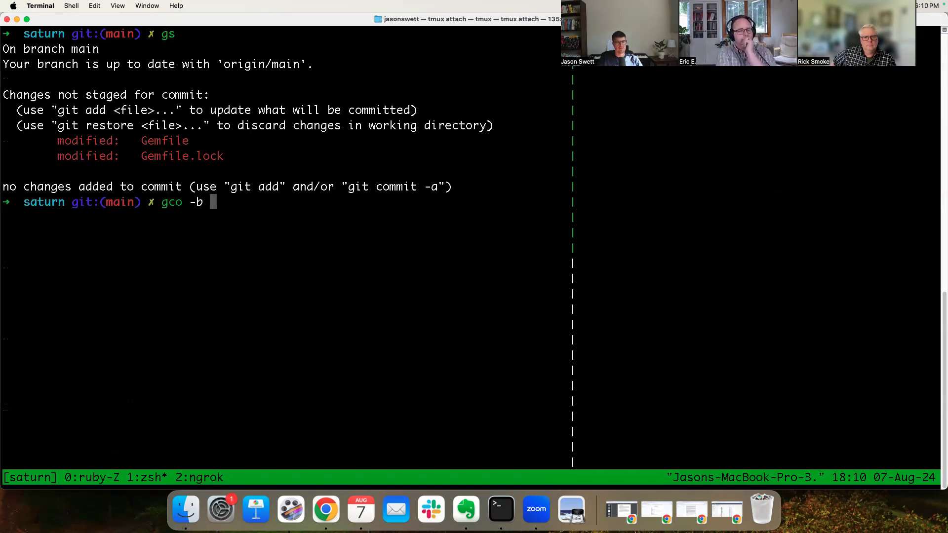
pyautogui.write('view-component')
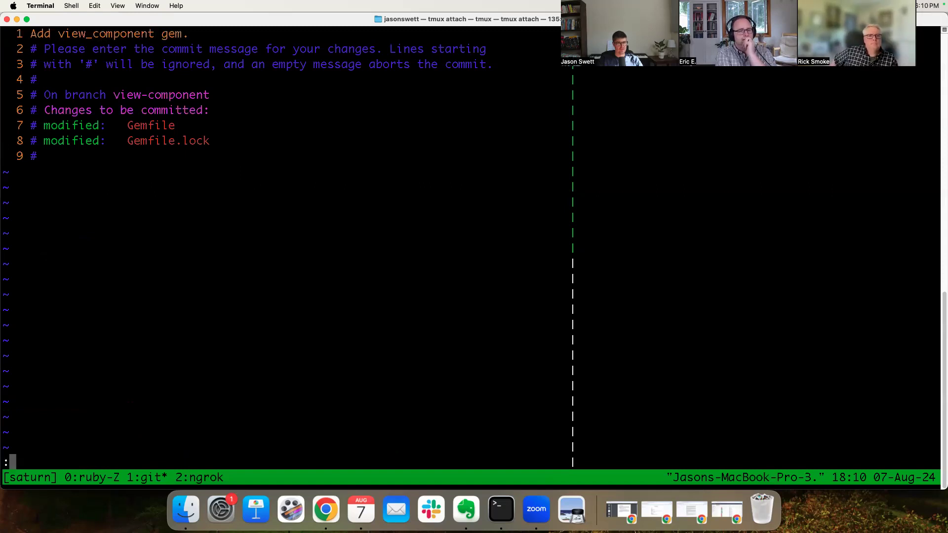
# - Read ChatGPT's 'Generate a New Component' and 'Using the Component' steps, then return to Terminal
pyautogui.click(325, 508)
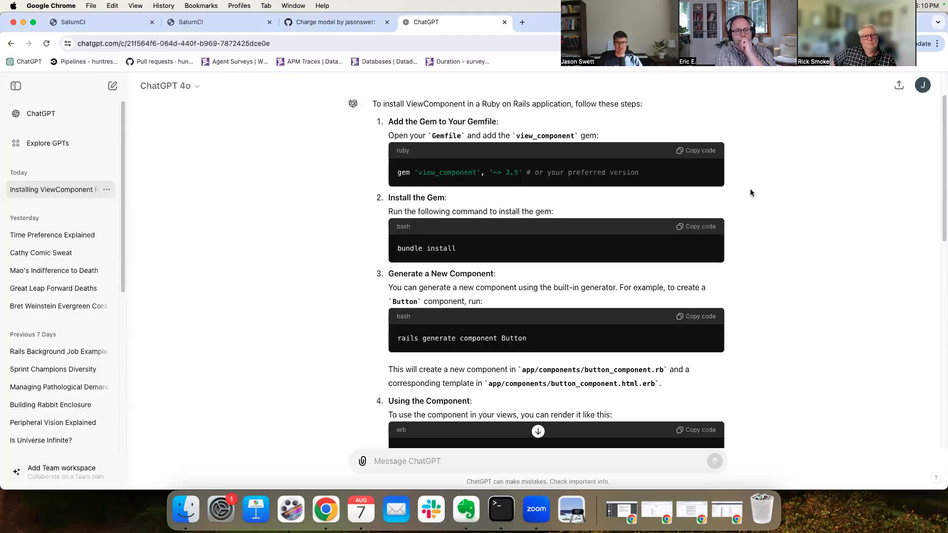
pyautogui.moveTo(786, 242)
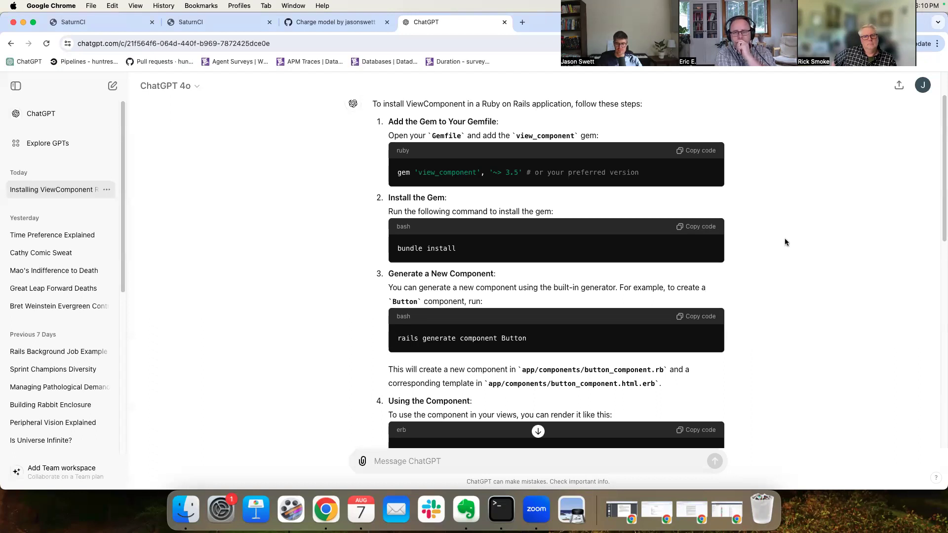
pyautogui.scroll(-3)
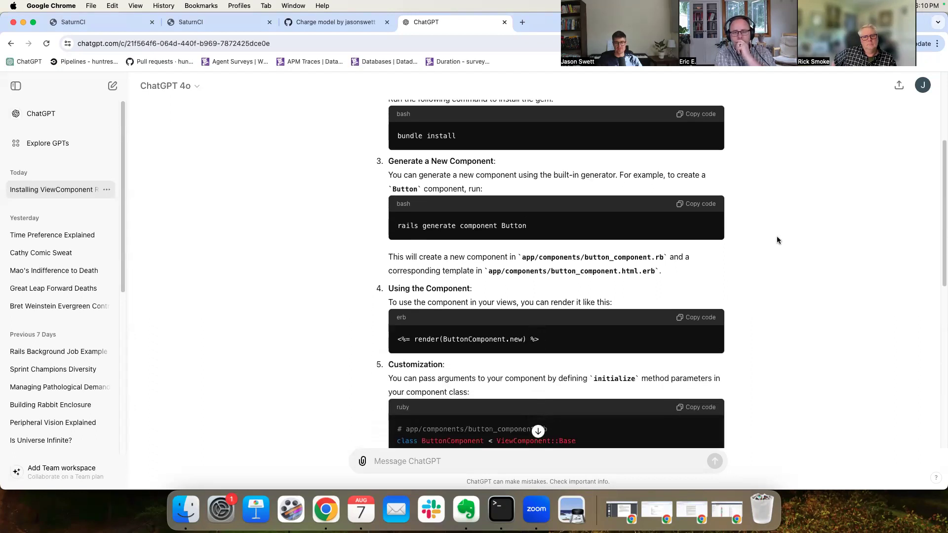
pyautogui.scroll(-3)
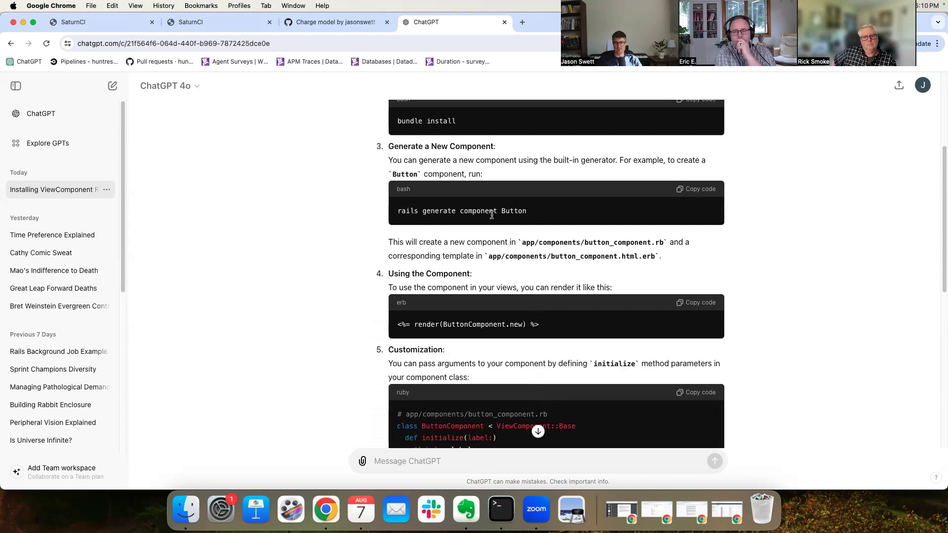
pyautogui.moveTo(888, 290)
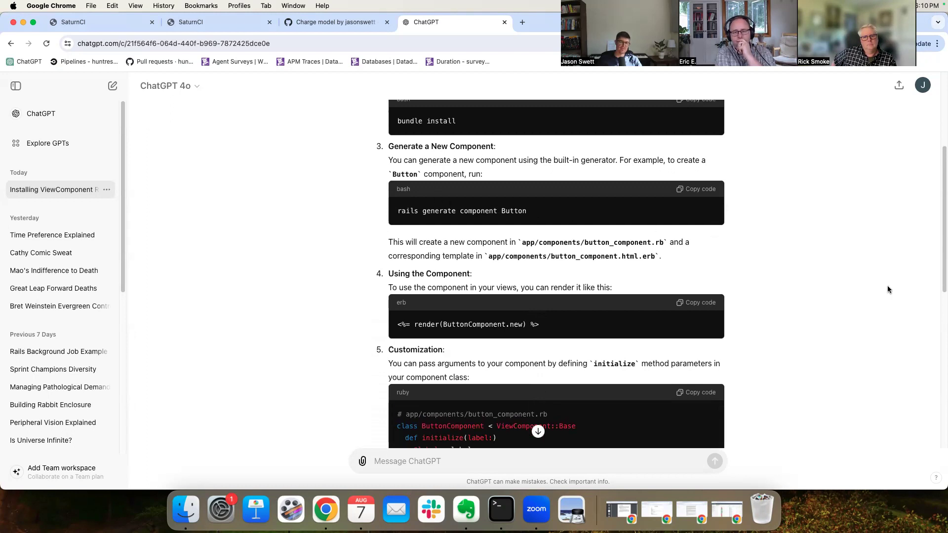
pyautogui.click(501, 508)
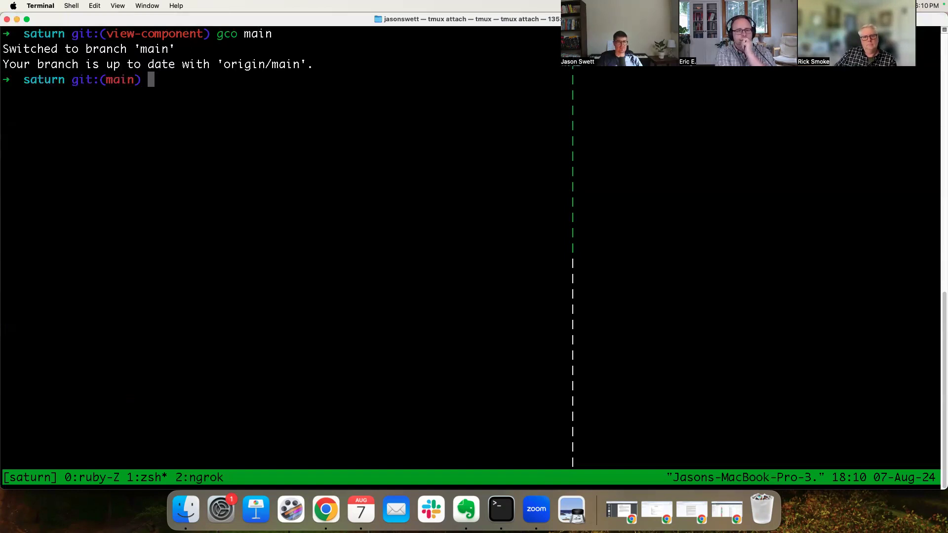
# - Merge the view-component branch into main with git merge
pyautogui.write('git merge')
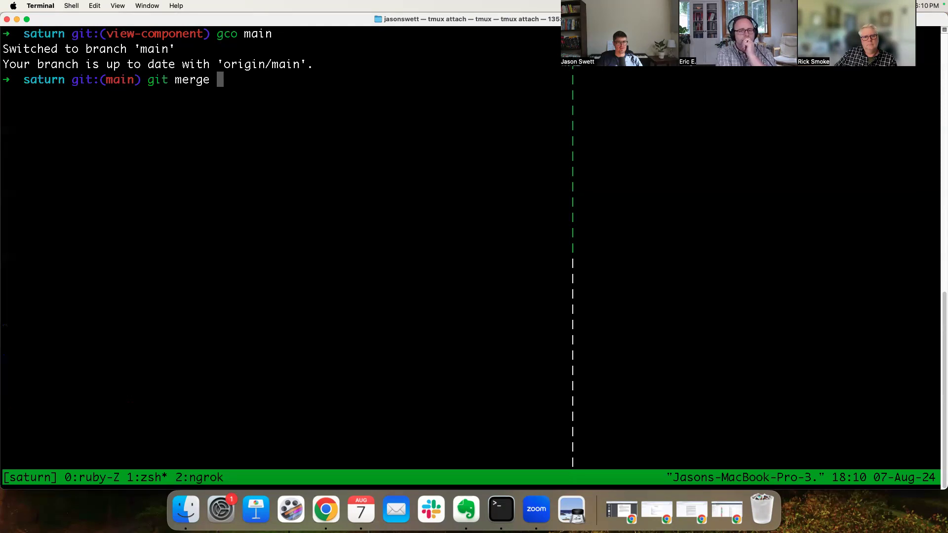
pyautogui.write('view')
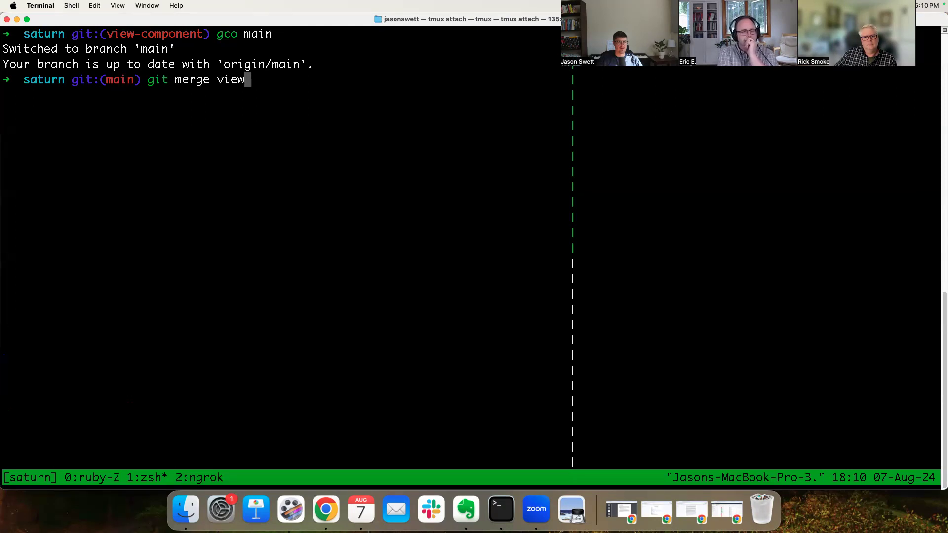
pyautogui.press('Return')
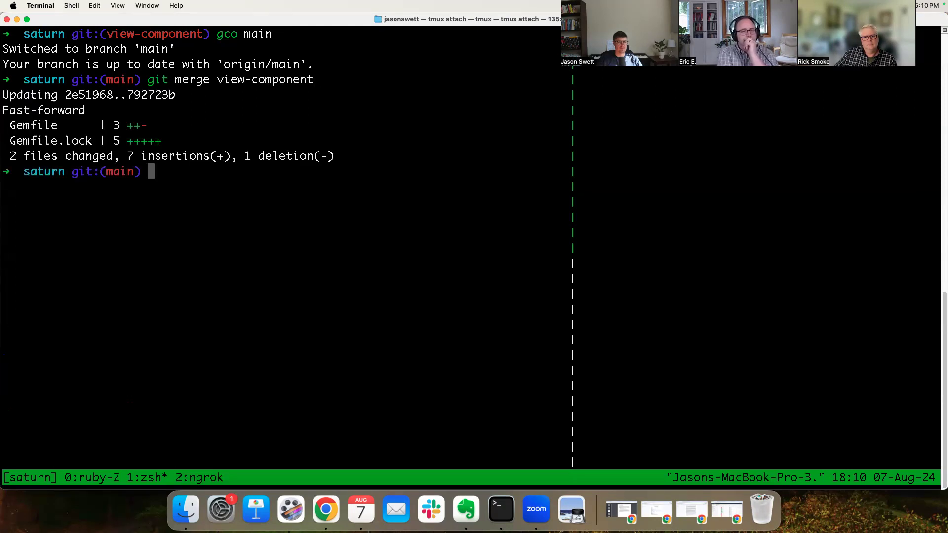
# - Review the git log, clear the screen, and check the SaturnCI build list
pyautogui.write('git log')
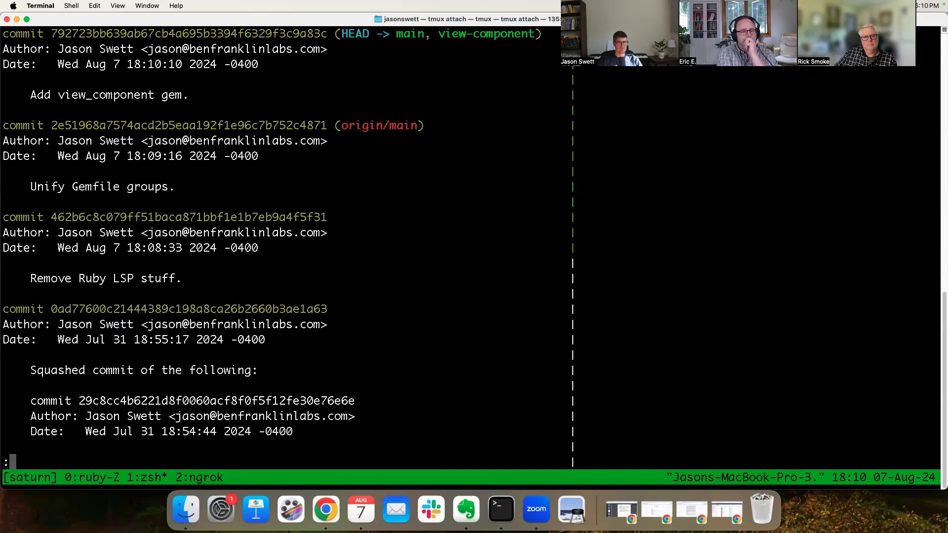
pyautogui.press('q')
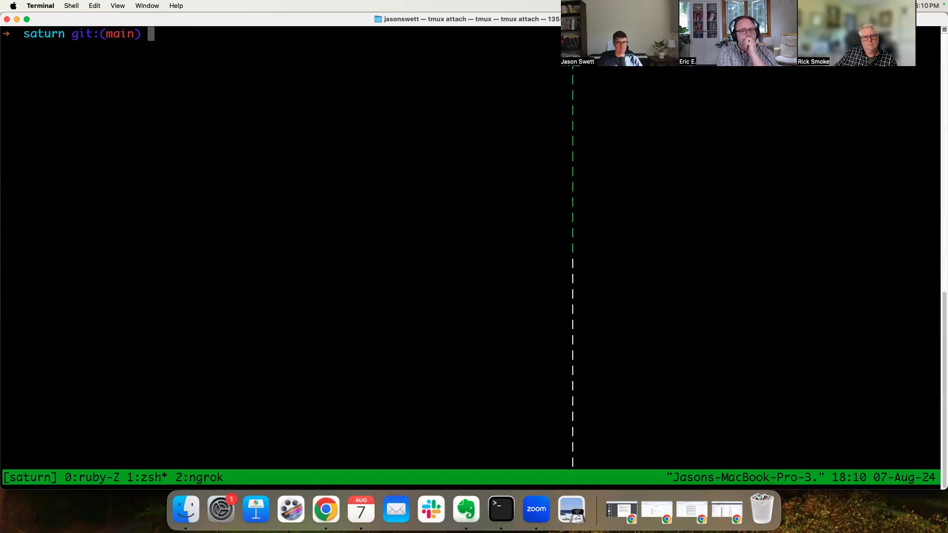
pyautogui.press('Return')
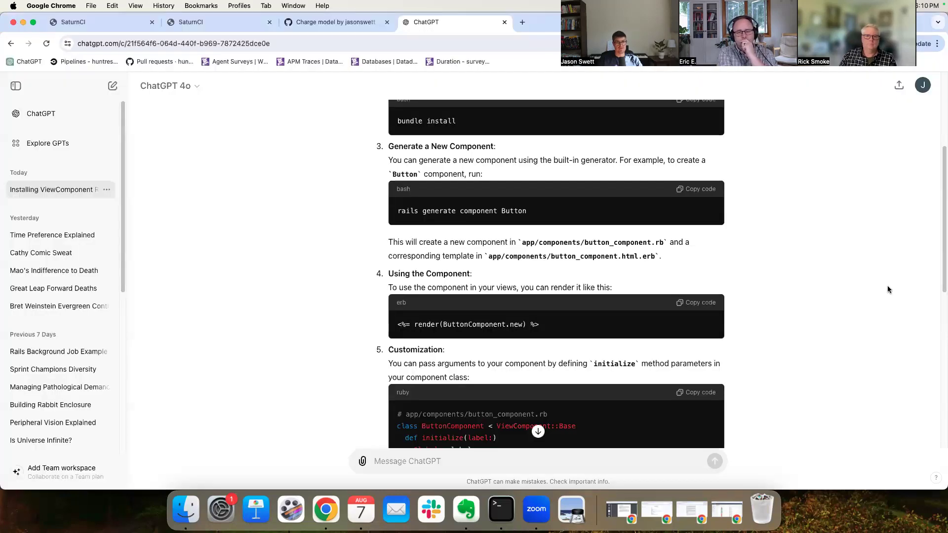
pyautogui.click(499, 508)
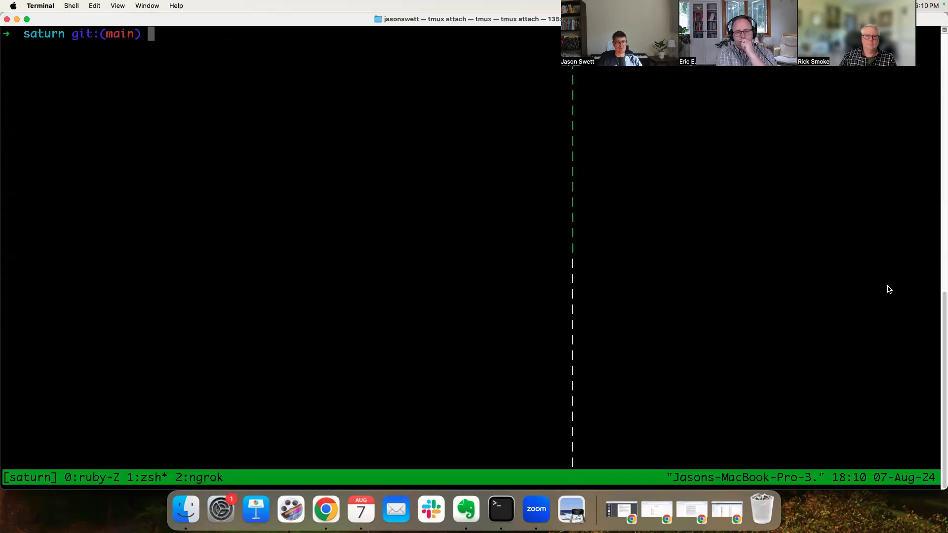
pyautogui.click(326, 509)
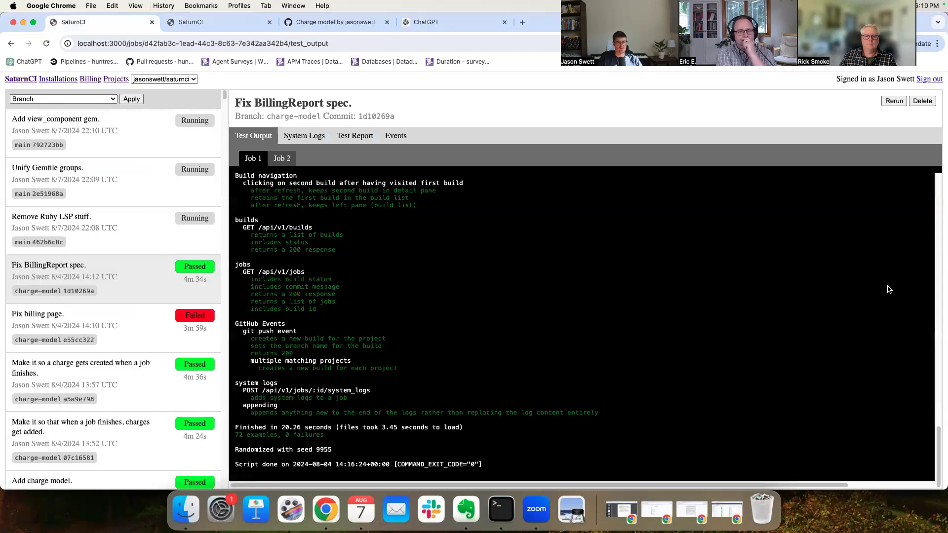
# - Check out charge-model, rebase it onto main, and force-push it to GitHub
pyautogui.click(500, 508)
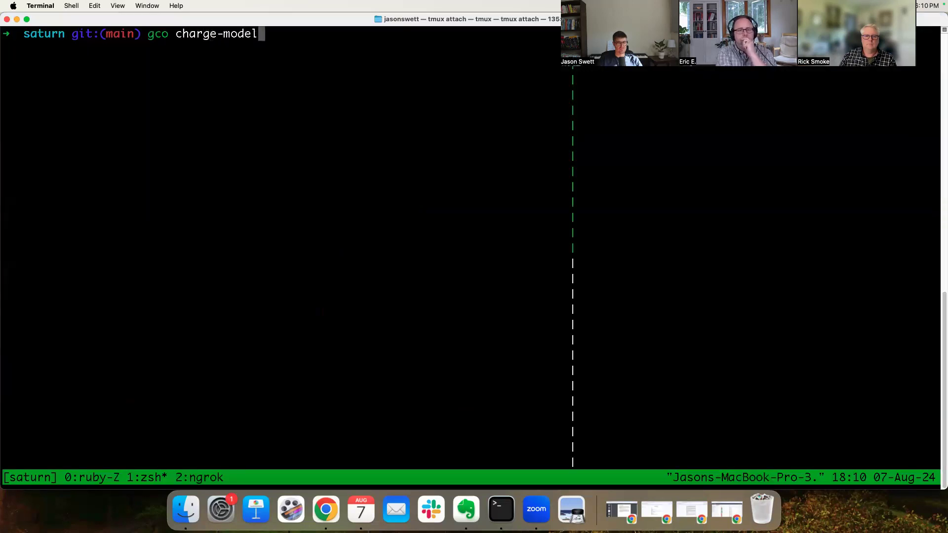
pyautogui.press('Return')
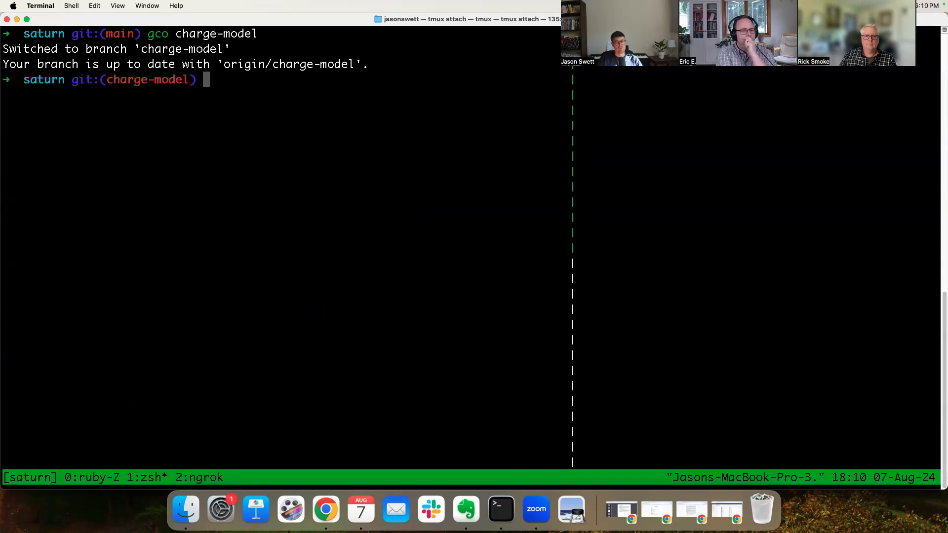
pyautogui.write('git rebase m')
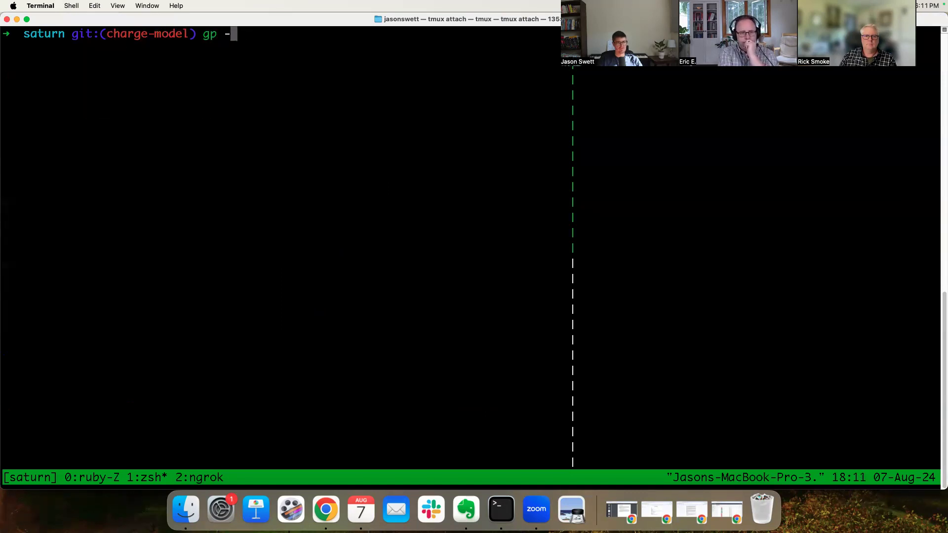
pyautogui.press('Return')
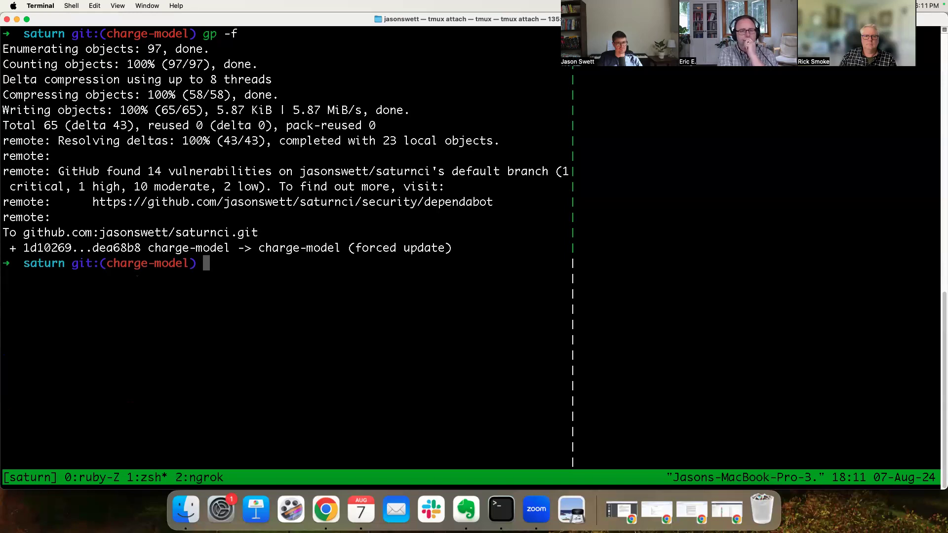
pyautogui.click(325, 509)
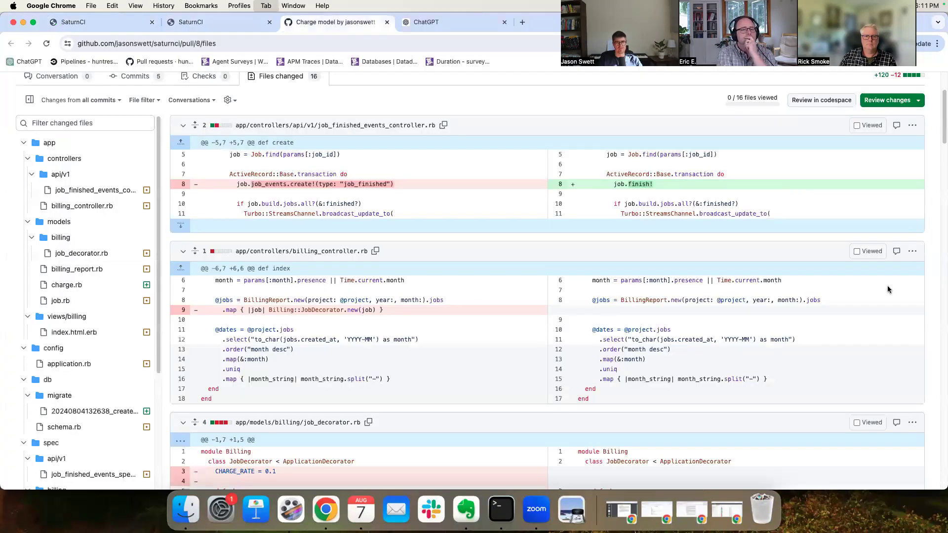
pyautogui.click(500, 509)
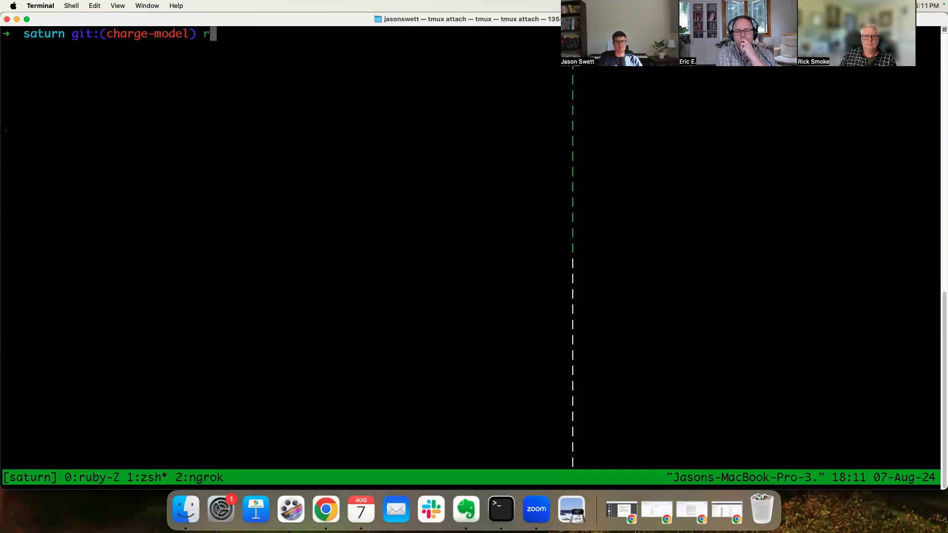
# - Run rails g component BillingNavigation to generate the BillingNavigation component
pyautogui.write('ails g compone')
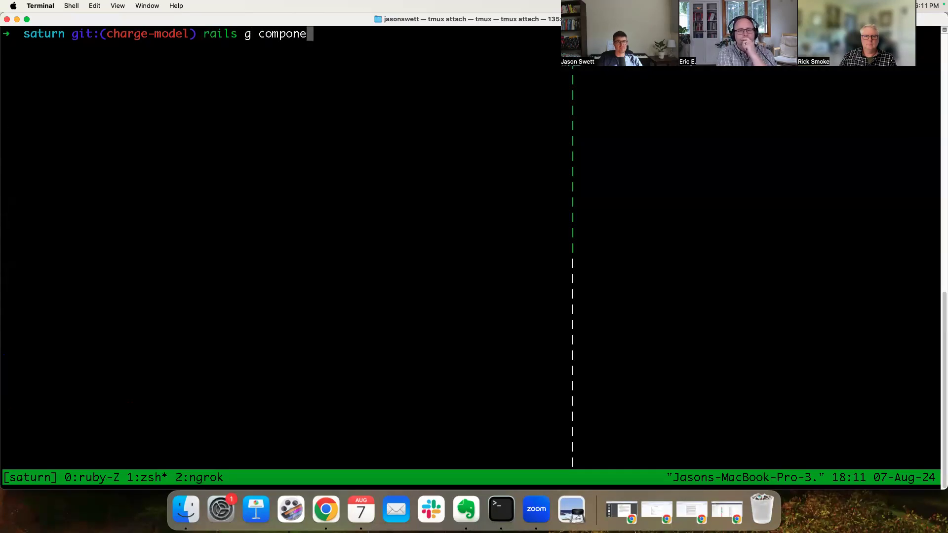
pyautogui.click(325, 508)
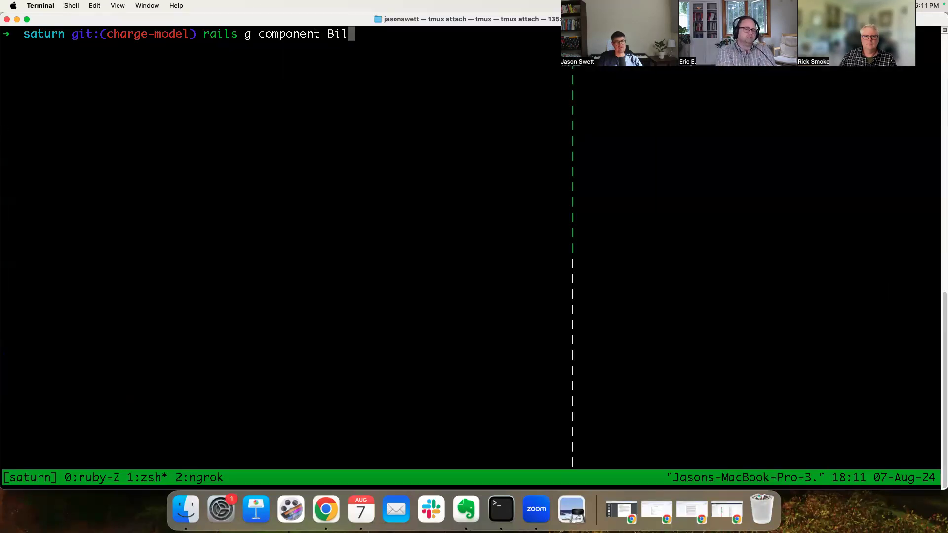
pyautogui.write('lingNavigat')
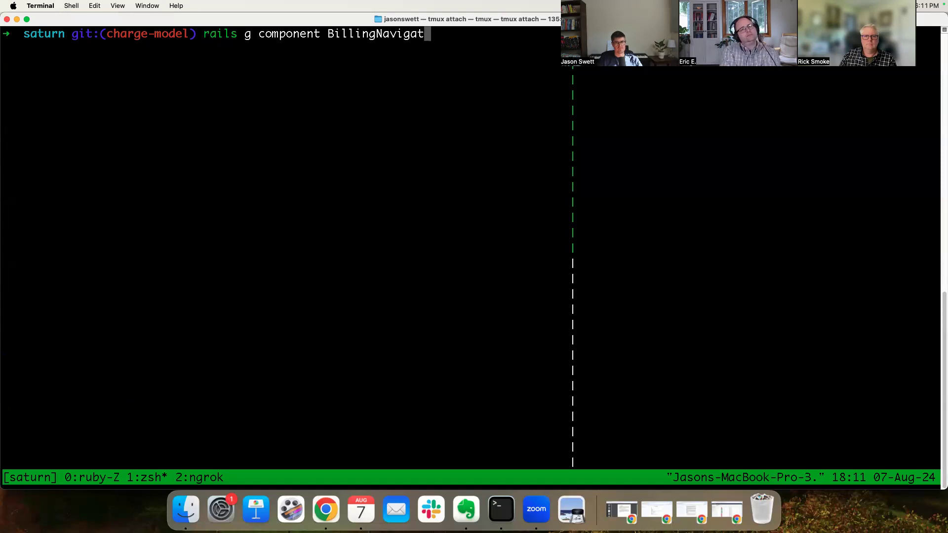
pyautogui.write('ion')
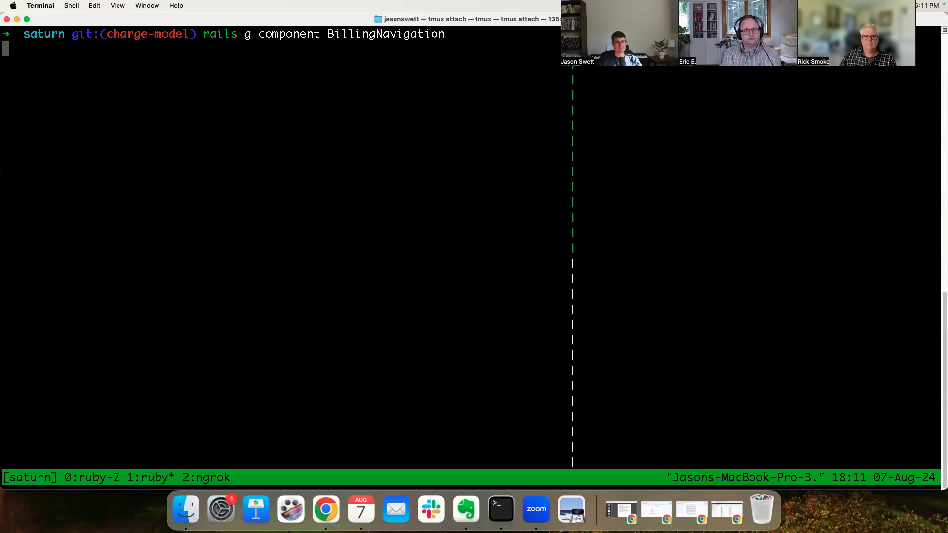
pyautogui.press('Return')
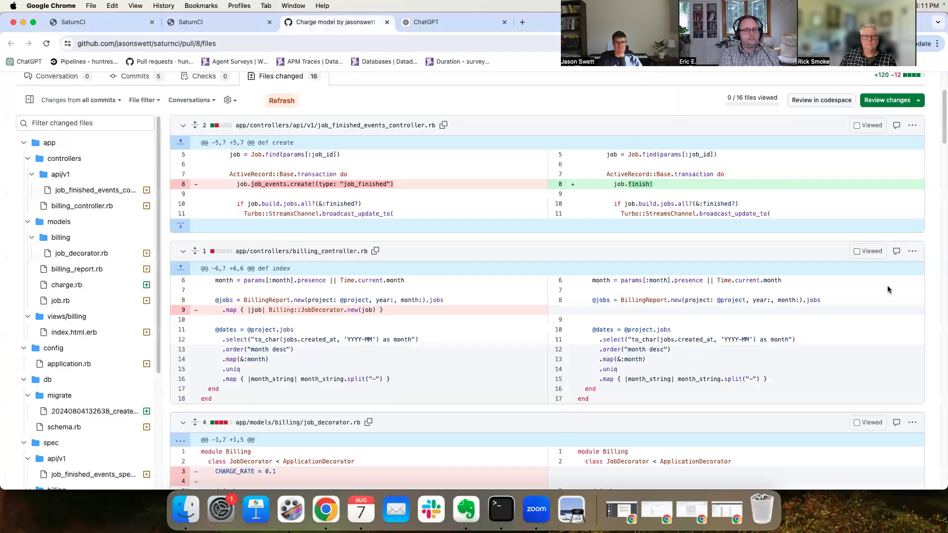
# - Scroll ChatGPT's ViewComponent answer to the 'Using the Component' and 'Customization' sections
pyautogui.click(425, 22)
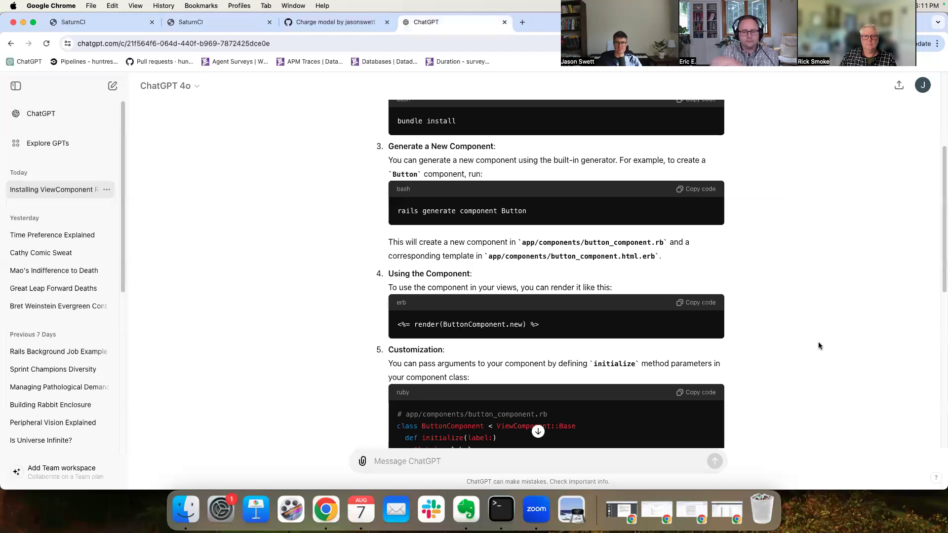
pyautogui.scroll(-3)
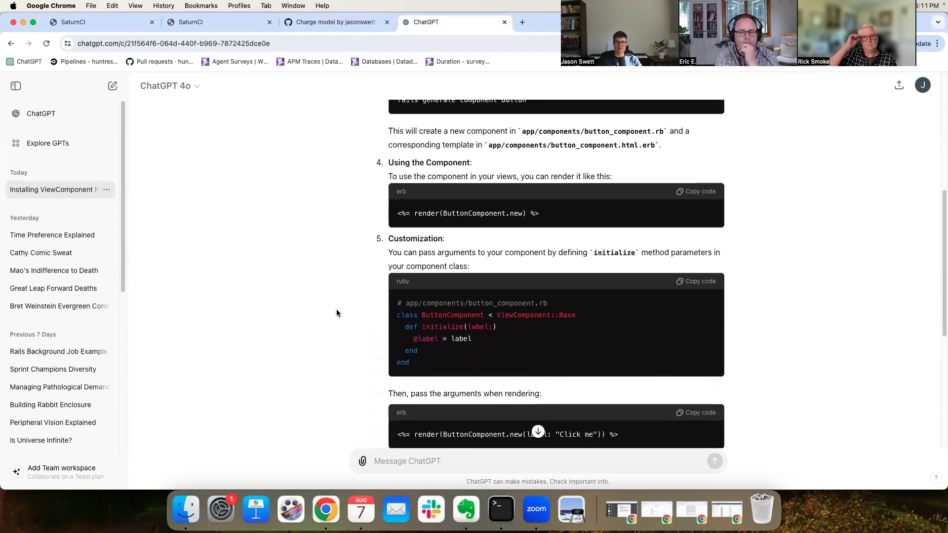
pyautogui.scroll(3)
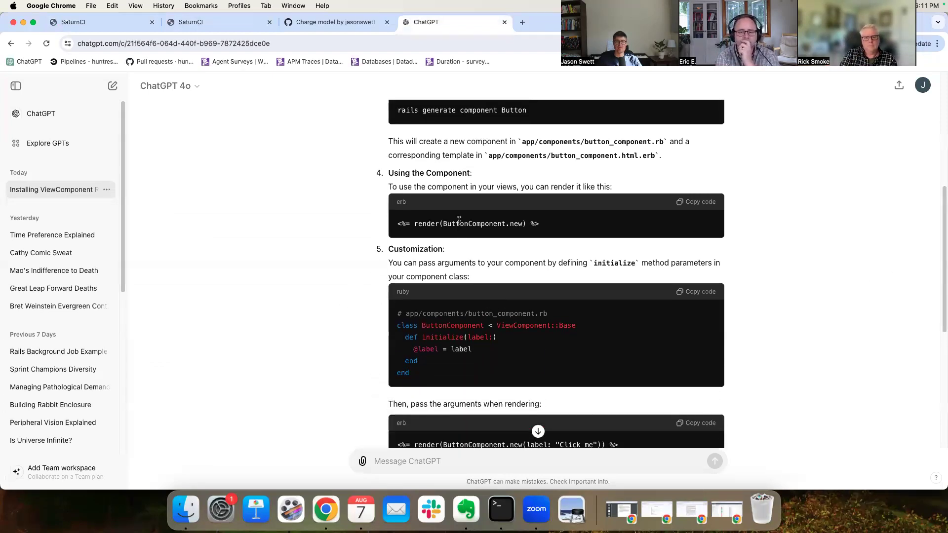
pyautogui.moveTo(354, 227)
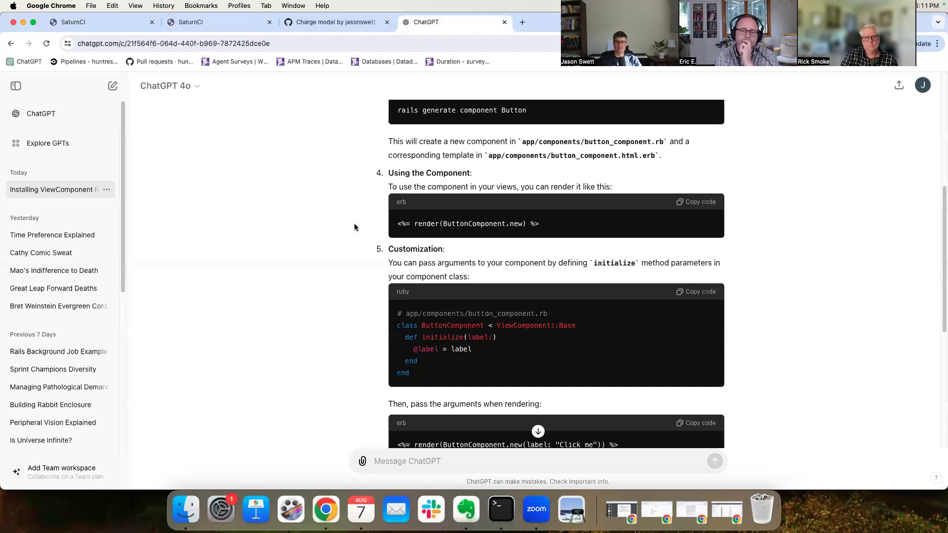
pyautogui.click(500, 509)
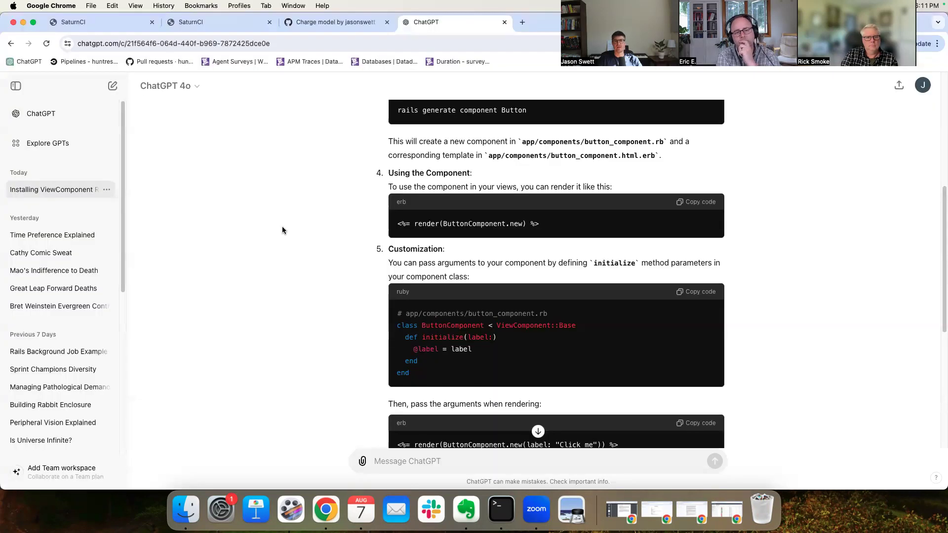
pyautogui.click(500, 508)
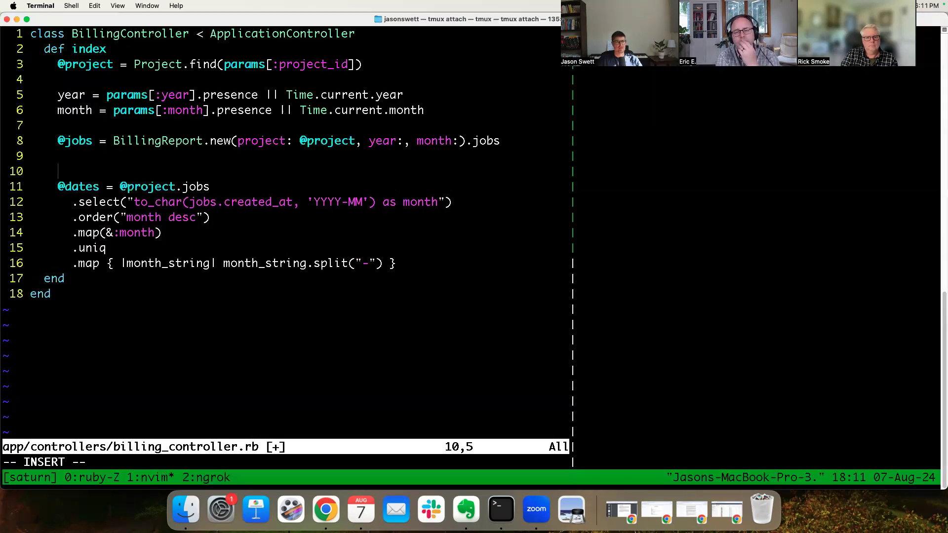
pyautogui.write('@billing')
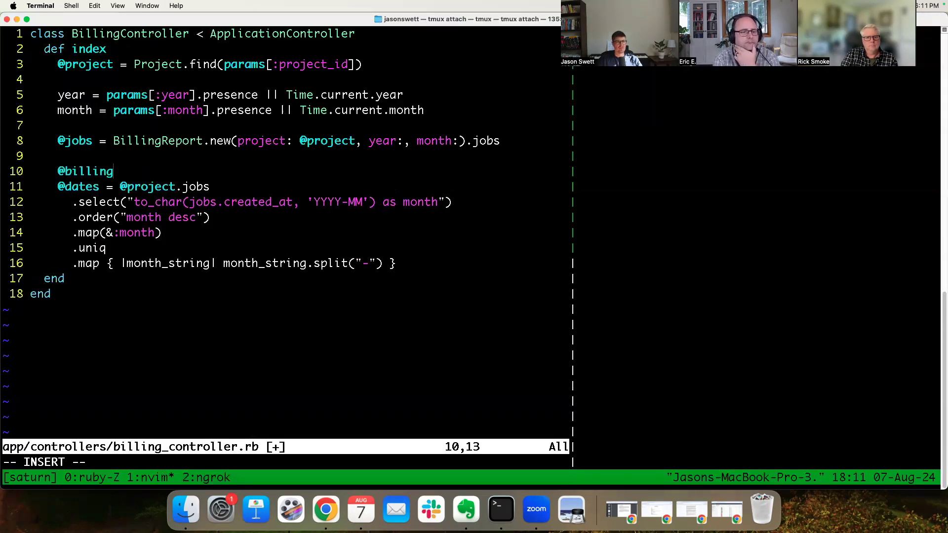
pyautogui.write('_navigatio')
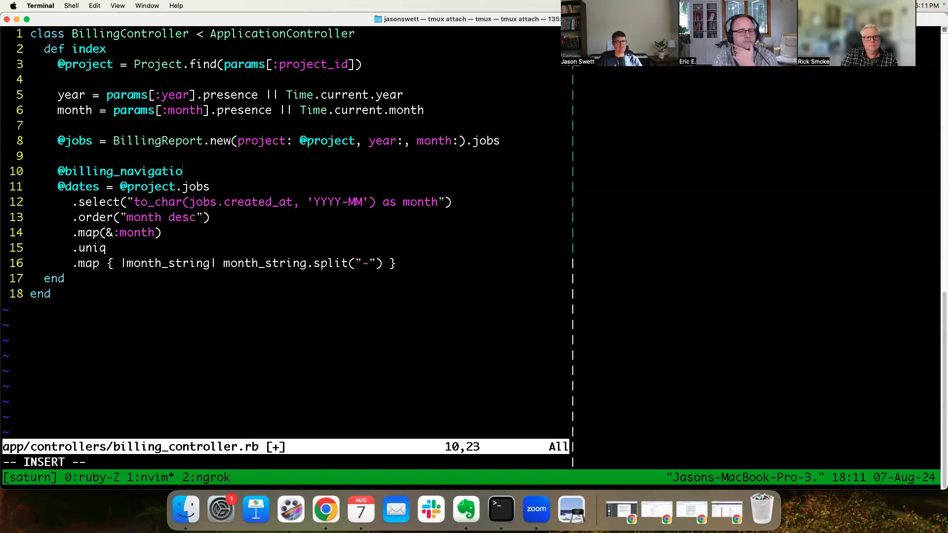
pyautogui.write('n_component')
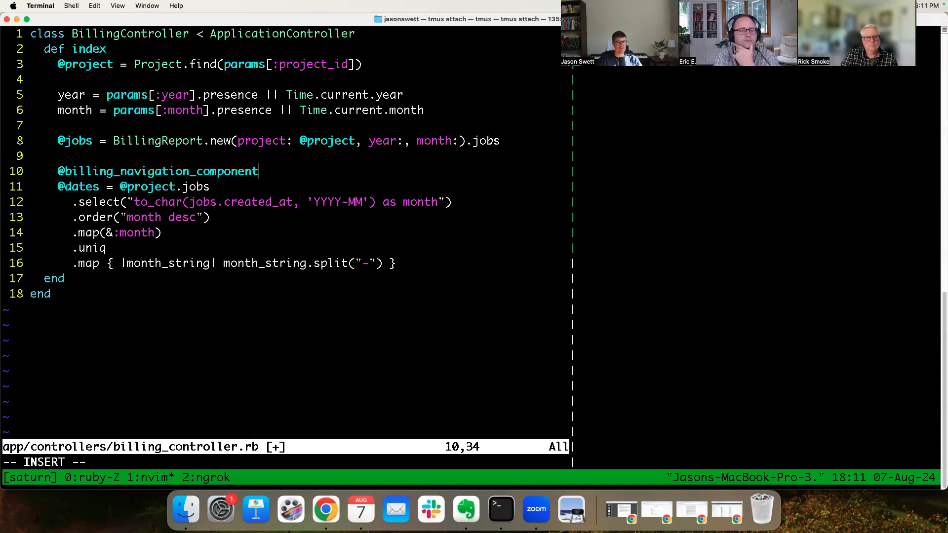
pyautogui.write('=')
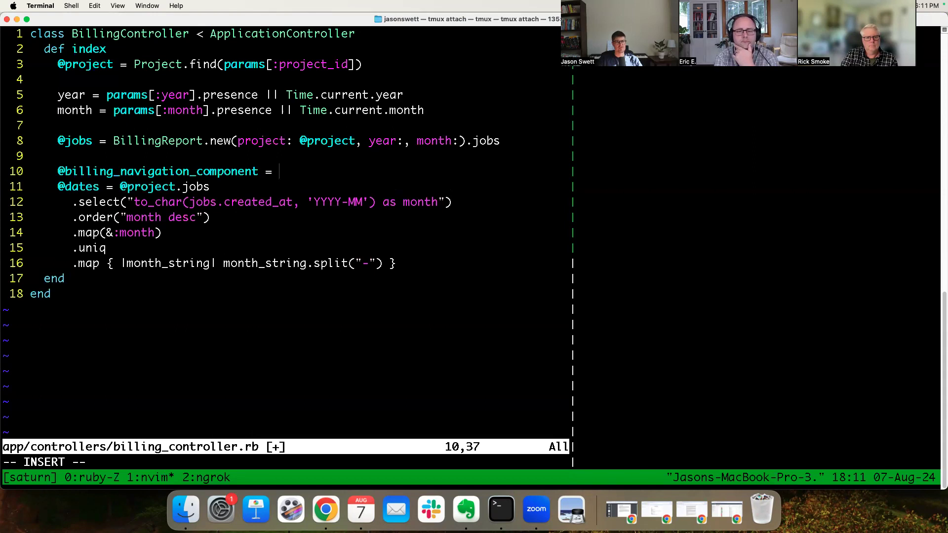
pyautogui.write('BillingNavigationComponent.')
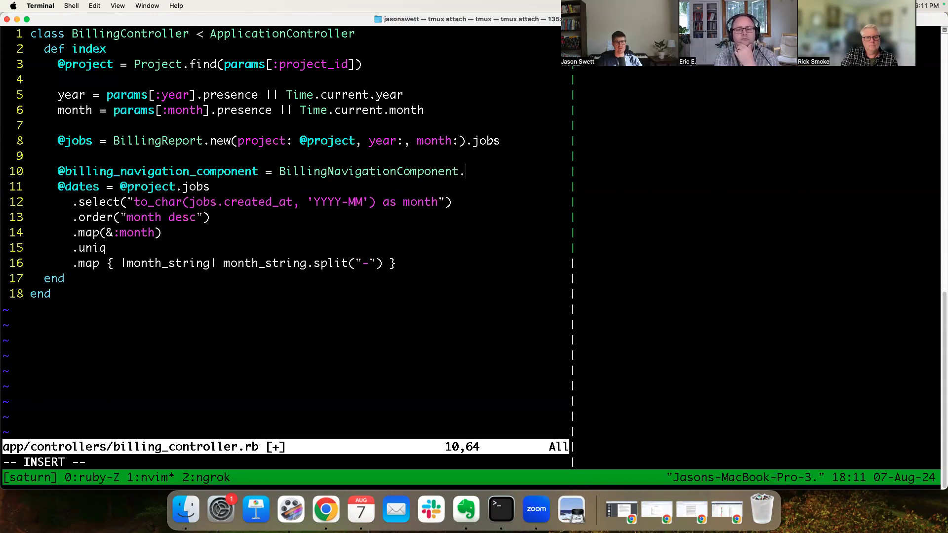
pyautogui.write('new')
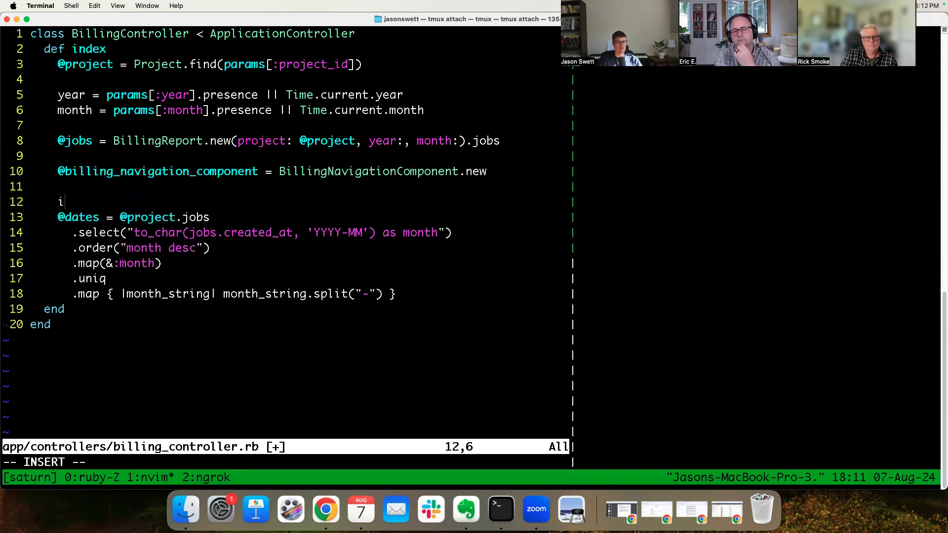
pyautogui.write('f false')
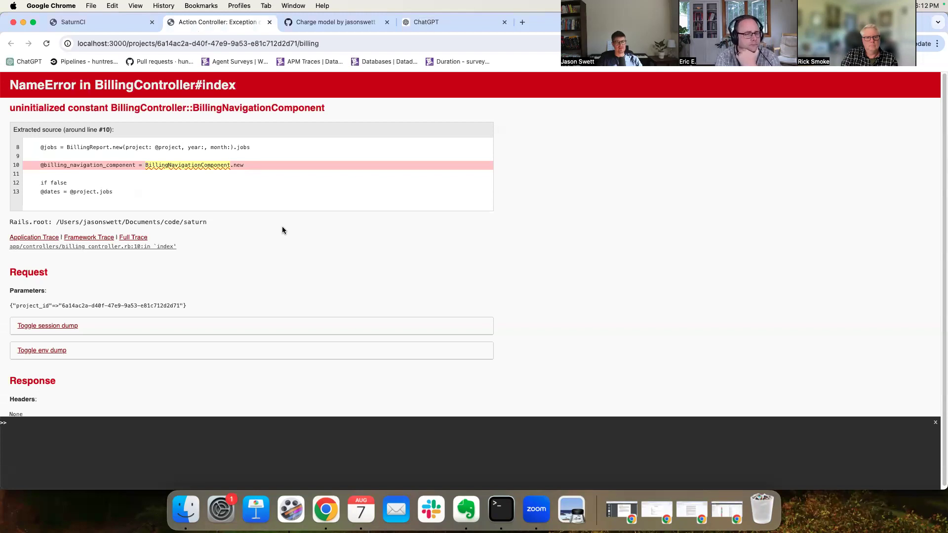
# - Search for the component file with fzf 'billingnav' and reload the billing page
pyautogui.click(500, 508)
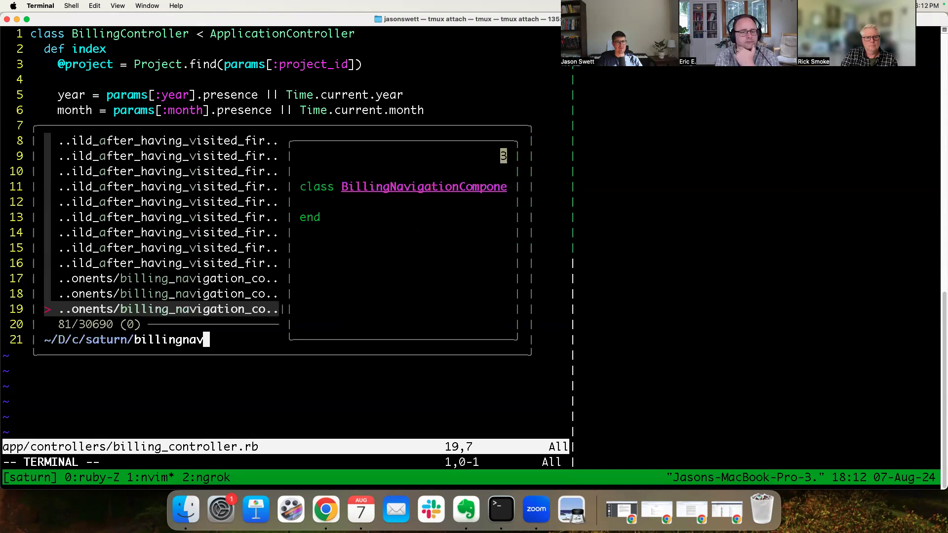
pyautogui.press('Return')
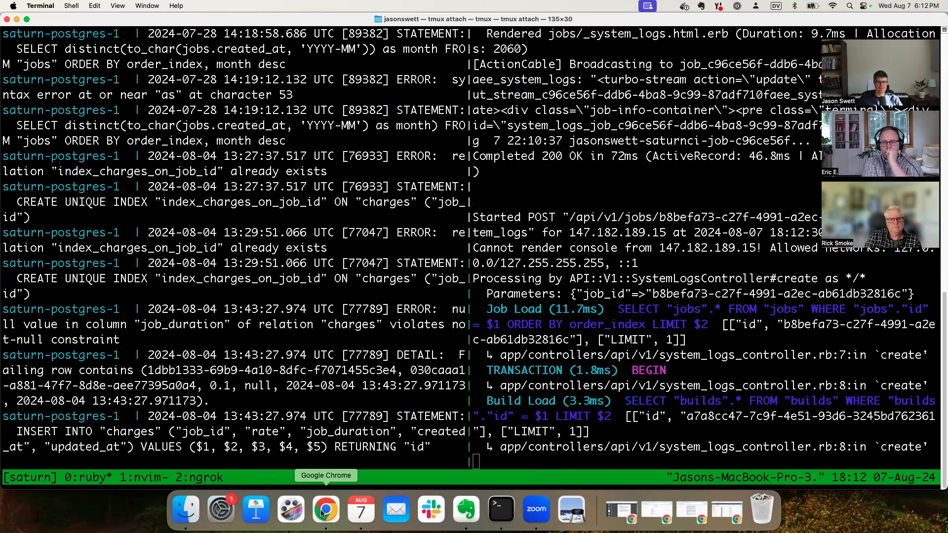
pyautogui.click(325, 509)
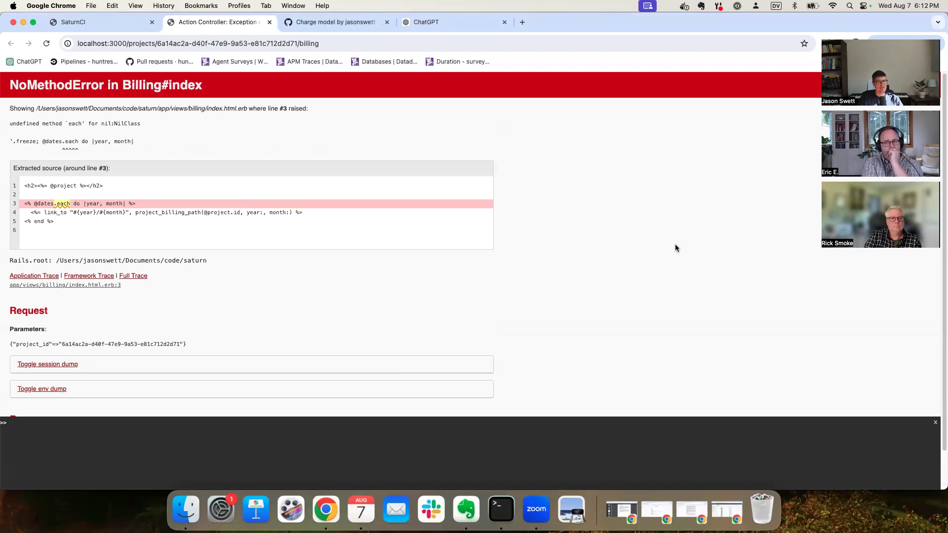
pyautogui.click(500, 509)
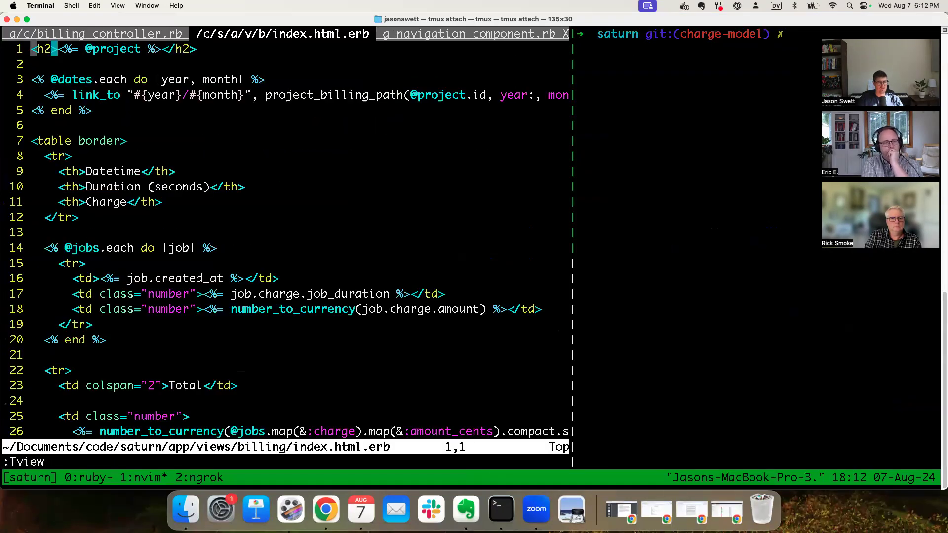
pyautogui.write('/@dates')
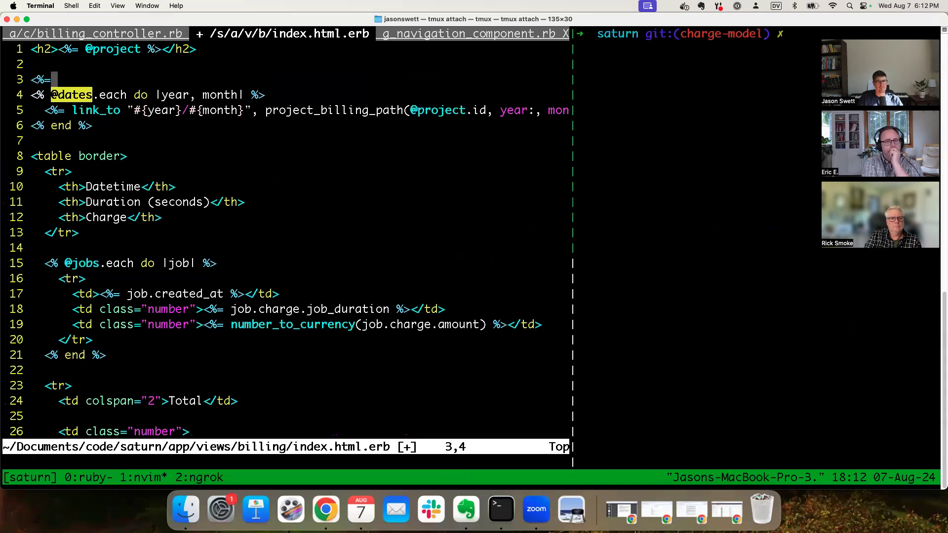
pyautogui.write('@')
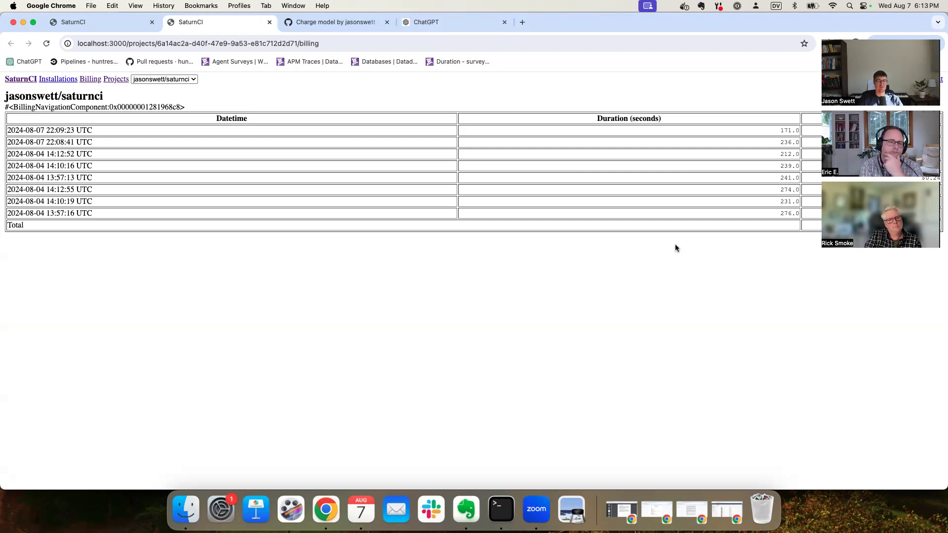
pyautogui.click(500, 509)
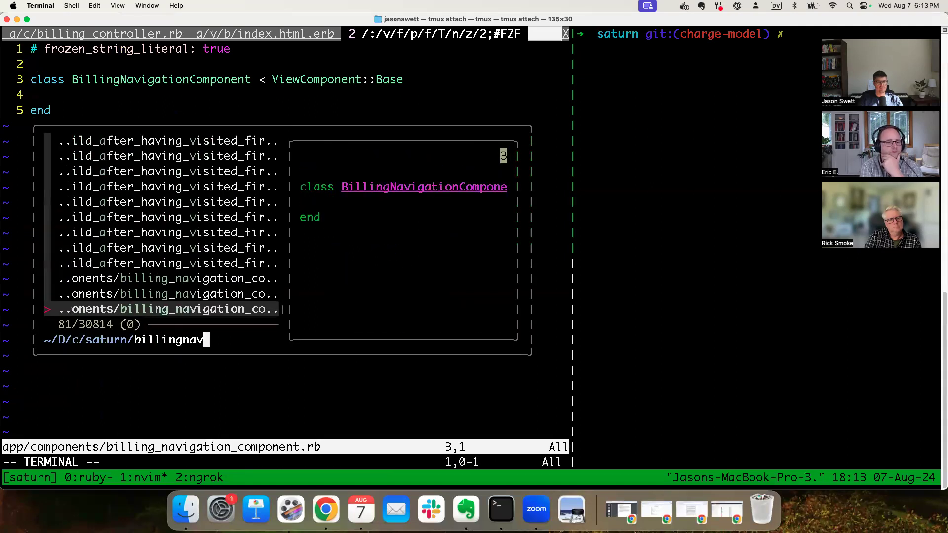
# - Paste the month query into the component class, wrapped in a 'def dates' method
pyautogui.write('com')
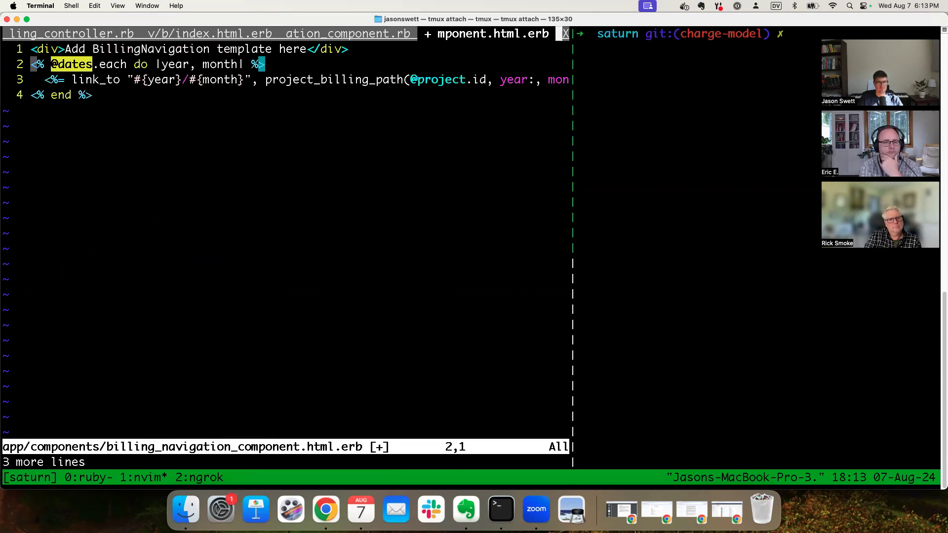
pyautogui.press('dd')
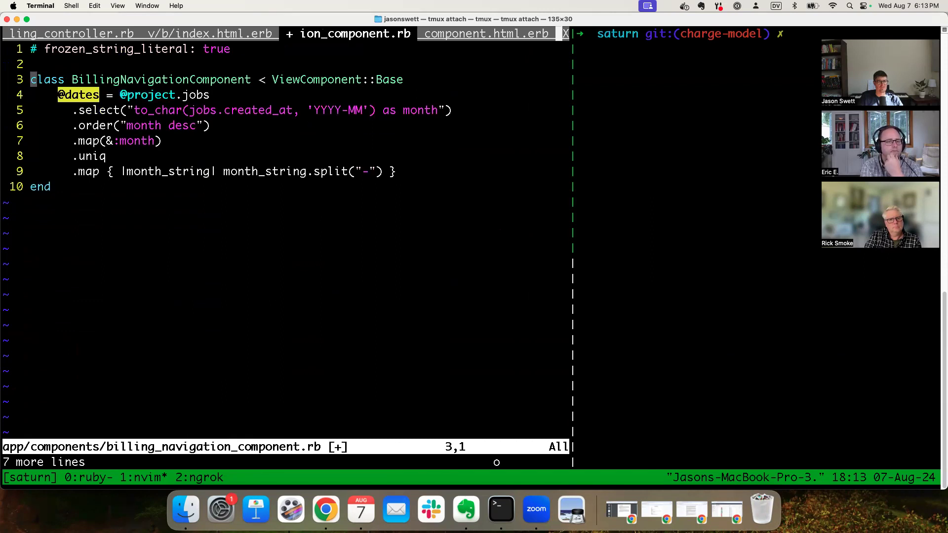
pyautogui.write('def dates')
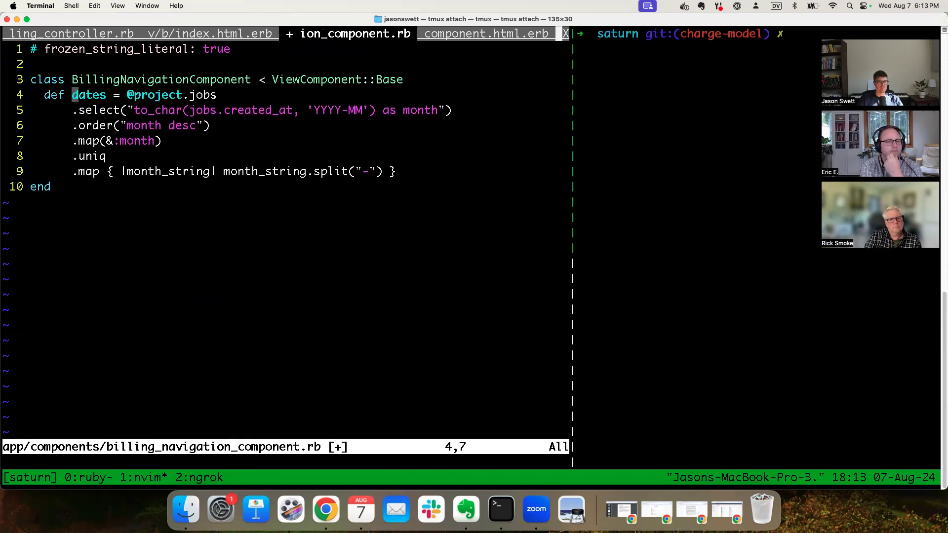
pyautogui.write('end')
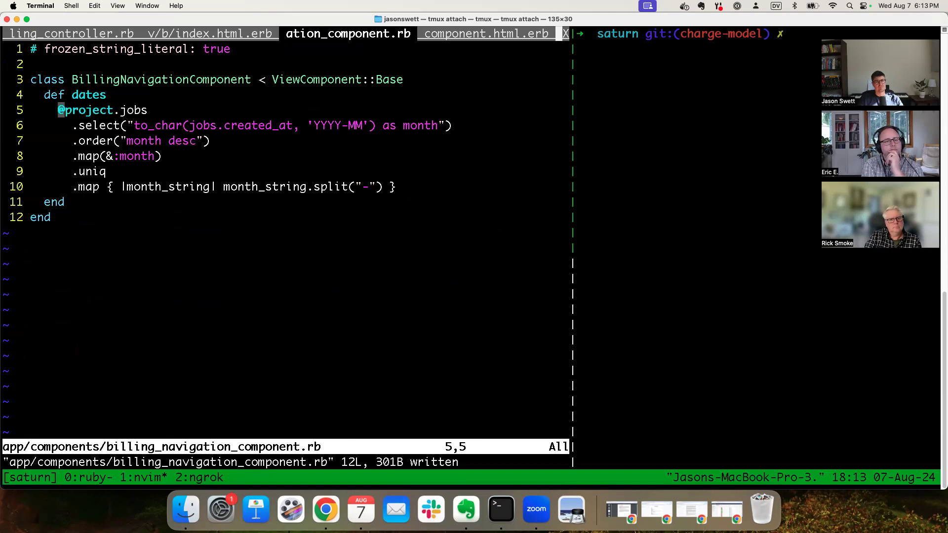
pyautogui.press('V')
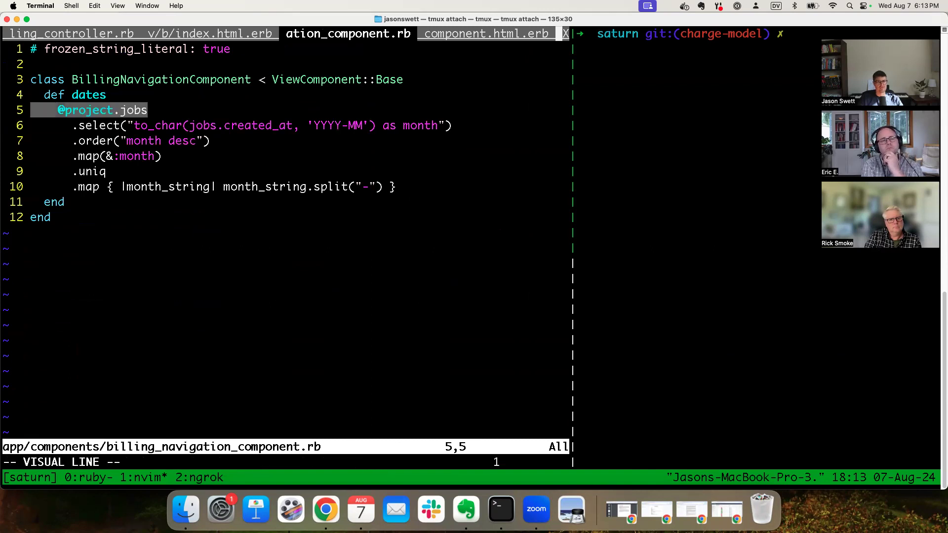
pyautogui.press('Escape')
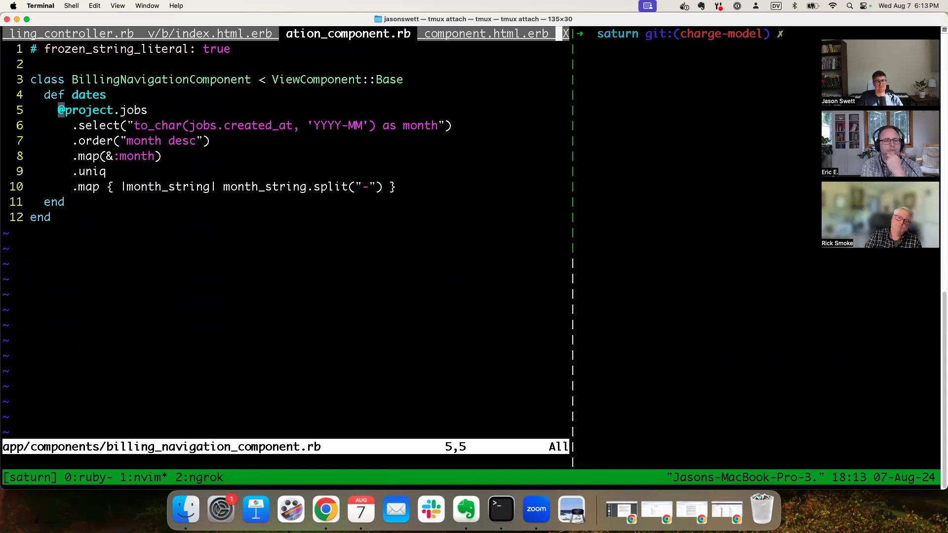
pyautogui.click(70, 33)
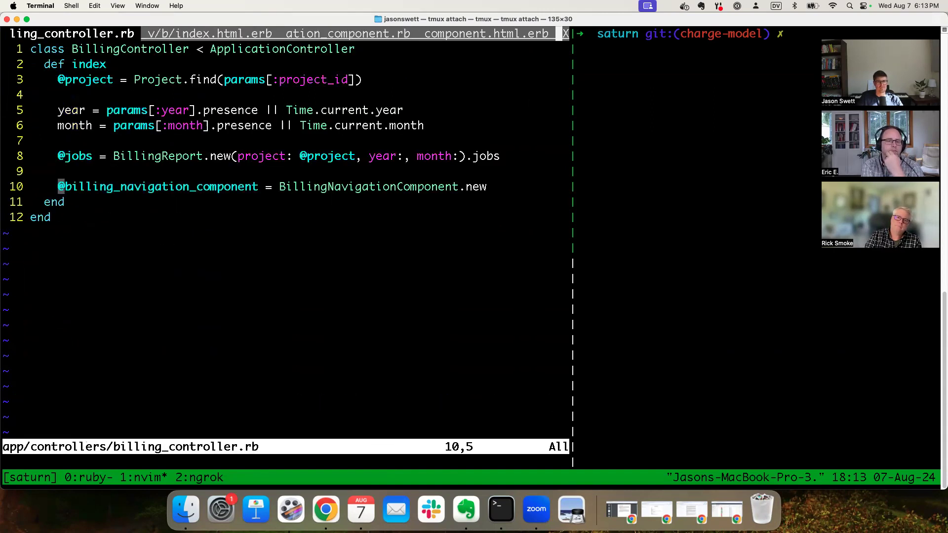
pyautogui.write('(@project.')
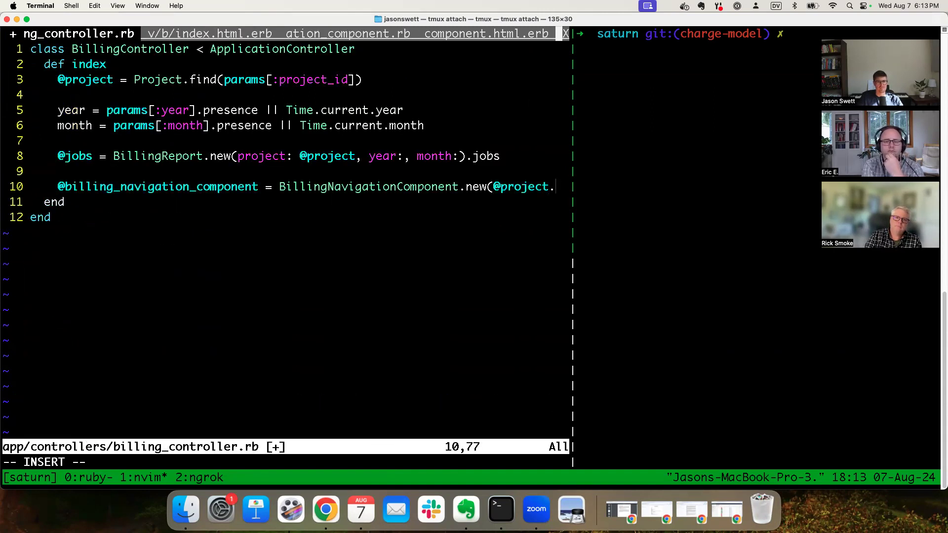
pyautogui.write('jo')
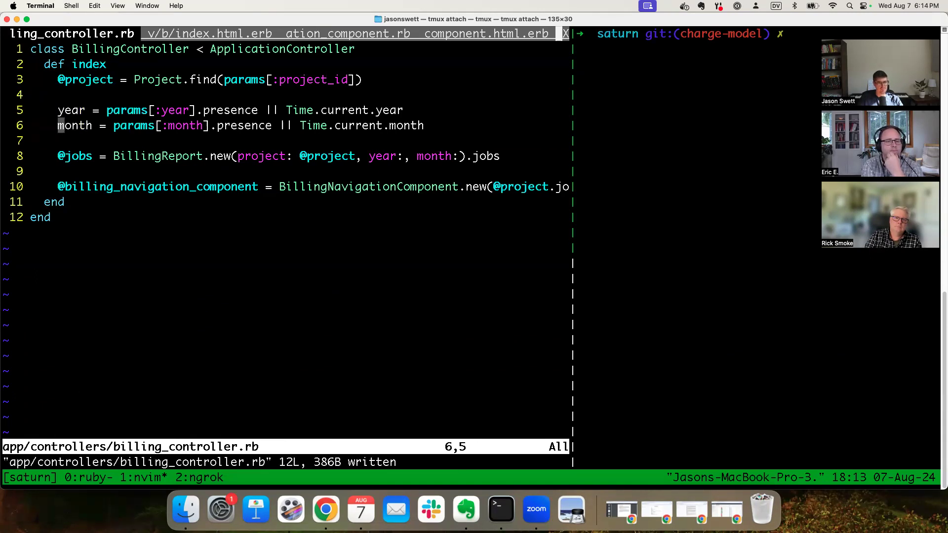
# - Pass jobs:, year: params[:year] and month: arguments to BillingNavigationComponent.new
pyautogui.press('V')
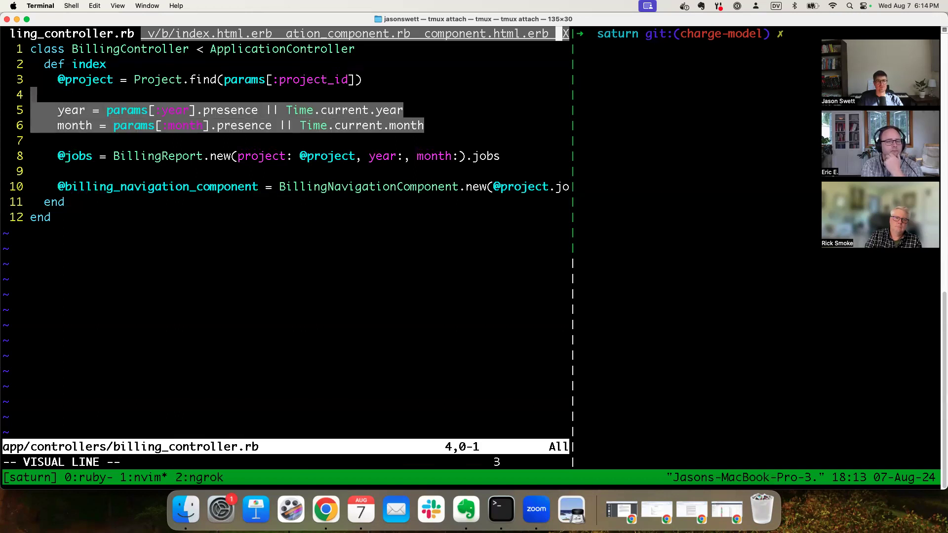
pyautogui.click(208, 33)
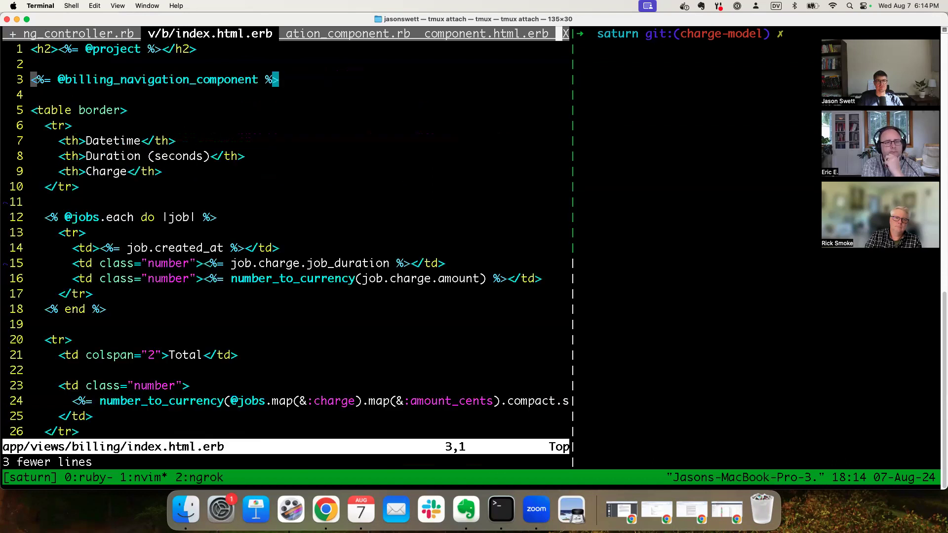
pyautogui.click(346, 33)
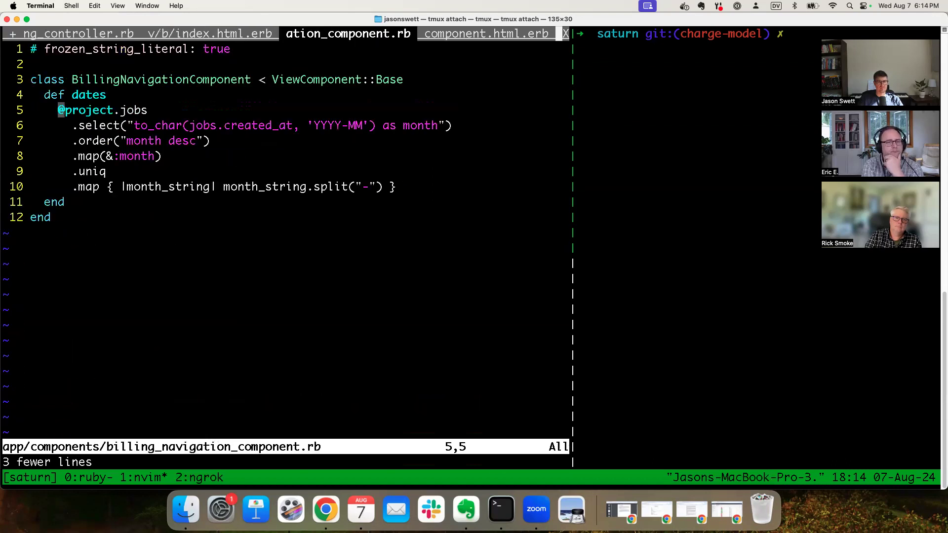
pyautogui.click(73, 33)
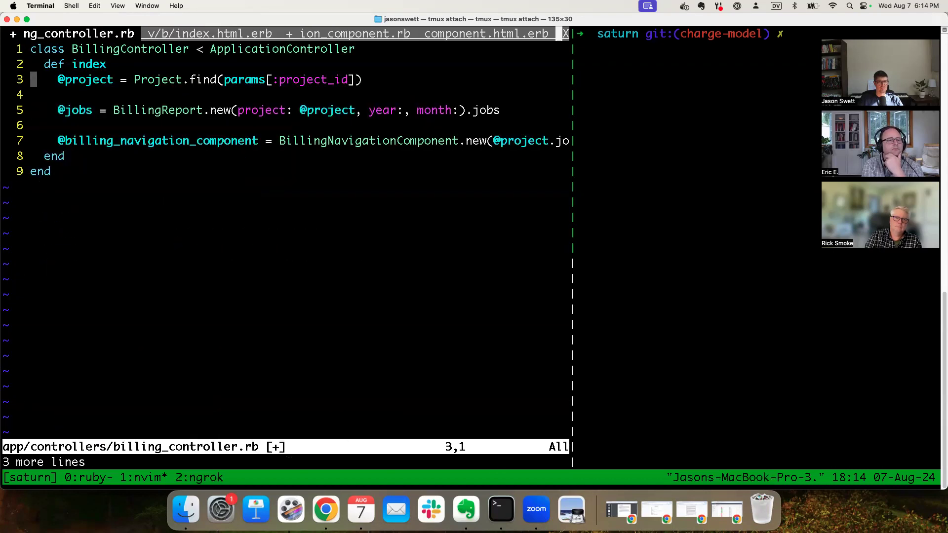
pyautogui.click(350, 33)
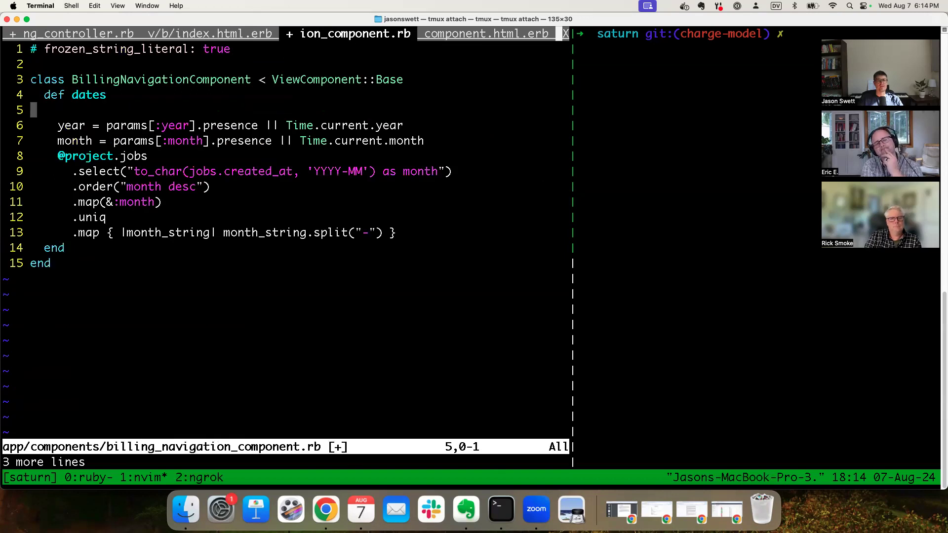
pyautogui.press('j')
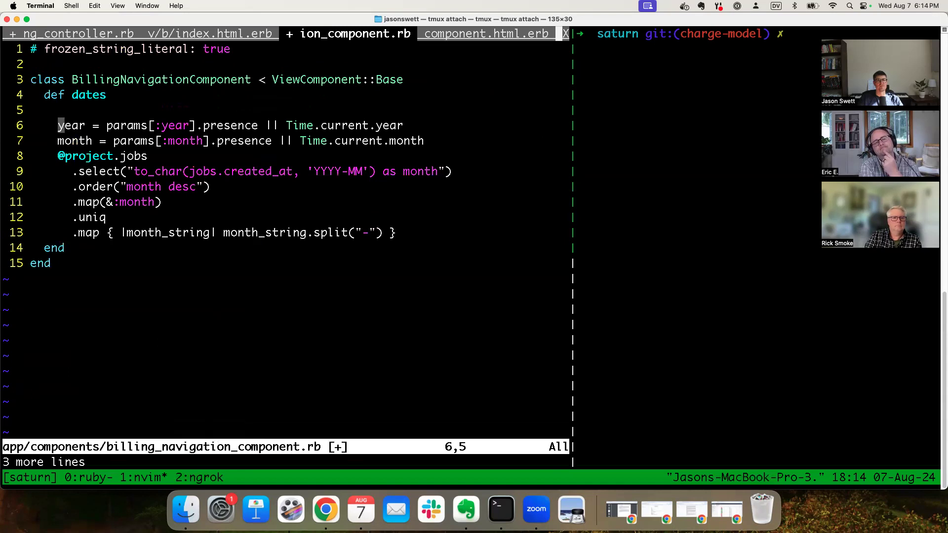
pyautogui.click(72, 33)
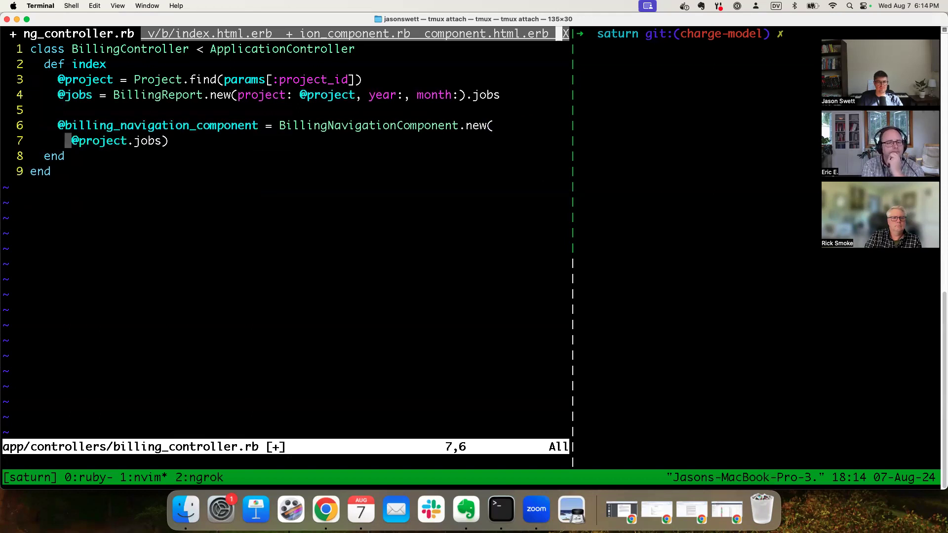
pyautogui.write('jobs')
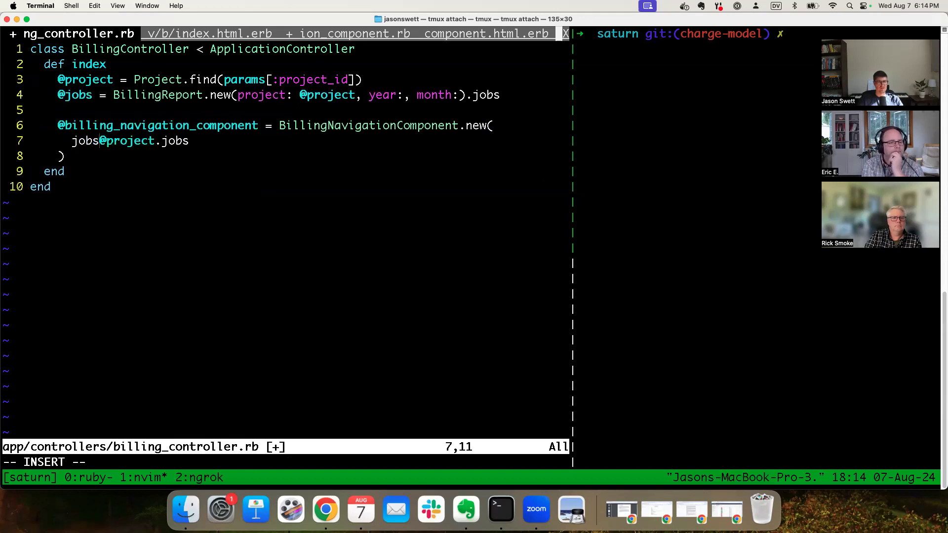
pyautogui.click(353, 34)
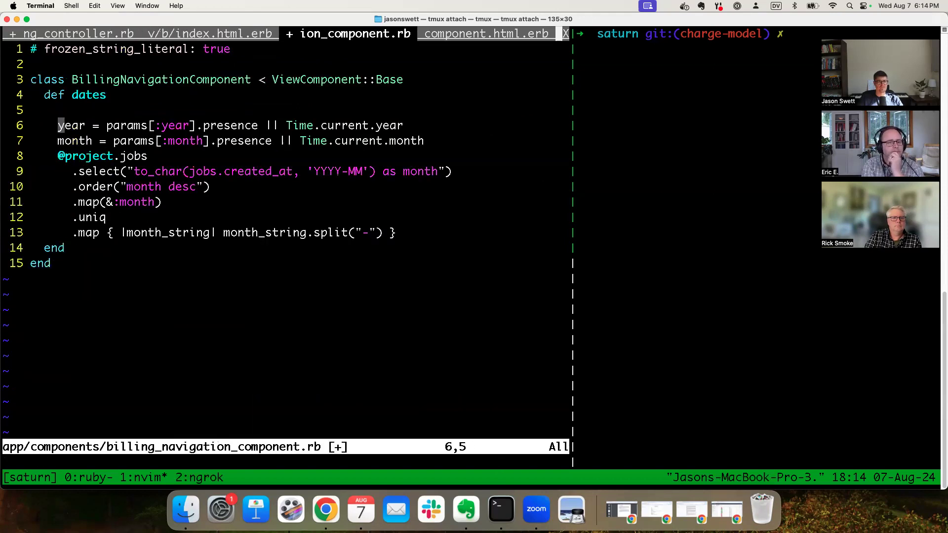
pyautogui.click(72, 33)
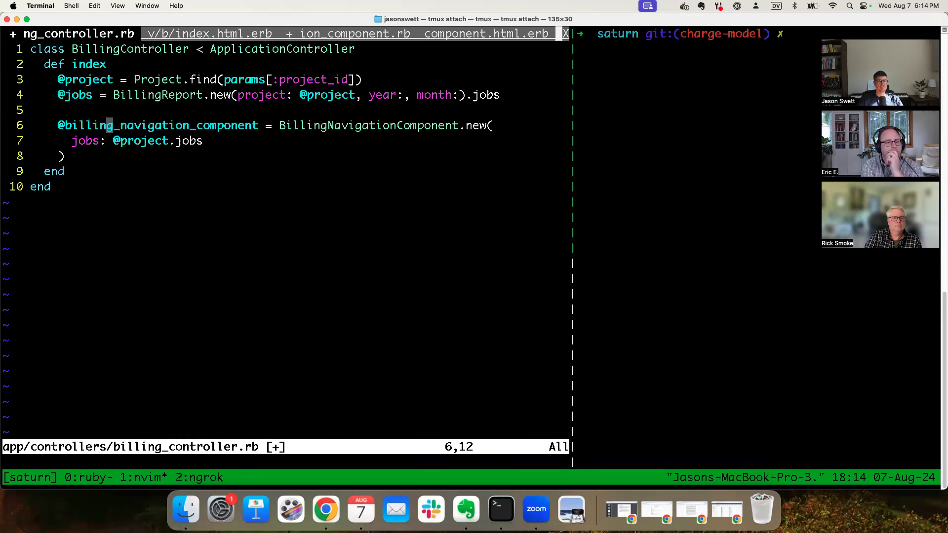
pyautogui.write('year:')
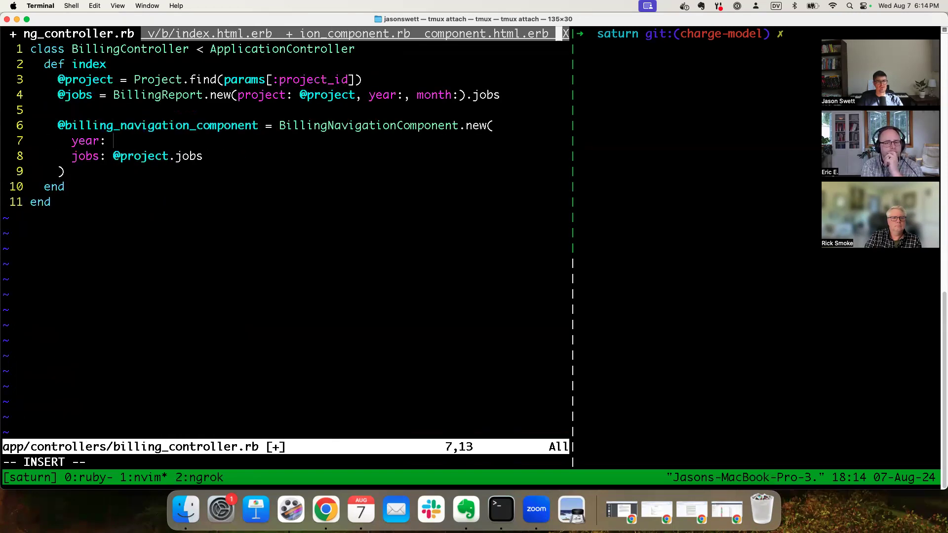
pyautogui.write('params[:year],')
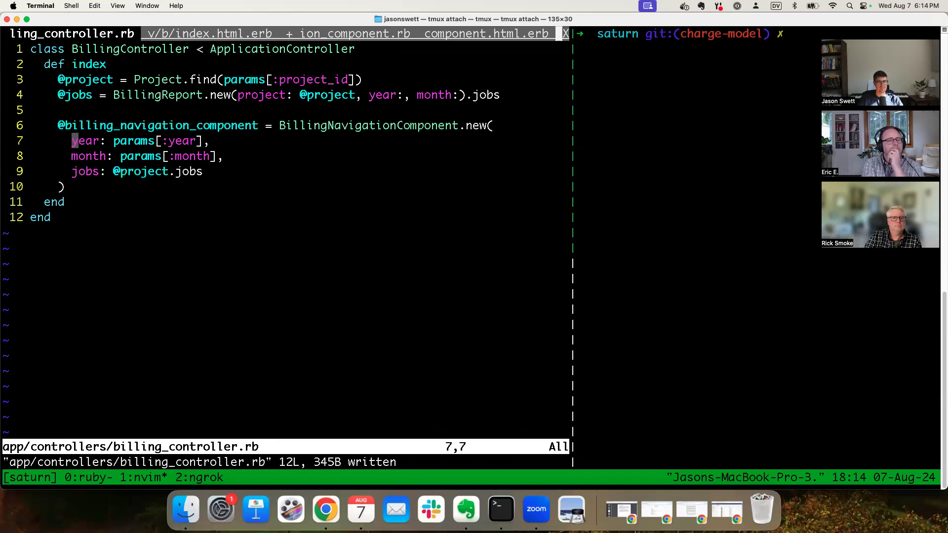
# - Add def initialize(jobs:, year:, month:) to the navigation component and save
pyautogui.click(355, 33)
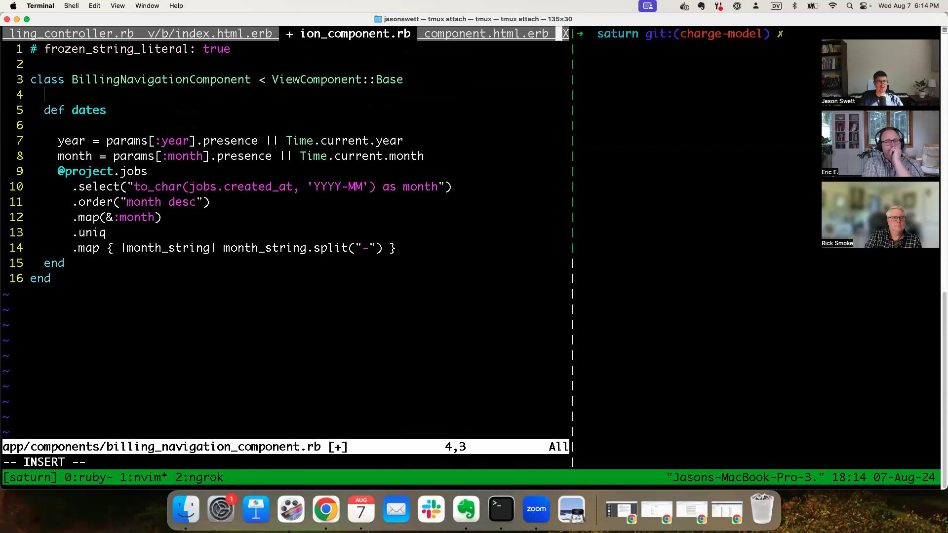
pyautogui.write('def initialize(')
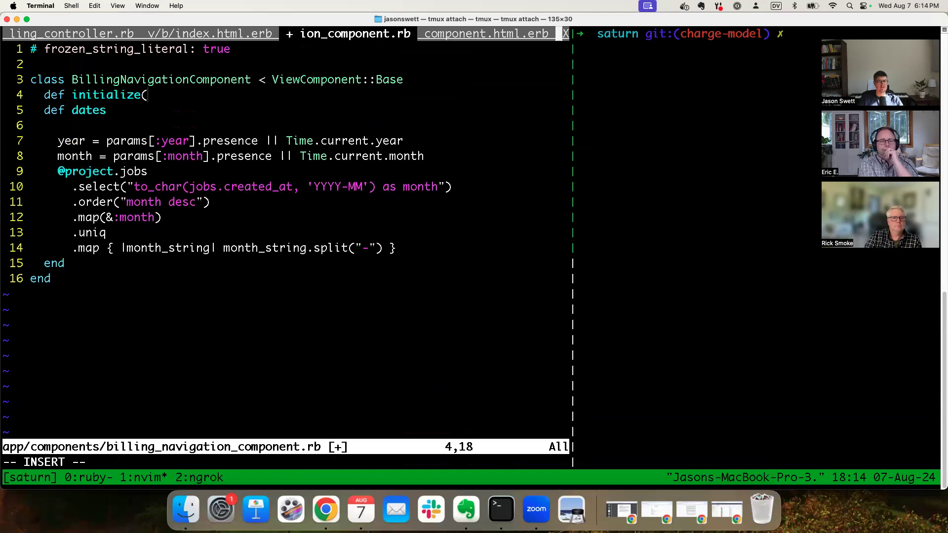
pyautogui.write('jobs:,')
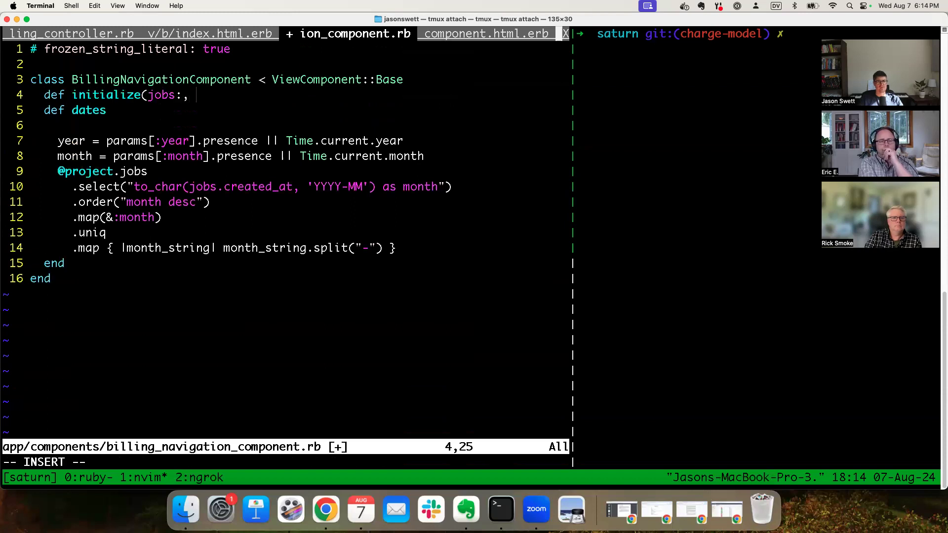
pyautogui.write('year:, month:)')
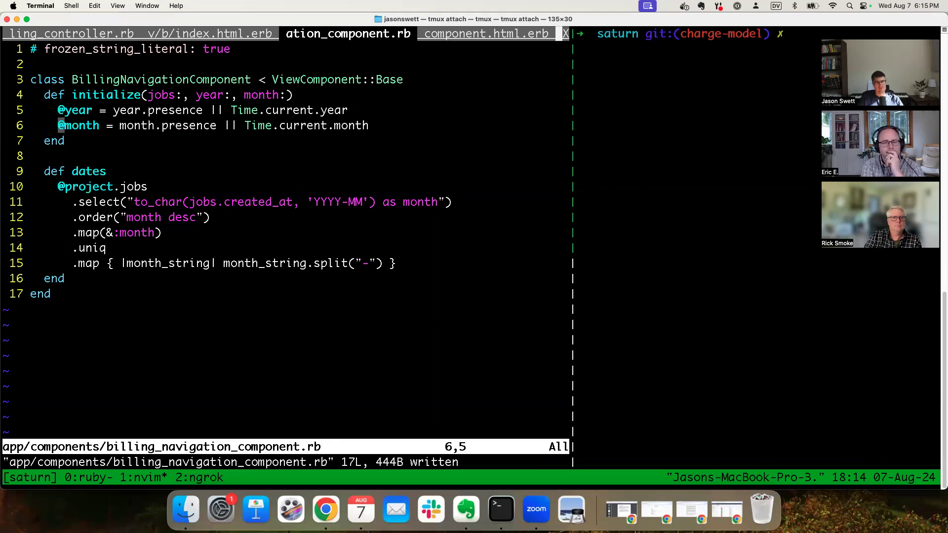
pyautogui.write('@jobs = jobs')
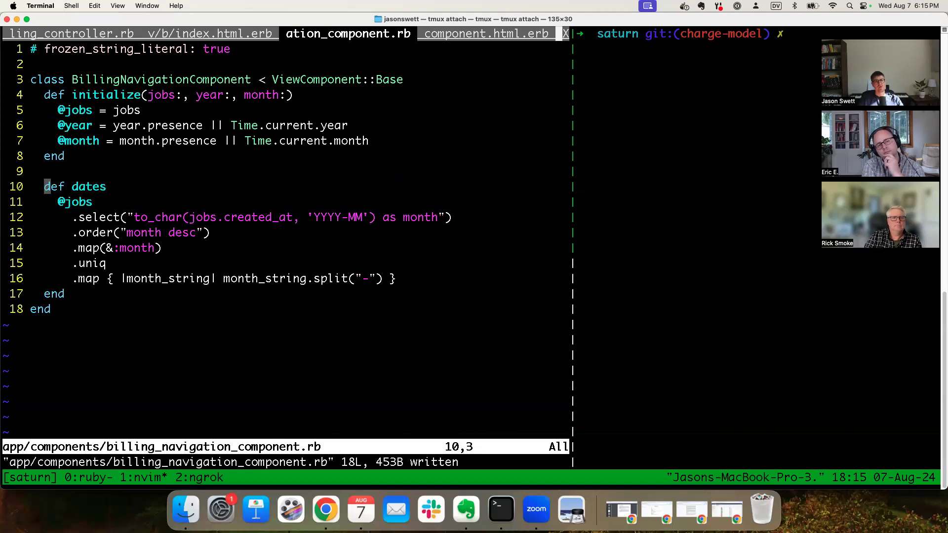
pyautogui.press('j')
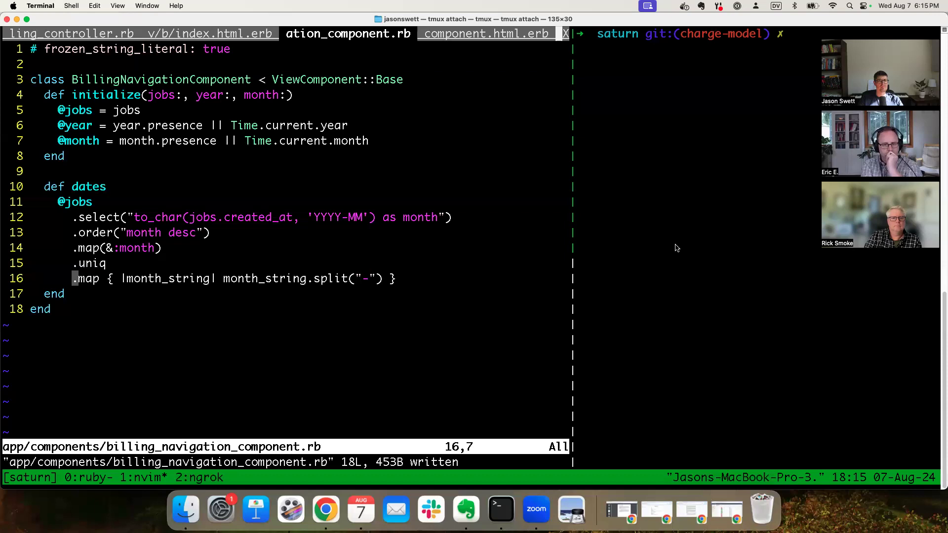
pyautogui.click(210, 33)
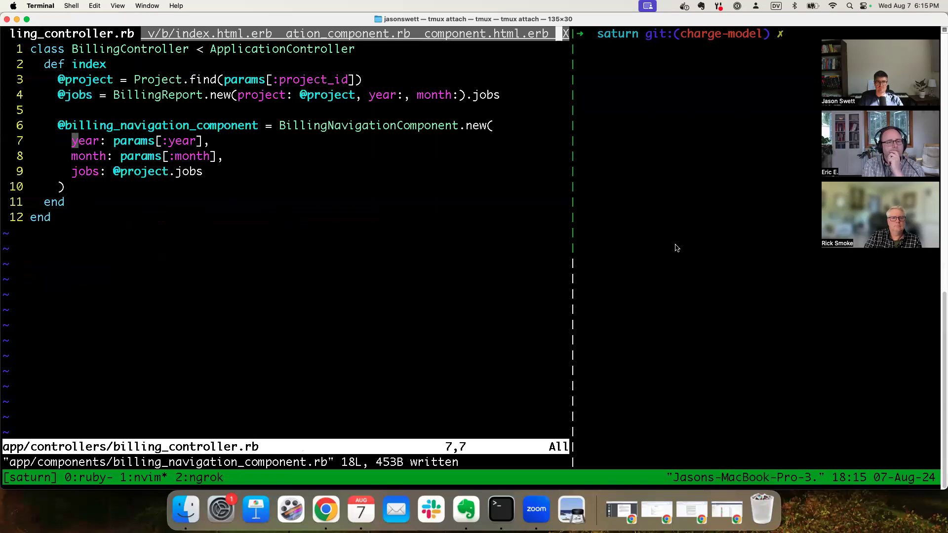
pyautogui.write('/year')
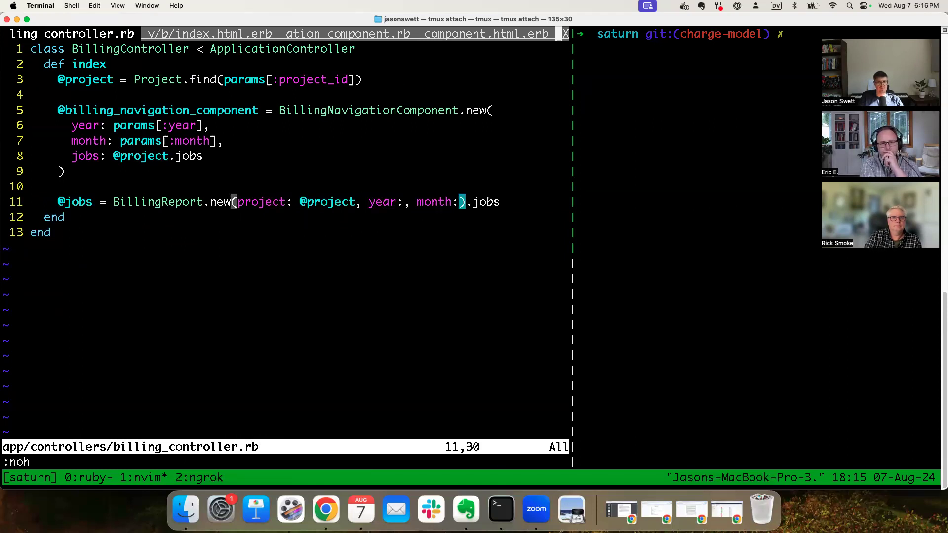
pyautogui.press('Return')
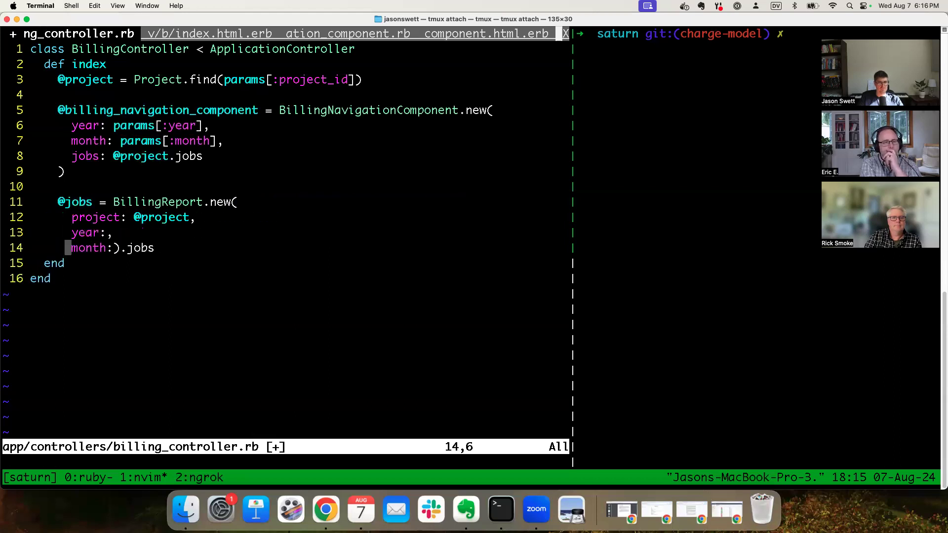
pyautogui.press('Return')
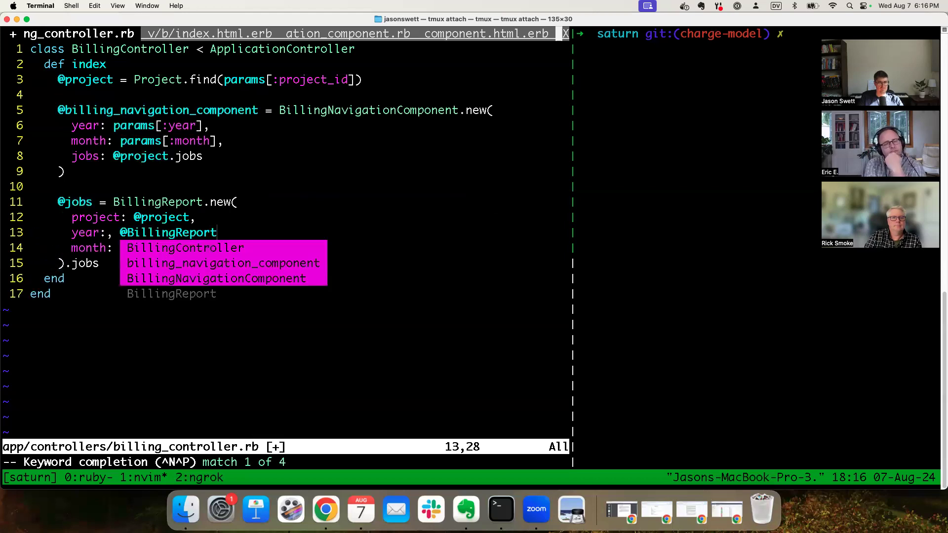
pyautogui.press('ctrl+n')
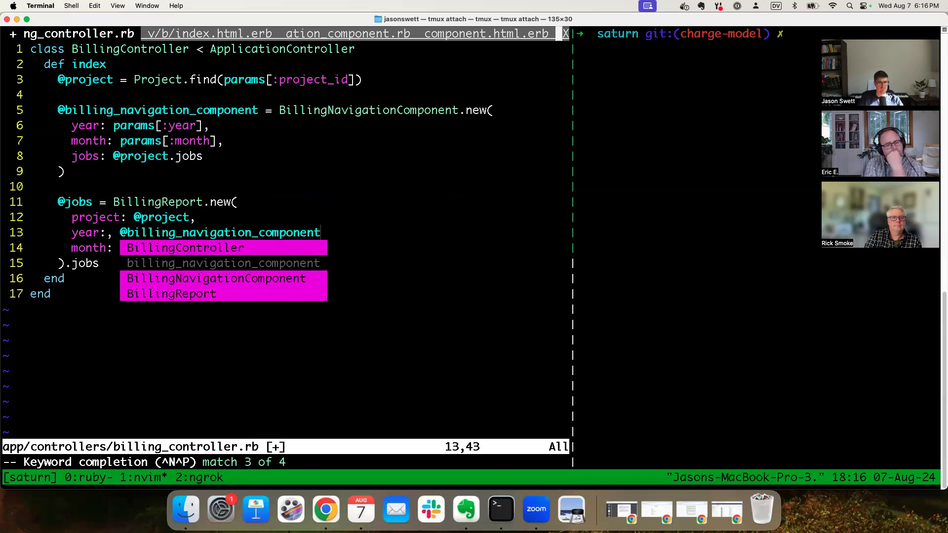
pyautogui.write('.yea')
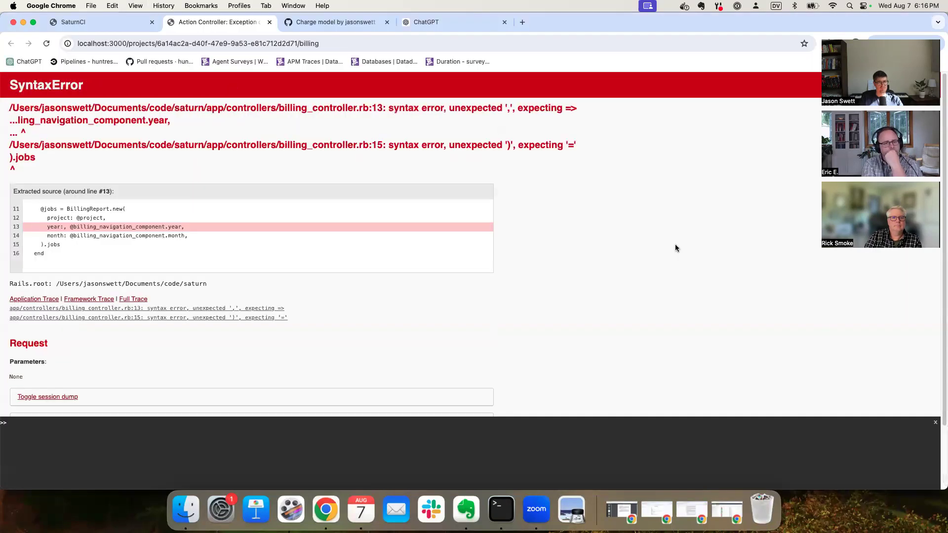
# - Reload the billing page, which shows a SyntaxError on line 13
pyautogui.click(500, 507)
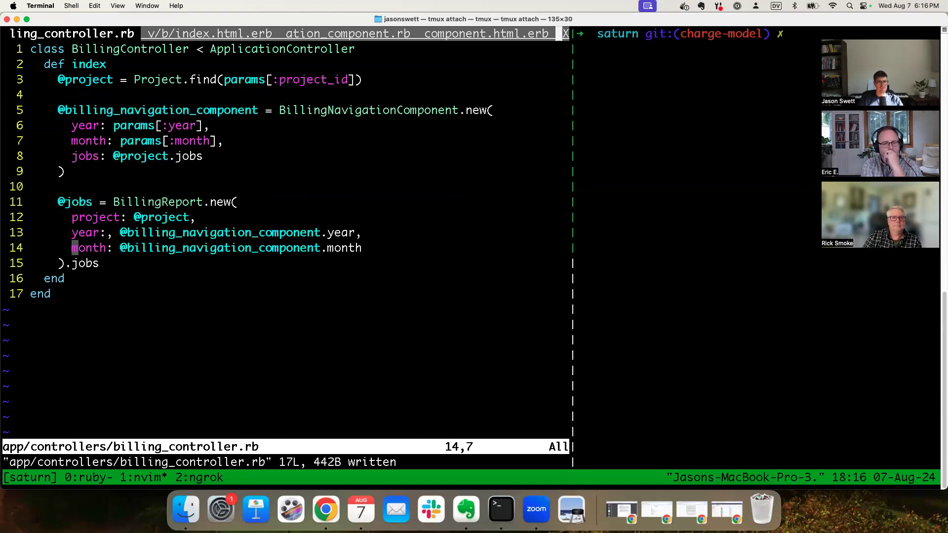
pyautogui.click(325, 509)
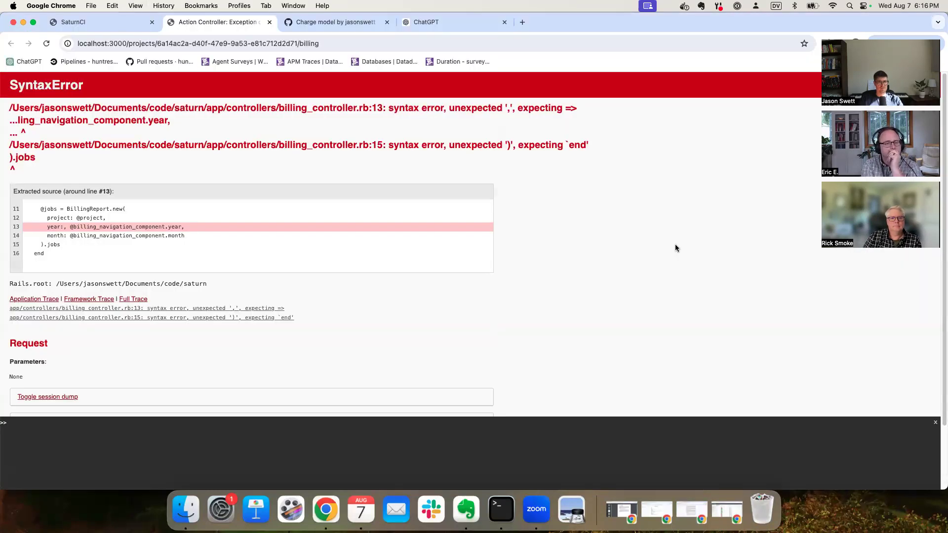
pyautogui.click(500, 509)
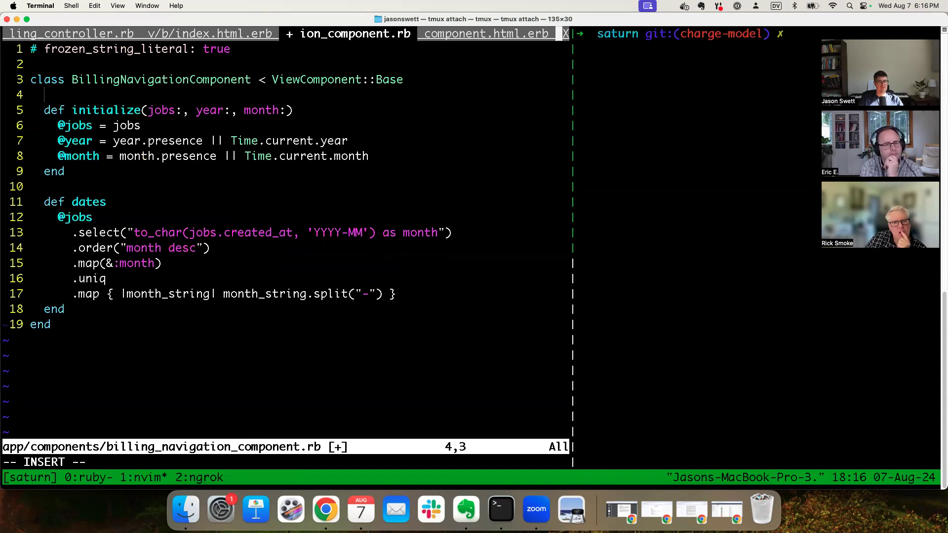
# - Add attr_reader :year, :month to the component, then open billing_navigation_component.html.erb
pyautogui.write('attr_reader')
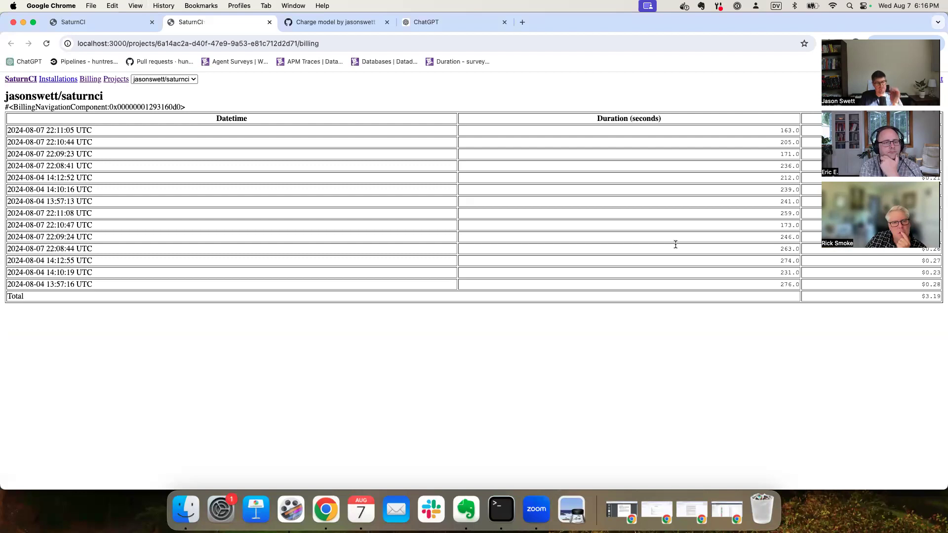
pyautogui.moveTo(123, 107)
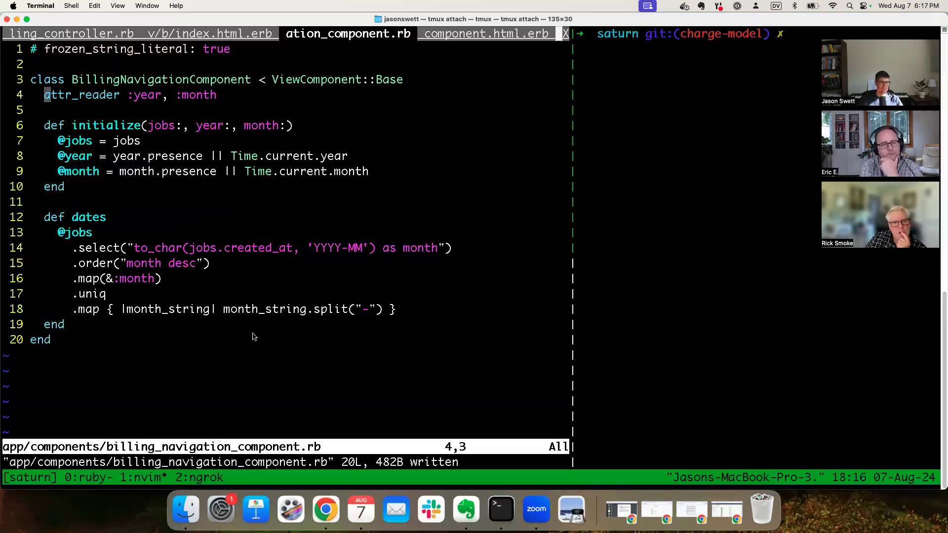
pyautogui.click(485, 33)
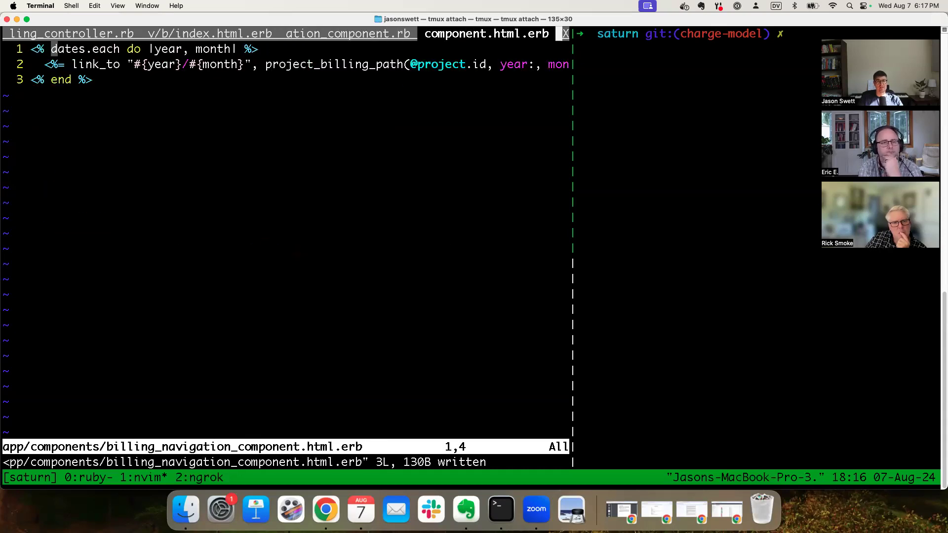
pyautogui.press('j')
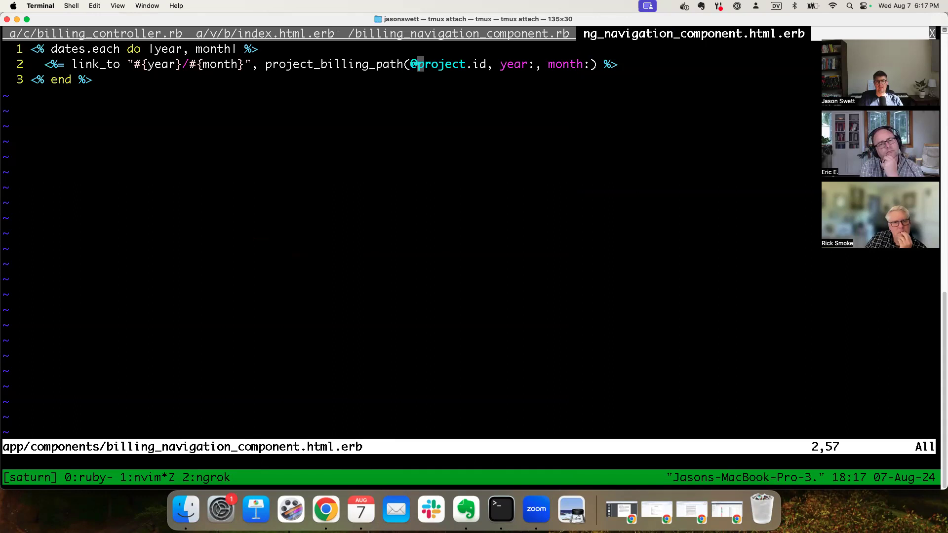
pyautogui.click(96, 33)
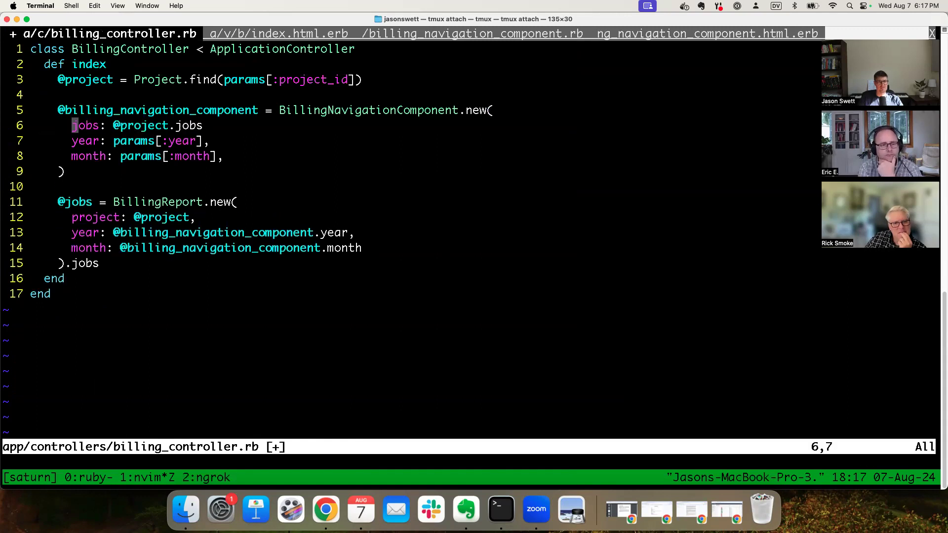
pyautogui.write('project:')
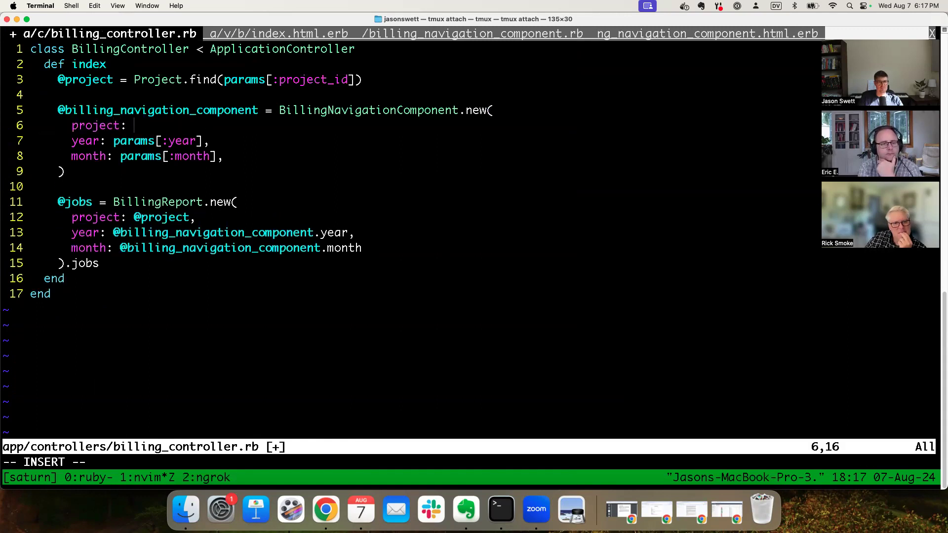
pyautogui.write('@project,')
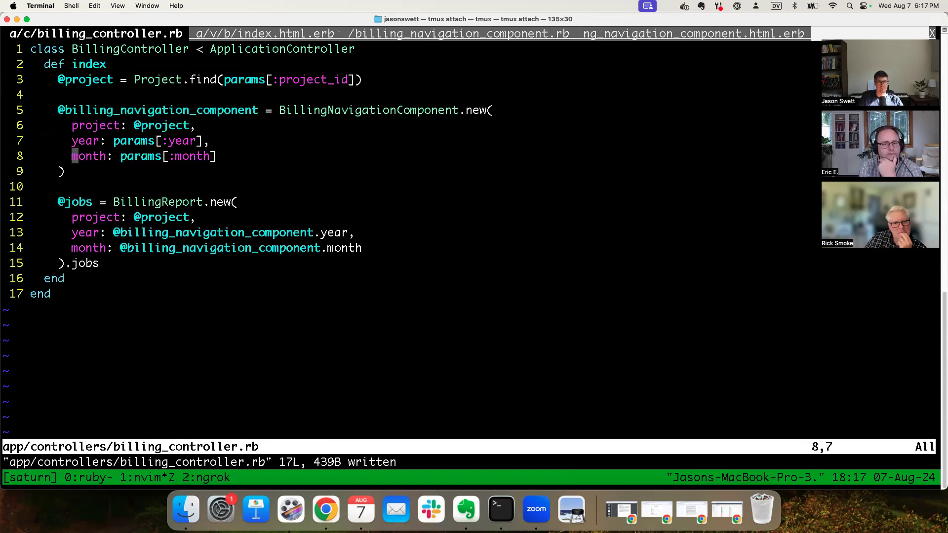
pyautogui.click(460, 34)
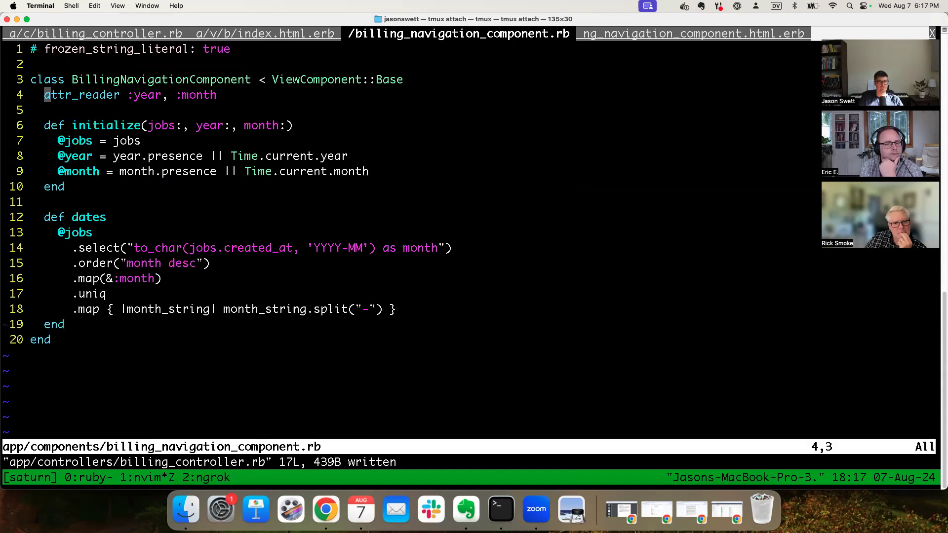
pyautogui.press('j')
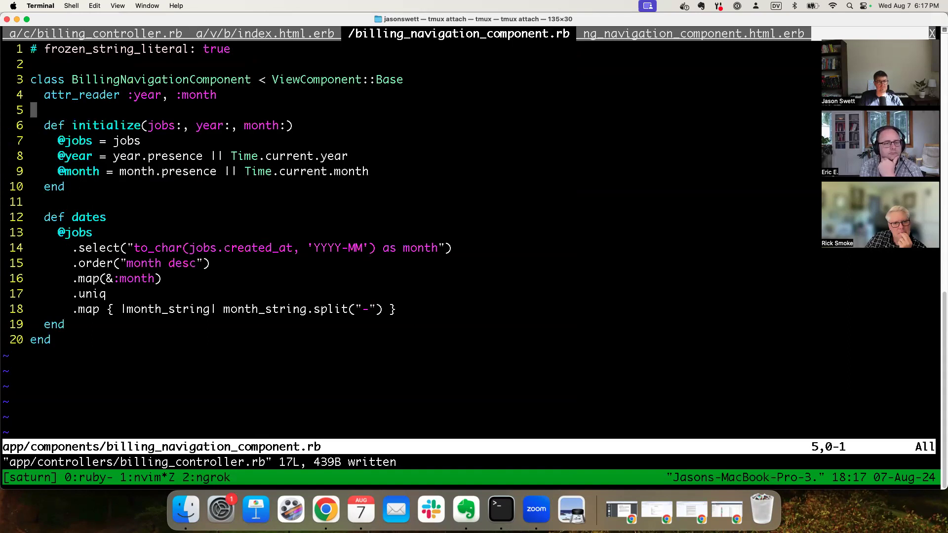
pyautogui.press('i')
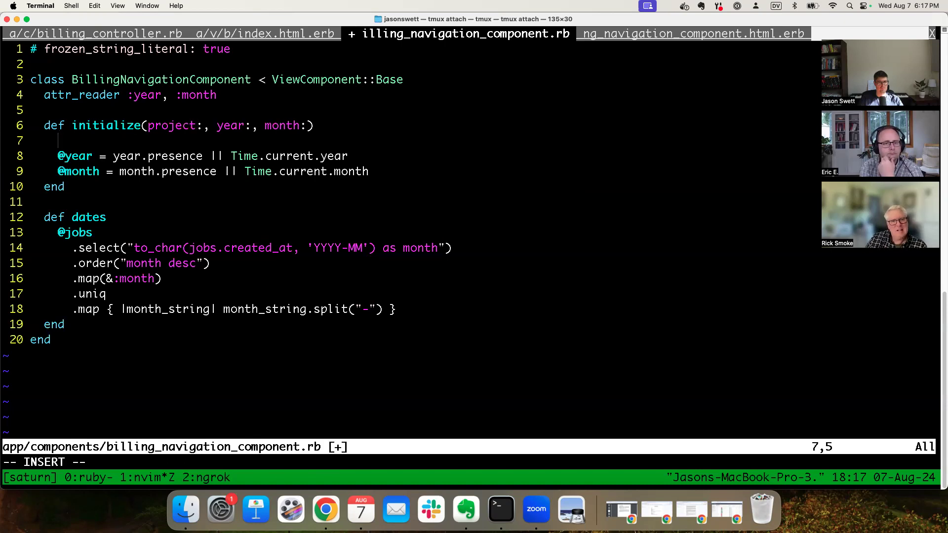
pyautogui.write('@project = project')
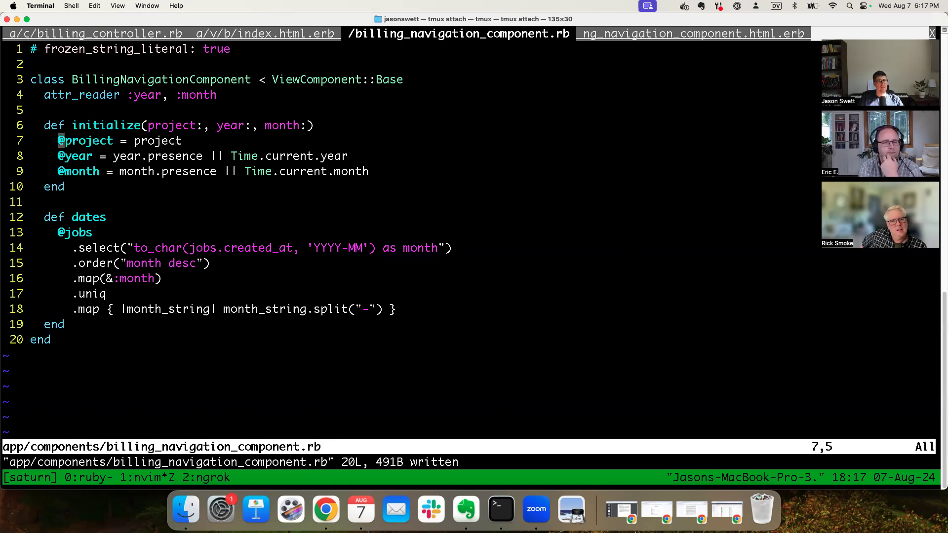
pyautogui.click(692, 33)
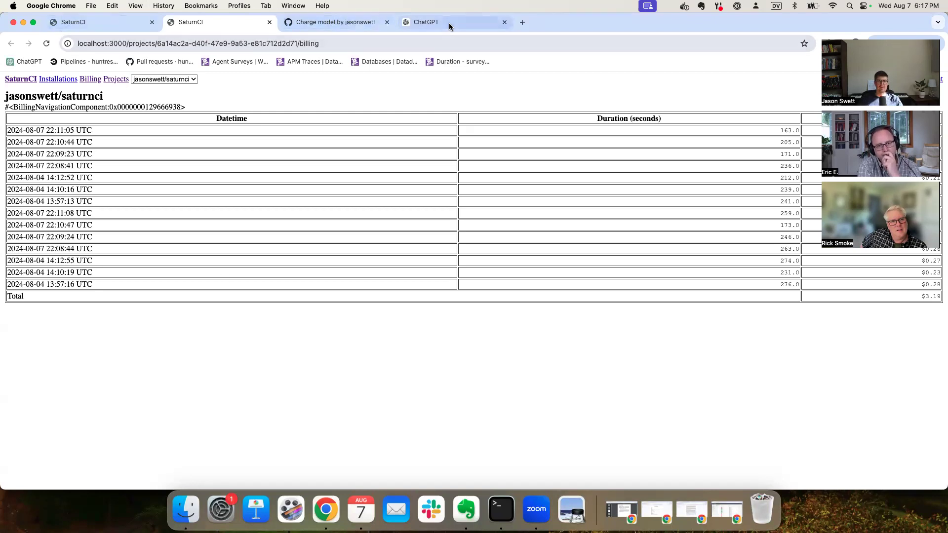
pyautogui.click(426, 22)
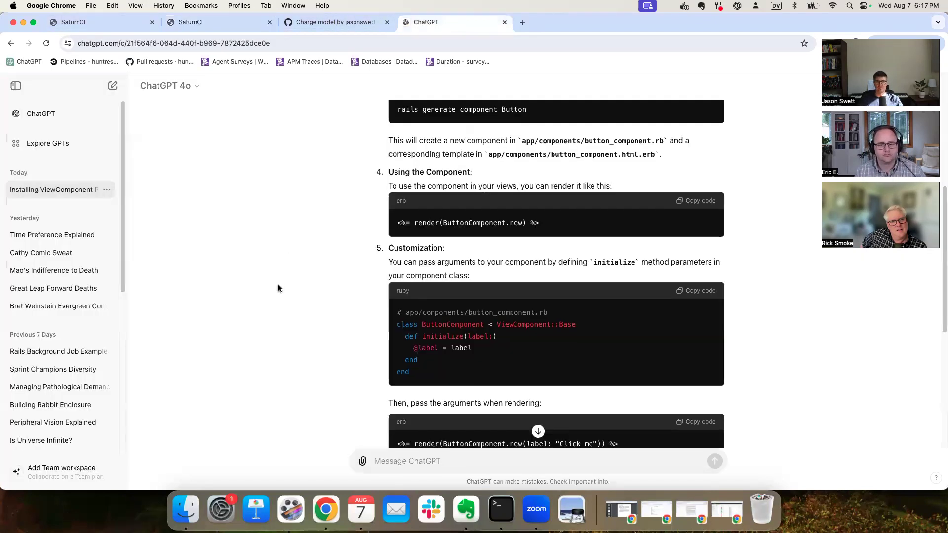
pyautogui.scroll(-3)
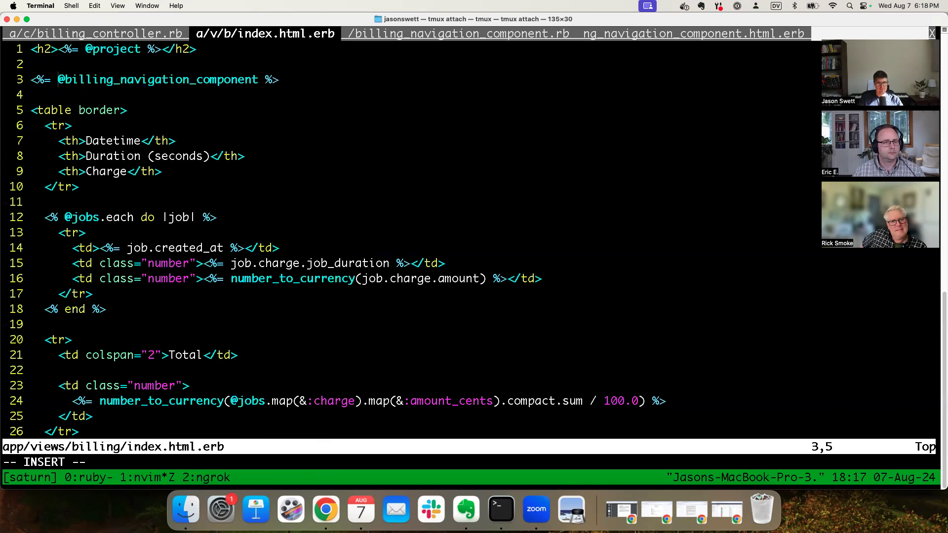
pyautogui.write('render(')
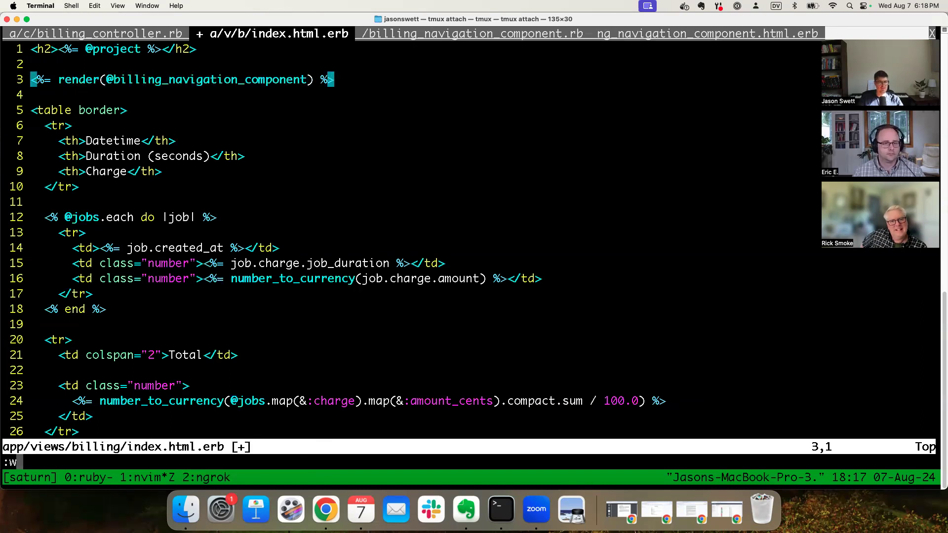
# - Reload the billing page, which now raises a NoMethodError calling select on nil
pyautogui.click(326, 508)
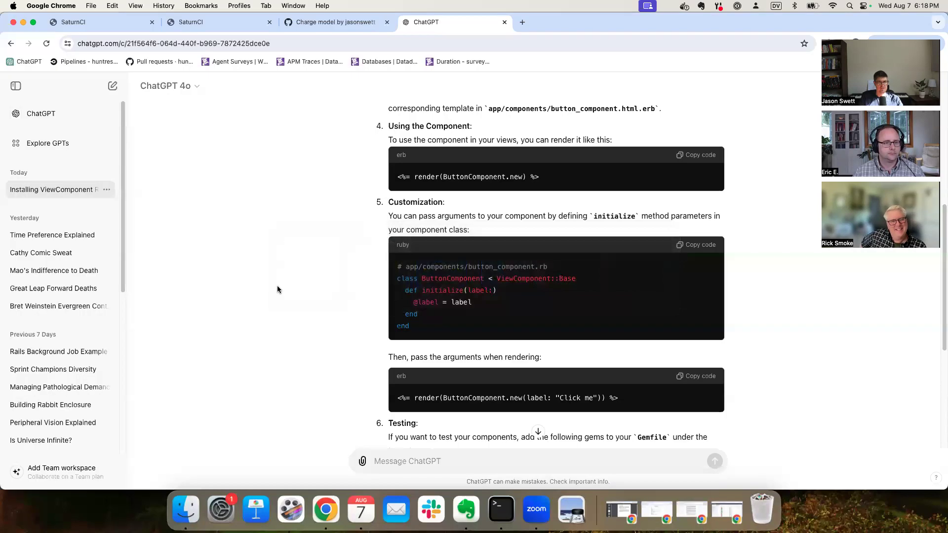
pyautogui.click(218, 21)
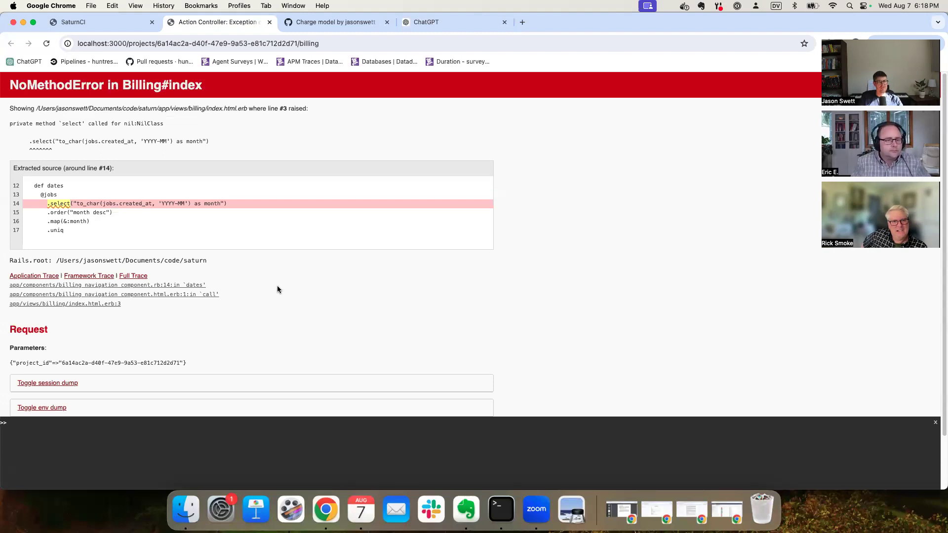
pyautogui.click(500, 509)
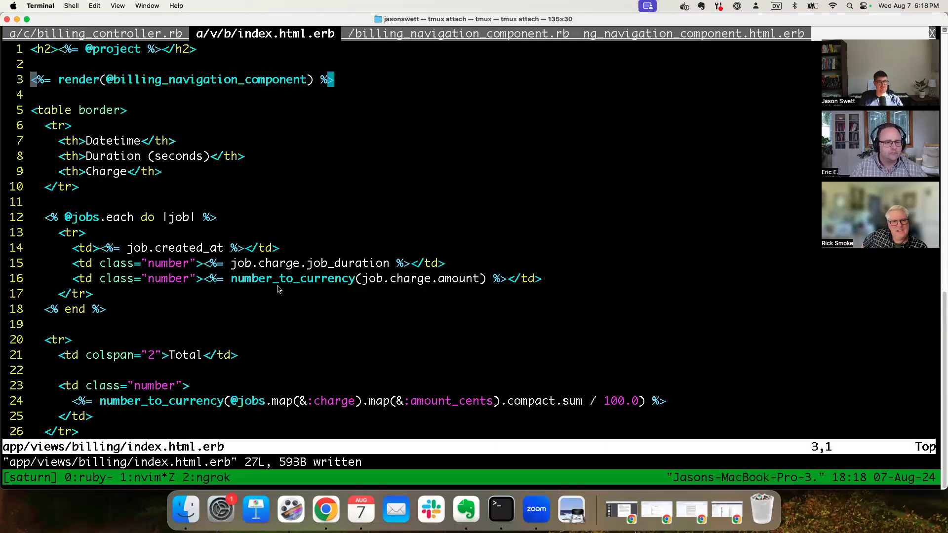
pyautogui.click(456, 33)
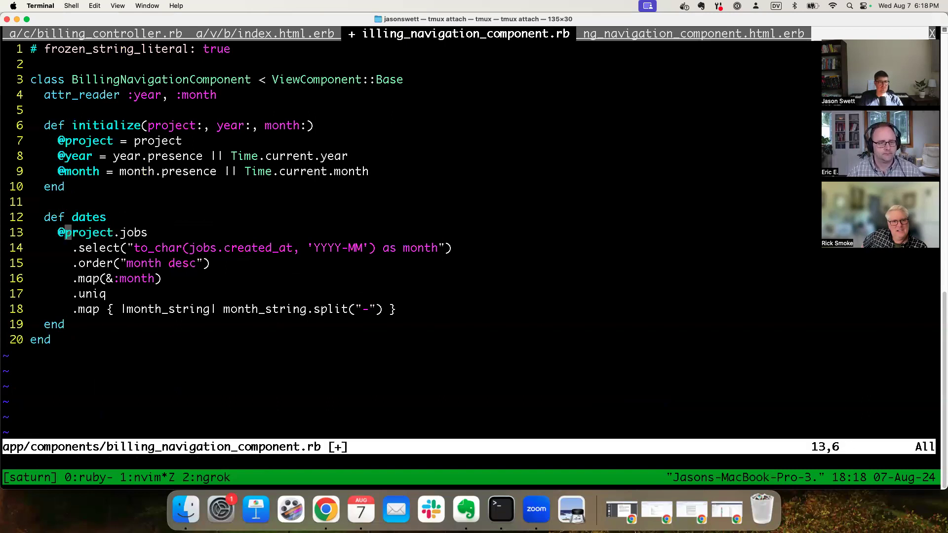
pyautogui.click(325, 510)
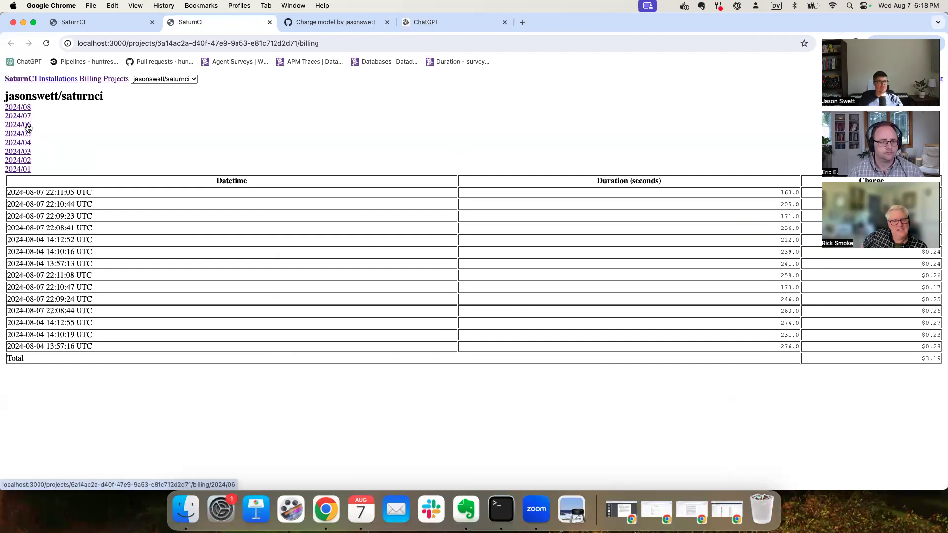
pyautogui.click(16, 115)
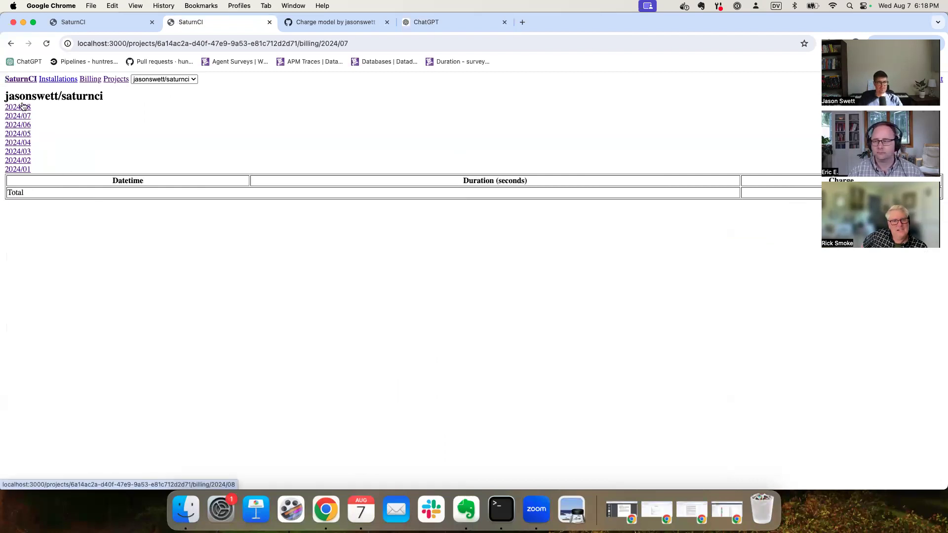
pyautogui.click(17, 107)
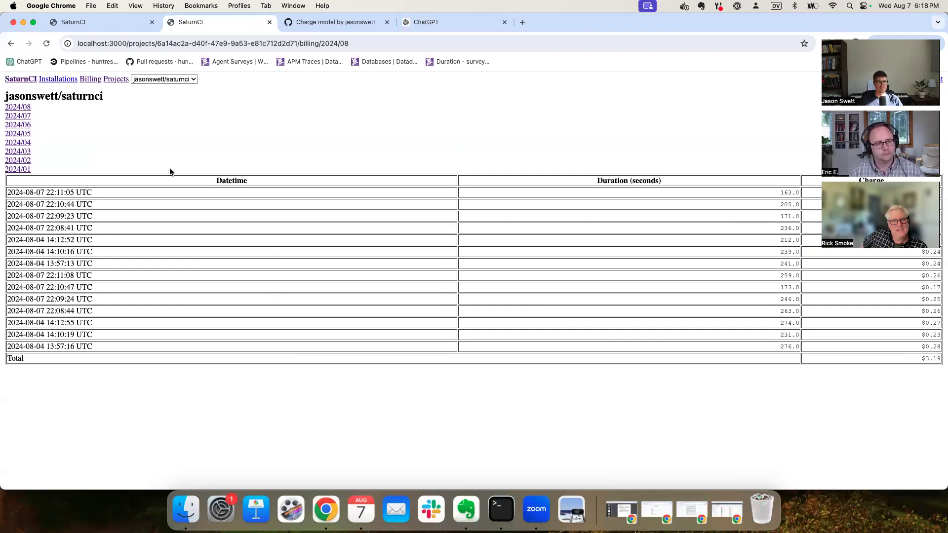
pyautogui.moveTo(465, 508)
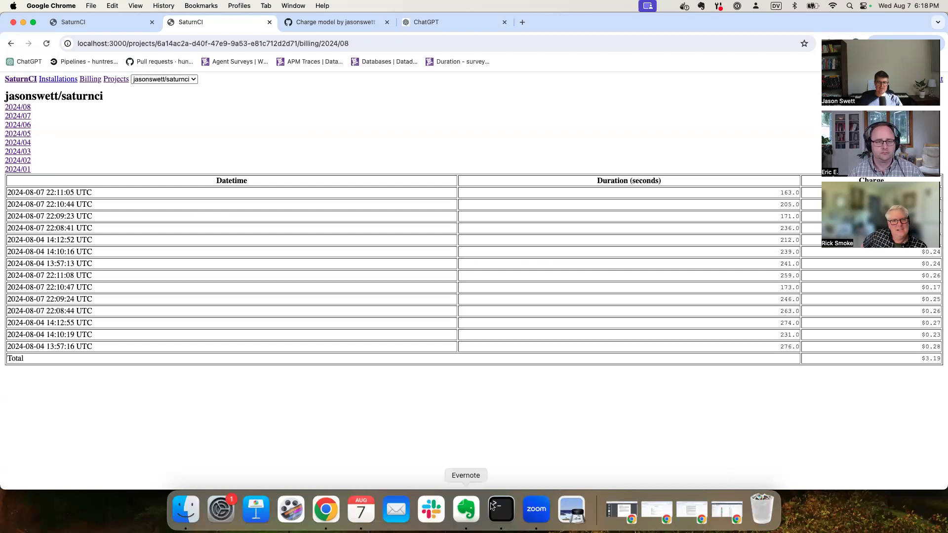
pyautogui.moveTo(501, 510)
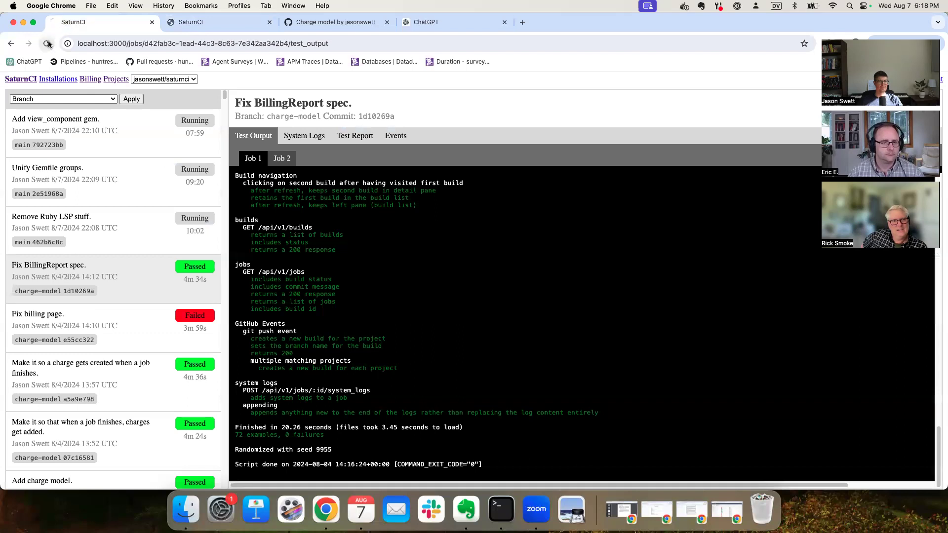
pyautogui.click(47, 43)
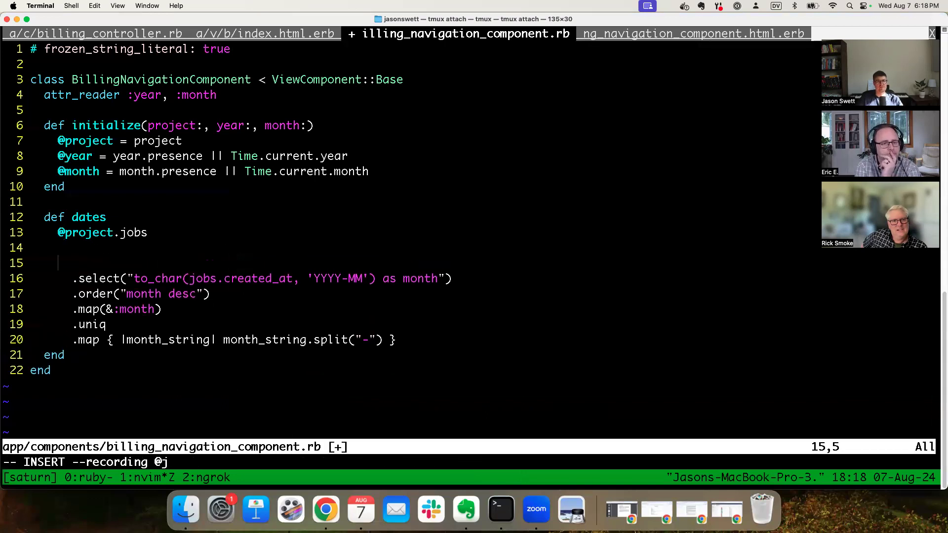
# - Stage all changes with ga . and review the staged diff
pyautogui.write('@i@')
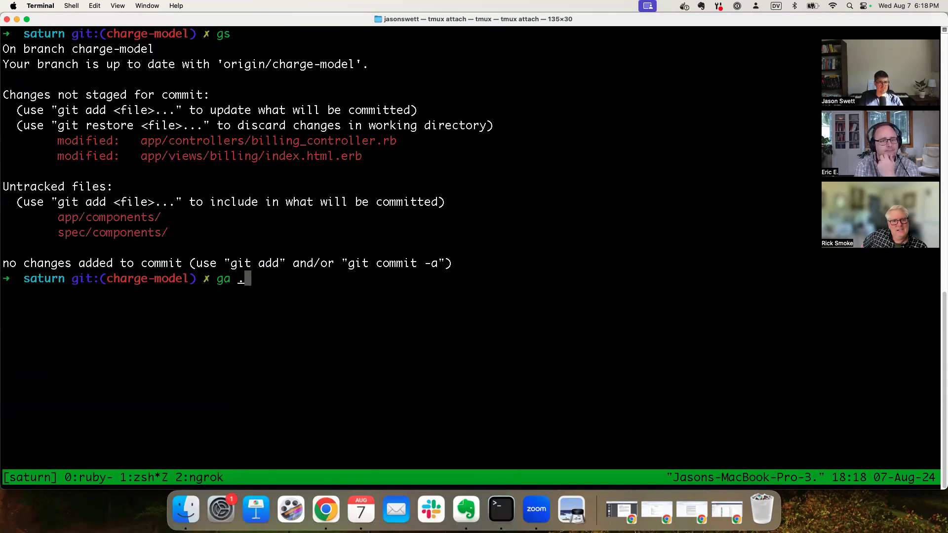
pyautogui.press('Return')
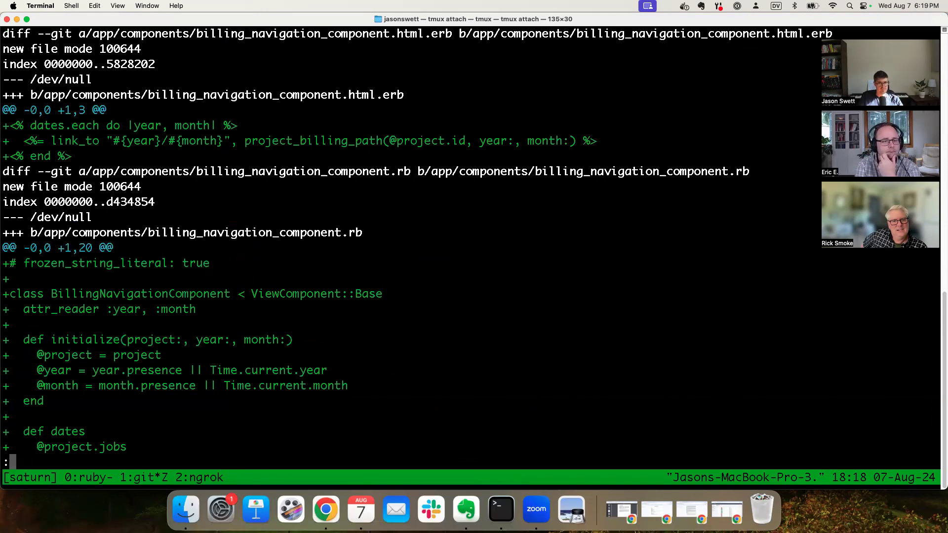
pyautogui.scroll(-3)
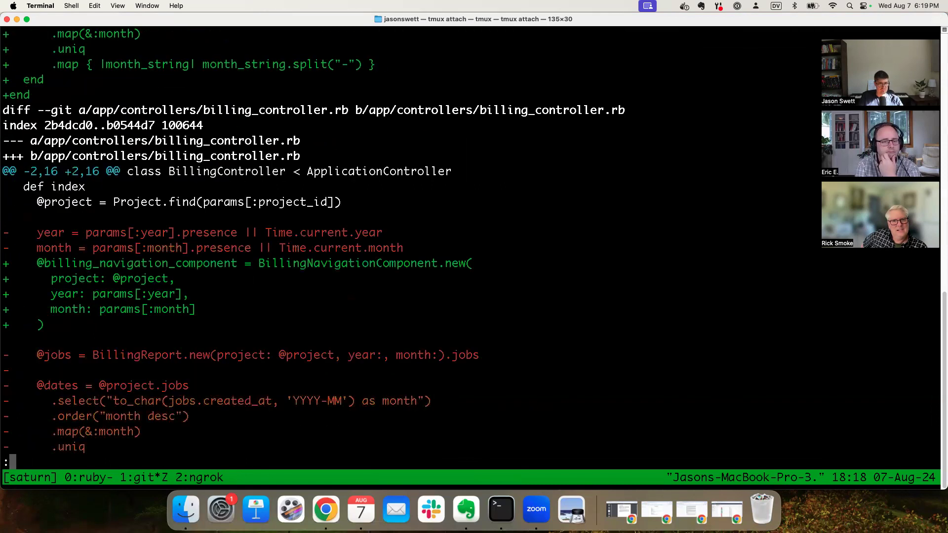
pyautogui.scroll(-3)
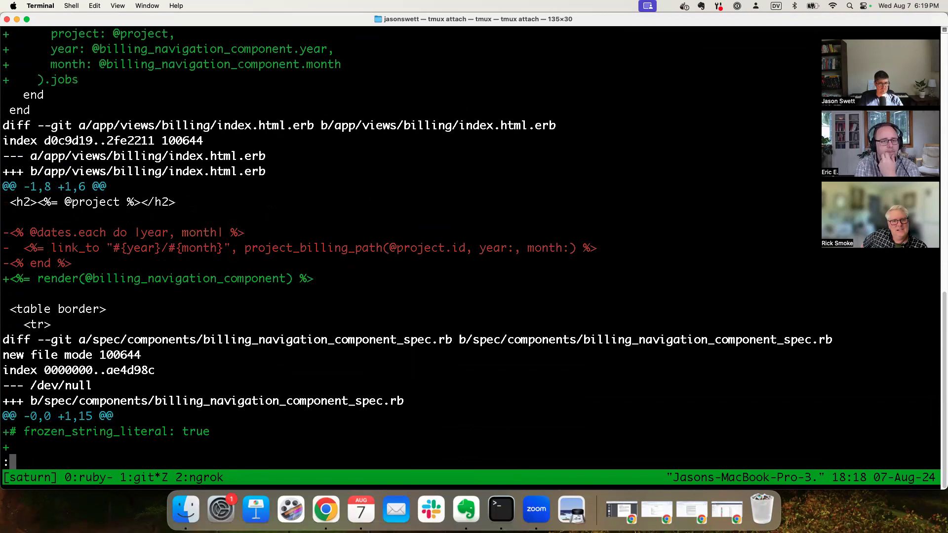
pyautogui.scroll(-3)
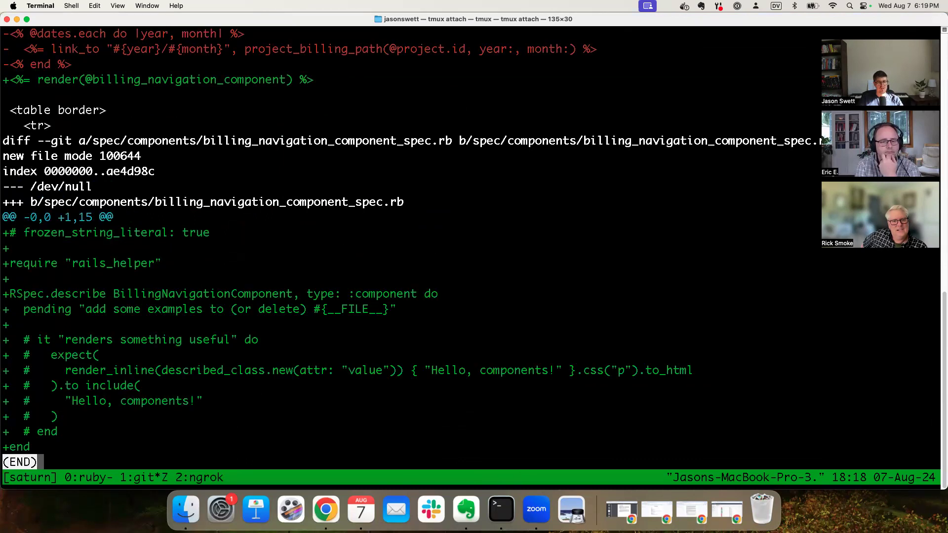
pyautogui.moveTo(550, 5)
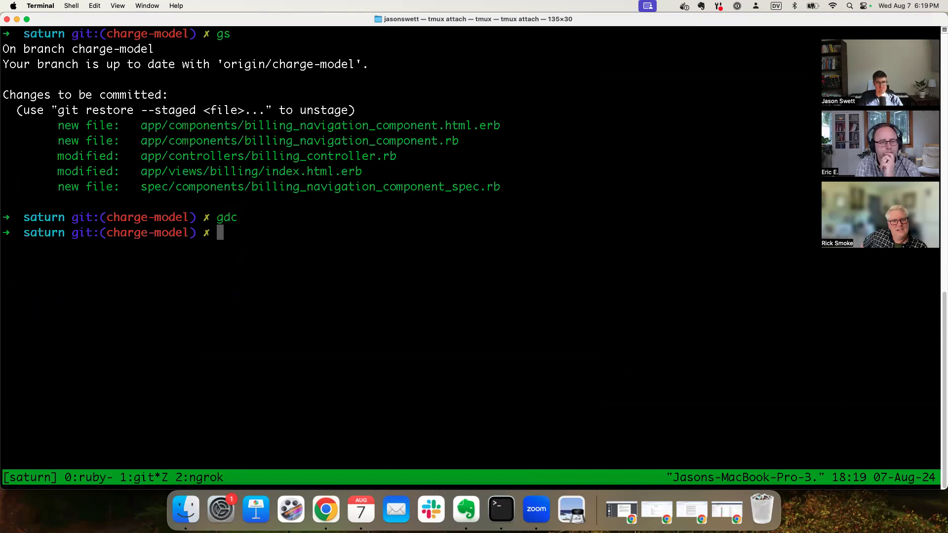
# - Commit the staged changes with the message 'Add BillingNavigationComponent'
pyautogui.write('git log')
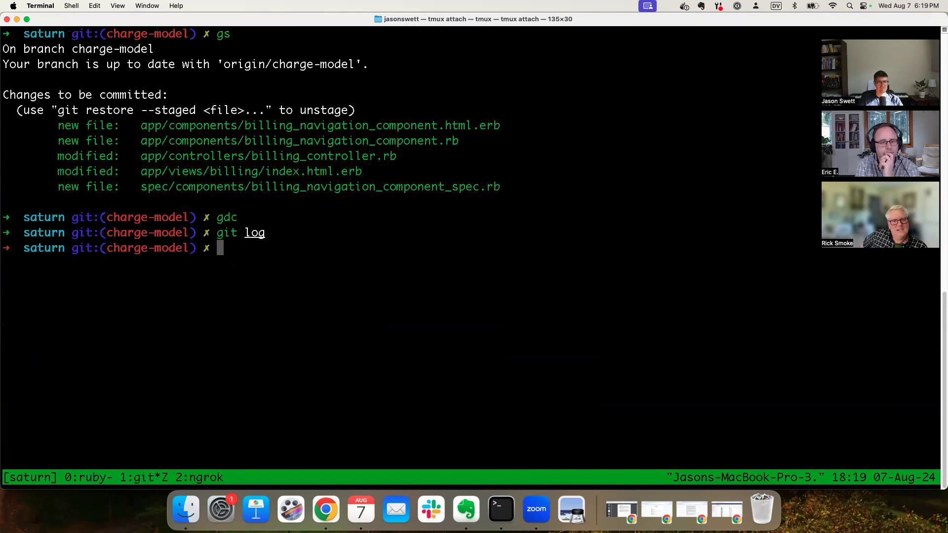
pyautogui.press('Return')
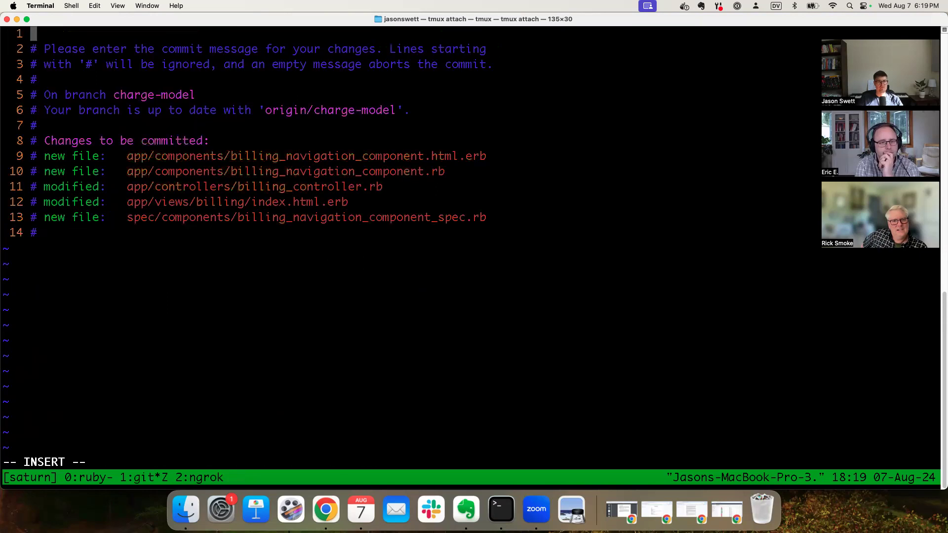
pyautogui.write('Add BillingNav')
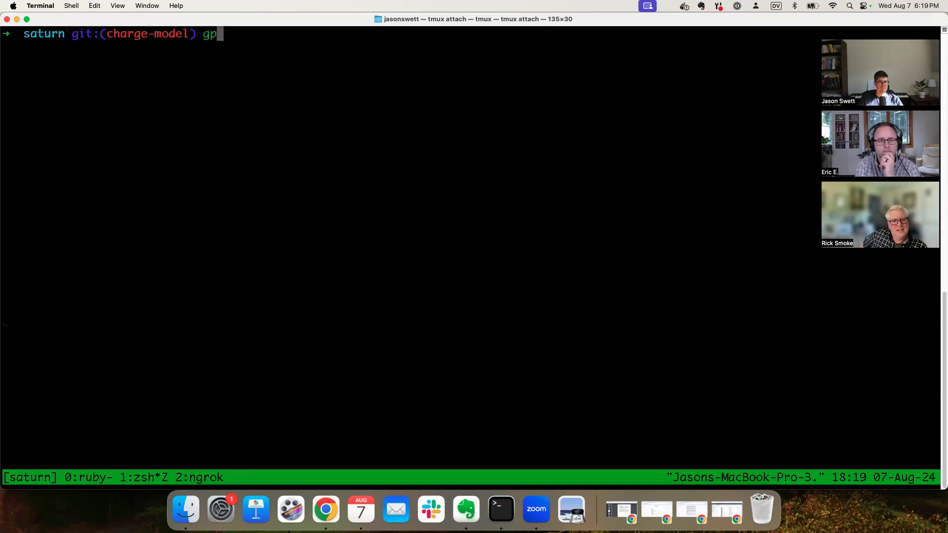
pyautogui.click(325, 508)
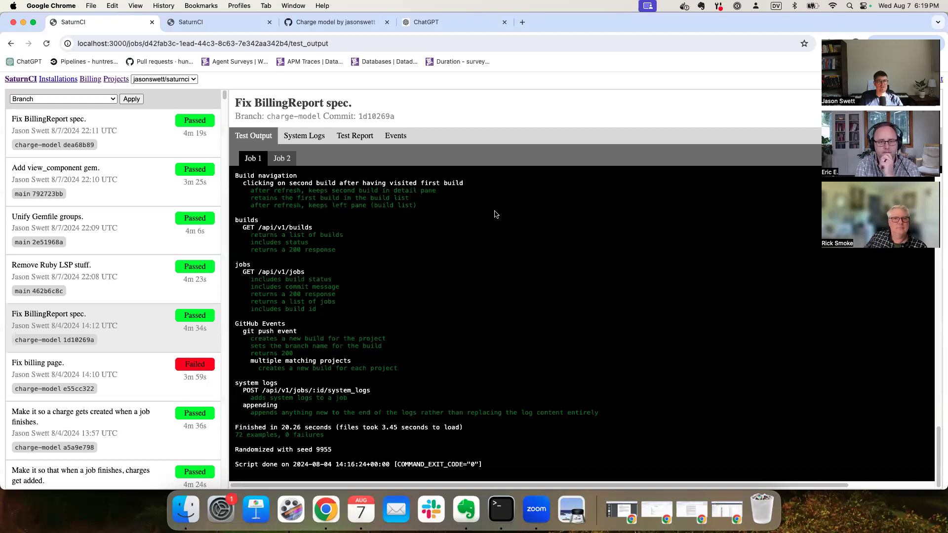
# - Open billing_navigation_component_spec.rb in nvim by fuzzy-searching 'billingnavc'
pyautogui.click(501, 510)
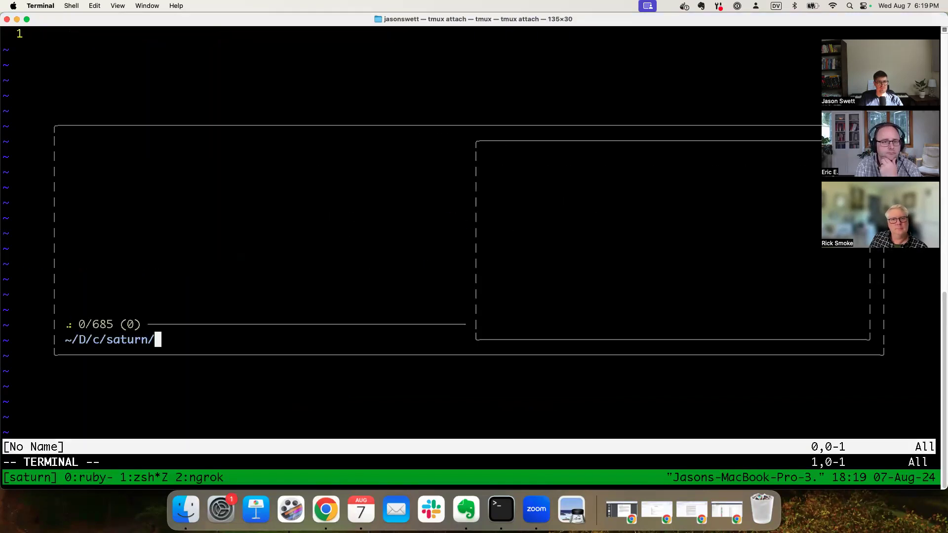
pyautogui.write('billingnavc')
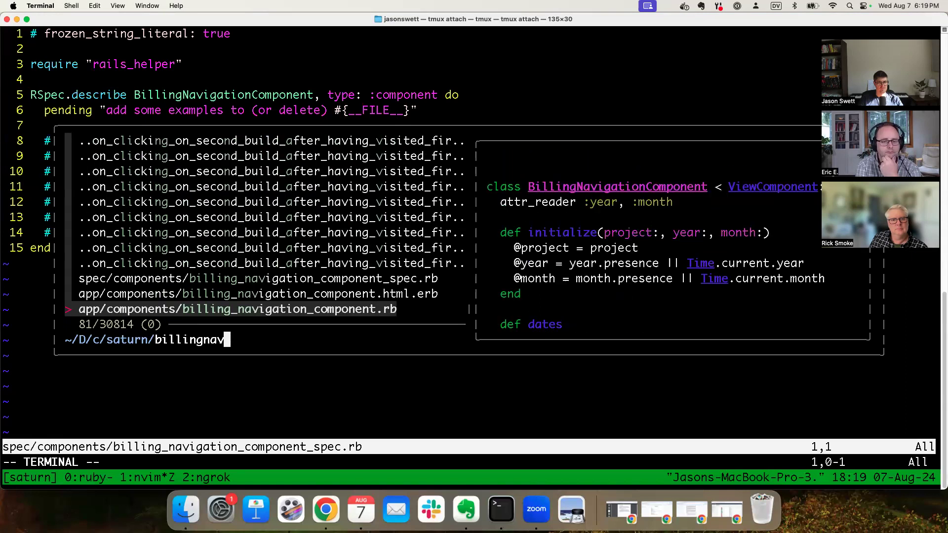
pyautogui.click(236, 309)
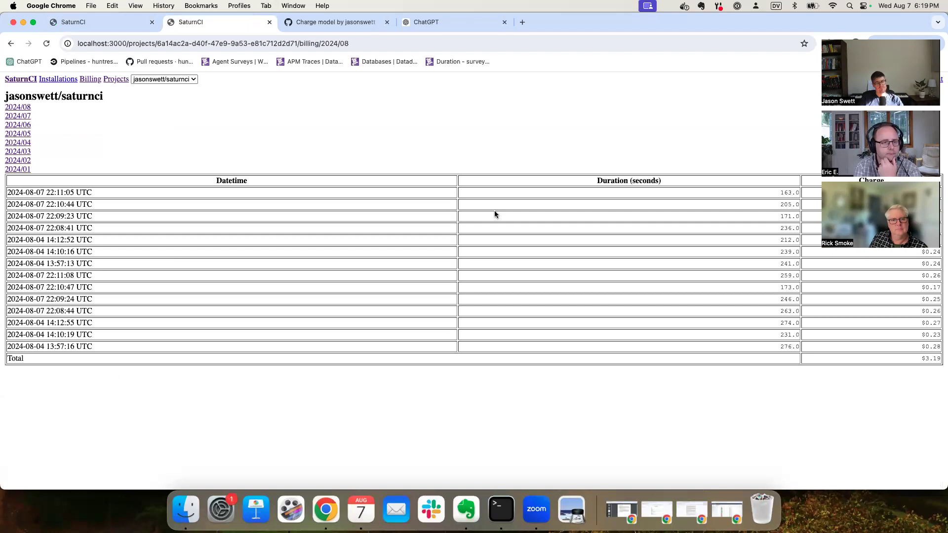
pyautogui.click(499, 509)
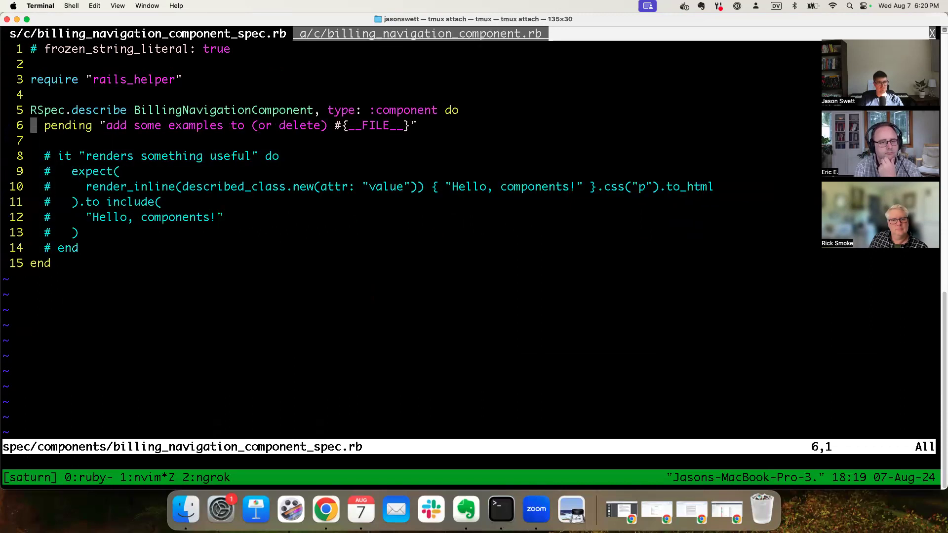
# - Replace the pending line with two contexts and 'includes an item' / 'does not' examples
pyautogui.press('dd')
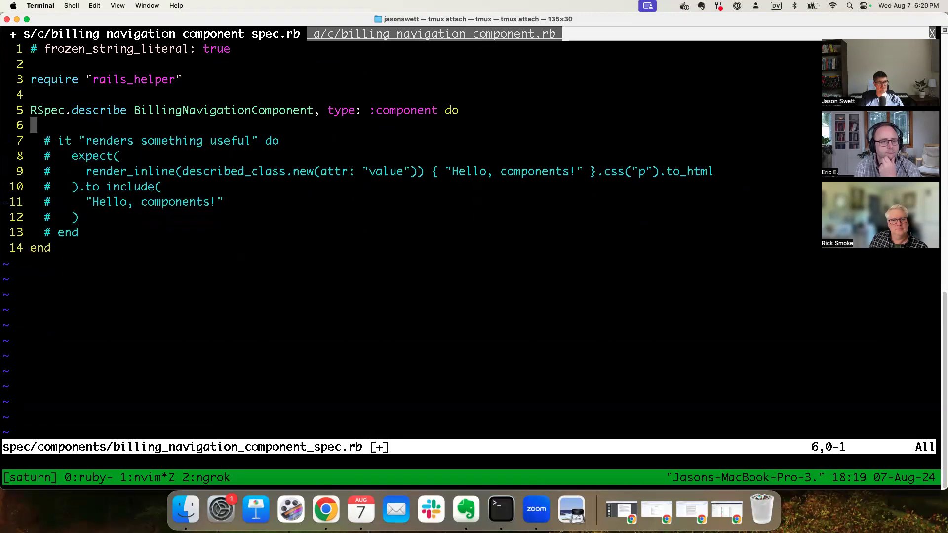
pyautogui.write('context "for')
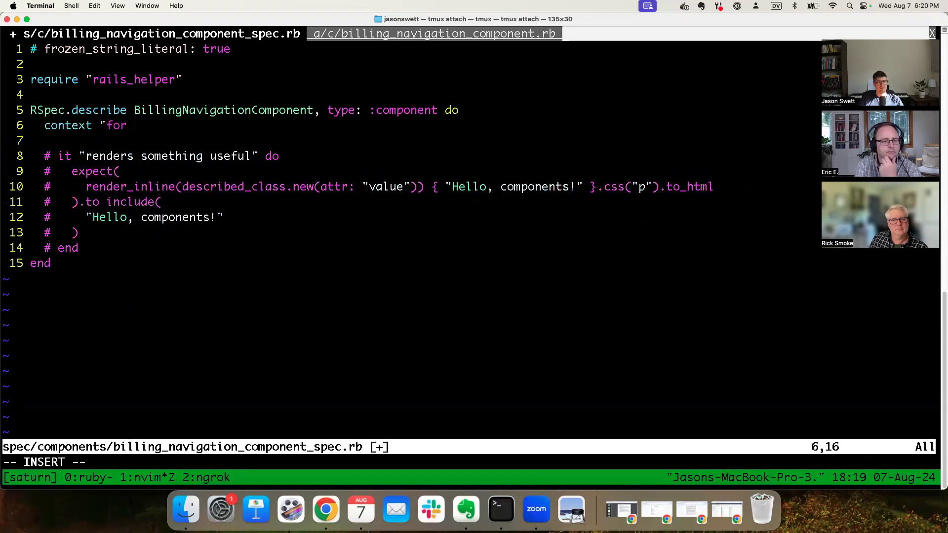
pyautogui.write('a month when there were jobs" do')
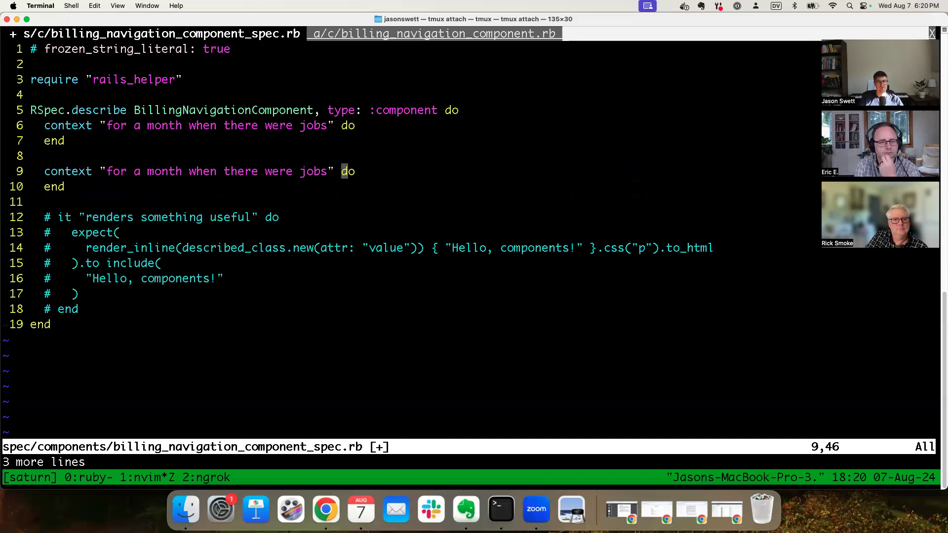
pyautogui.write('no')
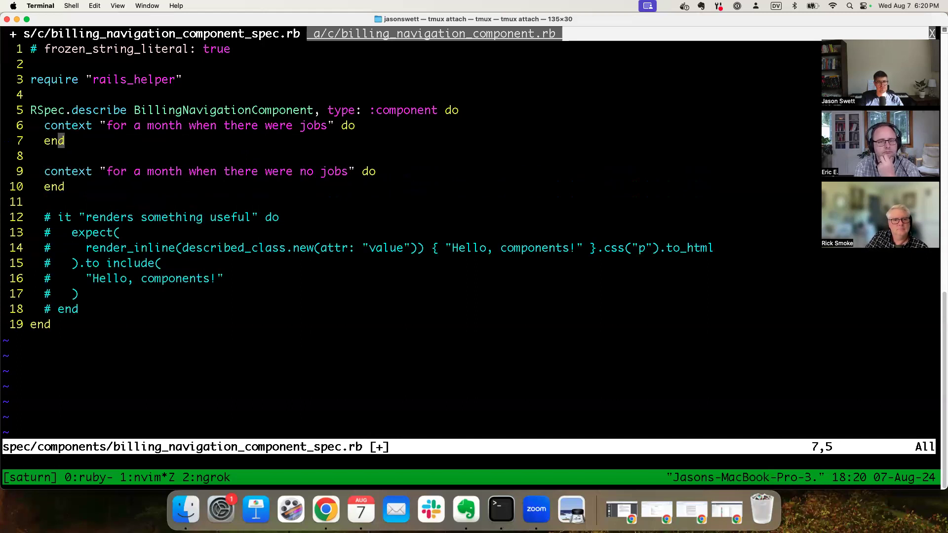
pyautogui.write('it "inc')
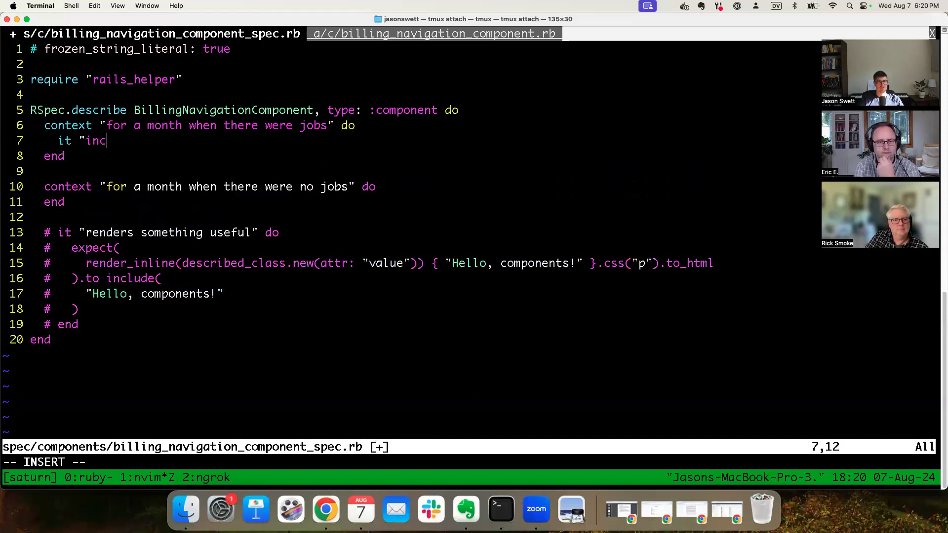
pyautogui.write('ludes an it')
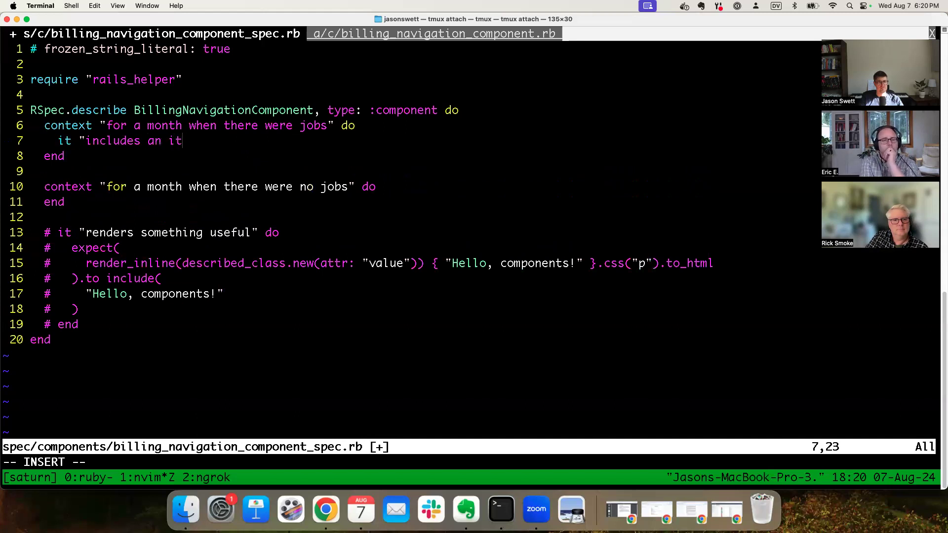
pyautogui.write('em" do')
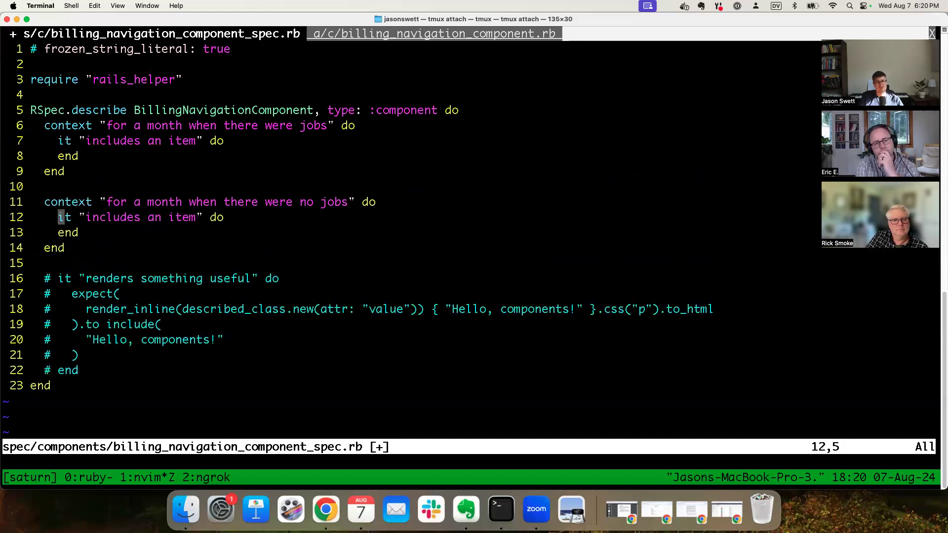
pyautogui.write('does')
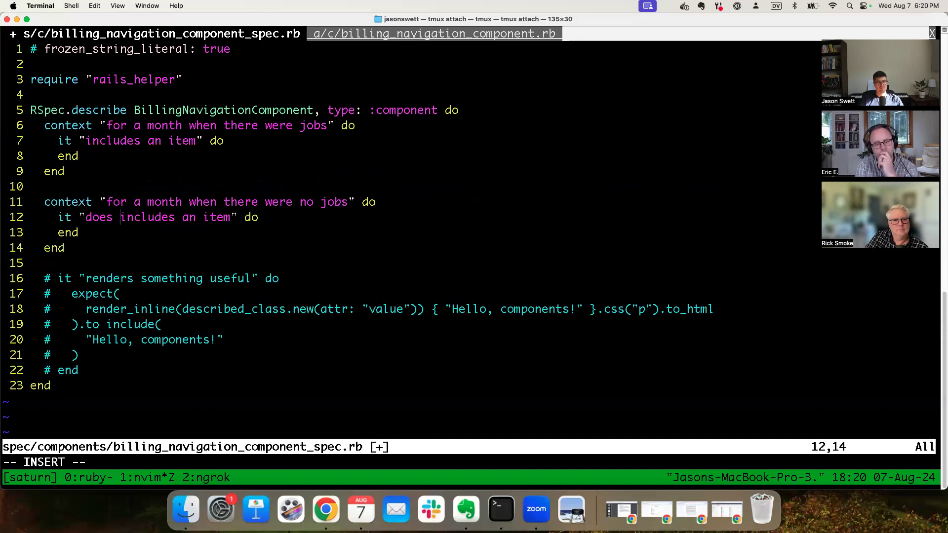
pyautogui.press('Escape')
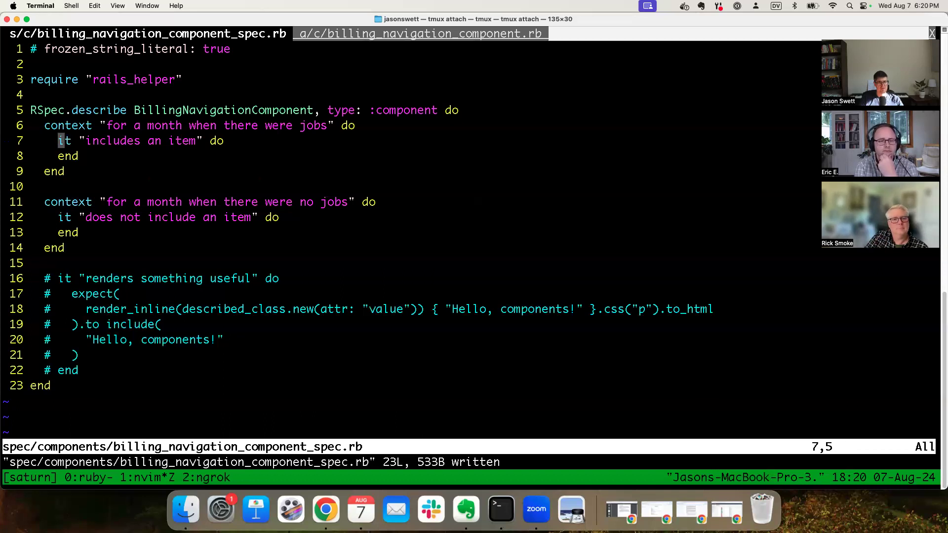
# - Write a placeholder expectation, expect(dates).to eq a dummy string, in the first example
pyautogui.click(419, 33)
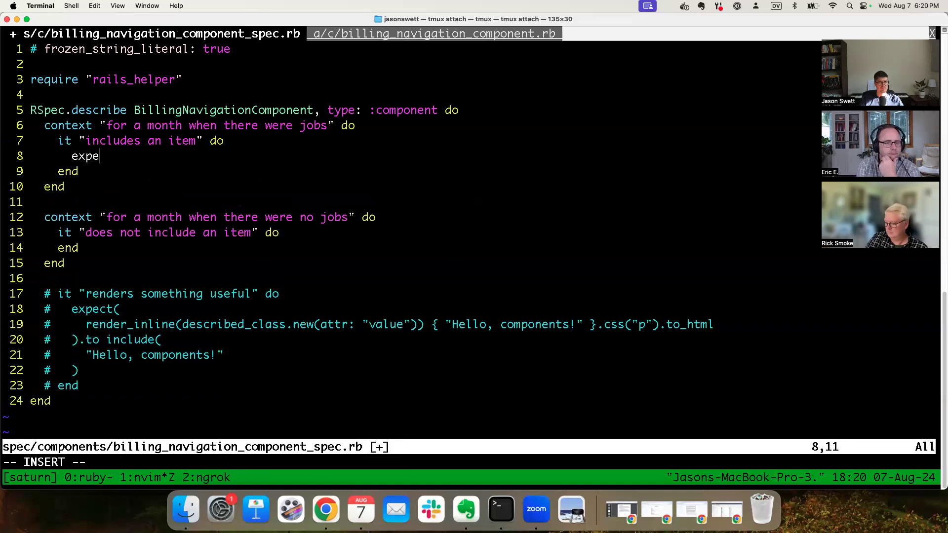
pyautogui.write('ct(d')
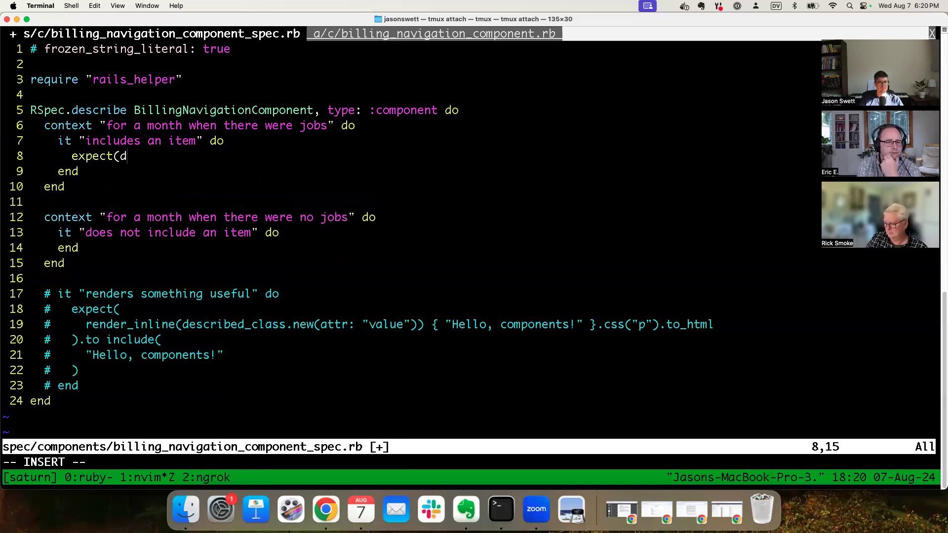
pyautogui.write('ates).to eq')
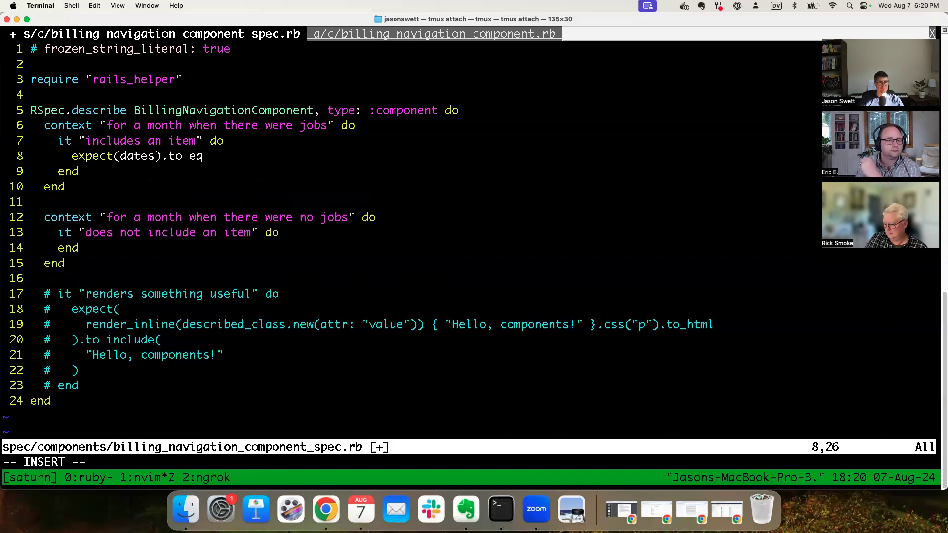
pyautogui.write('("')
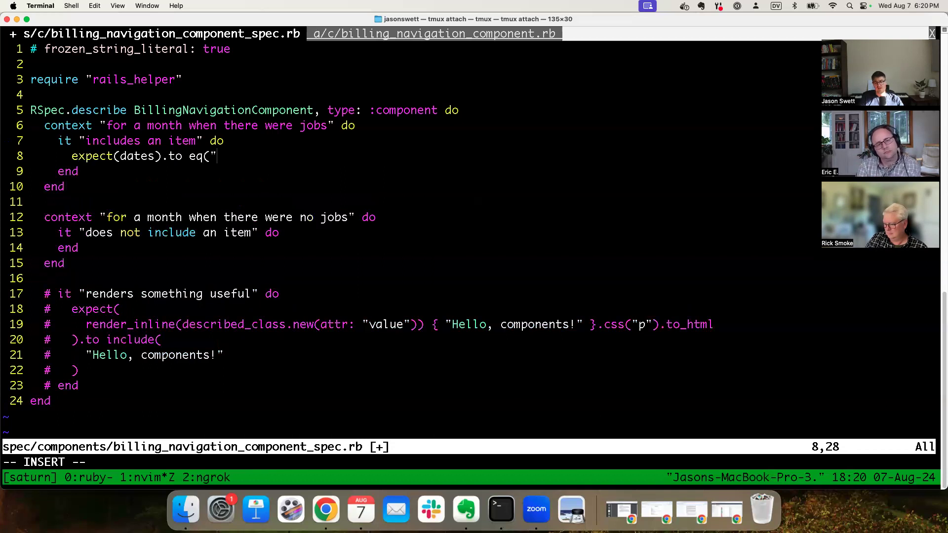
pyautogui.write('aoenuthointoen')
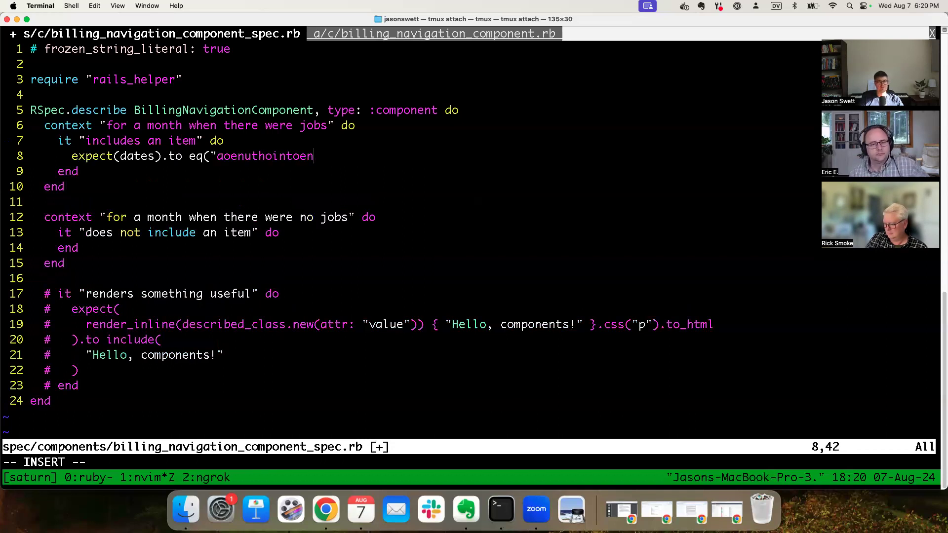
pyautogui.press('Escape')
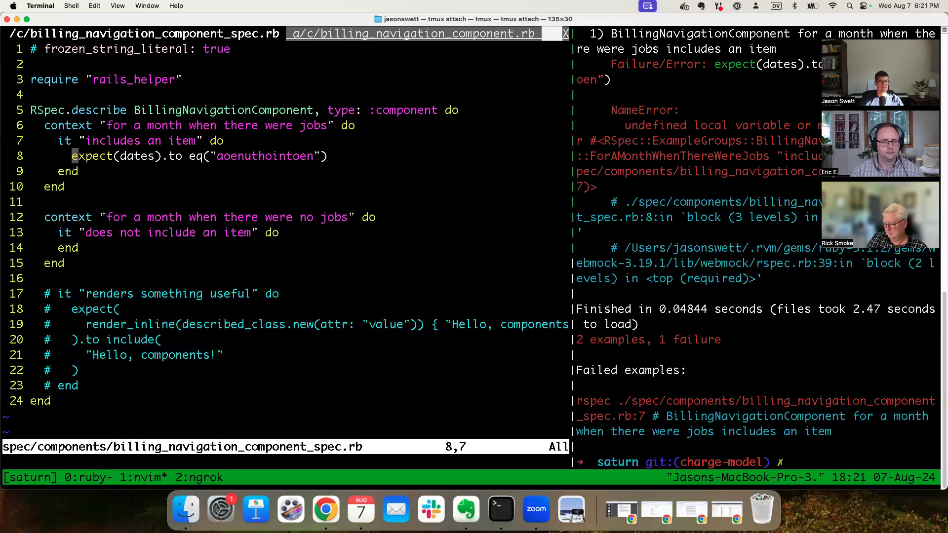
pyautogui.moveTo(139, 156)
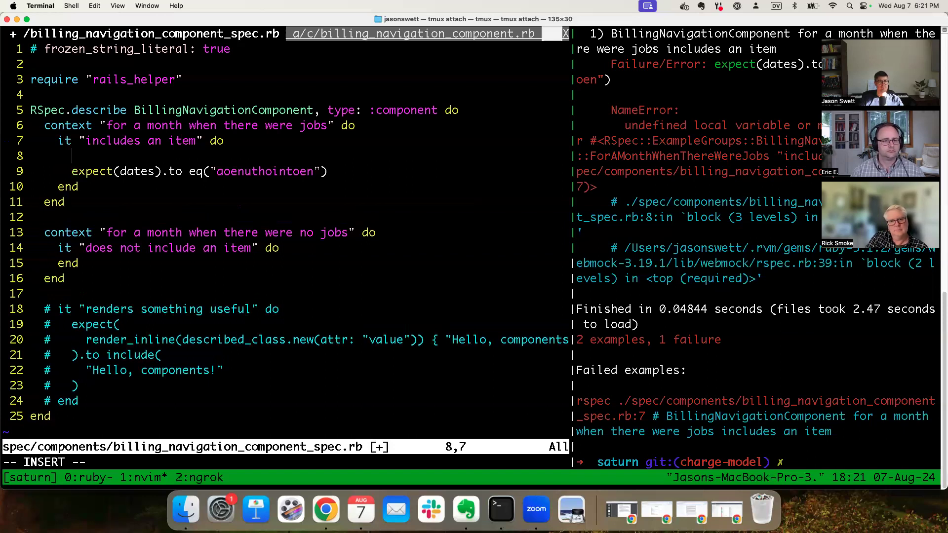
# - Build the component in the spec with project: create(:project)
pyautogui.write('billing_navigation_component = BillingNavigationComponent.new(')
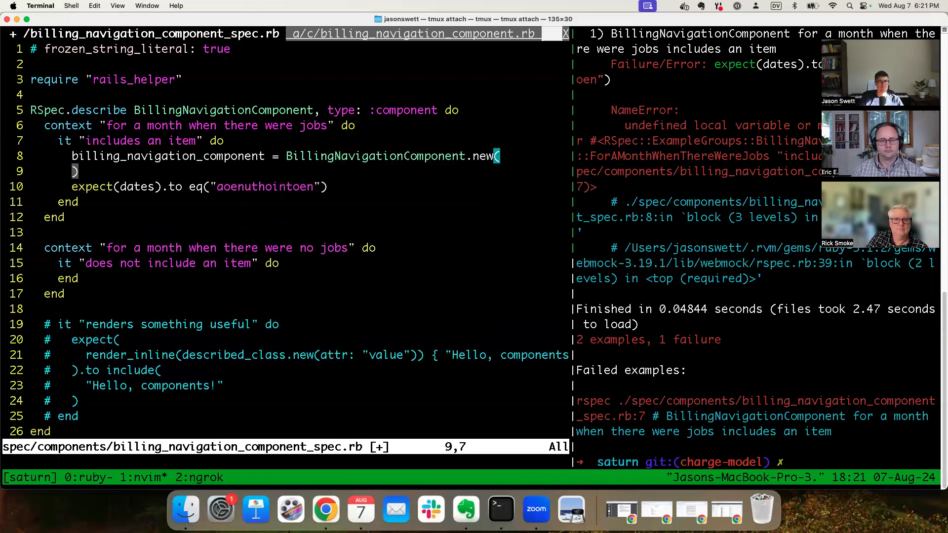
pyautogui.write('pr')
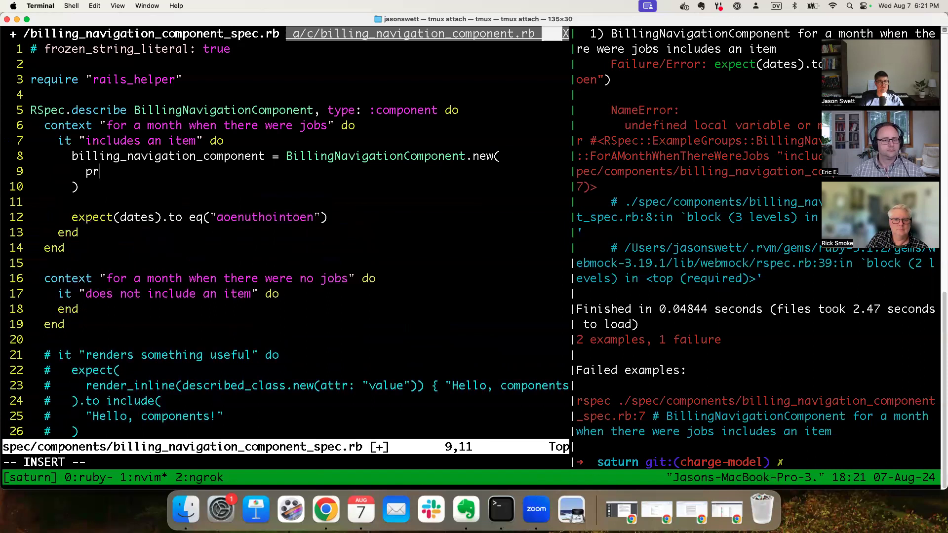
pyautogui.write('oject:')
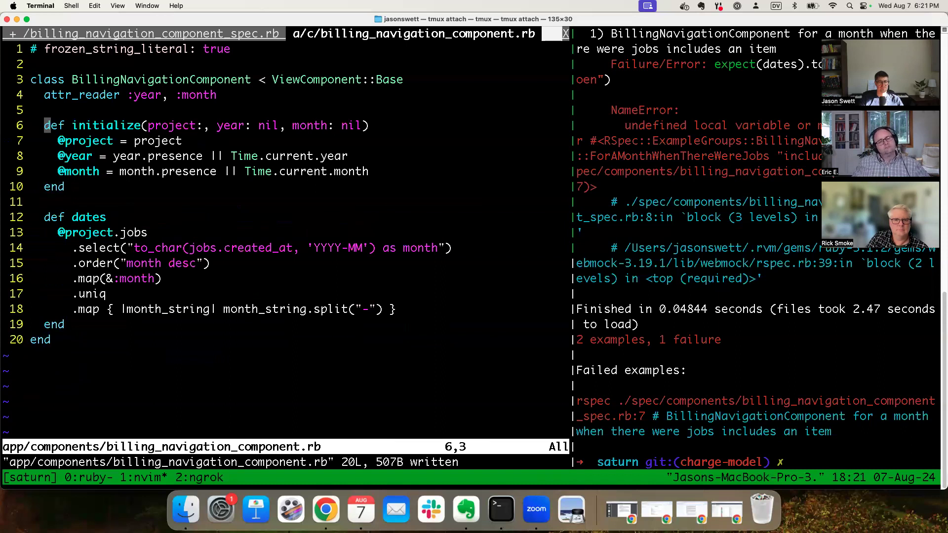
pyautogui.click(143, 34)
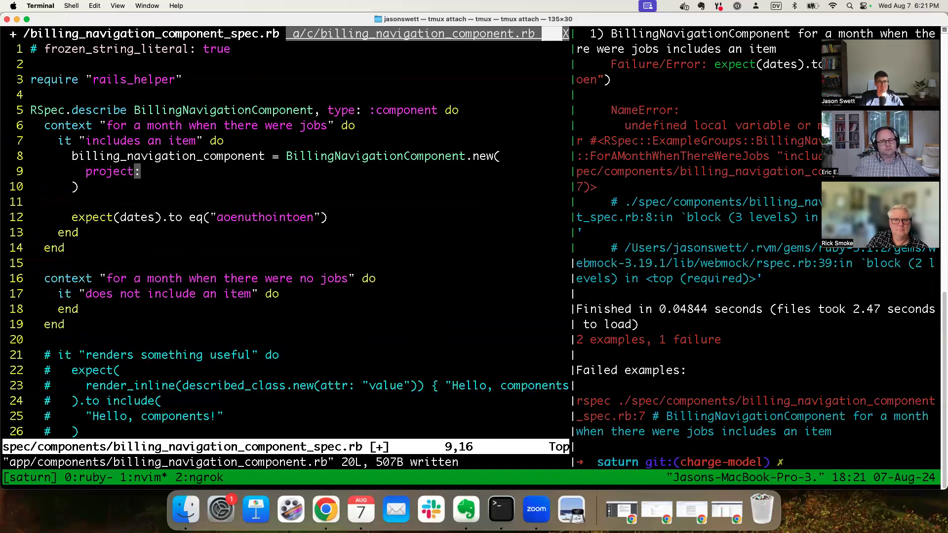
pyautogui.write('create(:')
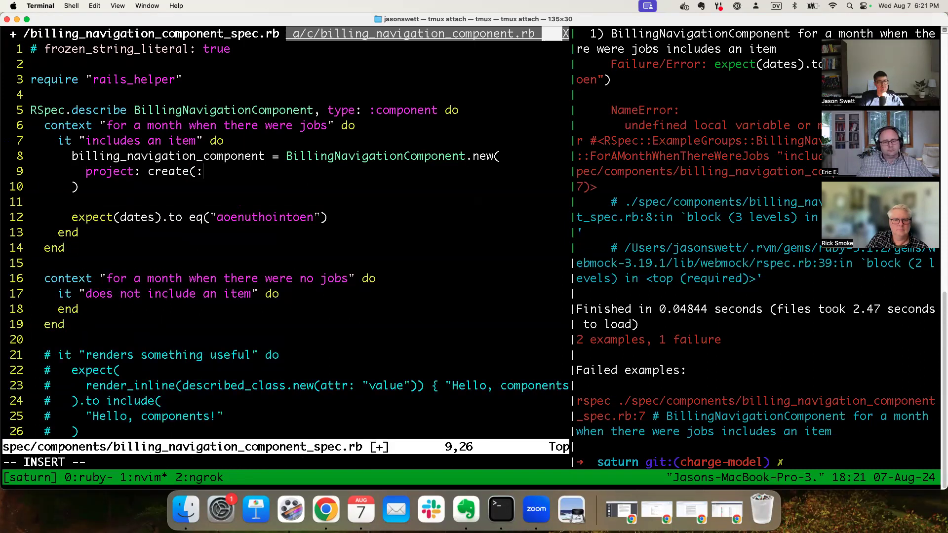
pyautogui.write(':project)')
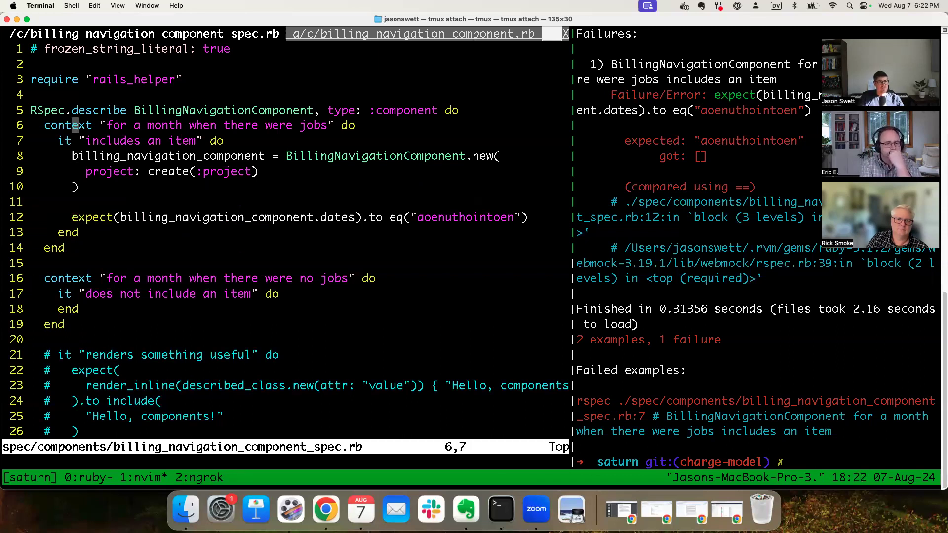
# - Add let!(:job) creating a job with created_at "01-01-2020"
pyautogui.write('let!(:job) do')
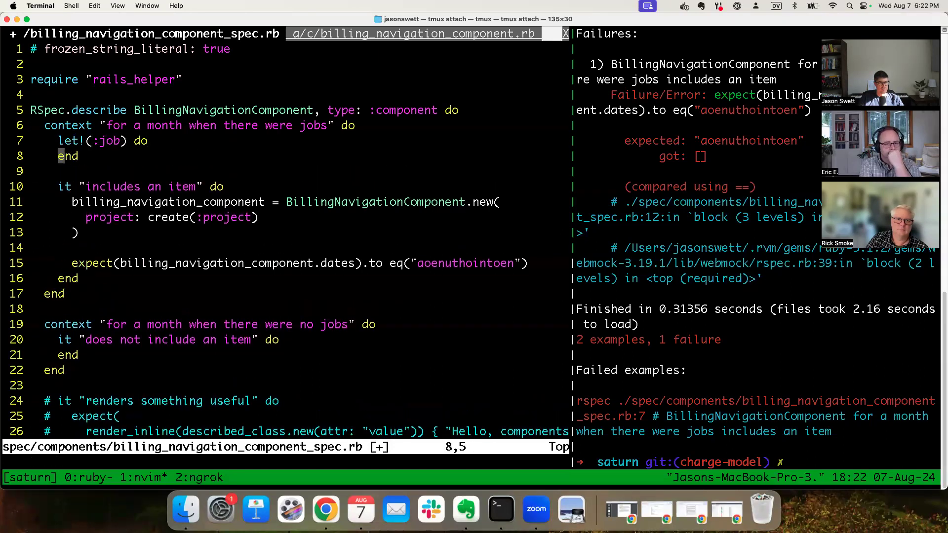
pyautogui.write('create(:job')
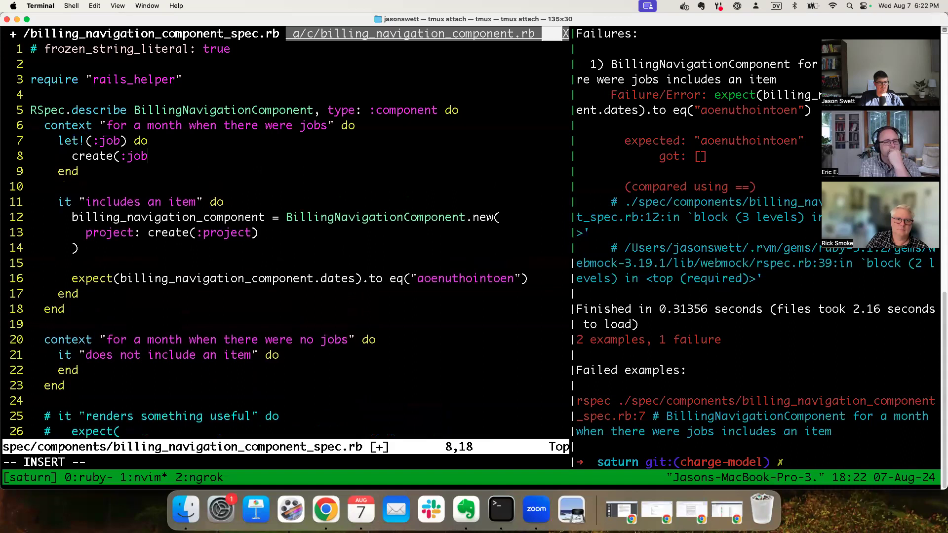
pyautogui.write(',')
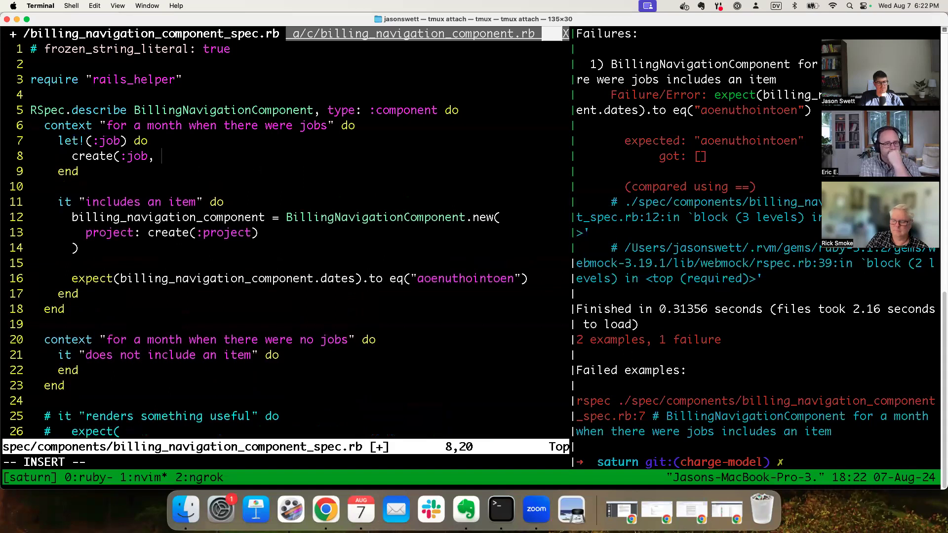
pyautogui.write('created_at:')
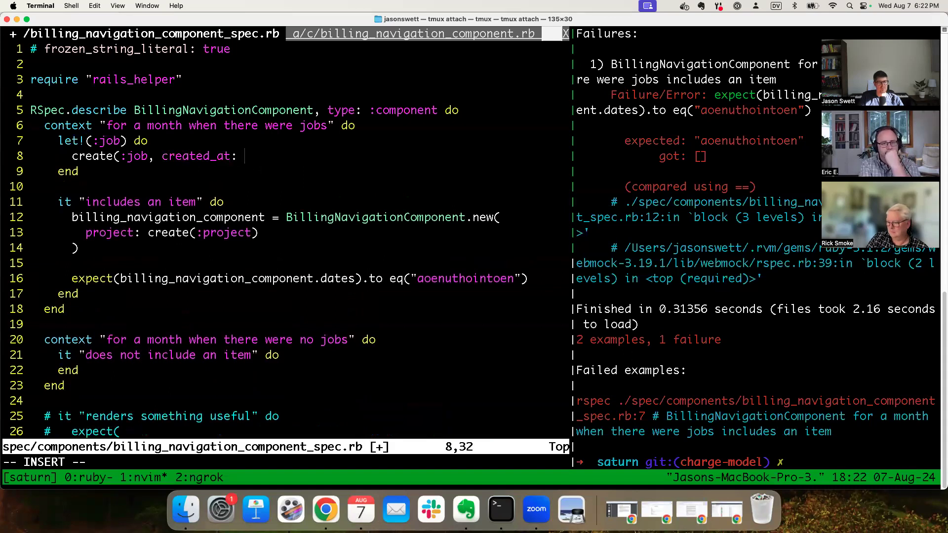
pyautogui.write('"')
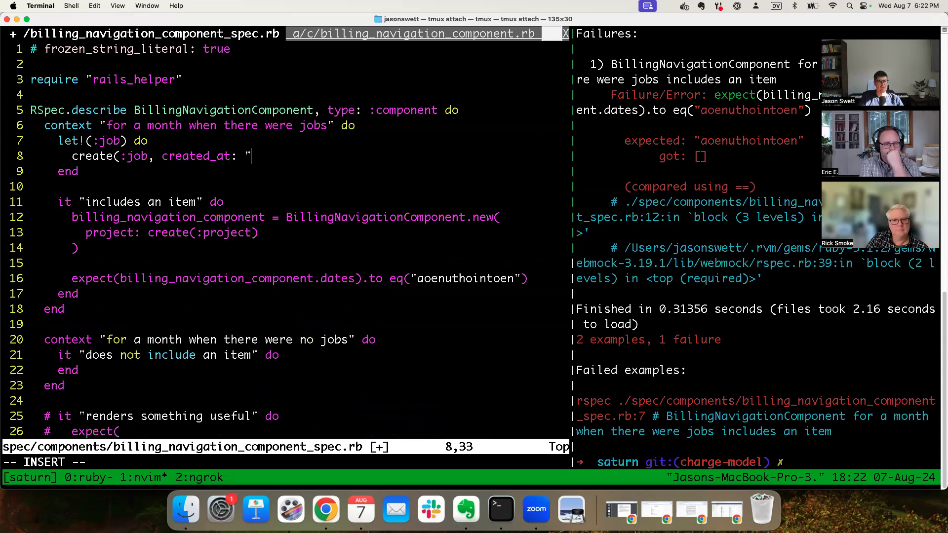
pyautogui.write('01-01-')
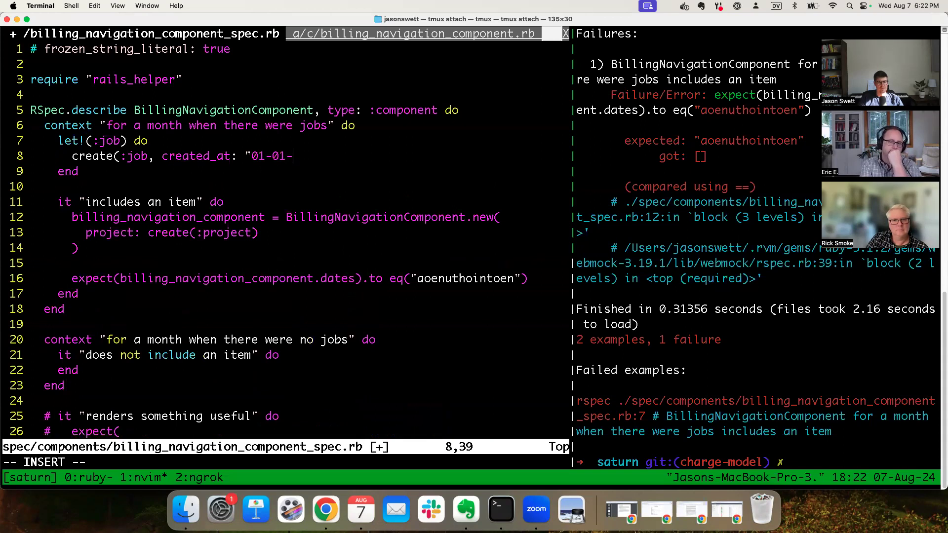
pyautogui.write('2020"')
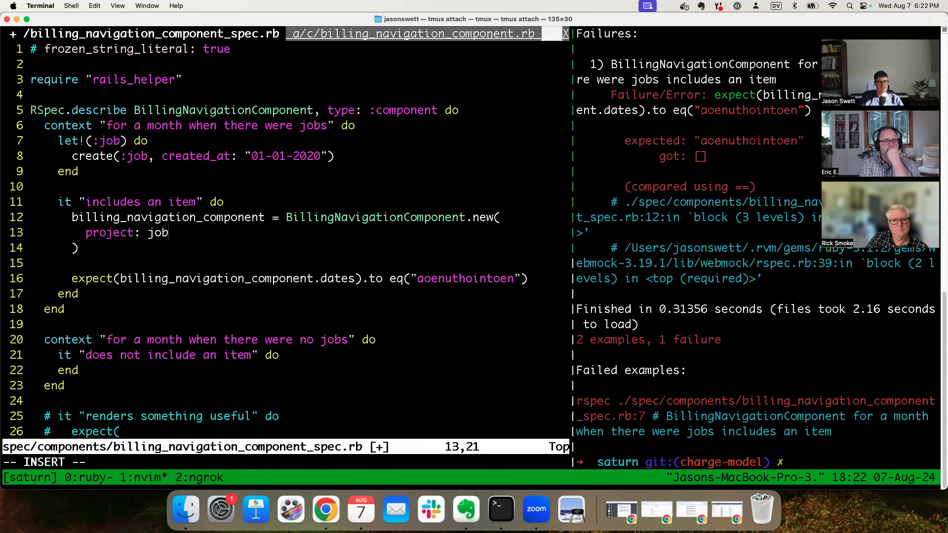
# - Build the component with the job's project, year 2020, month 1, expecting [["2020", "01"]]
pyautogui.write('.project,')
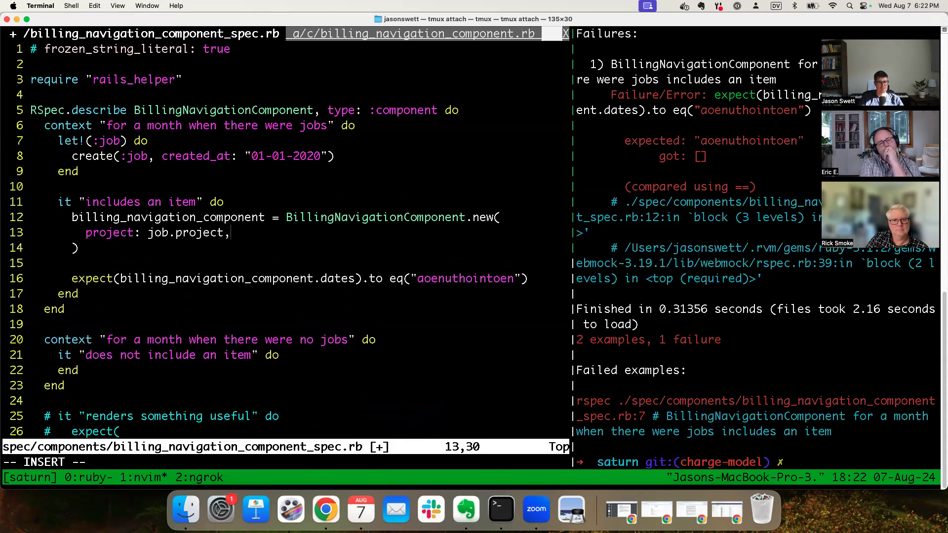
pyautogui.write('year:')
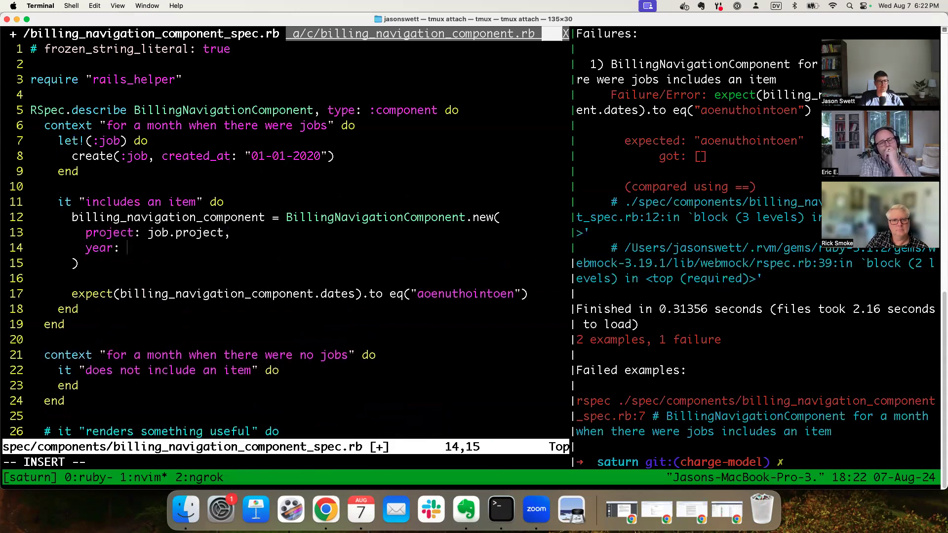
pyautogui.write('2020,')
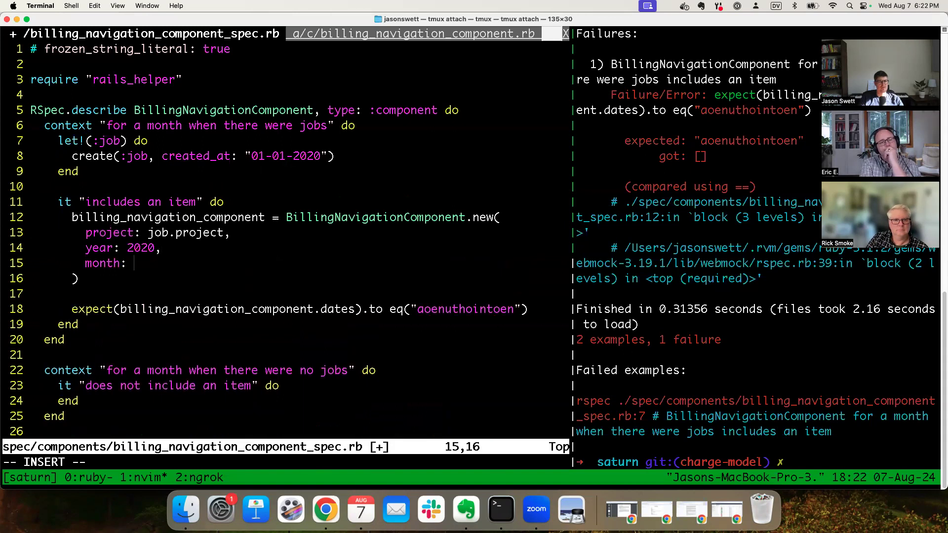
pyautogui.write('1')
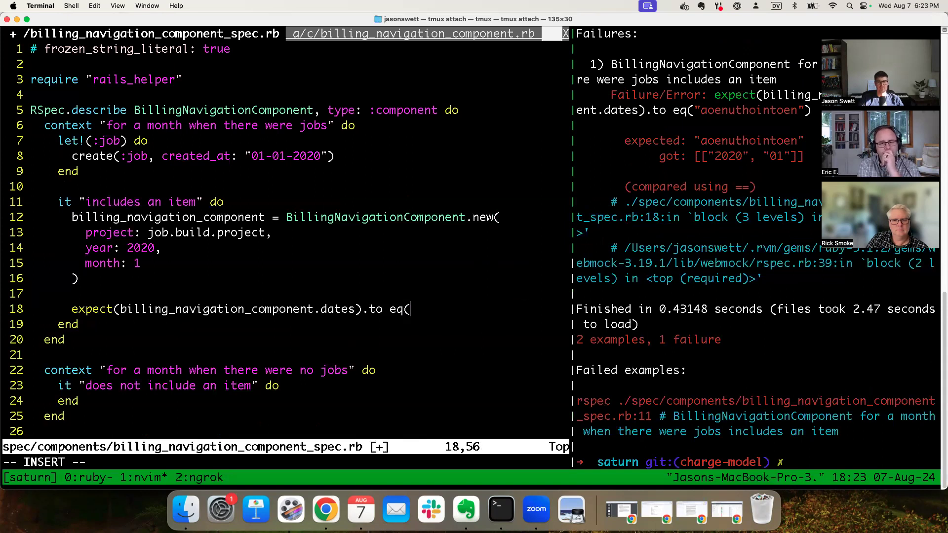
pyautogui.write('[')
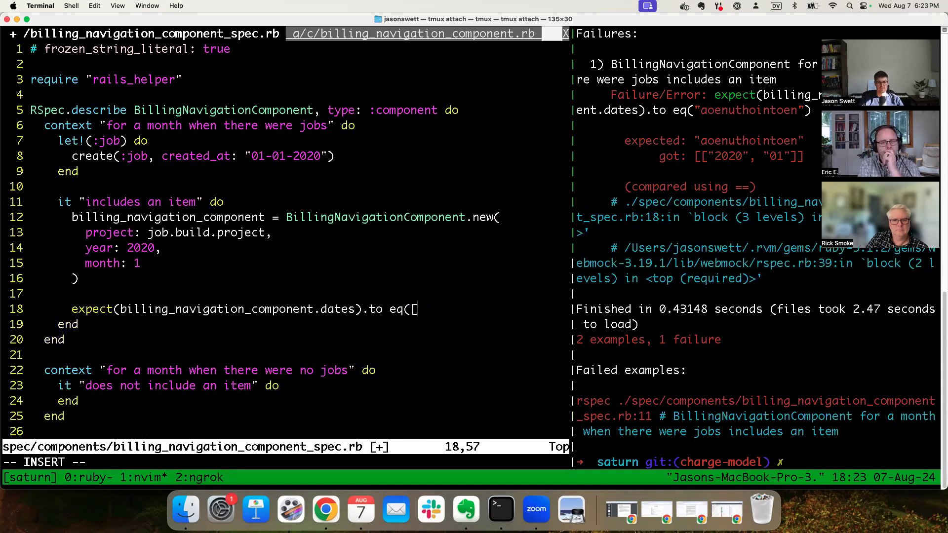
pyautogui.write('"2020",')
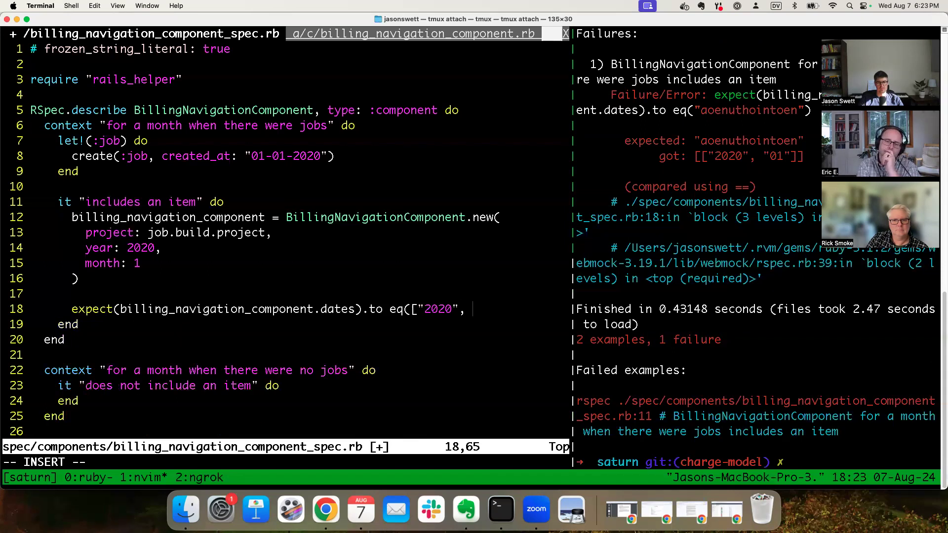
pyautogui.write('"01"]]')
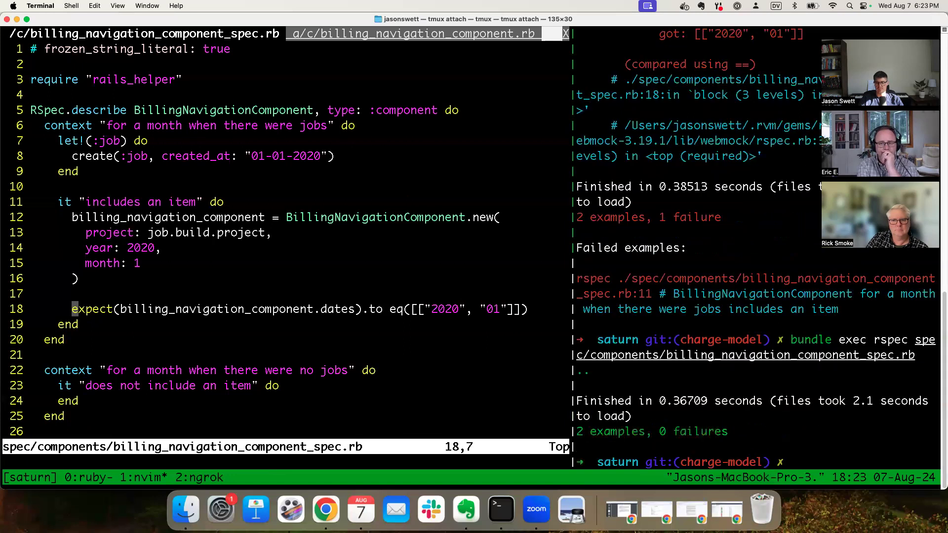
# - Paste the component setup into the no-jobs example and move the job setup above the contexts
pyautogui.scroll(-3)
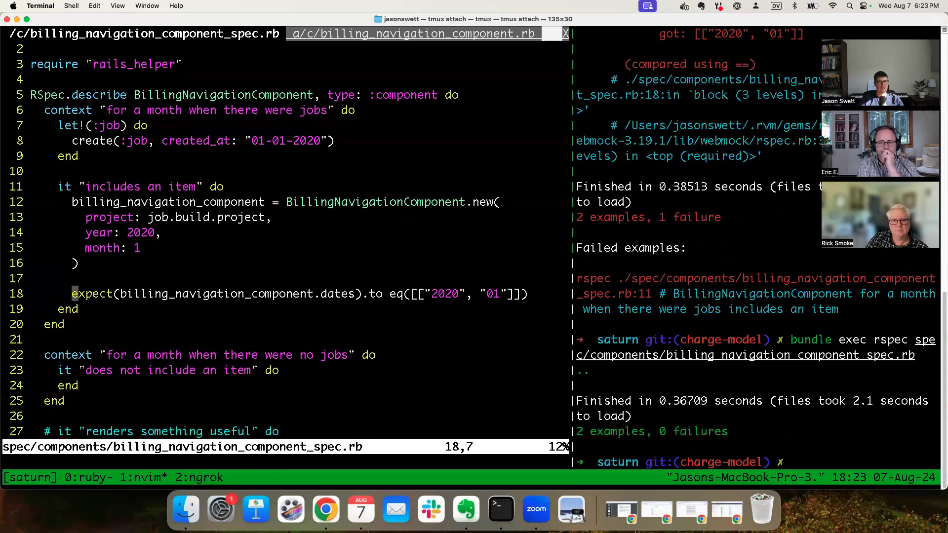
pyautogui.scroll(-3)
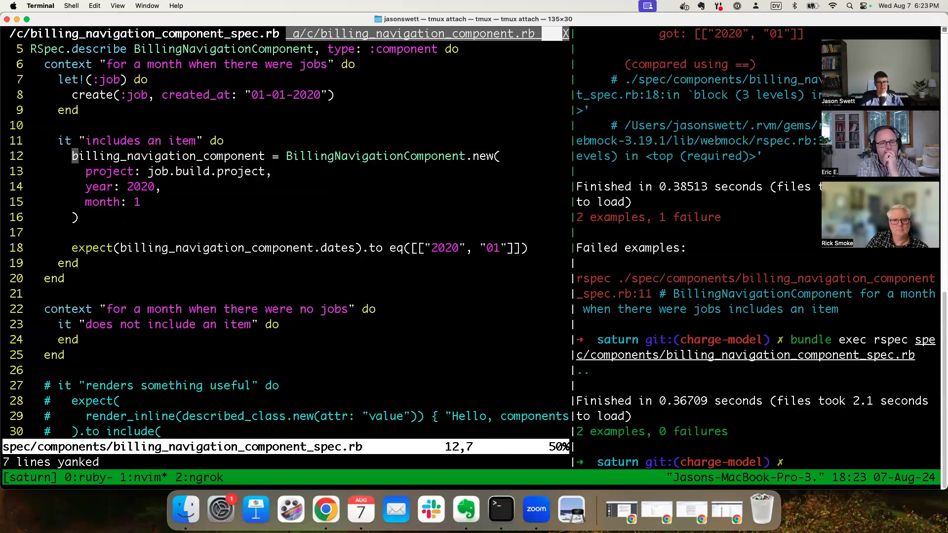
pyautogui.press('p')
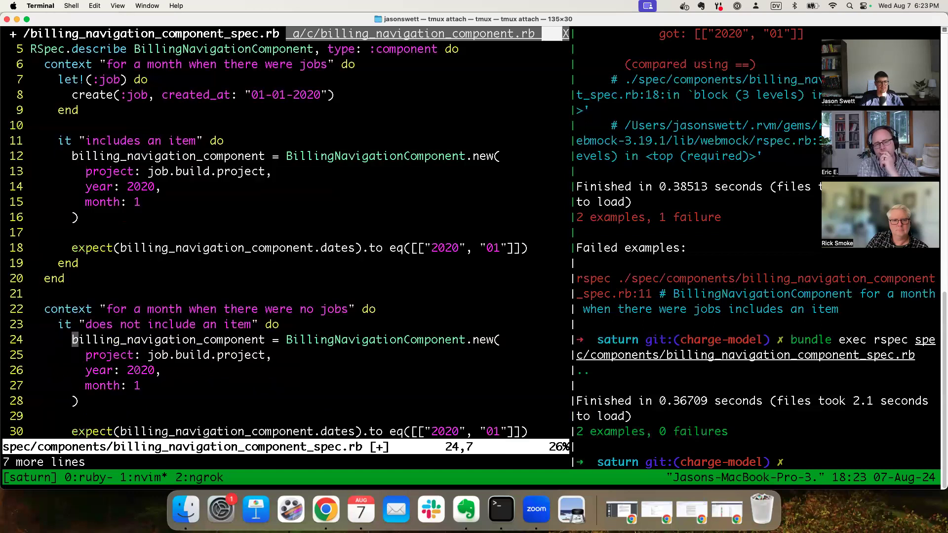
pyautogui.scroll(-3)
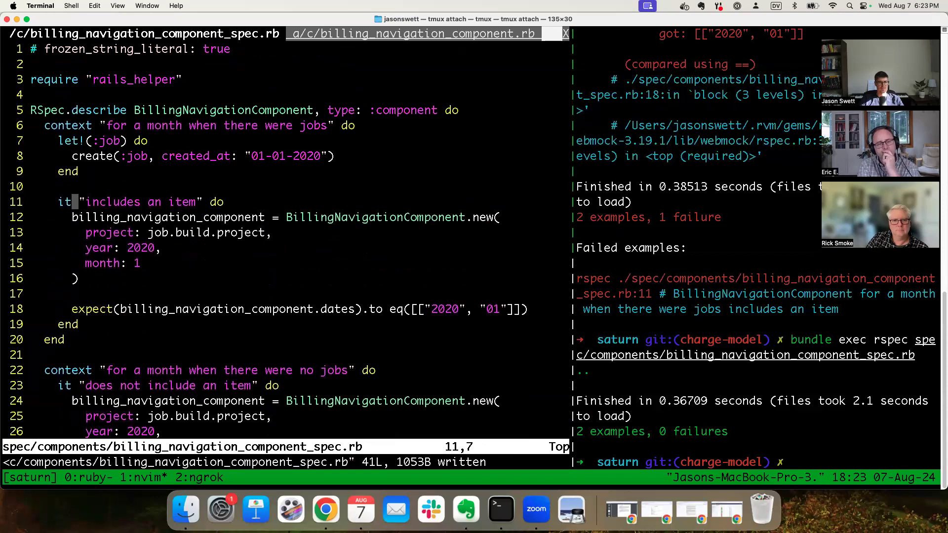
pyautogui.press('V')
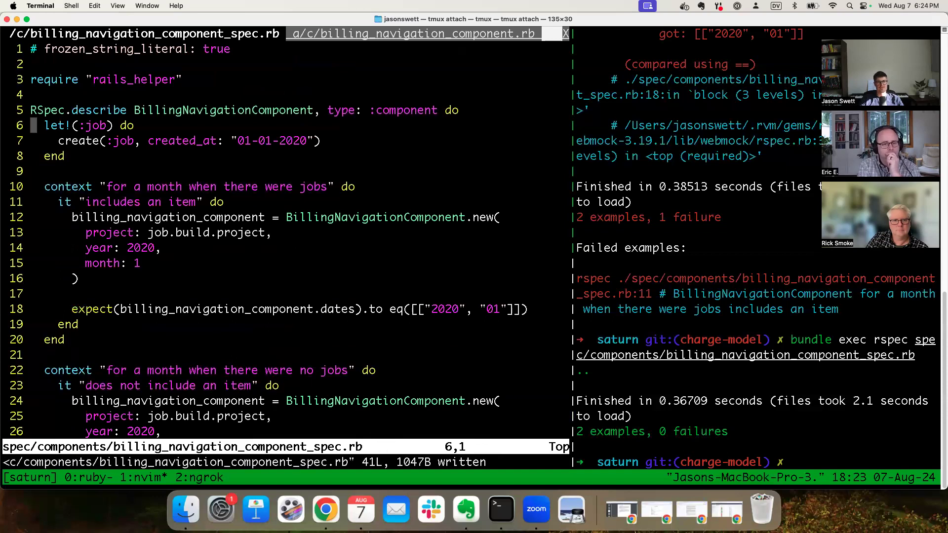
pyautogui.scroll(-3)
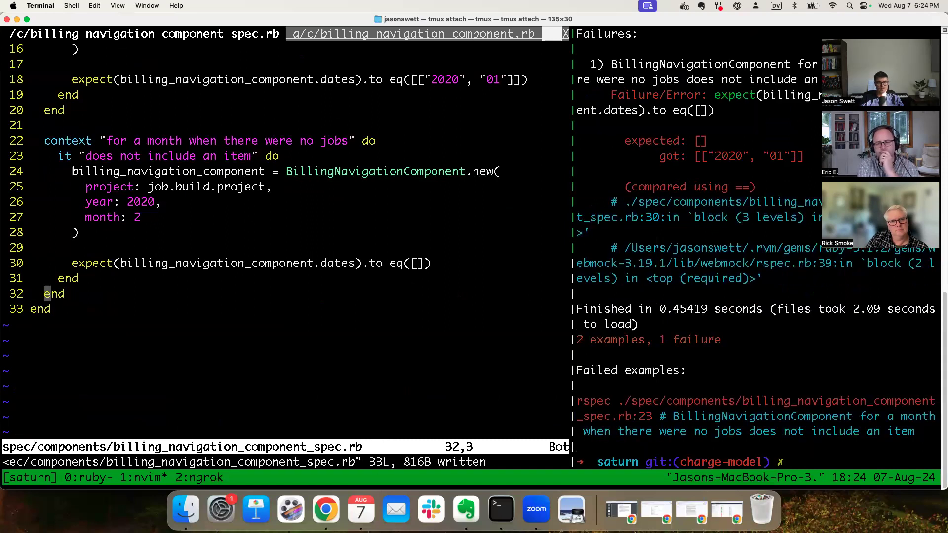
pyautogui.scroll(-3)
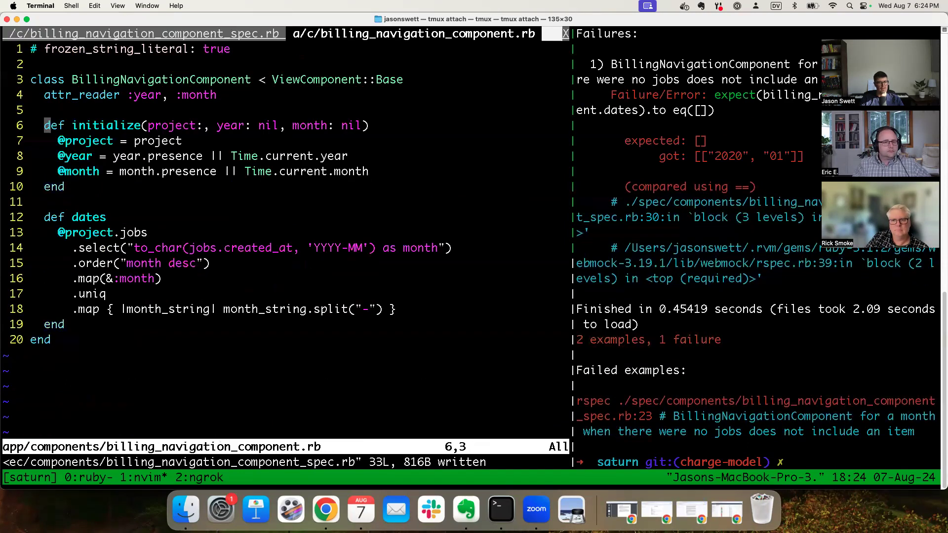
# - Strip the year and month defaults from the component initializer, keeping only the project
pyautogui.write('/month')
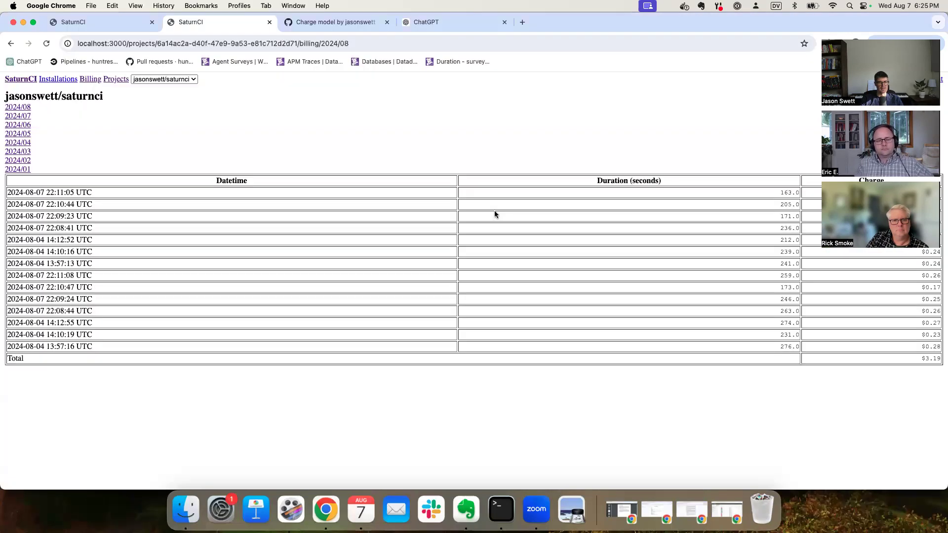
pyautogui.click(500, 508)
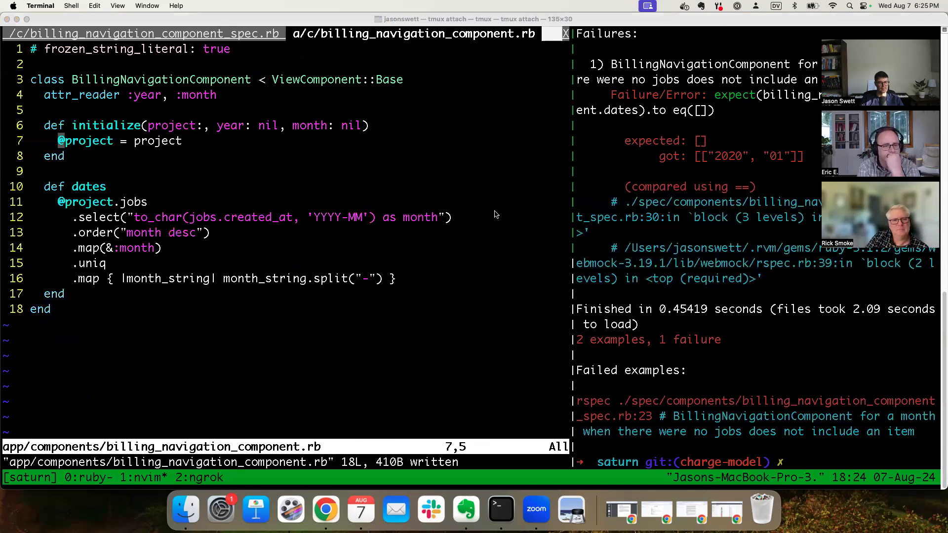
pyautogui.click(325, 508)
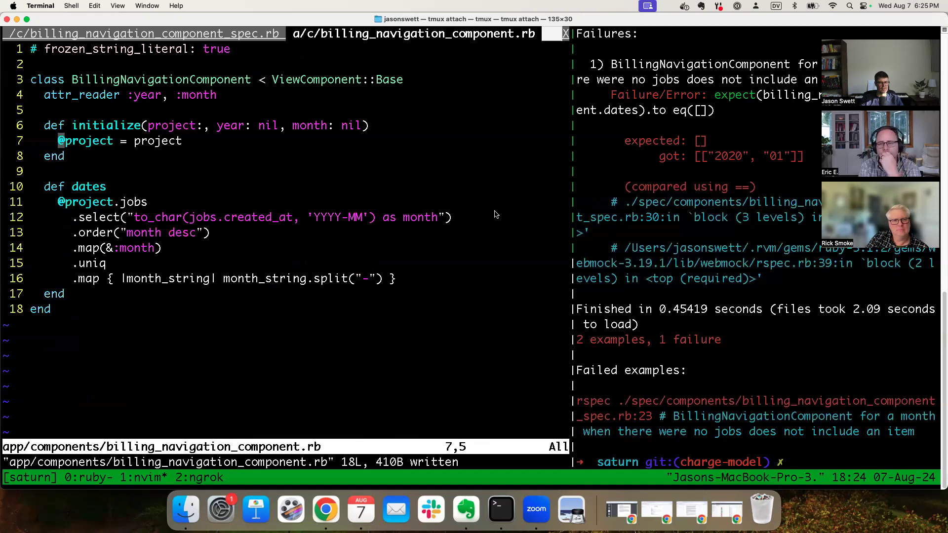
pyautogui.write('@year = year.presence || Time.current.year')
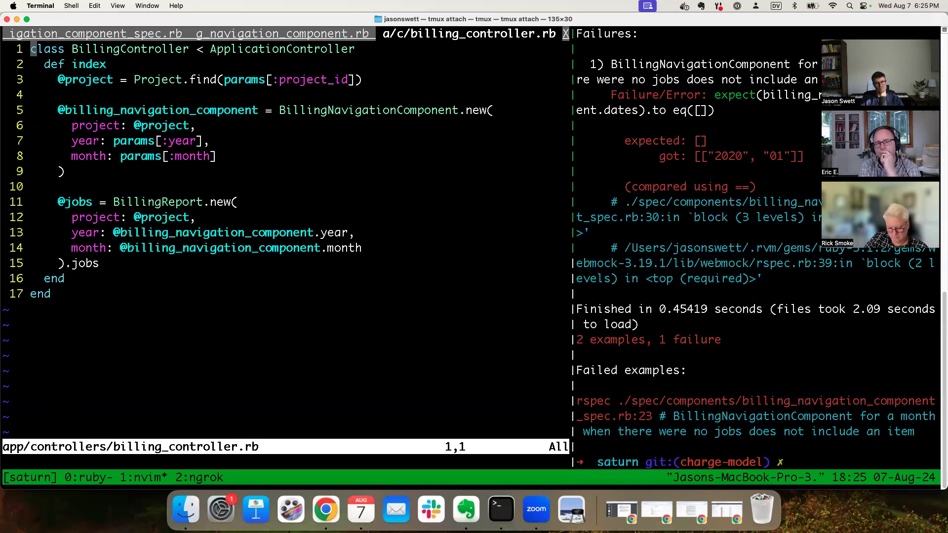
# - Delete the BillingReport jobs block from the billing controller
pyautogui.click(272, 33)
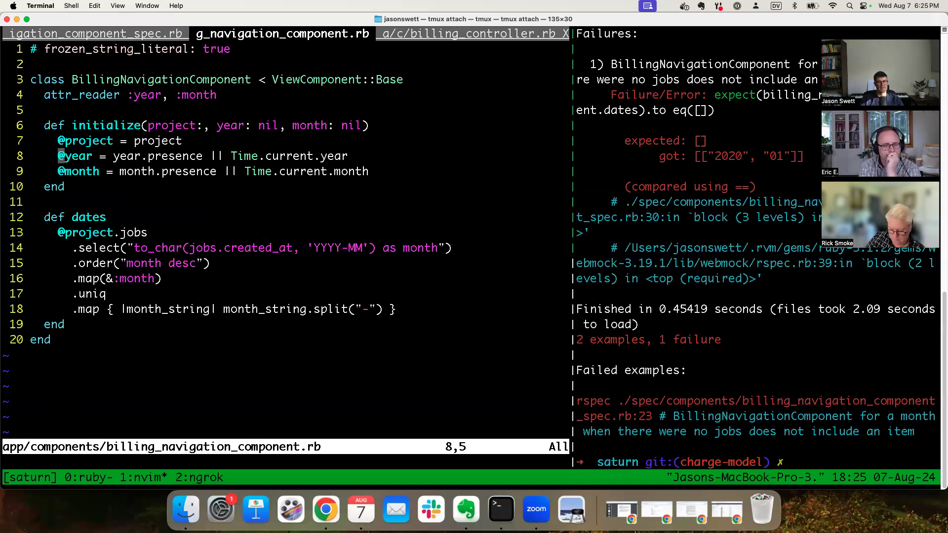
pyautogui.click(468, 33)
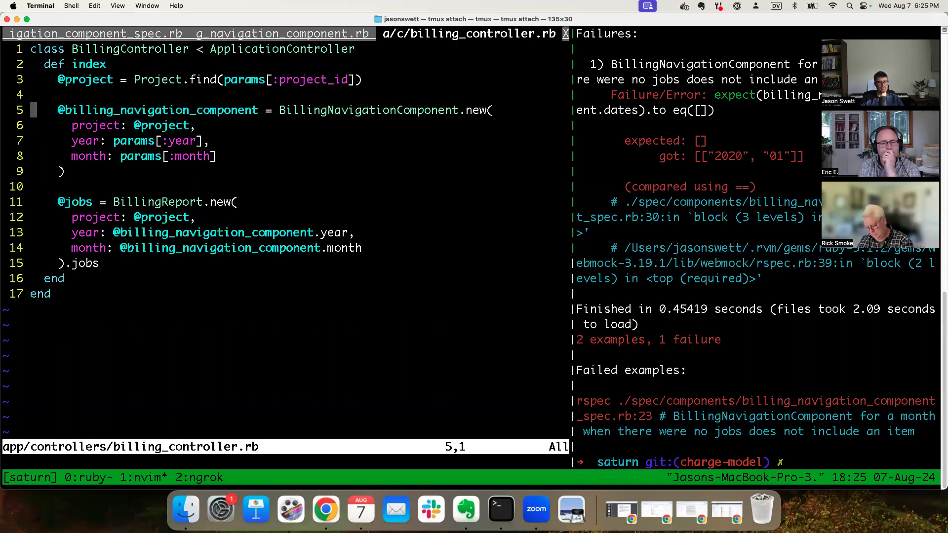
pyautogui.press('d')
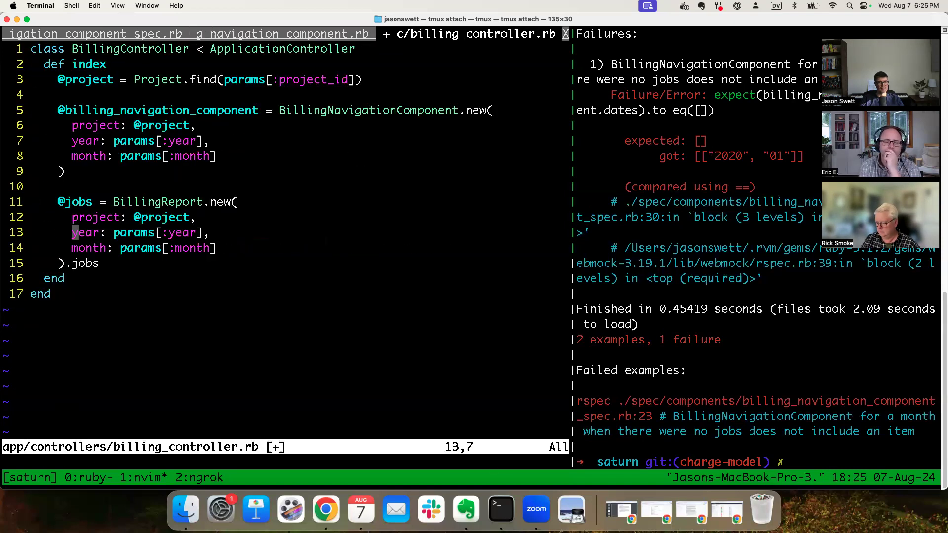
# - Adjust the year and month parameter handling and save the file with :w
pyautogui.write('|| Ti')
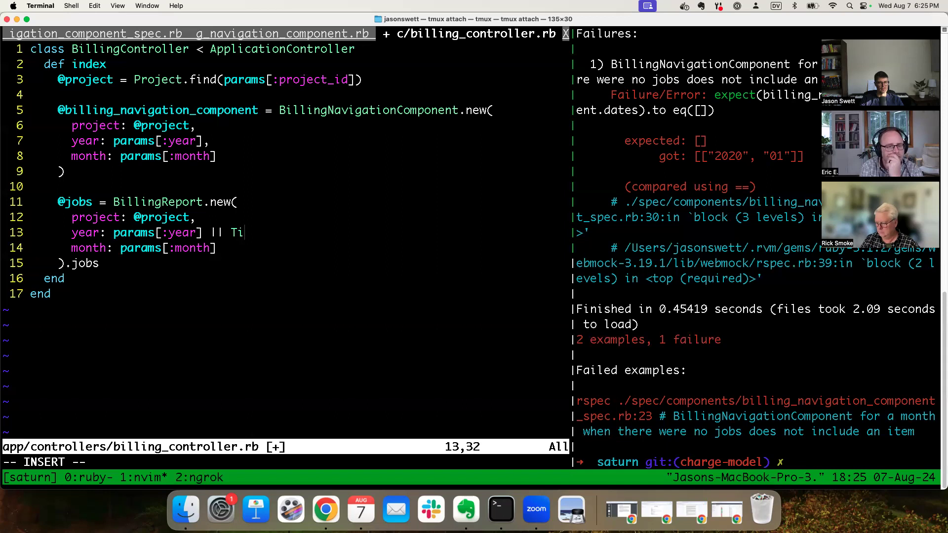
pyautogui.write('me.current.year,')
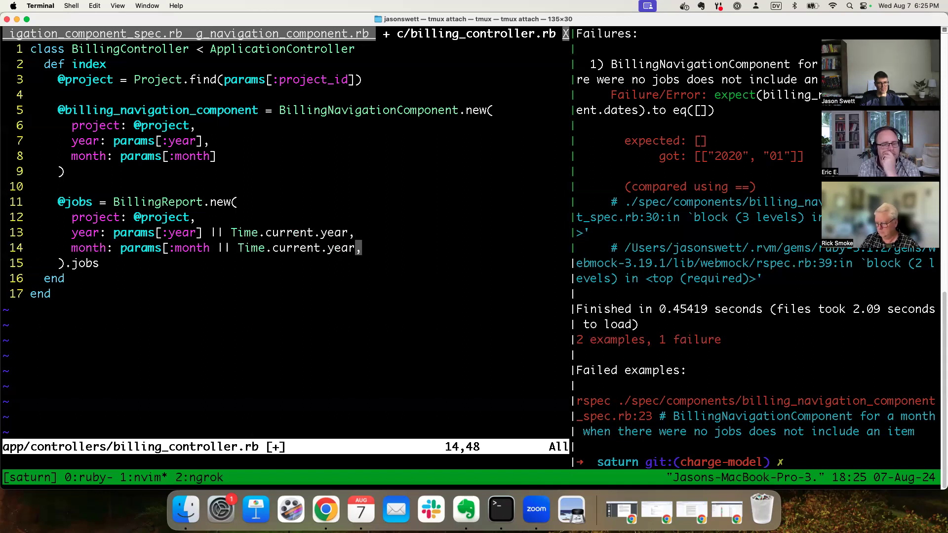
pyautogui.write('month')
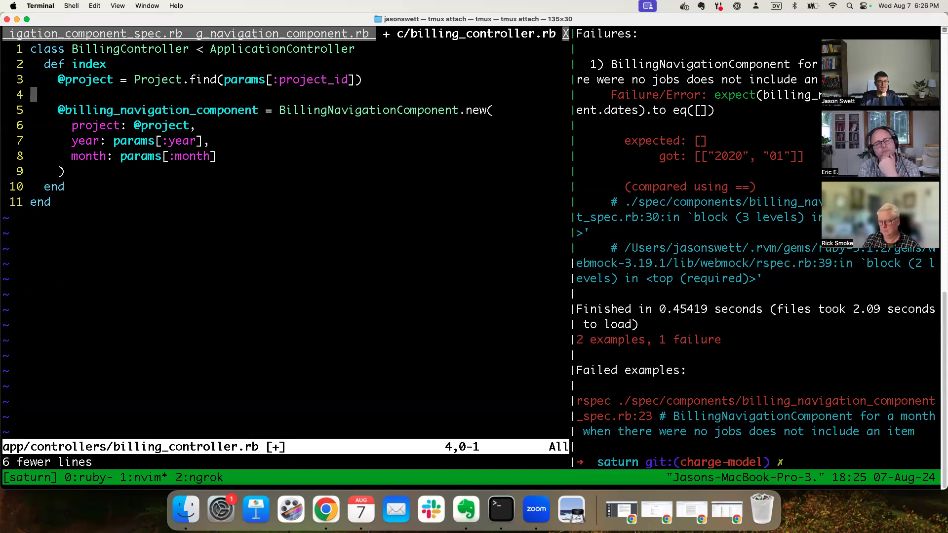
pyautogui.write(':w')
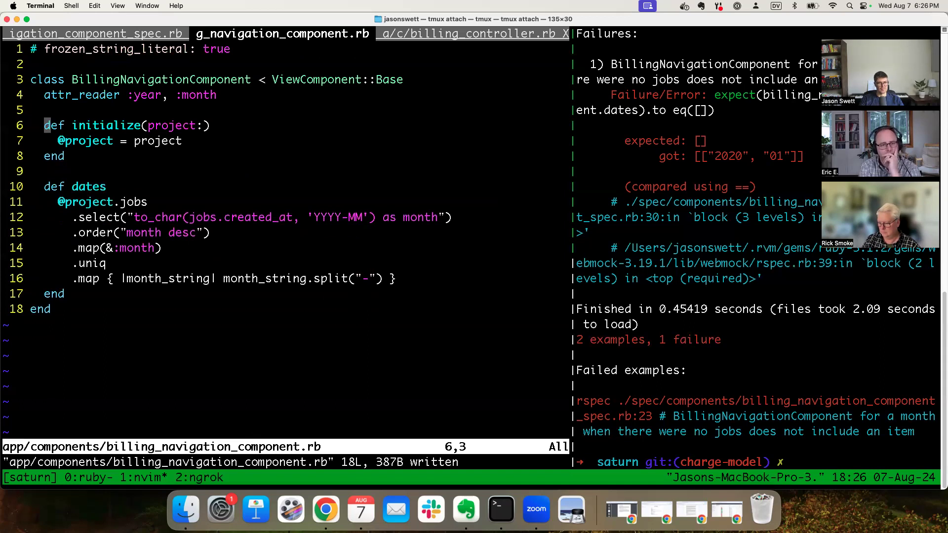
pyautogui.click(95, 33)
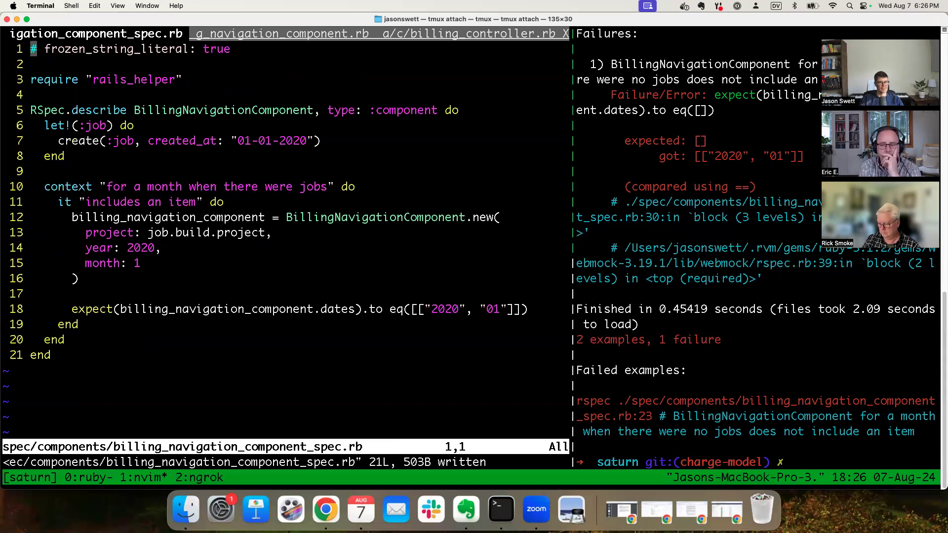
# - Restore the job setup inside the context and rewrite the example's description
pyautogui.press('V')
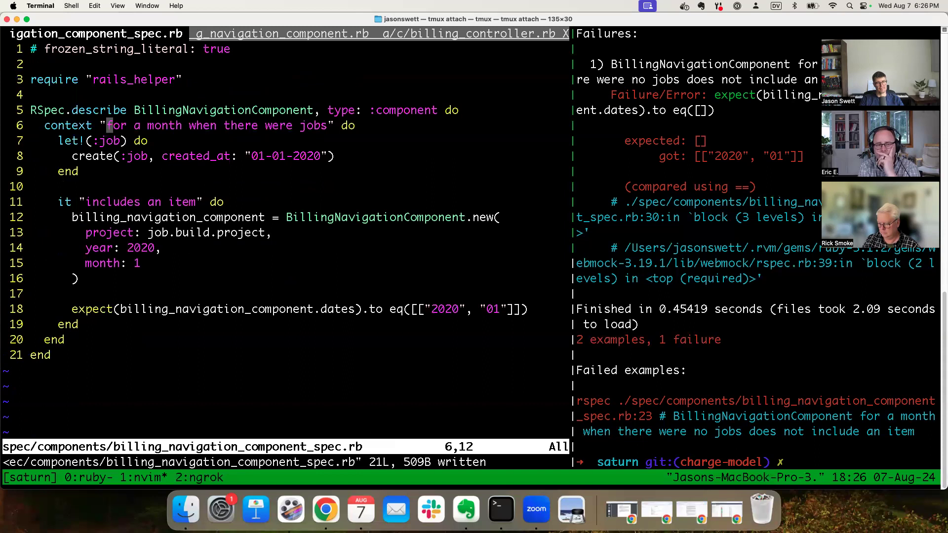
pyautogui.press('j')
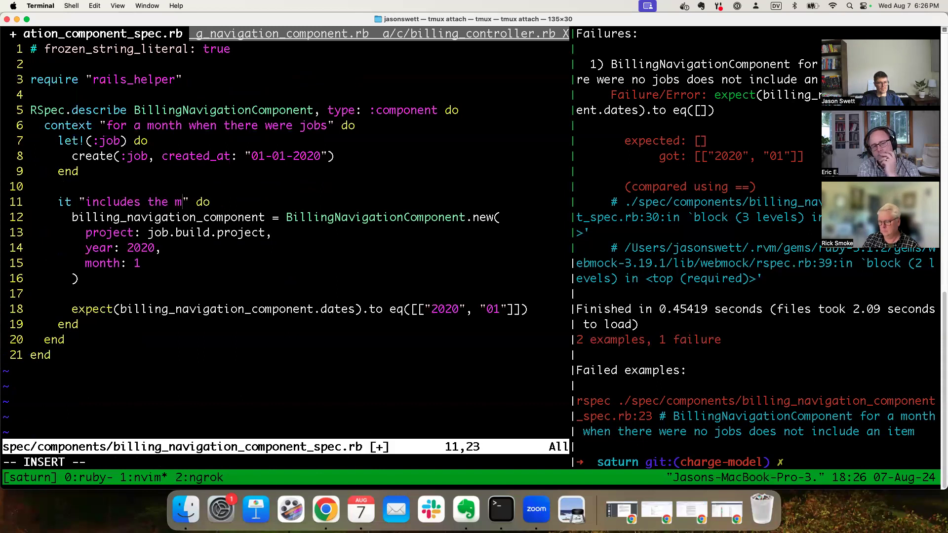
pyautogui.write('onth for the job')
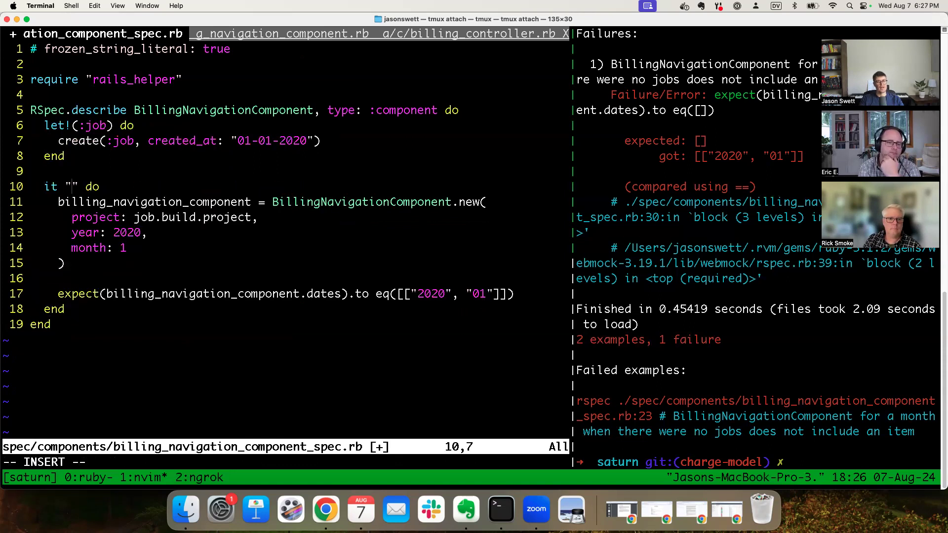
pyautogui.write('includes')
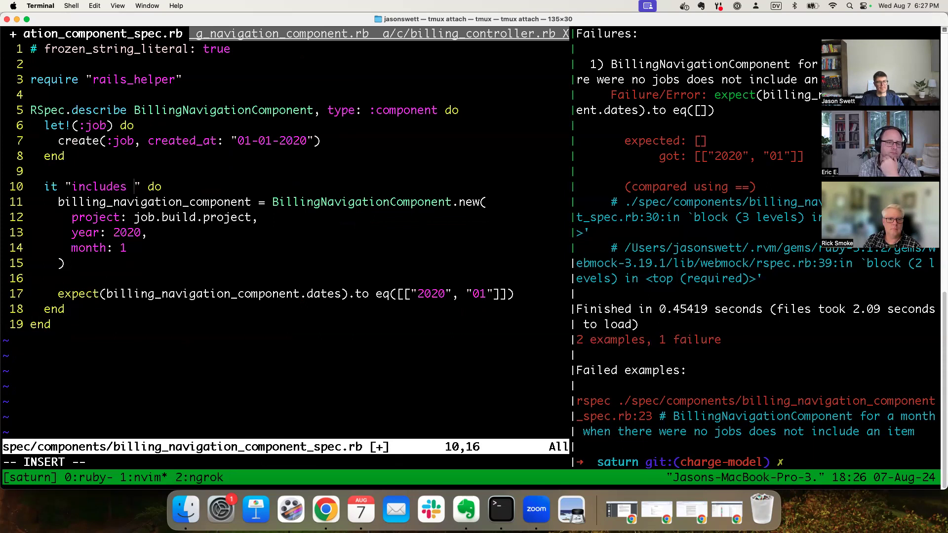
pyautogui.write('a date for any')
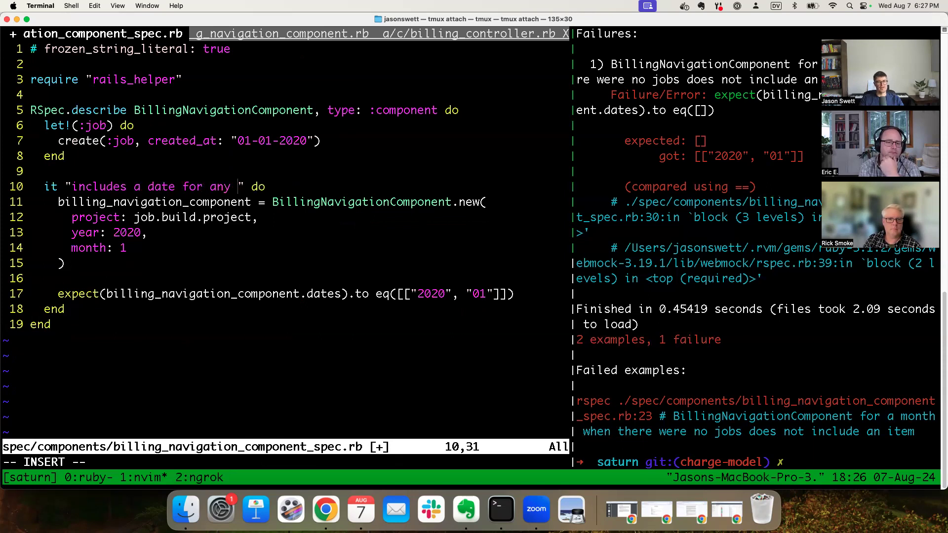
pyautogui.write('month that contained')
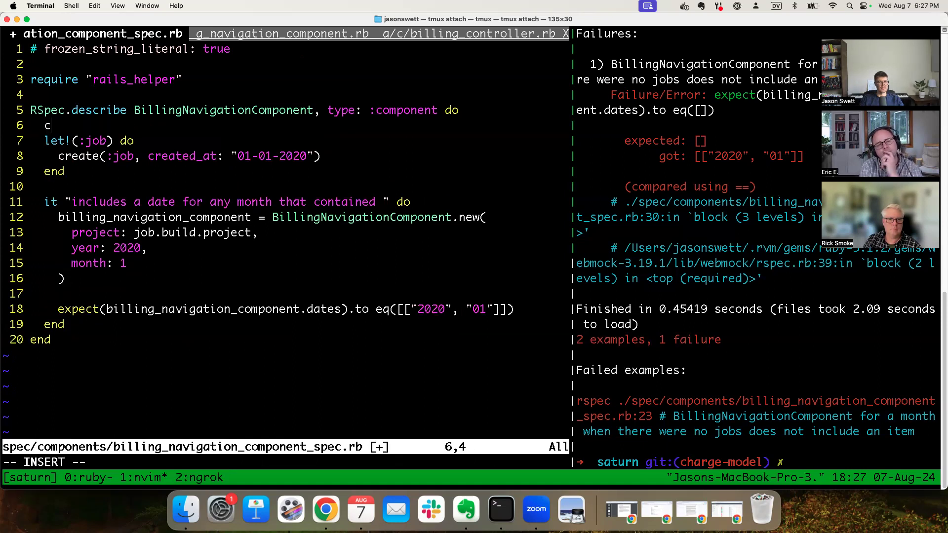
# - Rename the context to 'there was a job in January 2020' and save
pyautogui.write('ontext "there')
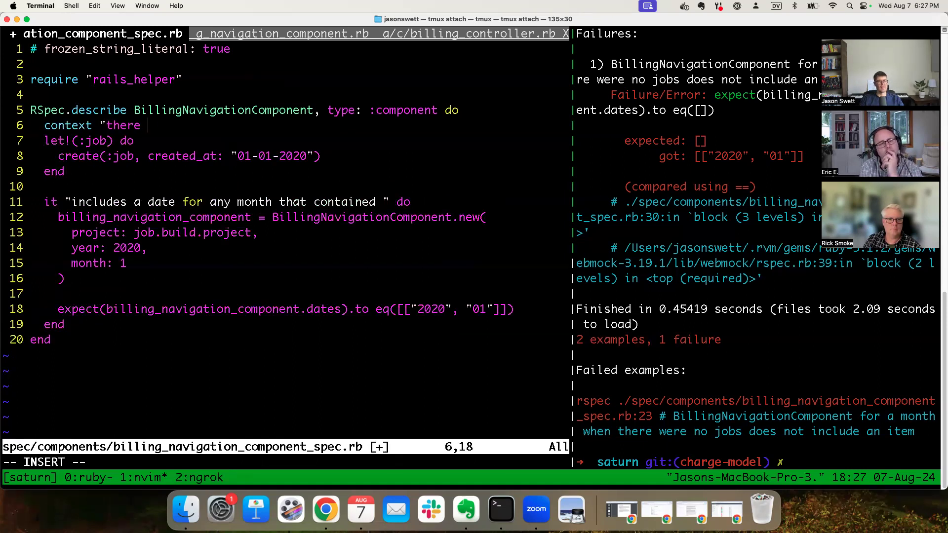
pyautogui.write('was a job in')
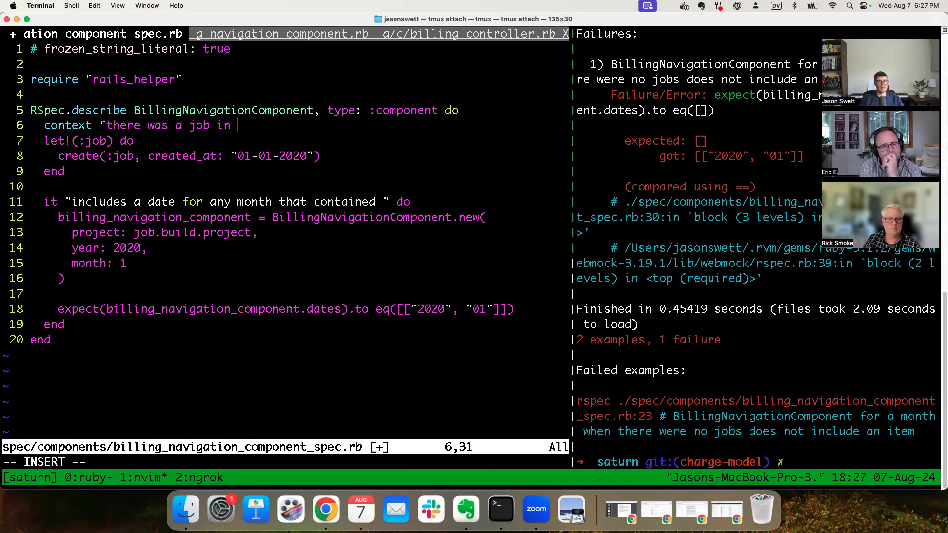
pyautogui.write('January 2020" do')
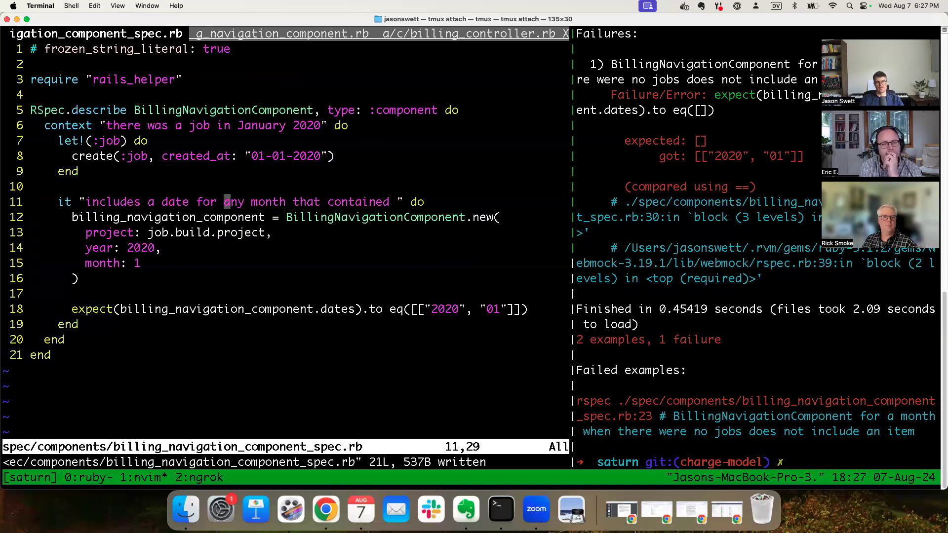
pyautogui.write('Jon')
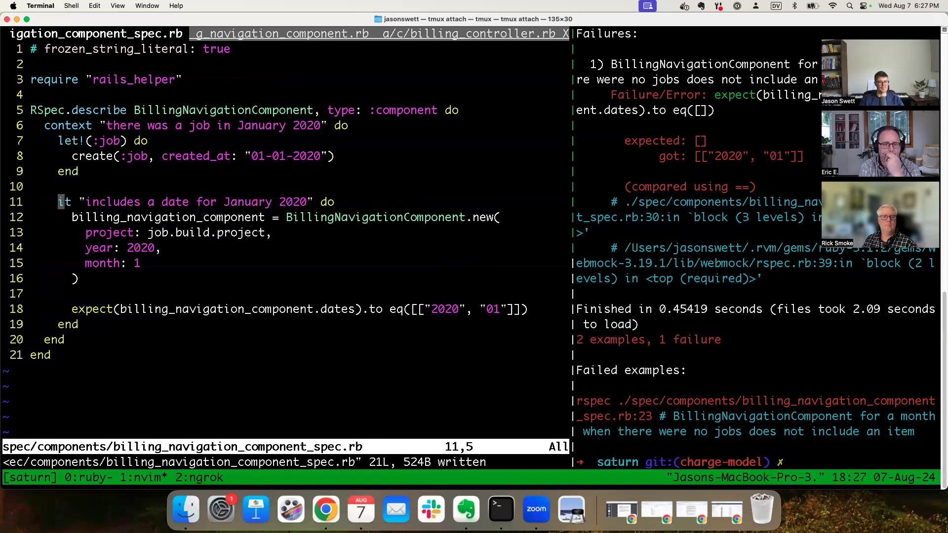
pyautogui.press('V')
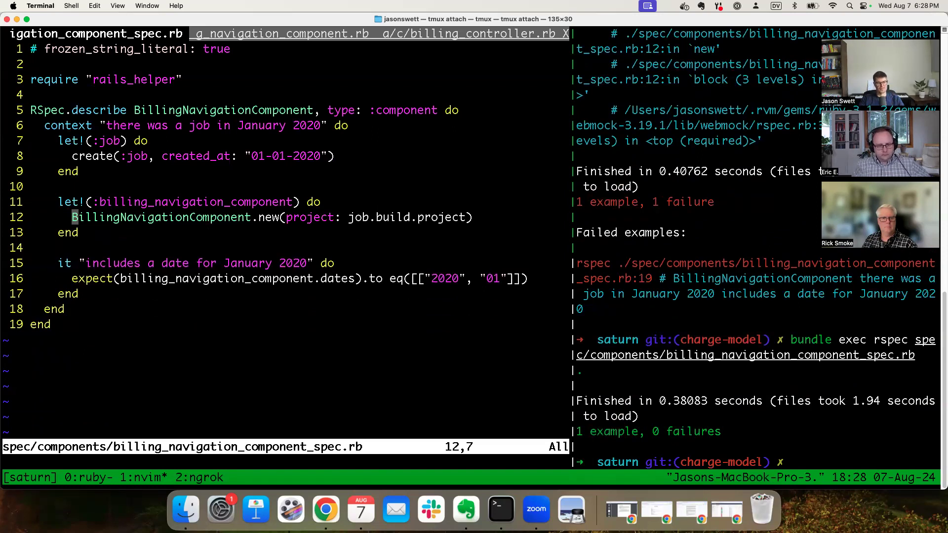
pyautogui.click(280, 33)
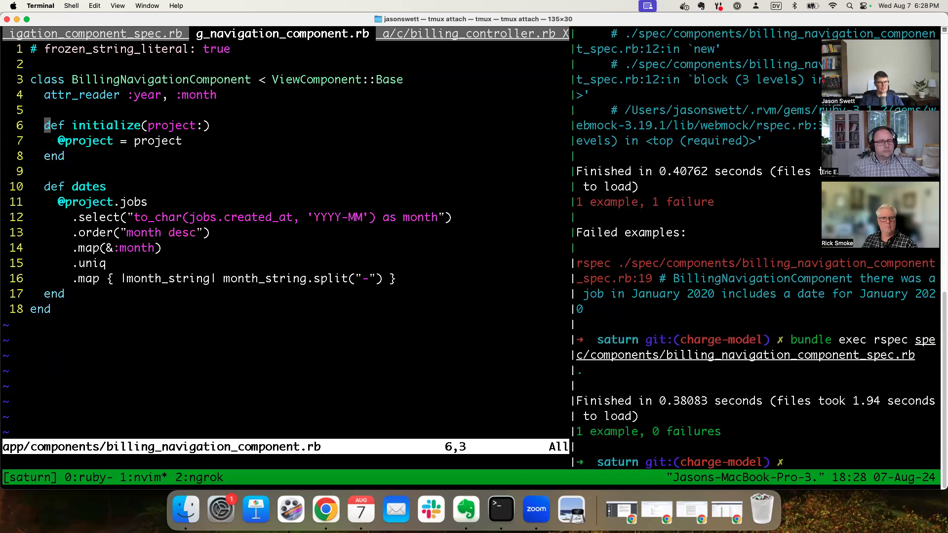
pyautogui.click(468, 33)
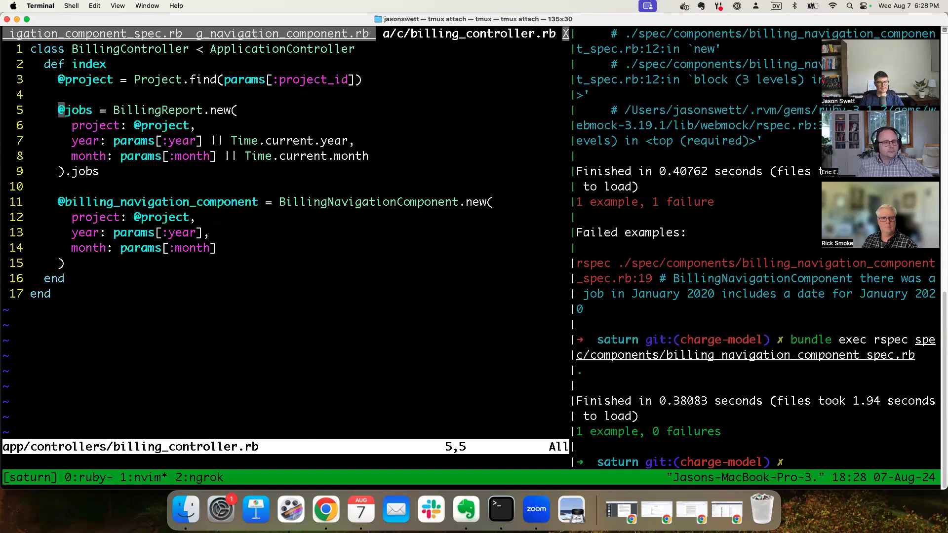
pyautogui.click(326, 508)
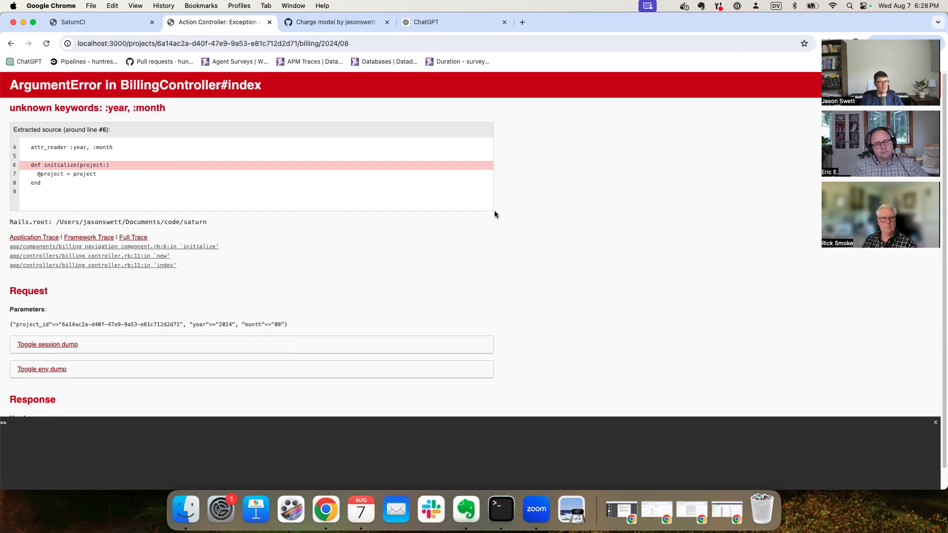
pyautogui.click(500, 508)
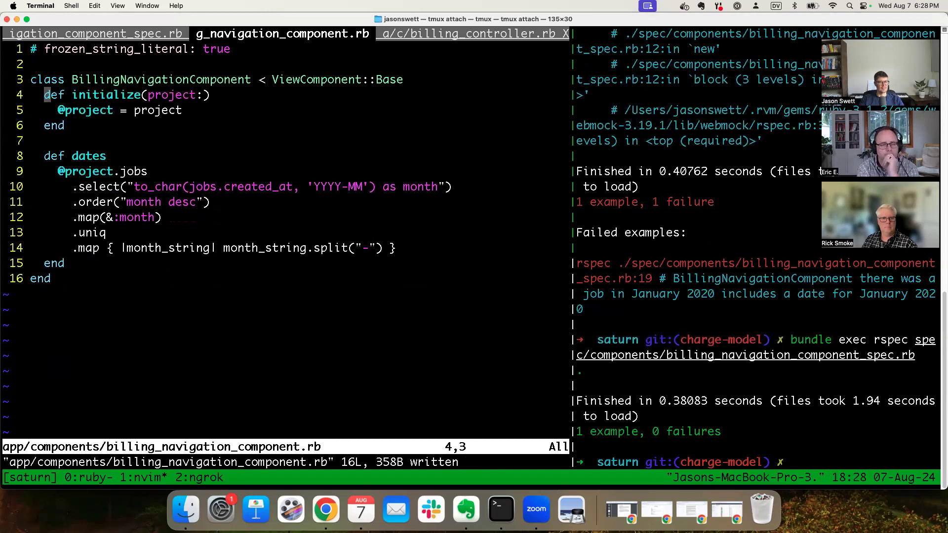
pyautogui.click(325, 508)
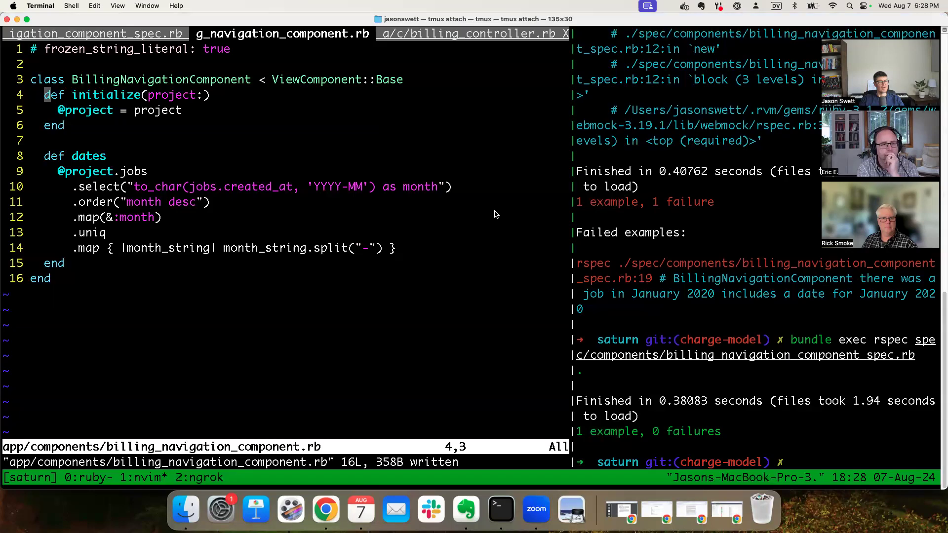
pyautogui.click(471, 33)
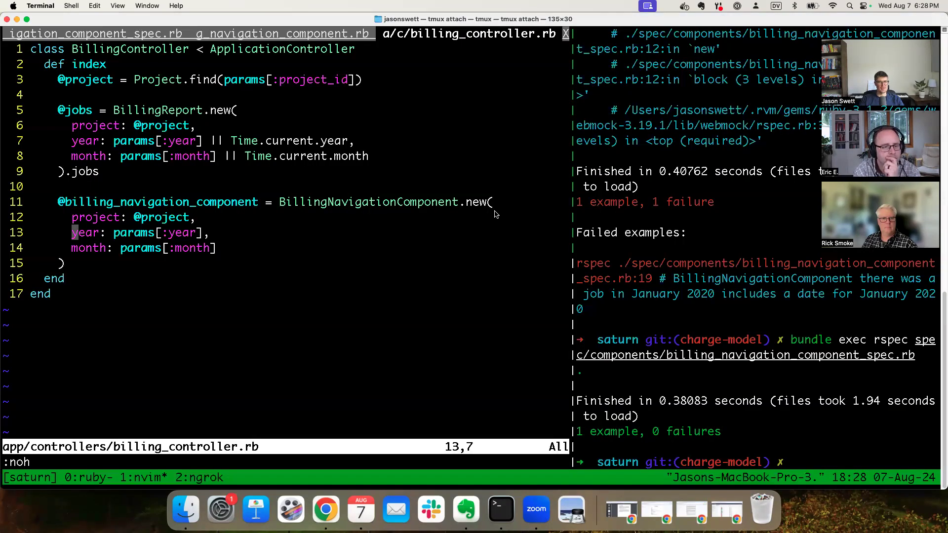
pyautogui.click(281, 33)
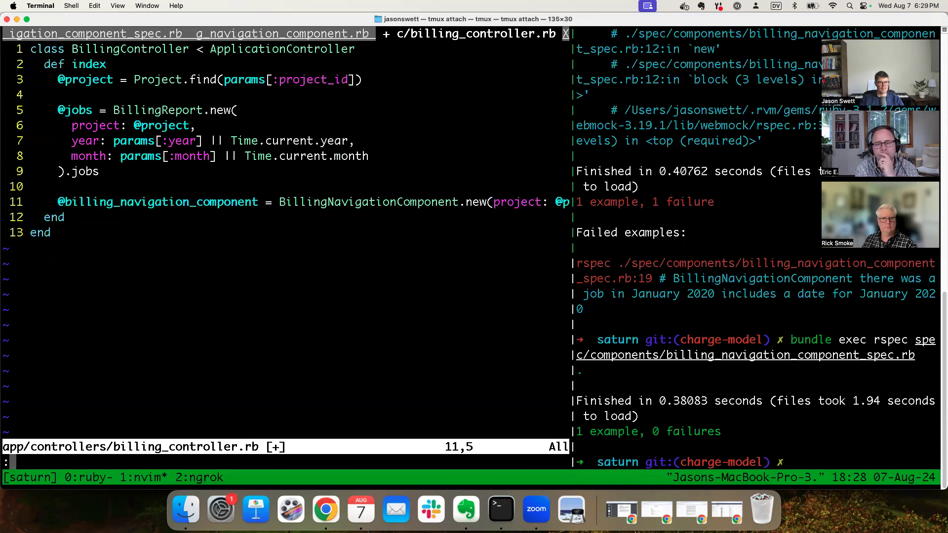
pyautogui.click(325, 509)
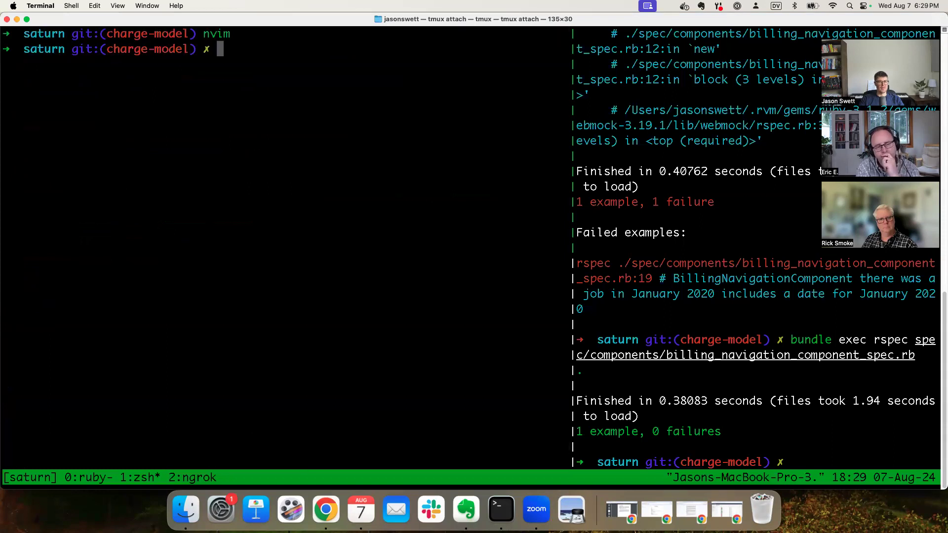
# - Check the SaturnCI build list, review the diff, and commit all modified files with gca
pyautogui.click(325, 509)
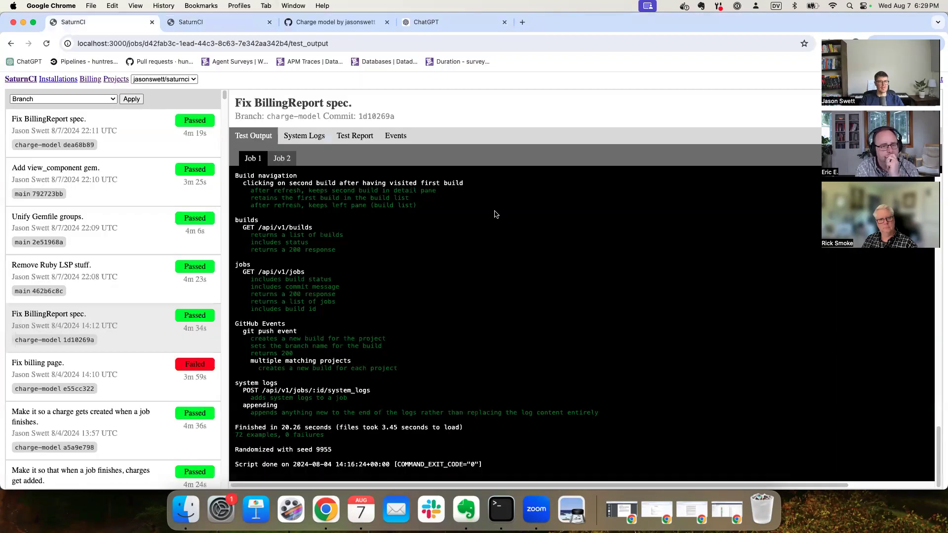
pyautogui.click(500, 508)
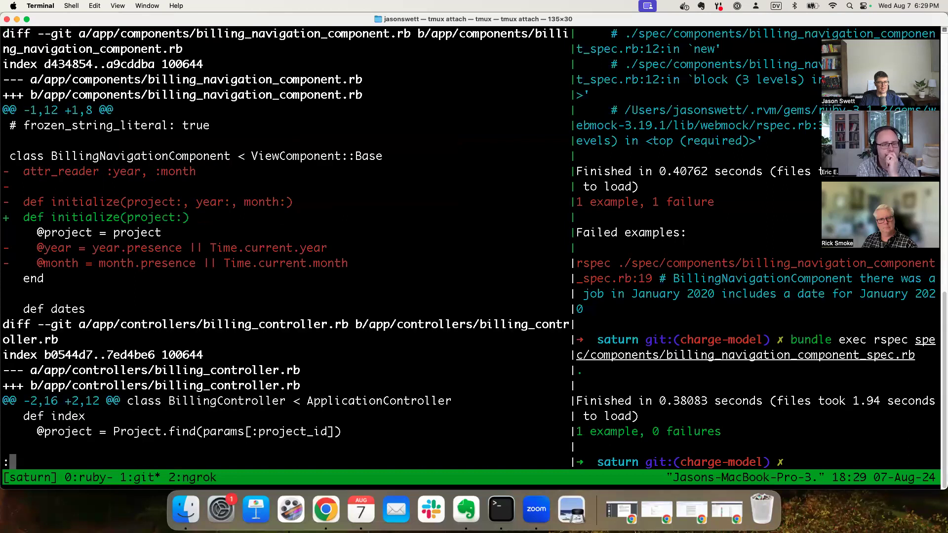
pyautogui.scroll(-3)
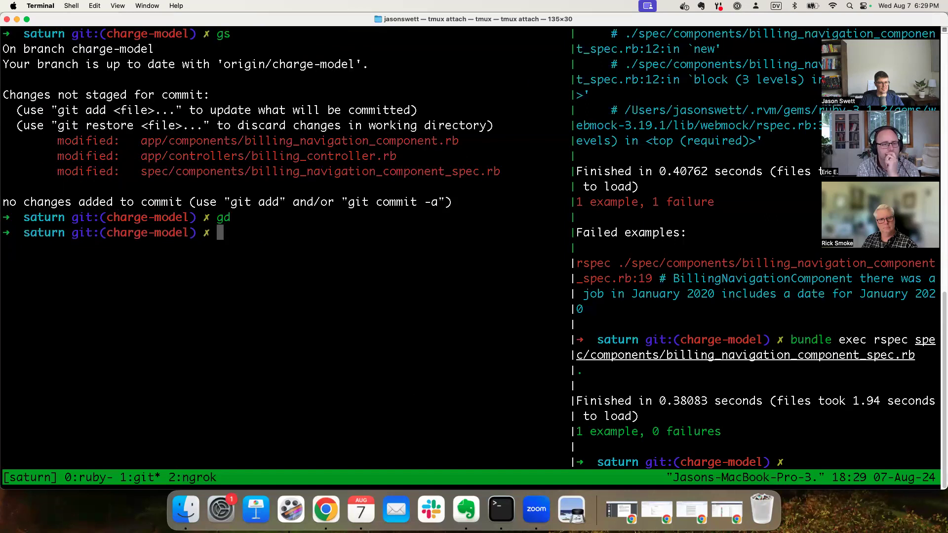
pyautogui.write('gca')
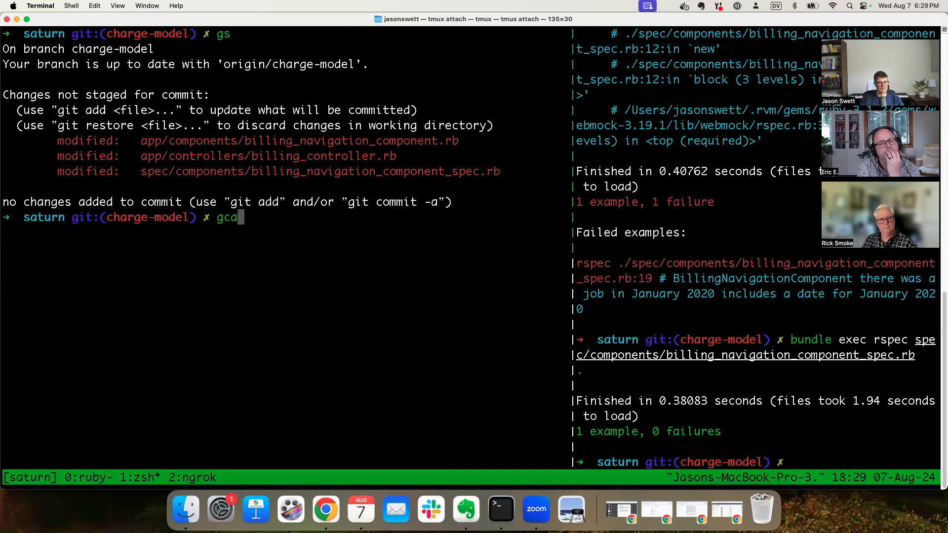
pyautogui.press('Return')
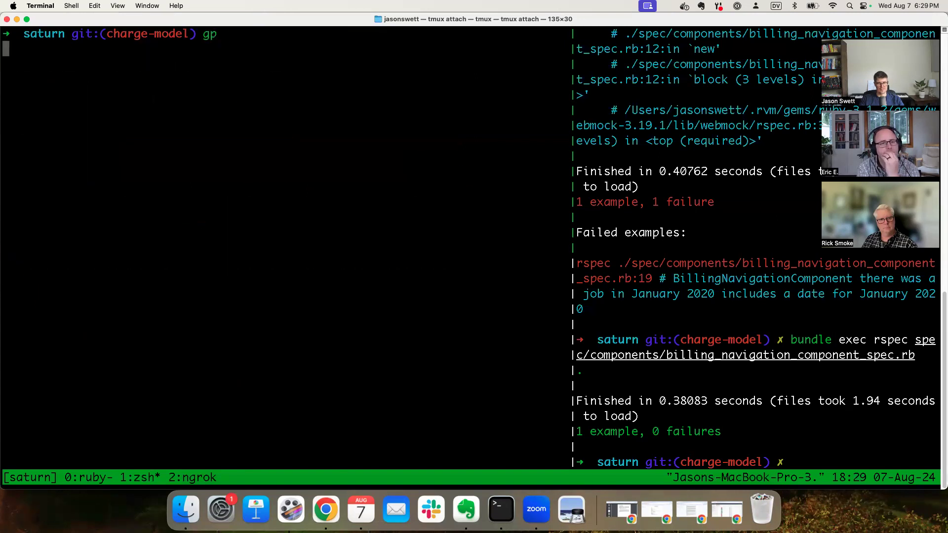
# - Launch nvim and fuzzy-find billing_navigation_component.html.erb
pyautogui.write('nvi')
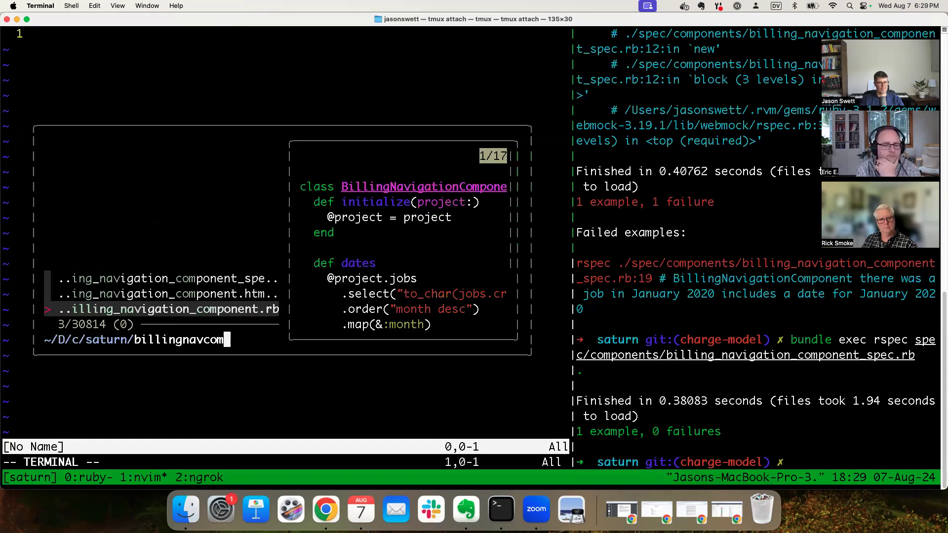
pyautogui.press('Return')
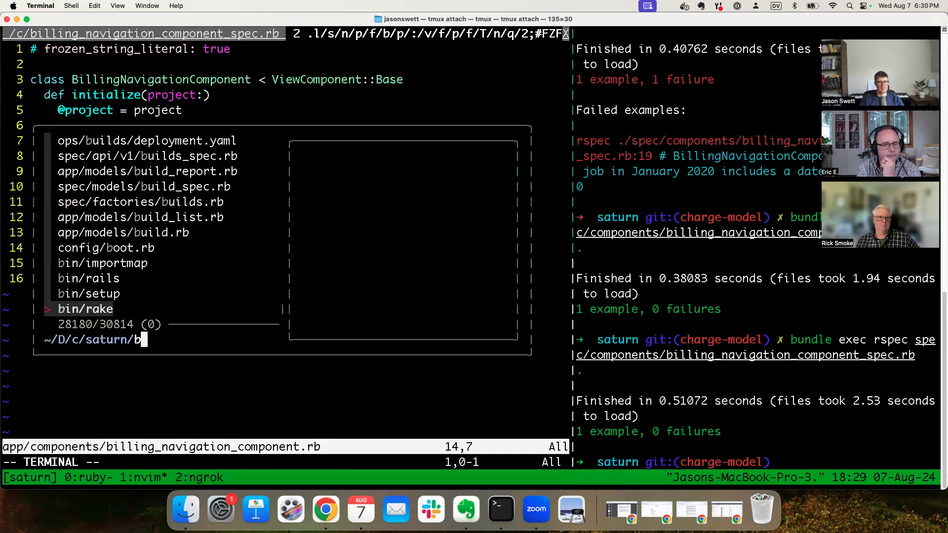
pyautogui.write('illingnavcomp')
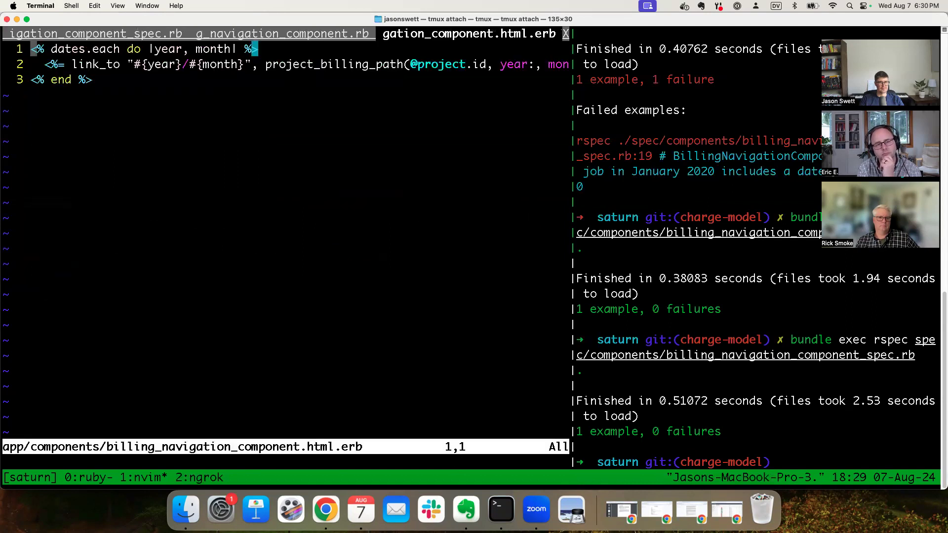
pyautogui.press('j')
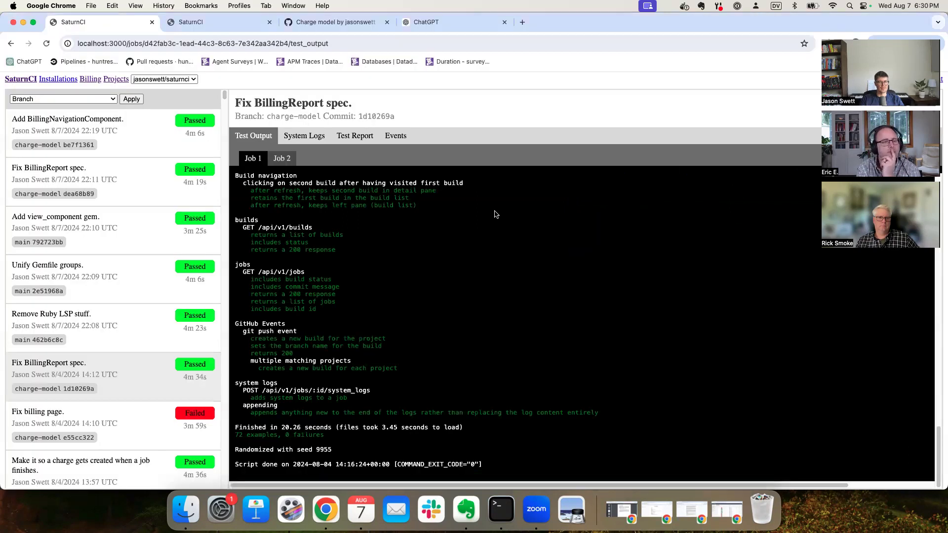
# - Scroll through pull request #8's changed files down to the charge specs, then go to SaturnCI billing
pyautogui.click(333, 22)
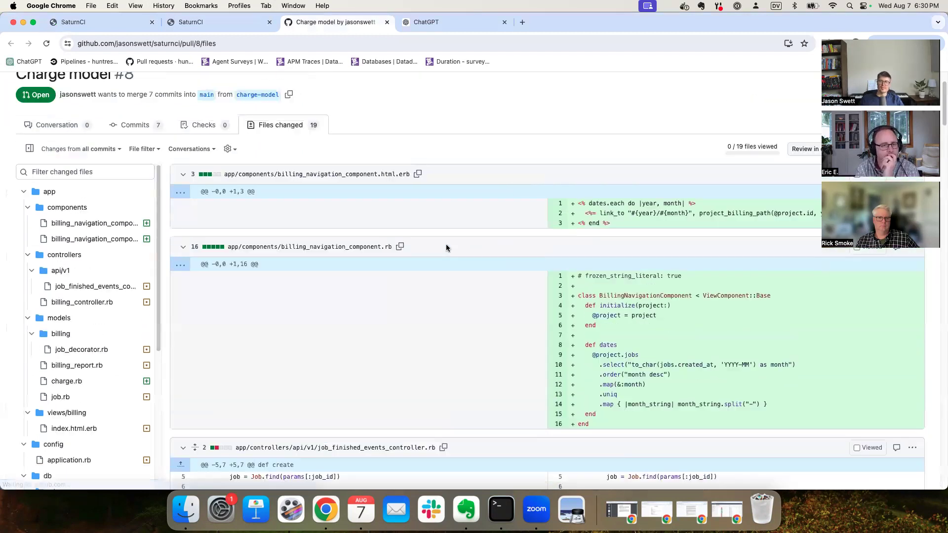
pyautogui.scroll(3)
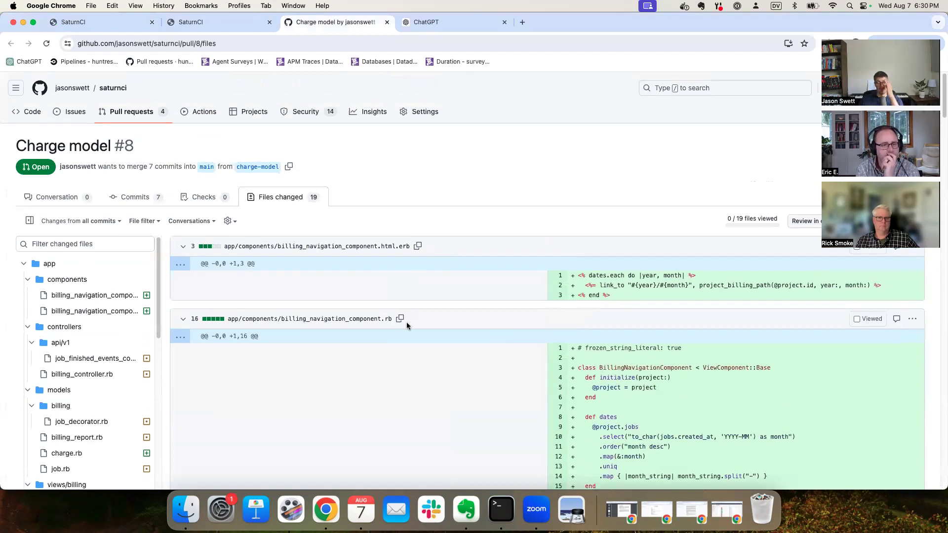
pyautogui.moveTo(381, 363)
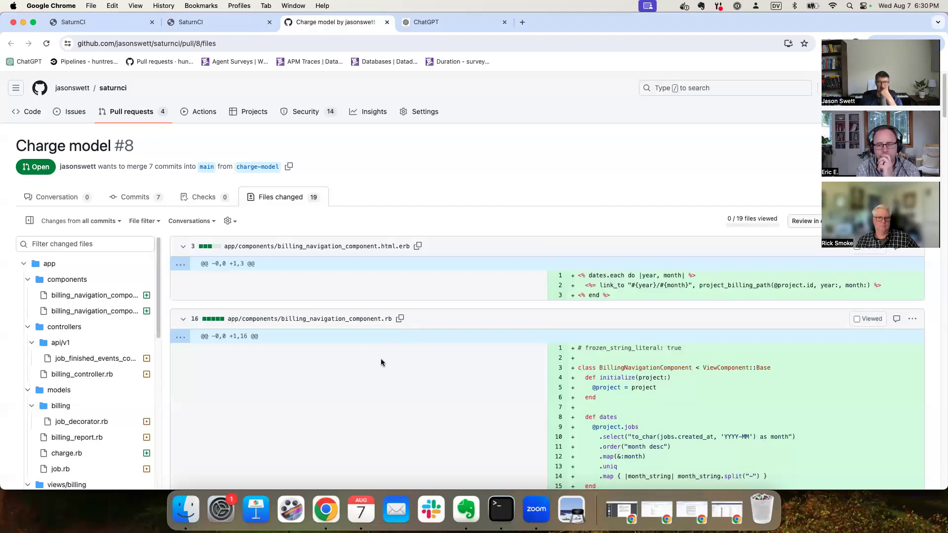
pyautogui.moveTo(389, 389)
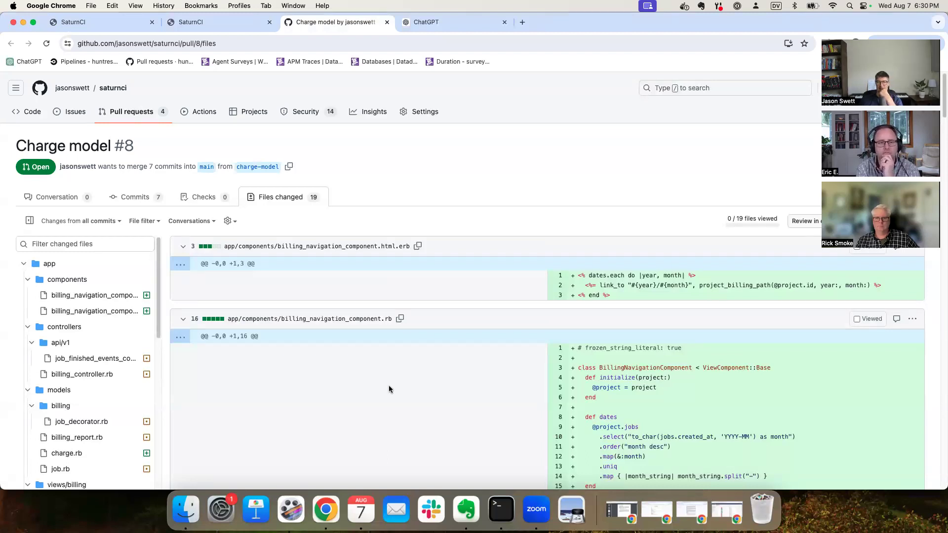
pyautogui.scroll(-3)
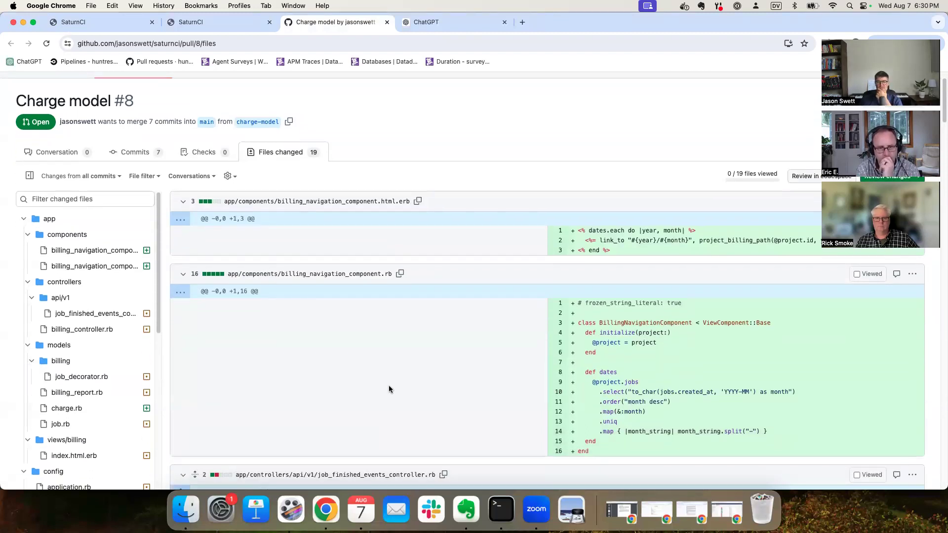
pyautogui.scroll(-3)
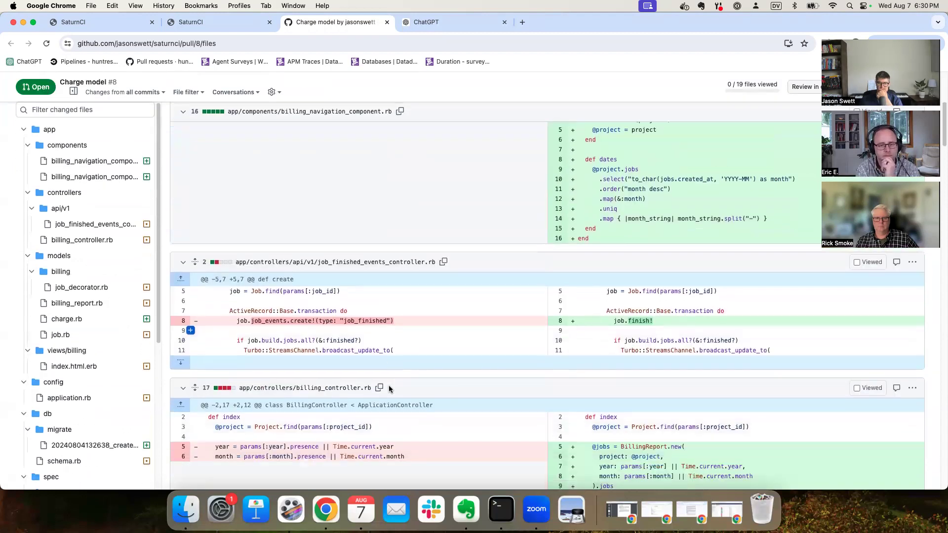
pyautogui.scroll(-3)
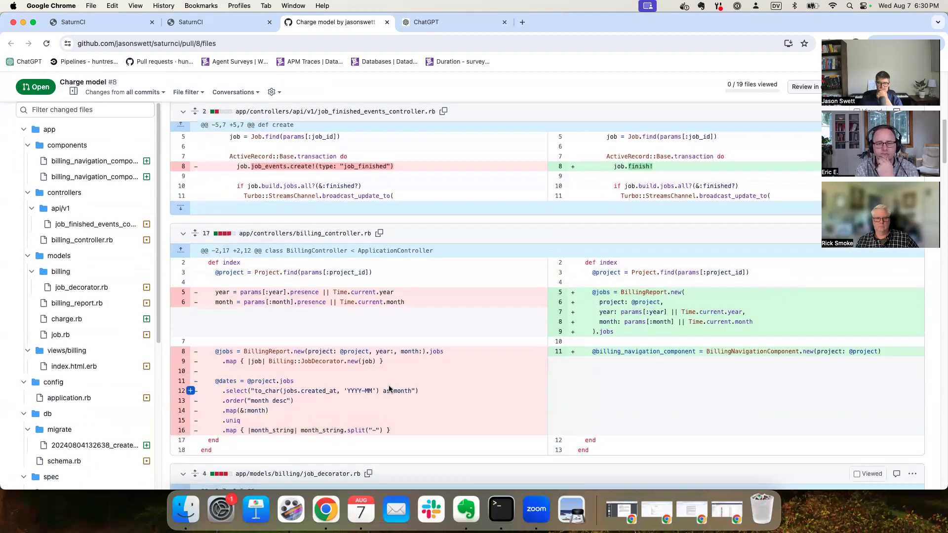
pyautogui.scroll(-3)
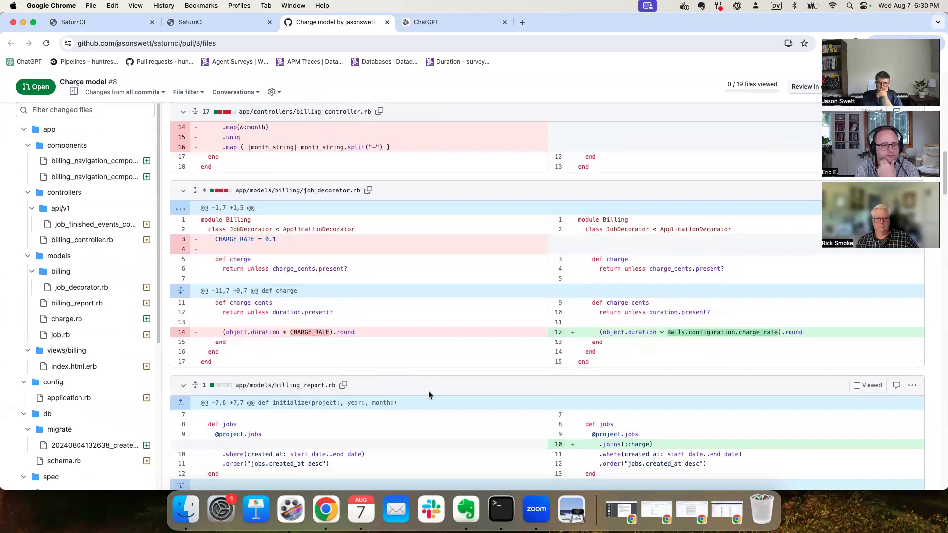
pyautogui.scroll(-3)
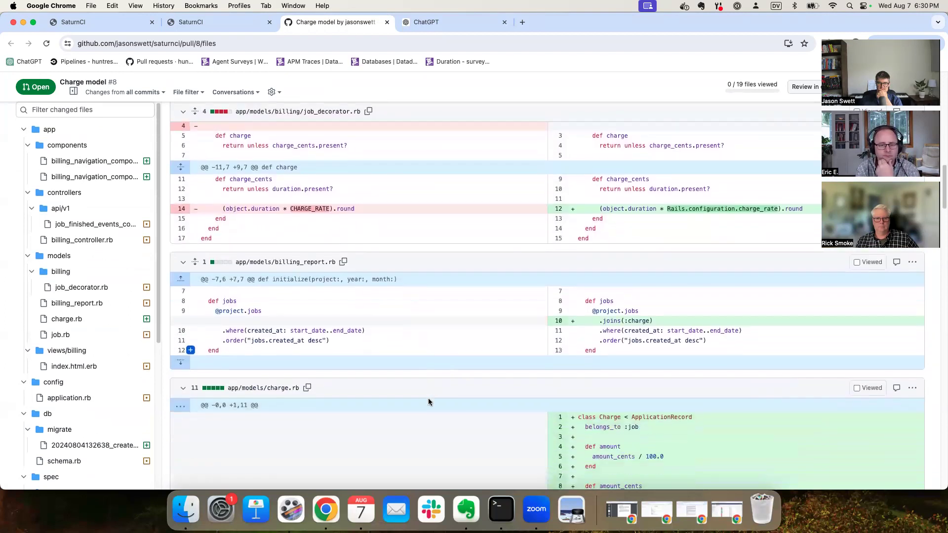
pyautogui.scroll(-3)
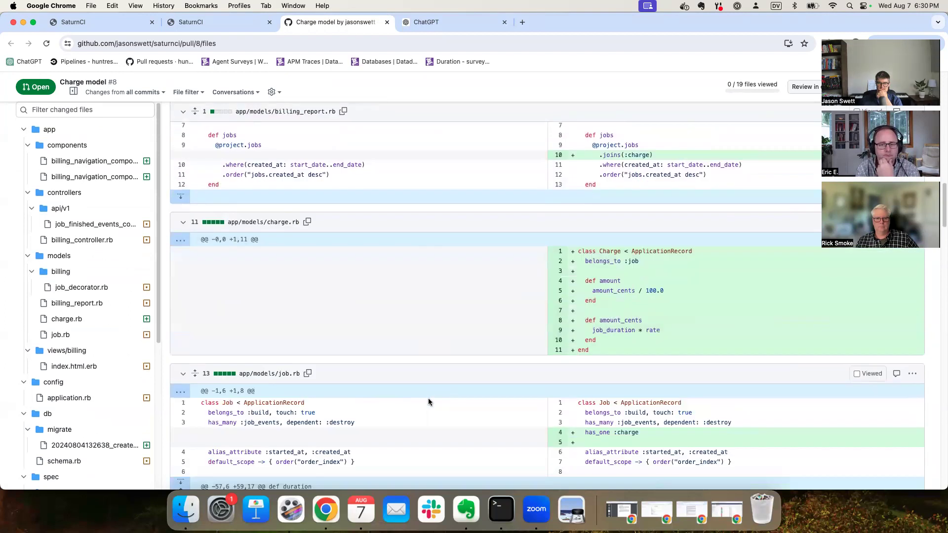
pyautogui.scroll(-3)
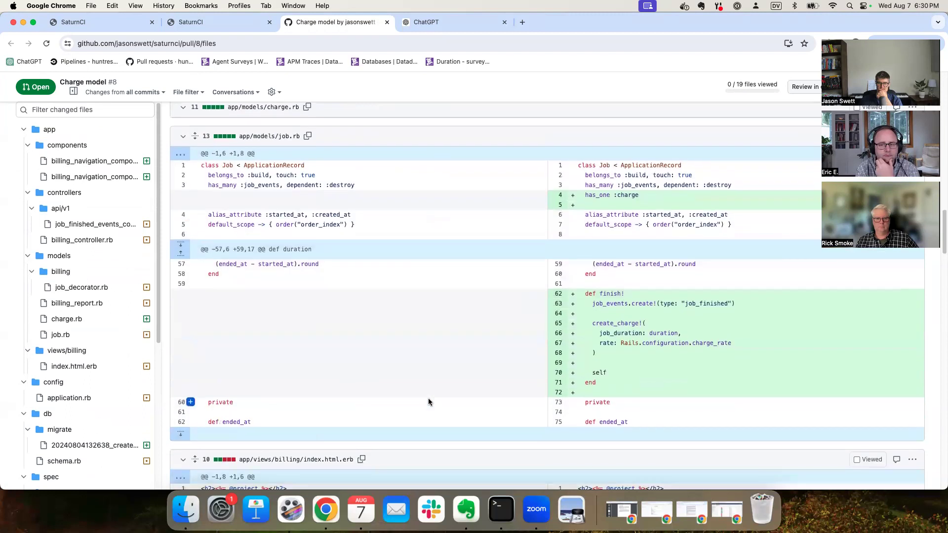
pyautogui.scroll(-3)
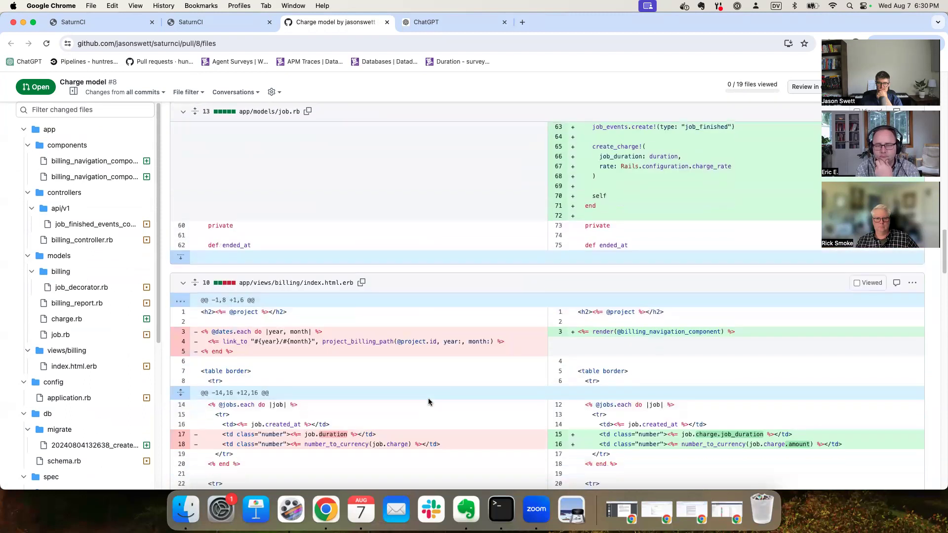
pyautogui.scroll(-3)
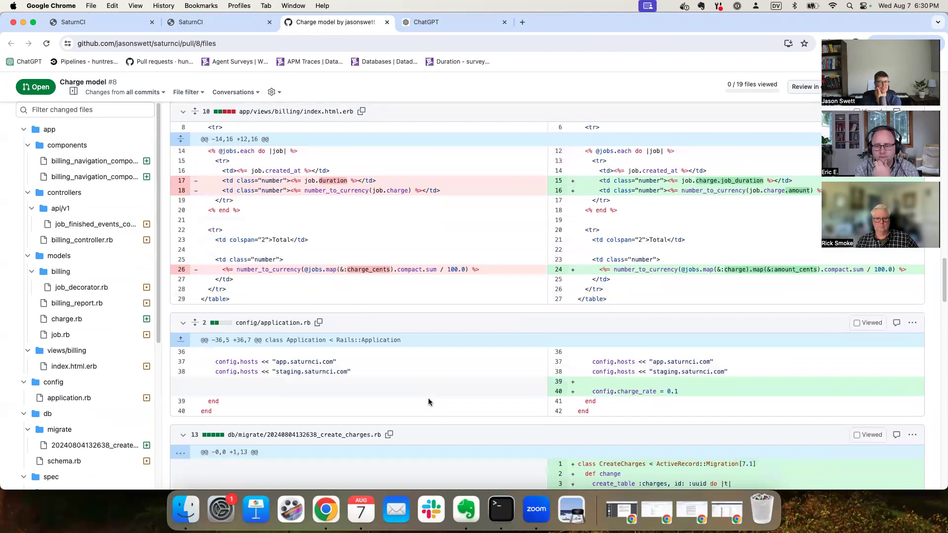
pyautogui.scroll(-3)
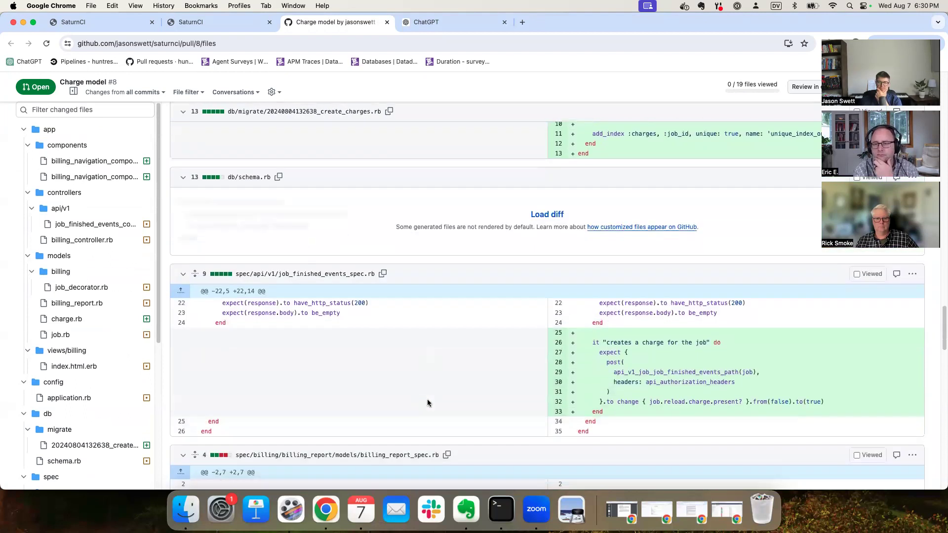
pyautogui.scroll(-3)
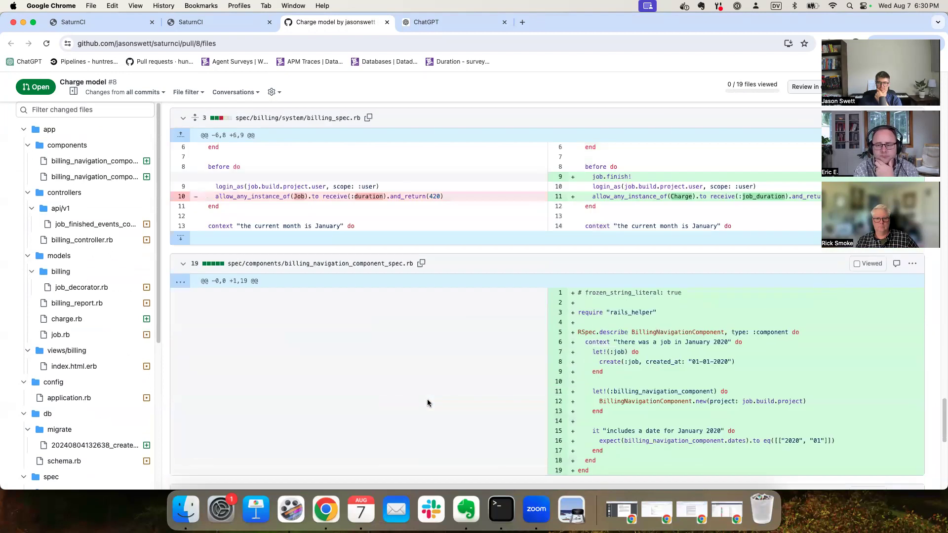
pyautogui.scroll(-3)
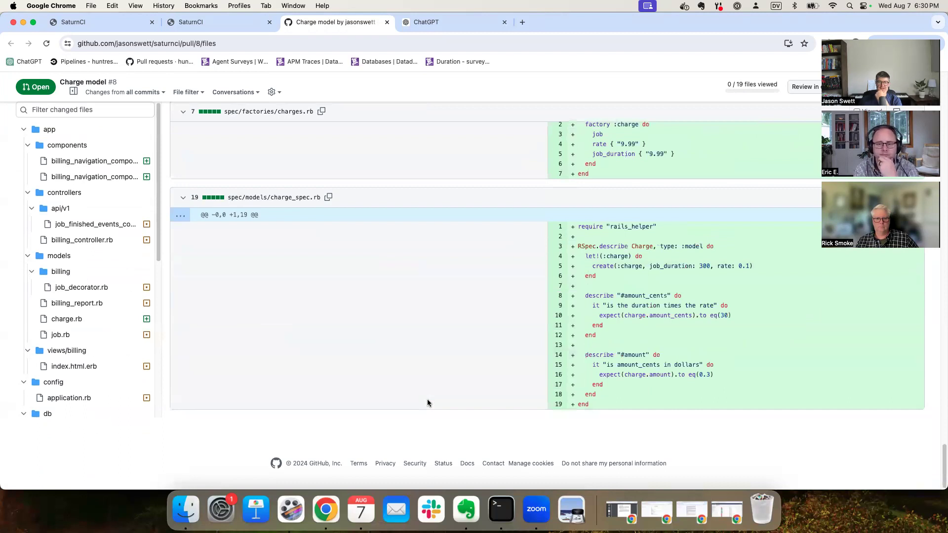
pyautogui.scroll(3)
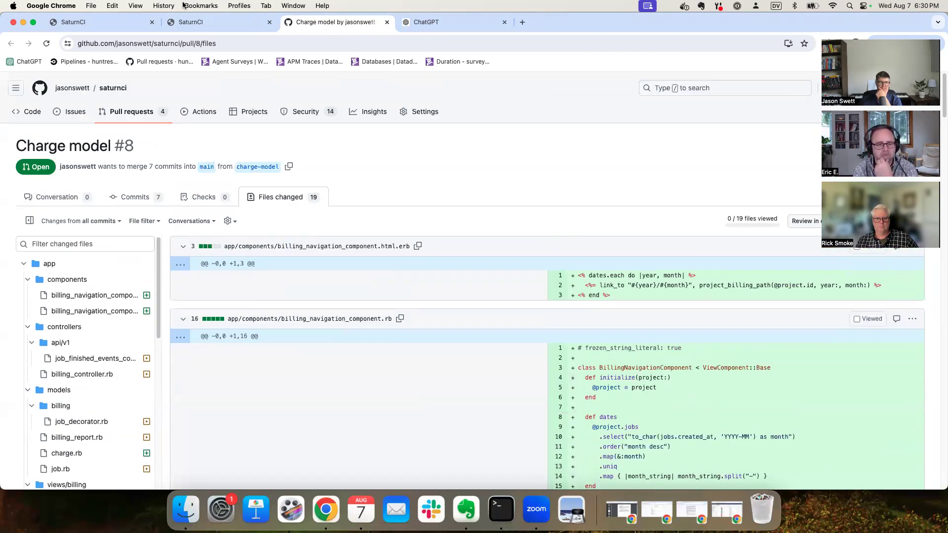
pyautogui.click(91, 21)
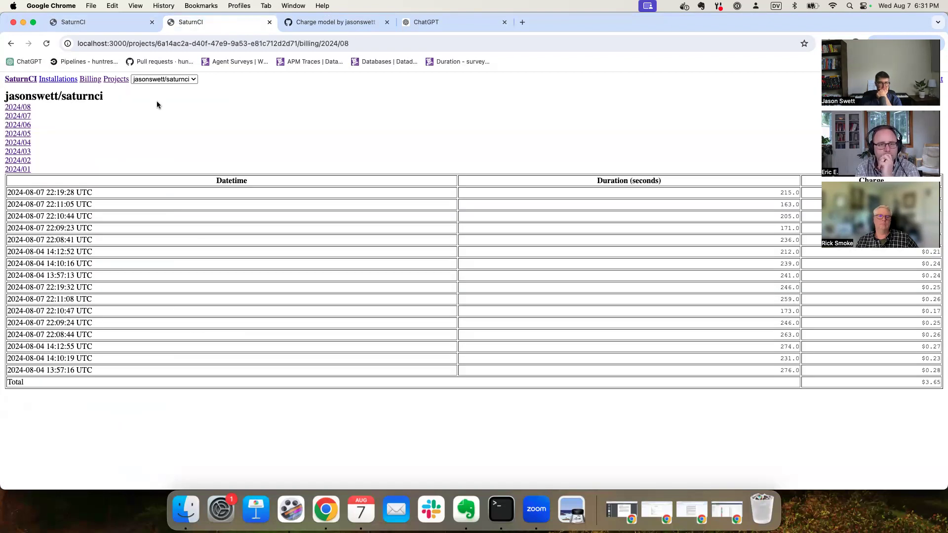
pyautogui.moveTo(18, 142)
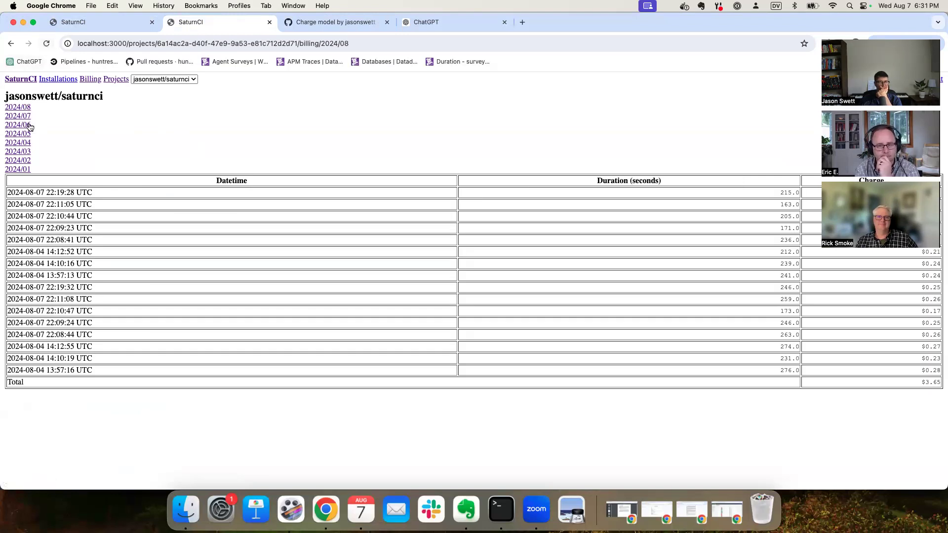
pyautogui.moveTo(43, 139)
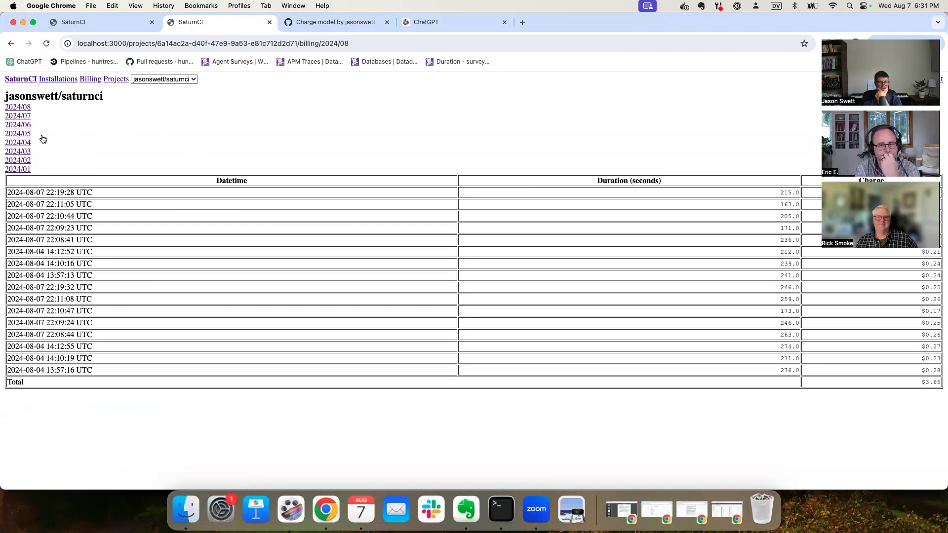
# - Confirm May 2024 billing is empty, return to August, and rename the spec context 'with a charge'
pyautogui.click(17, 133)
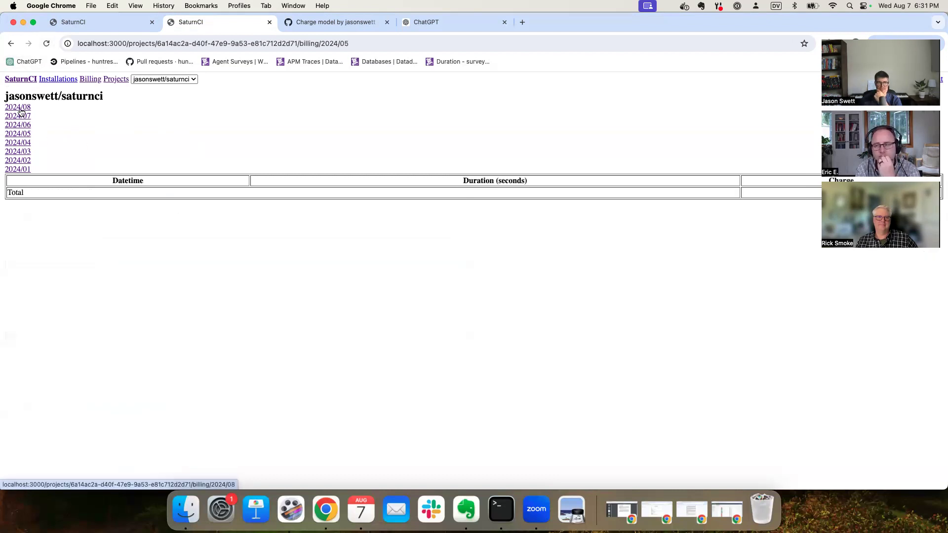
pyautogui.click(17, 107)
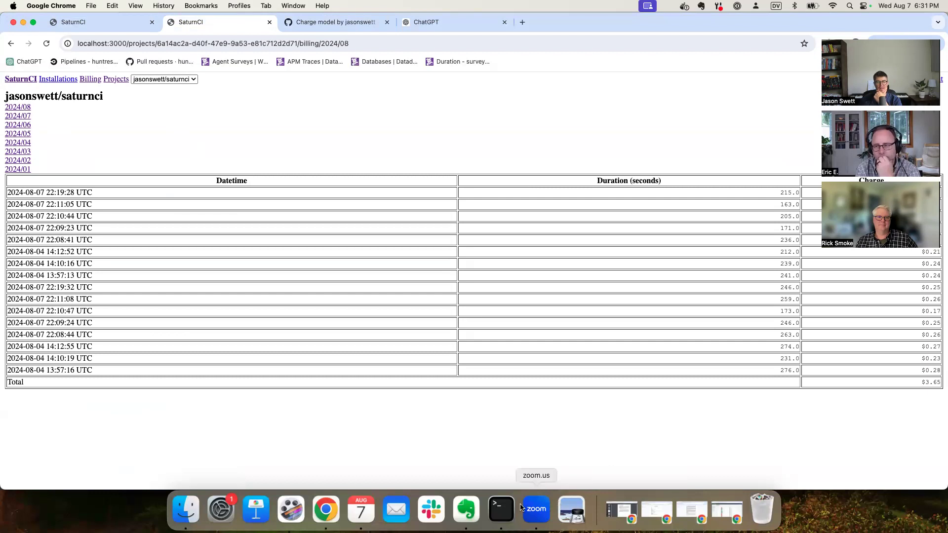
pyautogui.click(500, 509)
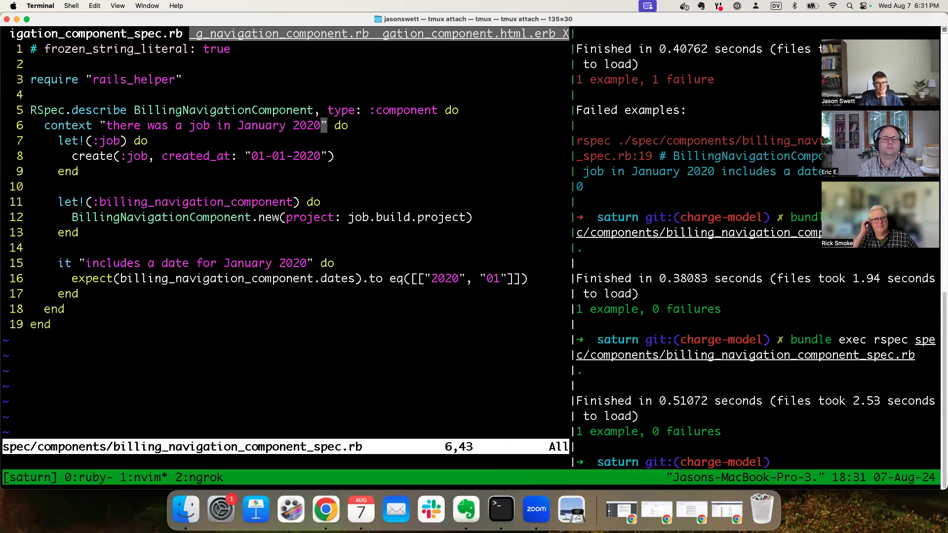
pyautogui.write('with a charge')
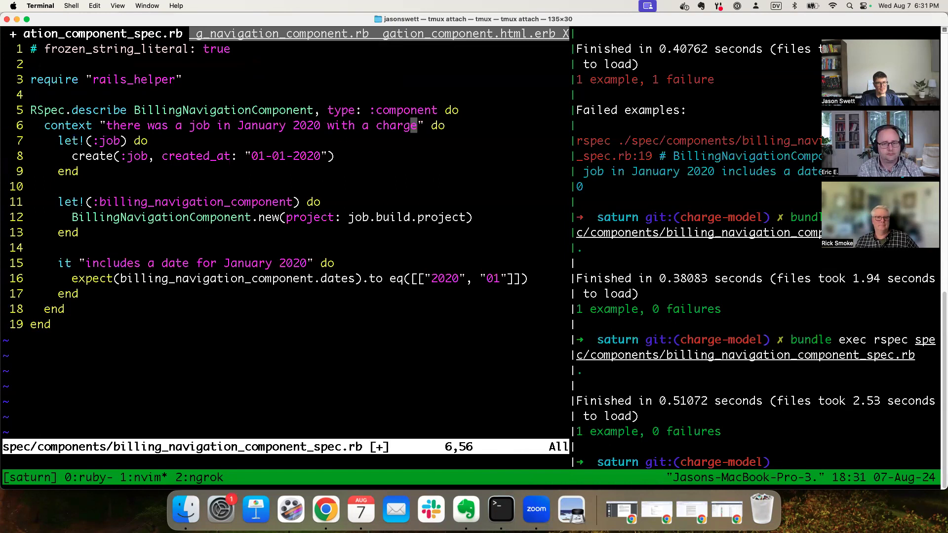
# - Paste a duplicate context block and change its expectation to 'does not include'
pyautogui.press('p')
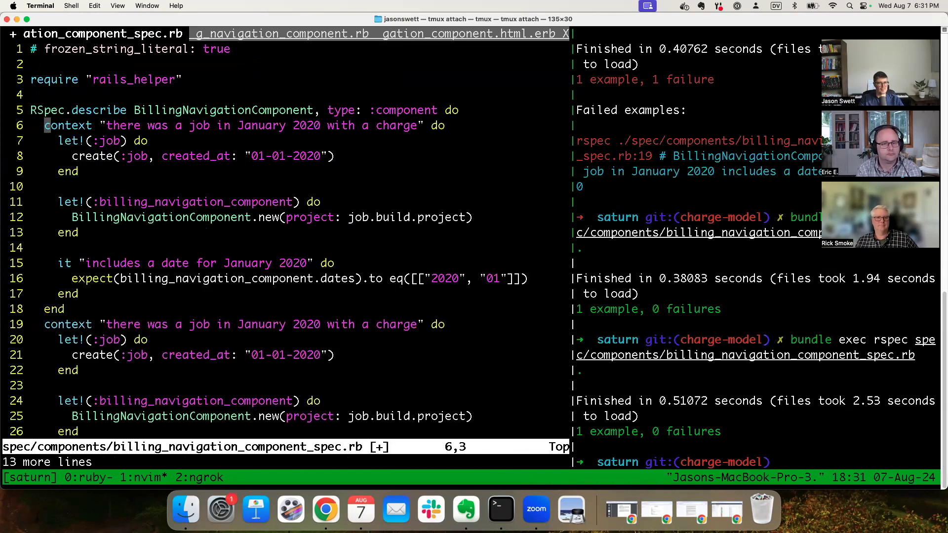
pyautogui.scroll(-3)
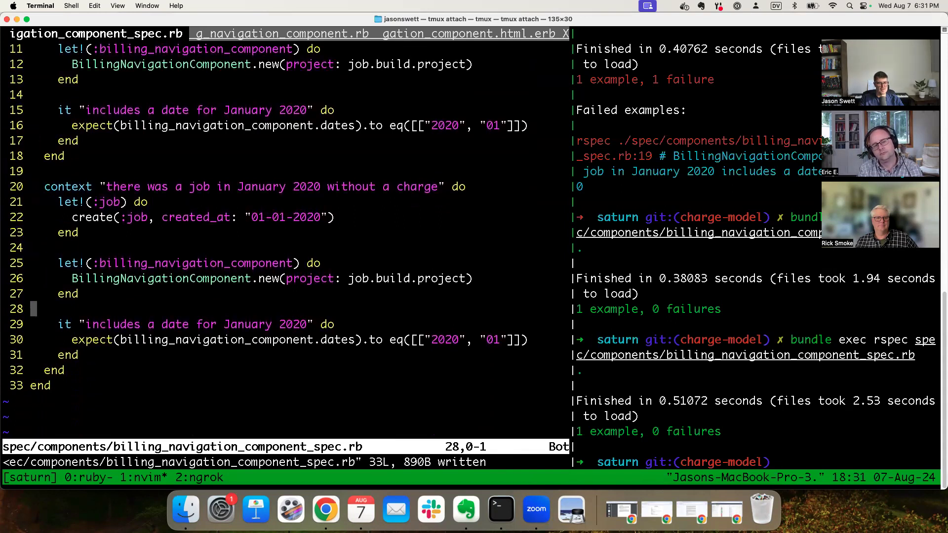
pyautogui.write('does')
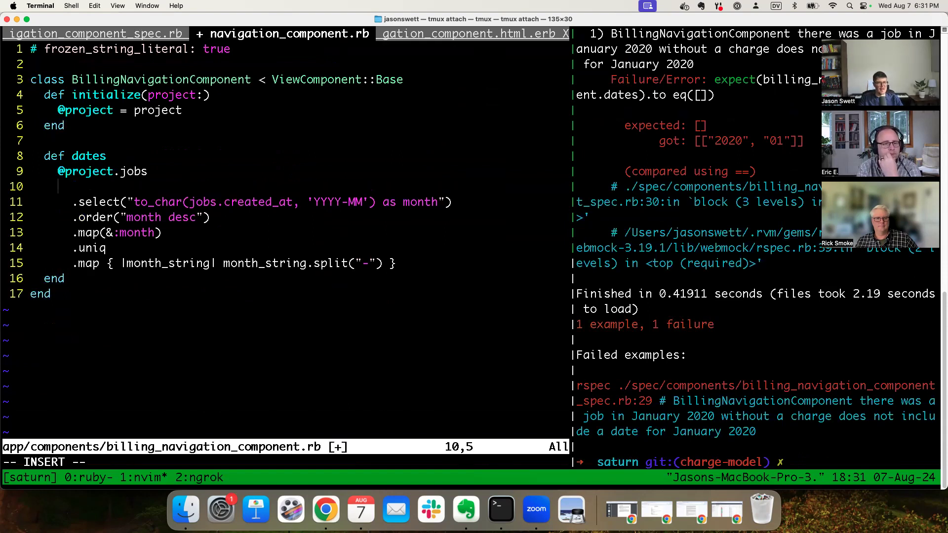
# - Add .joins("charges") to the dates query and append finish! to the spec's job creation
pyautogui.write('.joins("')
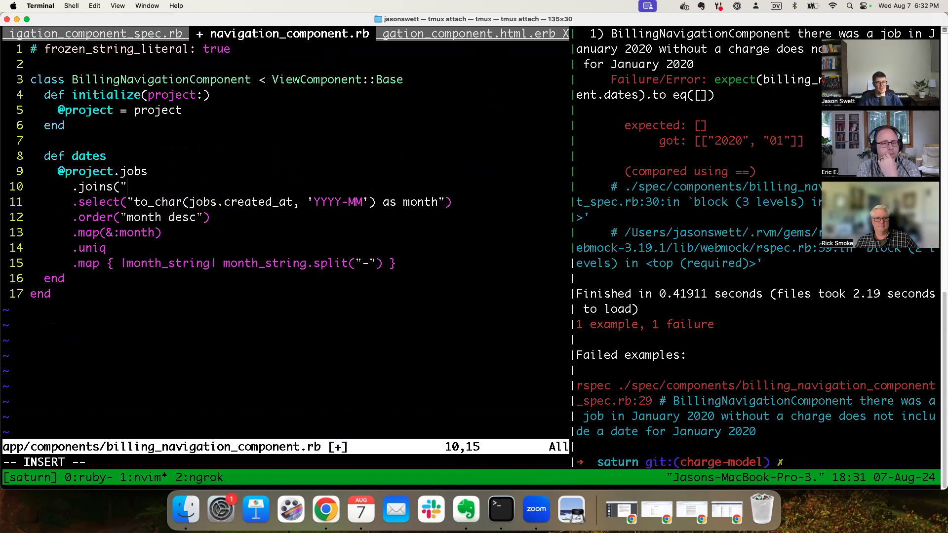
pyautogui.write('charges')
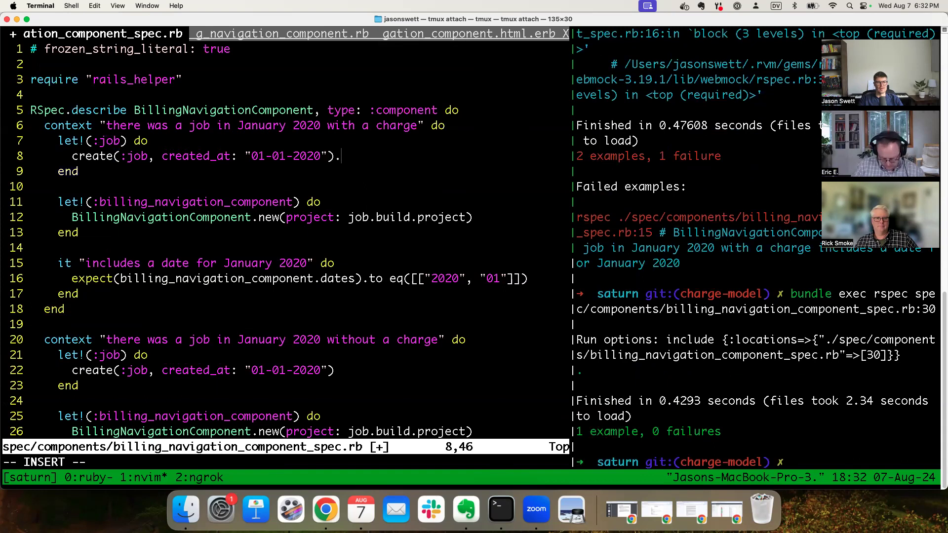
pyautogui.write('finish!')
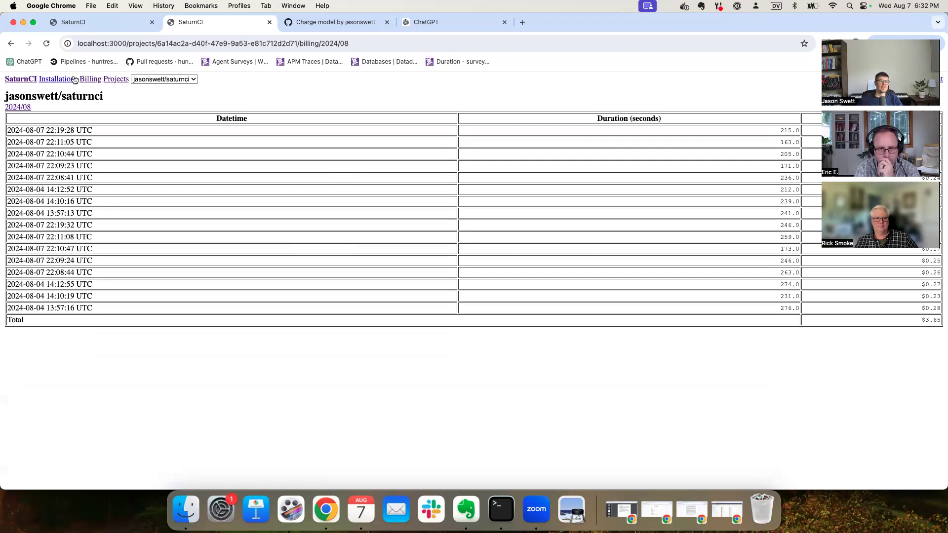
pyautogui.moveTo(18, 107)
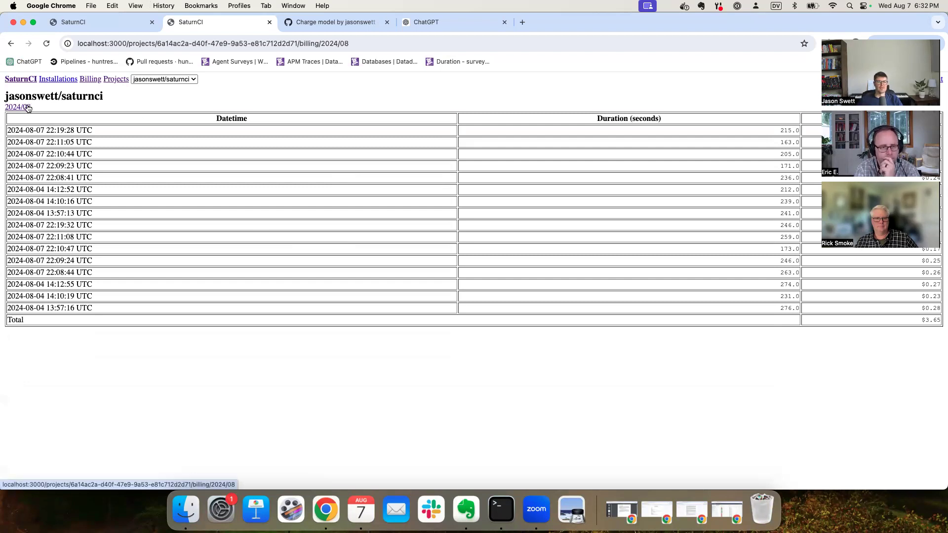
pyautogui.moveTo(361, 398)
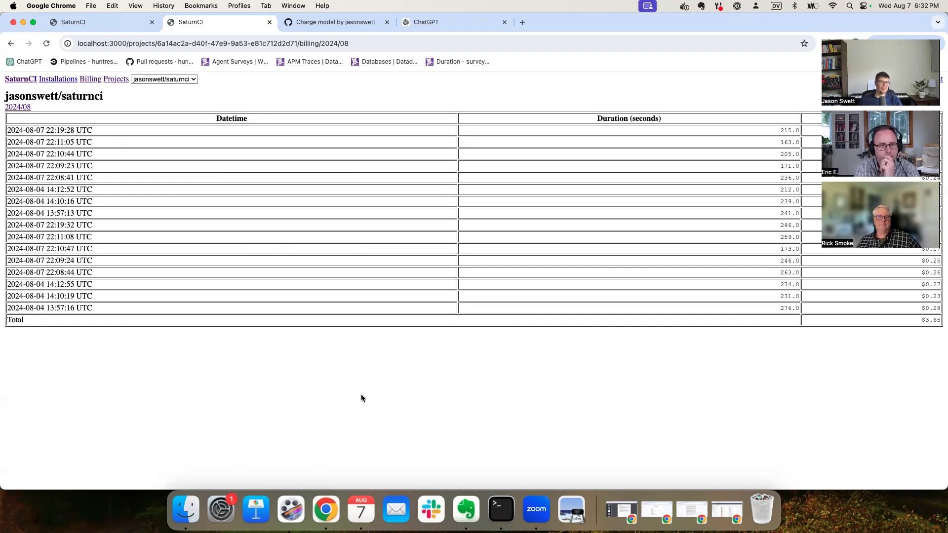
# - Switch back to Terminal to check the component spec
pyautogui.click(499, 508)
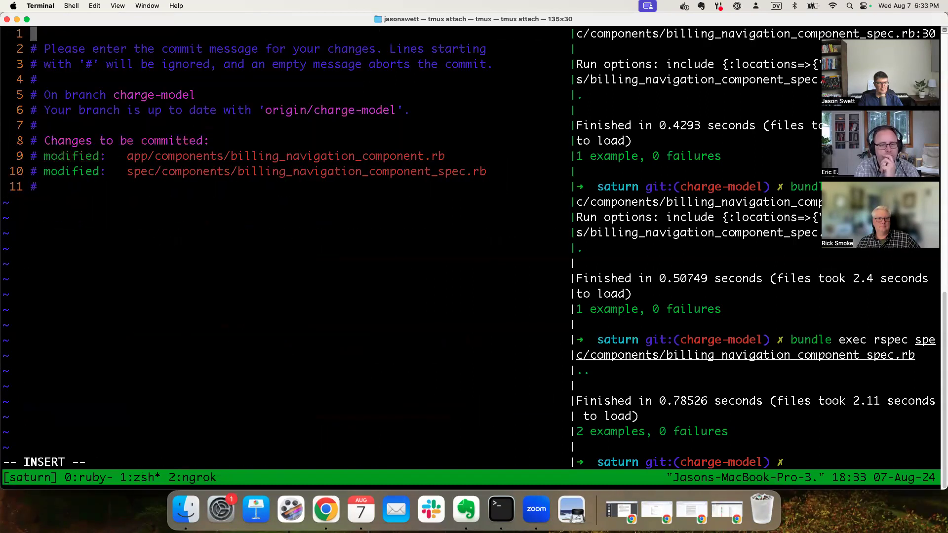
# - Enter the commit message 'Fix query' and switch to SaturnCI to watch the build
pyautogui.write('Fix query')
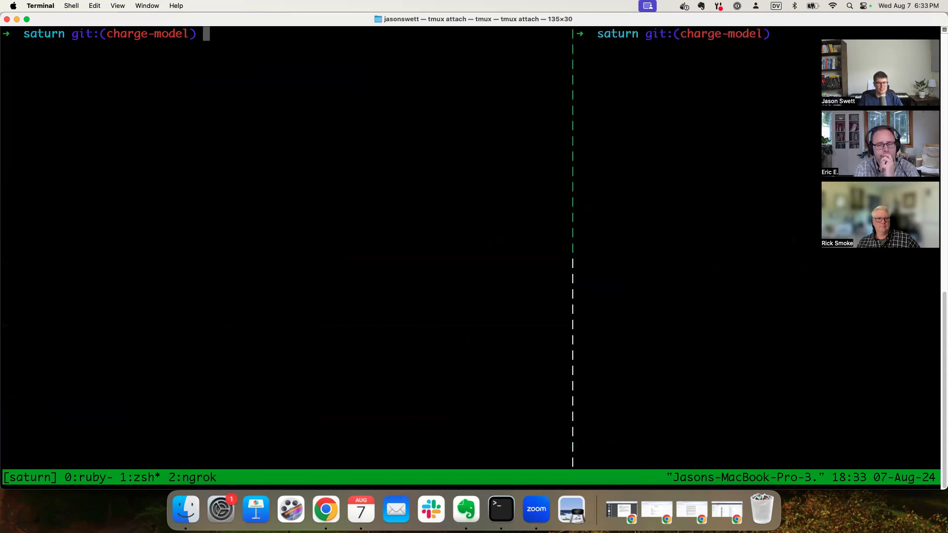
pyautogui.click(325, 509)
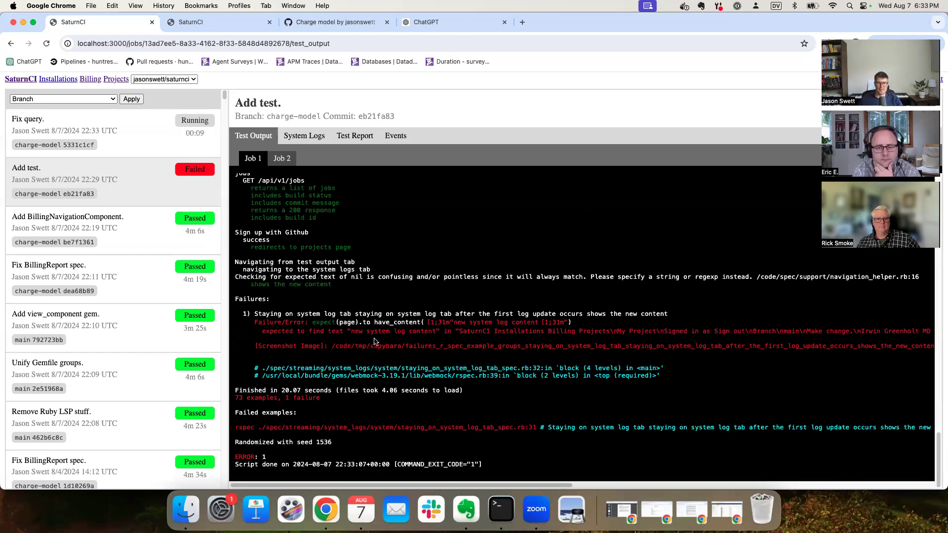
pyautogui.moveTo(415, 243)
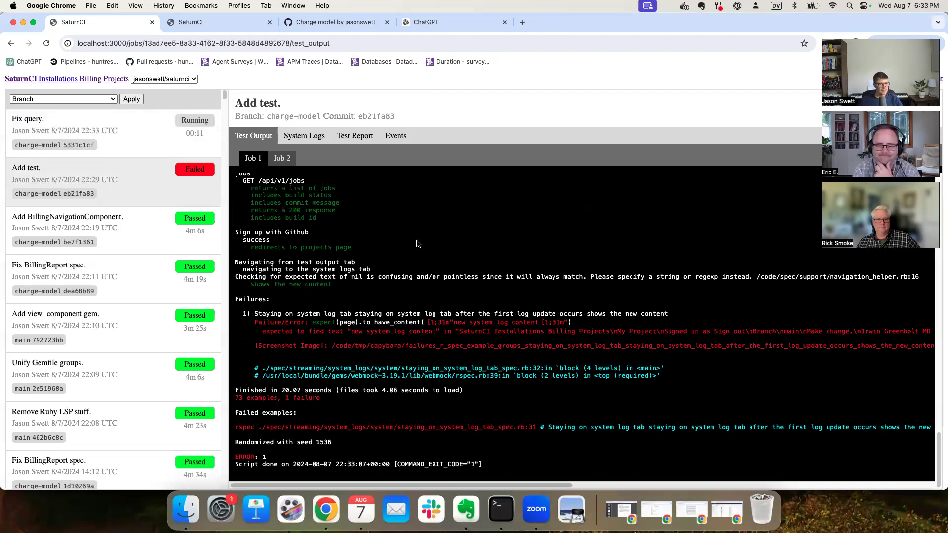
pyautogui.moveTo(194, 127)
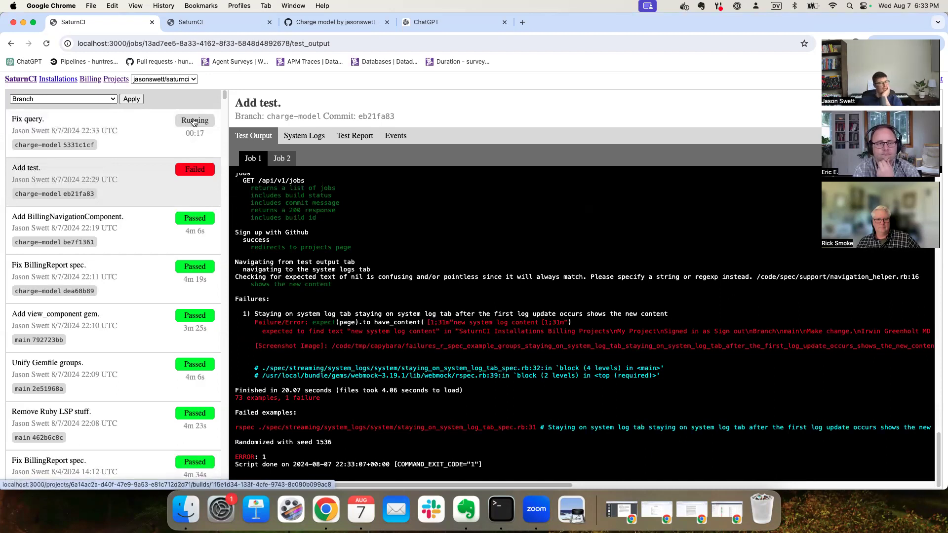
pyautogui.scroll(-3)
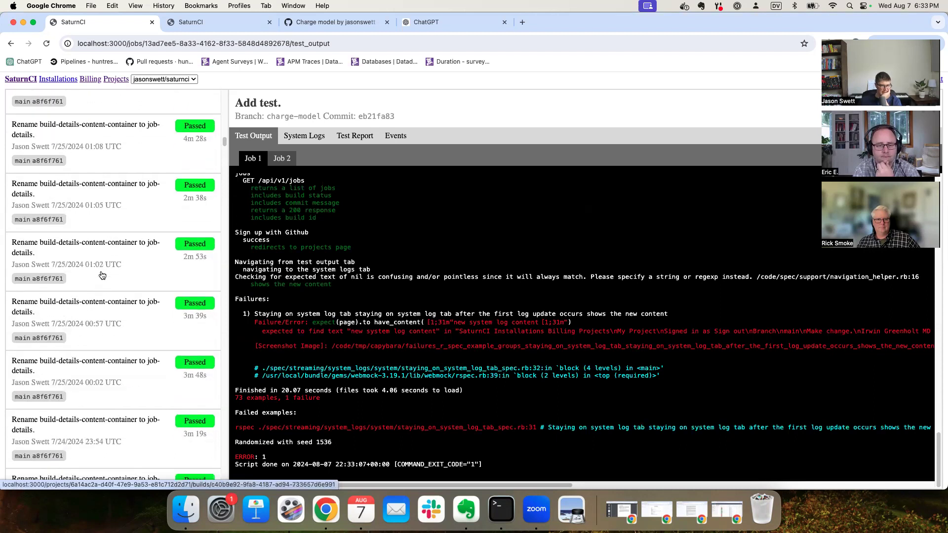
pyautogui.scroll(-3)
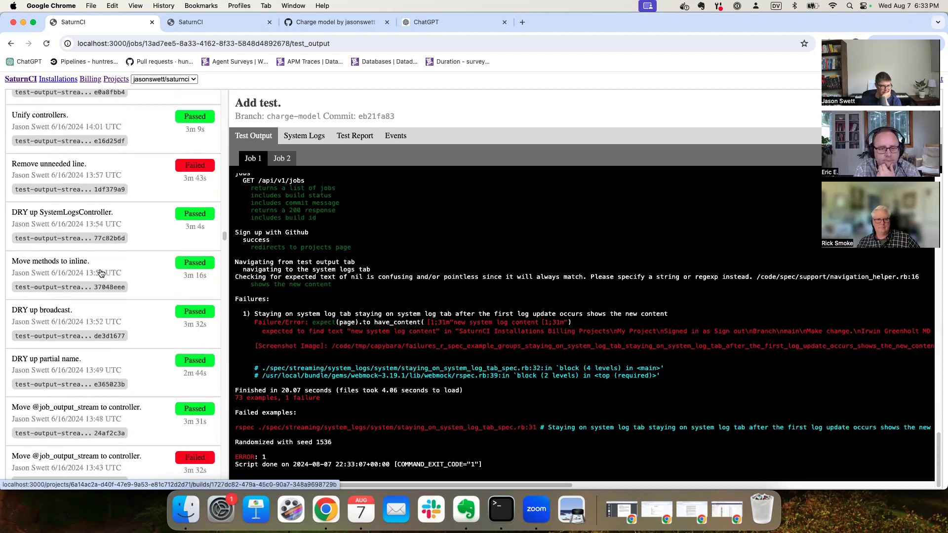
pyautogui.scroll(-3)
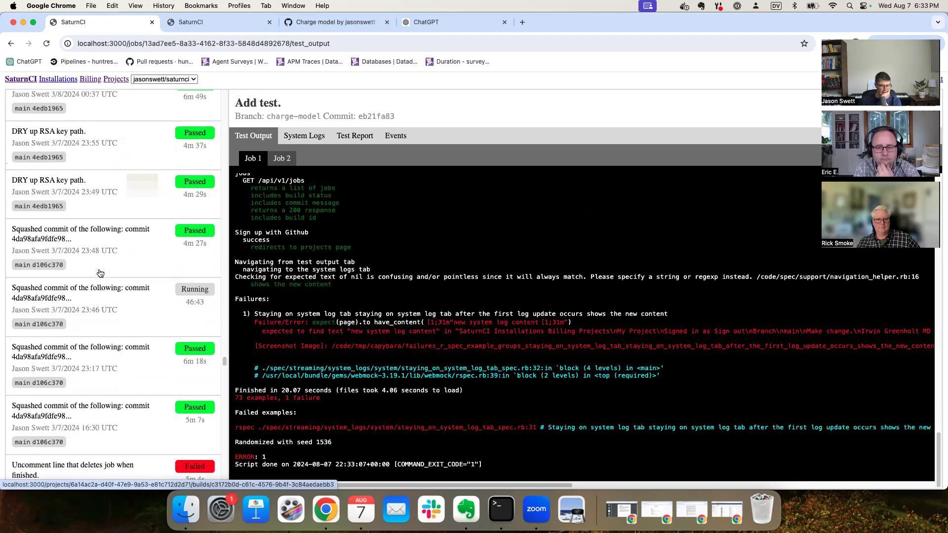
pyautogui.scroll(-3)
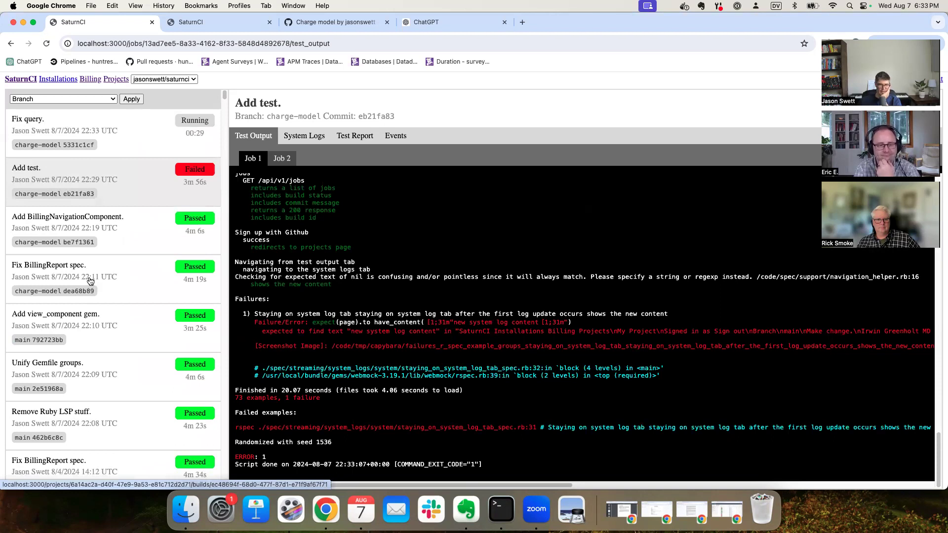
pyautogui.moveTo(438, 232)
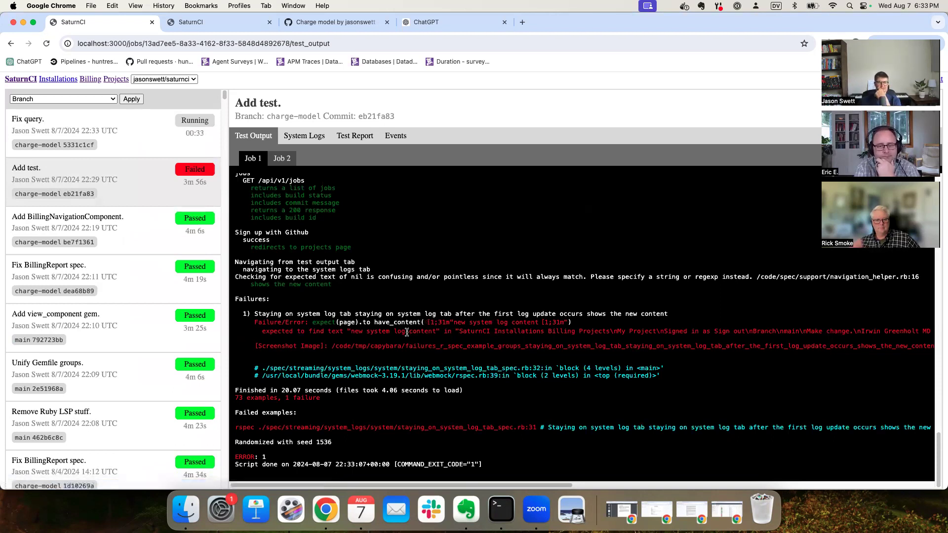
pyautogui.moveTo(146, 228)
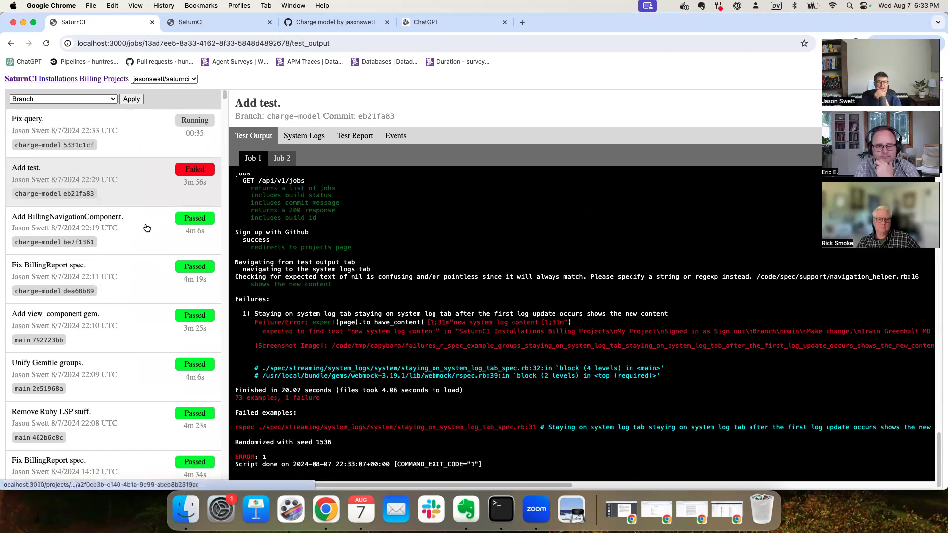
pyautogui.moveTo(75, 266)
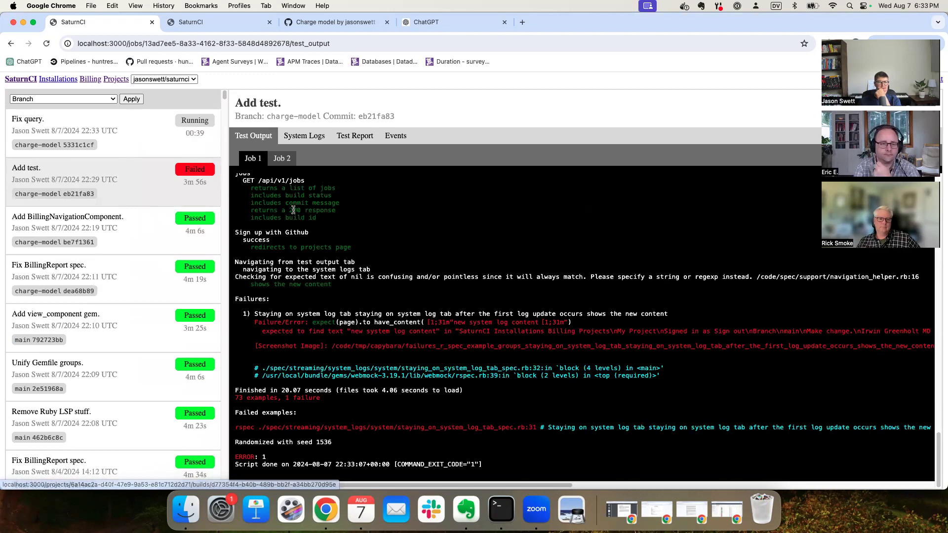
pyautogui.scroll(-3)
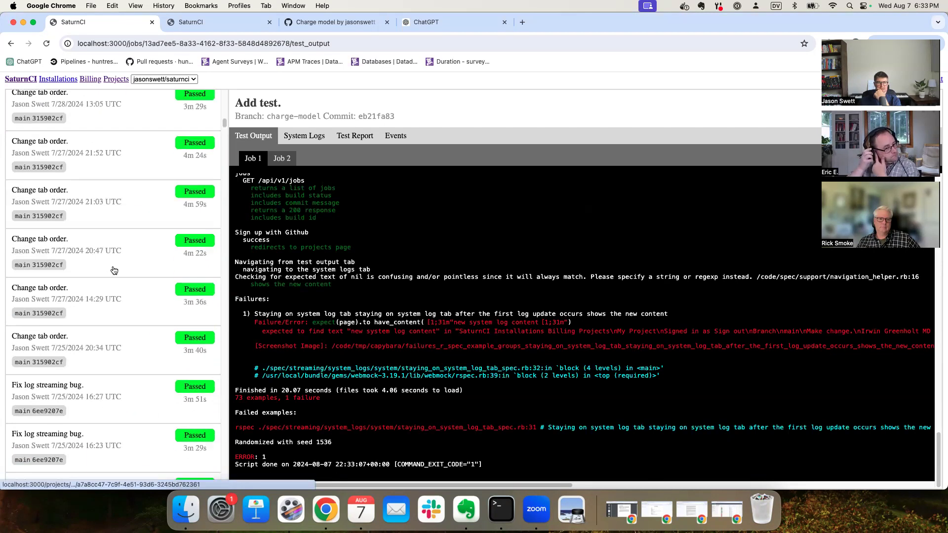
pyautogui.scroll(-3)
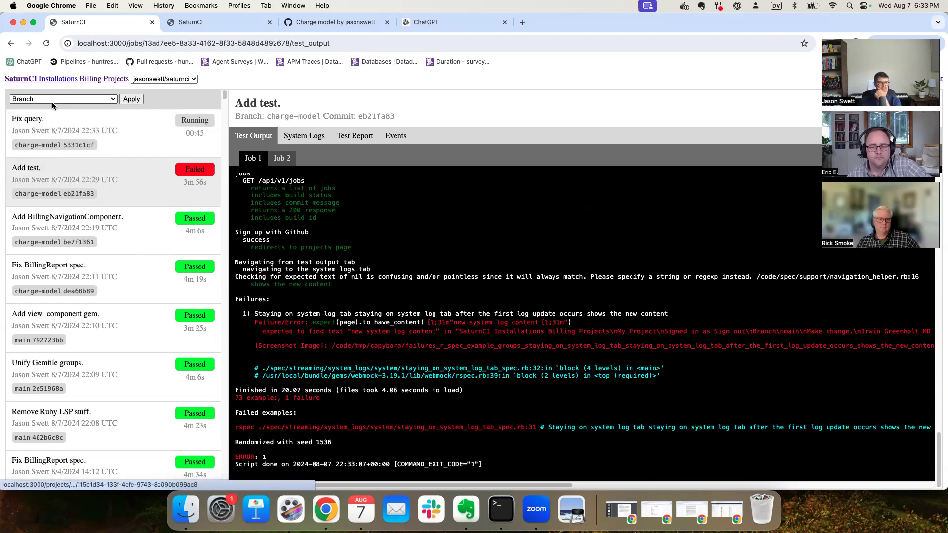
pyautogui.click(62, 98)
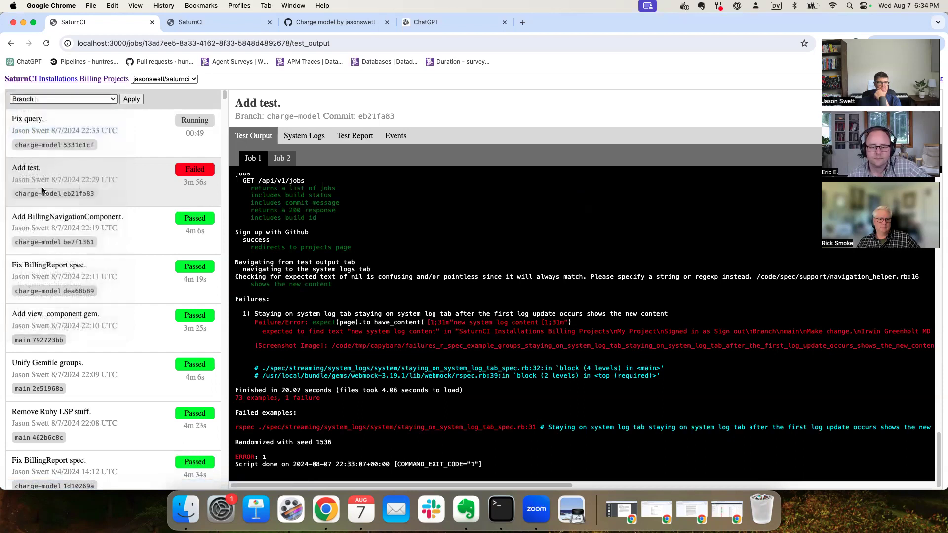
pyautogui.click(62, 99)
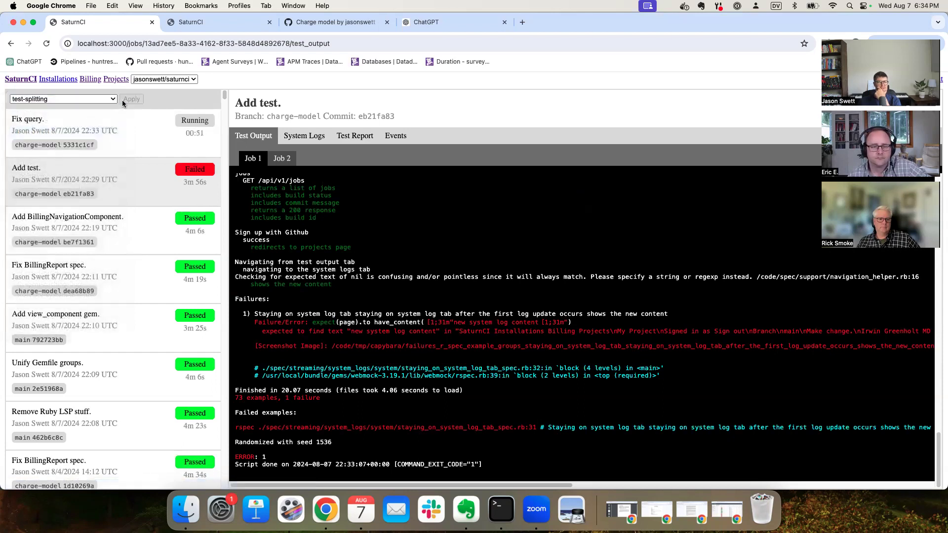
pyautogui.click(131, 99)
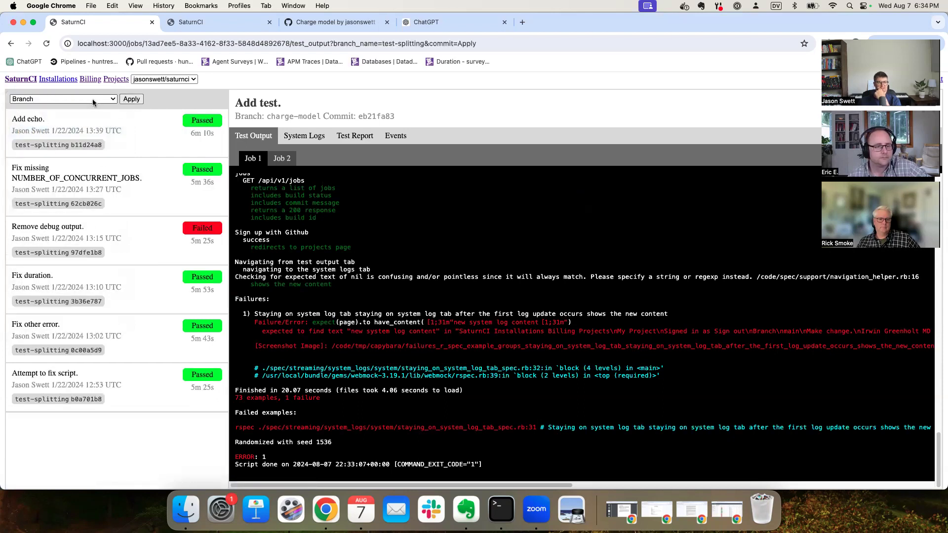
pyautogui.click(63, 98)
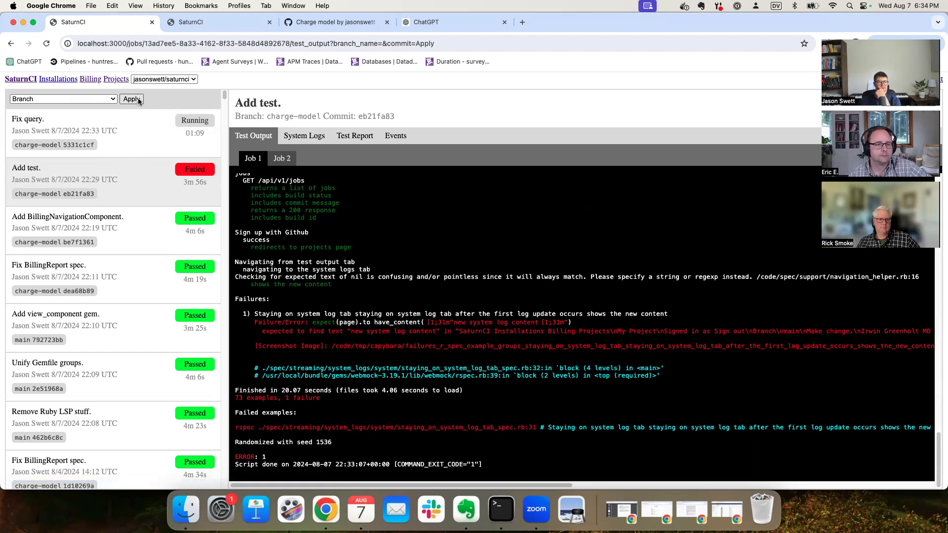
pyautogui.click(501, 510)
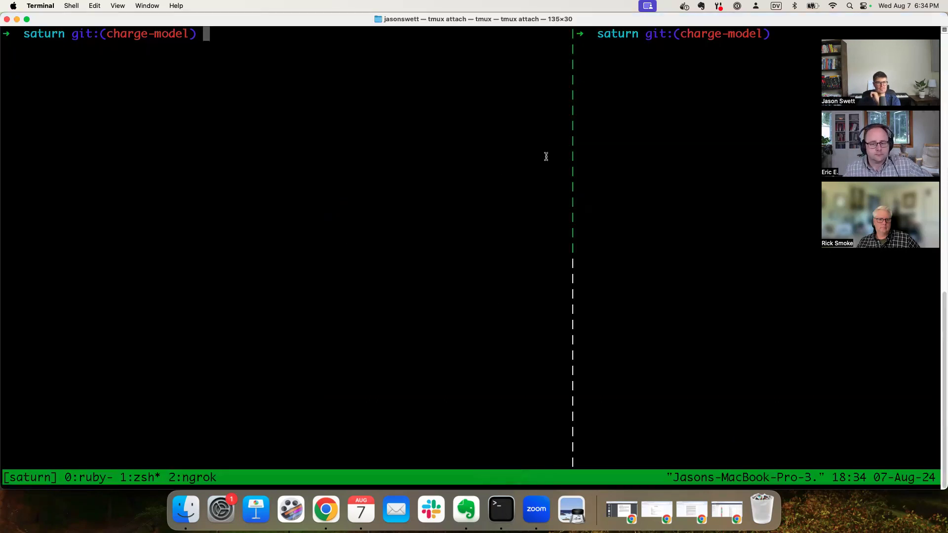
# - Grep the app folder for 'Apply' and locate the Apply button in the builds list partial
pyautogui.write('grep -r')
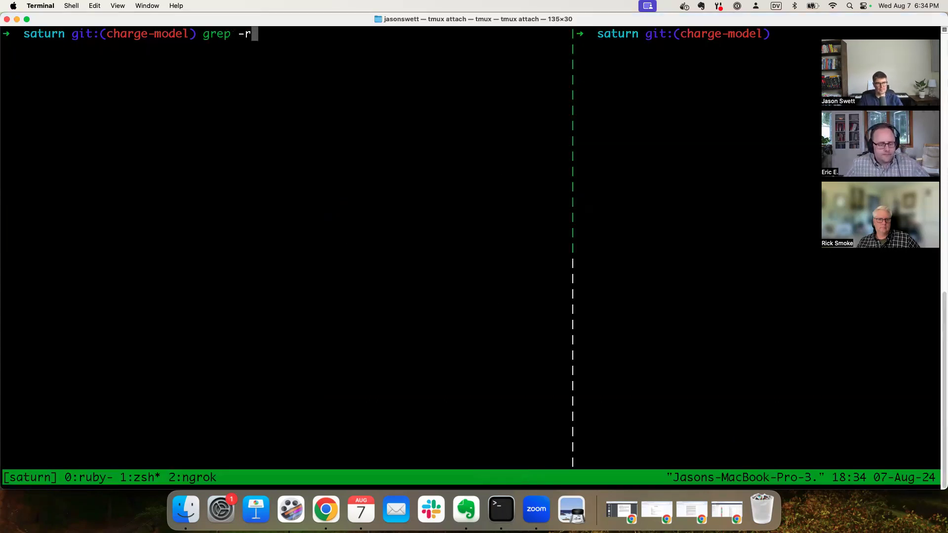
pyautogui.write("'Apply' a")
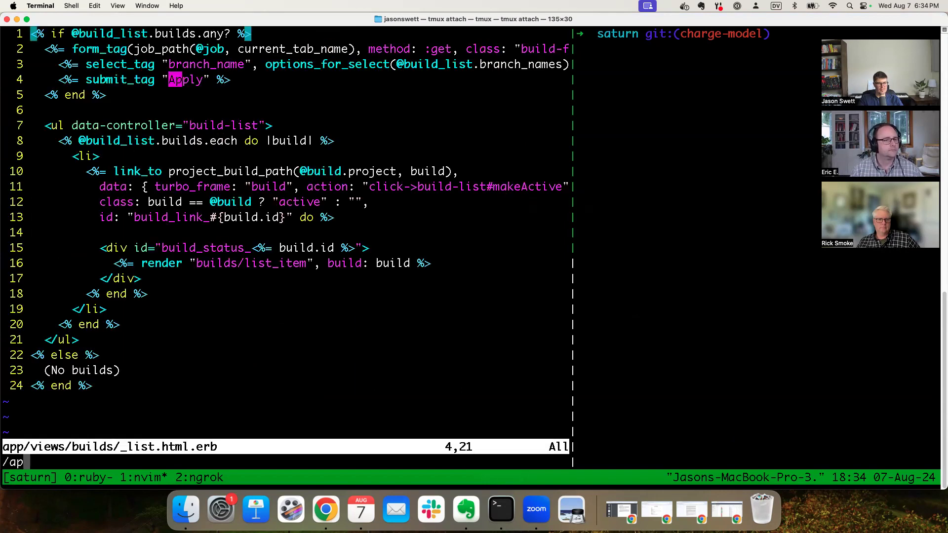
pyautogui.write('ply')
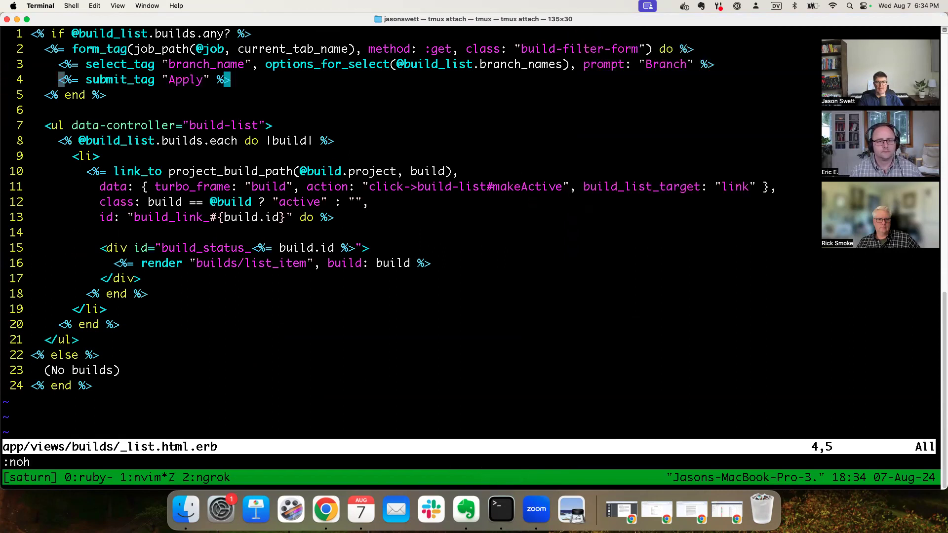
pyautogui.press('Up')
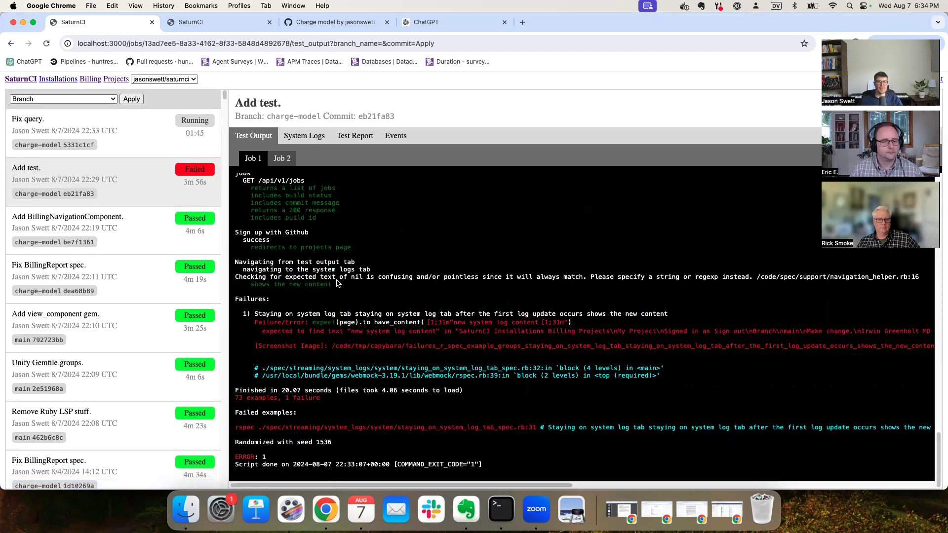
# - Inspect the branch filter form's styles in Chrome DevTools, then return to Terminal
pyautogui.scroll(3)
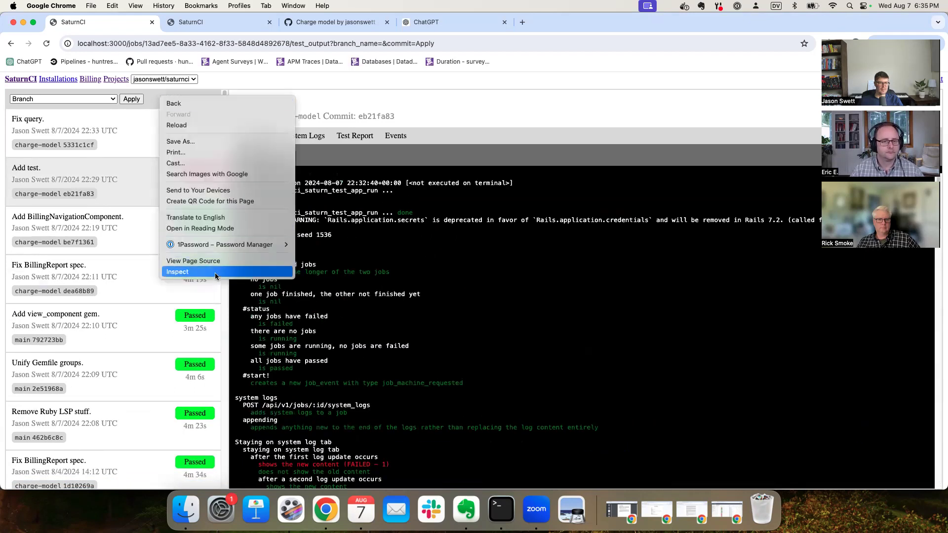
pyautogui.click(177, 271)
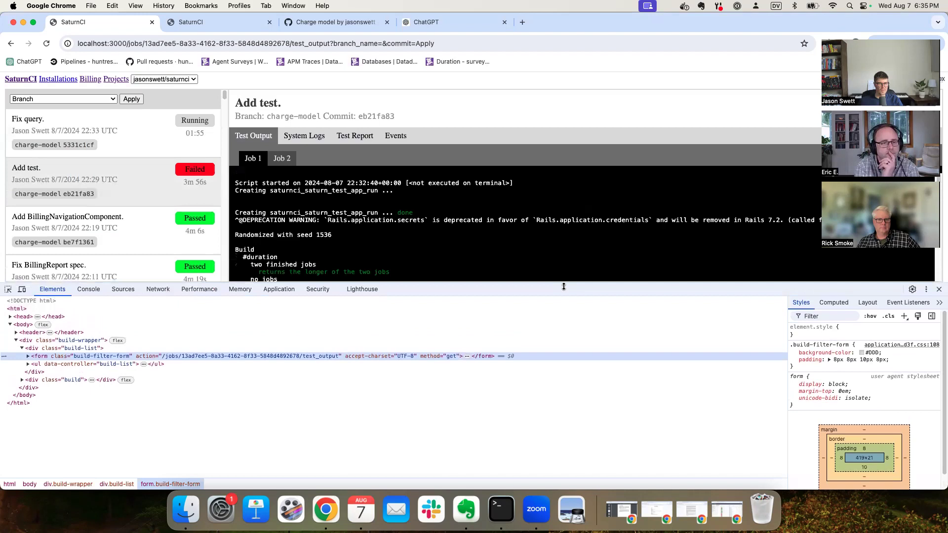
pyautogui.moveTo(535, 508)
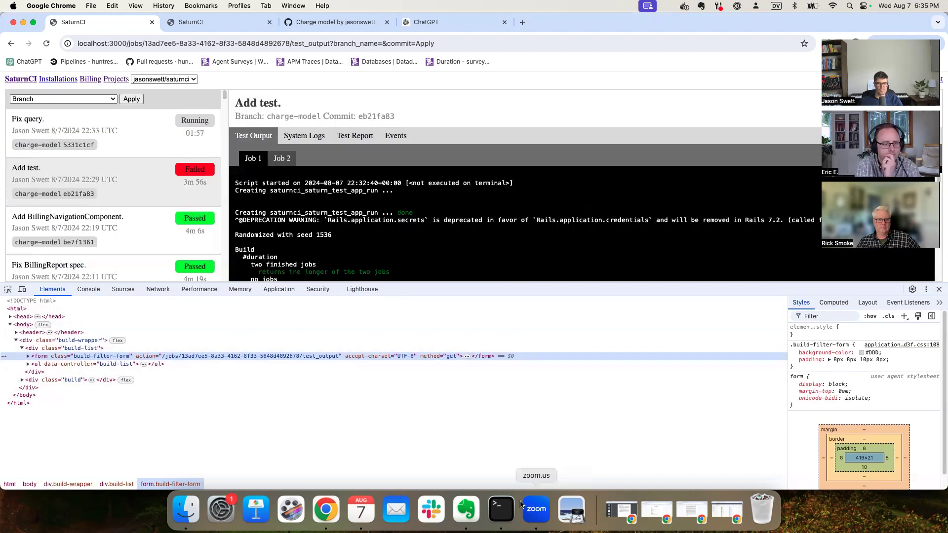
pyautogui.click(500, 509)
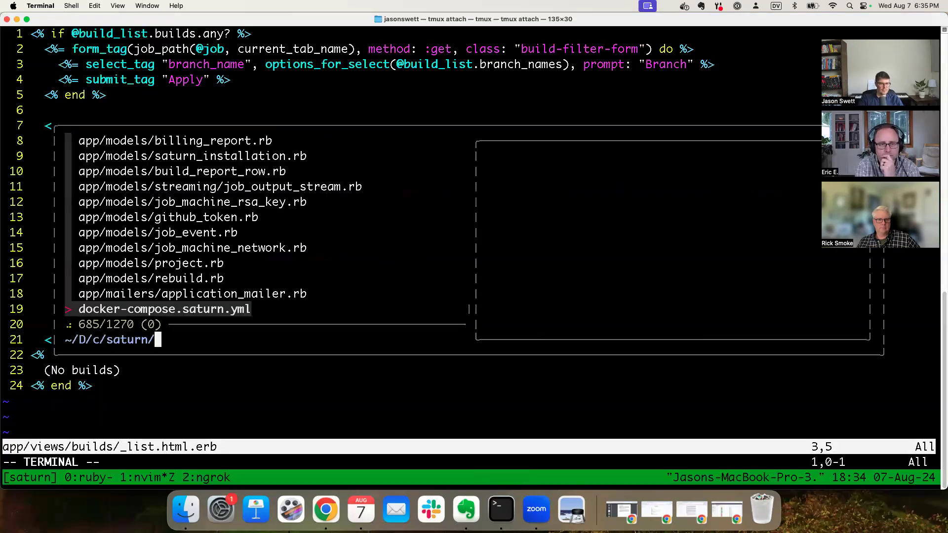
# - Open a stylesheet with the file finder and skim it from end to top
pyautogui.write('style')
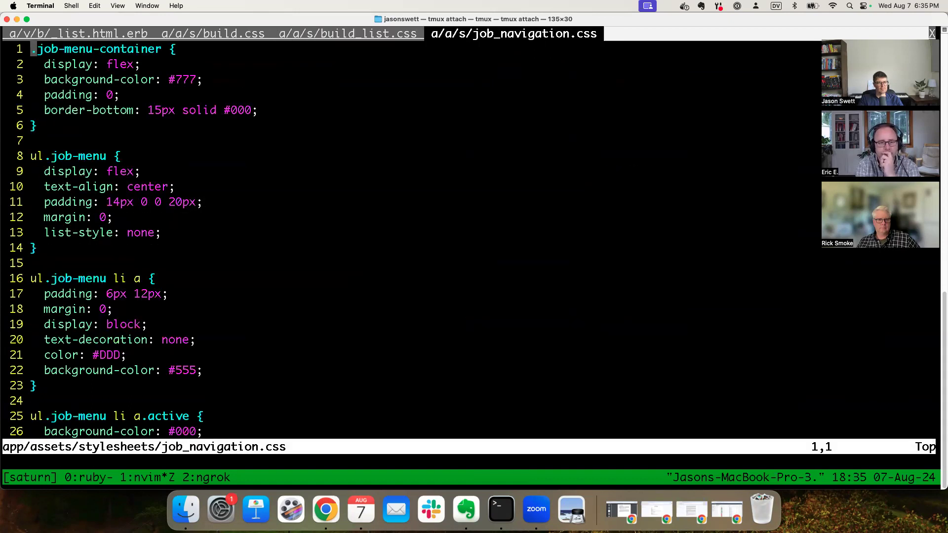
pyautogui.press('G')
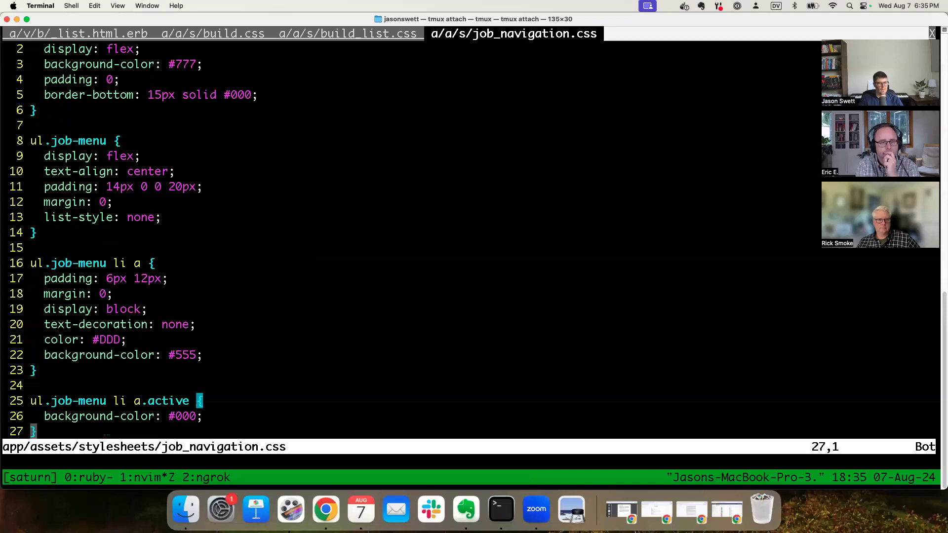
pyautogui.press('gg')
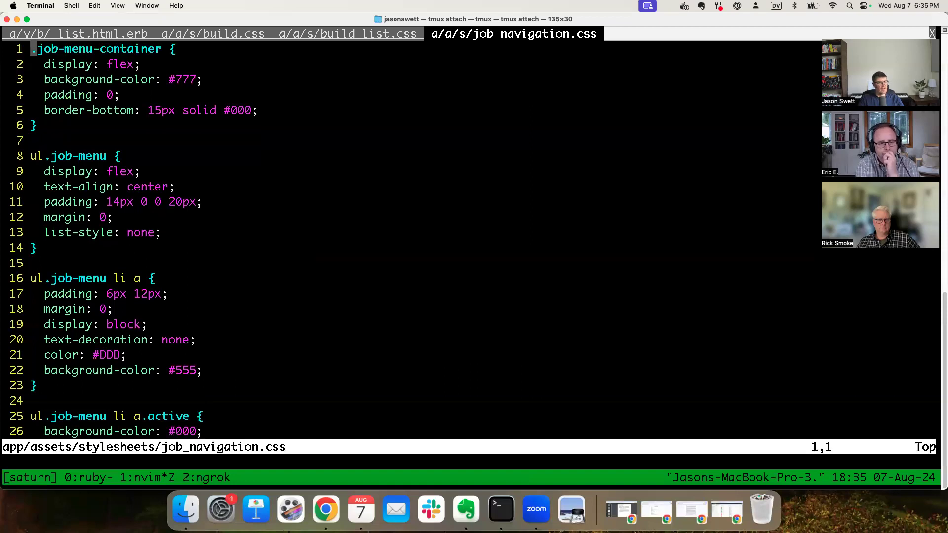
pyautogui.click(348, 33)
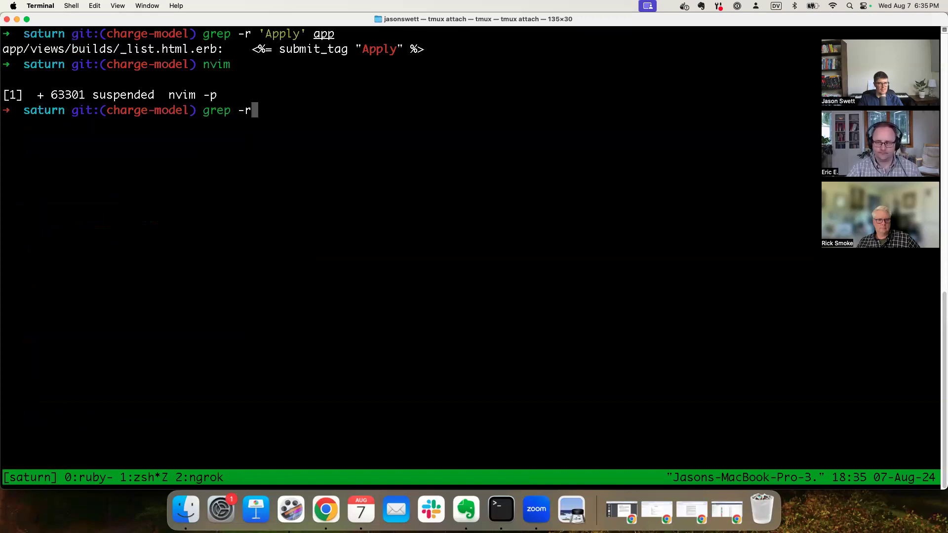
# - Search the assets and app folders for 'fixed'
pyautogui.write("'fixed'")
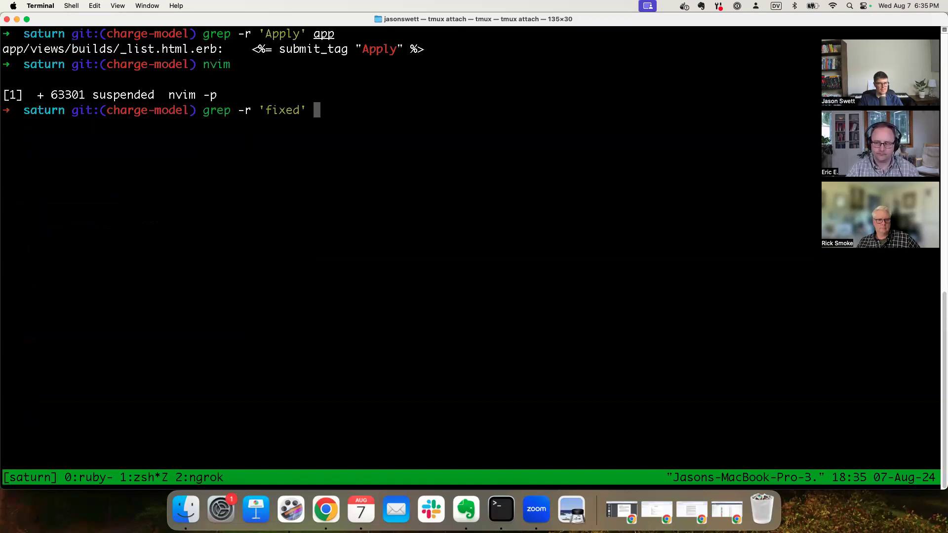
pyautogui.write('app/s')
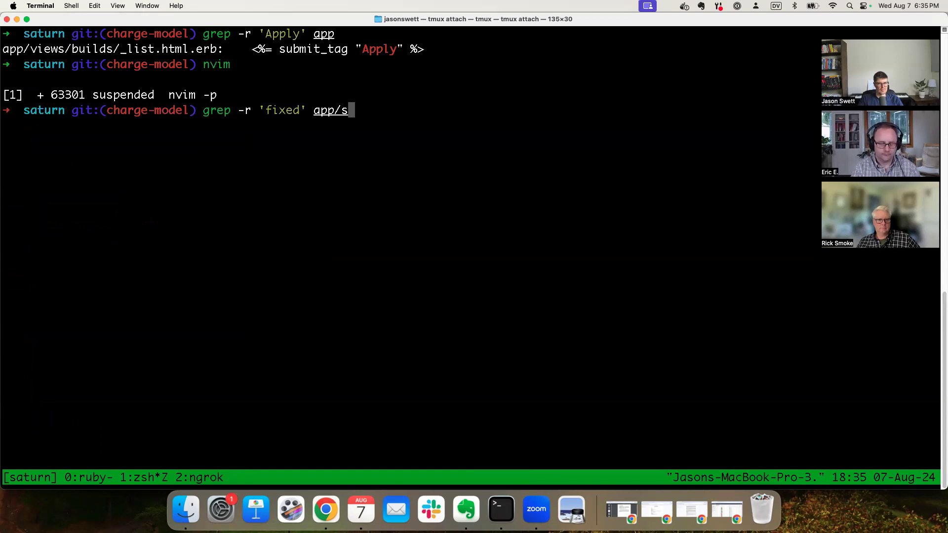
pyautogui.press('Return')
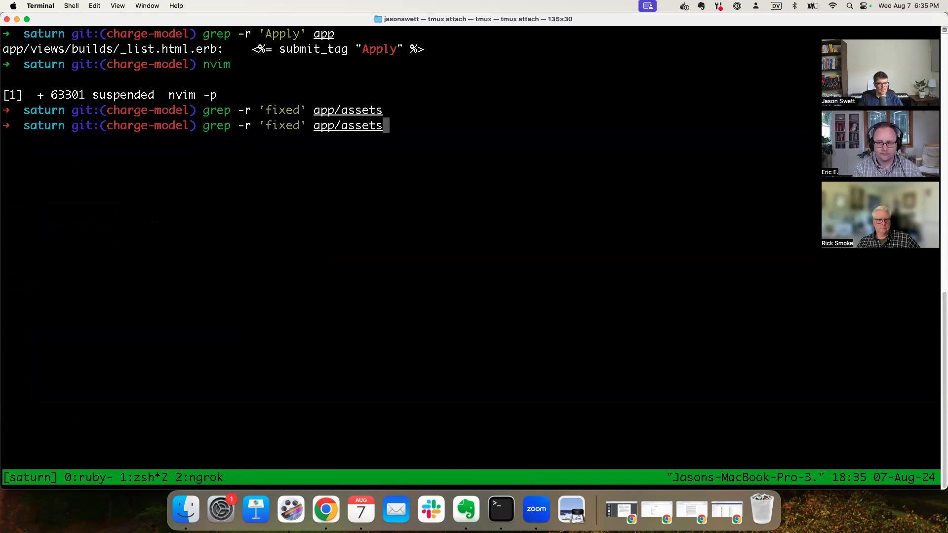
pyautogui.press('Return')
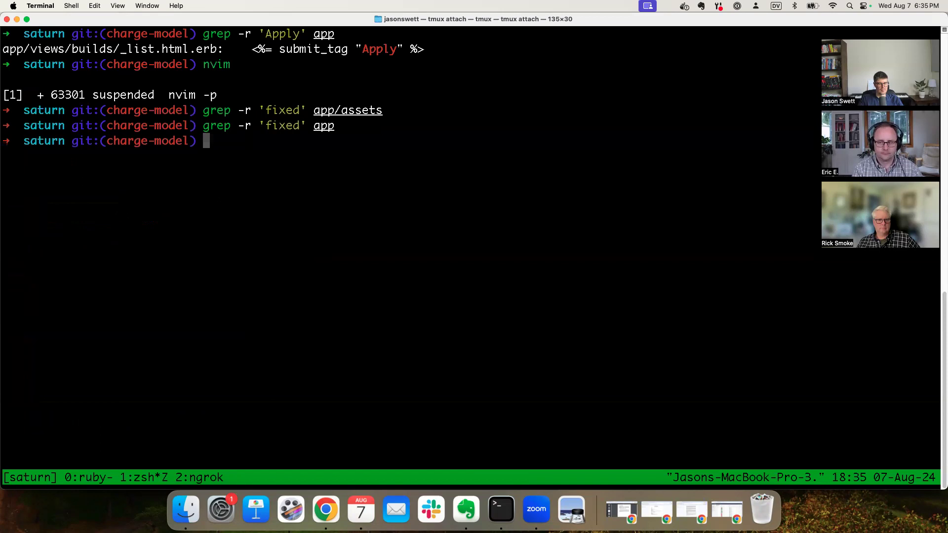
pyautogui.write('l')
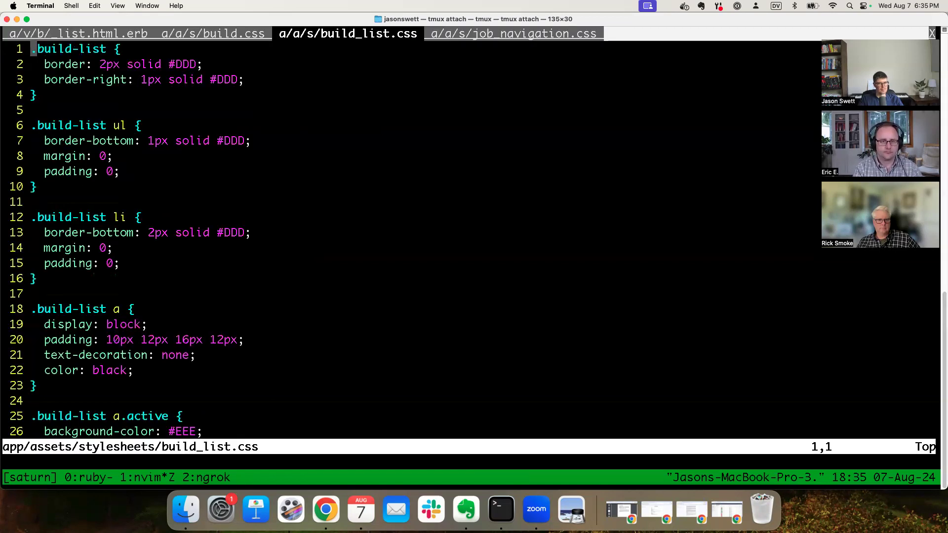
# - Compare styles across job_navigation.css, build_list.css and build.css
pyautogui.click(512, 33)
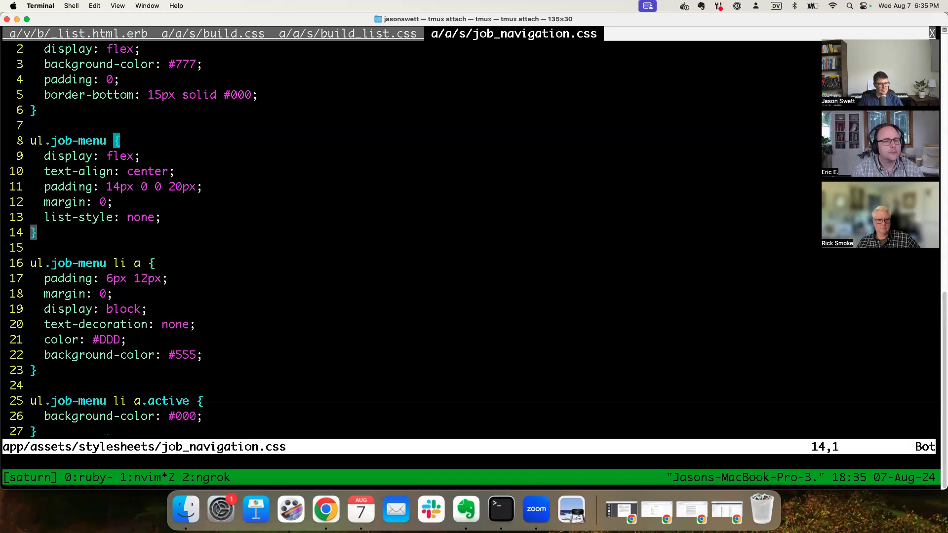
pyautogui.click(347, 33)
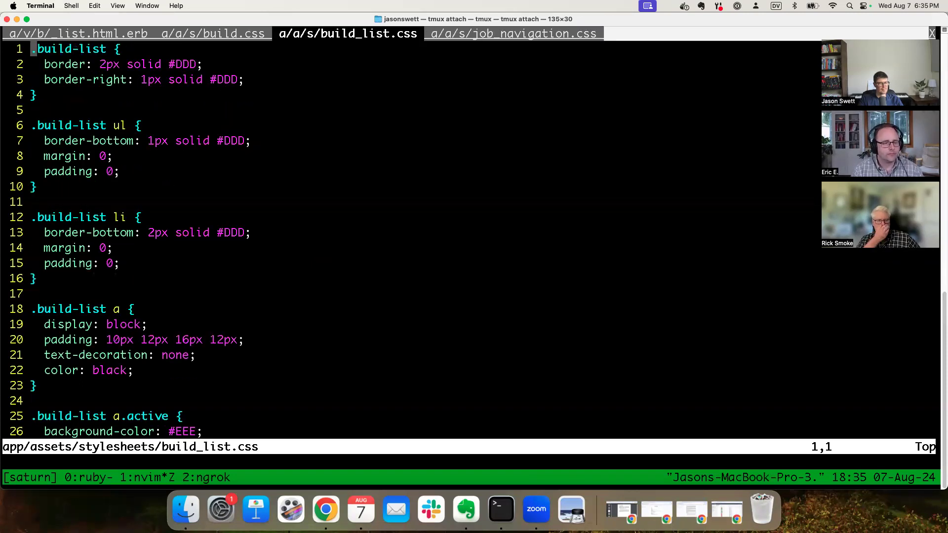
pyautogui.press('G')
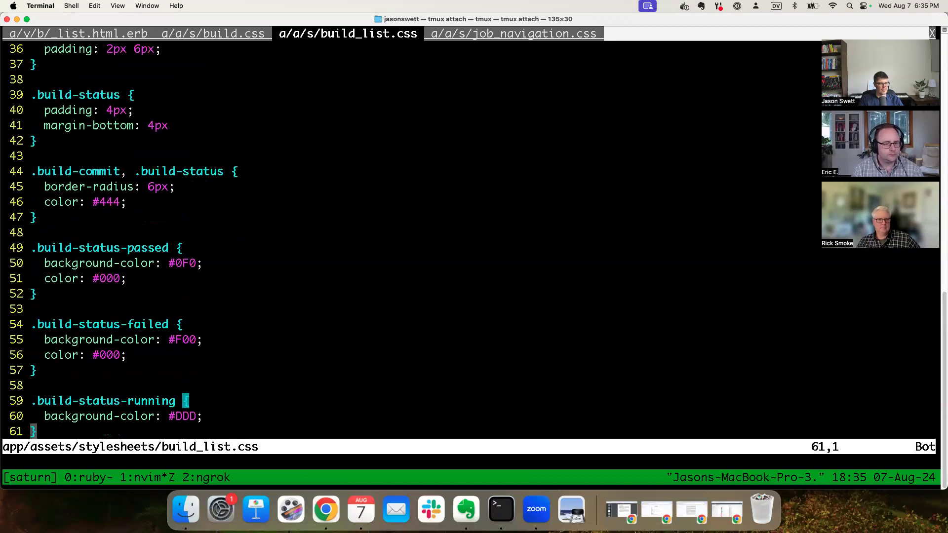
pyautogui.click(213, 33)
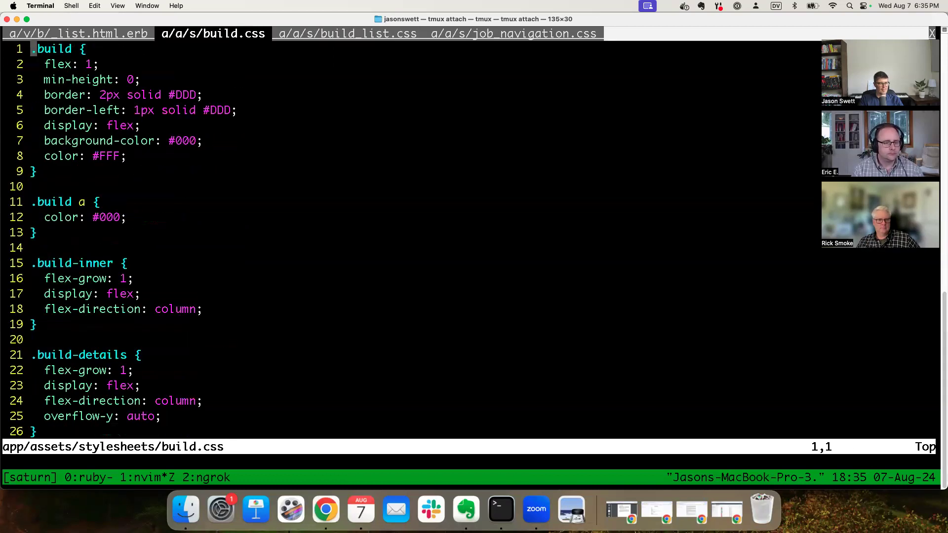
pyautogui.scroll(-3)
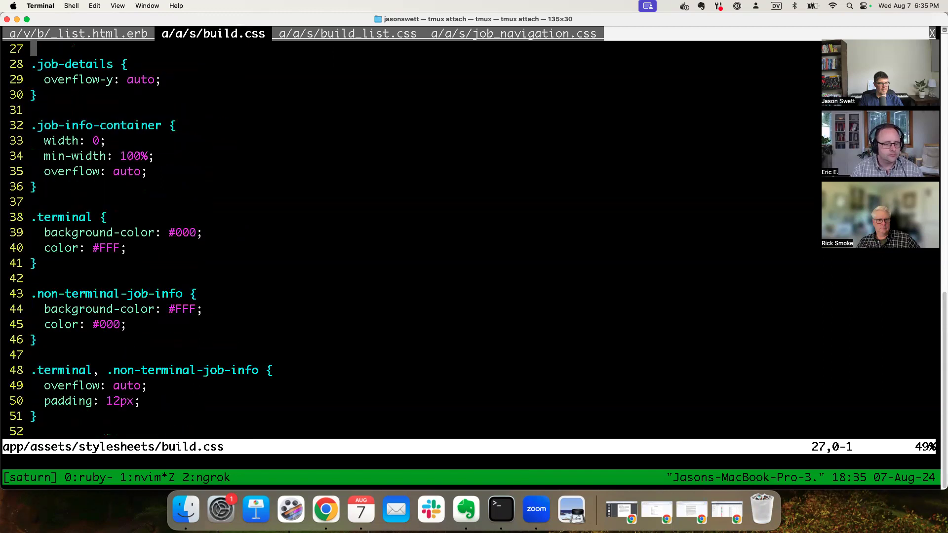
pyautogui.scroll(-3)
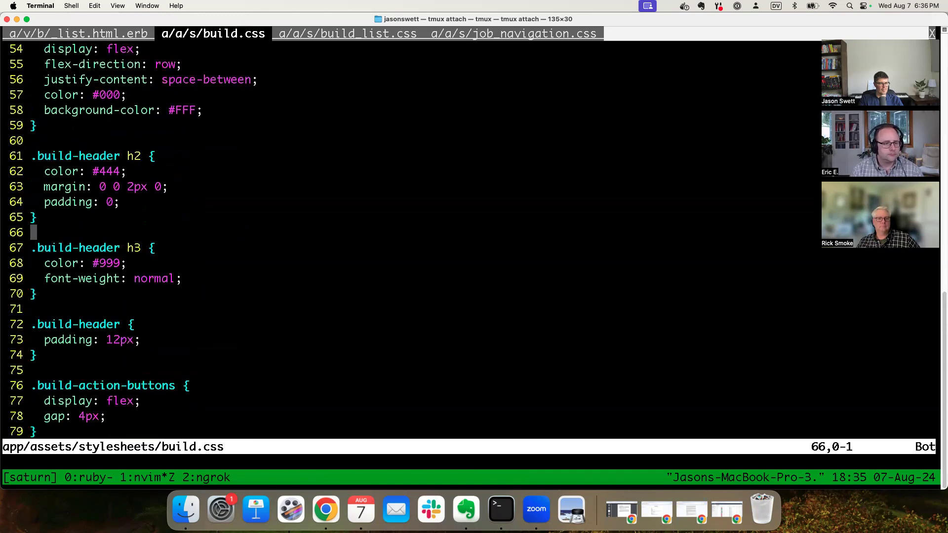
pyautogui.press('gg')
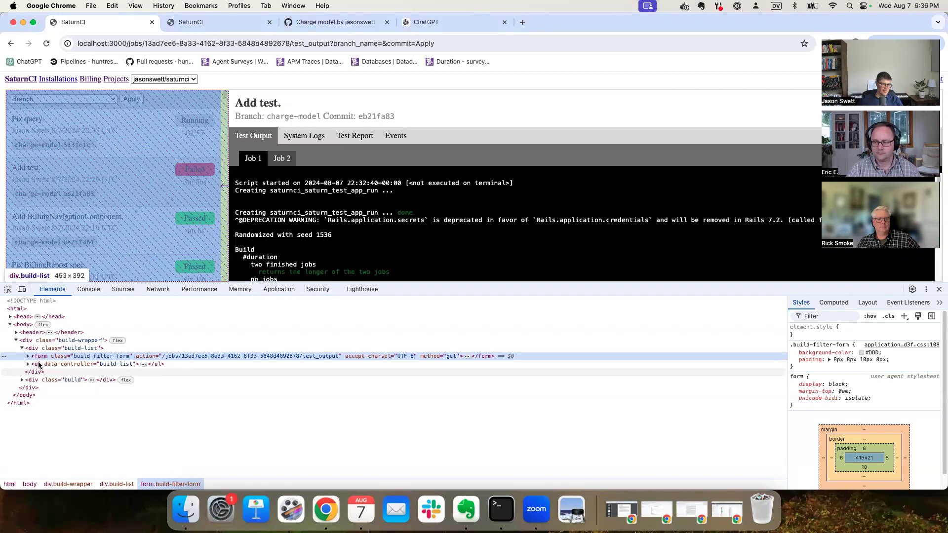
# - Select form.build-filter-form in the DevTools element tree, then return to the editor
pyautogui.click(33, 348)
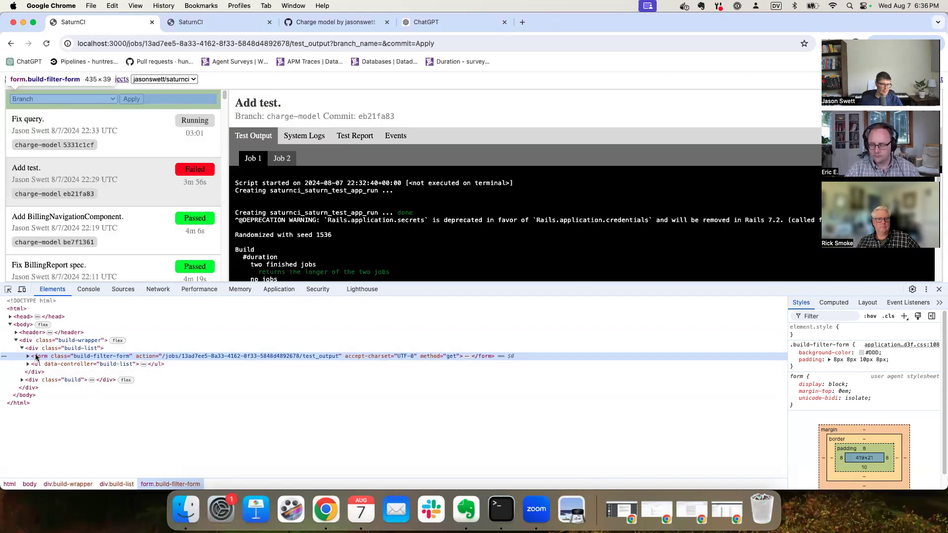
pyautogui.scroll(-3)
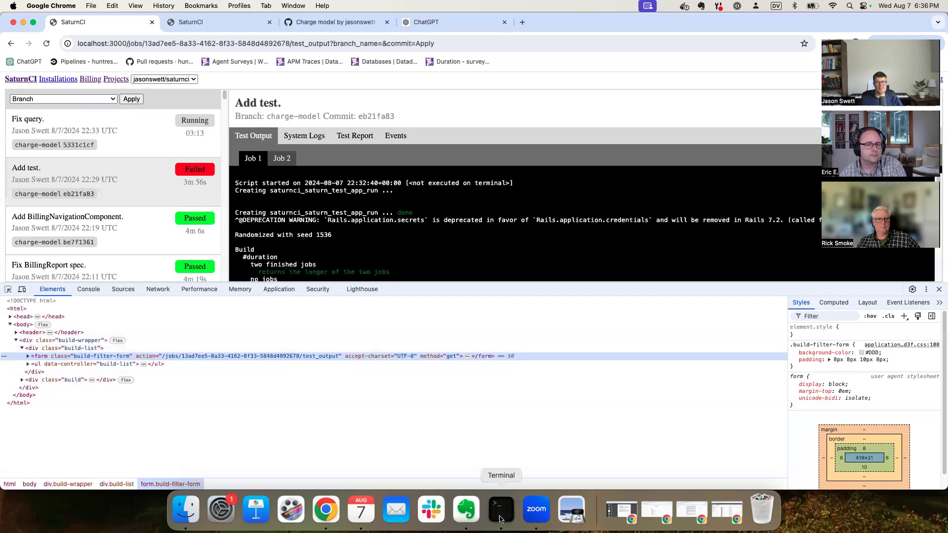
pyautogui.click(500, 509)
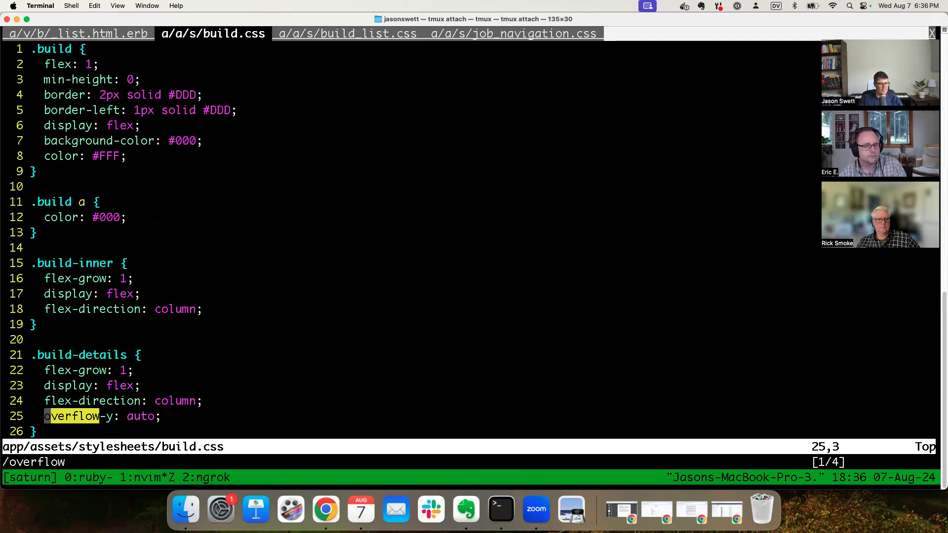
pyautogui.press('n')
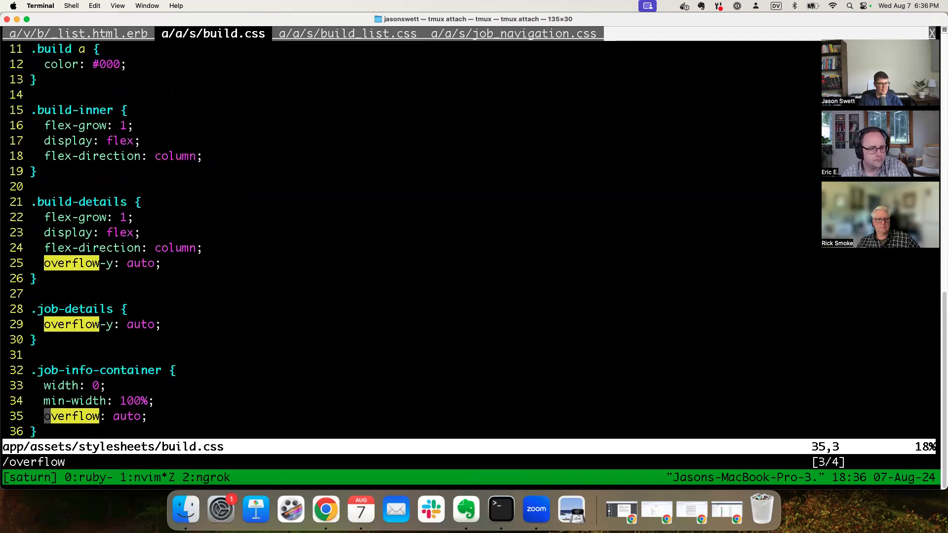
pyautogui.press('n')
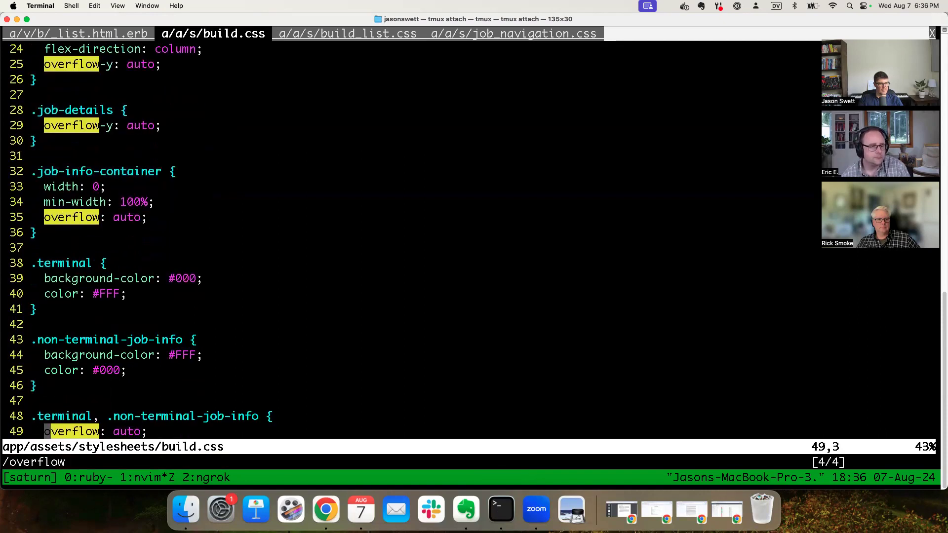
pyautogui.press('N')
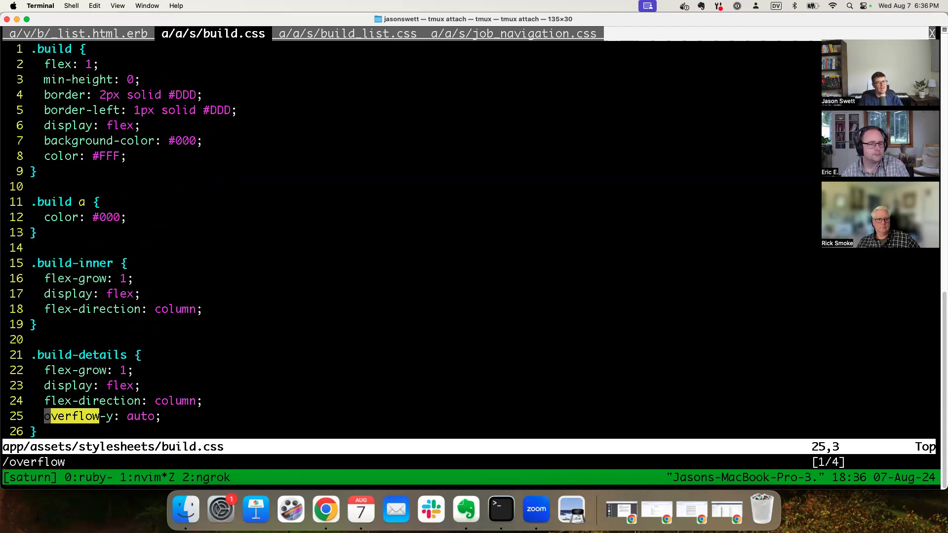
pyautogui.click(326, 510)
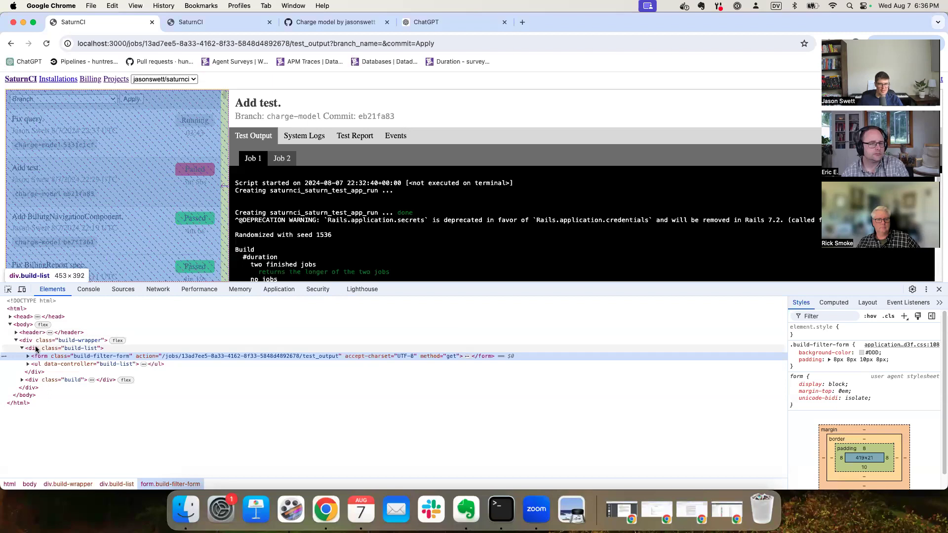
pyautogui.click(79, 348)
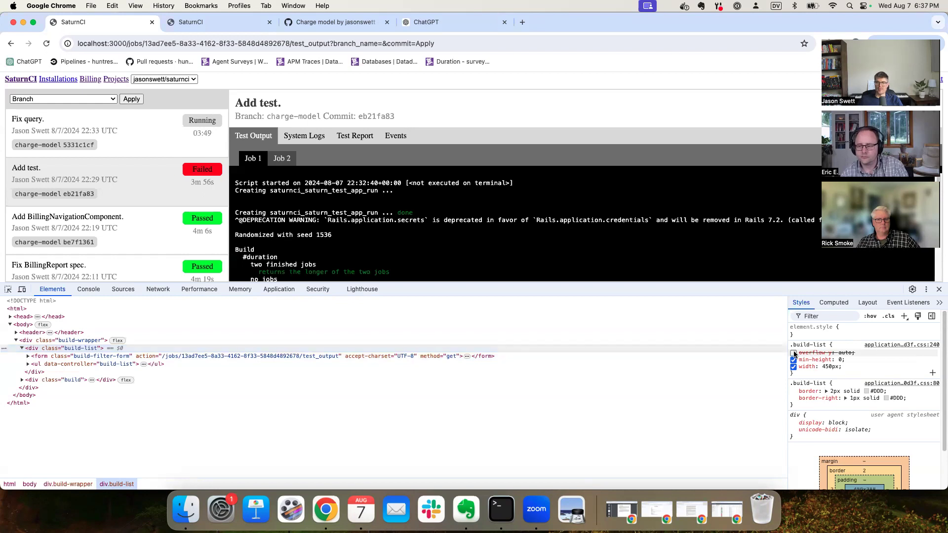
pyautogui.click(793, 352)
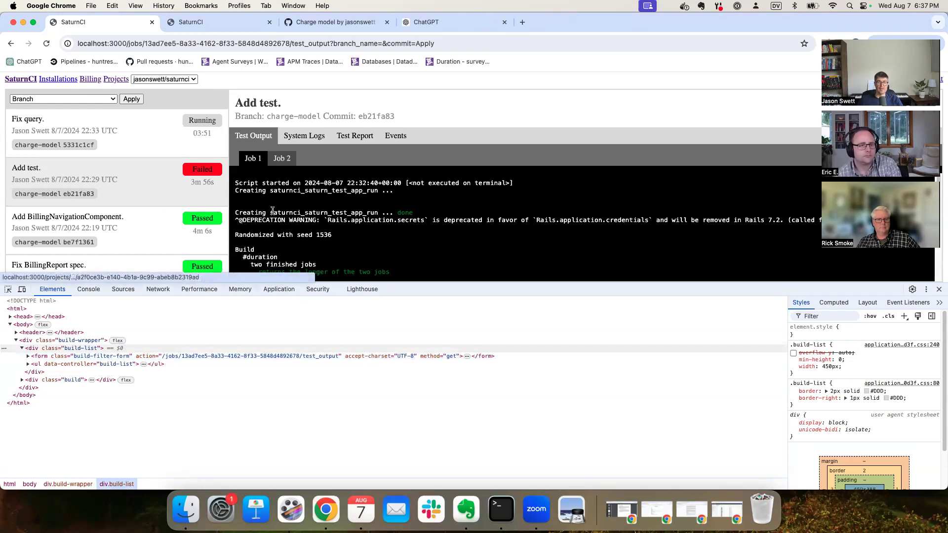
pyautogui.click(794, 359)
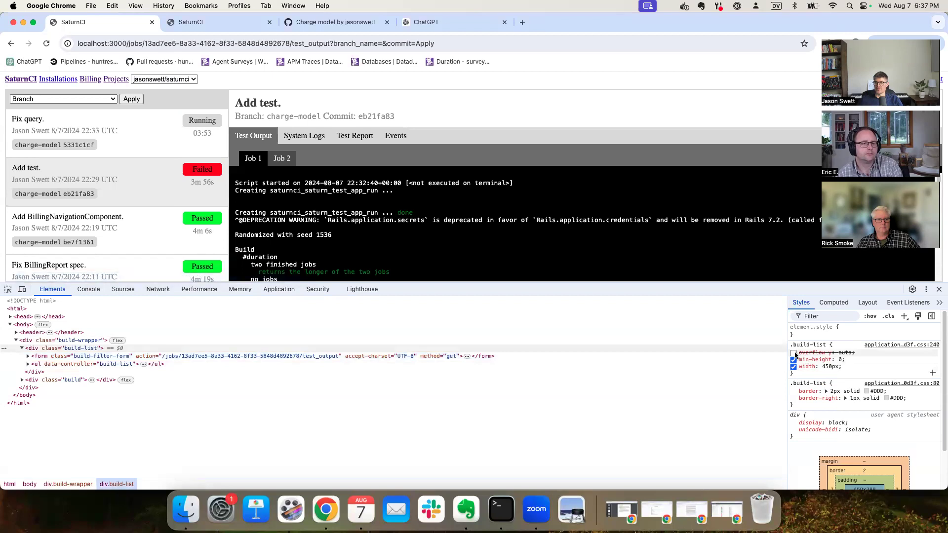
pyautogui.scroll(-3)
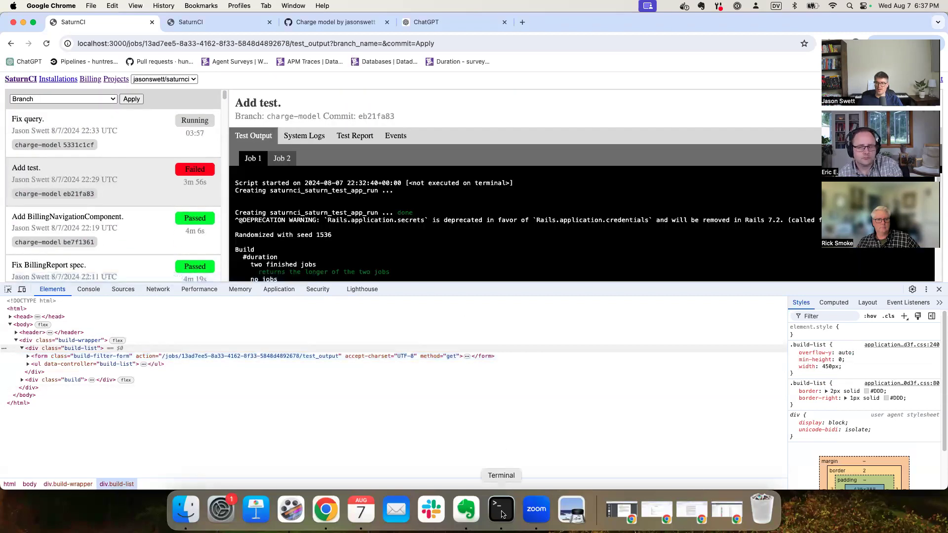
pyautogui.click(499, 508)
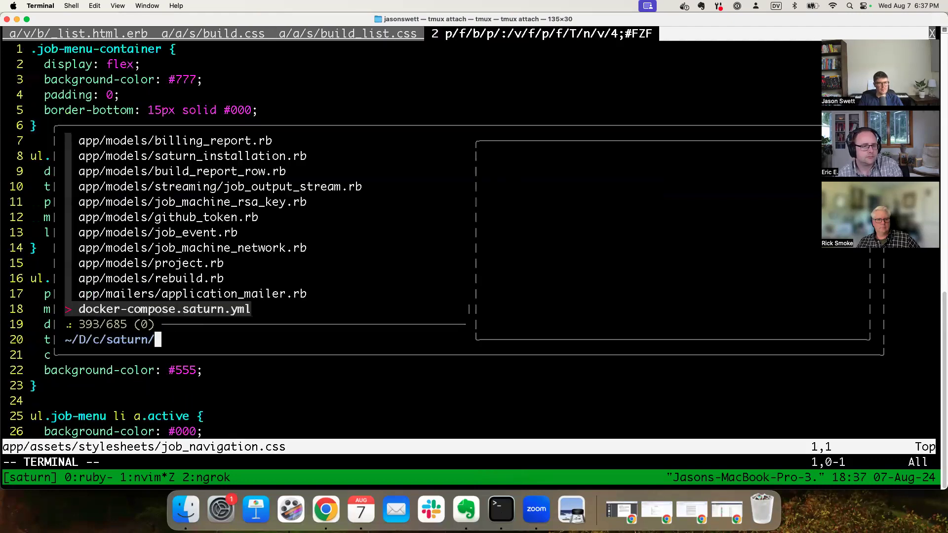
# - Delete the .build-list overflow rule from application.css, save, and confirm SaturnCI shows 'Fix query.' passed
pyautogui.write('appliccss')
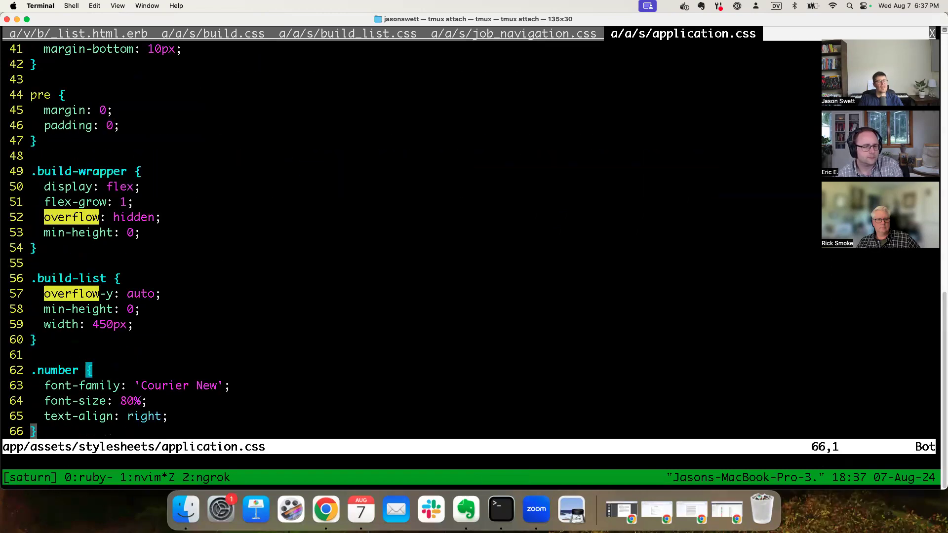
pyautogui.write('?overflow')
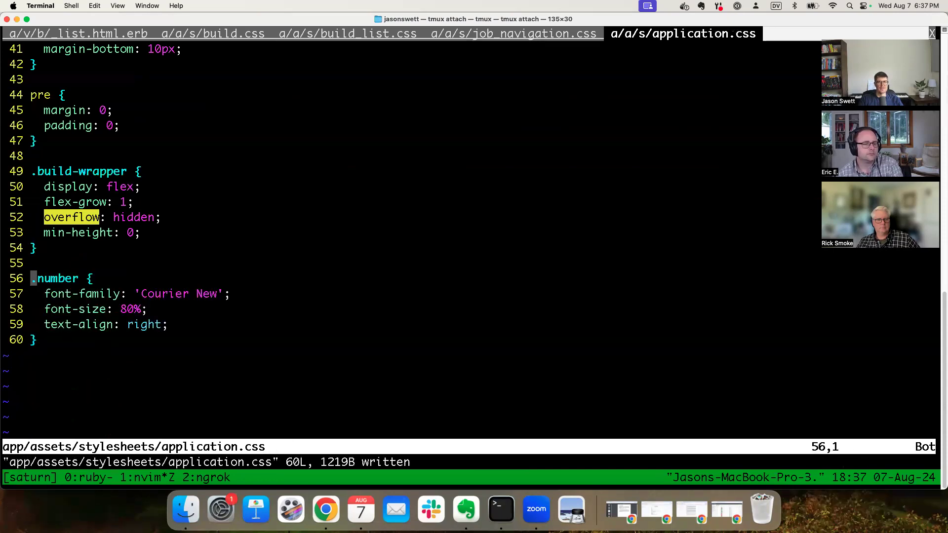
pyautogui.click(348, 34)
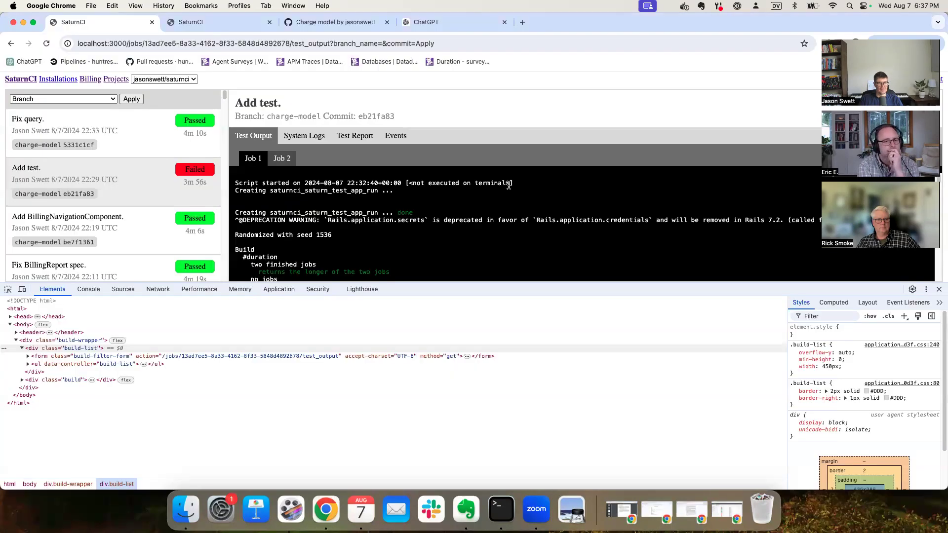
pyautogui.scroll(-3)
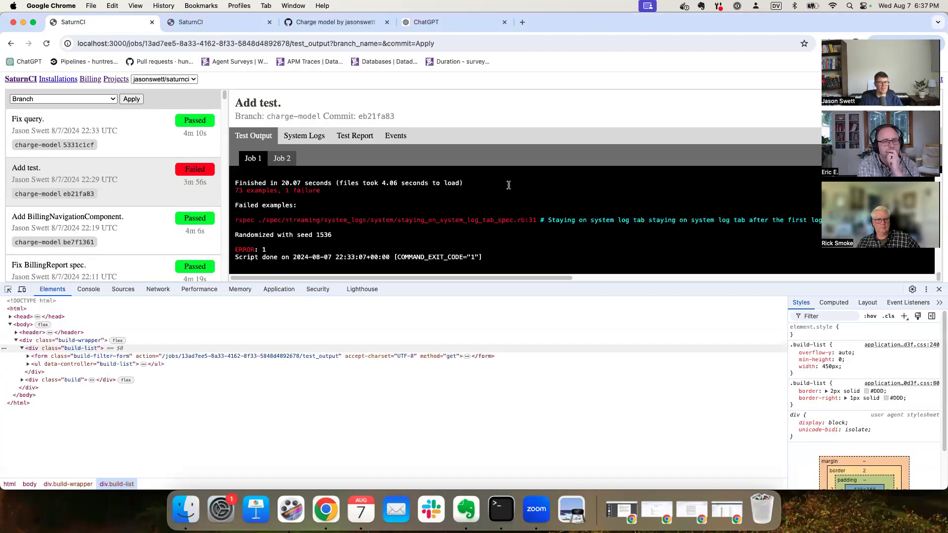
# - Squash-merge the charge-model branch into main and commit the 19 changed files
pyautogui.click(501, 508)
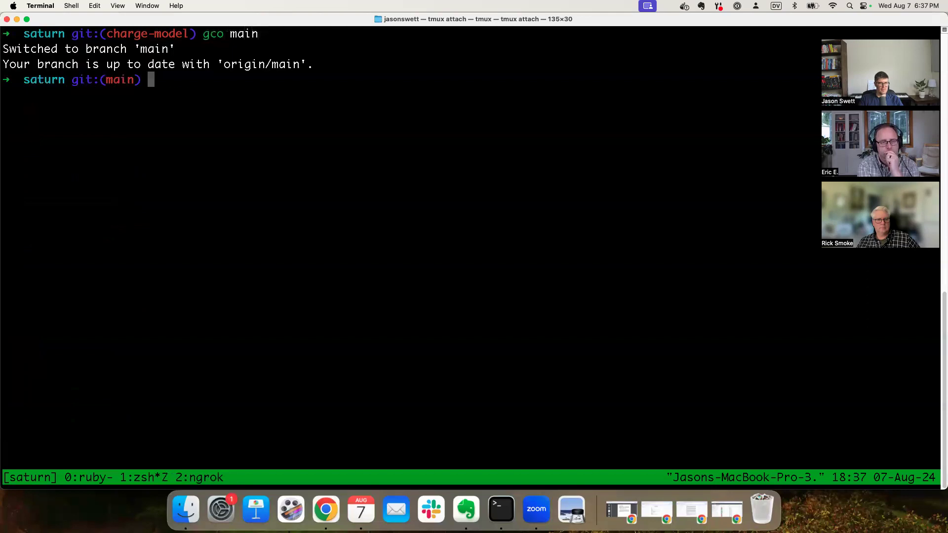
pyautogui.write('git')
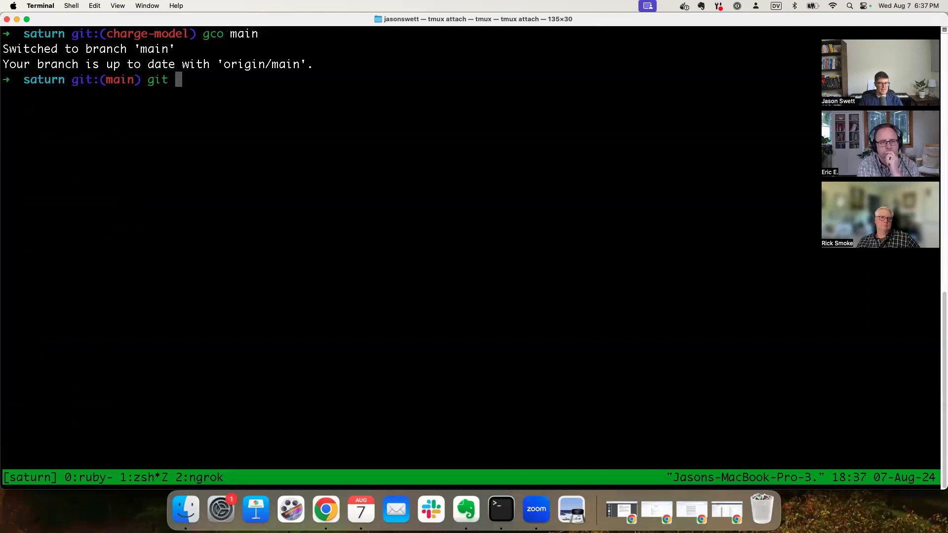
pyautogui.write('merge --')
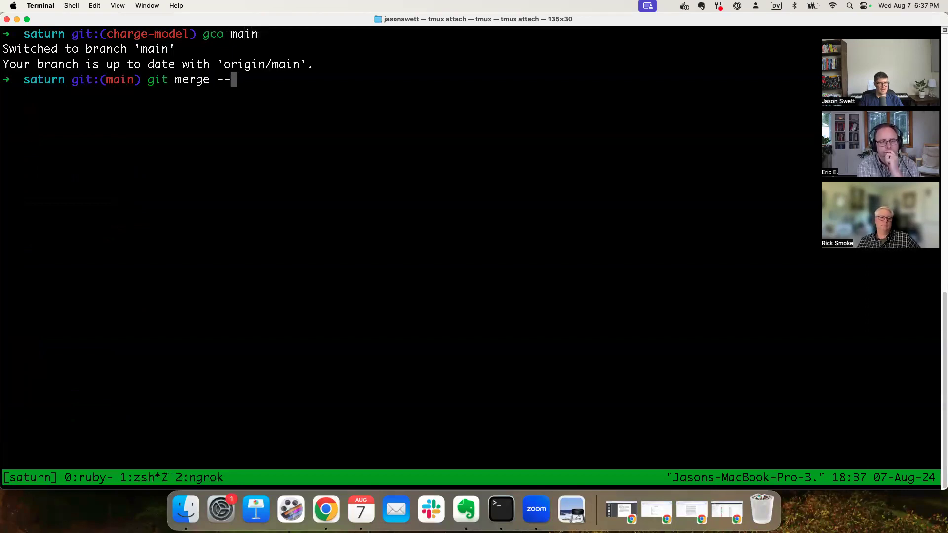
pyautogui.write('squash charge-')
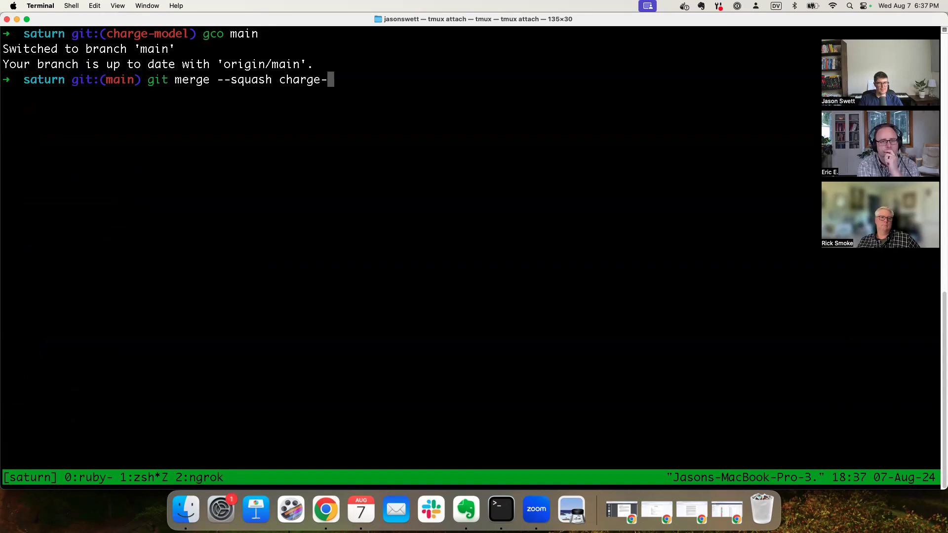
pyautogui.press('Return')
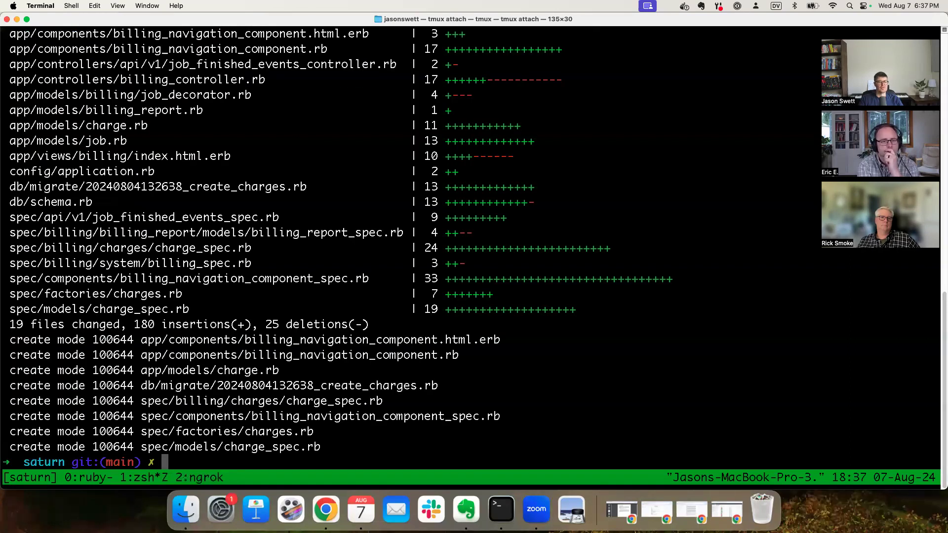
pyautogui.write('git comm')
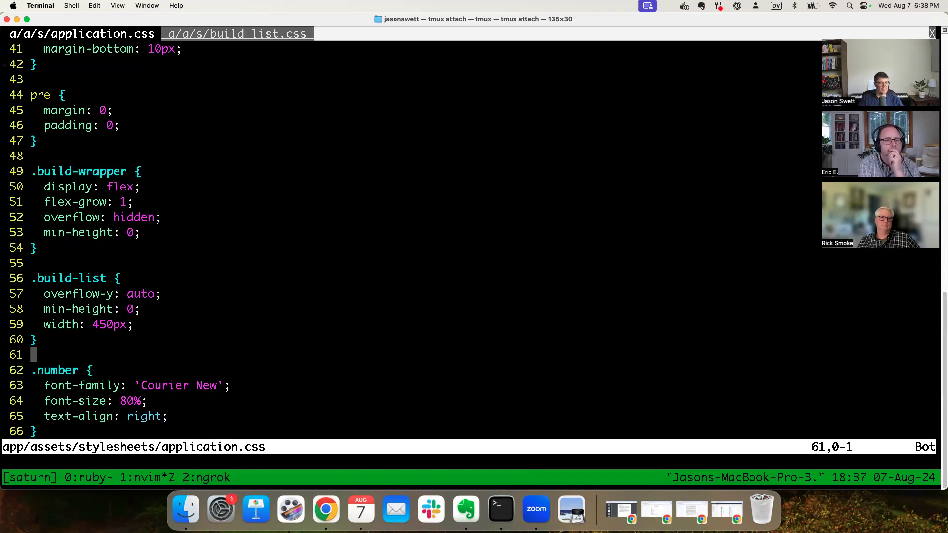
# - Save build_list.css with the .build-list sizing rules and commit as 'Fix build-list'
pyautogui.write(':w')
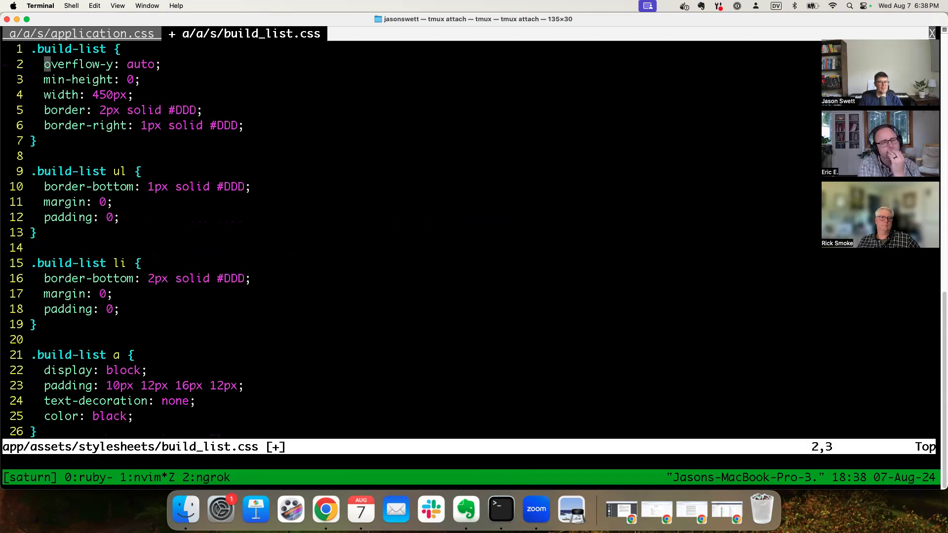
pyautogui.click(325, 508)
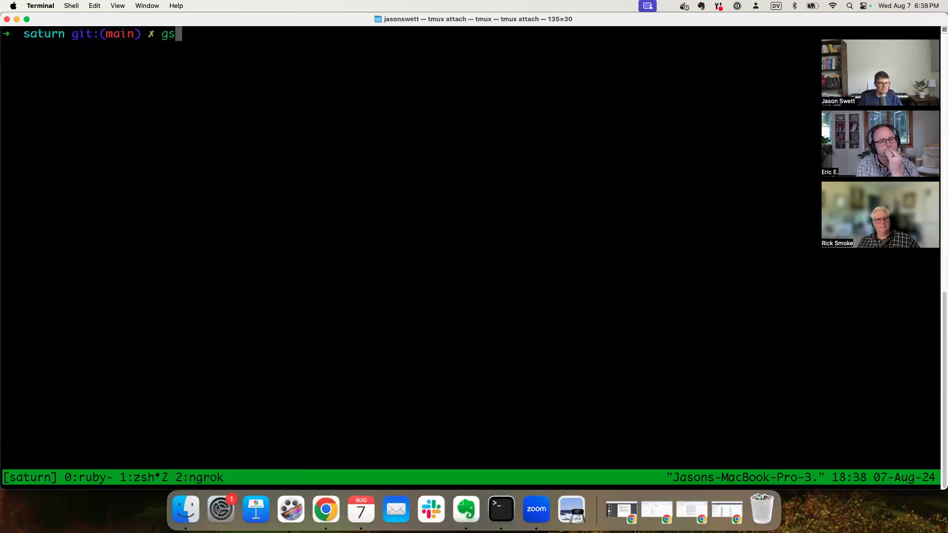
pyautogui.press('Return')
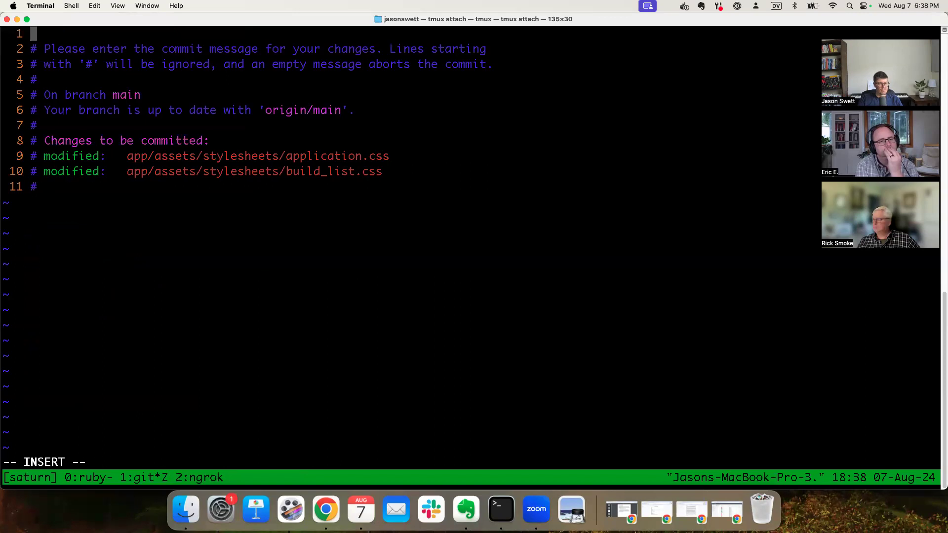
pyautogui.write('Fix build-list')
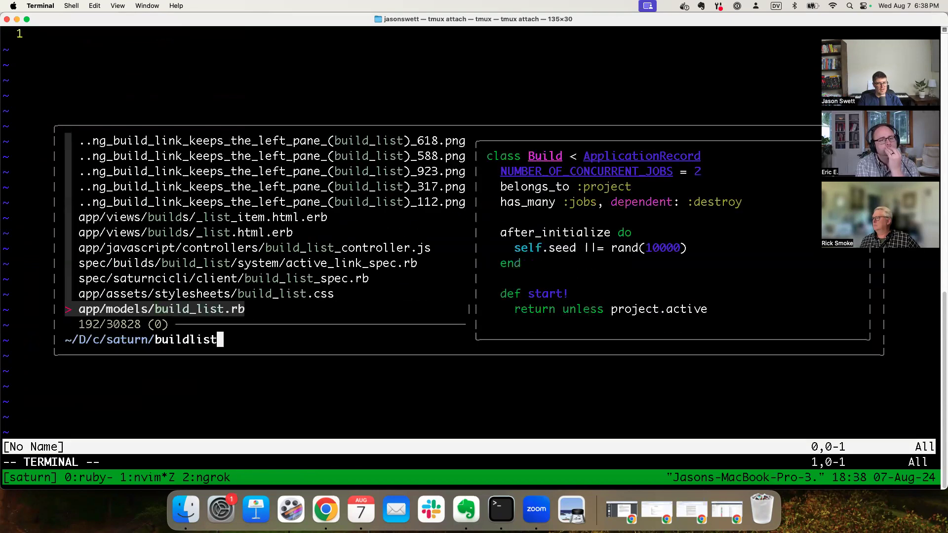
pyautogui.write('appl')
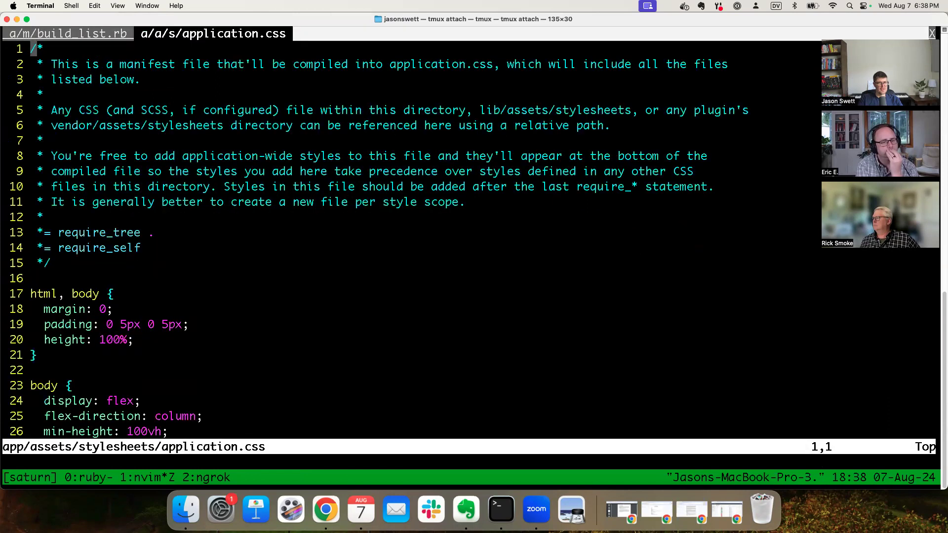
pyautogui.click(325, 508)
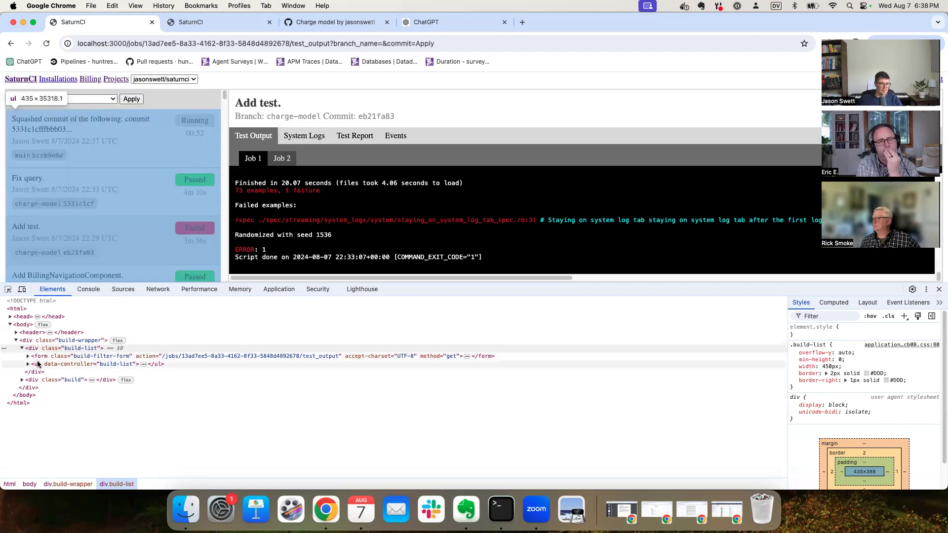
# - Inspect the ul build-list node in DevTools and open _list.html.erb in nvim
pyautogui.click(27, 364)
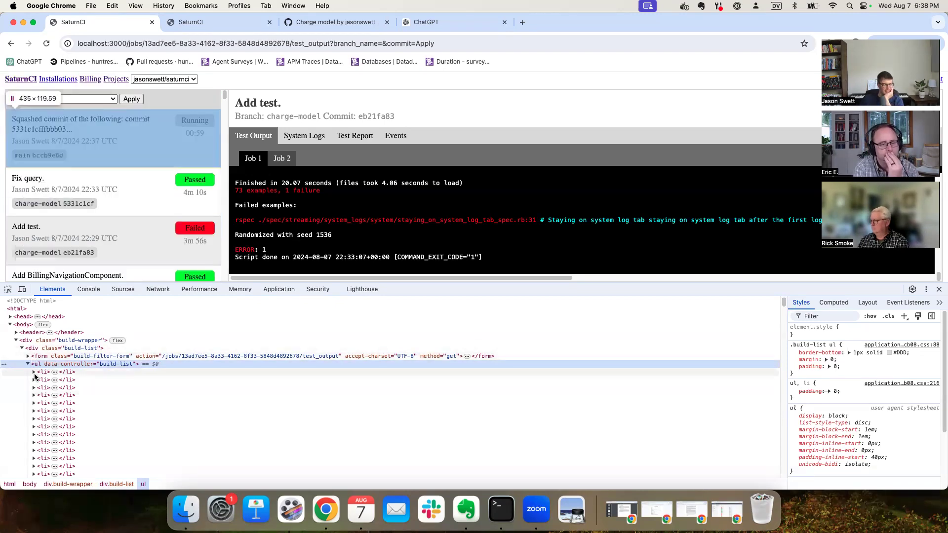
pyautogui.click(54, 364)
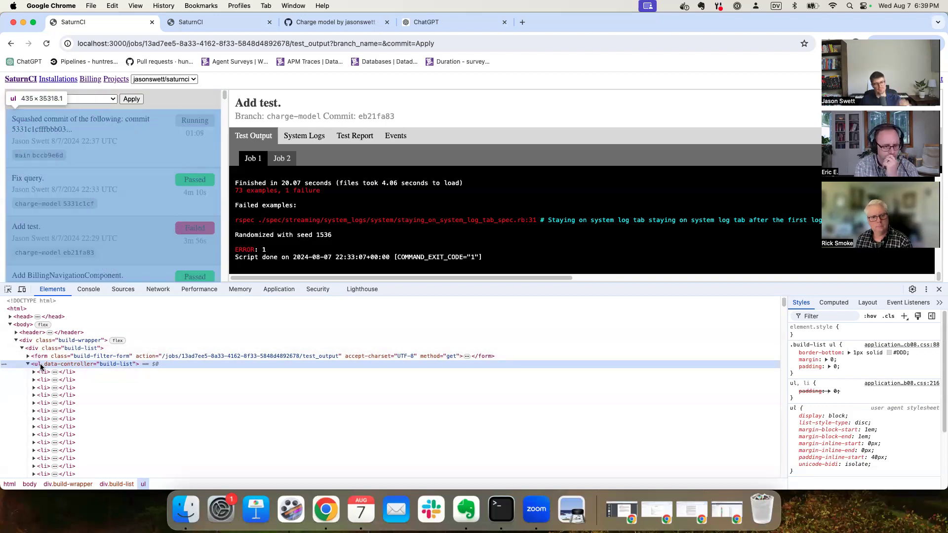
pyautogui.click(501, 509)
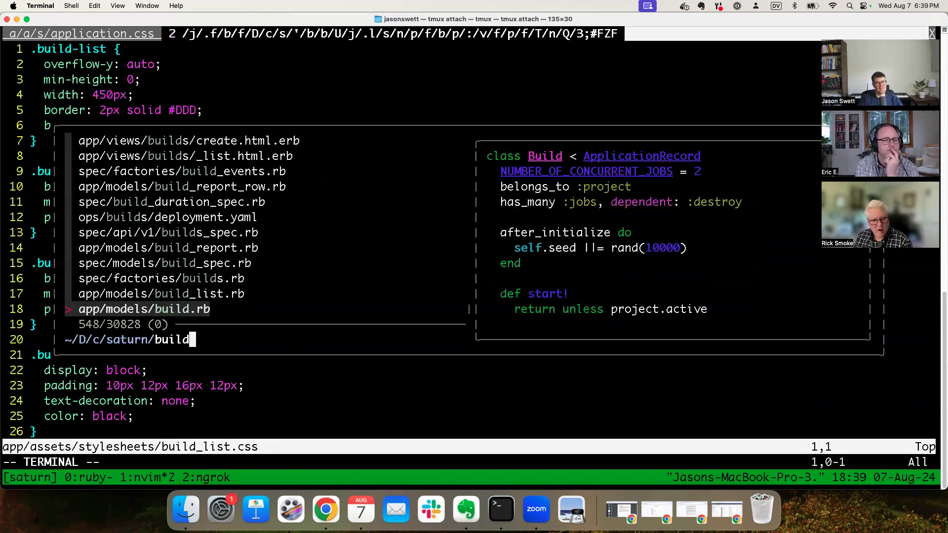
pyautogui.write('listhtml')
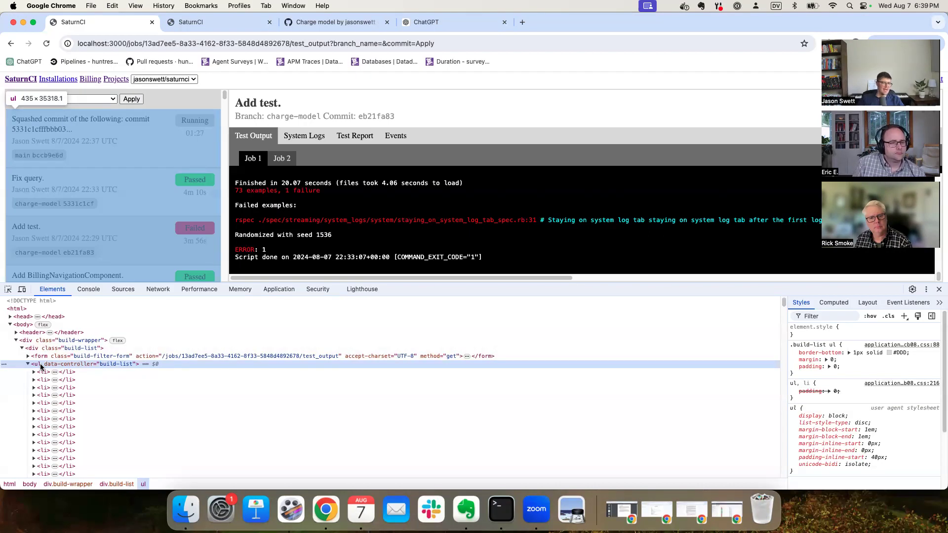
pyautogui.click(81, 348)
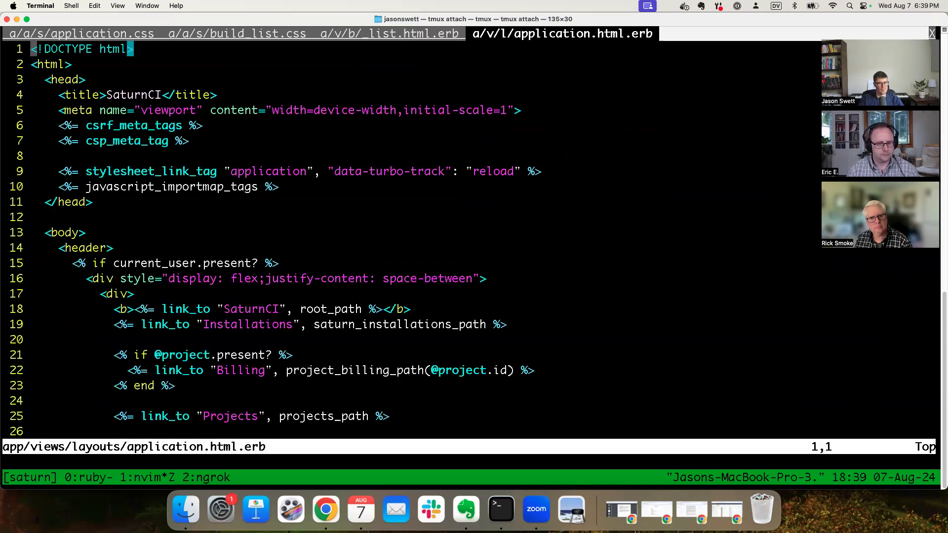
# - Find build-list project-wide, delete its wrapper div in jobs/show.html.erb, save, and open _list.html.erb
pyautogui.write('/build-list')
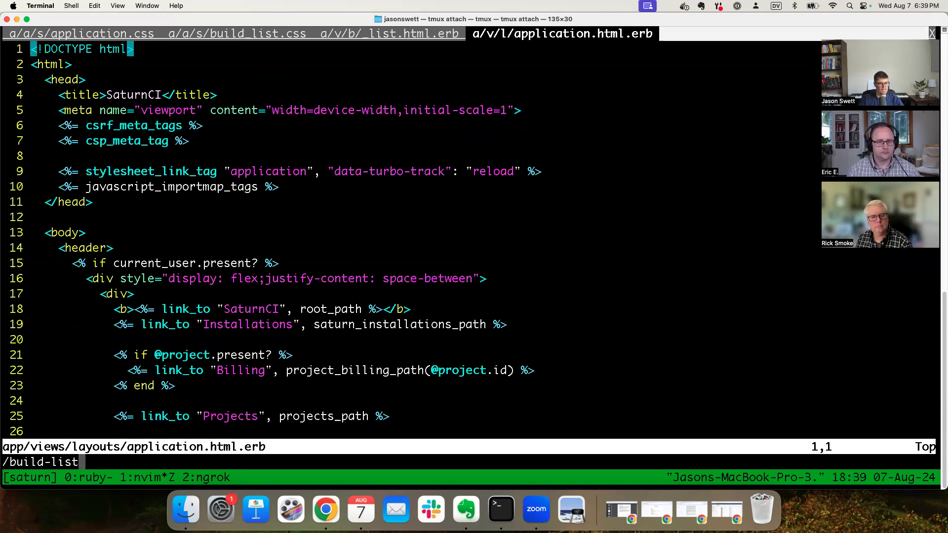
pyautogui.write(':Ag build-')
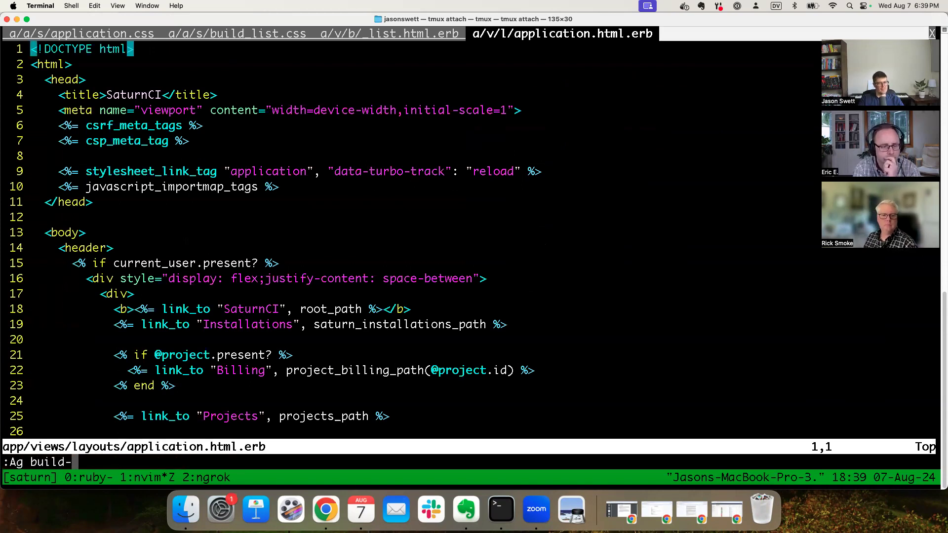
pyautogui.press('Return')
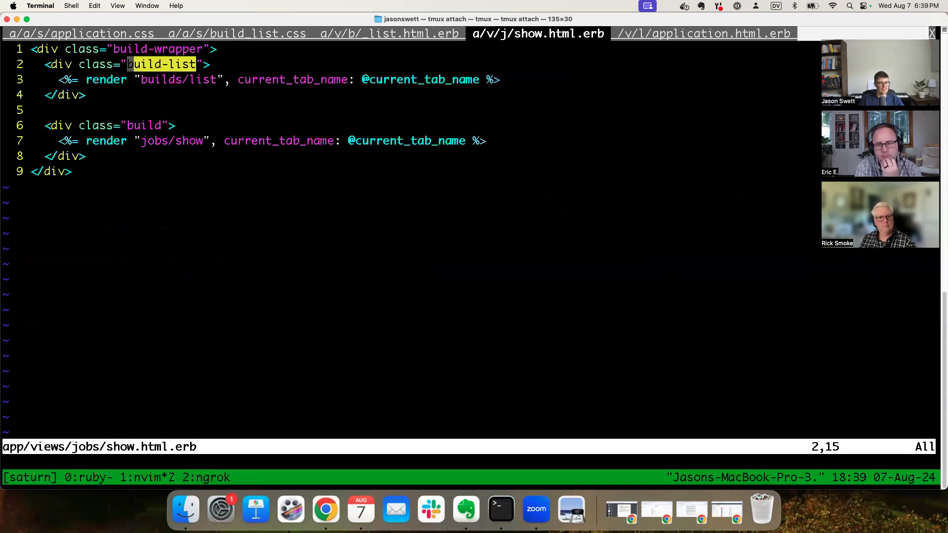
pyautogui.write('/build-list')
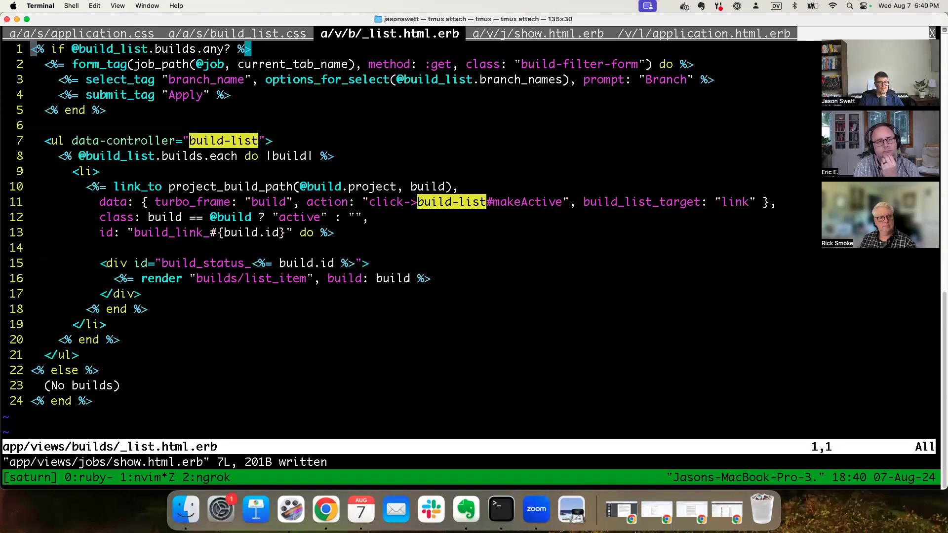
# - Wrap _list.html.erb in a build-list div, reindent, save, and clear search highlighting
pyautogui.click(237, 33)
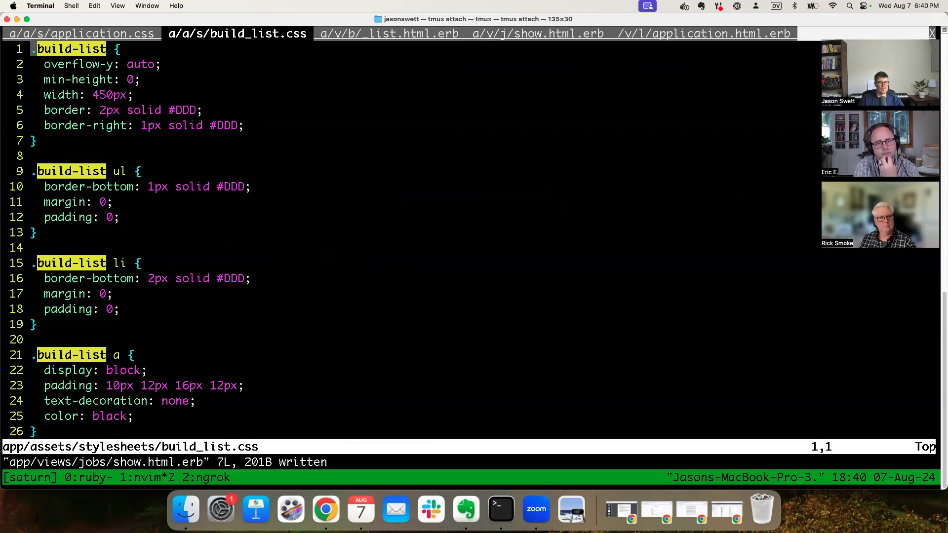
pyautogui.click(388, 33)
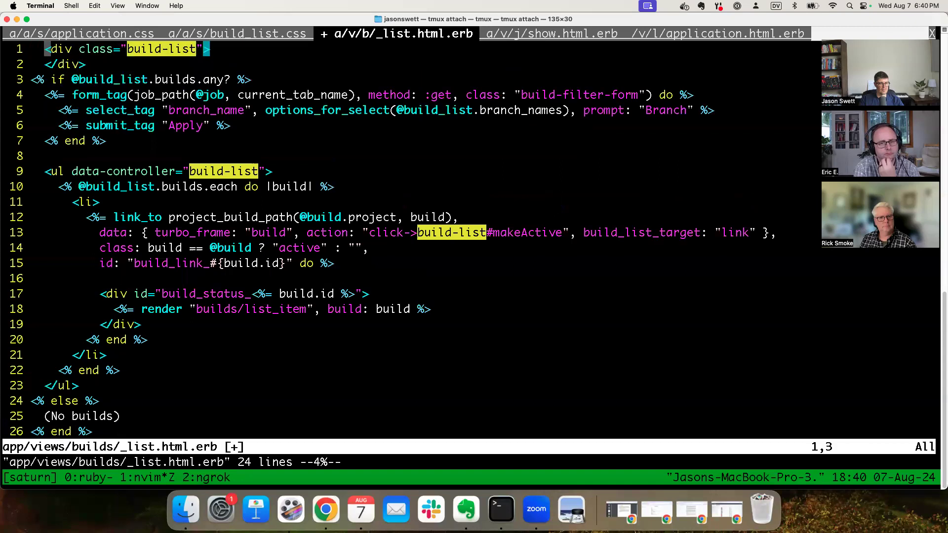
pyautogui.press('dd')
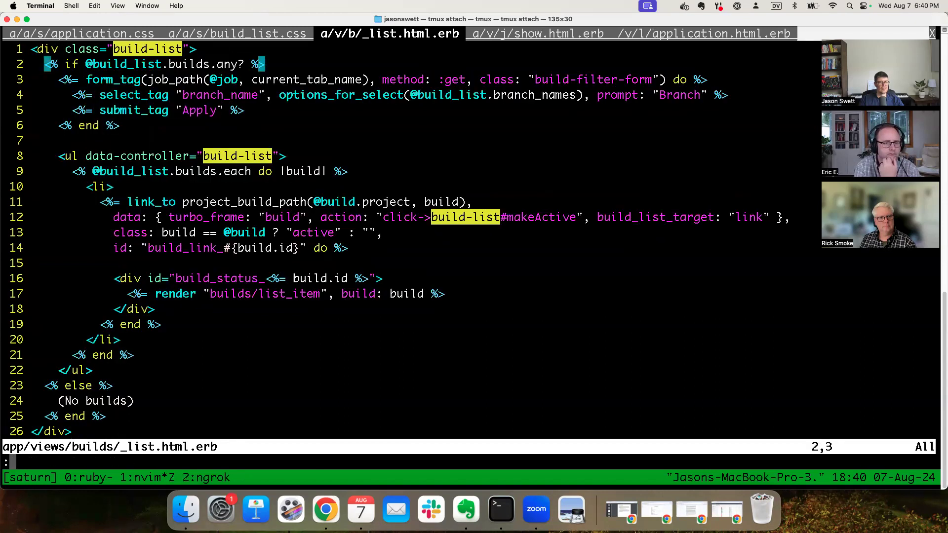
pyautogui.write(':noh')
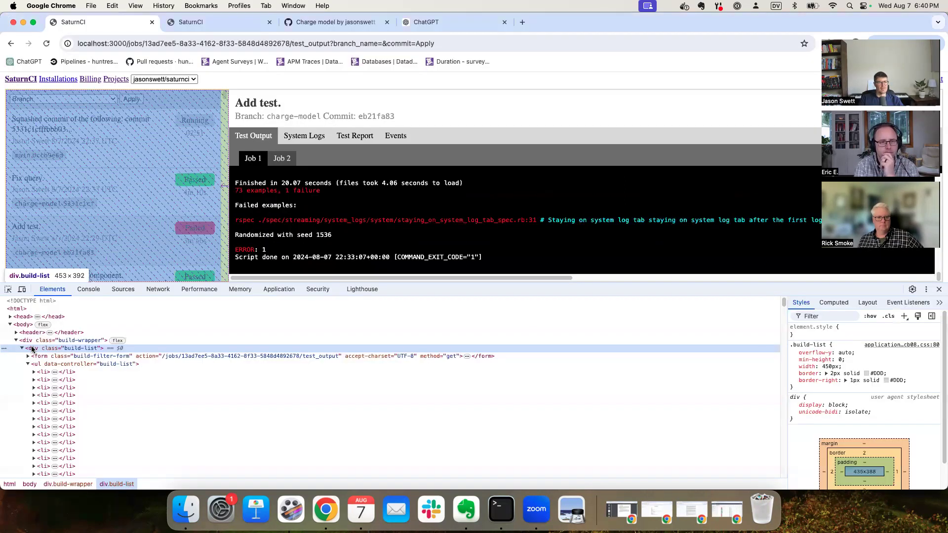
# - Inspect div.build-list in DevTools, review the diff, and commit 'Make element organization more logical.'
pyautogui.click(27, 363)
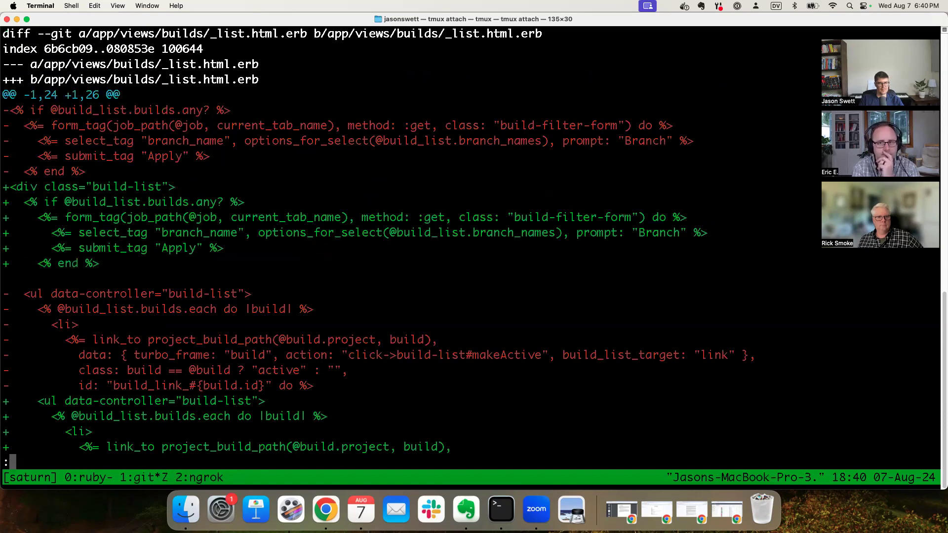
pyautogui.scroll(-3)
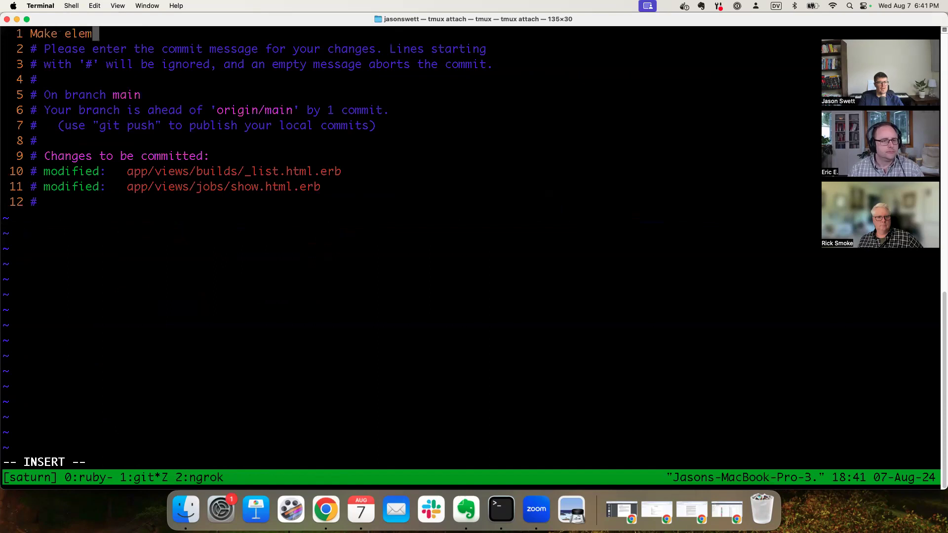
pyautogui.write('ent organizati')
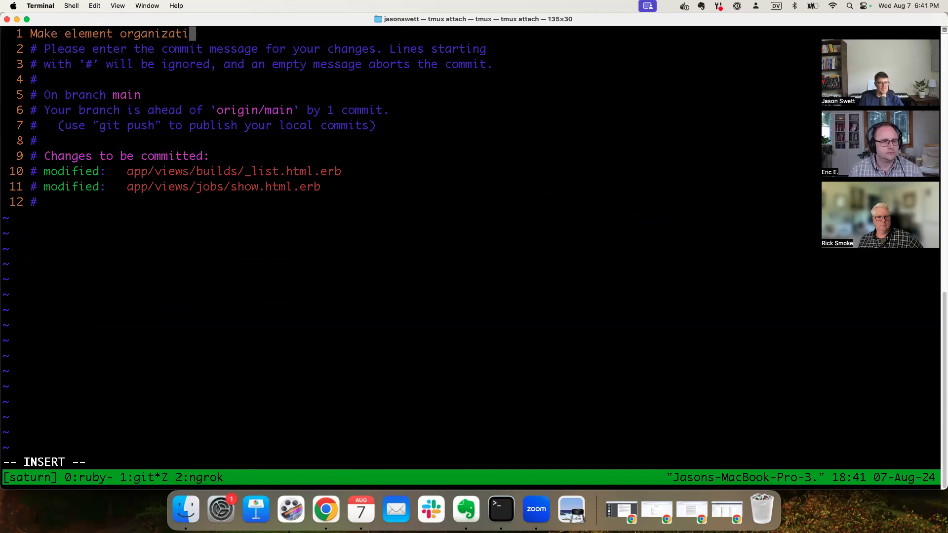
pyautogui.write('on more logical.')
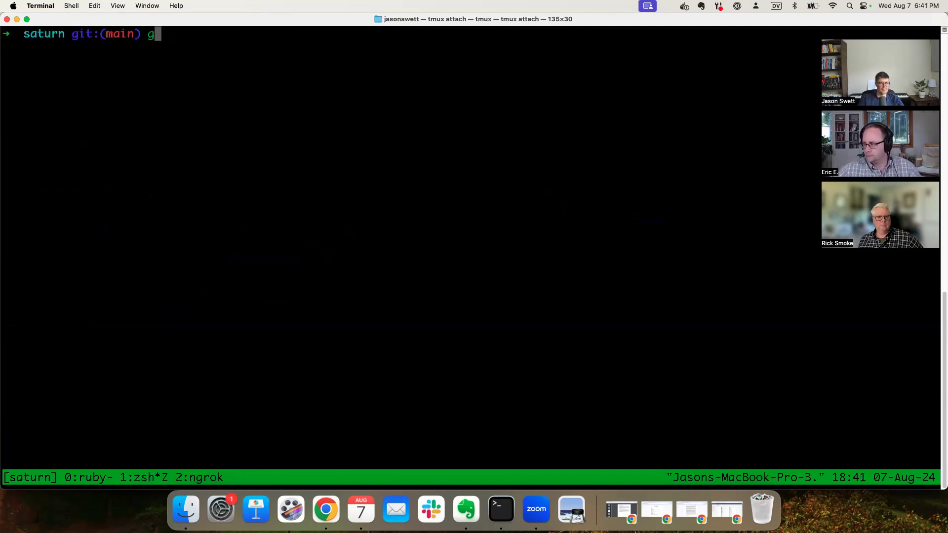
# - Open build_list_controller.js, application.html.erb and application.css while tracing build-list references
pyautogui.press('backspace')
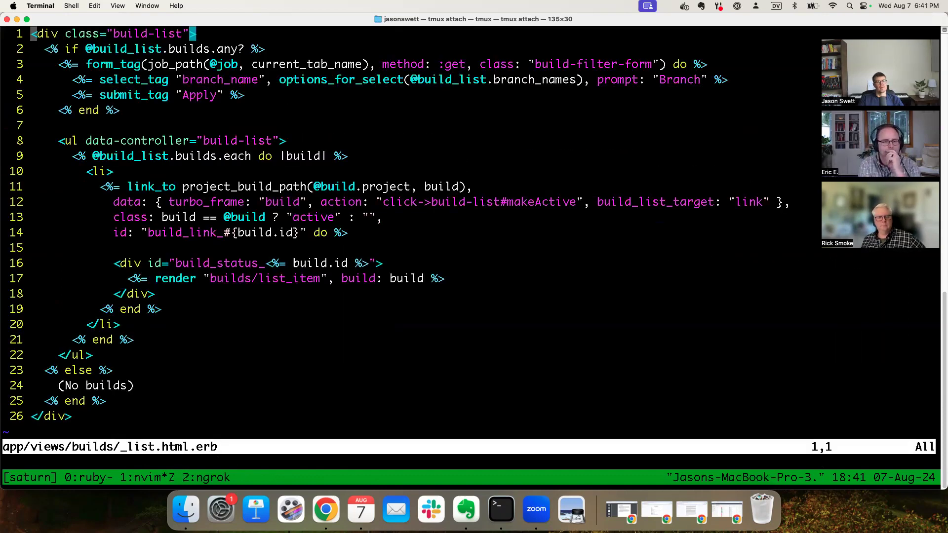
pyautogui.press('V')
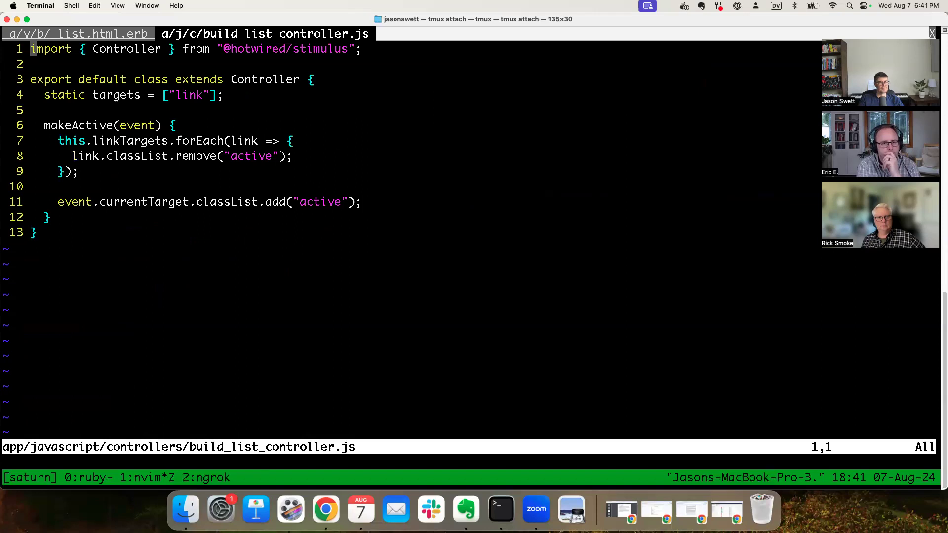
pyautogui.click(79, 33)
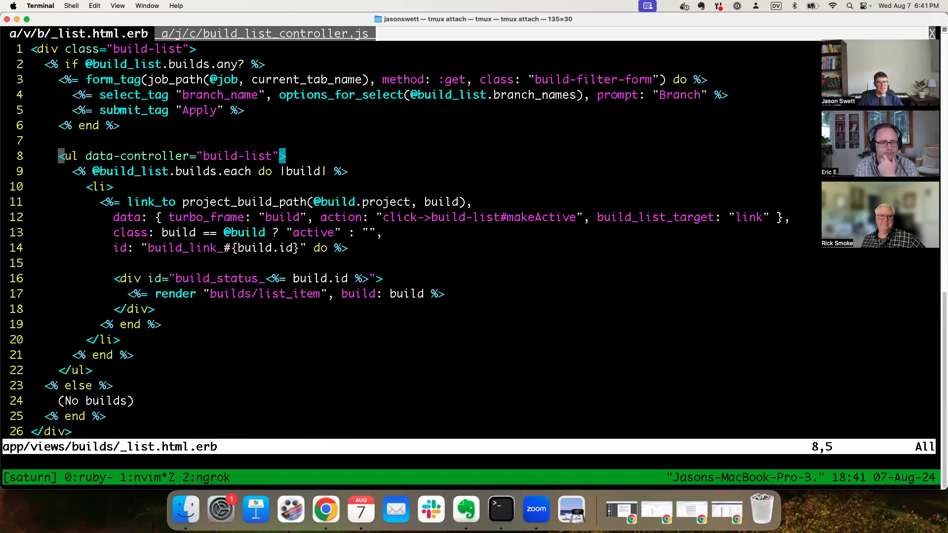
pyautogui.press('gg')
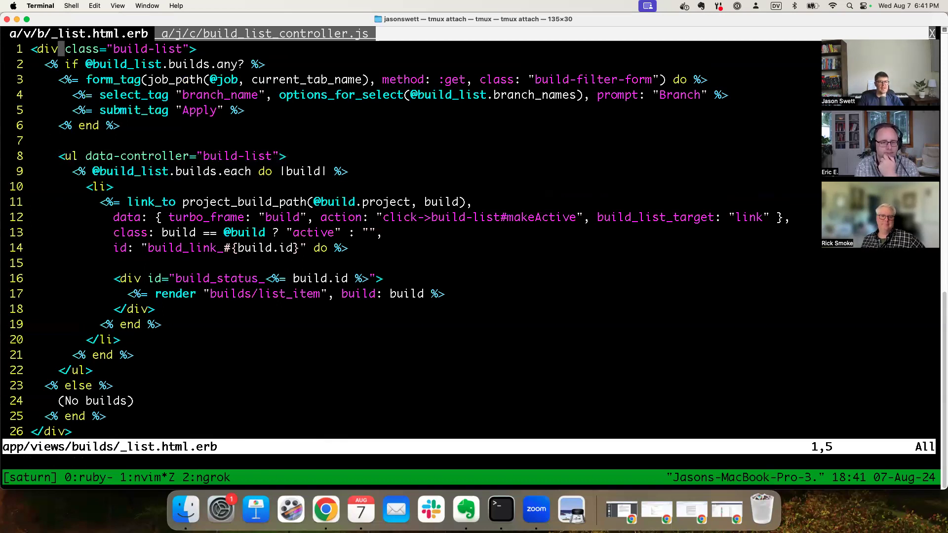
pyautogui.press('V')
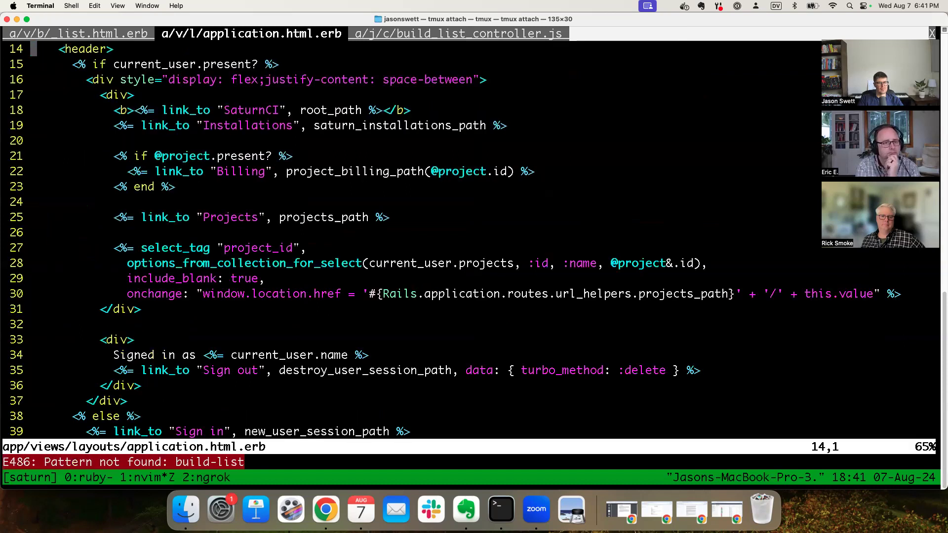
pyautogui.press('gg')
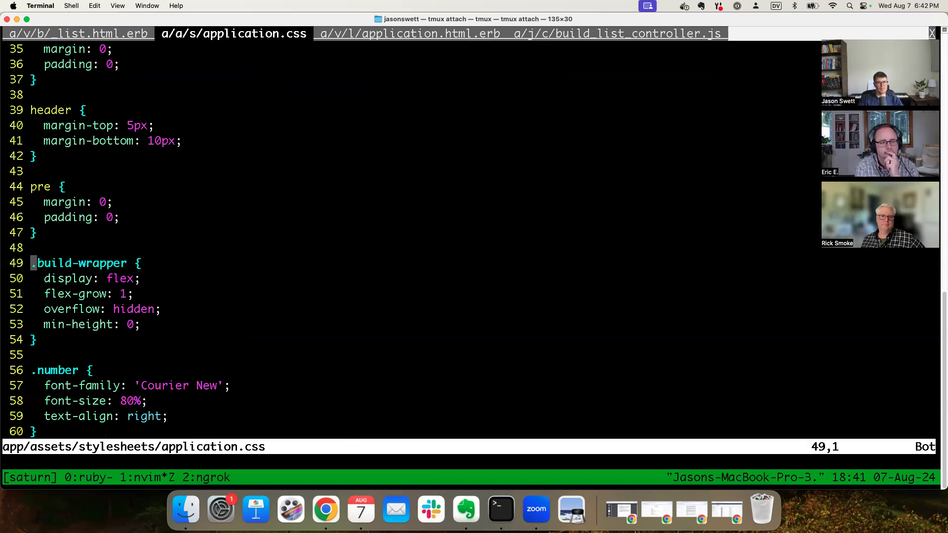
# - Change class build-wrapper to dashboard in jobs/show.html.erb and application.css, then reload Chrome
pyautogui.write(':Ag bu')
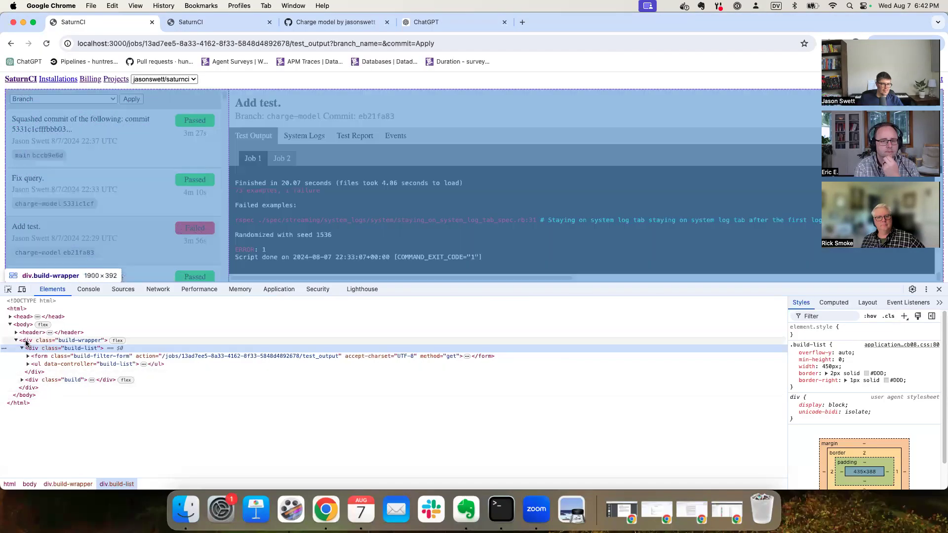
pyautogui.click(78, 339)
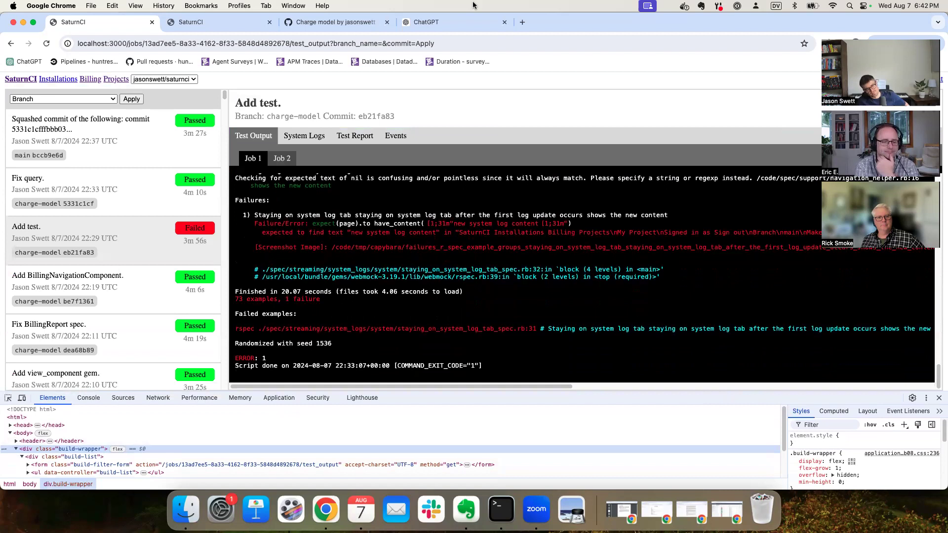
pyautogui.moveTo(501, 510)
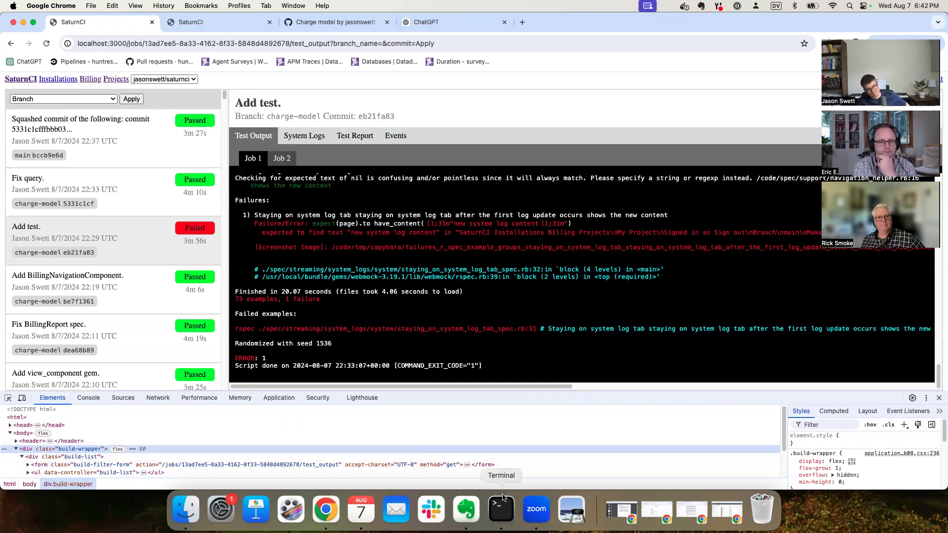
pyautogui.click(500, 508)
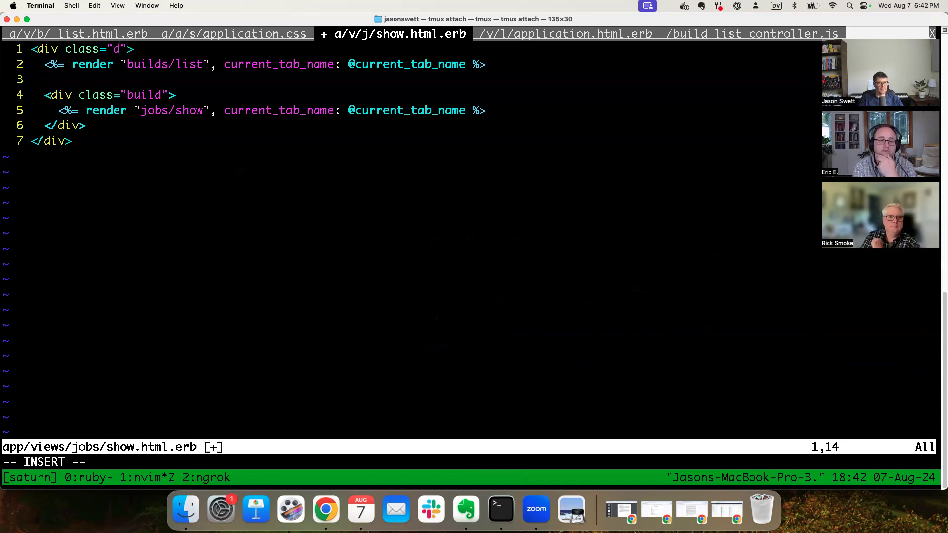
pyautogui.write('ashboard')
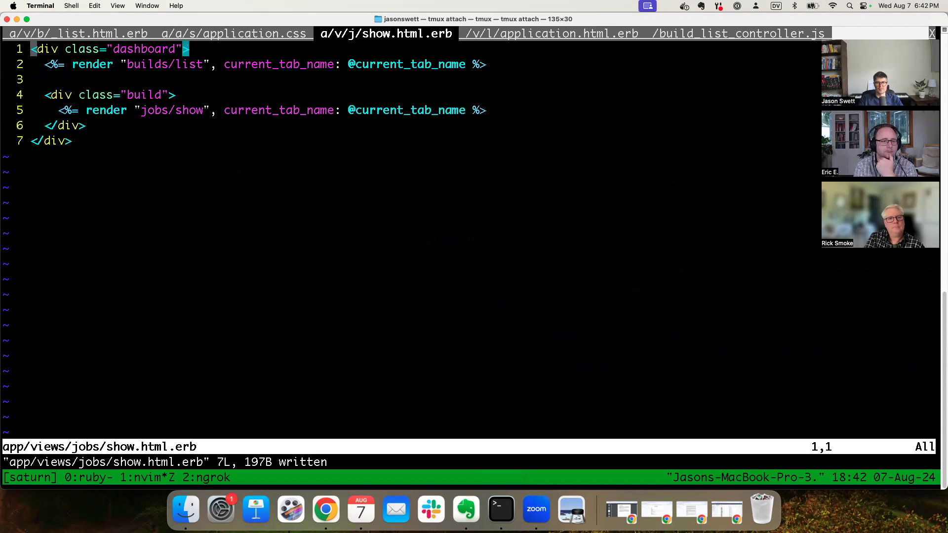
pyautogui.click(234, 33)
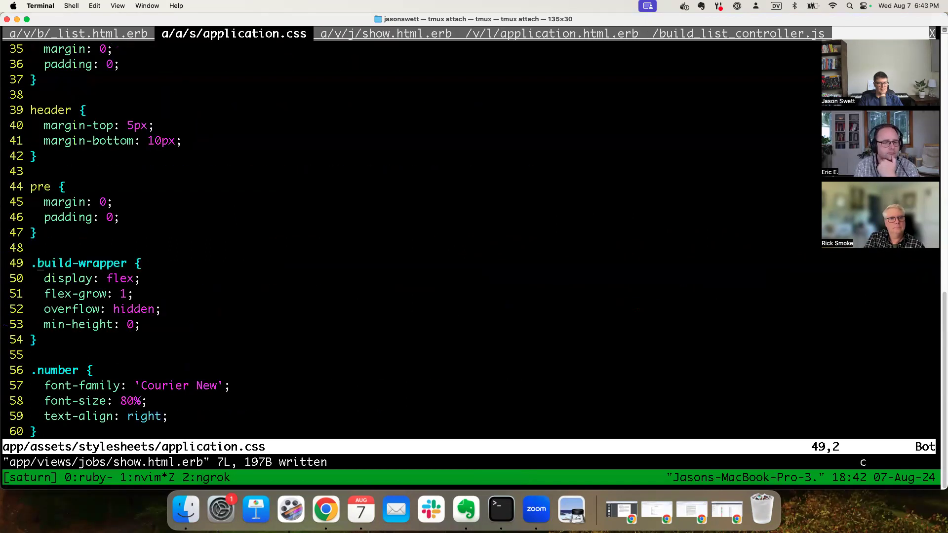
pyautogui.write('dashboard')
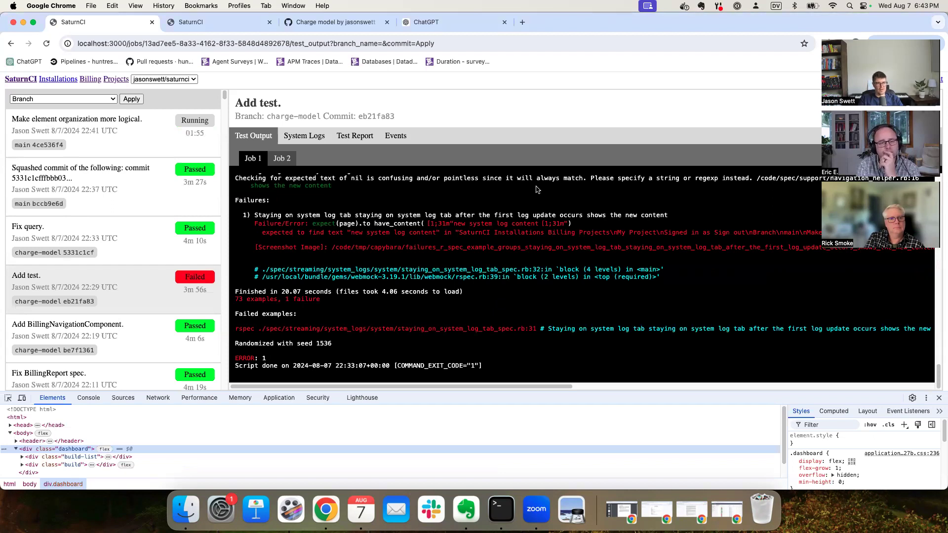
pyautogui.click(500, 508)
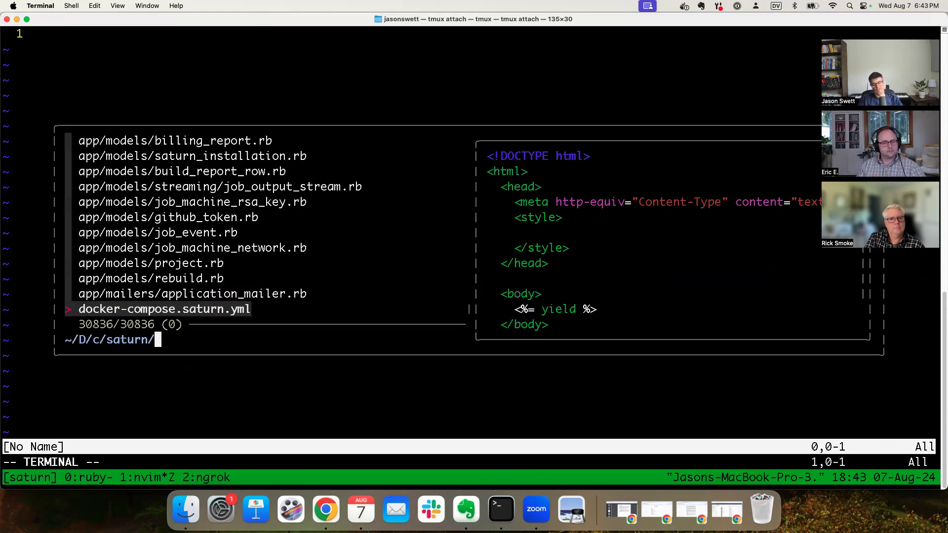
pyautogui.write('buildl')
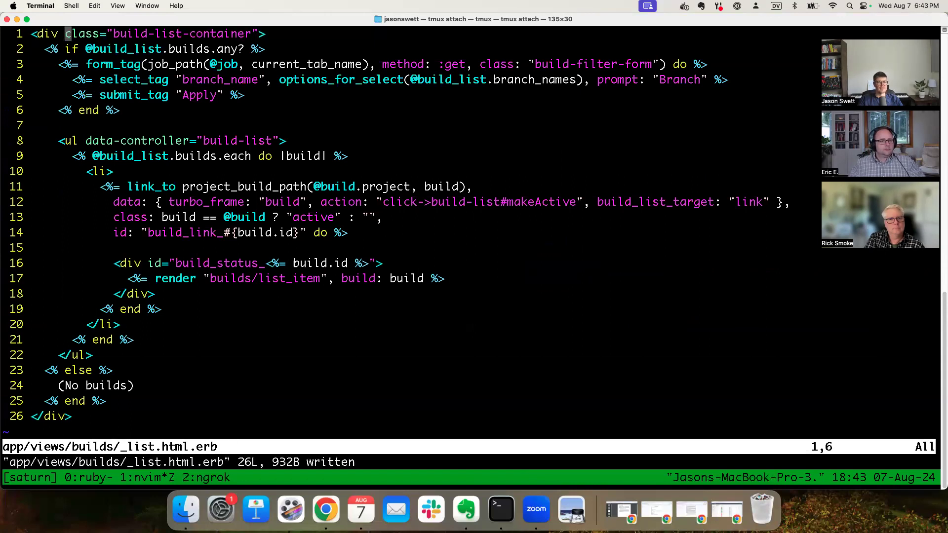
pyautogui.click(326, 508)
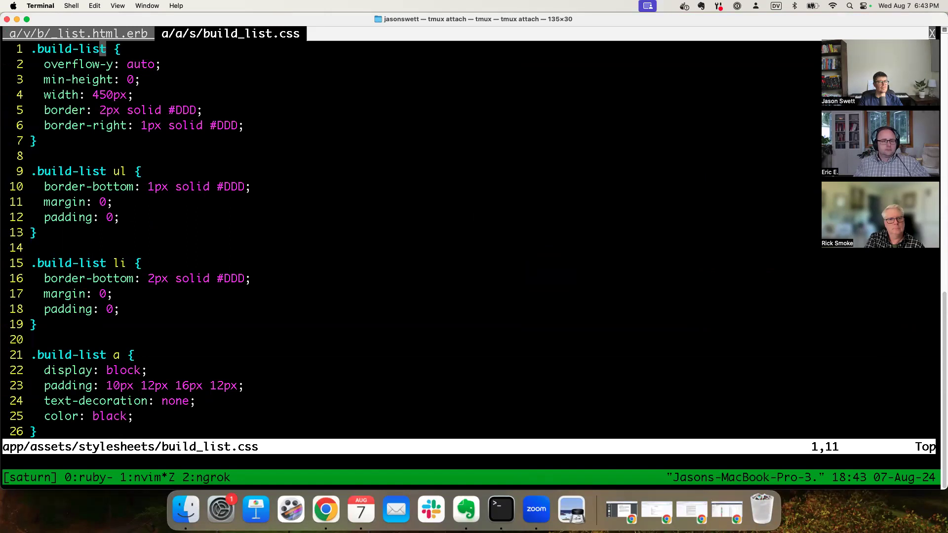
pyautogui.write('/build-list')
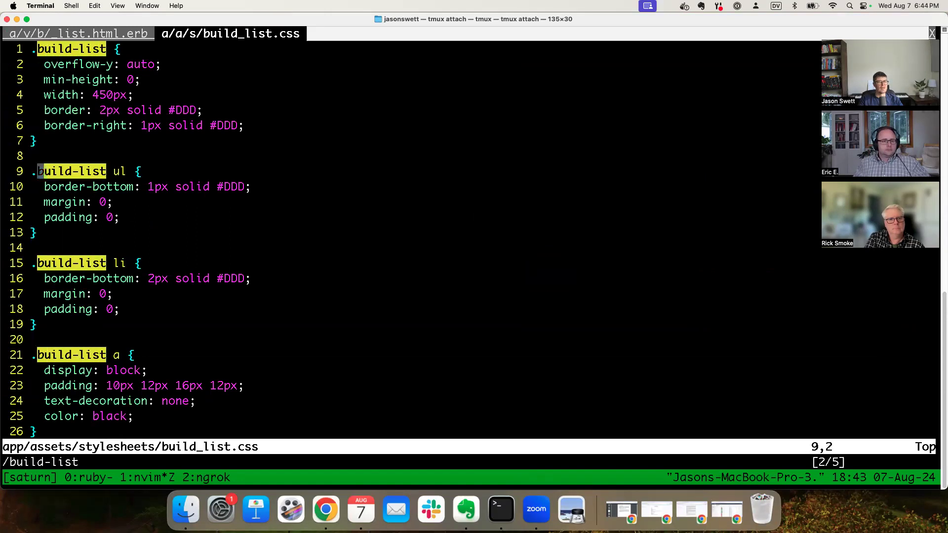
pyautogui.press('n')
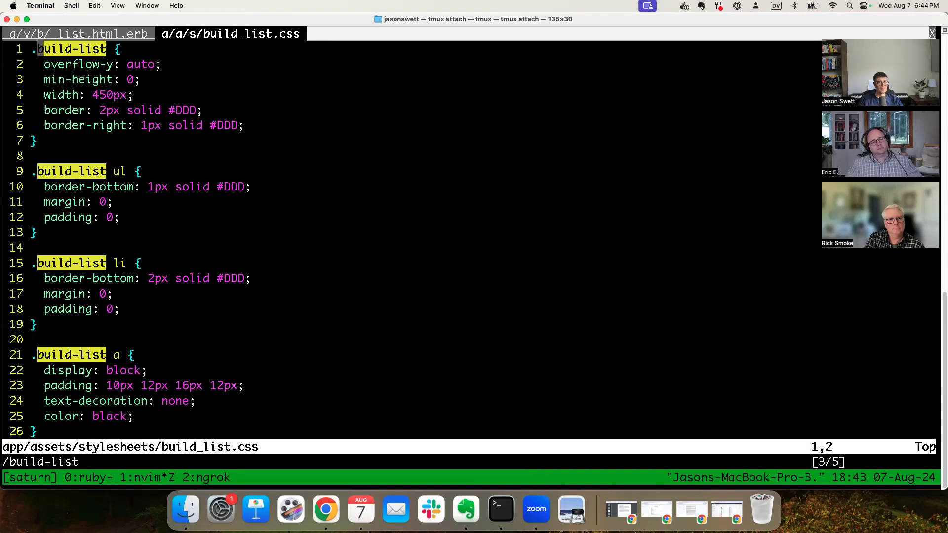
pyautogui.click(78, 33)
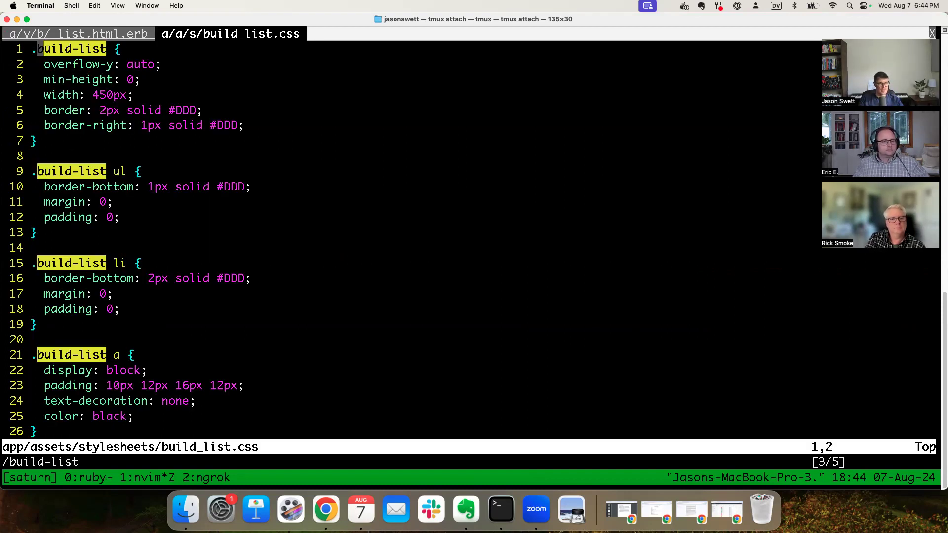
pyautogui.click(77, 33)
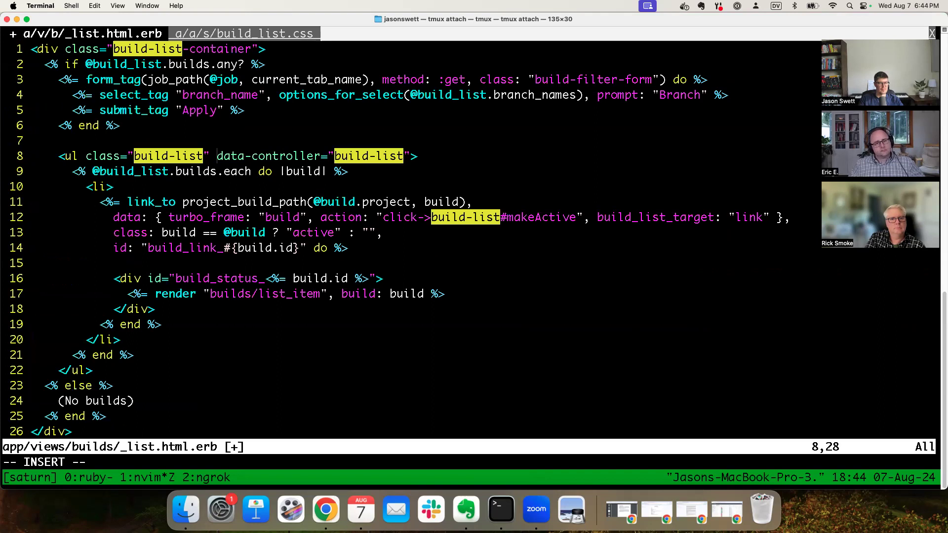
pyautogui.click(325, 508)
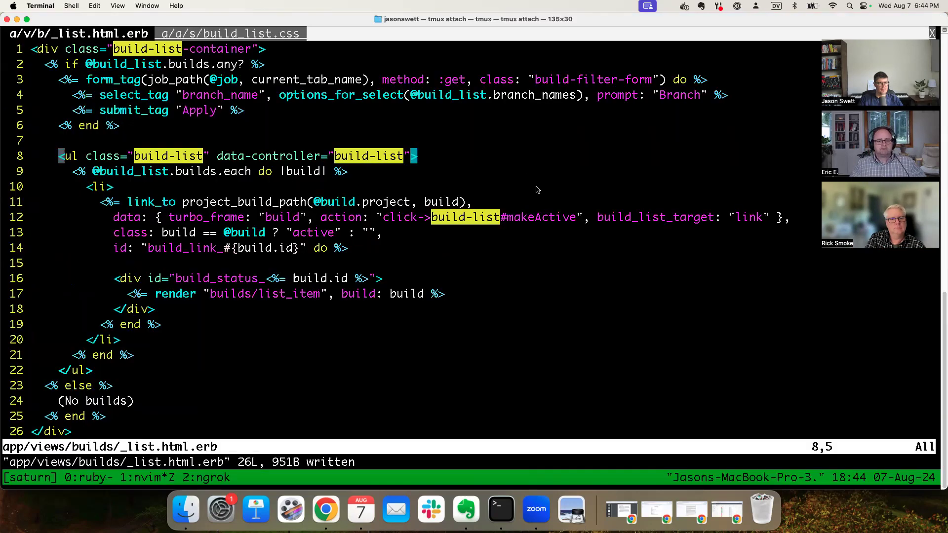
pyautogui.click(230, 33)
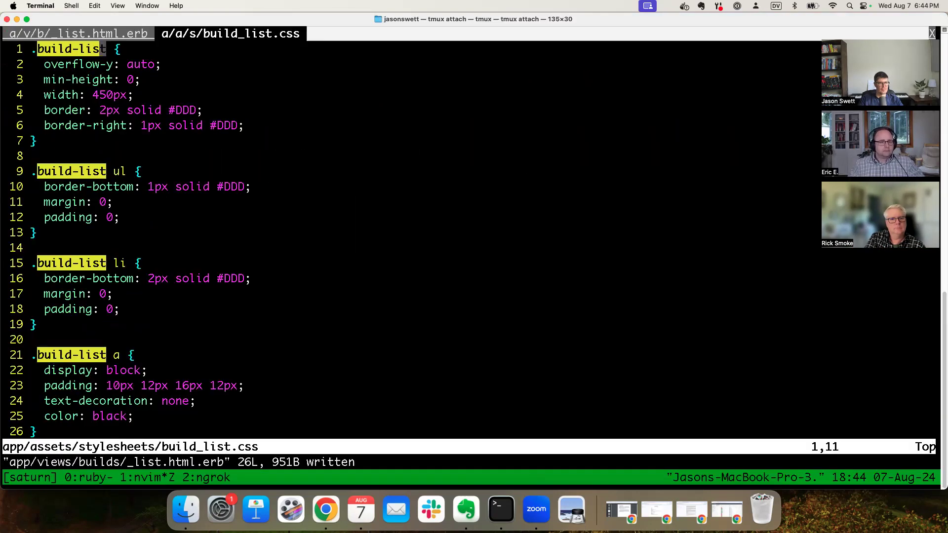
# - Rename .build-list to .build-list-container and scope list selectors to ul.build-list in build_list.css
pyautogui.write('-container')
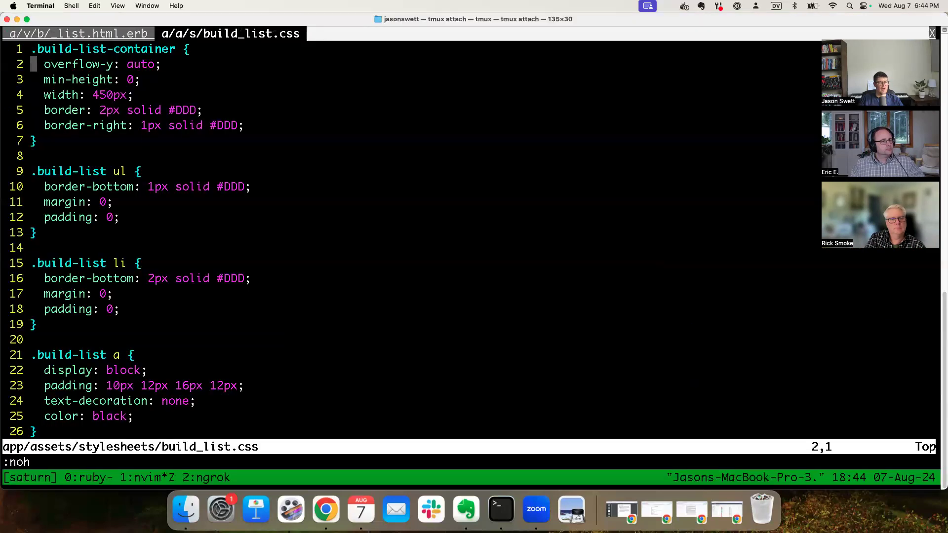
pyautogui.press('i')
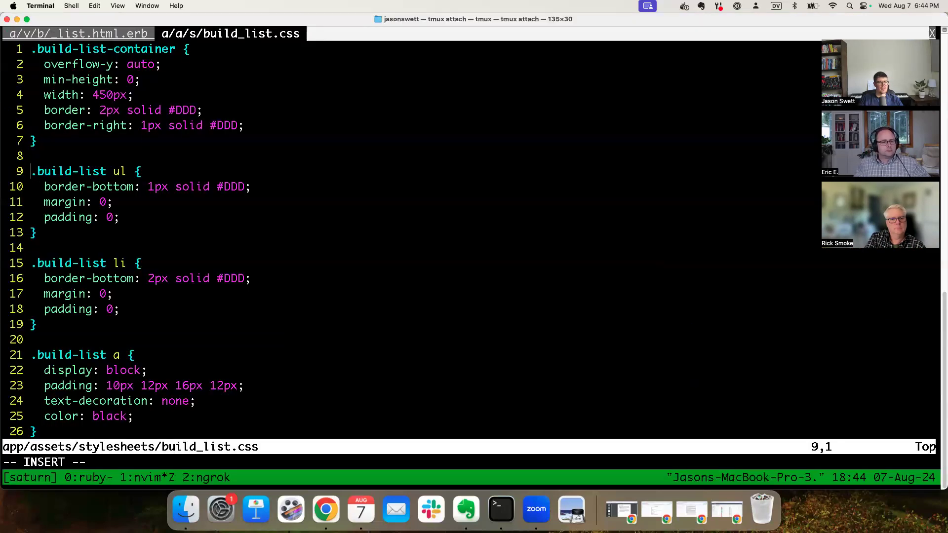
pyautogui.write('ul')
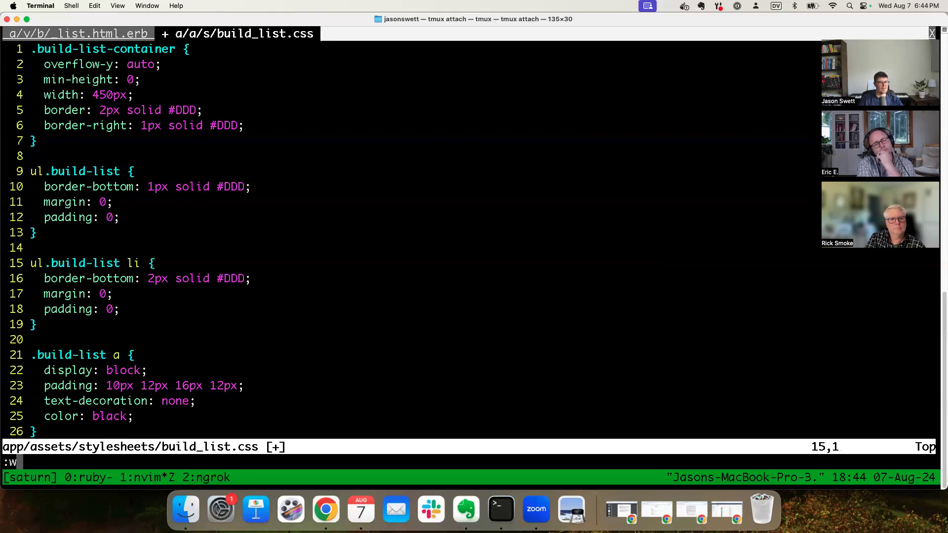
# - Review the SaturnCI page and close the developer tools panel
pyautogui.click(325, 509)
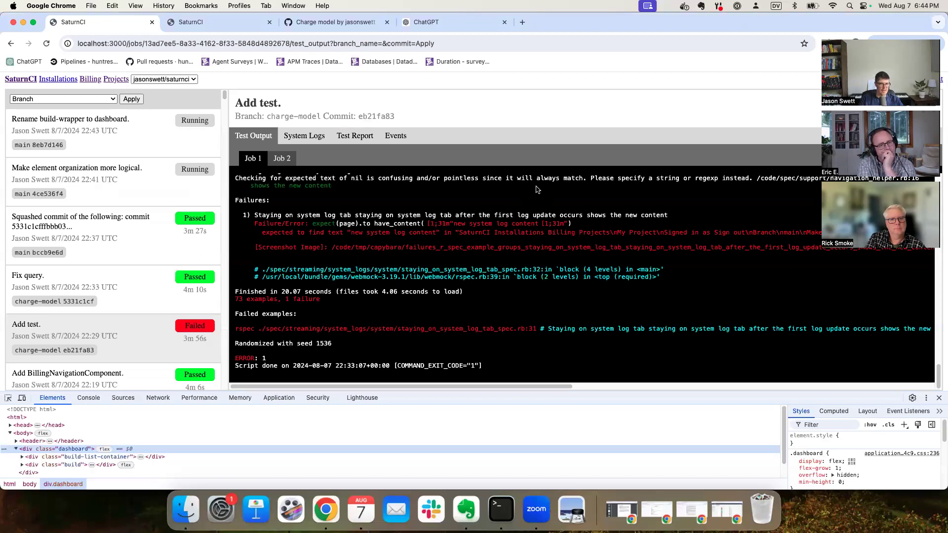
pyautogui.scroll(-3)
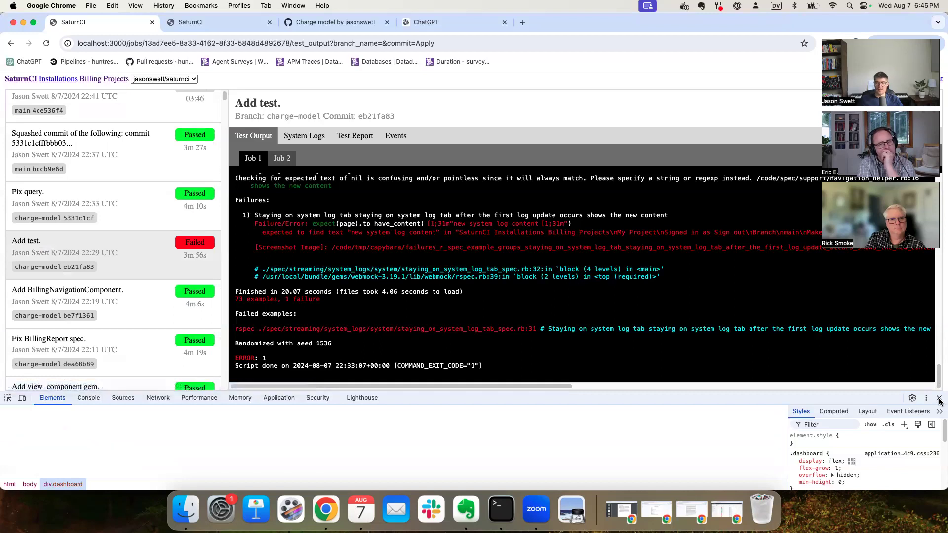
pyautogui.click(939, 398)
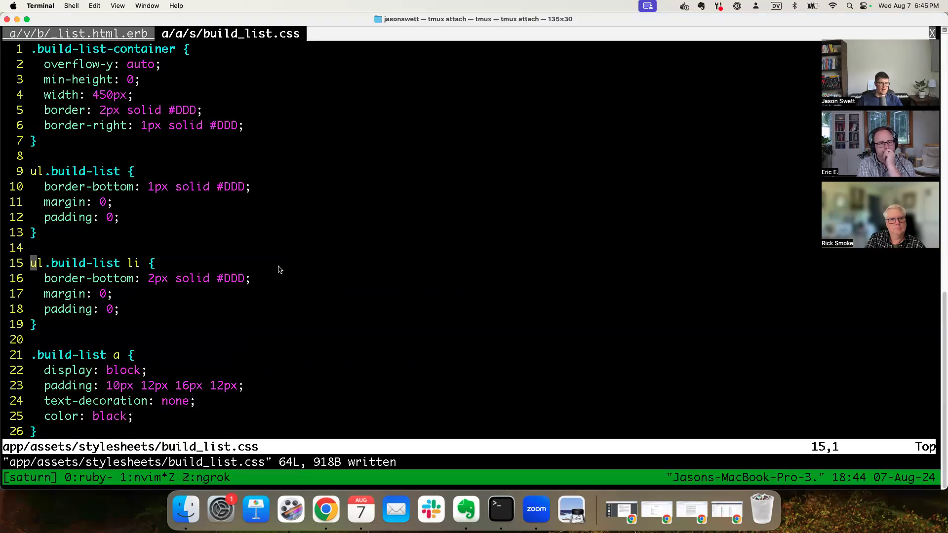
# - Cut overflow-y: auto from the container rule and add it under ul.build-list
pyautogui.click(78, 33)
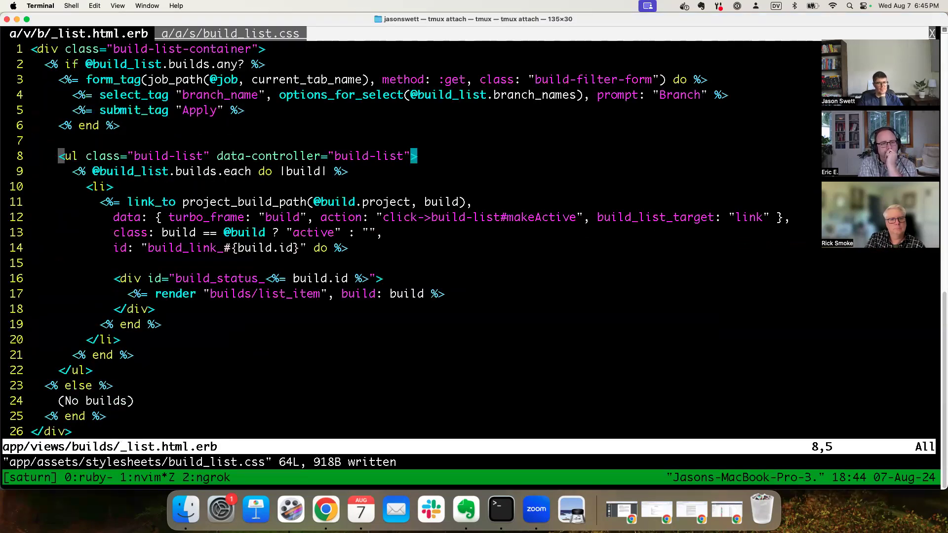
pyautogui.click(231, 33)
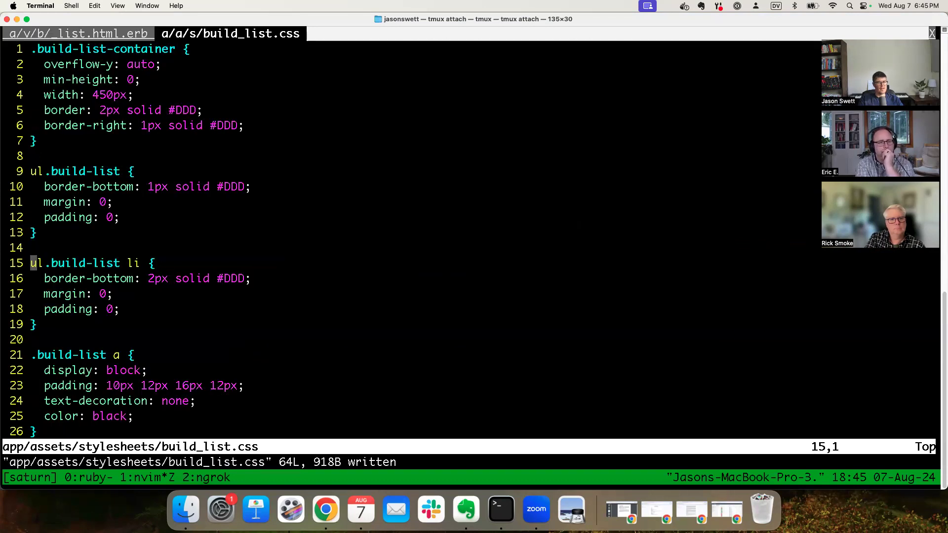
pyautogui.press('dd')
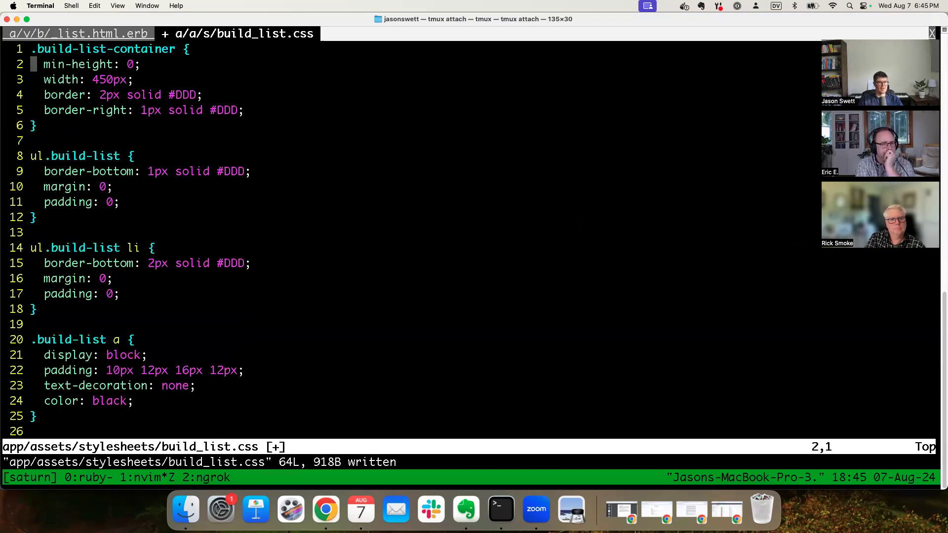
pyautogui.write('overflow-y: auto;')
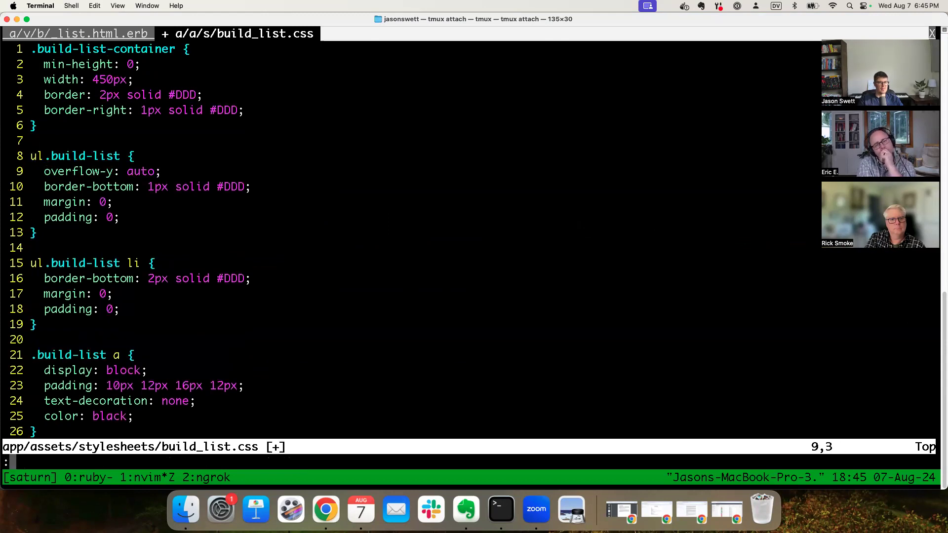
# - Wrap the ul in _list.html.erb with a <div class="build-list"> and closing tag
pyautogui.click(325, 510)
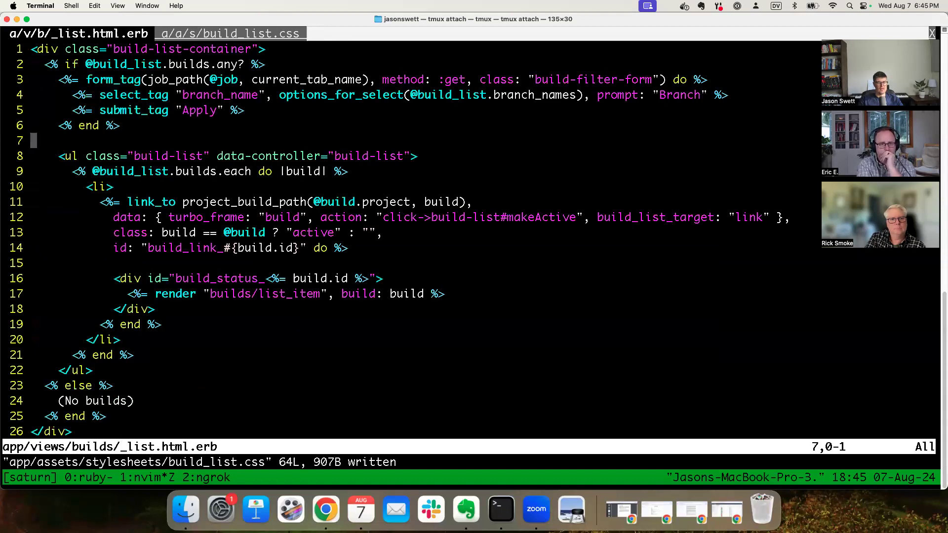
pyautogui.write('<div class="build-list">')
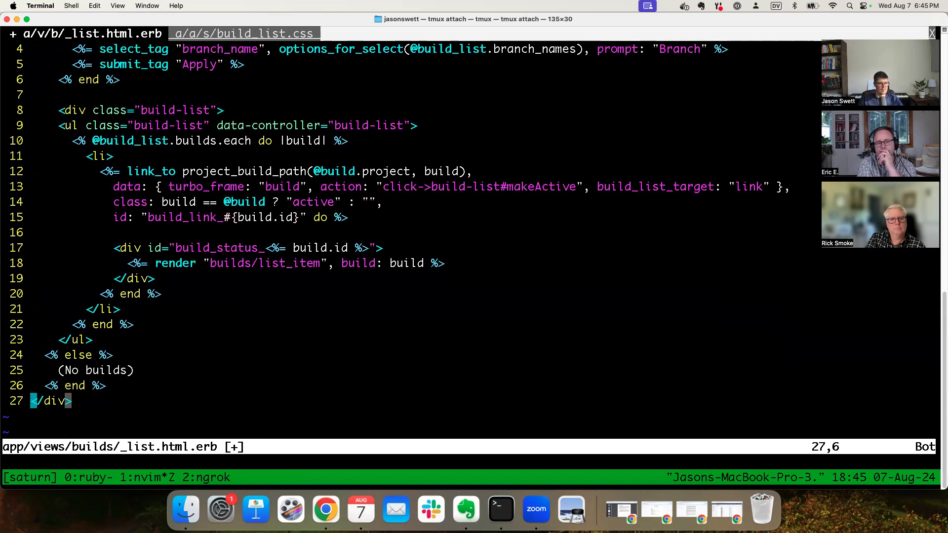
pyautogui.press('V')
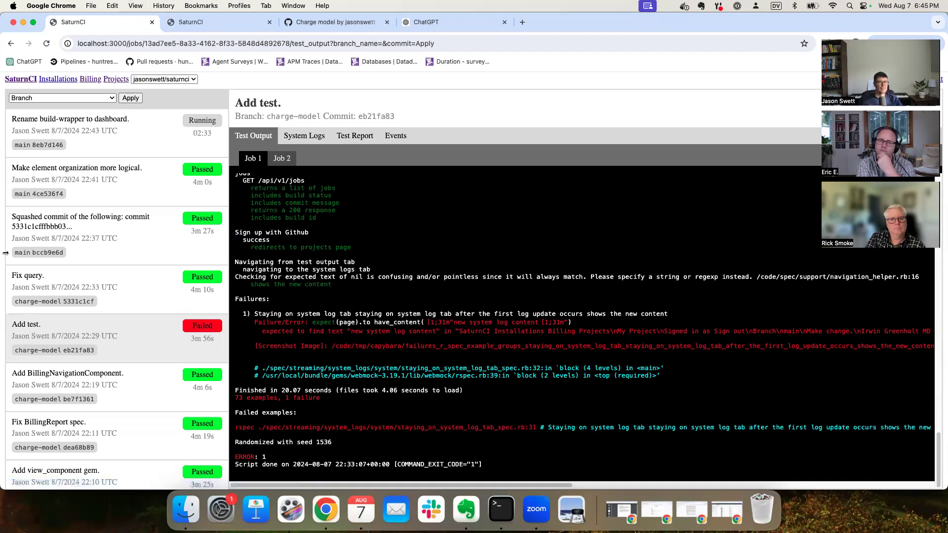
pyautogui.moveTo(154, 236)
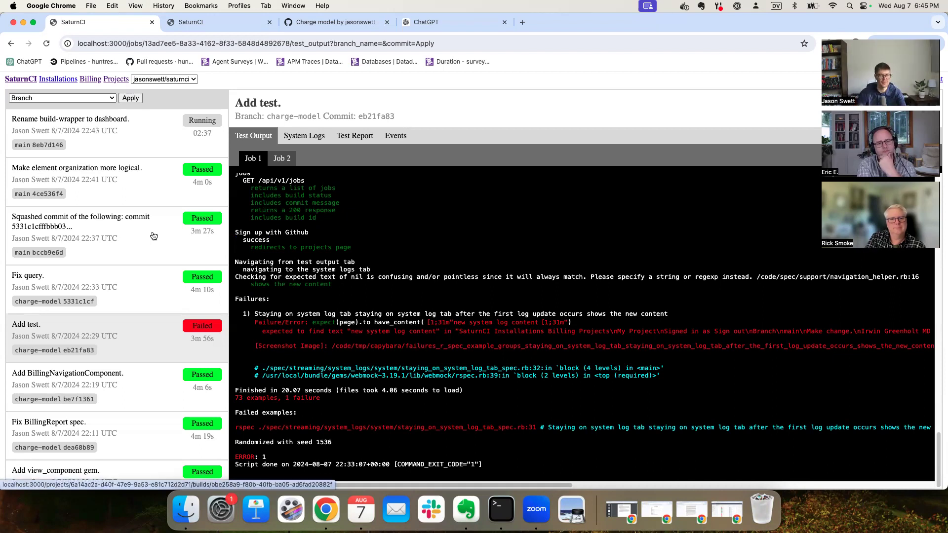
# - Duplicate the .build-list border line, make it red, save, and view it in Chrome
pyautogui.click(500, 508)
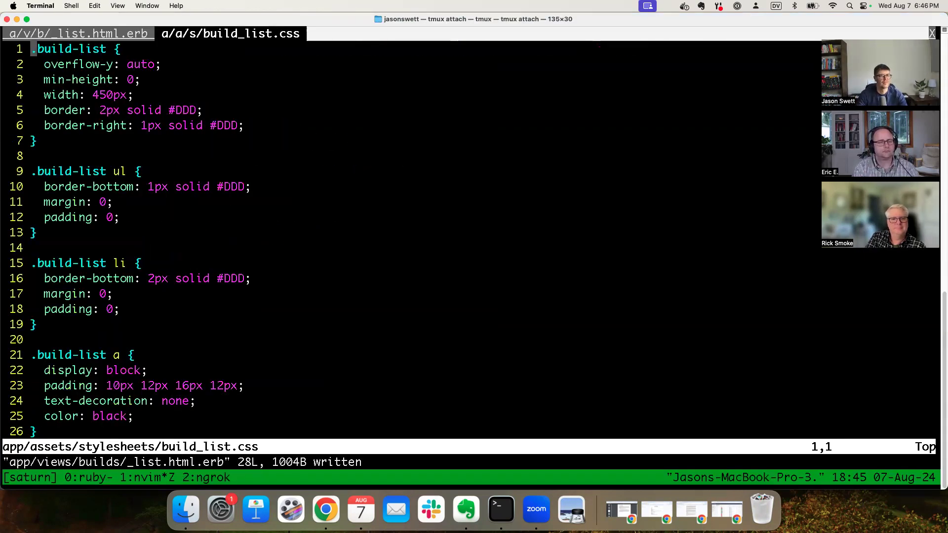
pyautogui.press('j')
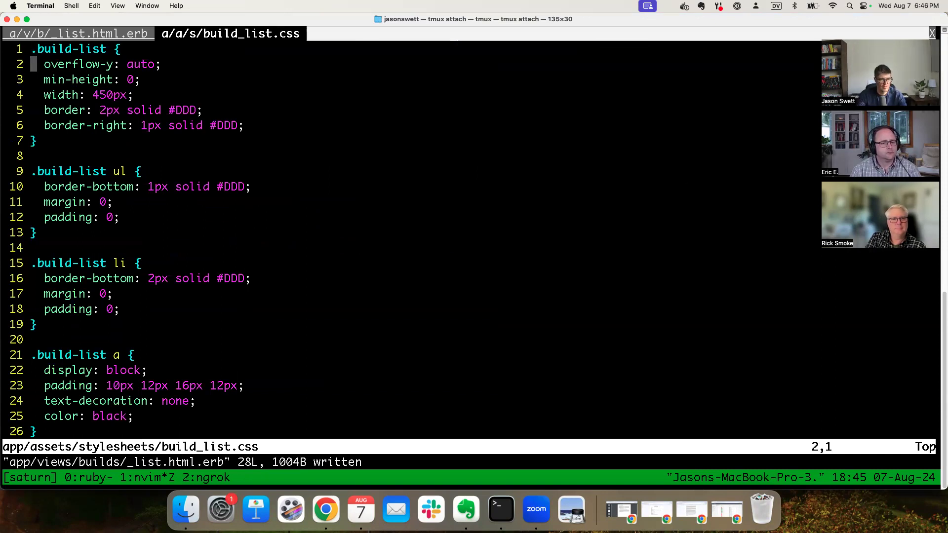
pyautogui.press('dd')
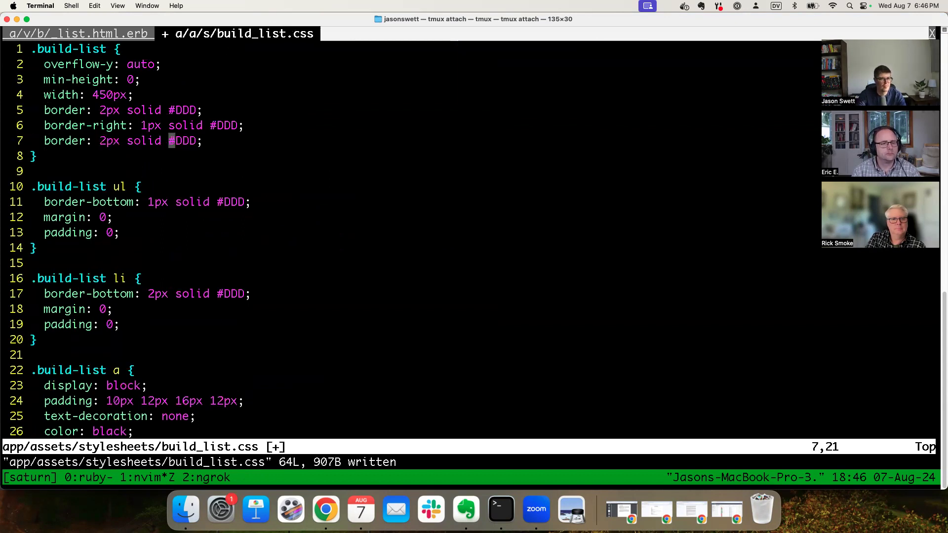
pyautogui.write('red')
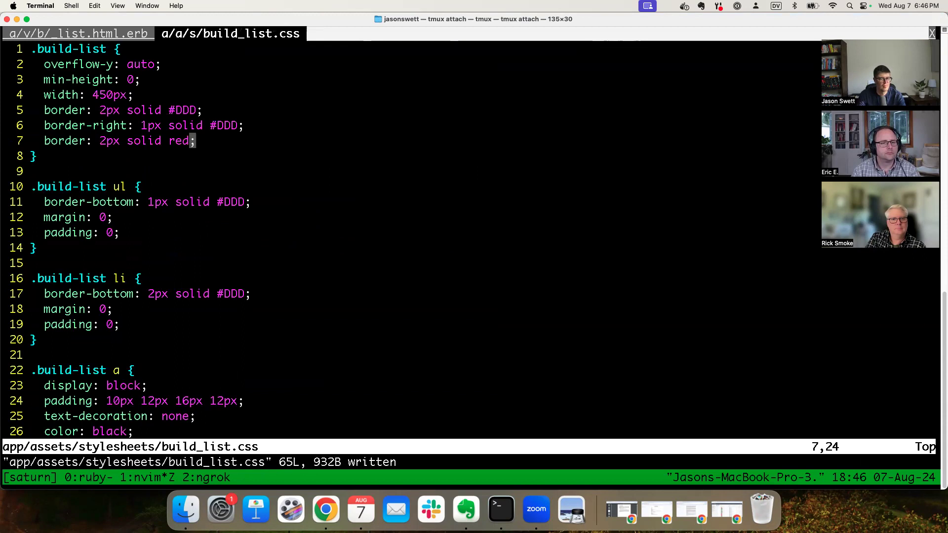
pyautogui.click(325, 509)
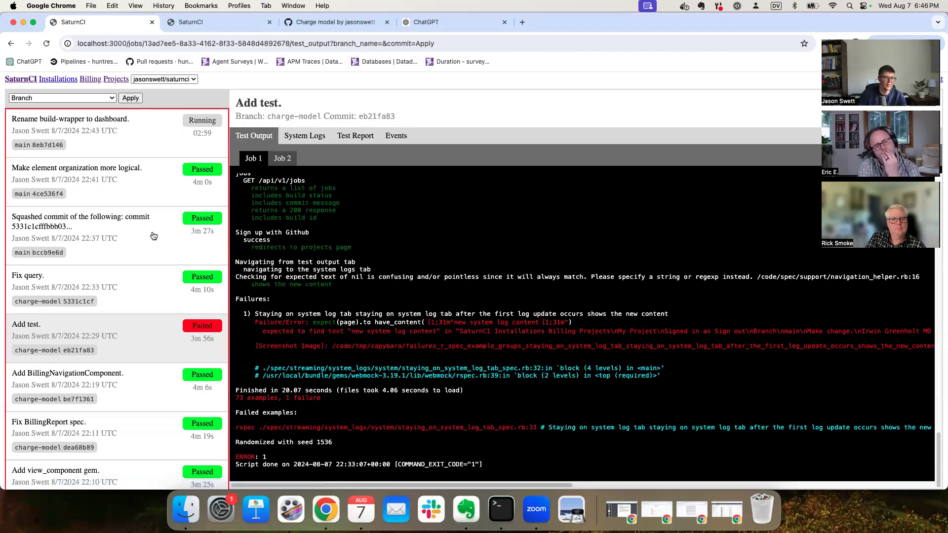
pyautogui.moveTo(67, 477)
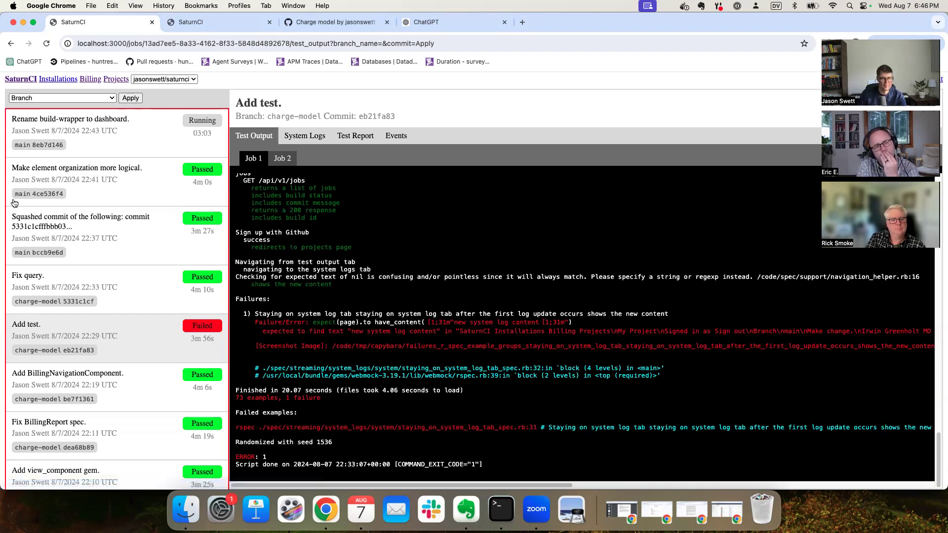
pyautogui.moveTo(124, 481)
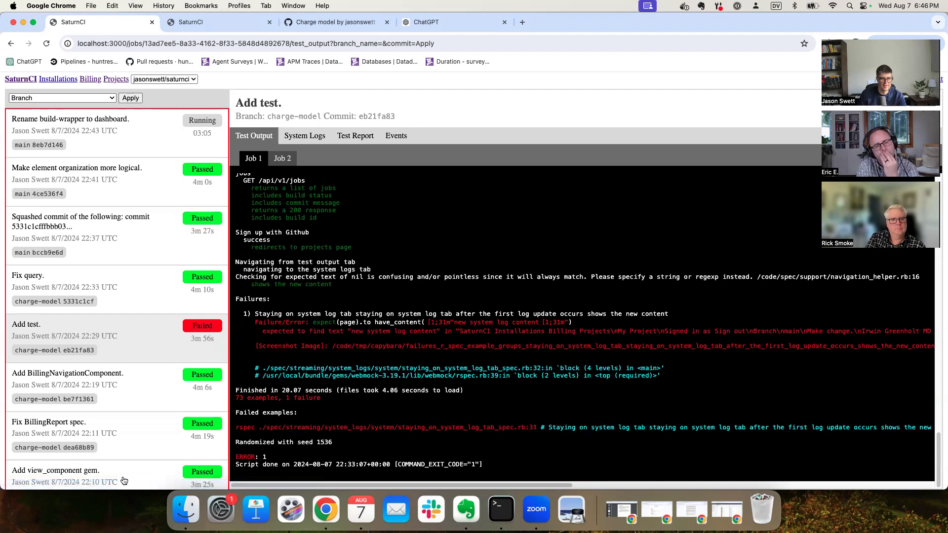
pyautogui.moveTo(125, 434)
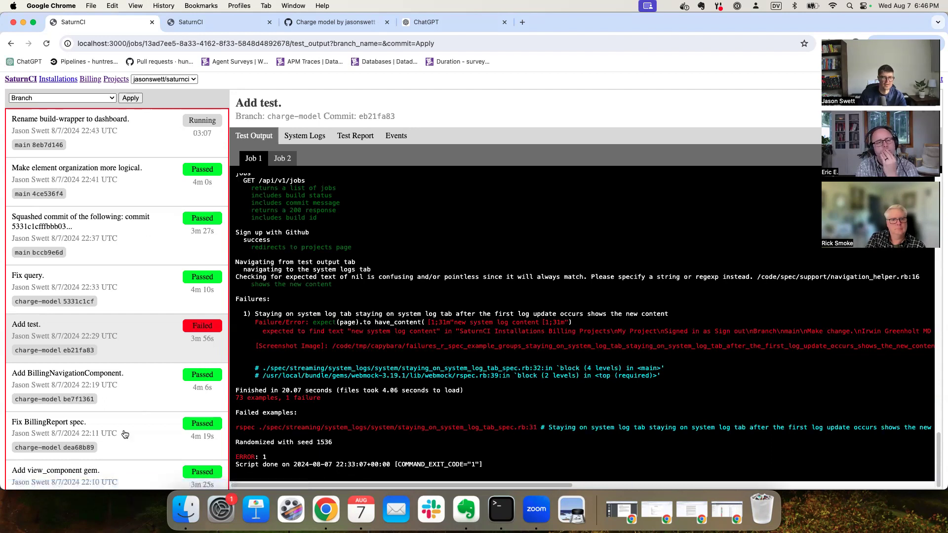
pyautogui.moveTo(96, 345)
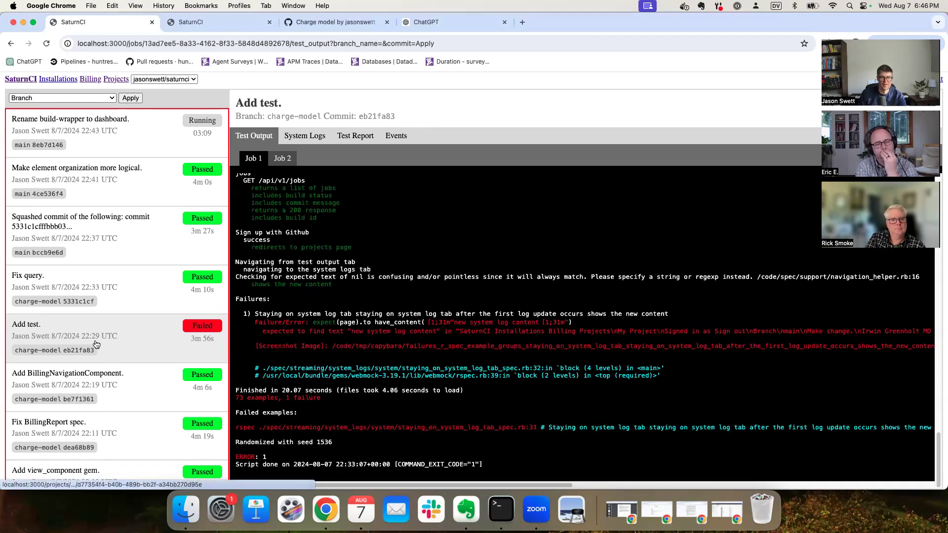
pyautogui.moveTo(137, 372)
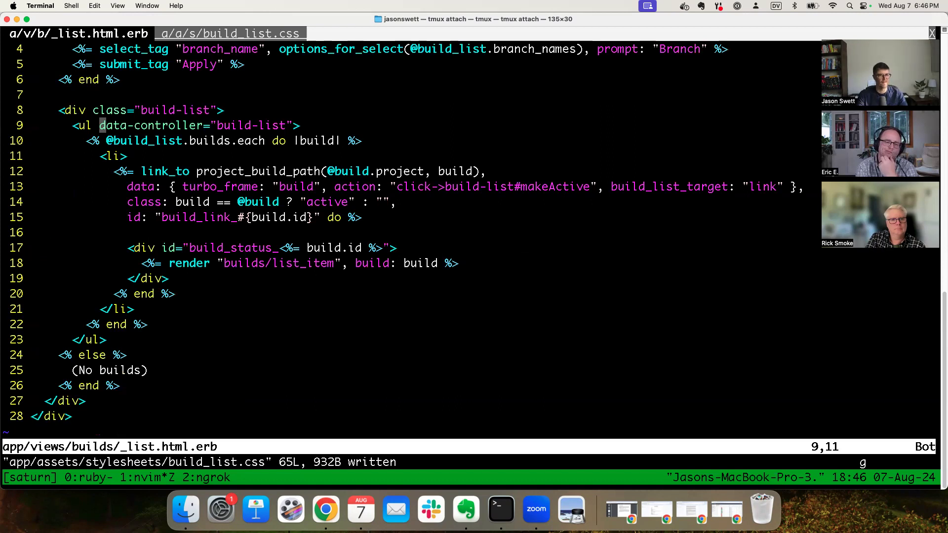
# - Delete the branch filter form and wrapper lines, then check the build list in Chrome
pyautogui.press('gg')
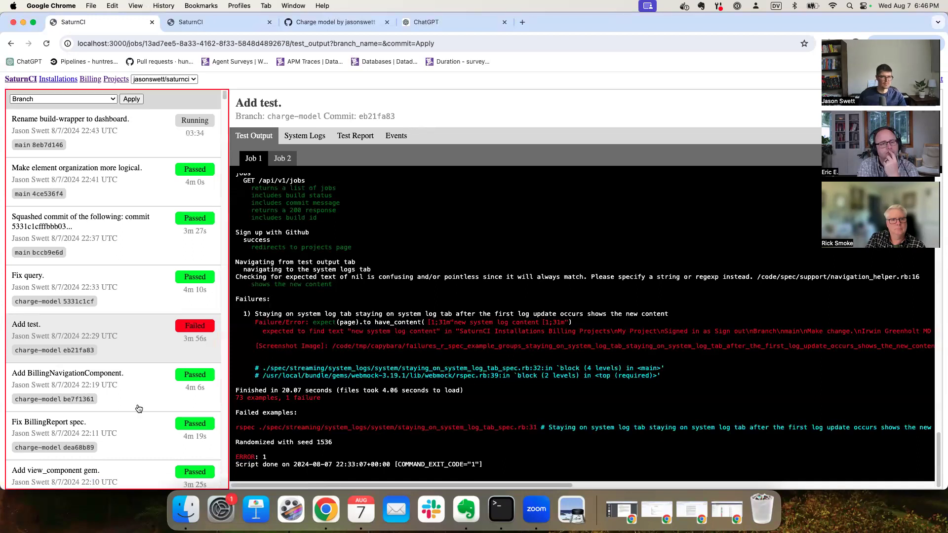
pyautogui.moveTo(141, 333)
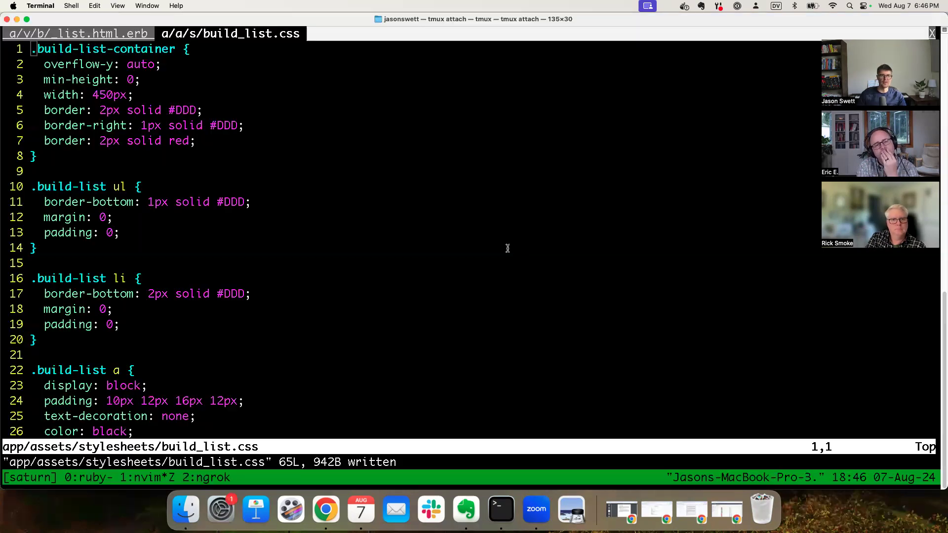
pyautogui.click(78, 33)
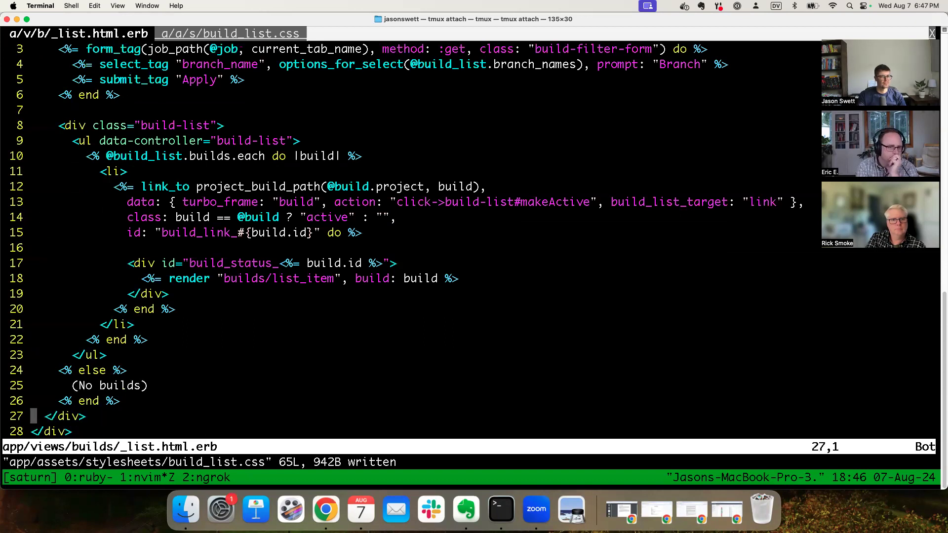
pyautogui.press('gg')
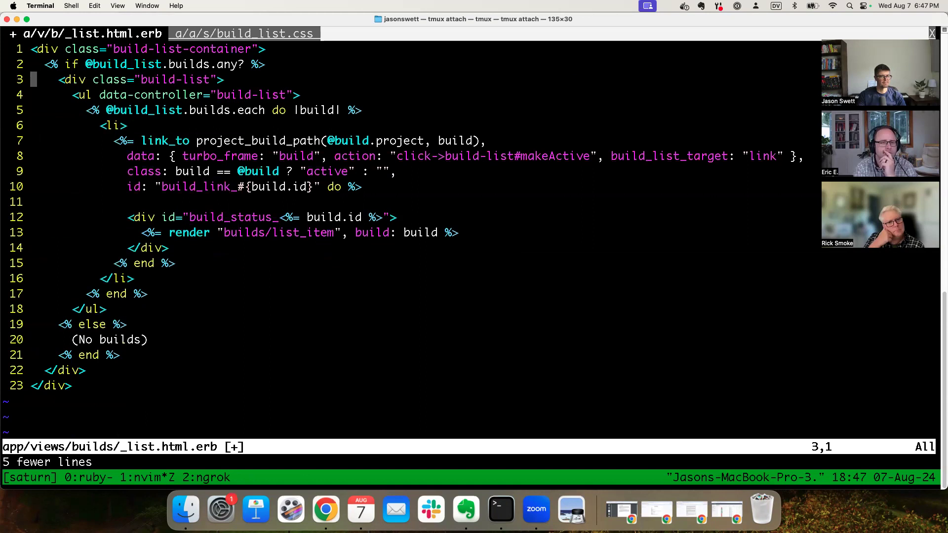
pyautogui.click(326, 510)
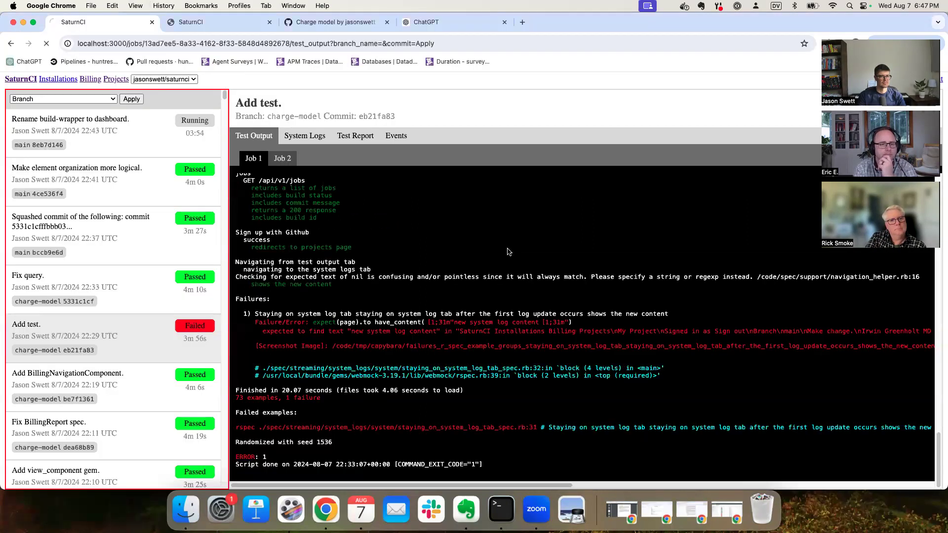
pyautogui.scroll(-3)
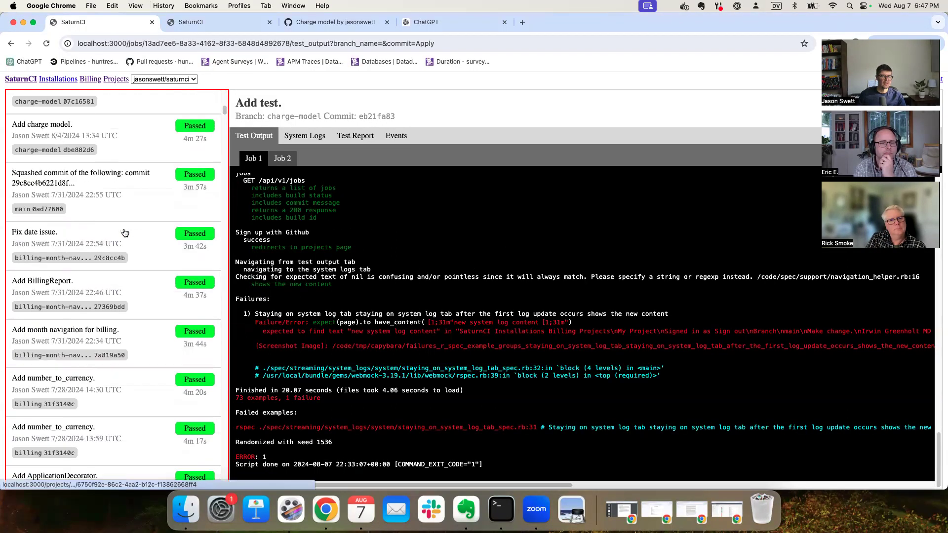
pyautogui.click(500, 510)
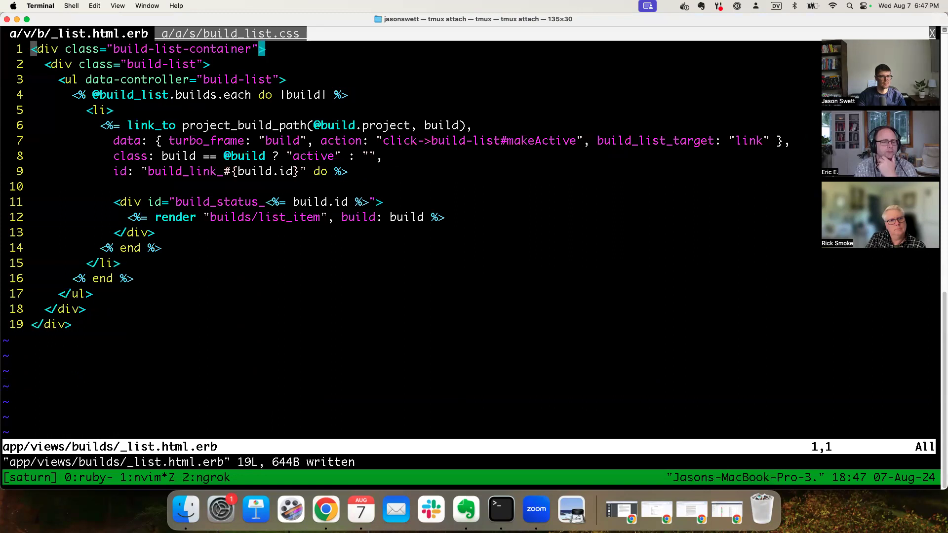
pyautogui.click(326, 509)
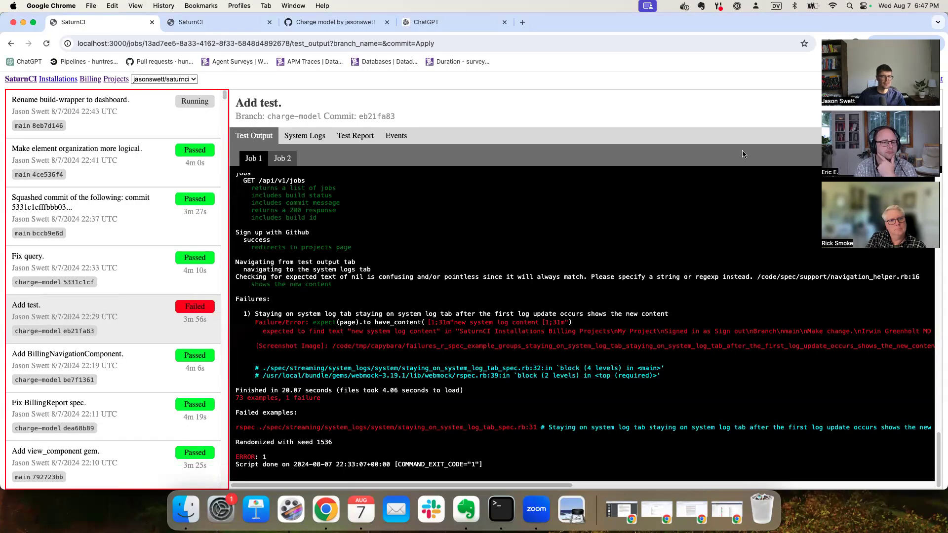
pyautogui.scroll(-3)
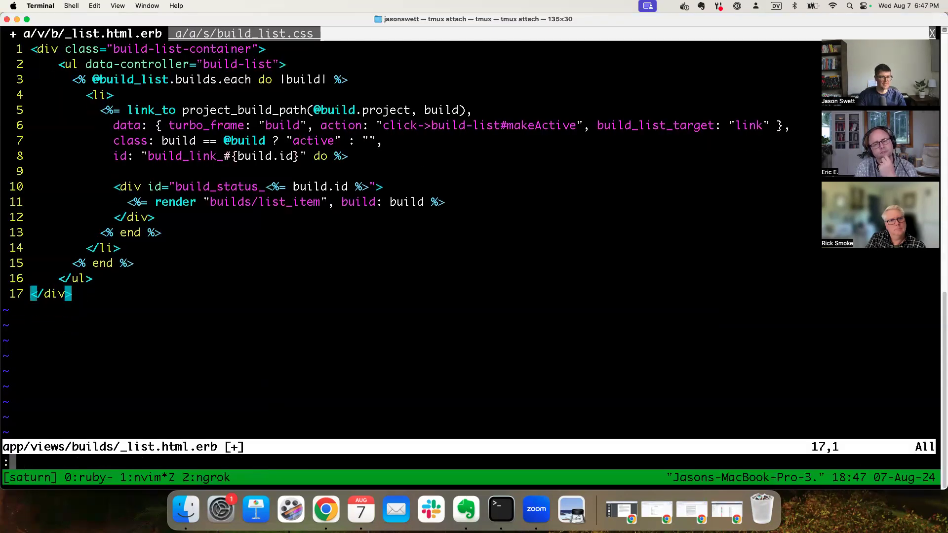
# - Undo the deletions to restore the original filter markup and save the partial
pyautogui.click(325, 509)
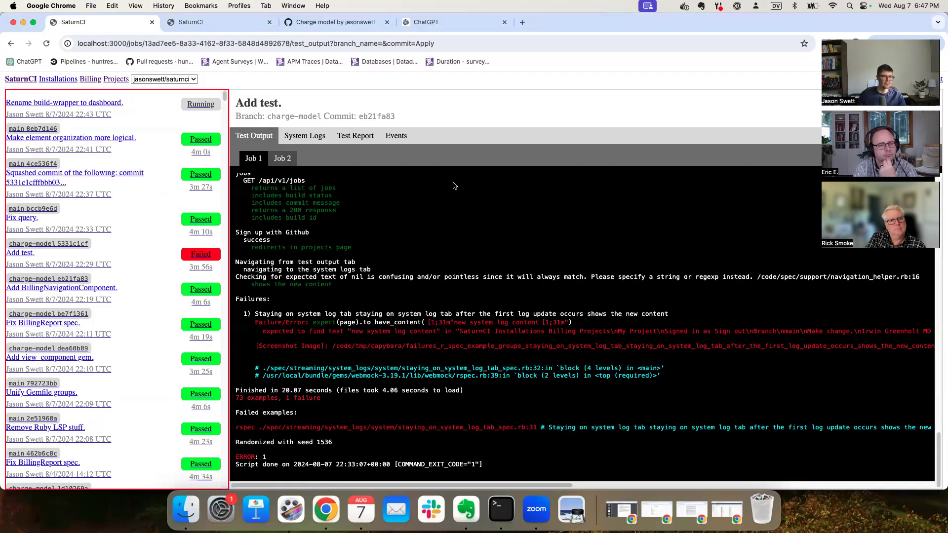
pyautogui.moveTo(319, 224)
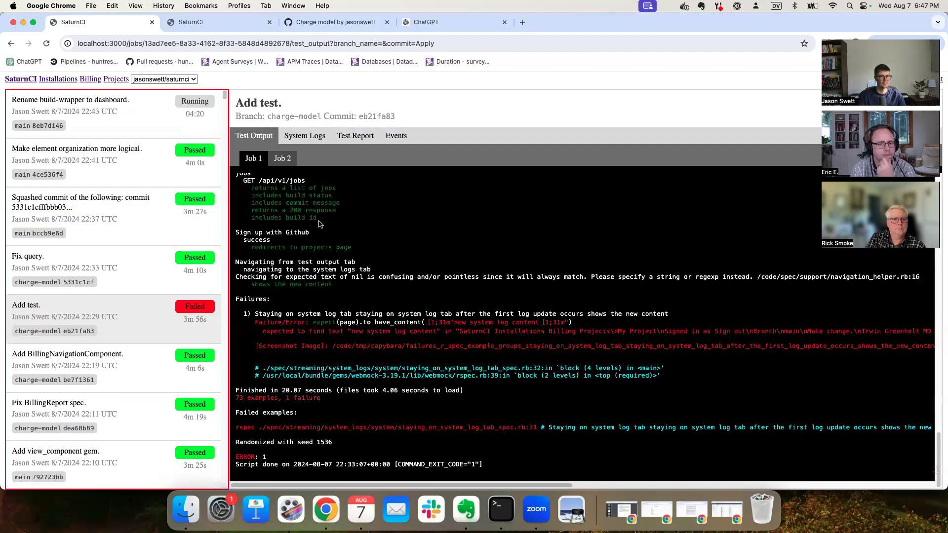
pyautogui.click(500, 509)
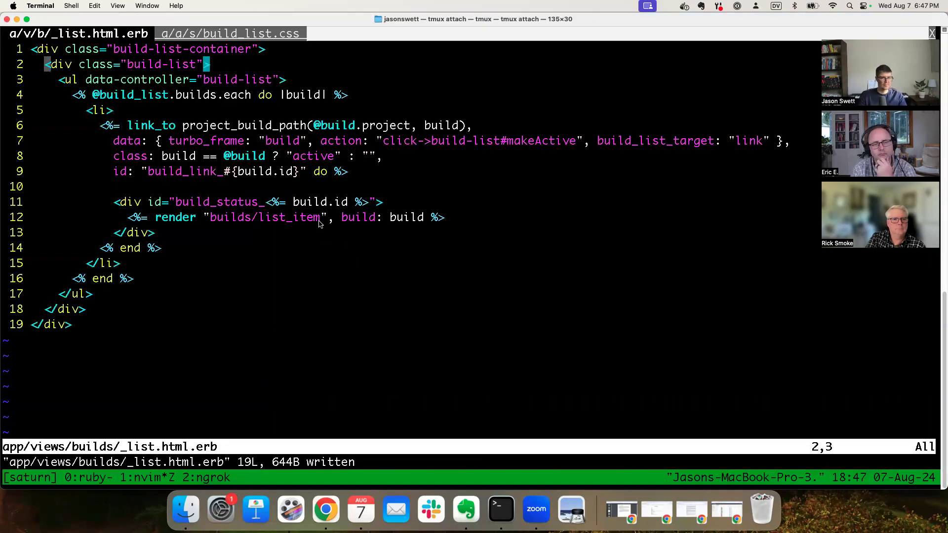
pyautogui.press('u')
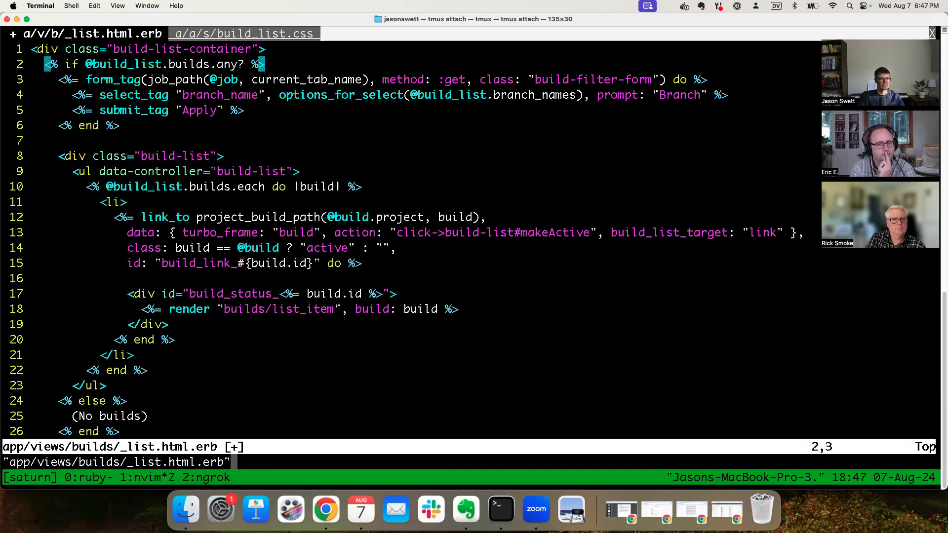
pyautogui.click(325, 508)
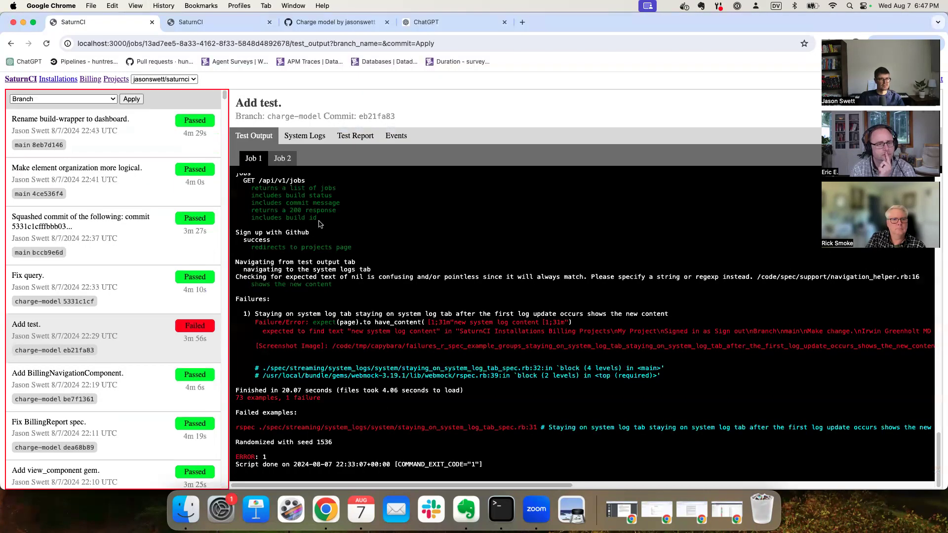
pyautogui.moveTo(124, 241)
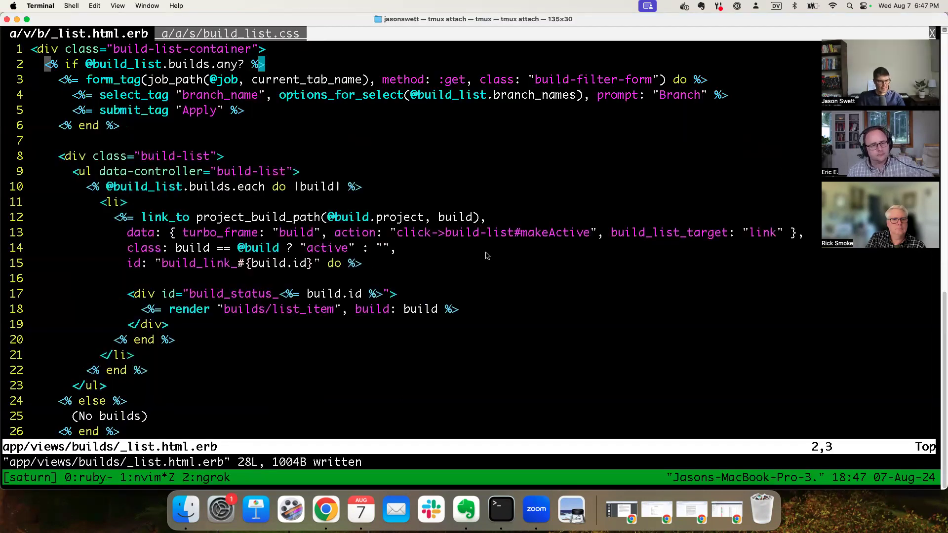
pyautogui.press('j')
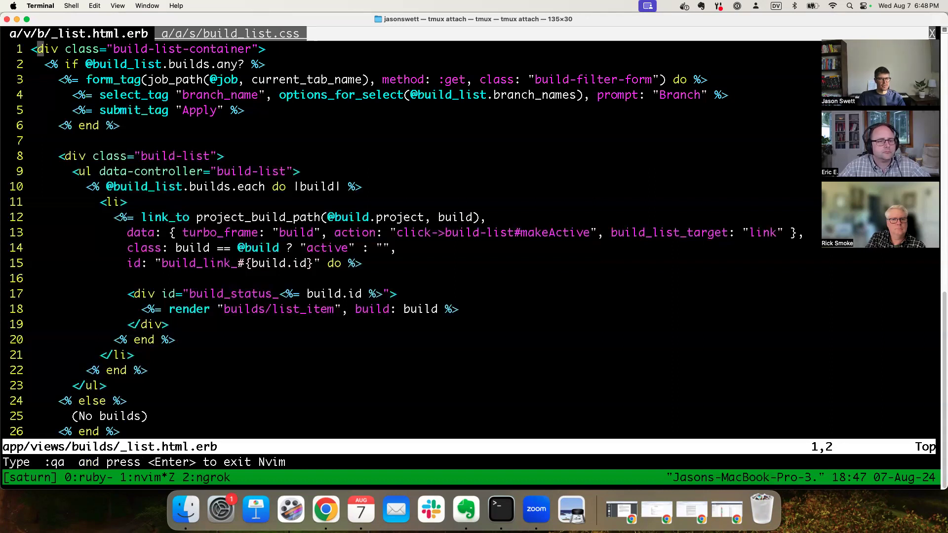
# - Inspect the build list in Chrome and compare the partial with the stylesheet
pyautogui.click(325, 509)
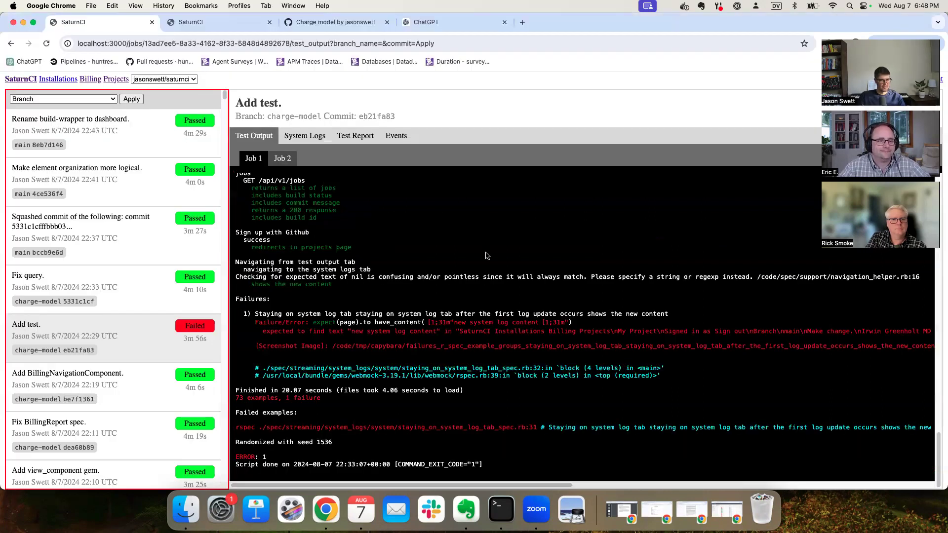
pyautogui.moveTo(128, 490)
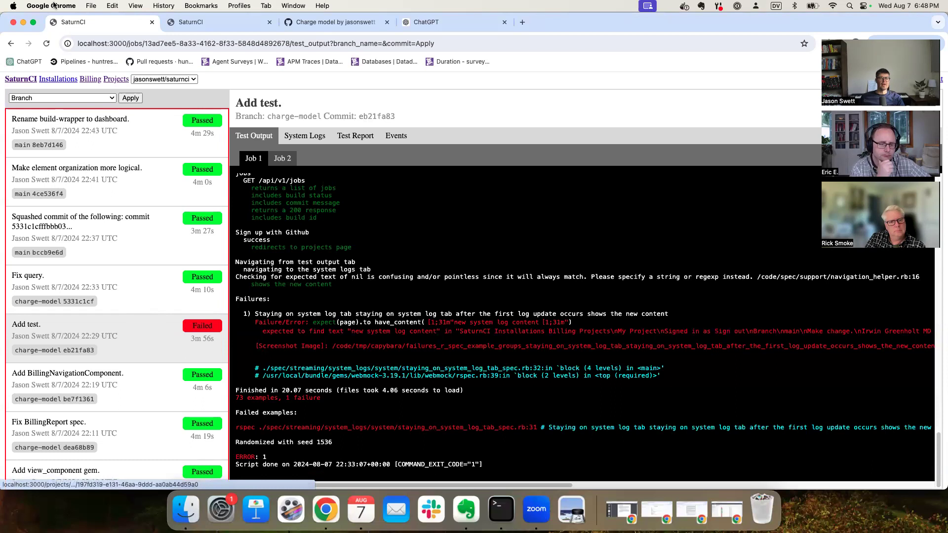
pyautogui.moveTo(530, 232)
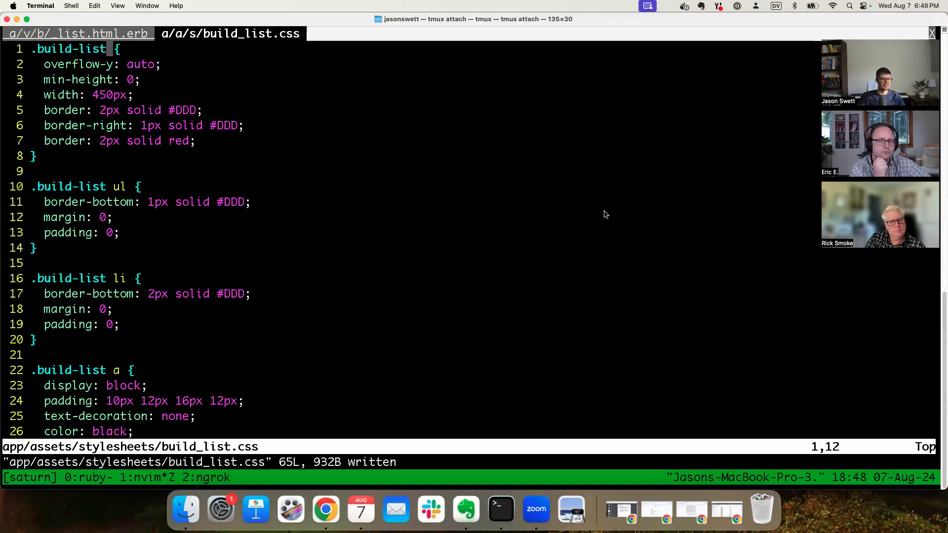
pyautogui.scroll(-3)
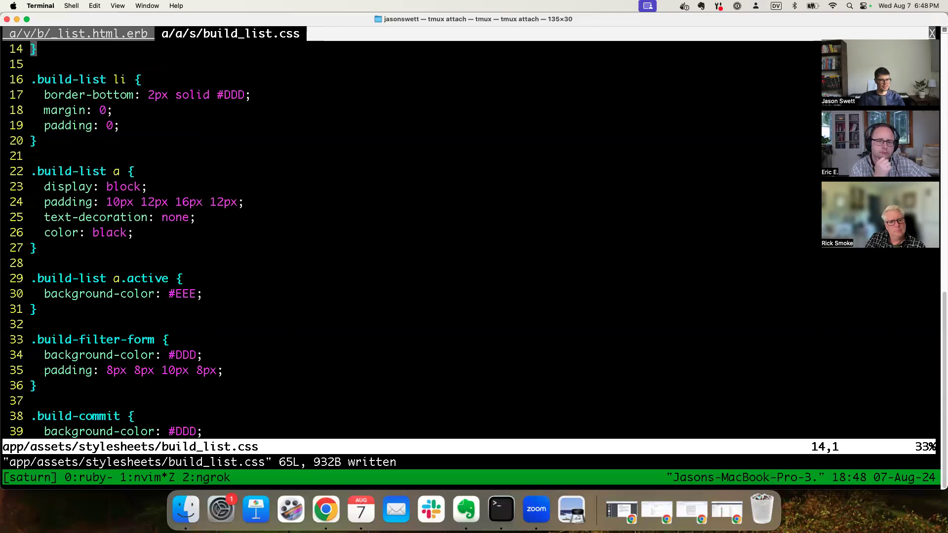
pyautogui.scroll(-3)
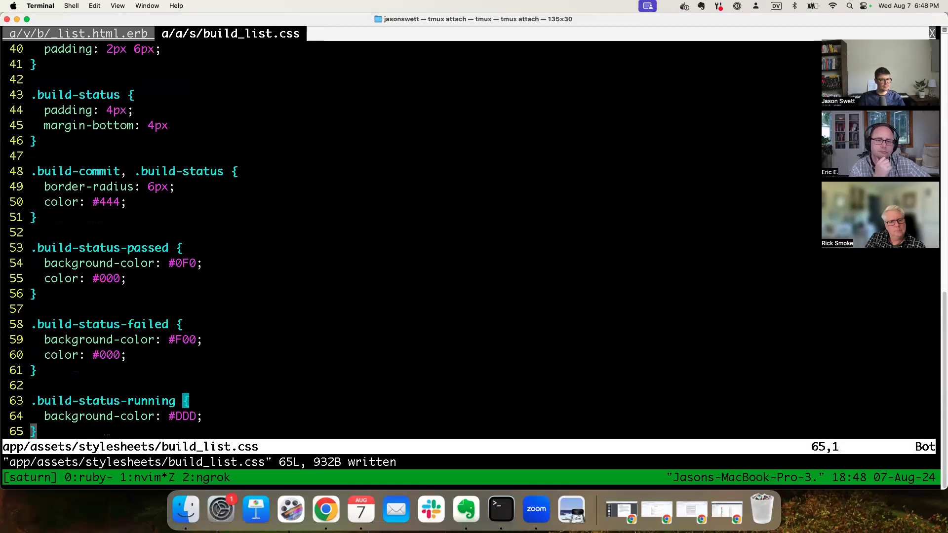
pyautogui.click(77, 34)
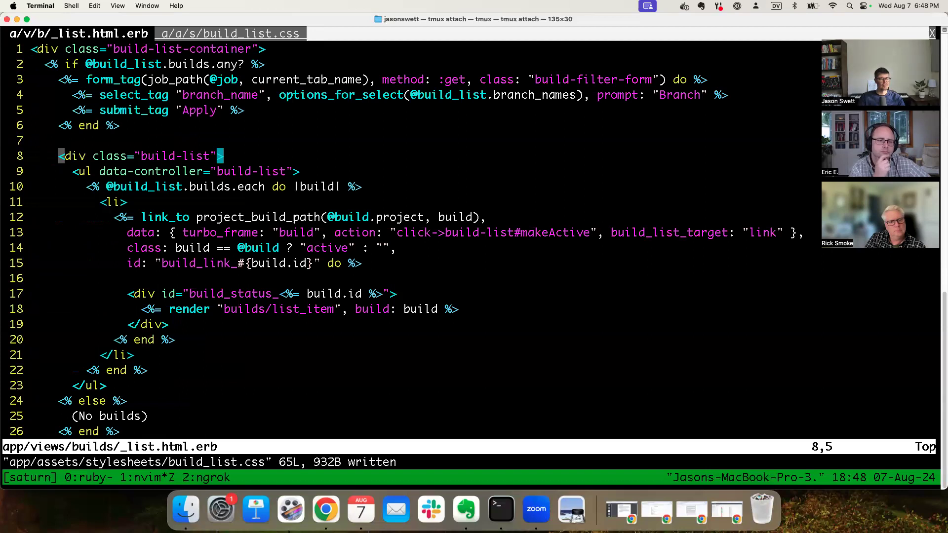
pyautogui.click(229, 33)
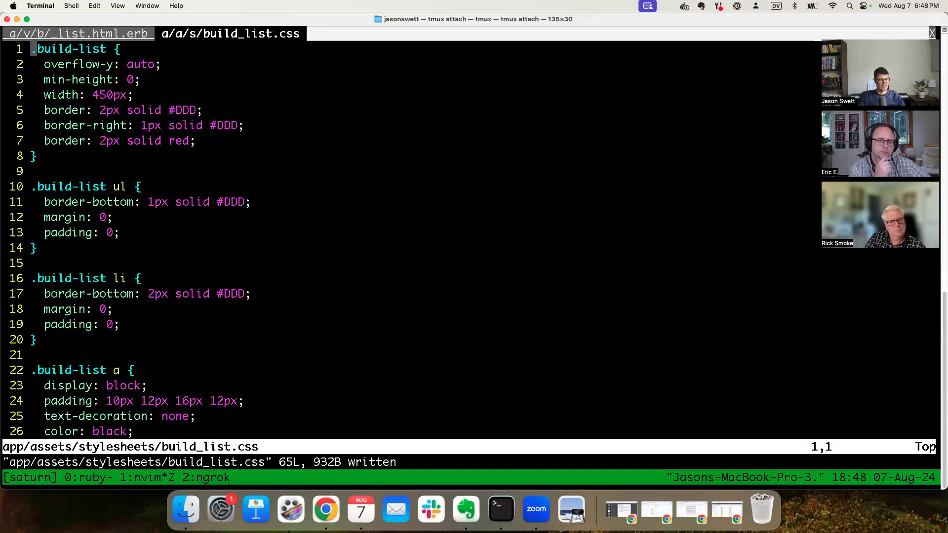
pyautogui.click(77, 33)
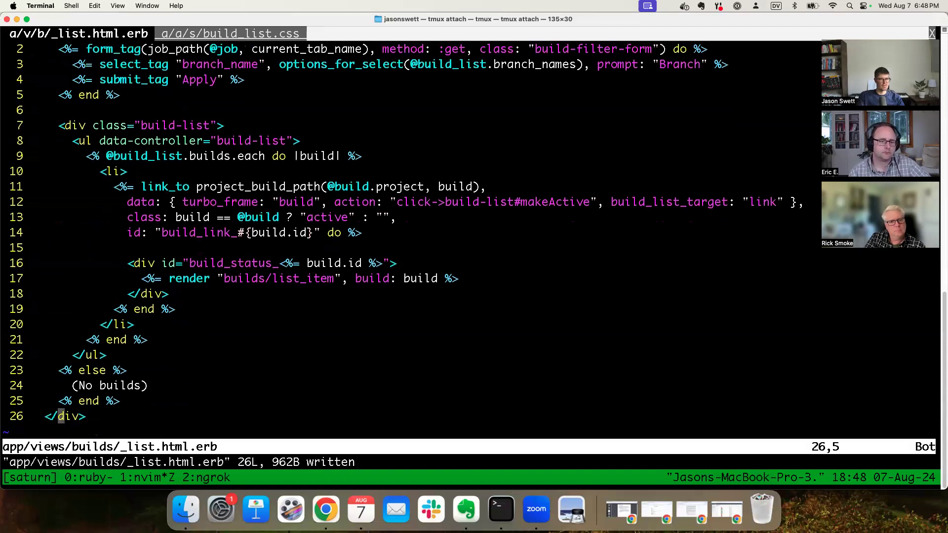
# - Remove the outer div's class and add a build-list-container div around the list
pyautogui.click(325, 508)
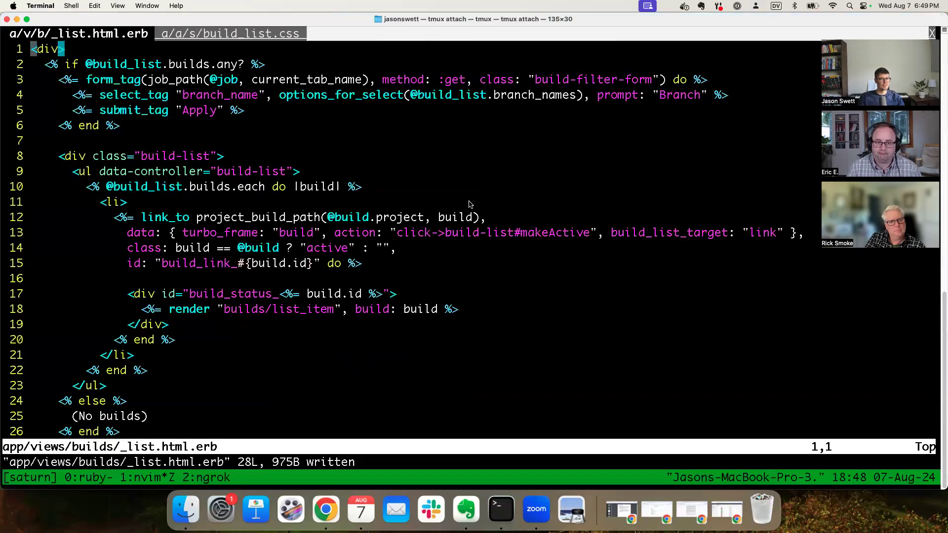
pyautogui.click(325, 510)
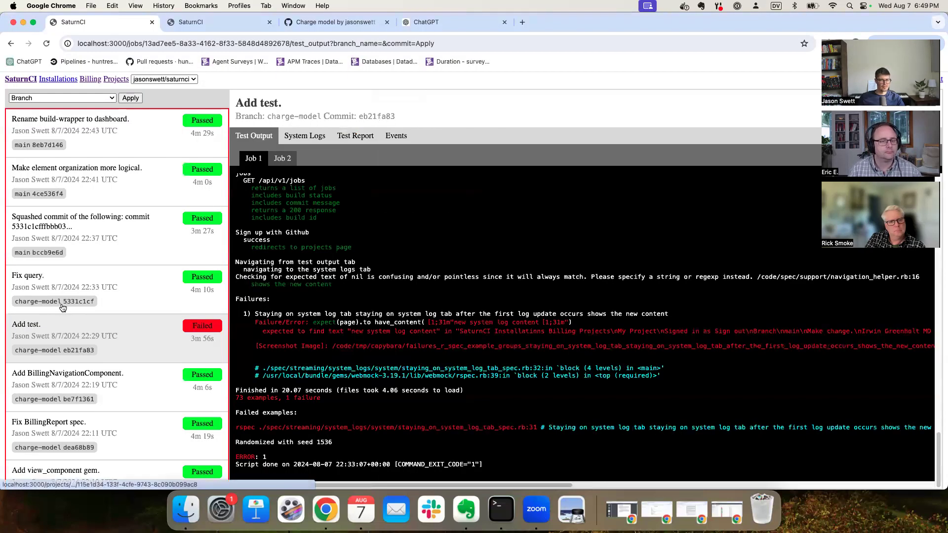
pyautogui.click(500, 510)
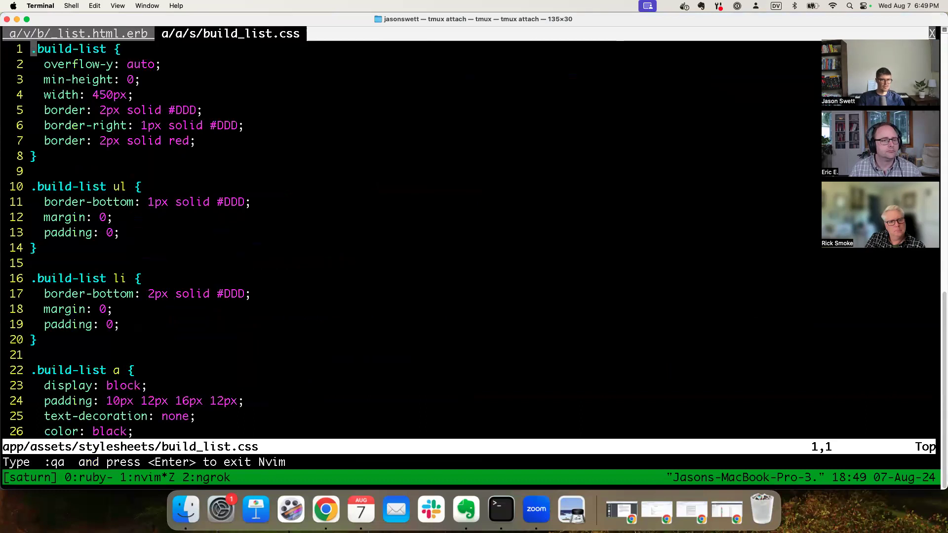
pyautogui.click(77, 33)
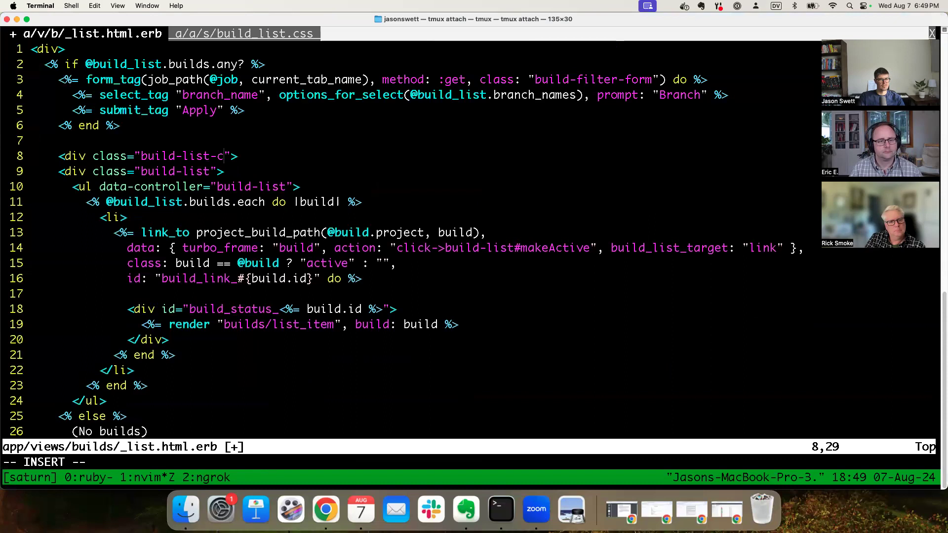
pyautogui.write('ontainer {')
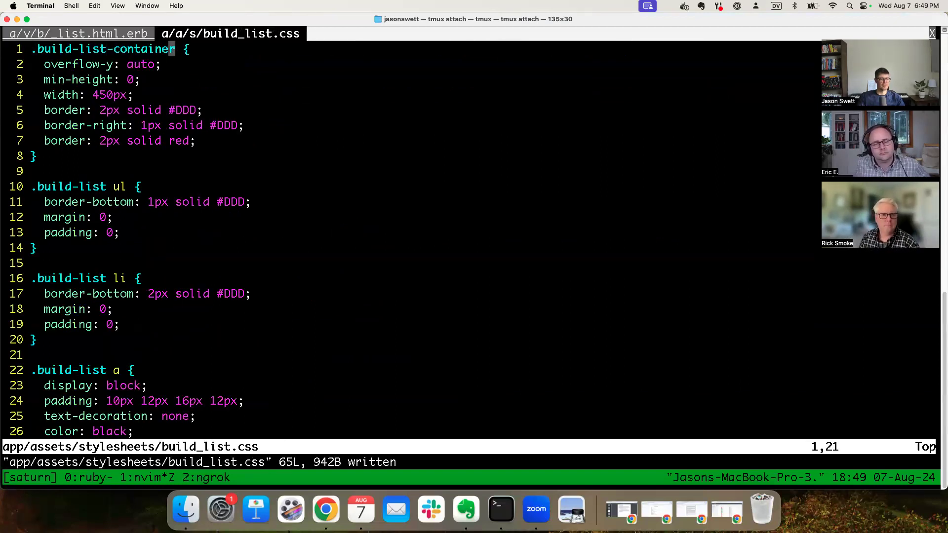
pyautogui.click(325, 508)
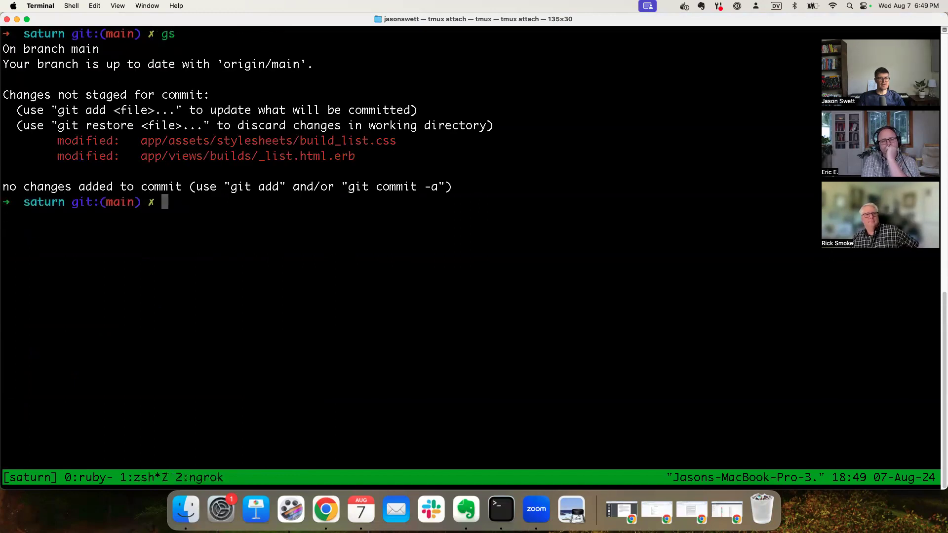
# - After checking git status, add 'border: 2px solid red;' to .build-list and save
pyautogui.press('Return')
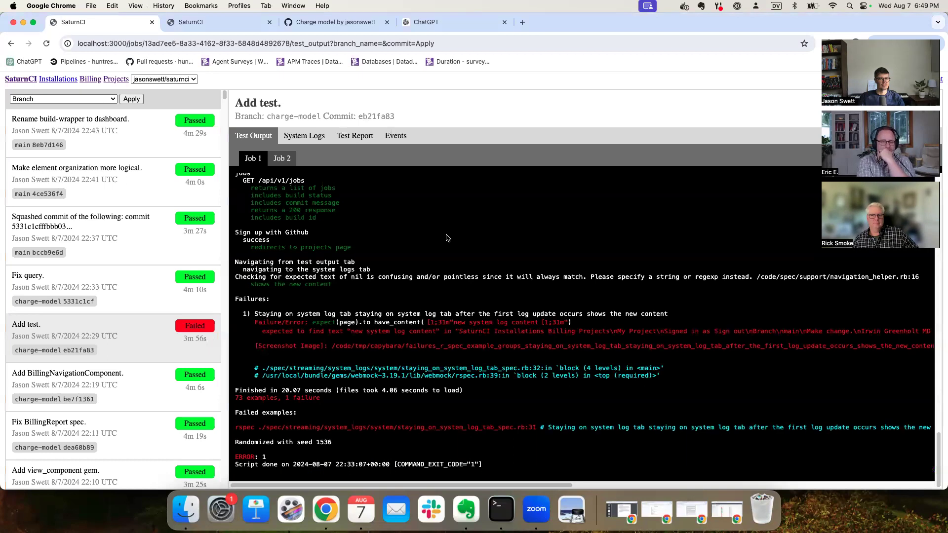
pyautogui.scroll(-3)
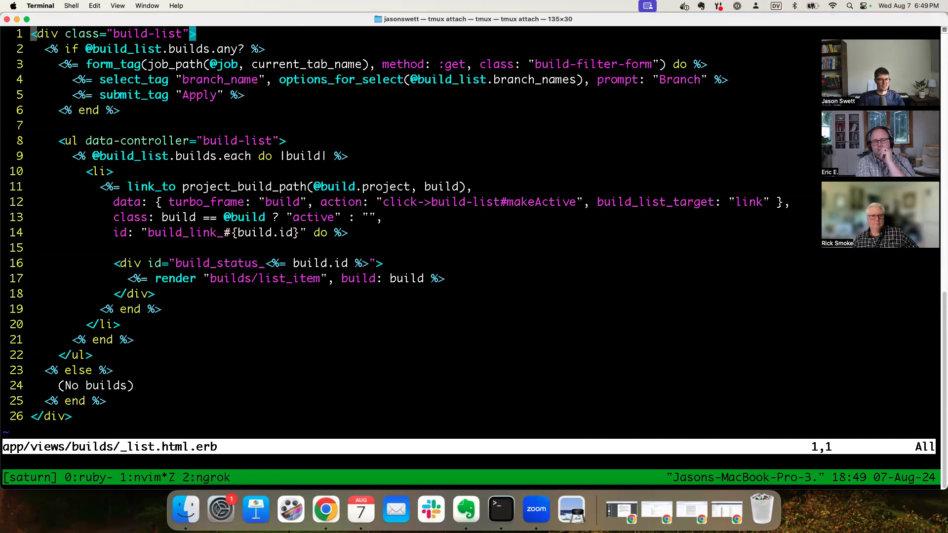
pyautogui.click(325, 509)
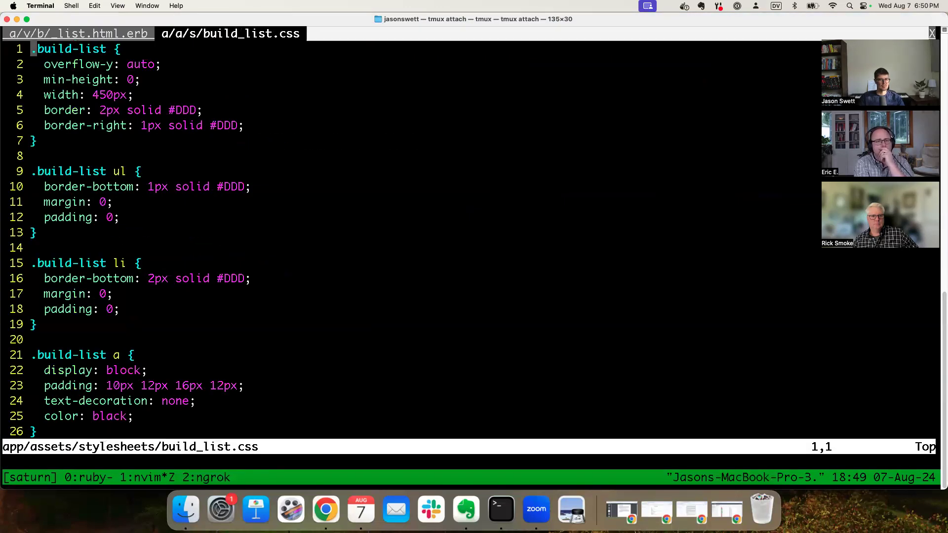
pyautogui.write('border: 2px solid #DDD;')
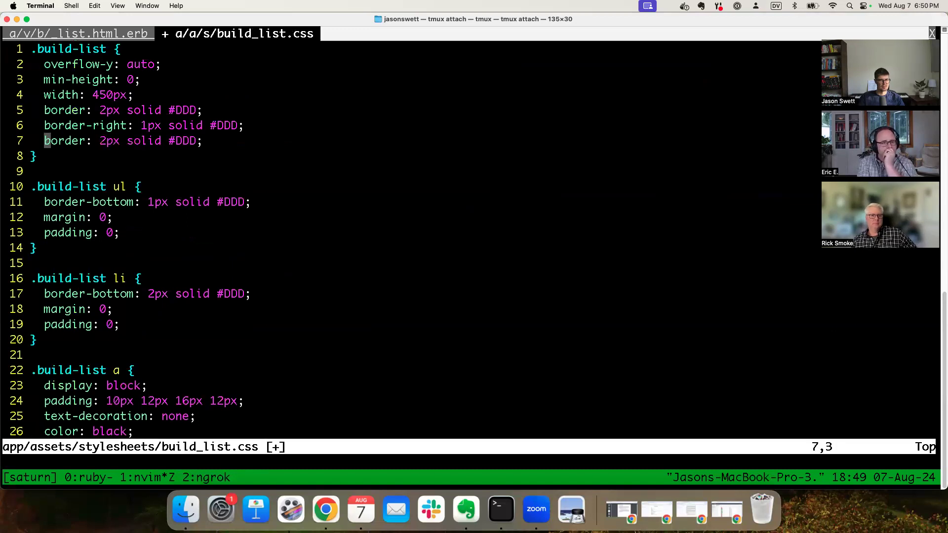
pyautogui.write('red')
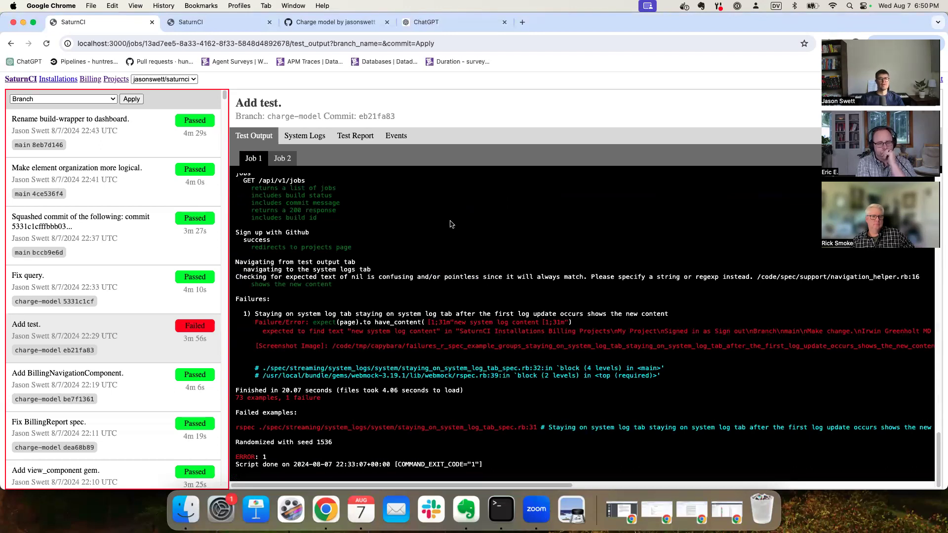
pyautogui.scroll(-3)
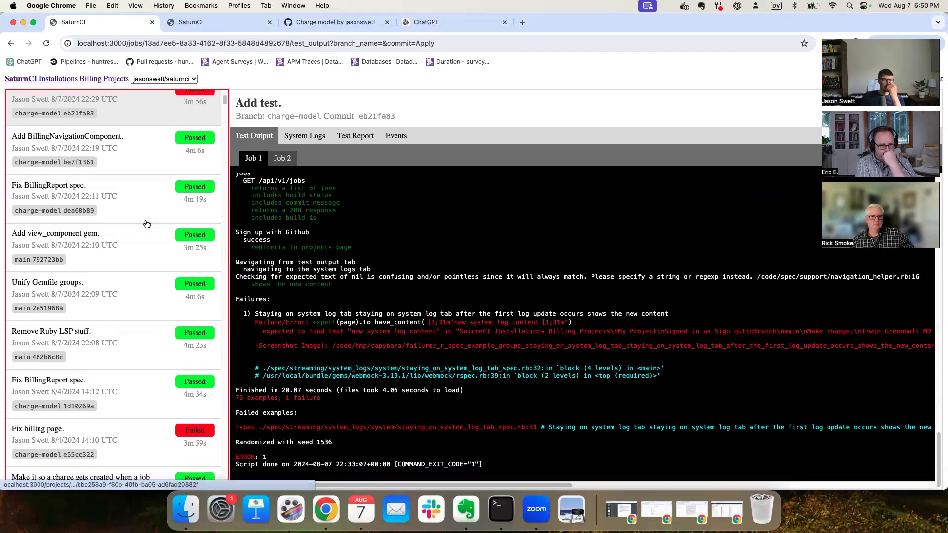
pyautogui.scroll(3)
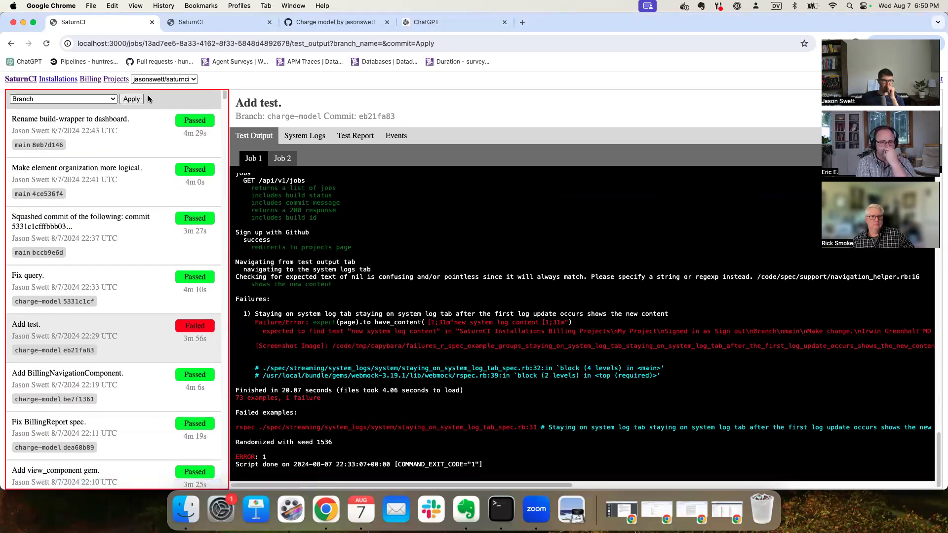
pyautogui.moveTo(95, 114)
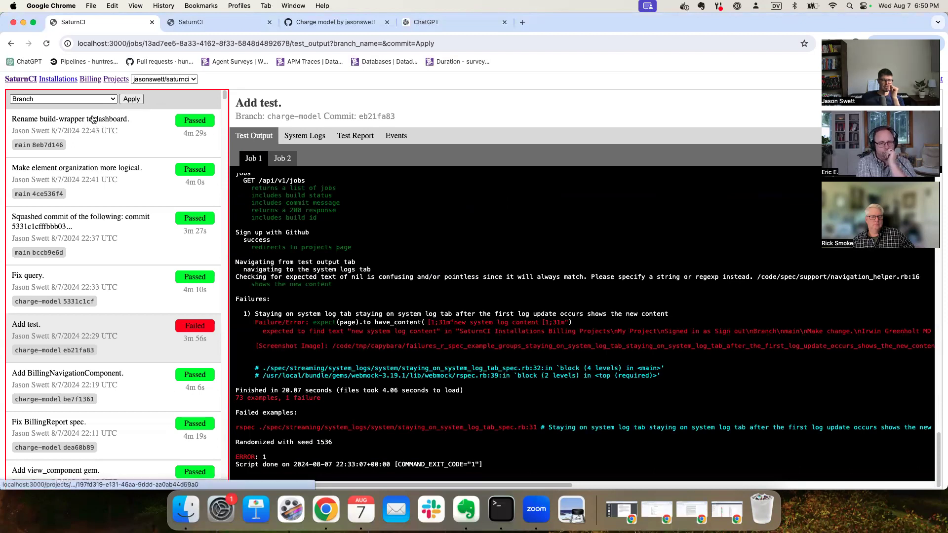
pyautogui.moveTo(168, 101)
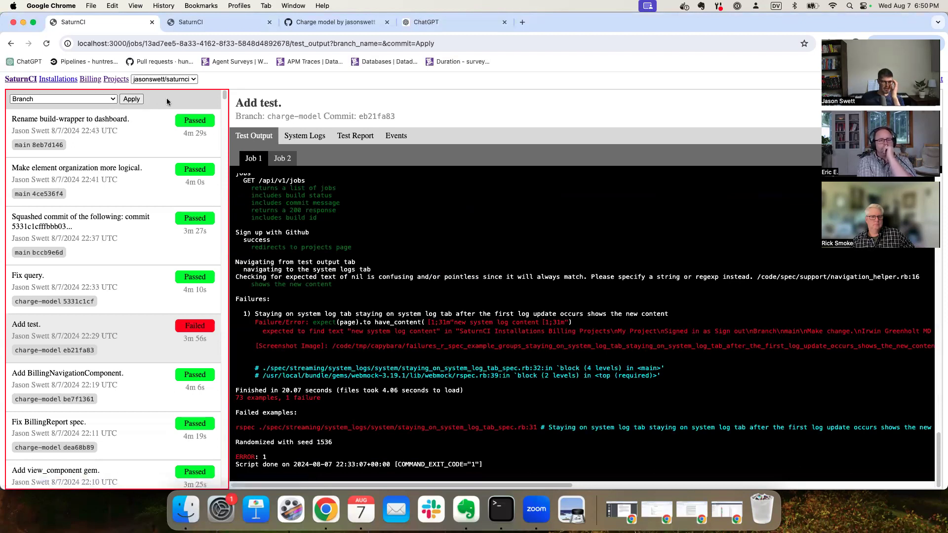
pyautogui.moveTo(195, 127)
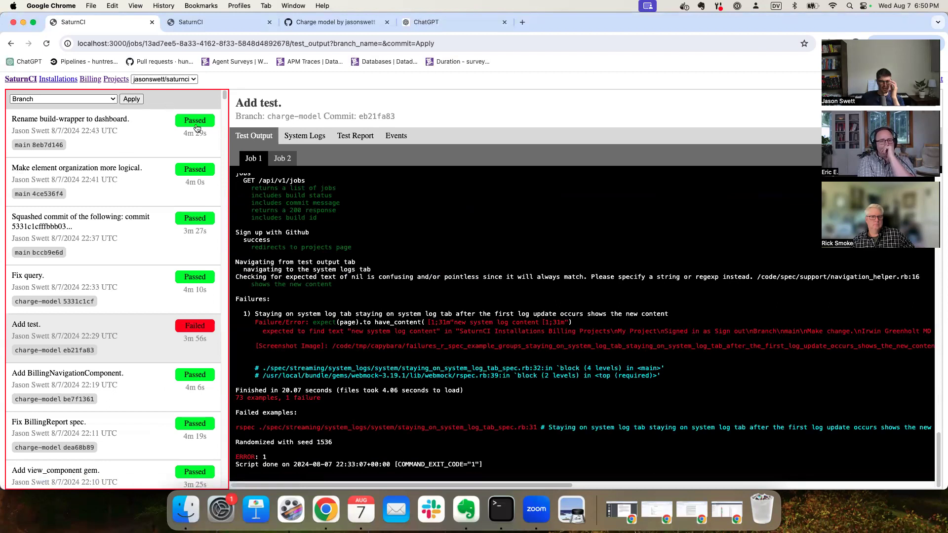
pyautogui.click(500, 509)
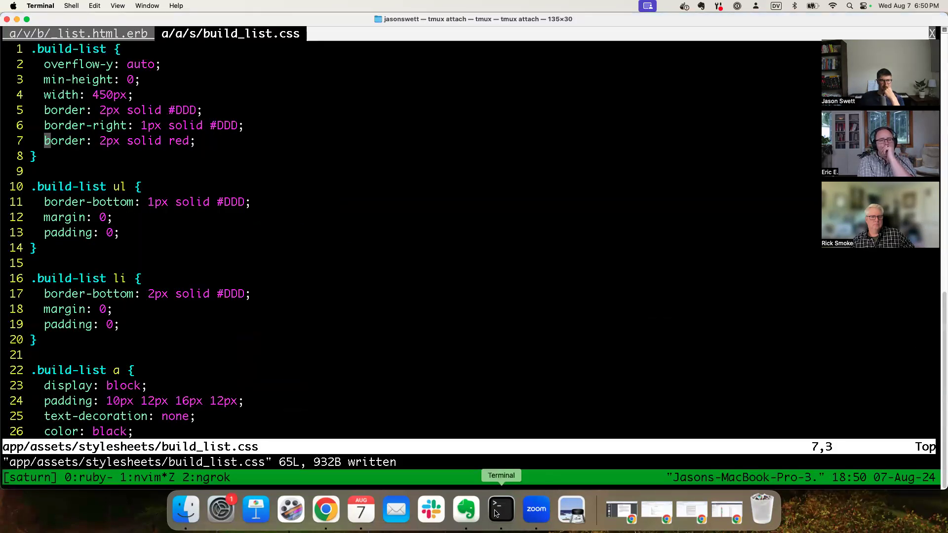
pyautogui.moveTo(377, 159)
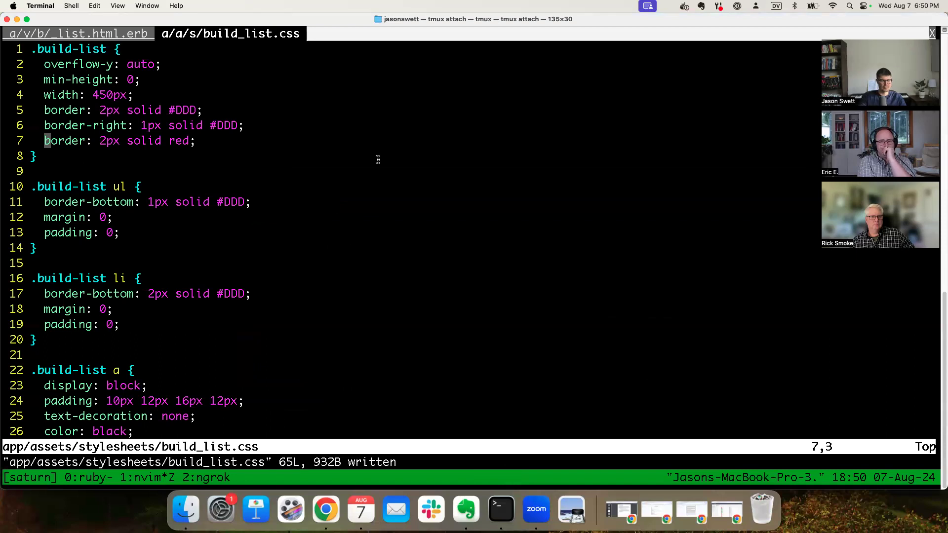
pyautogui.click(78, 33)
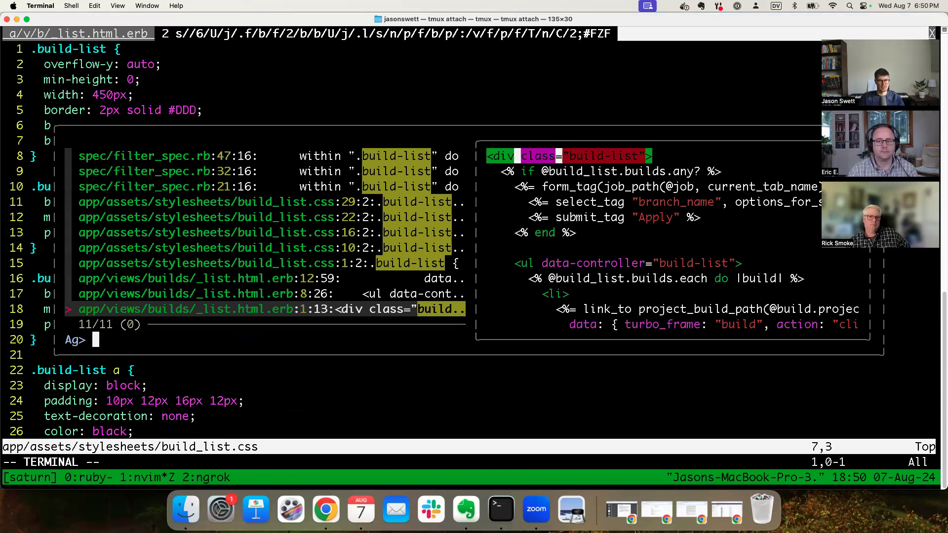
pyautogui.press('up')
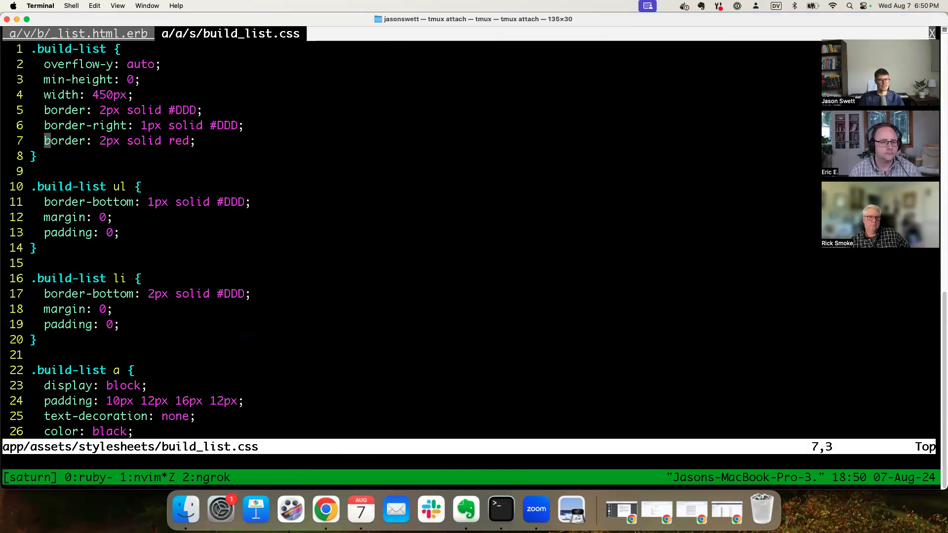
pyautogui.click(325, 509)
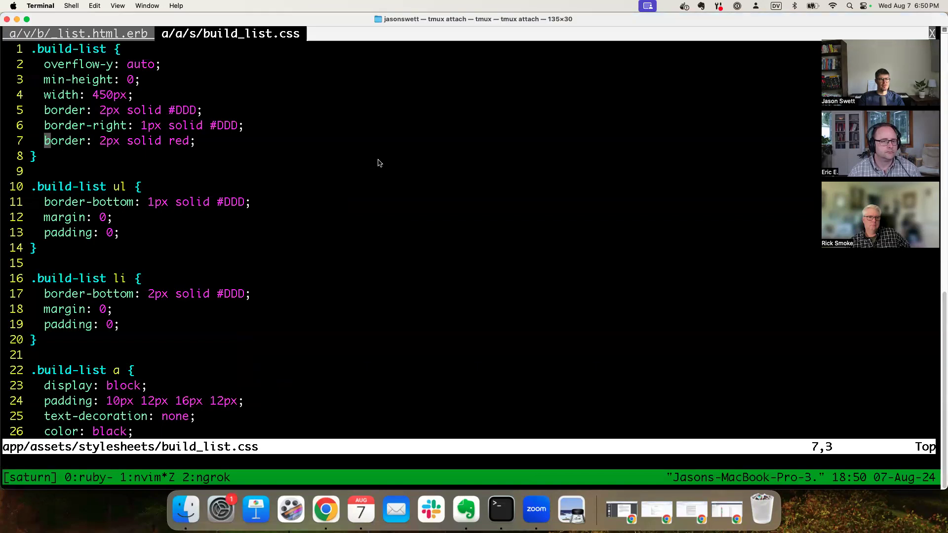
pyautogui.click(78, 33)
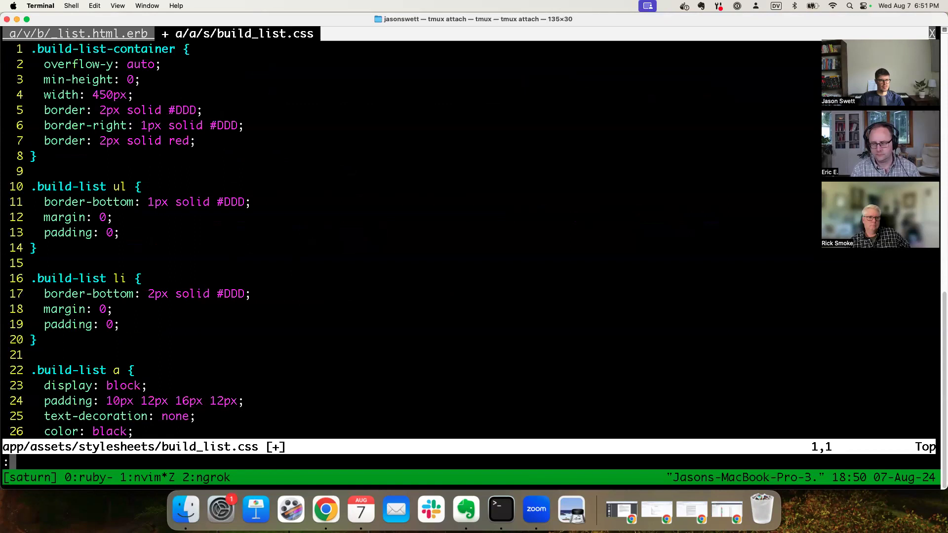
# - Wrap the ul in a <div class="build-list"> element with its closing tag
pyautogui.click(326, 509)
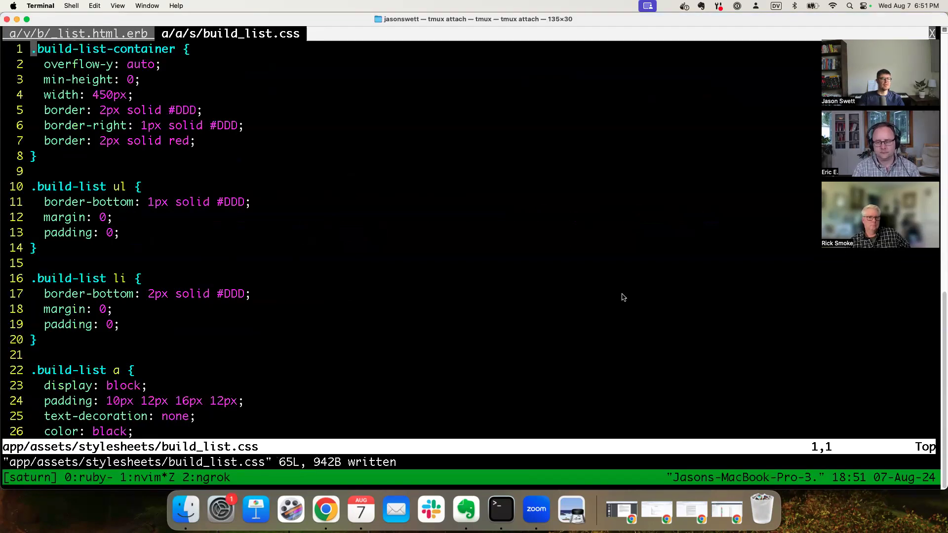
pyautogui.click(78, 33)
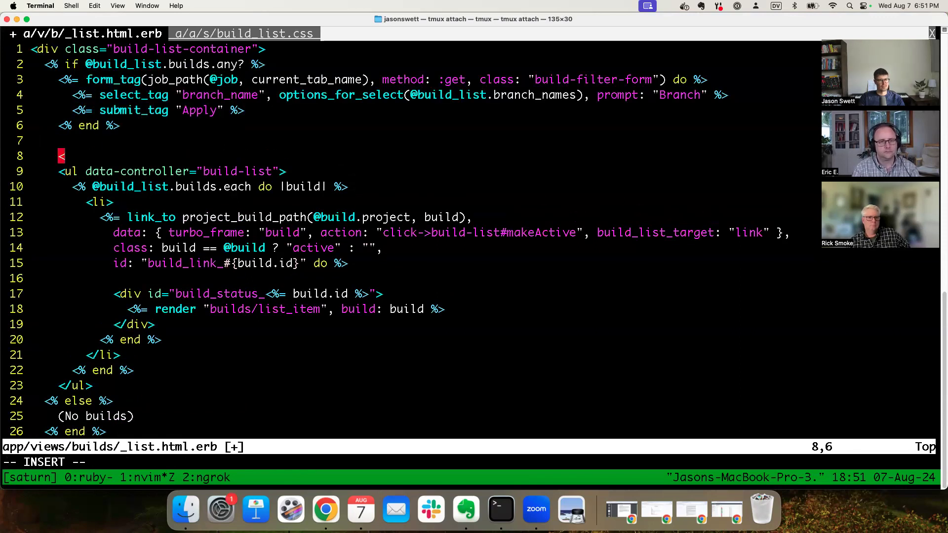
pyautogui.write('div class=')
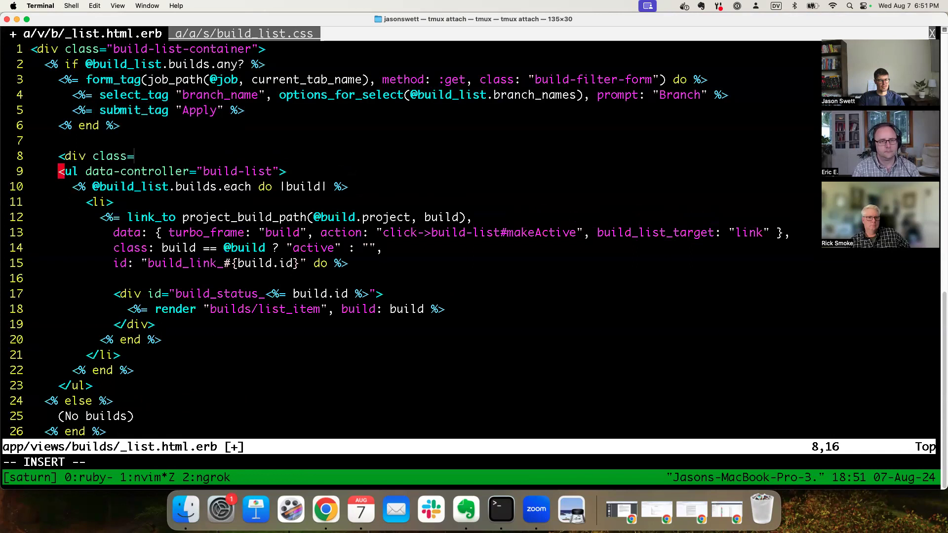
pyautogui.write('"build-list">')
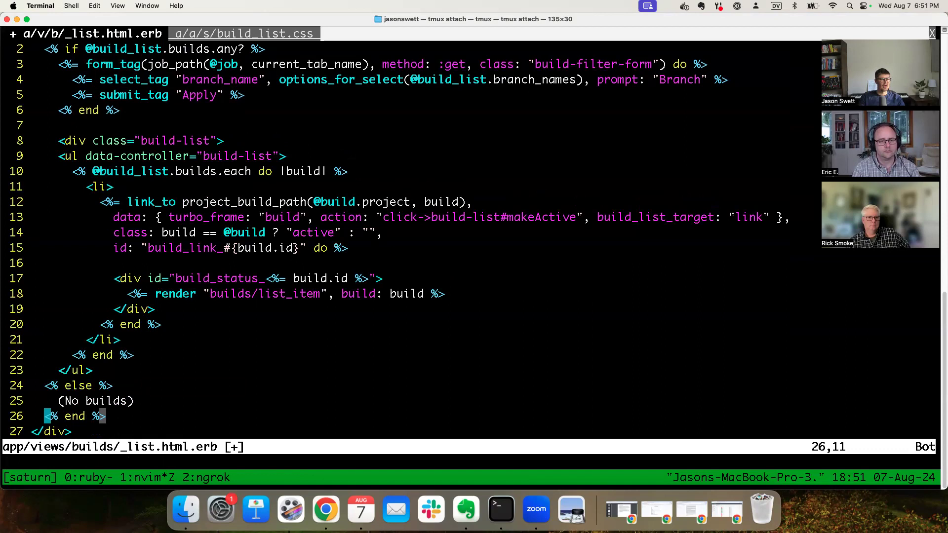
pyautogui.press('o')
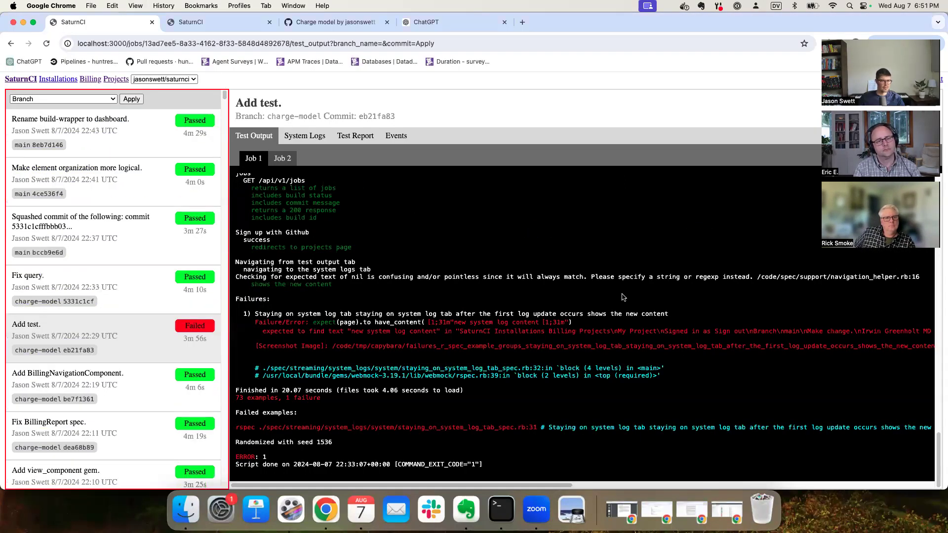
# - Delete the red border line from build_list.css, save, and recheck the sidebar in Chrome
pyautogui.scroll(-3)
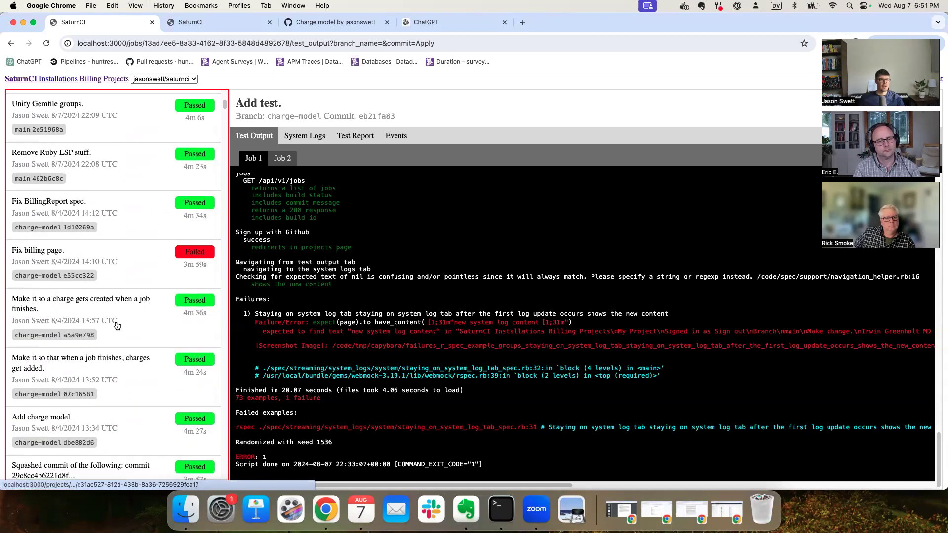
pyautogui.click(500, 508)
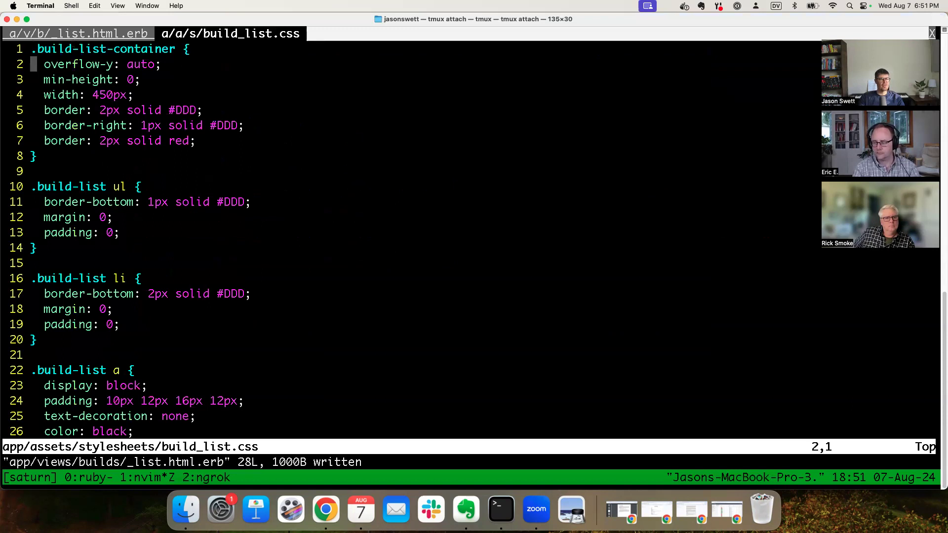
pyautogui.press('dd')
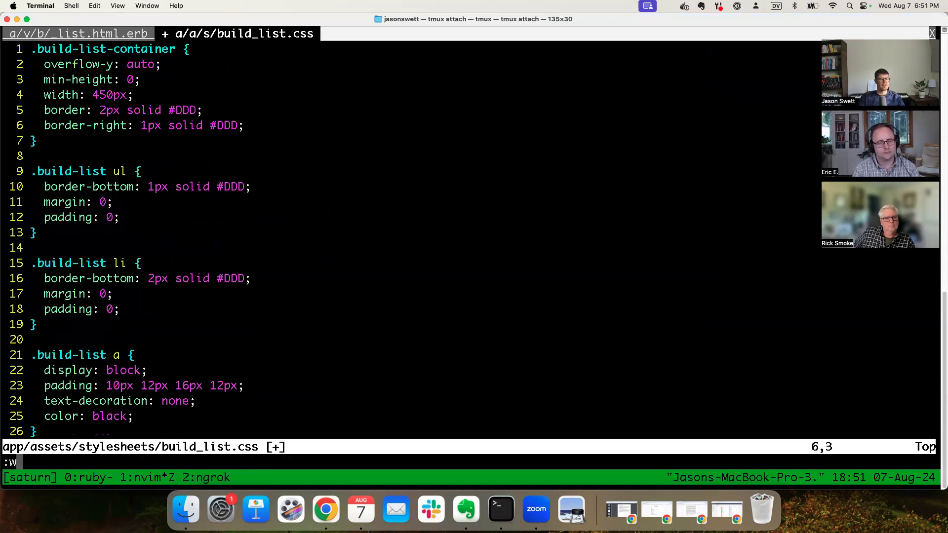
pyautogui.click(325, 509)
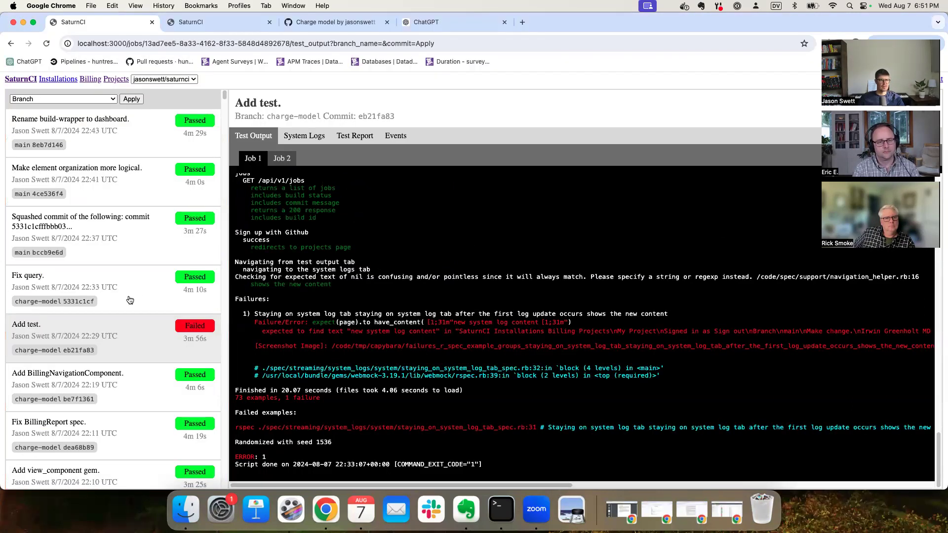
pyautogui.moveTo(447, 226)
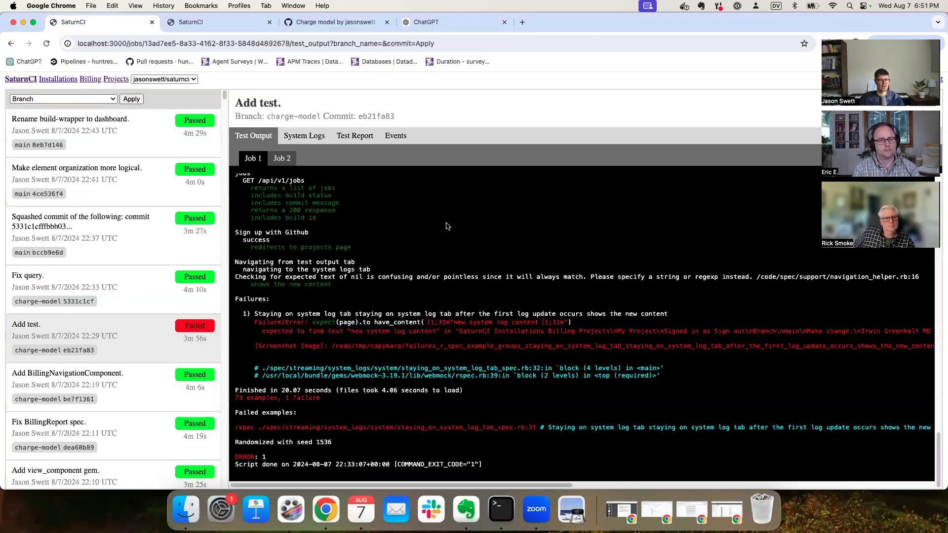
# - Run git commit in the zsh window with the message 'Separate build-list into bu…'
pyautogui.click(501, 509)
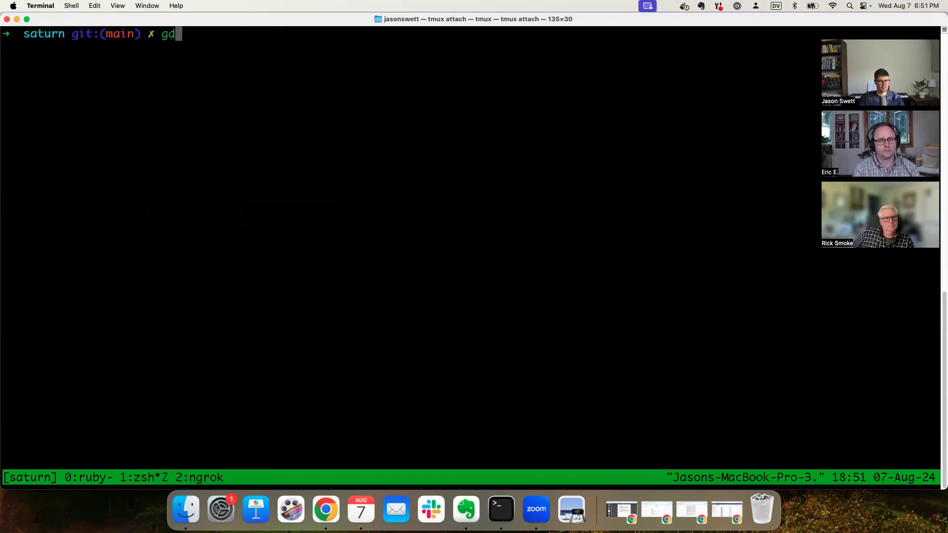
pyautogui.press('Return')
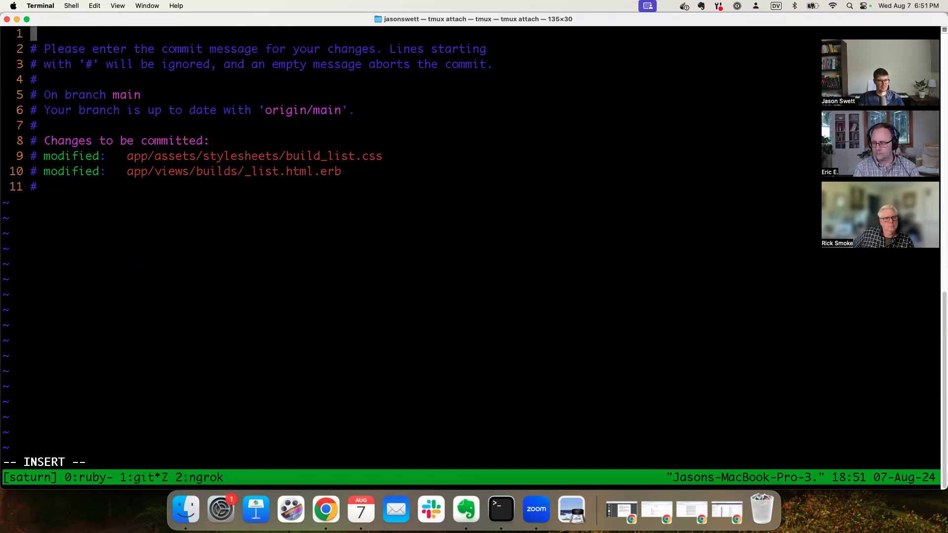
pyautogui.write('Separate build')
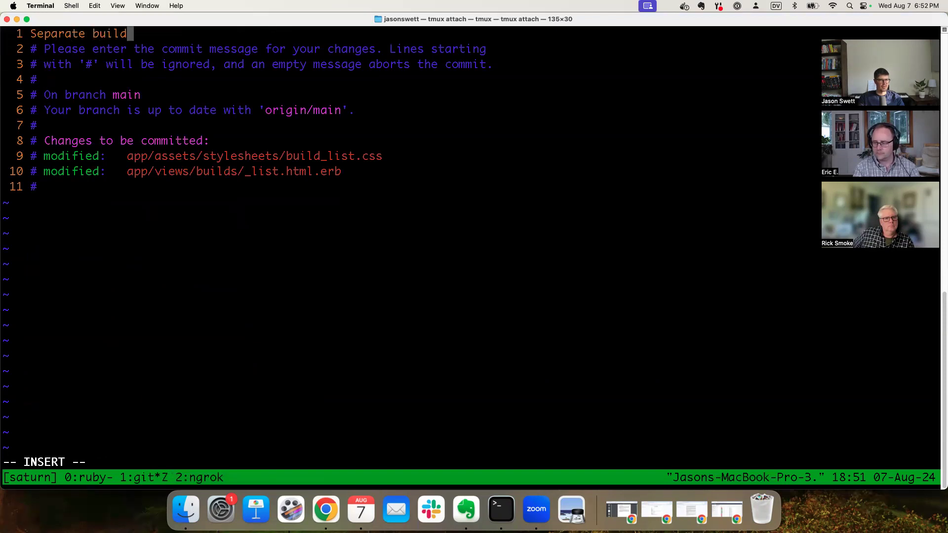
pyautogui.write('-list into bu')
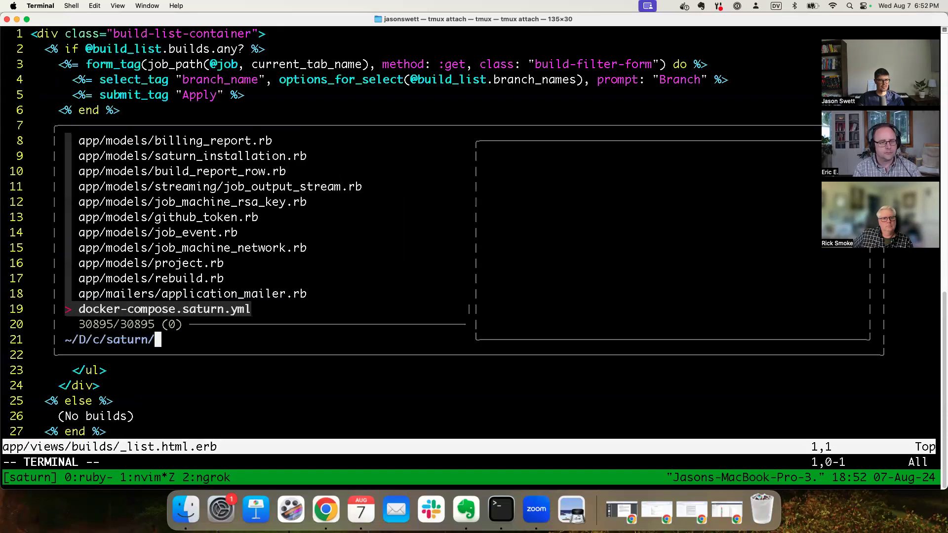
# - Open build_list.css and add a new .build-list { } rule holding the border declarations
pyautogui.write('buildlistcss')
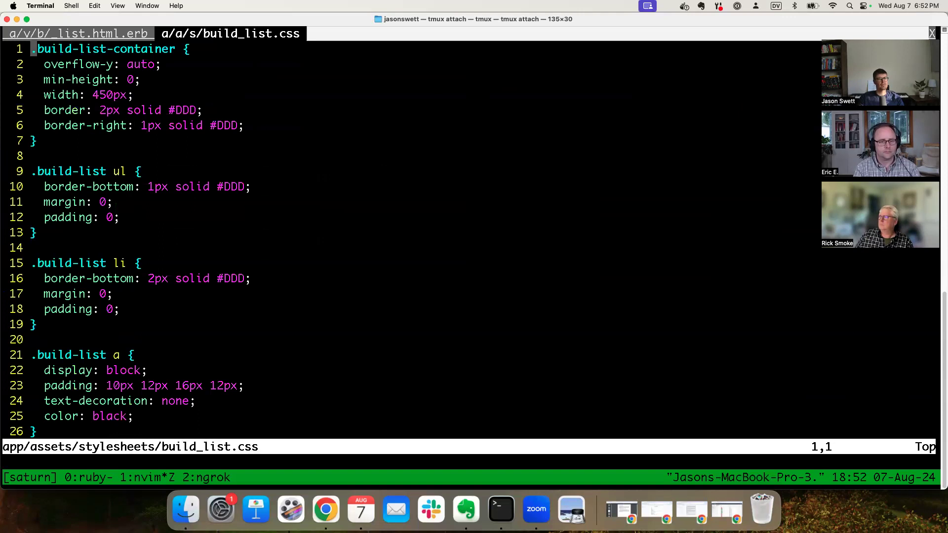
pyautogui.click(78, 33)
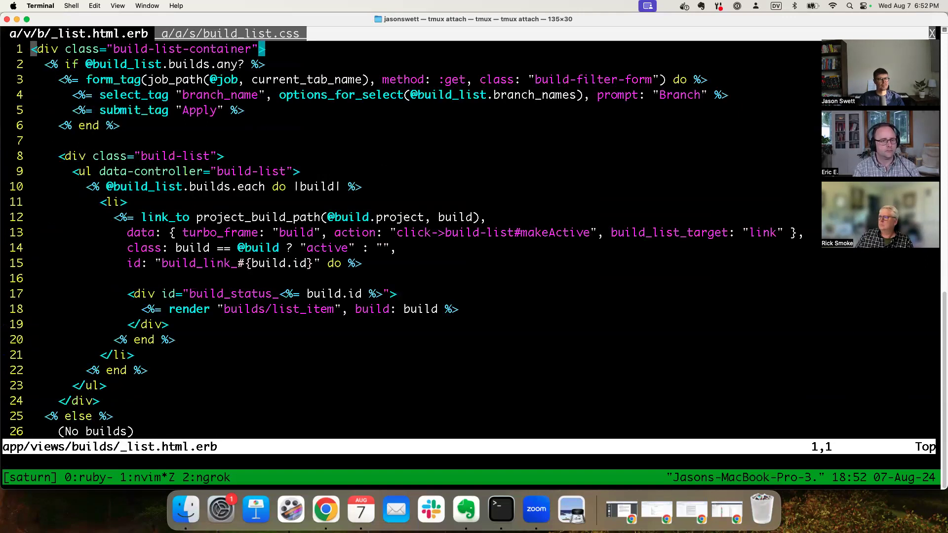
pyautogui.click(230, 33)
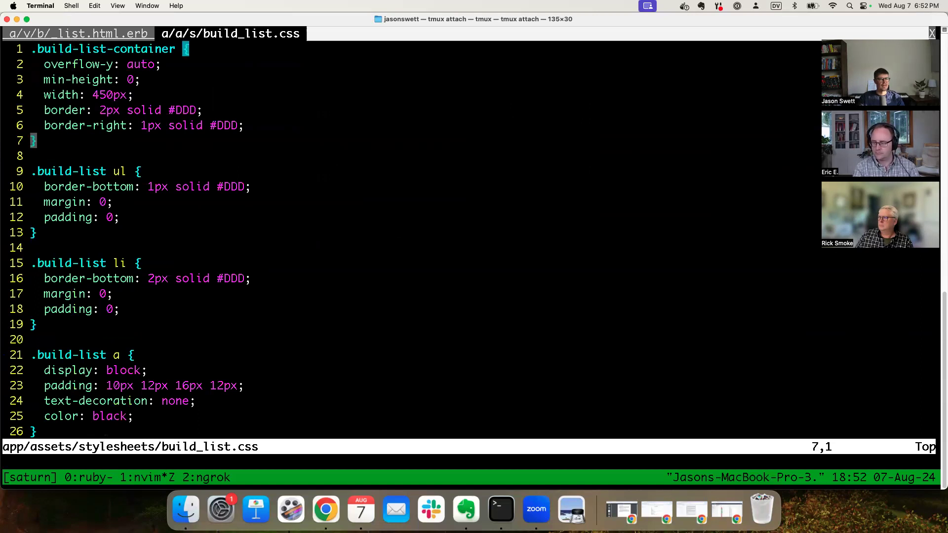
pyautogui.write('.build-li')
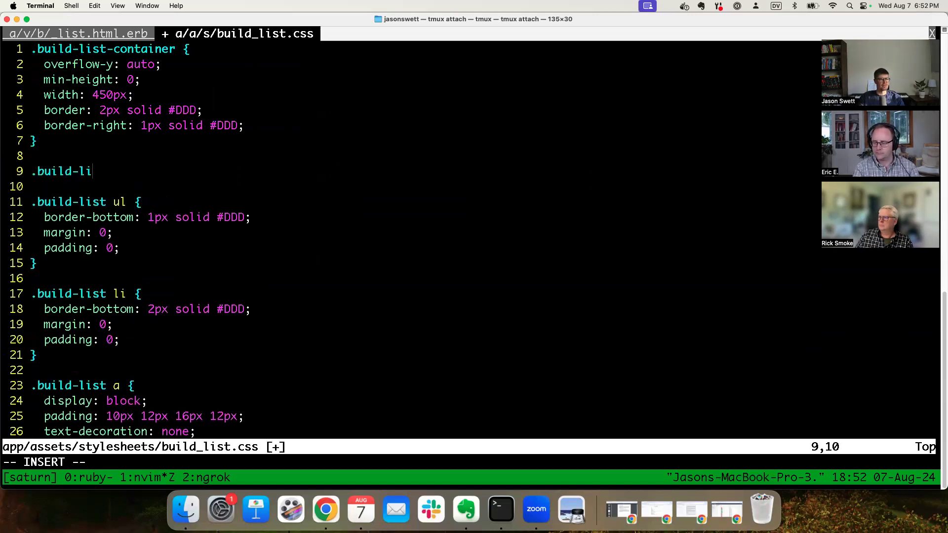
pyautogui.write('st {')
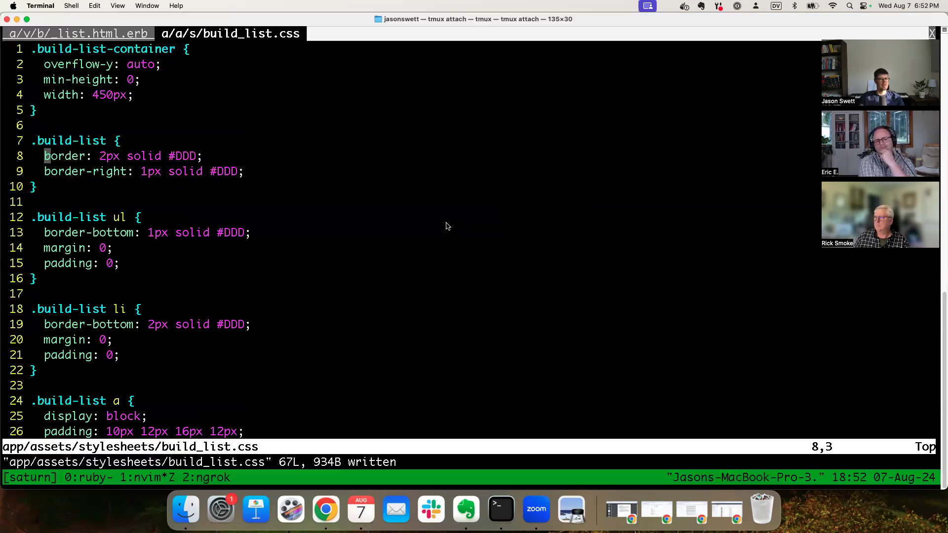
# - Return the border lines to .build-list-container, leave .build-list empty, and save
pyautogui.click(325, 509)
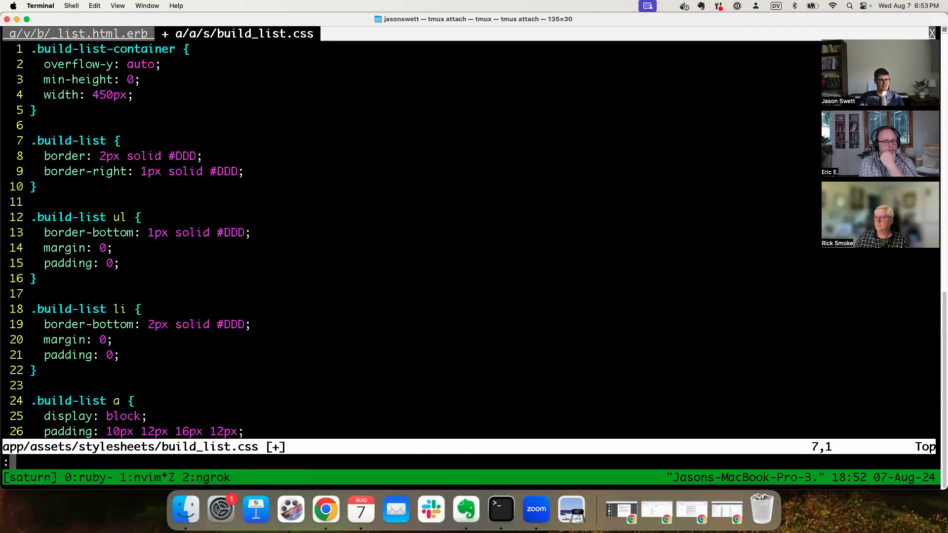
pyautogui.click(326, 509)
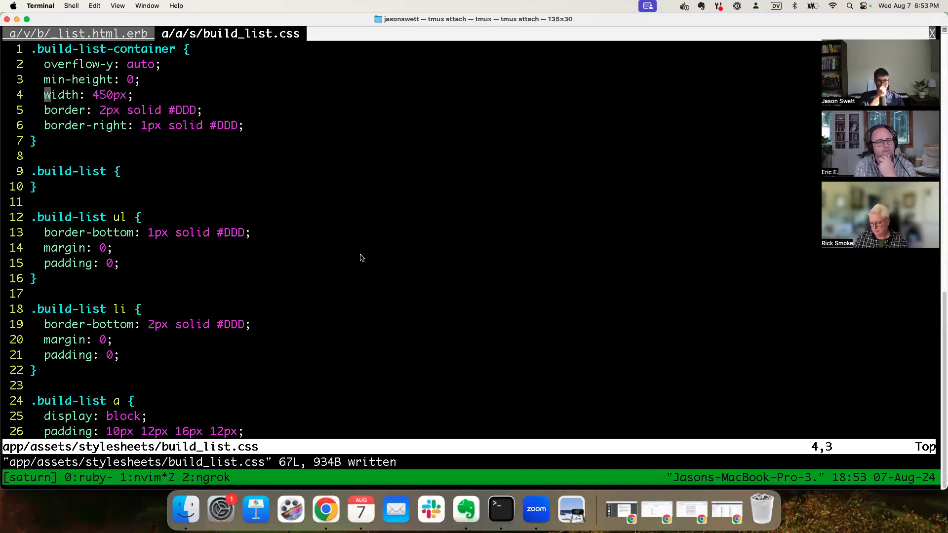
pyautogui.press('V')
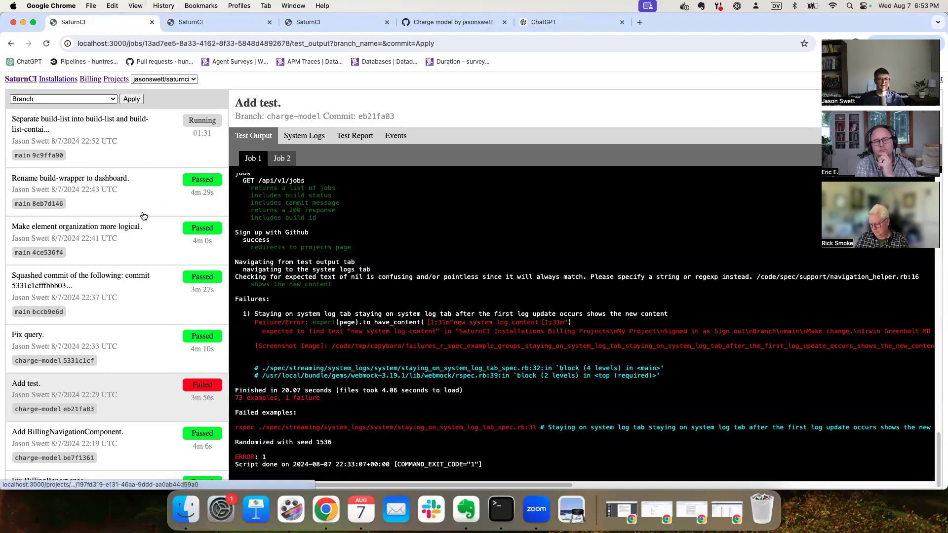
# - Give .build-list a 2px solid red debug border and view the outlined build list in SaturnCI
pyautogui.click(386, 22)
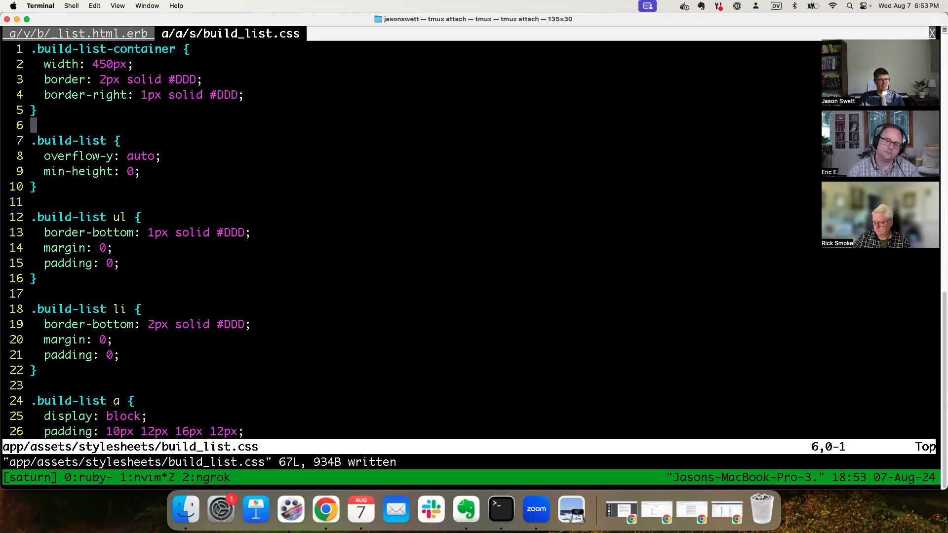
pyautogui.write('border: 2px solid')
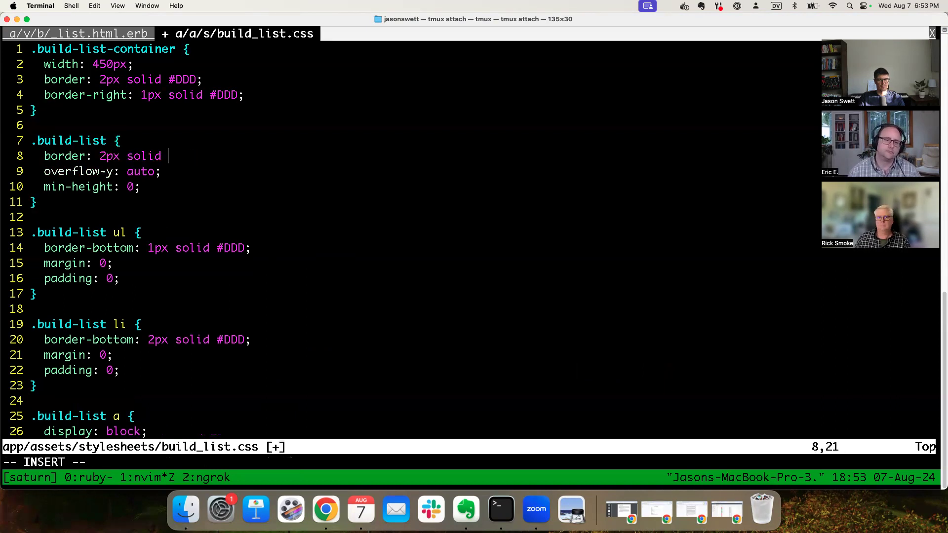
pyautogui.write('red;')
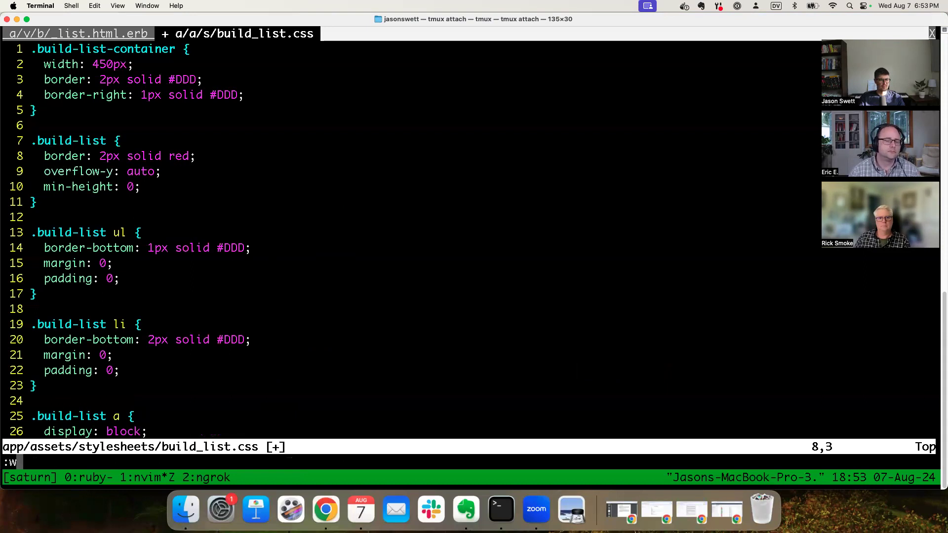
pyautogui.click(325, 508)
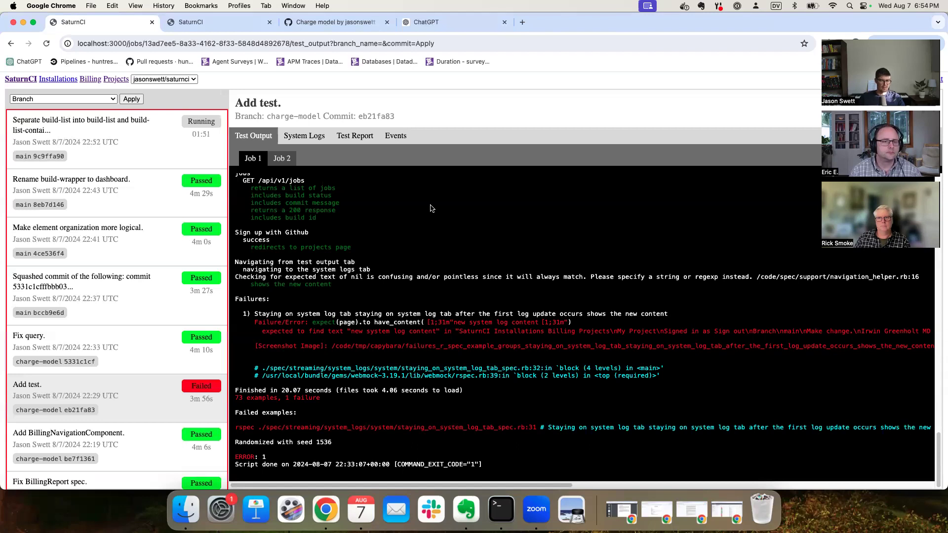
pyautogui.moveTo(119, 479)
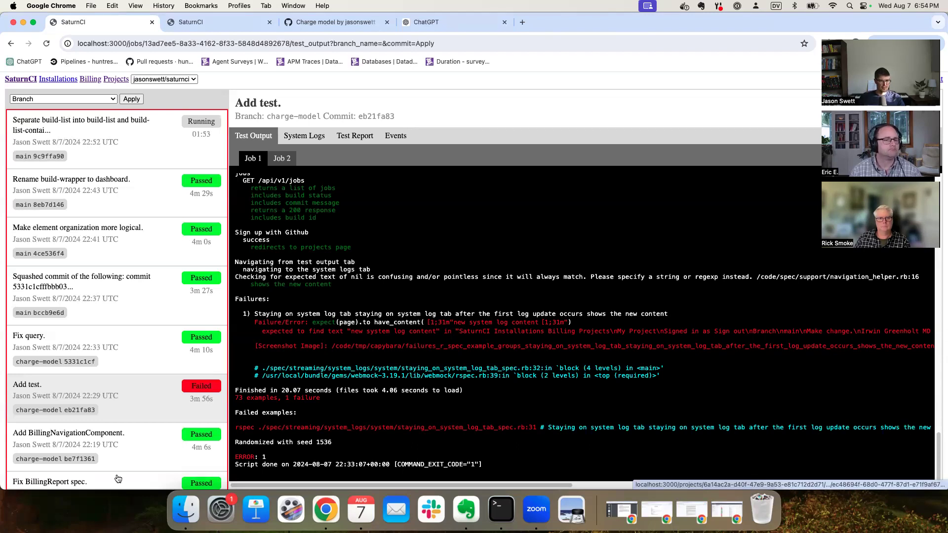
pyautogui.moveTo(411, 384)
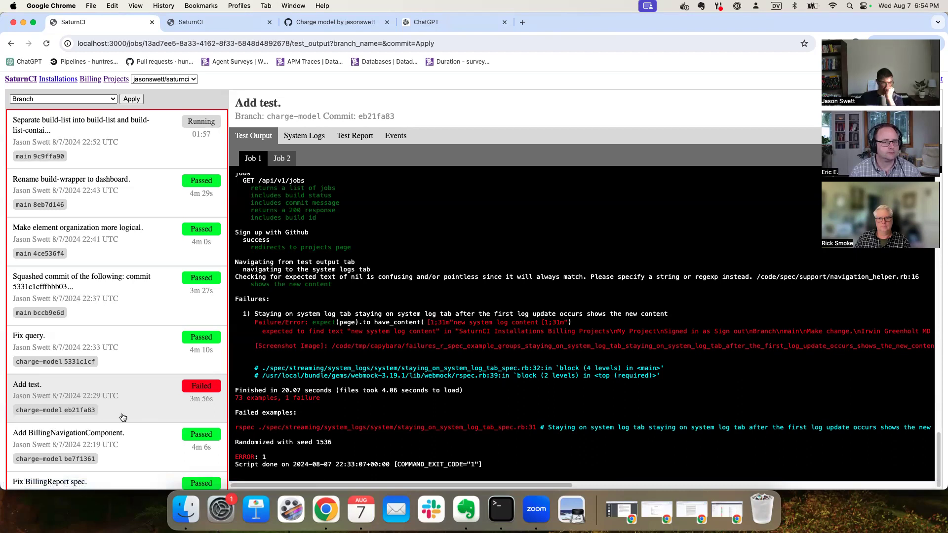
pyautogui.moveTo(373, 416)
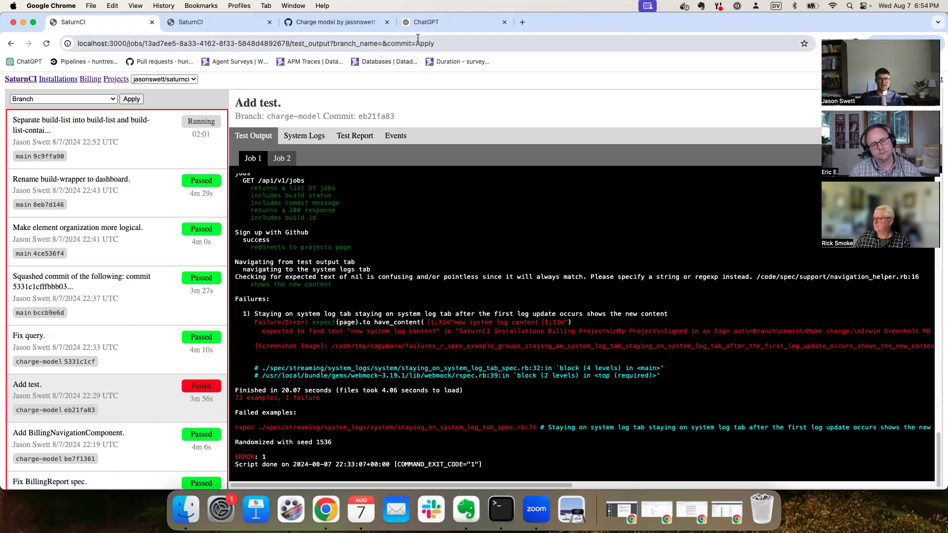
# - Ask ChatGPT how to make an element's max height match its parent's, and read the answer
pyautogui.click(425, 22)
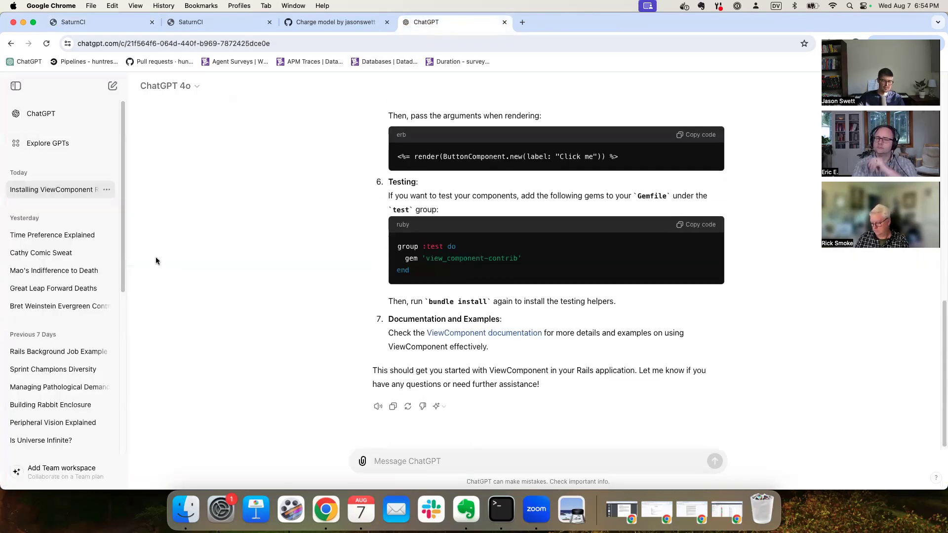
pyautogui.write('how do i make')
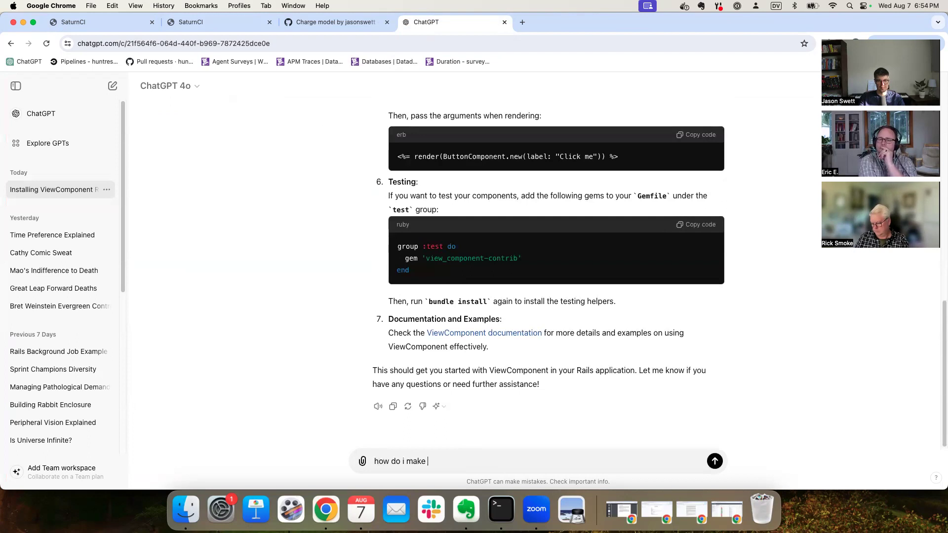
pyautogui.write('an element')
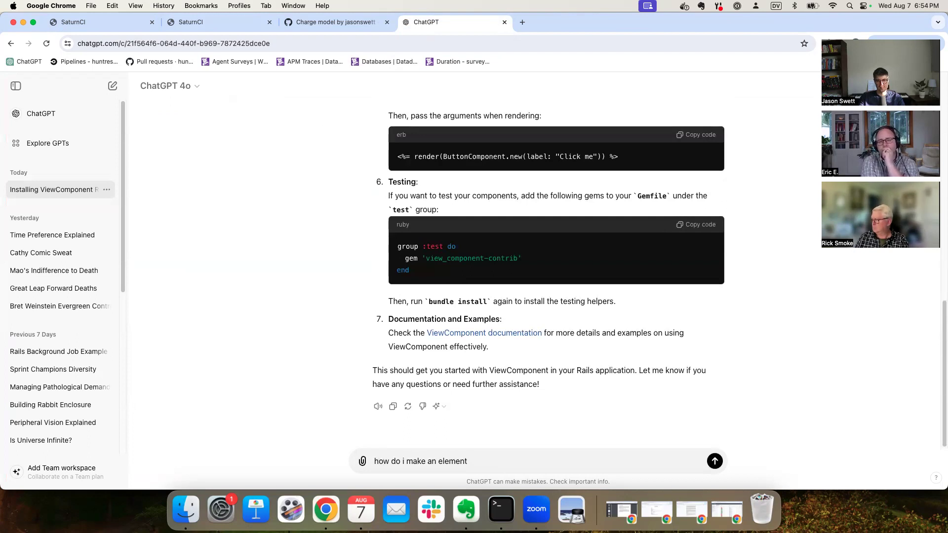
pyautogui.write('have a max height')
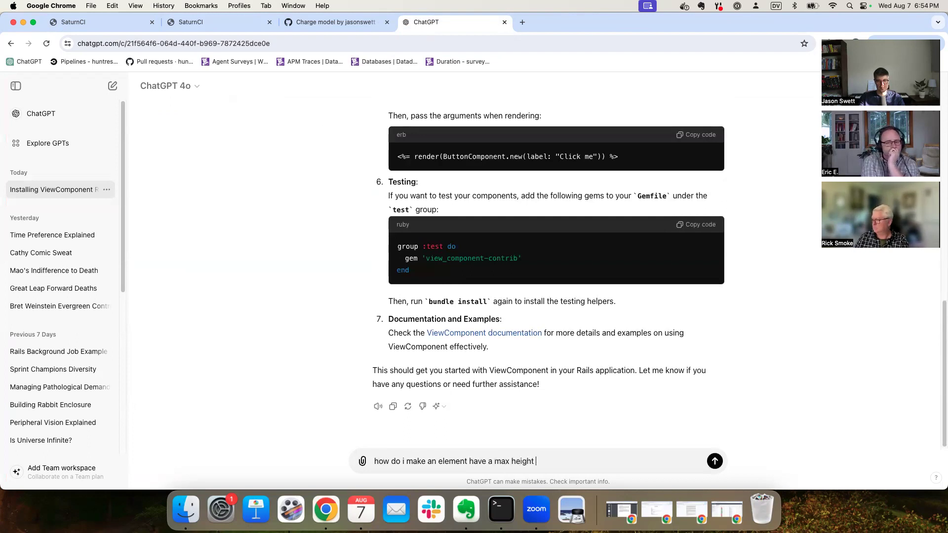
pyautogui.write('of whatever its')
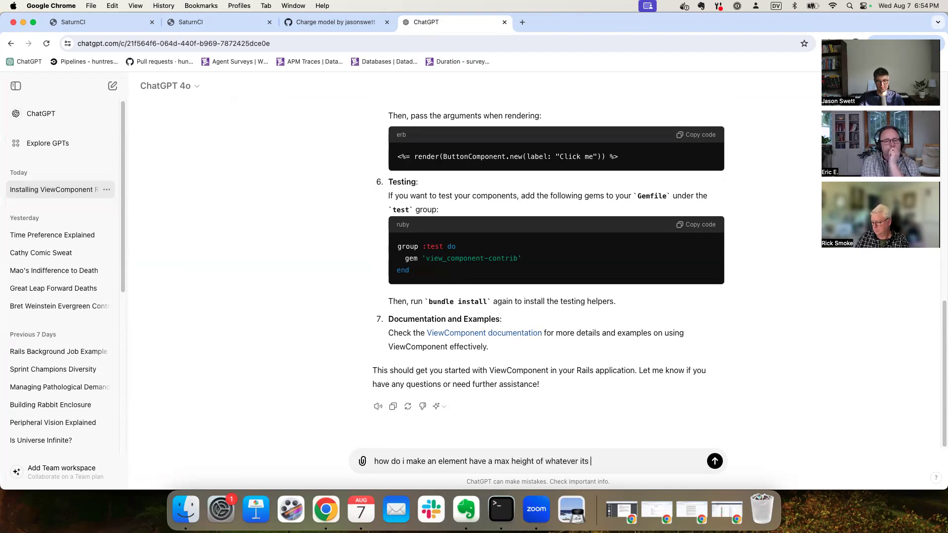
pyautogui.write("parent's")
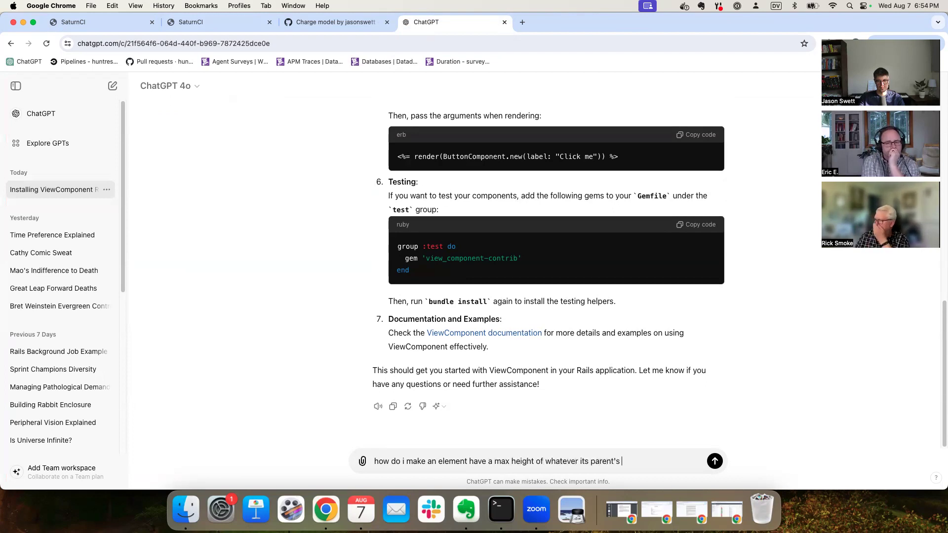
pyautogui.press('Return')
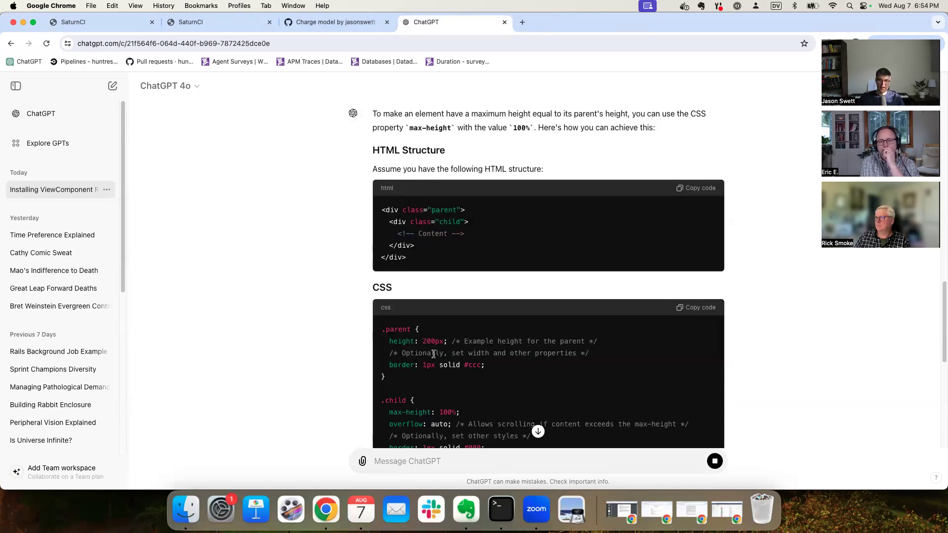
pyautogui.scroll(-3)
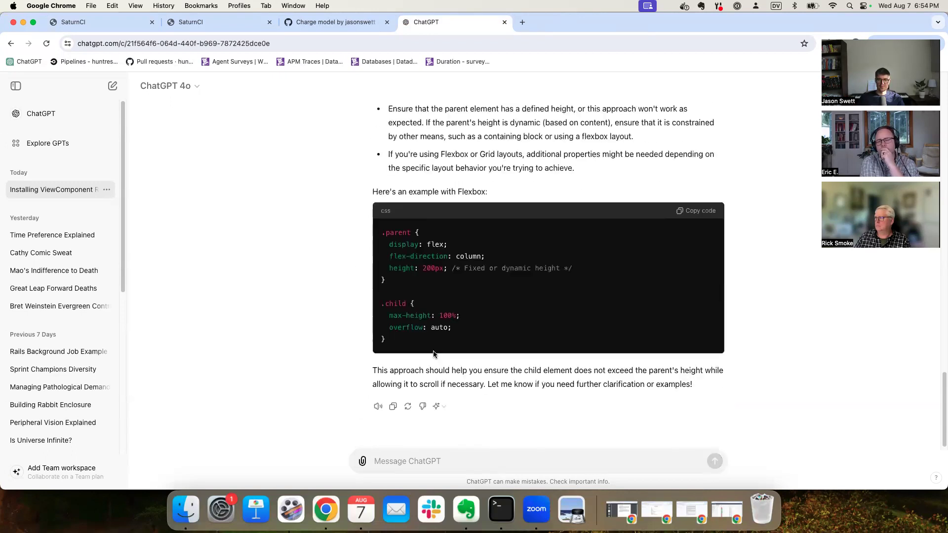
pyautogui.moveTo(501, 508)
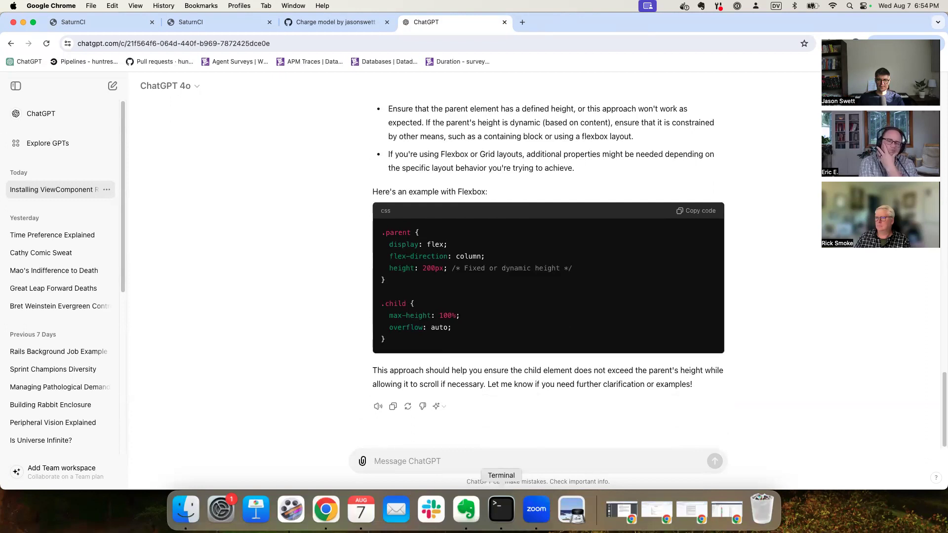
# - Add max-height: 100% to .build-list and scroll SaturnCI's build list to confirm it scrolls
pyautogui.click(501, 509)
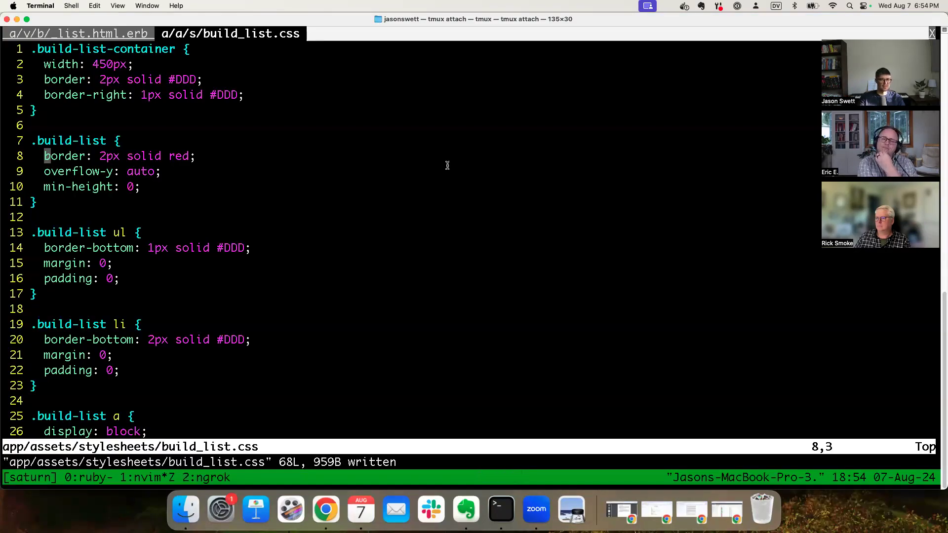
pyautogui.write('max-height:')
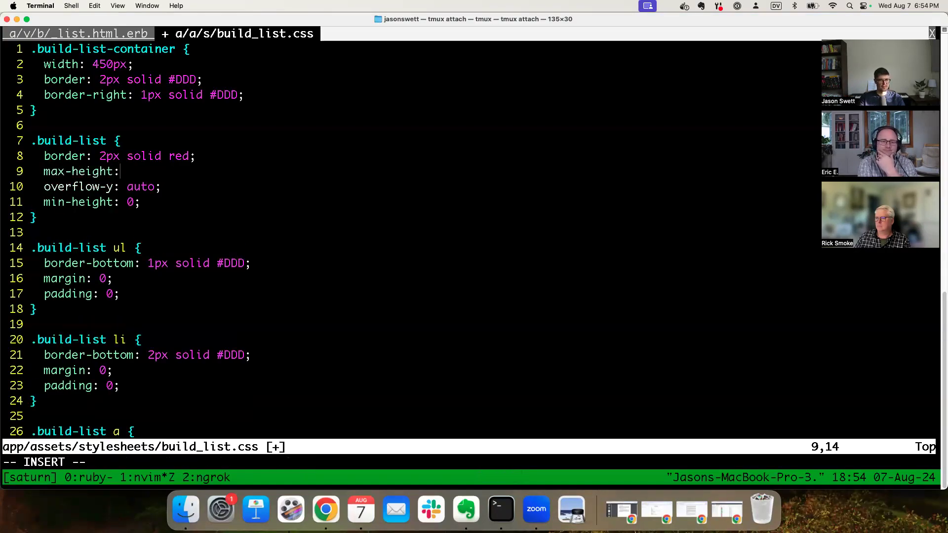
pyautogui.write('100%')
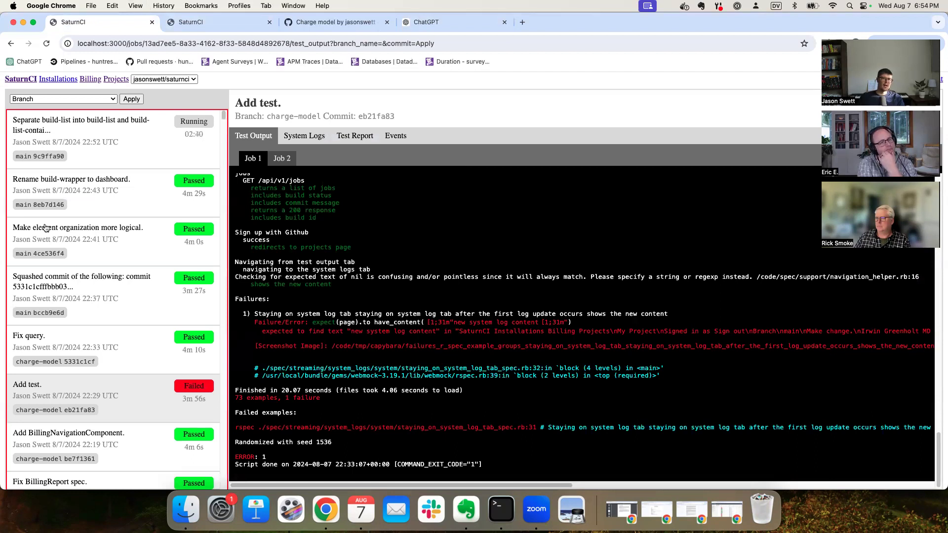
pyautogui.scroll(-3)
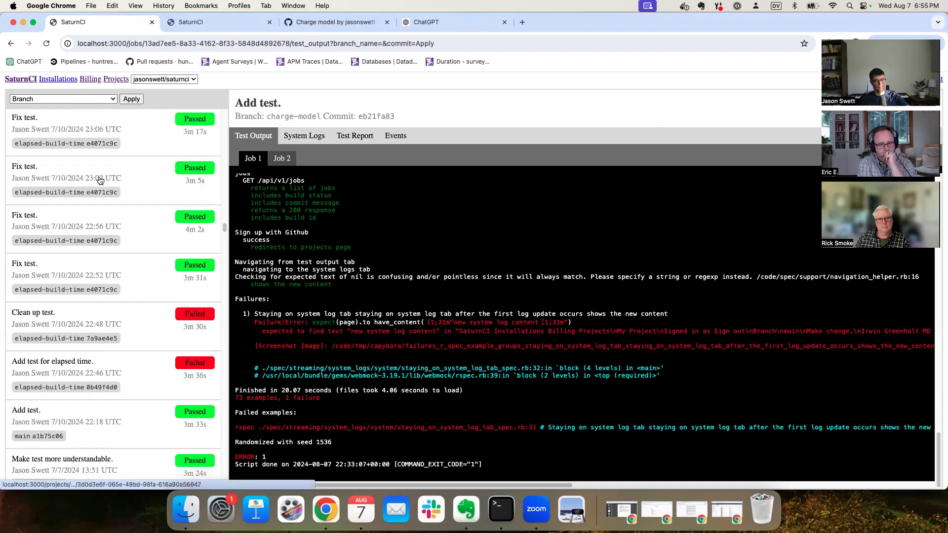
pyautogui.scroll(-3)
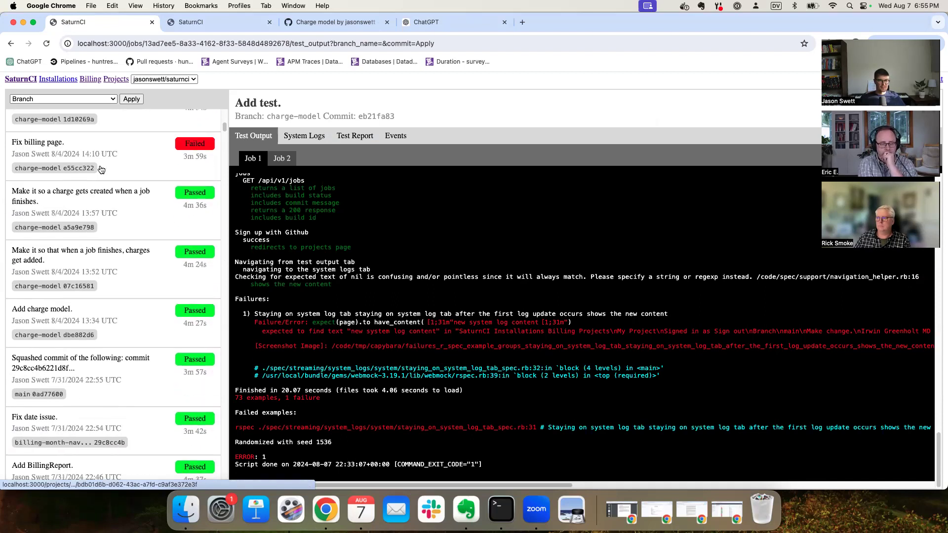
pyautogui.scroll(3)
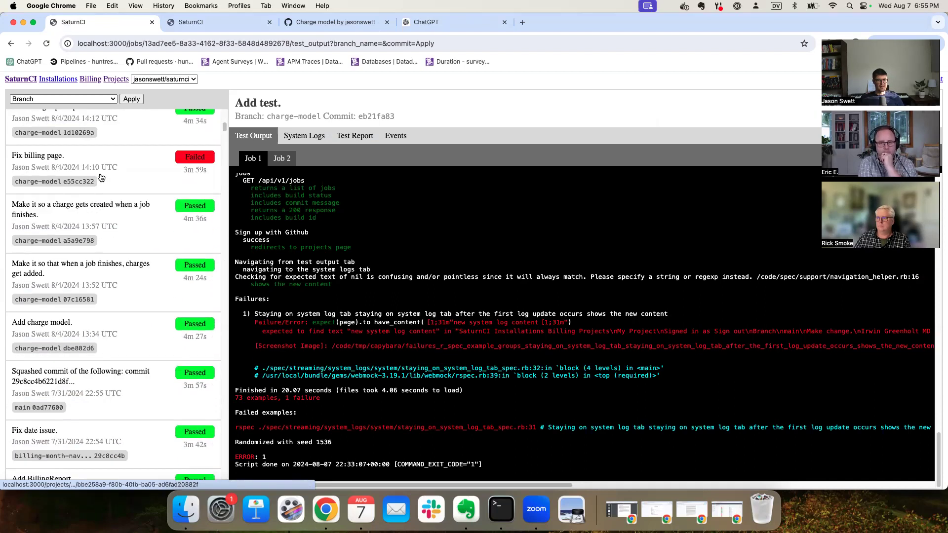
pyautogui.scroll(3)
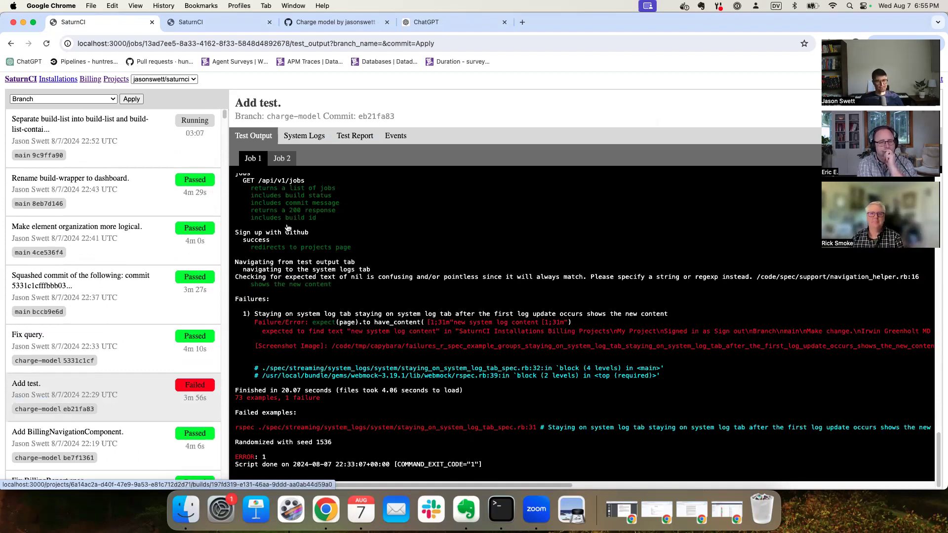
pyautogui.click(501, 508)
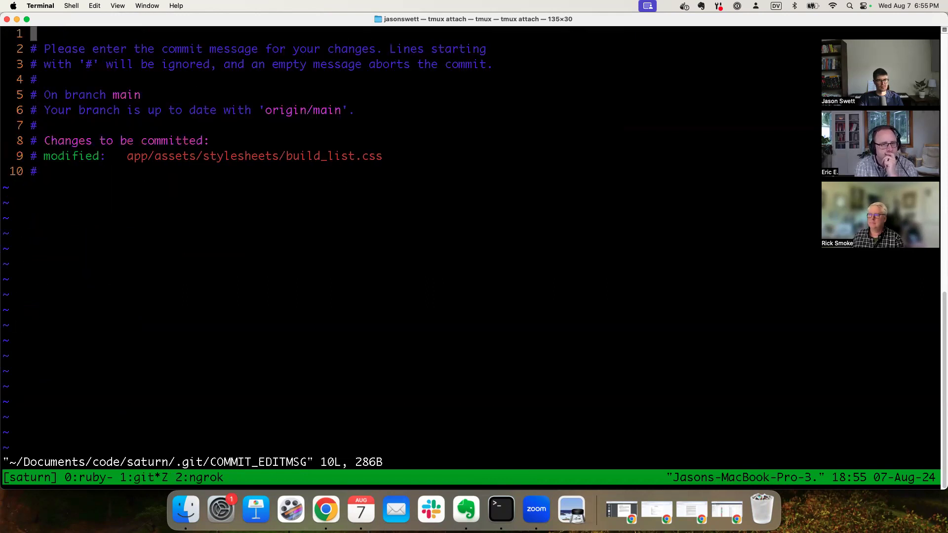
# - Commit 'Make build filter form sticky.', push main, and watch the new build in SaturnCI
pyautogui.write('Make it so')
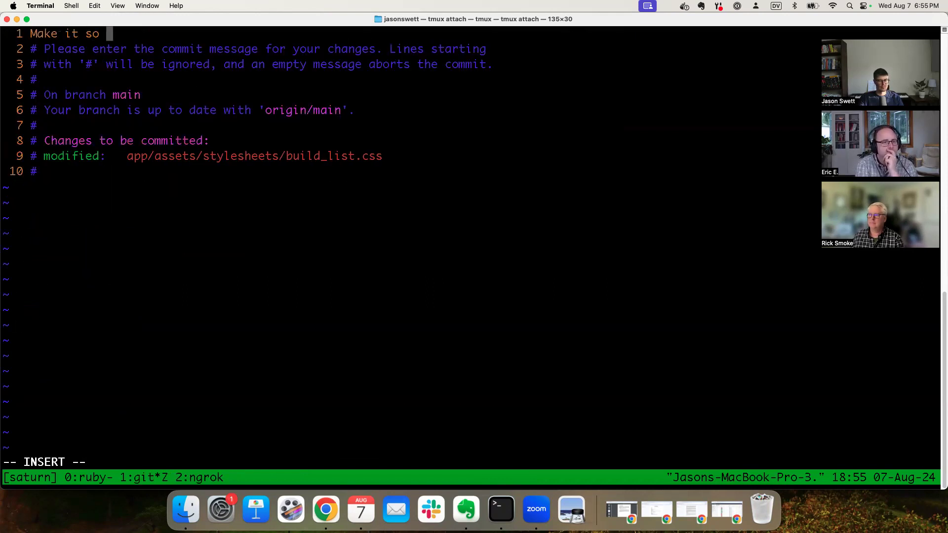
pyautogui.write('build filter f')
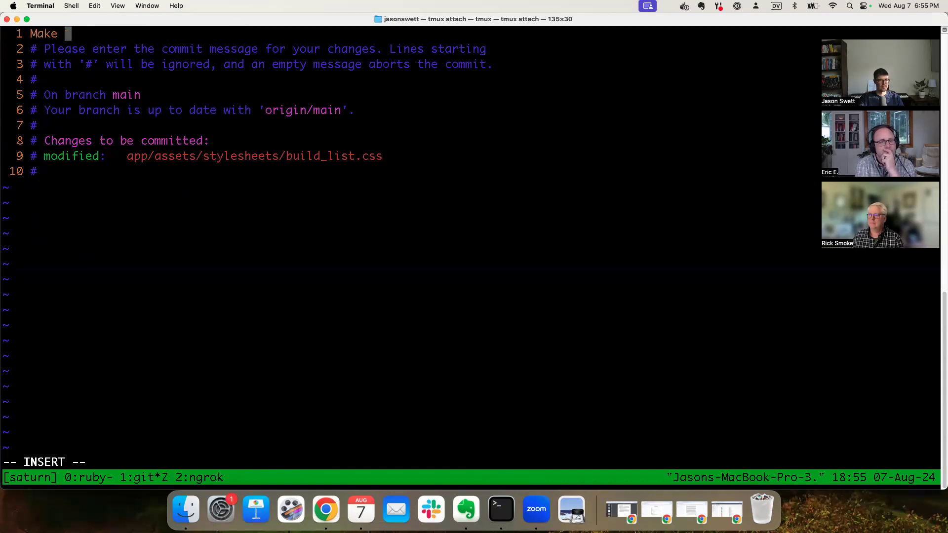
pyautogui.write('build filter form sti')
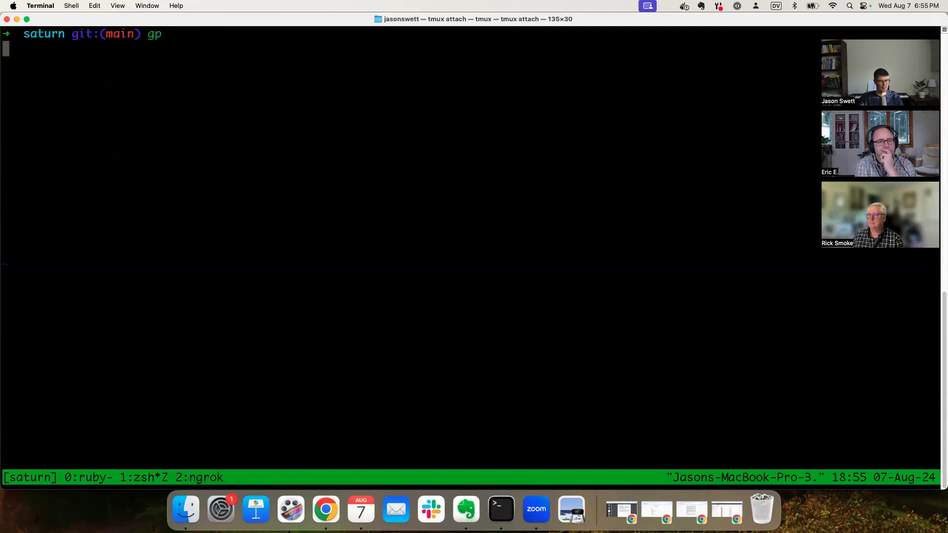
pyautogui.click(325, 508)
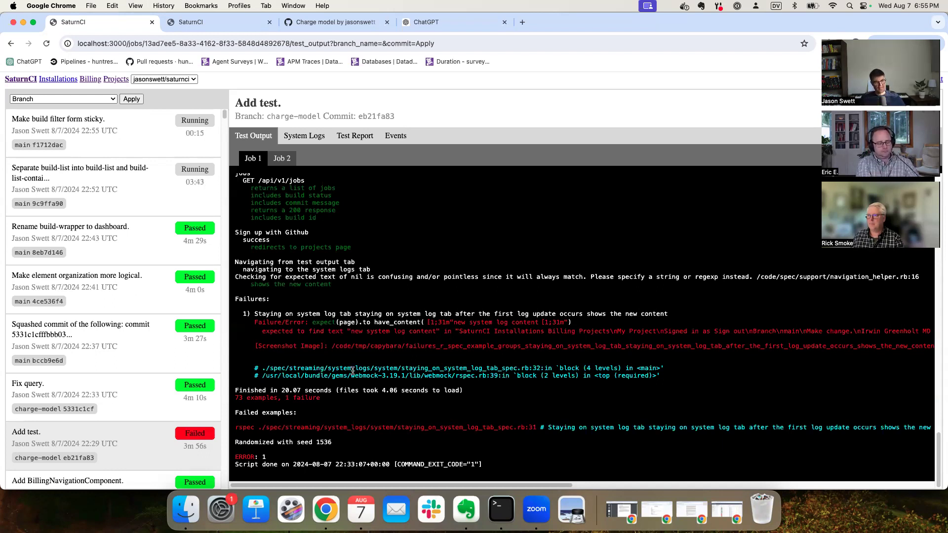
pyautogui.moveTo(500, 509)
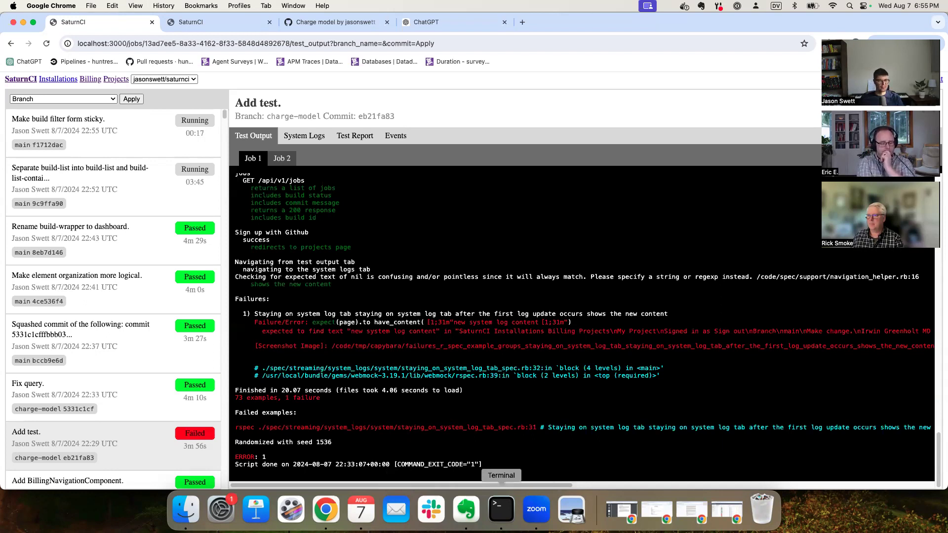
pyautogui.click(500, 509)
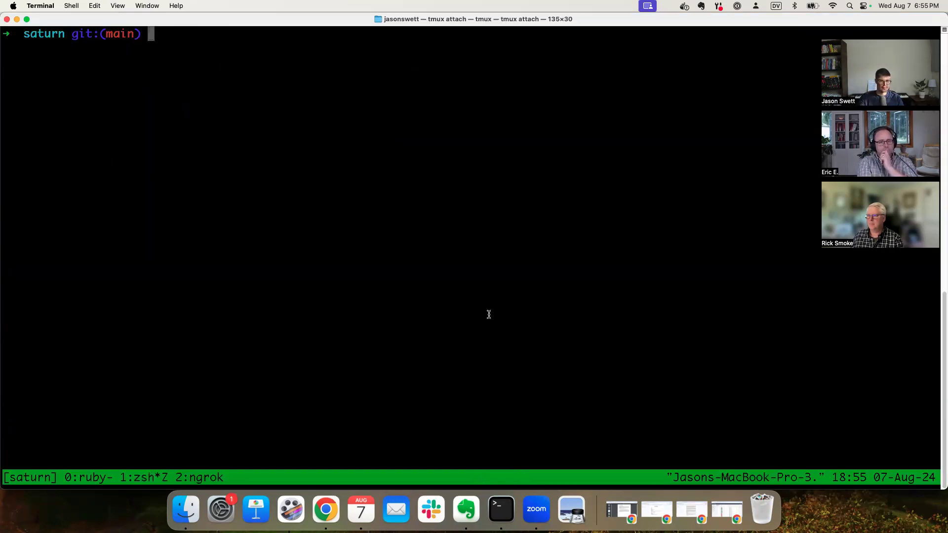
pyautogui.write('nvim')
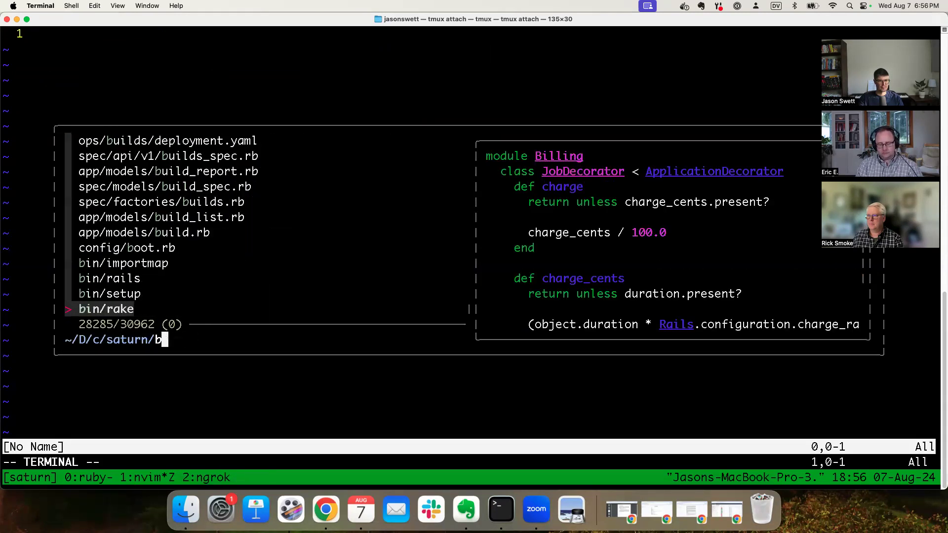
# - Find and open app/views/builds/_list.html.erb with the 'buildlisthtml' fuzzy search
pyautogui.write('uildlisthtml')
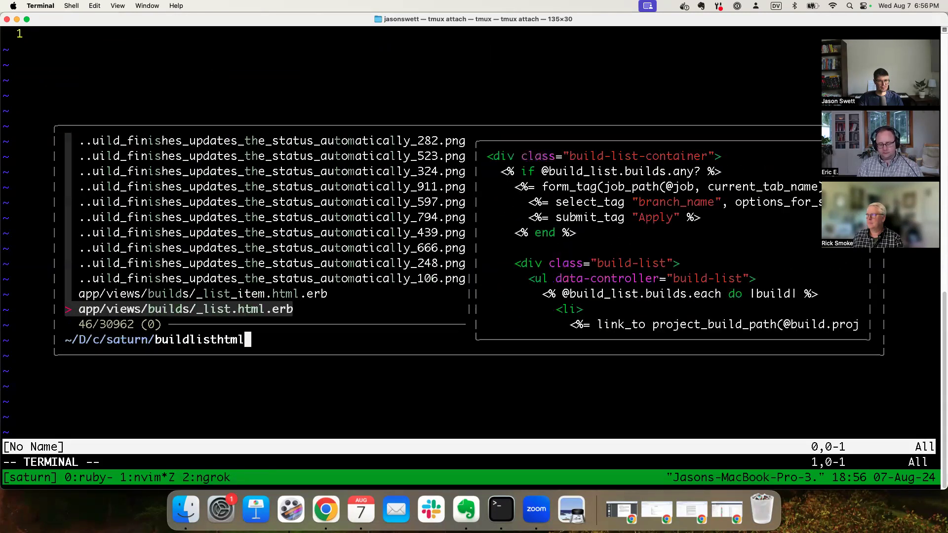
pyautogui.press('Return')
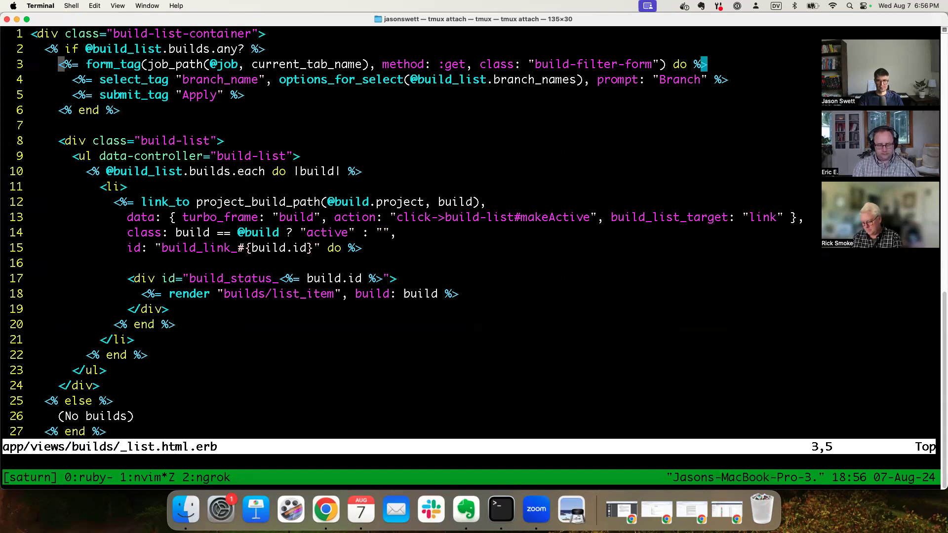
pyautogui.click(325, 509)
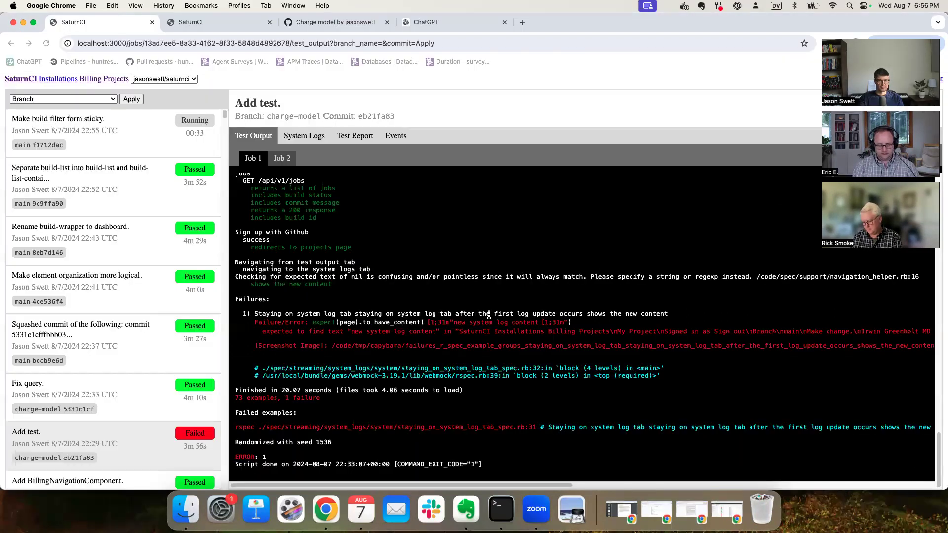
# - Send ChatGPT the form_tag code asking to 'add checkboxes for passed and failed'
pyautogui.click(426, 22)
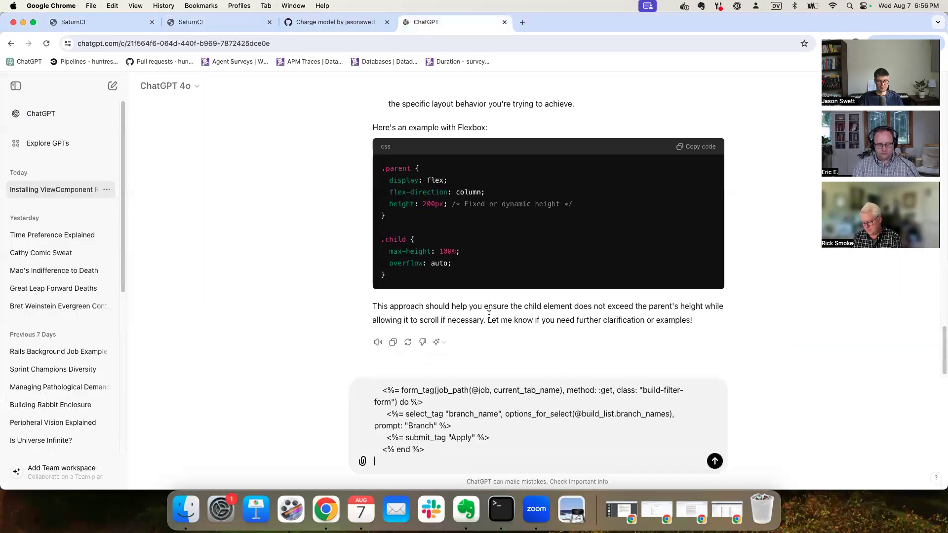
pyautogui.write('add checkbox')
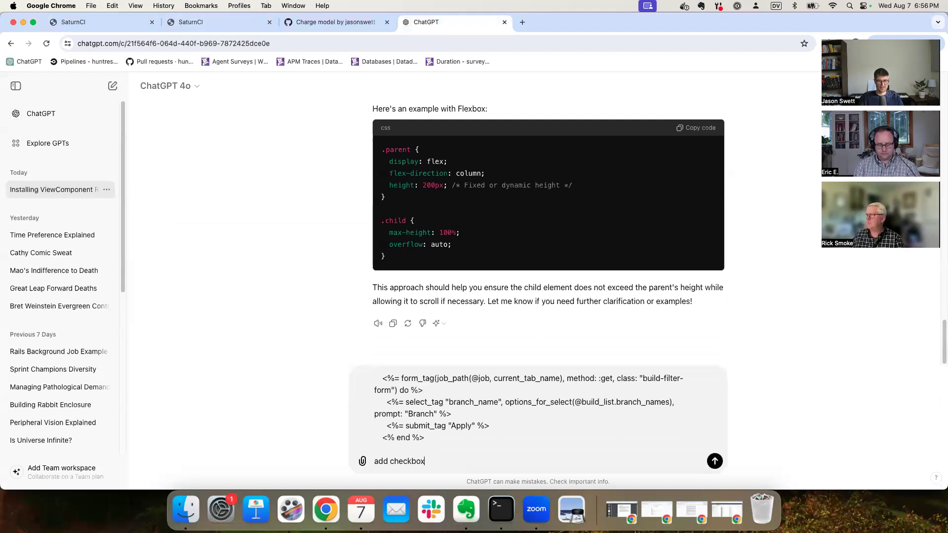
pyautogui.write('es for passed a')
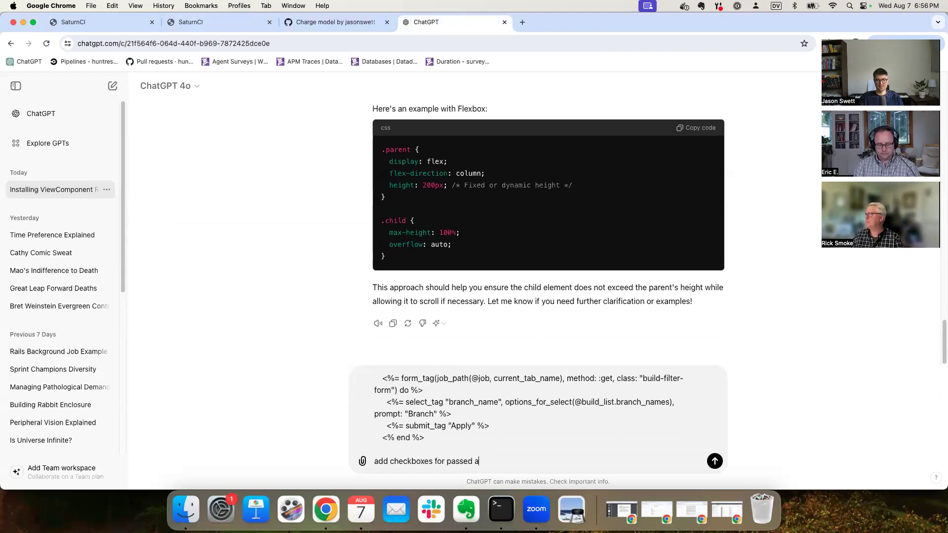
pyautogui.click(714, 461)
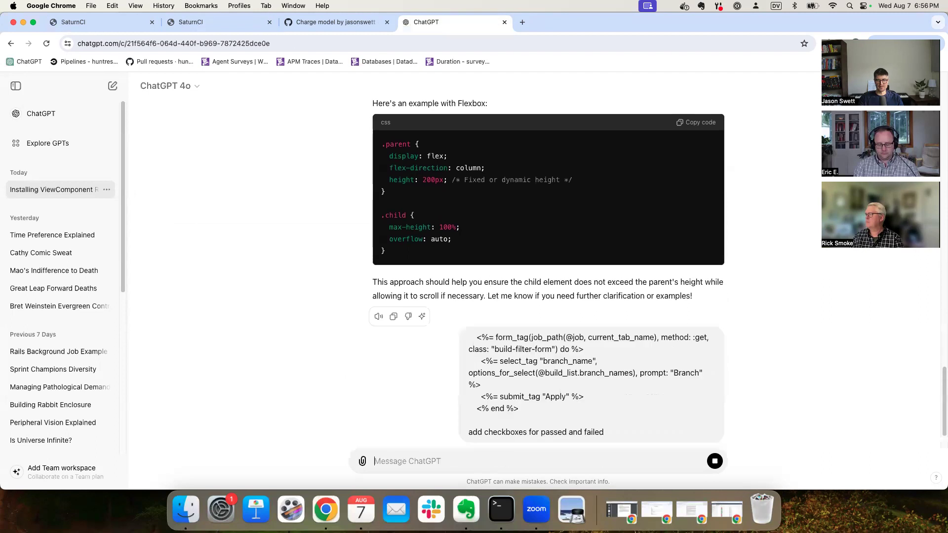
pyautogui.scroll(-3)
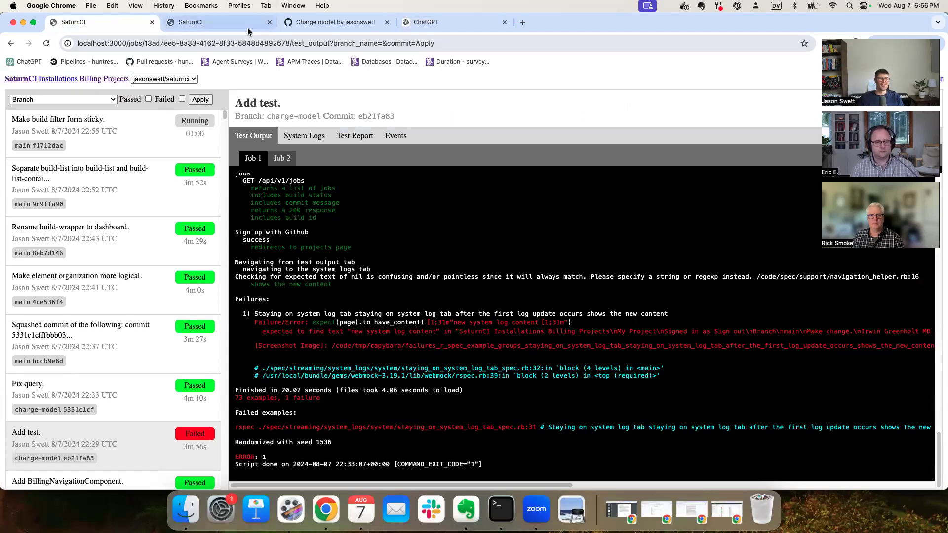
# - Wrap the branch select, Passed/Failed checkboxes and Apply button in divs, saving and checking SaturnCI
pyautogui.click(269, 22)
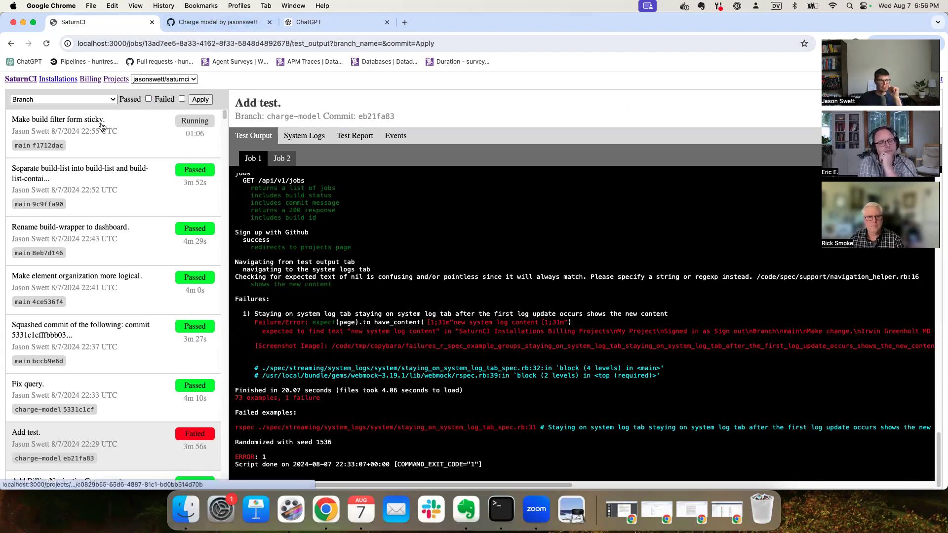
pyautogui.moveTo(562, 141)
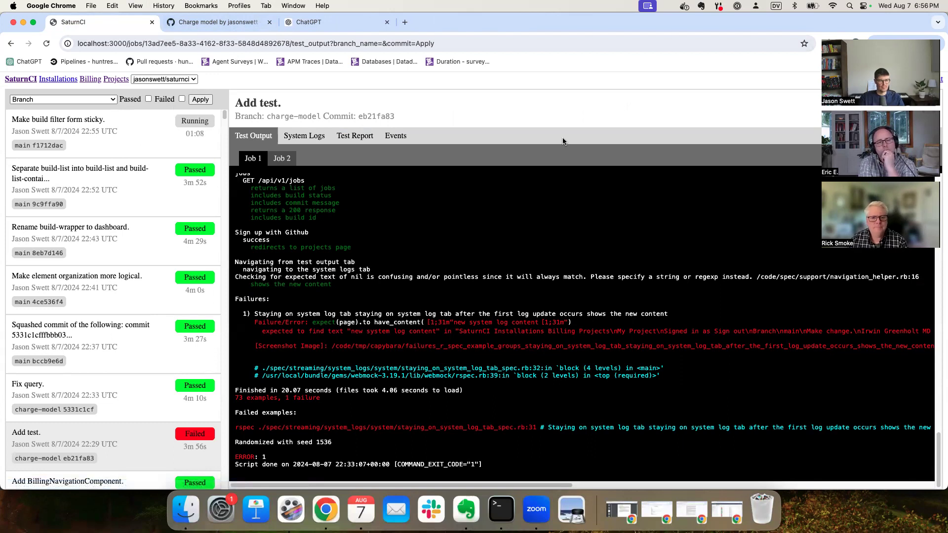
pyautogui.click(500, 508)
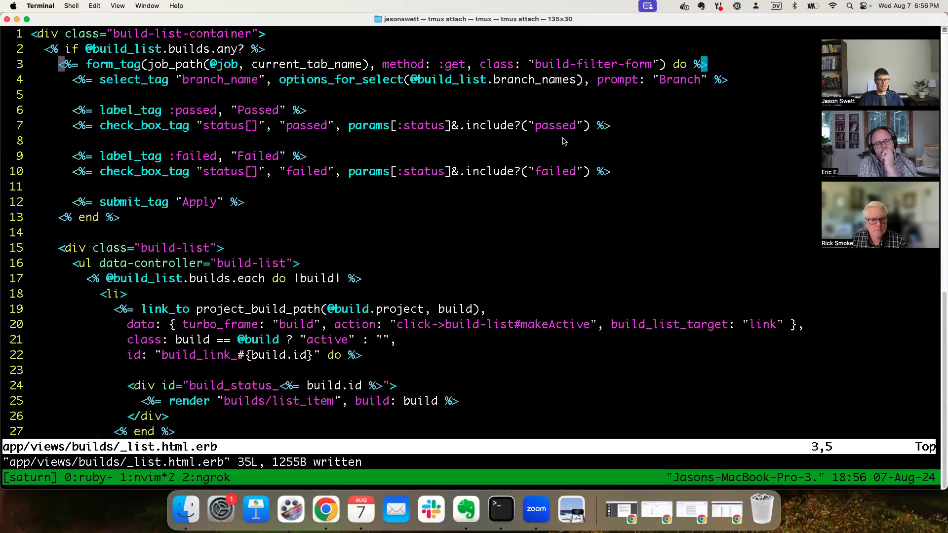
pyautogui.write('<div>')
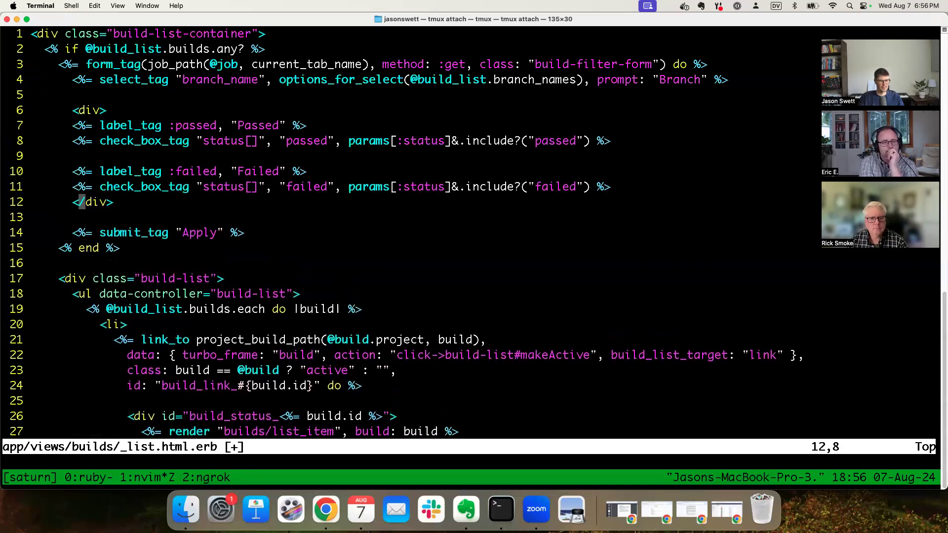
pyautogui.write(':w')
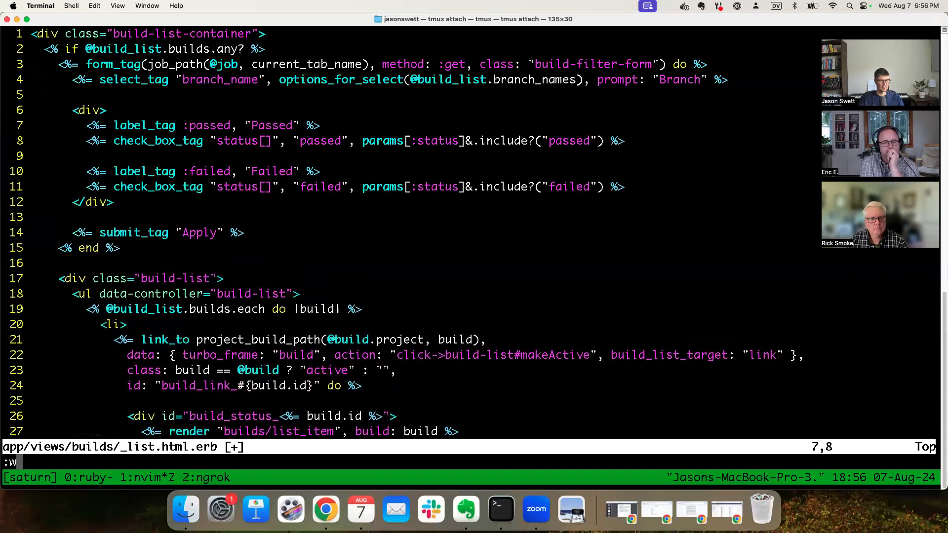
pyautogui.click(325, 508)
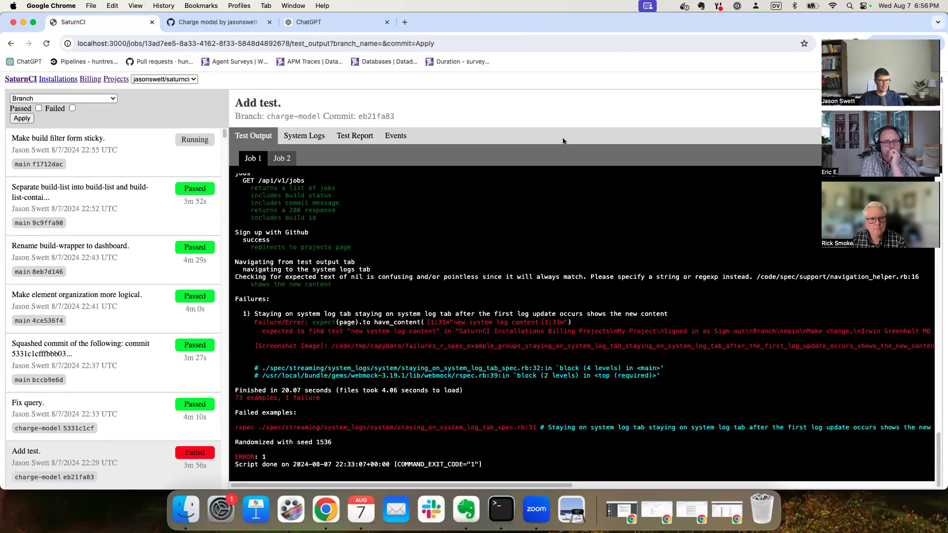
pyautogui.click(500, 510)
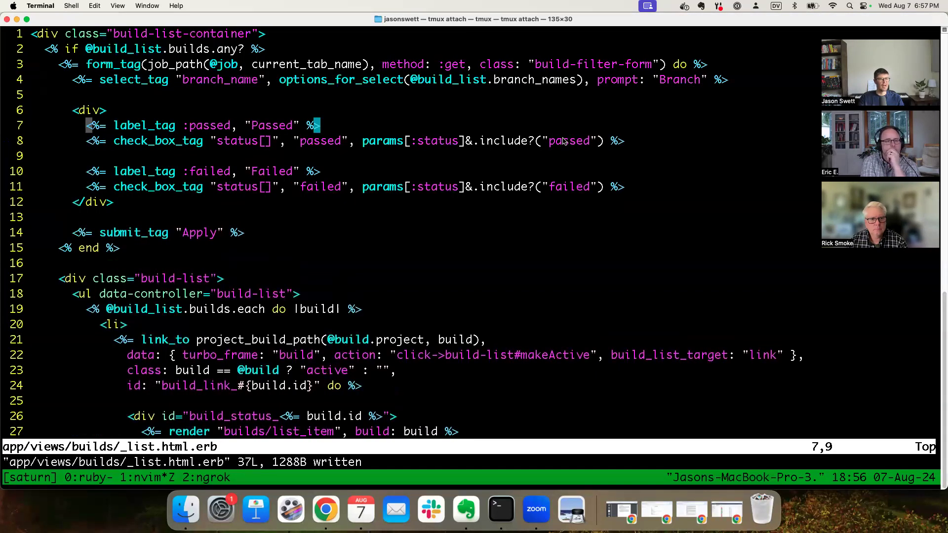
pyautogui.write('<div>')
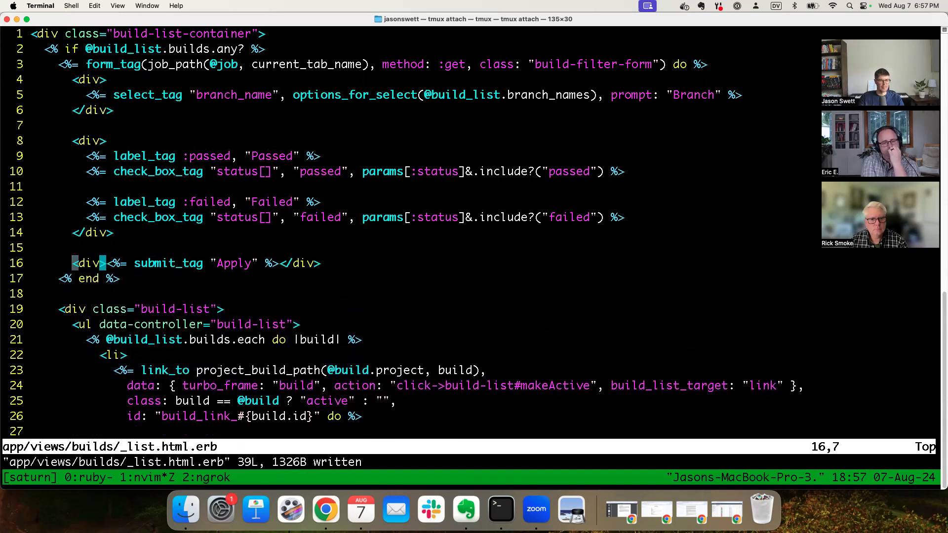
pyautogui.click(325, 509)
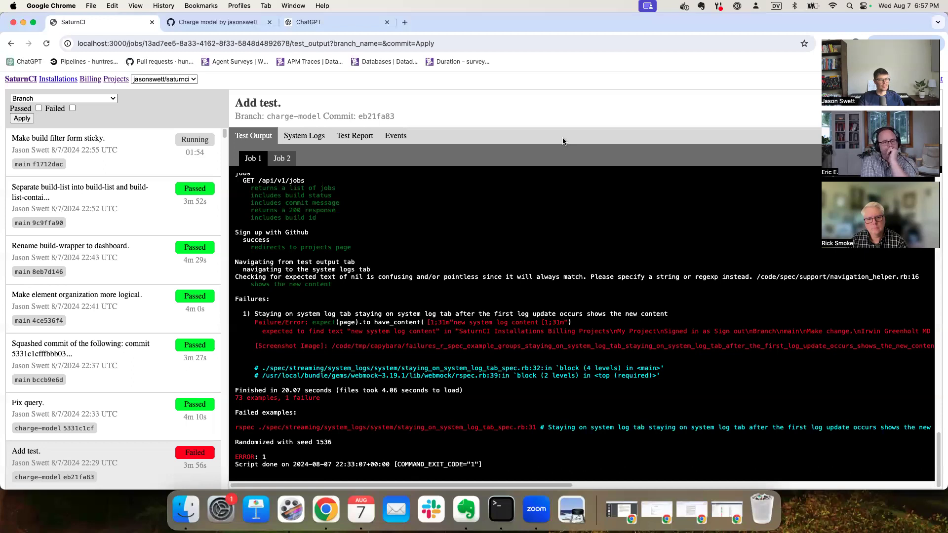
pyautogui.click(501, 508)
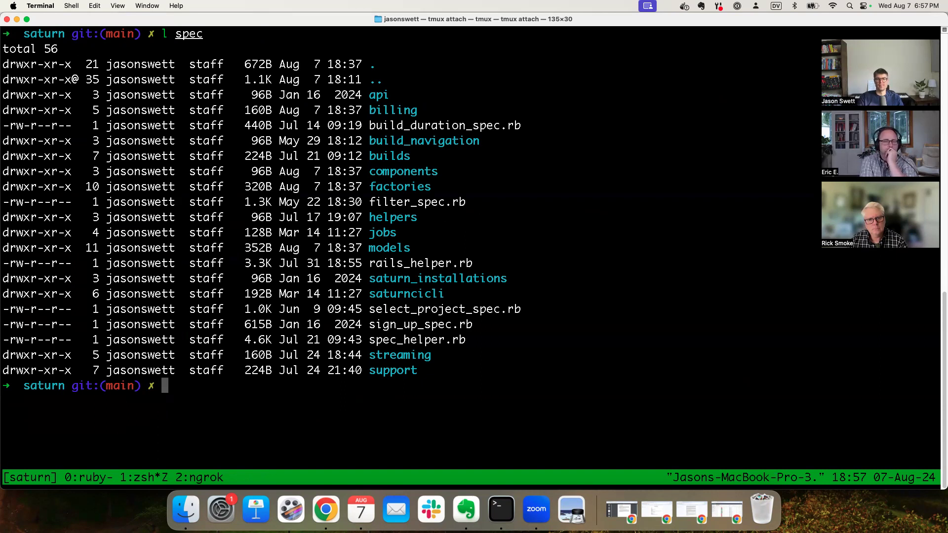
# - List the contents of spec/builds, spec/builds/build_list and its system folder
pyautogui.write('spec/build')
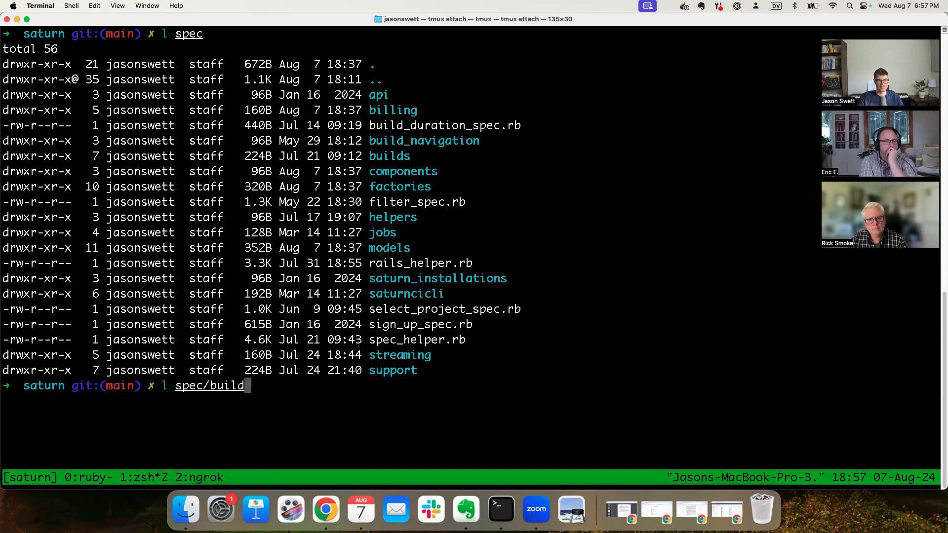
pyautogui.press('Return')
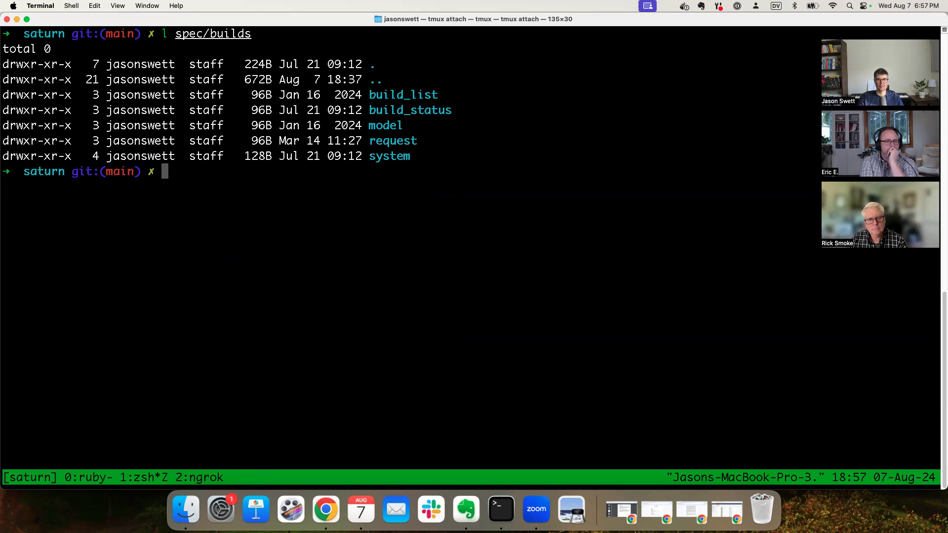
pyautogui.write('l spec/builds/')
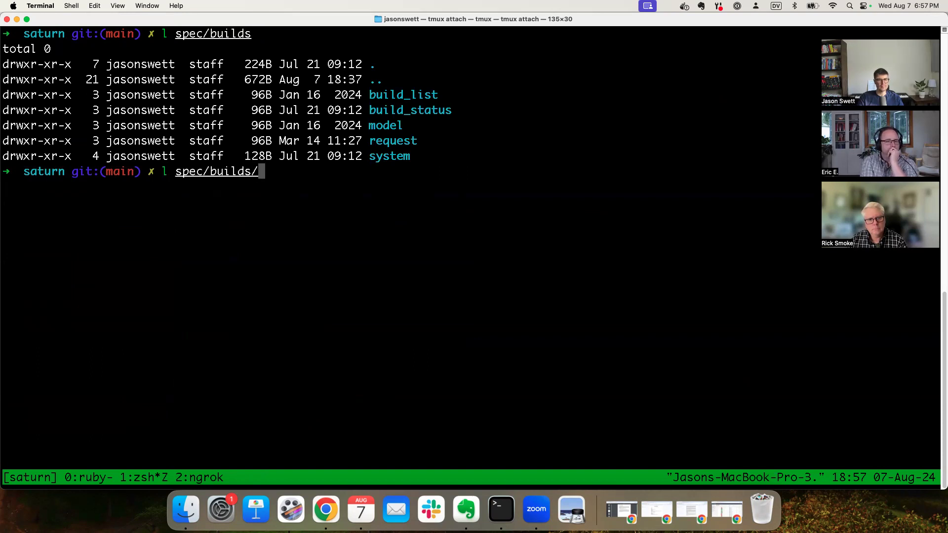
pyautogui.press('Return')
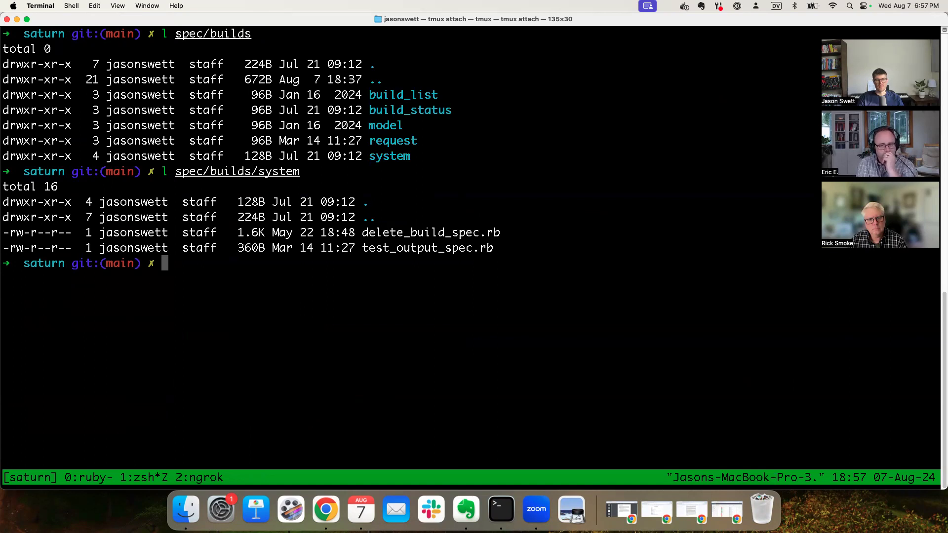
pyautogui.write('l spec/builds/system')
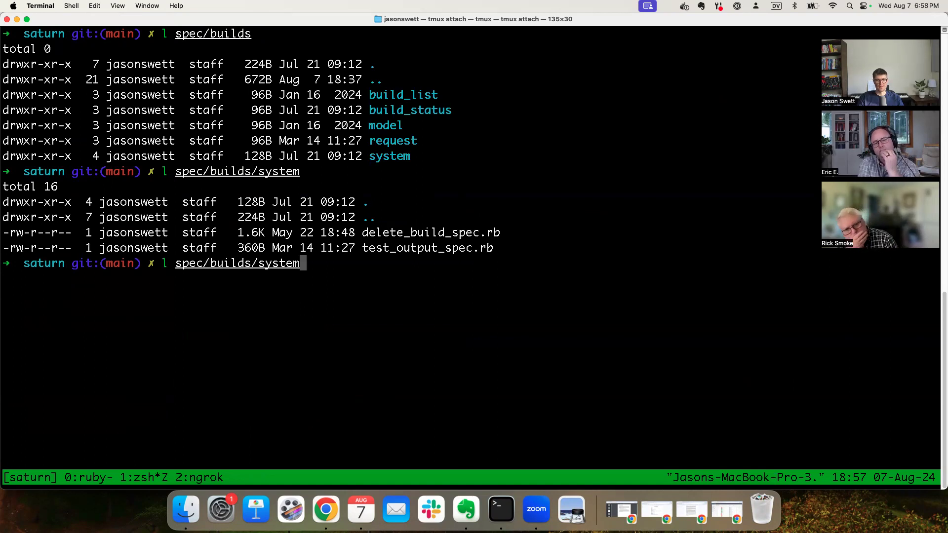
pyautogui.press('Backspace')
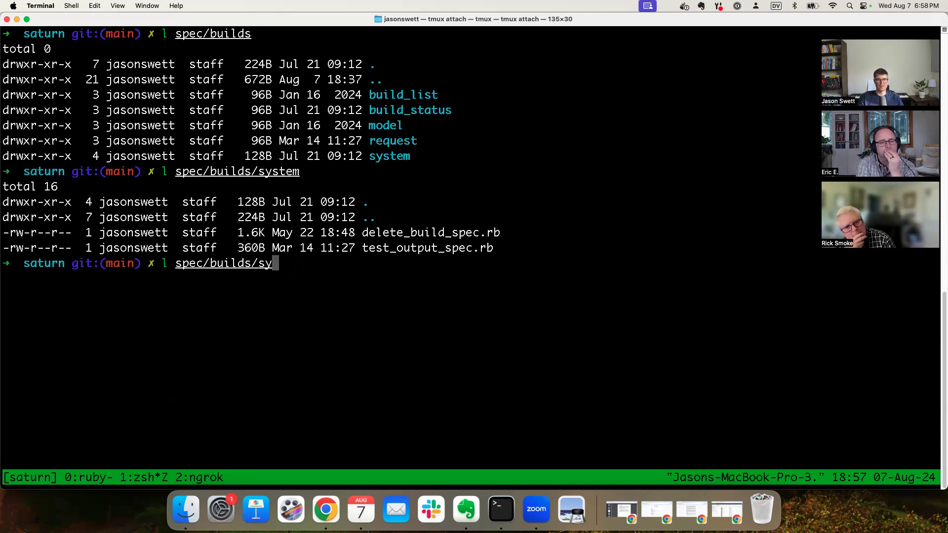
pyautogui.write('b')
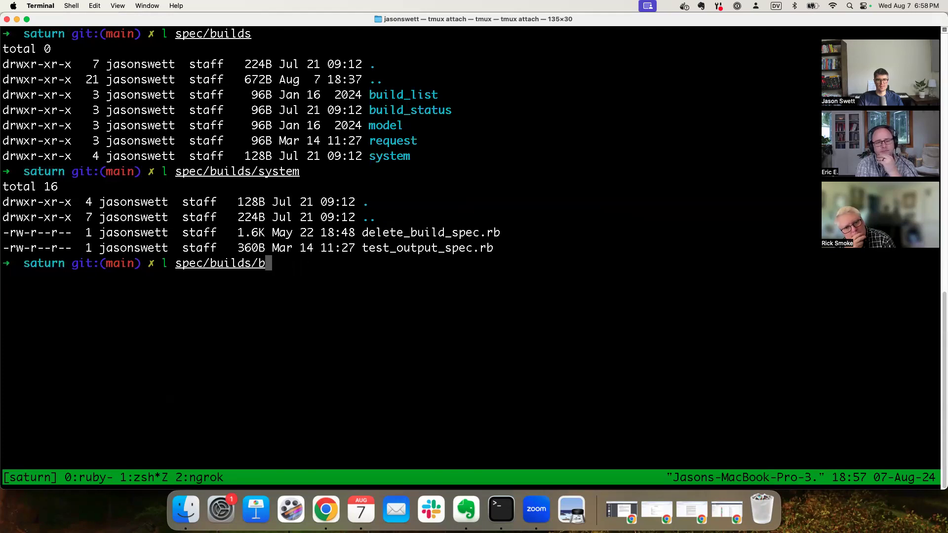
pyautogui.press('Return')
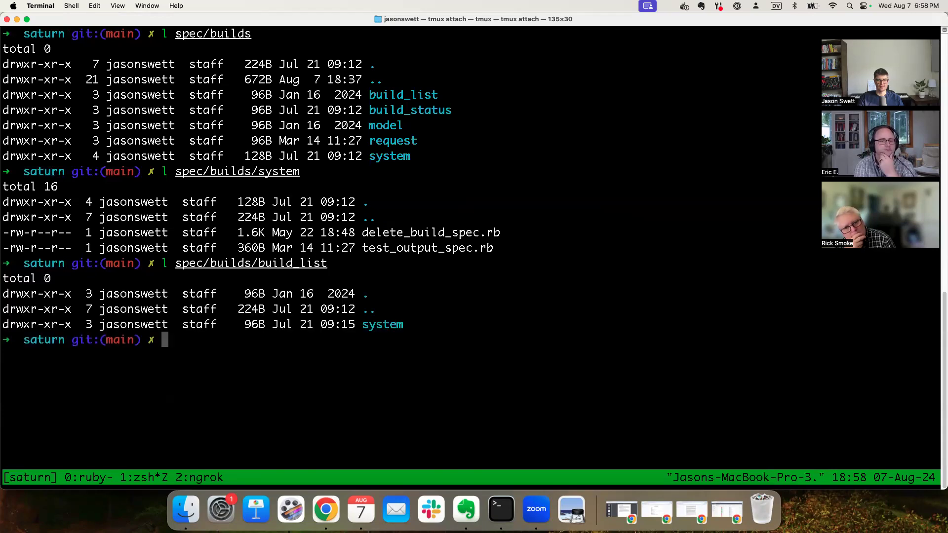
pyautogui.press('Return')
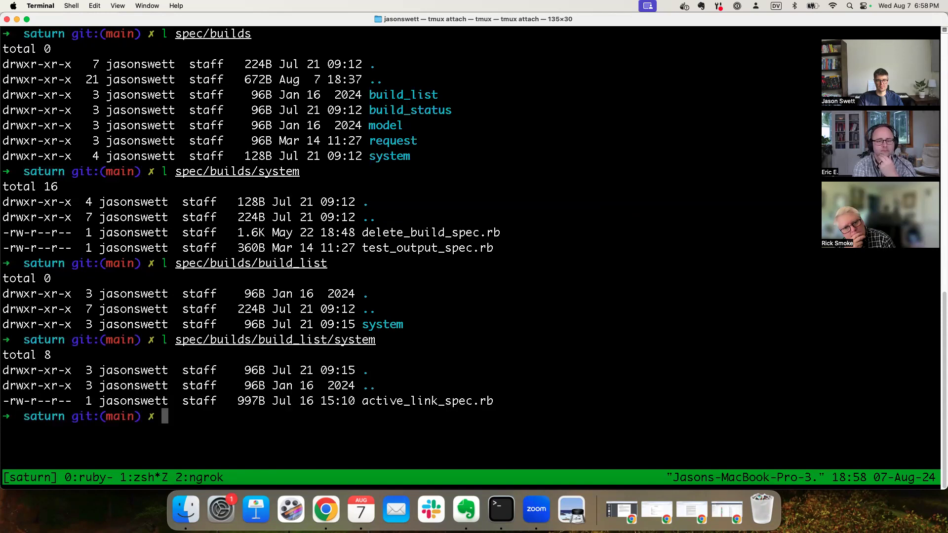
# - Search all specs case-insensitively for 'filter' with grep -ri, revealing spec/filter_spec.rb
pyautogui.write('grep -r')
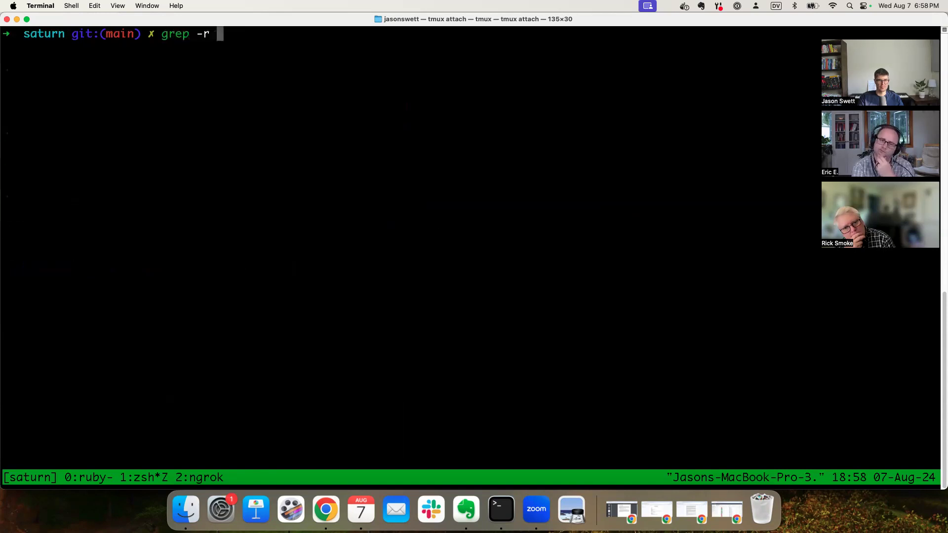
pyautogui.write("i 'filter'")
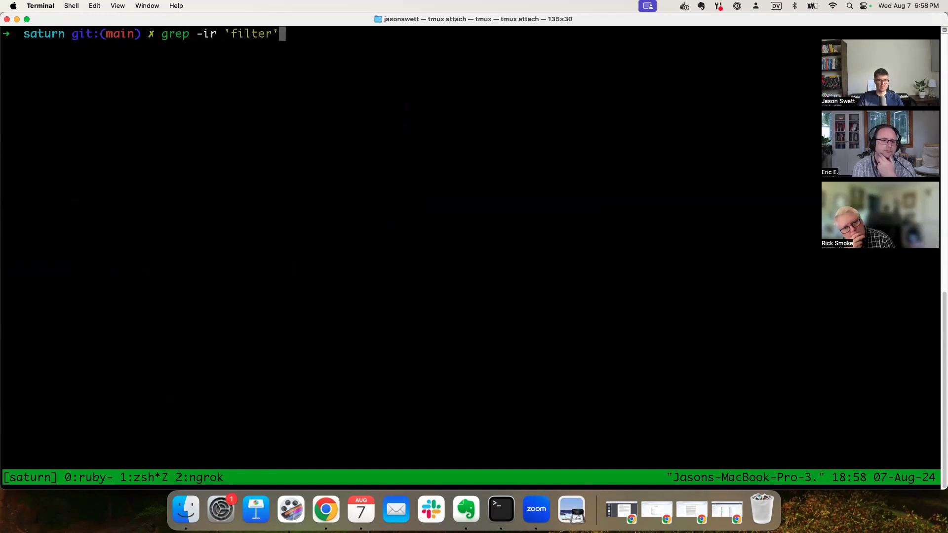
pyautogui.press('Return')
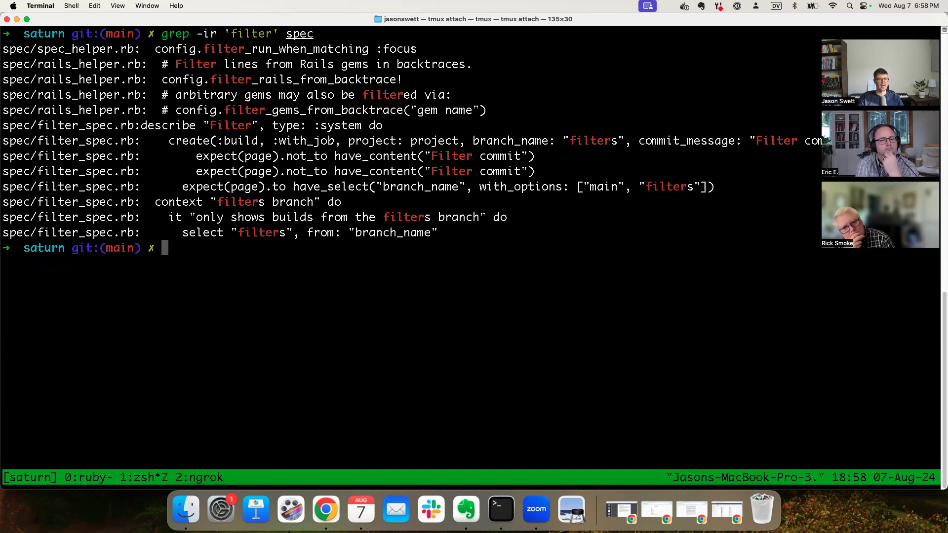
pyautogui.write('nvim')
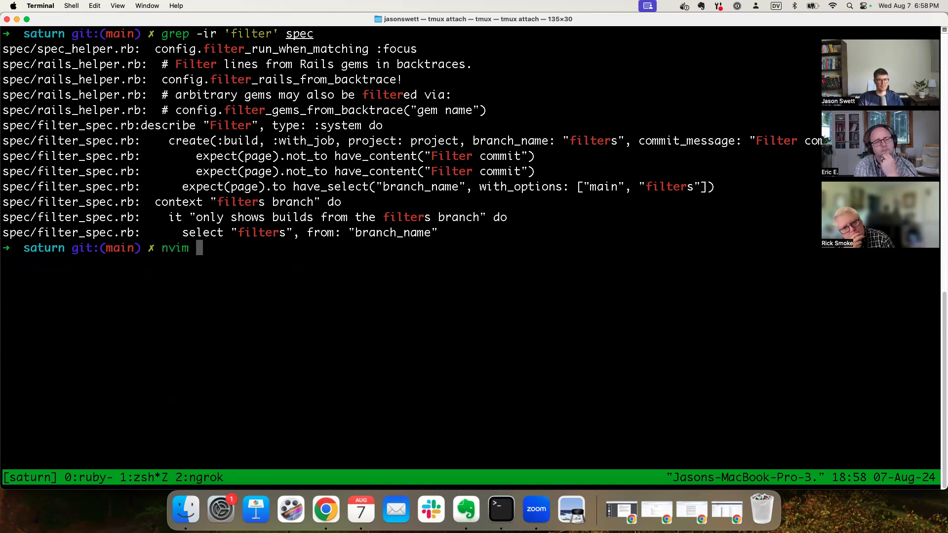
# - View filter_spec.rb, then move it into spec/builds/build_list/system
pyautogui.press('Return')
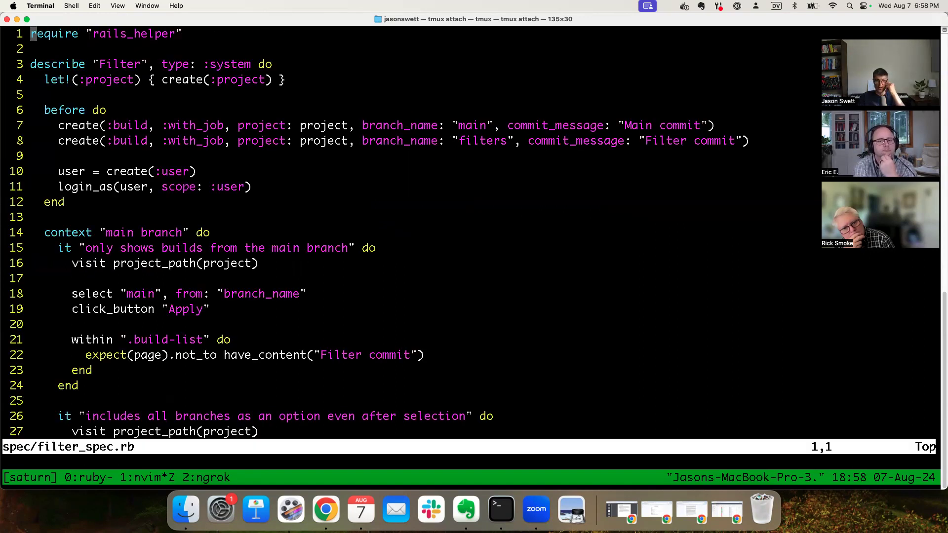
pyautogui.press(':')
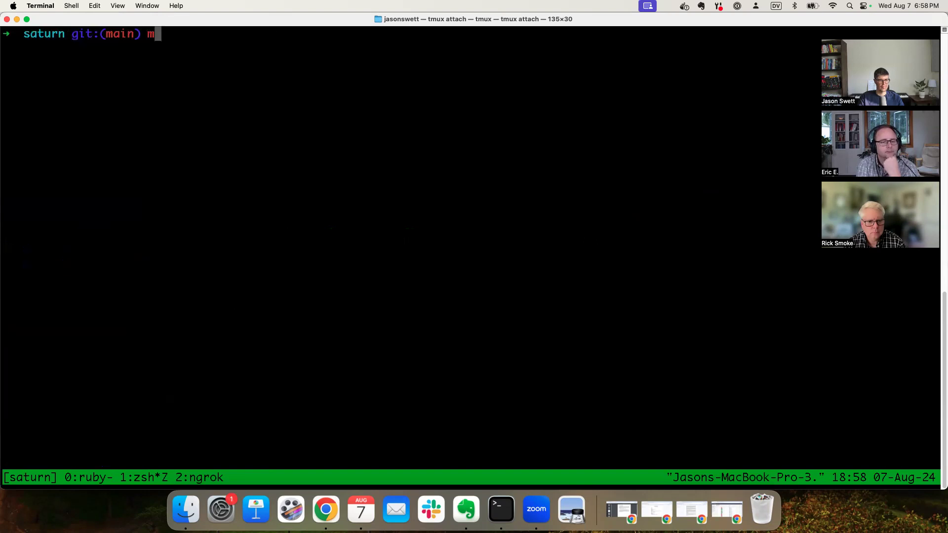
pyautogui.write('v spec/filter_spec.rb spec/builds/')
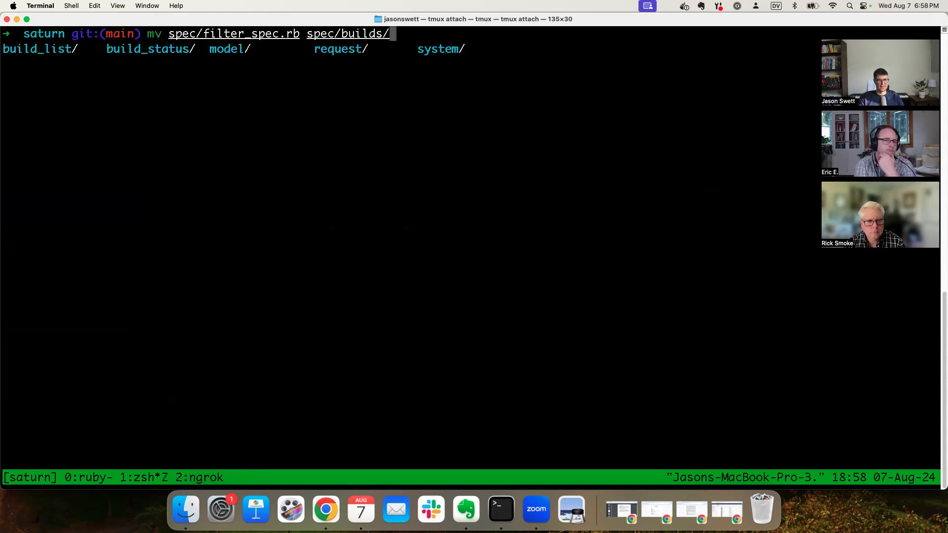
pyautogui.click(325, 508)
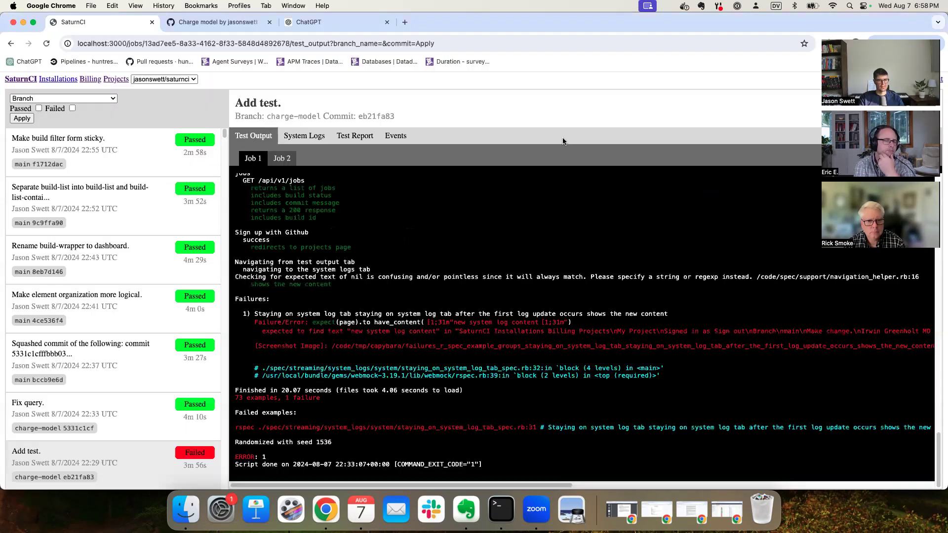
pyautogui.click(500, 509)
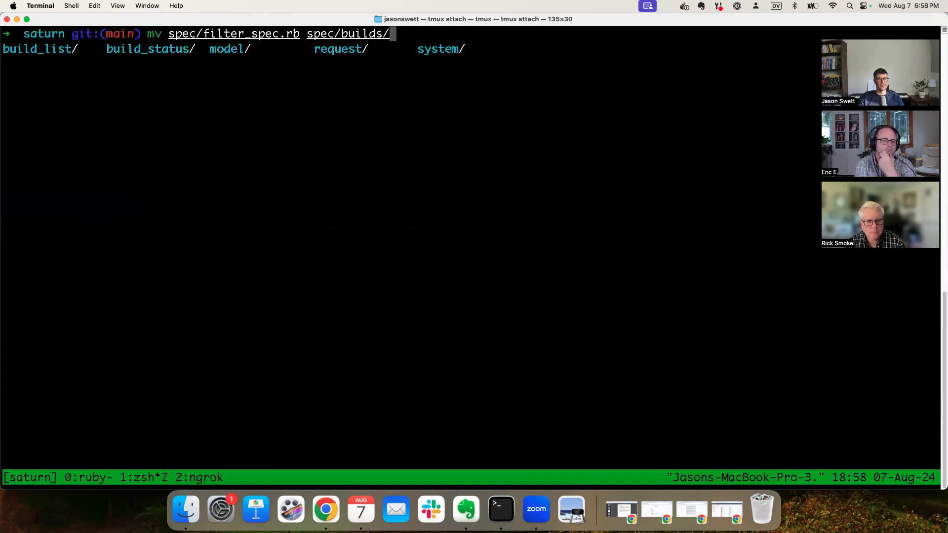
pyautogui.press('Tab')
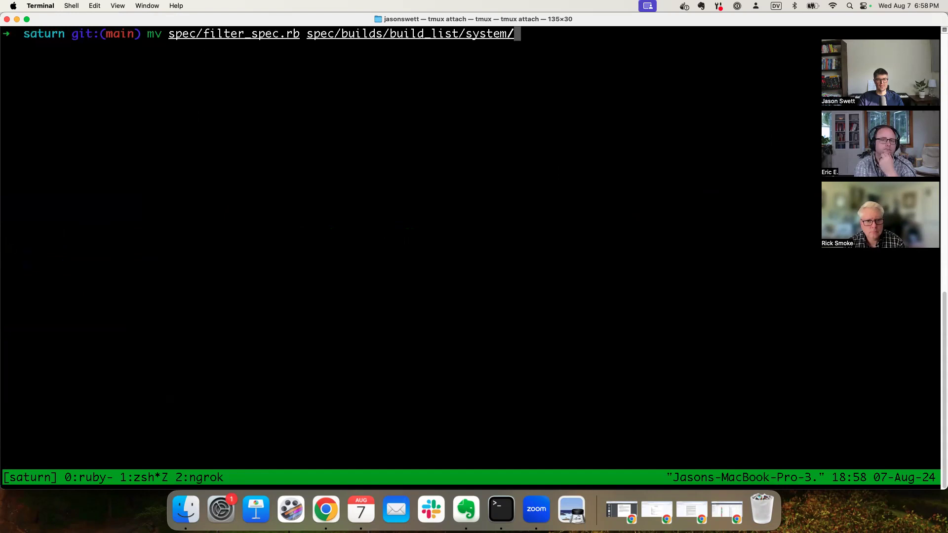
pyautogui.write('active_link_s')
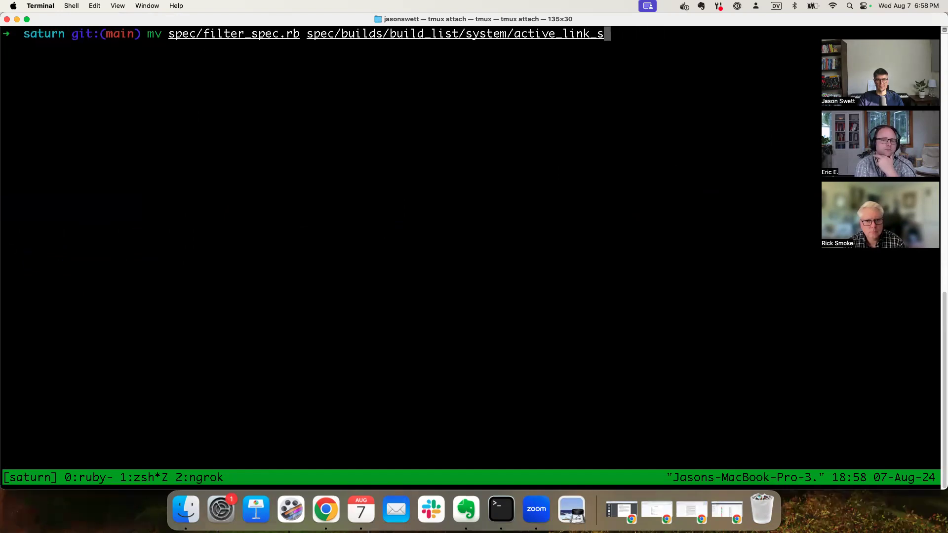
pyautogui.press('Return')
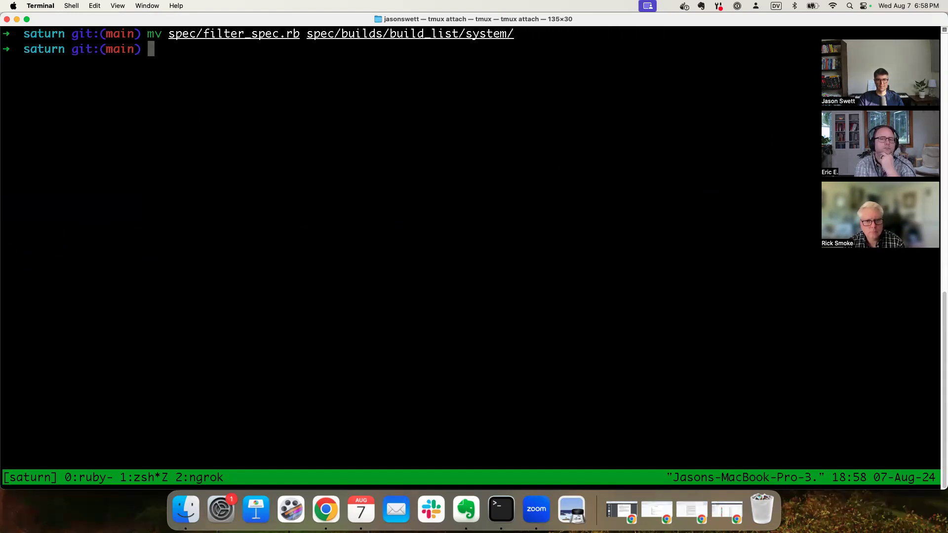
# - Stage the renamed spec and commit it as 'Move filter spec'
pyautogui.write('gs')
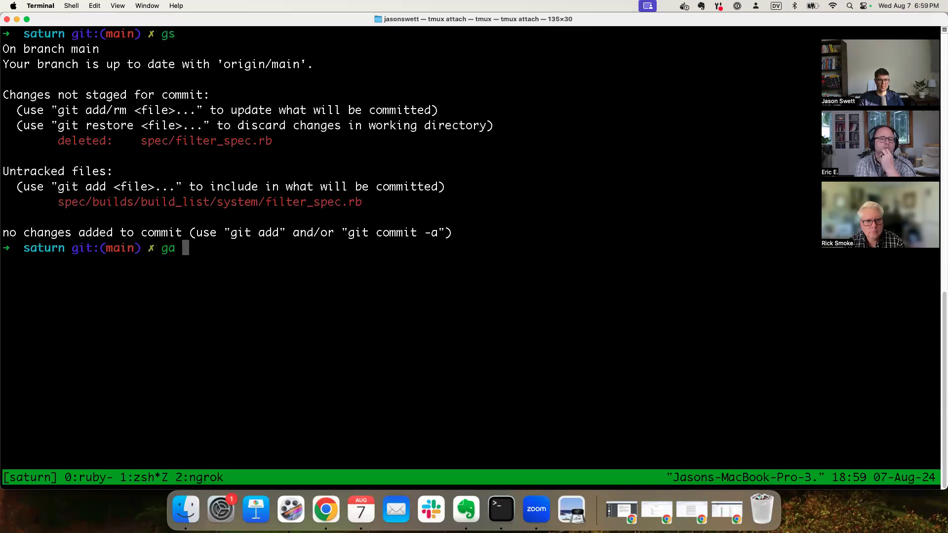
pyautogui.press('Return')
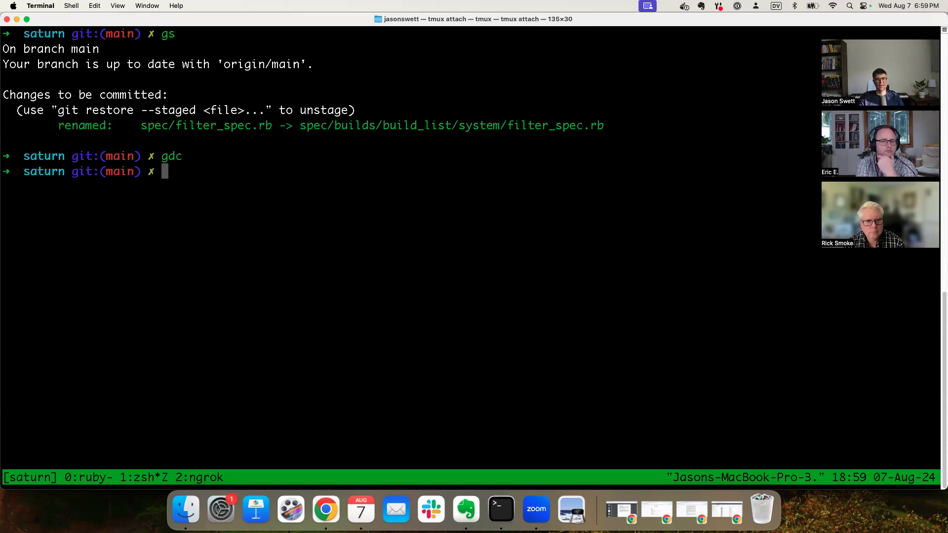
pyautogui.press('Return')
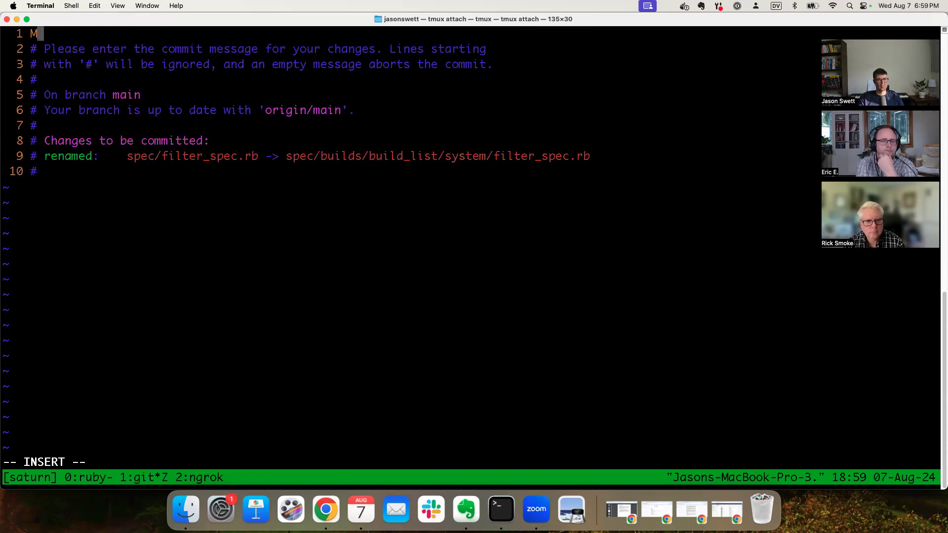
pyautogui.write('ove filter spec')
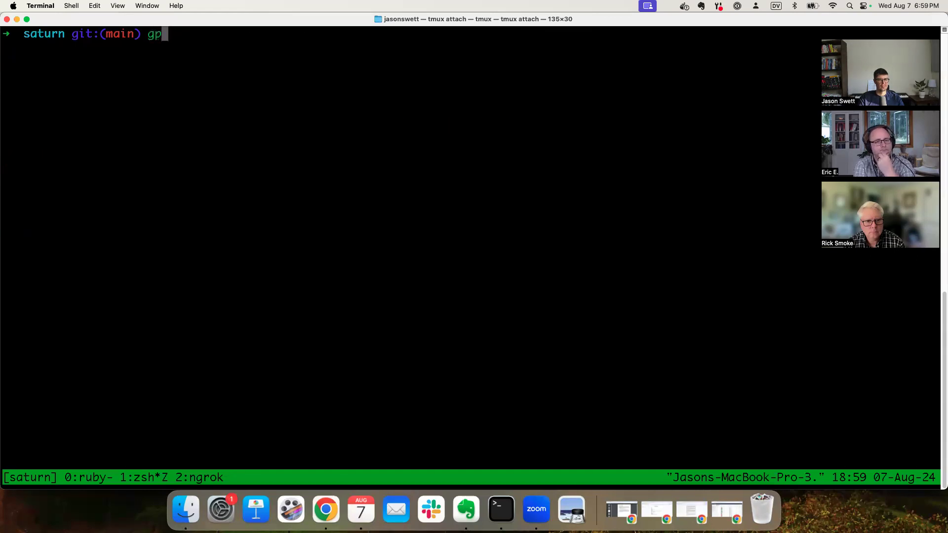
pyautogui.click(326, 508)
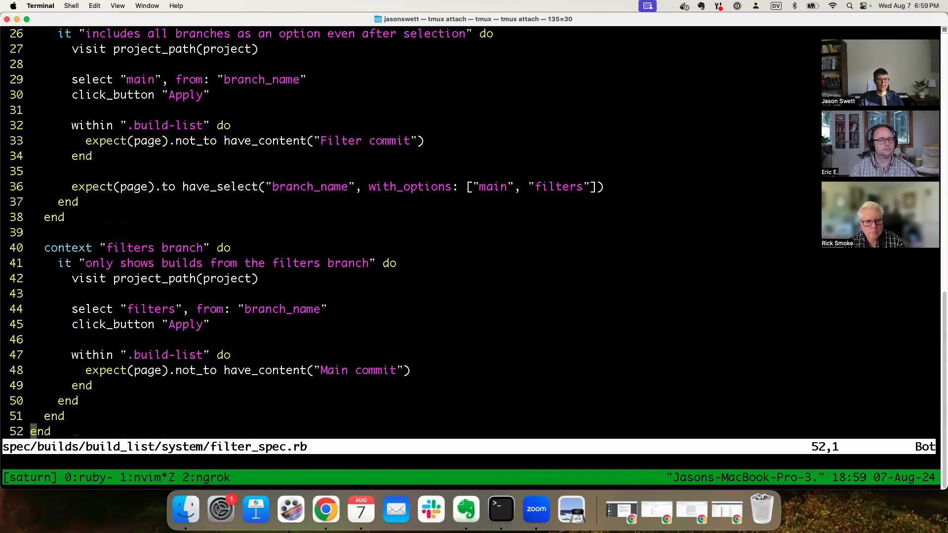
pyautogui.press('gg')
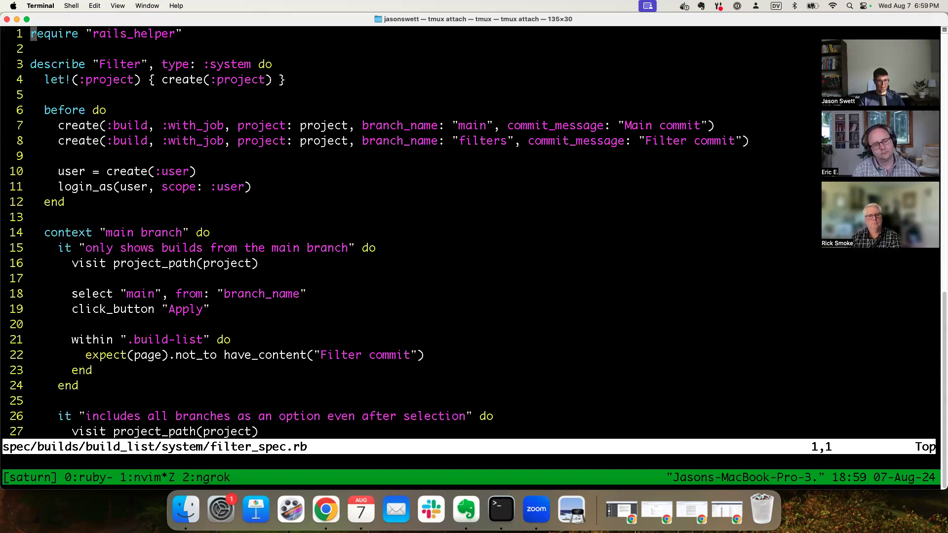
pyautogui.scroll(-3)
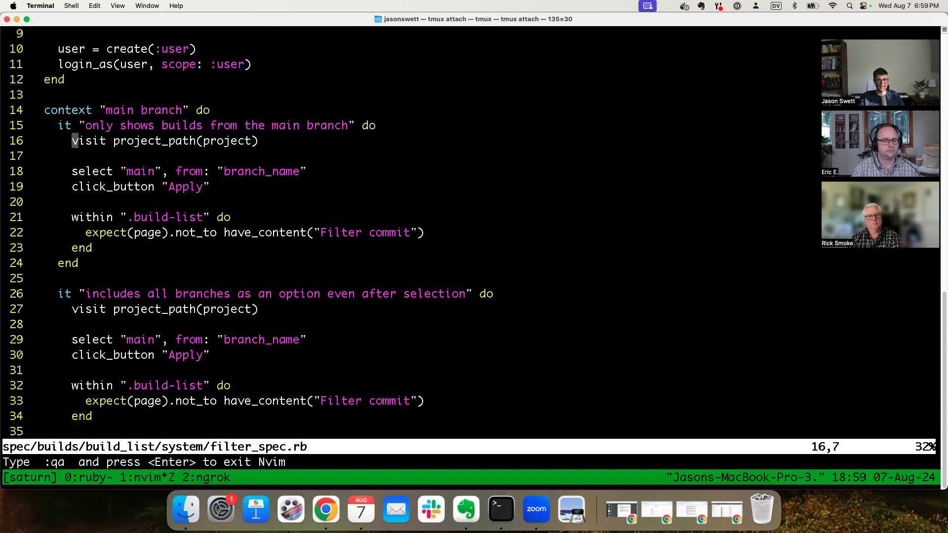
pyautogui.scroll(-3)
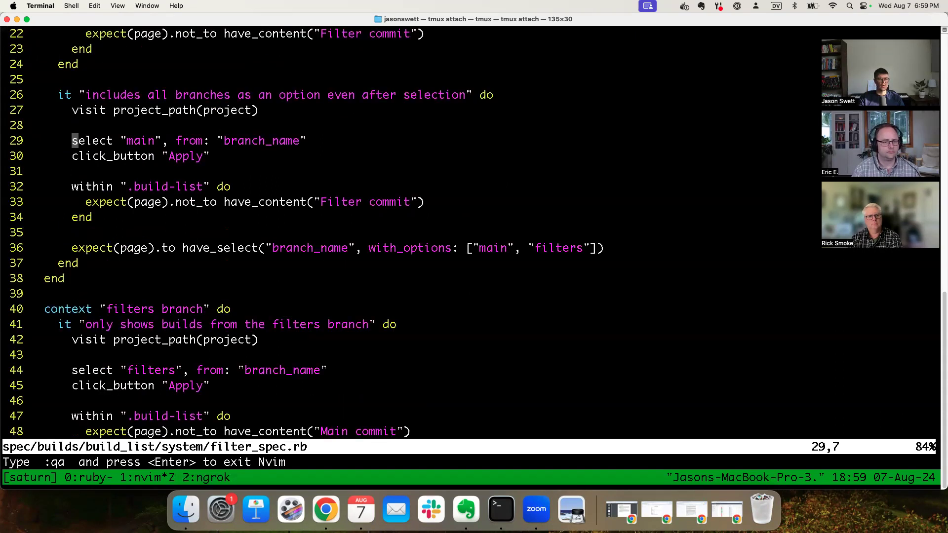
pyautogui.press('gg')
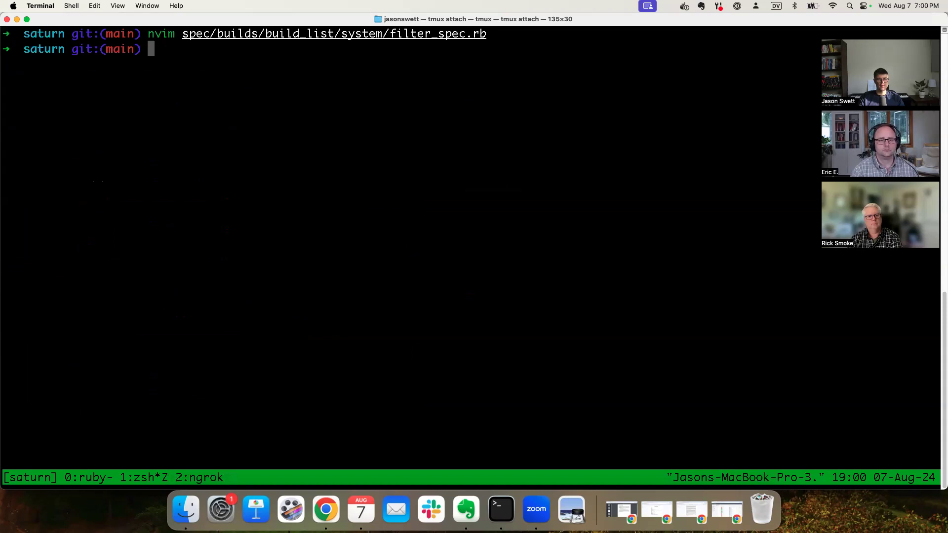
# - Create the spec/builds/build_filter/system directory with mkdir -p
pyautogui.write('mkdir -')
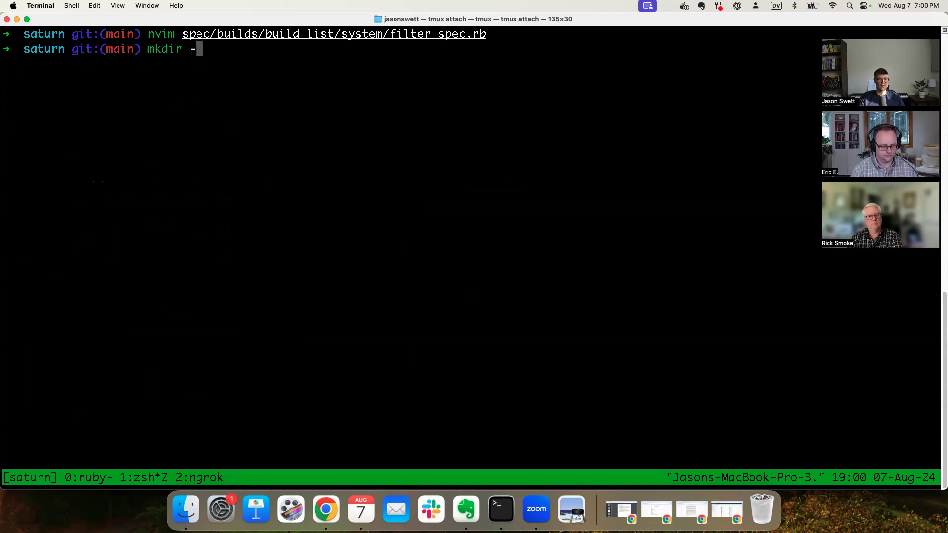
pyautogui.write('p spec/build')
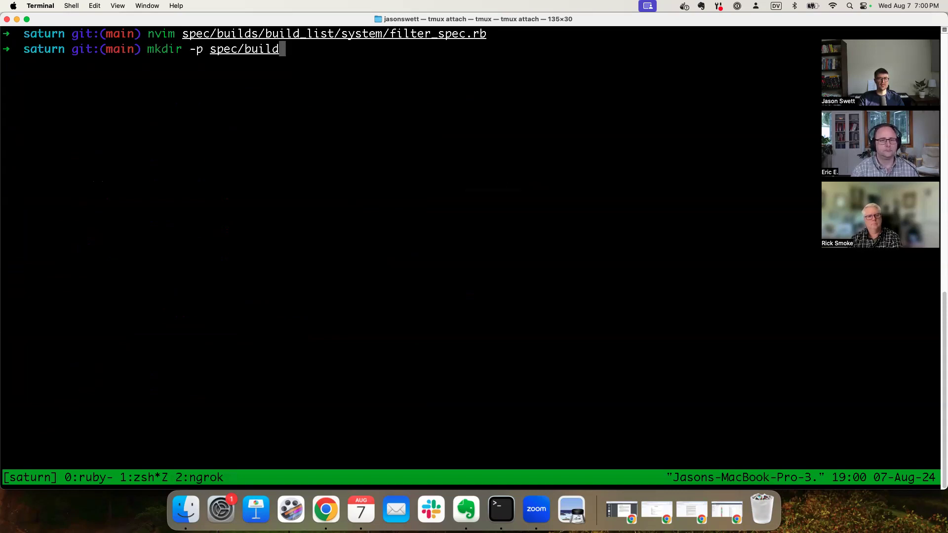
pyautogui.write('s/build_')
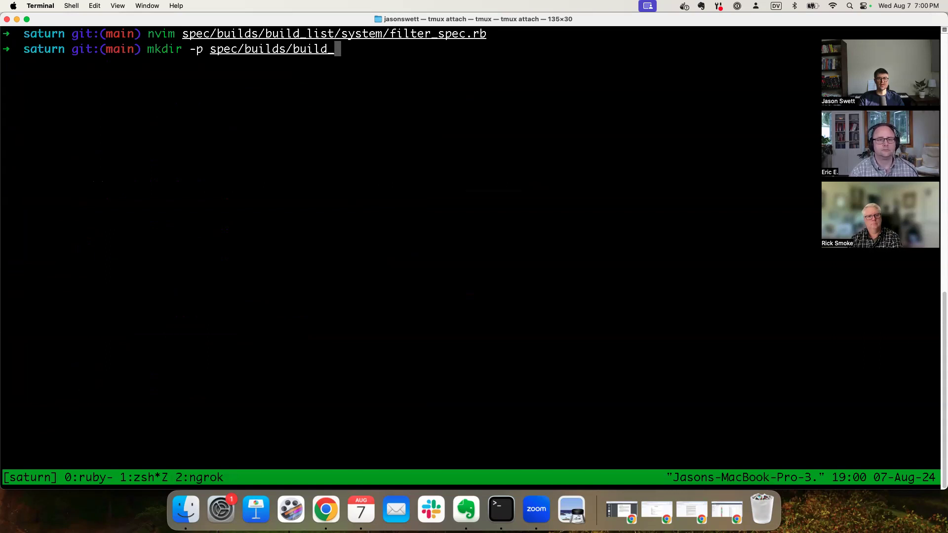
pyautogui.write('list/')
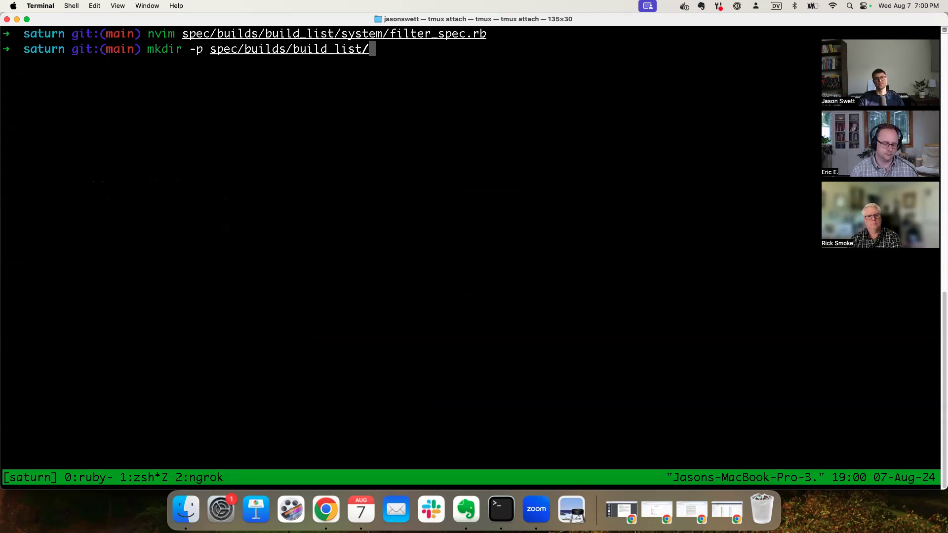
pyautogui.write('bu')
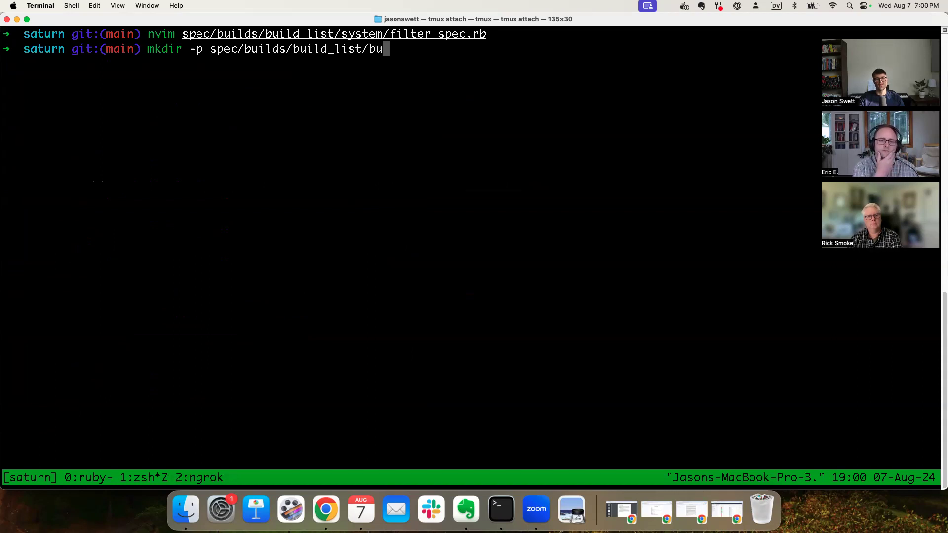
pyautogui.write('ld')
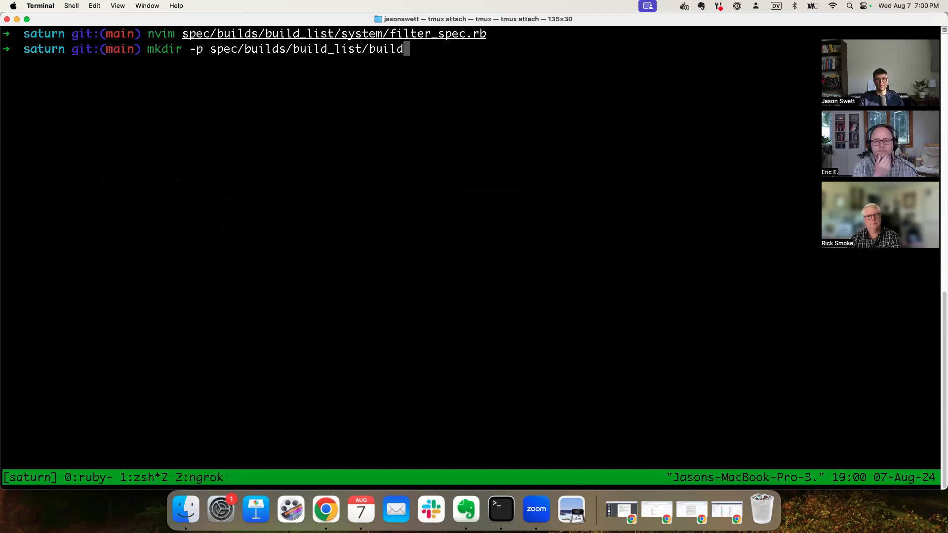
pyautogui.write('_filter')
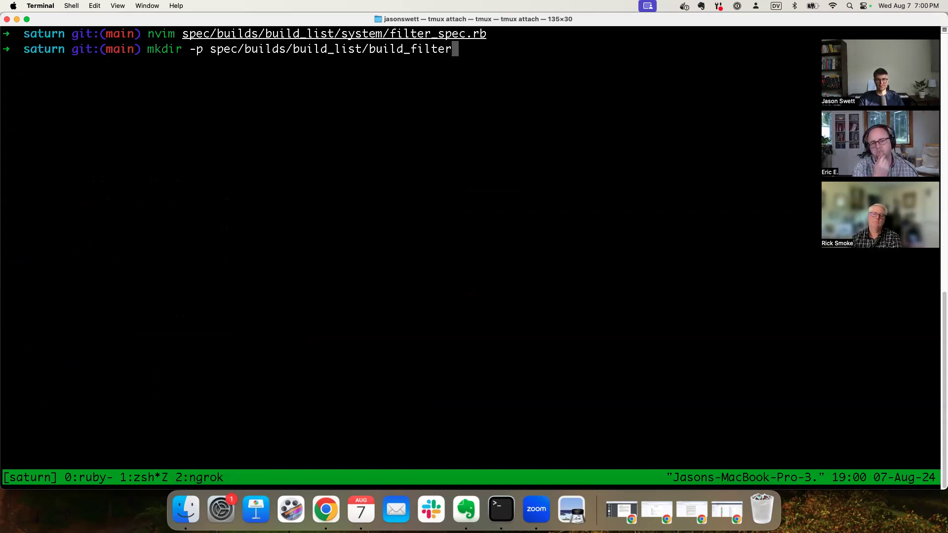
pyautogui.write('/')
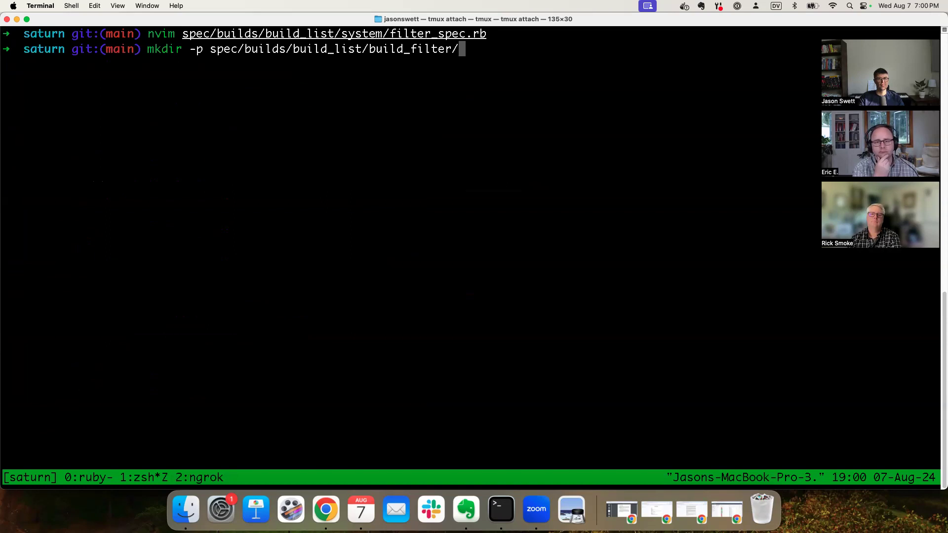
pyautogui.write('system')
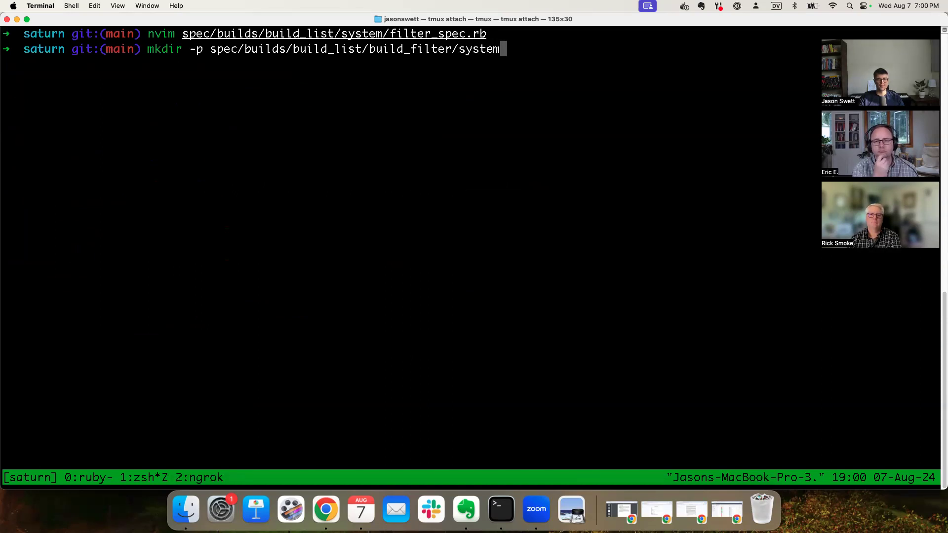
pyautogui.press('Return')
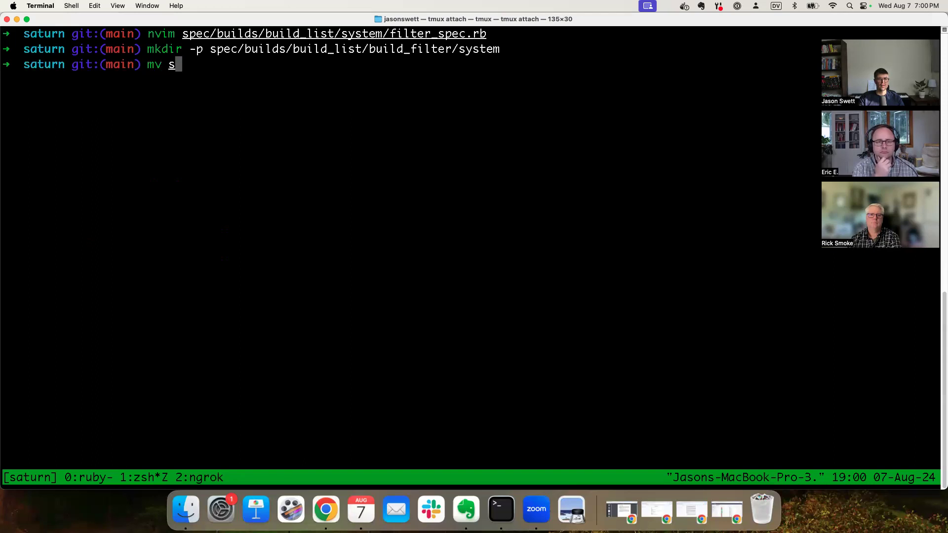
# - Move filter_spec.rb into build_filter/system as branch_spec.rb and commit the move
pyautogui.write('pec/builds/build_list/system/filter_spec.rb')
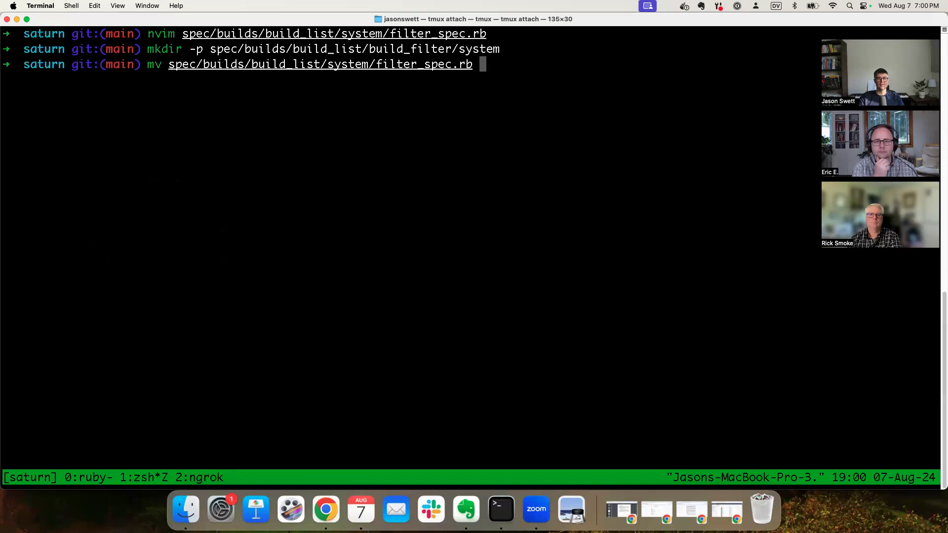
pyautogui.write('s/b/b/b')
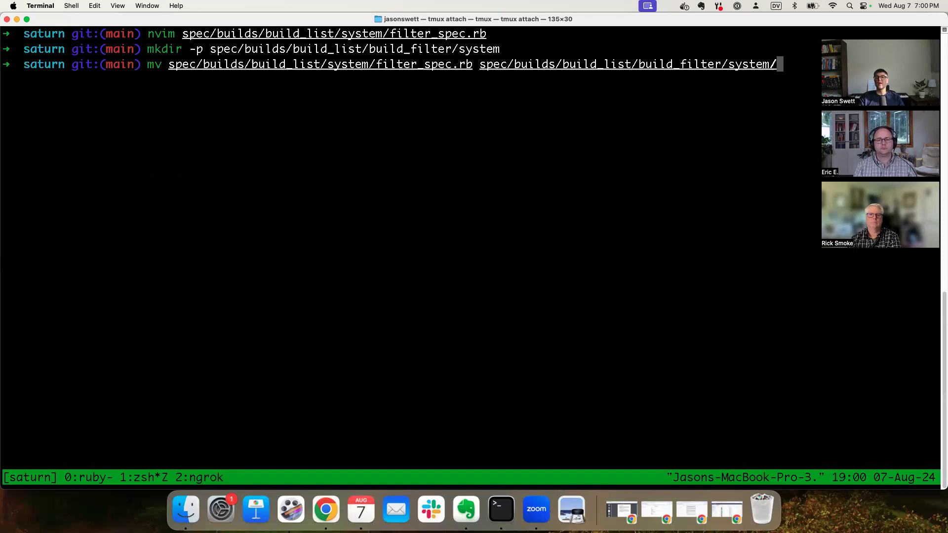
pyautogui.write('branch_')
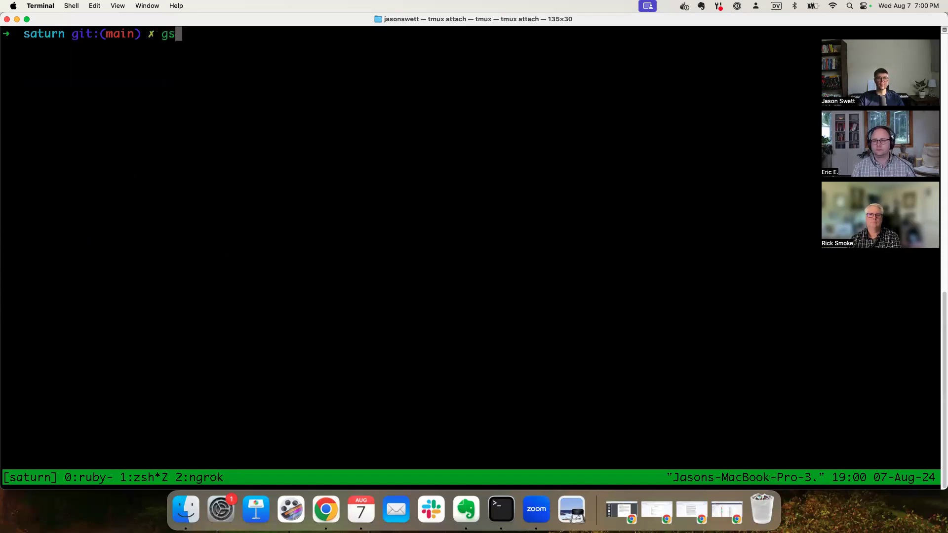
pyautogui.press('Return')
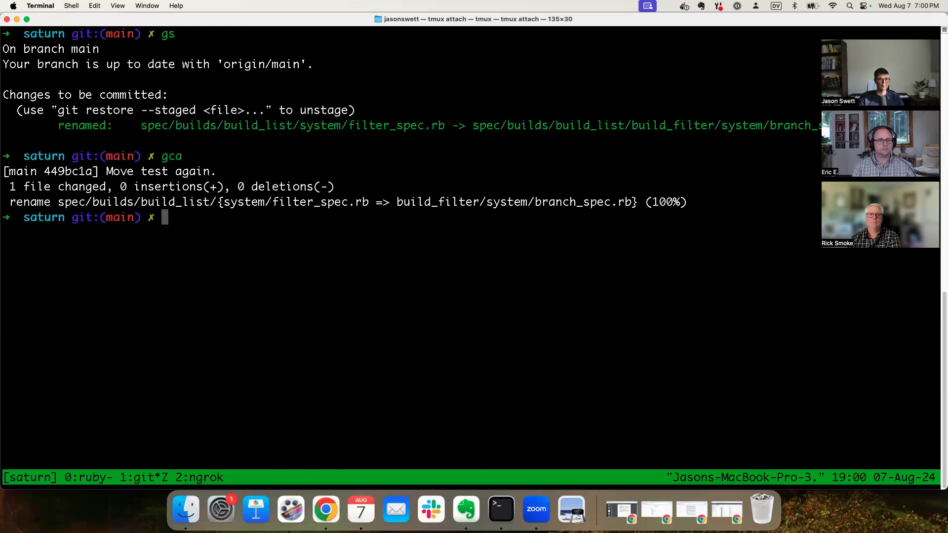
pyautogui.write('nvim')
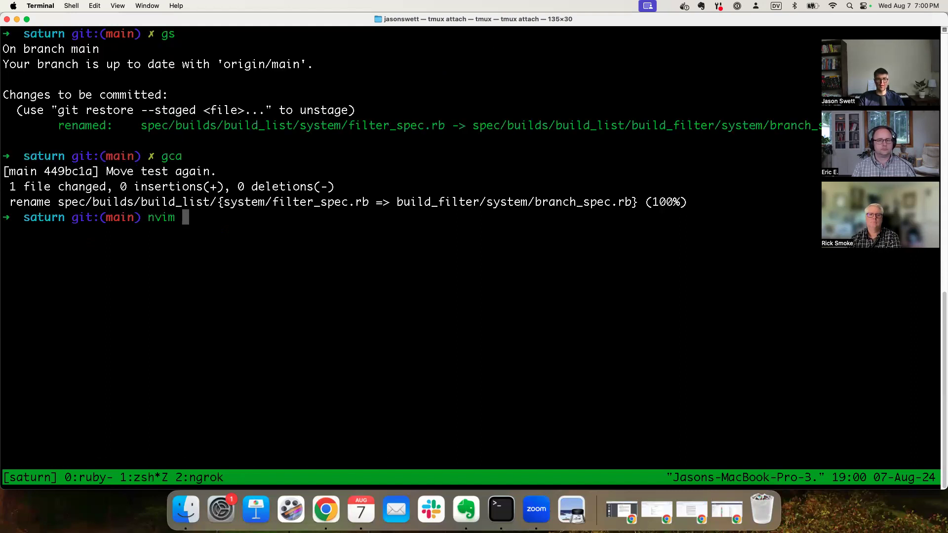
pyautogui.write('s/')
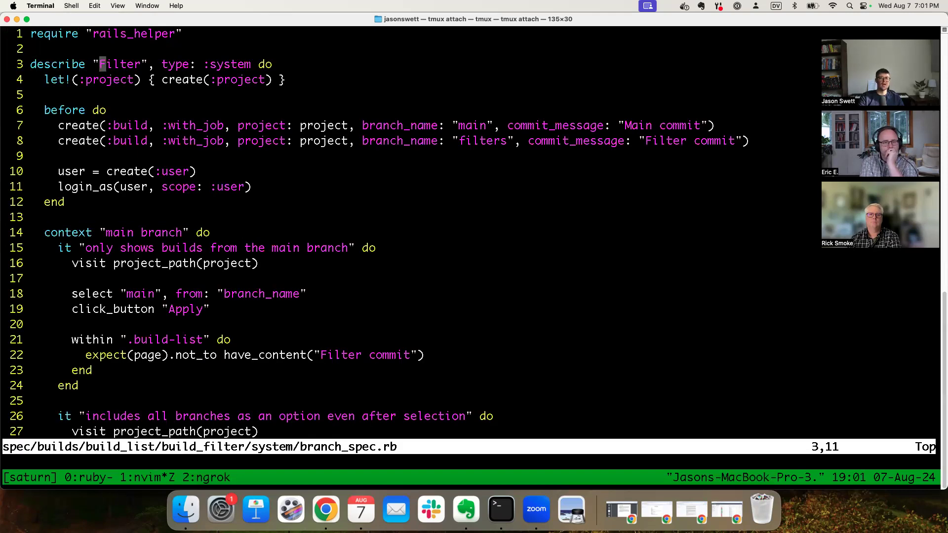
# - Rename describe "Filter" to "Branch filtering", commit as 'Fix test description.', and retype the nvim command
pyautogui.write('Branch')
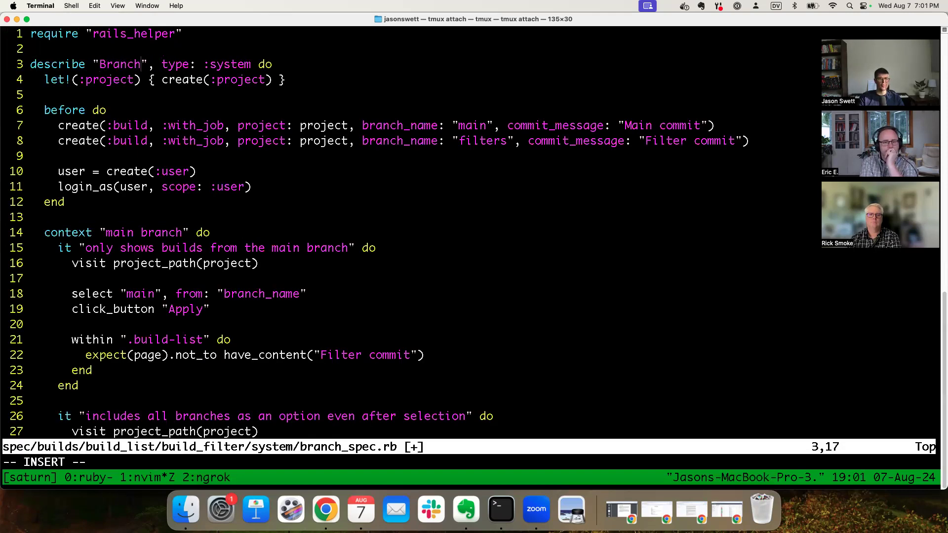
pyautogui.write('filtering')
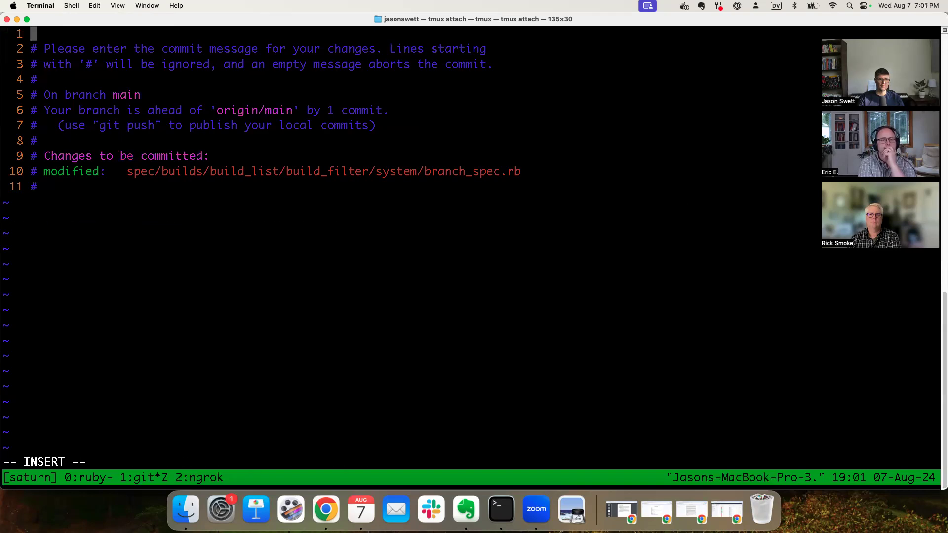
pyautogui.write('Fix test descri')
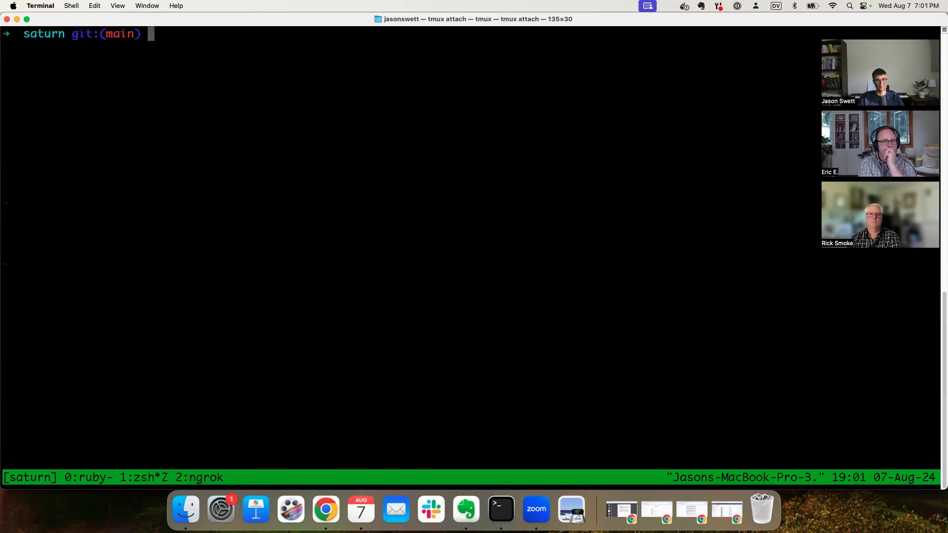
pyautogui.write('nvim spec/builds/build_list/build_filter/system/branch_spec.rb')
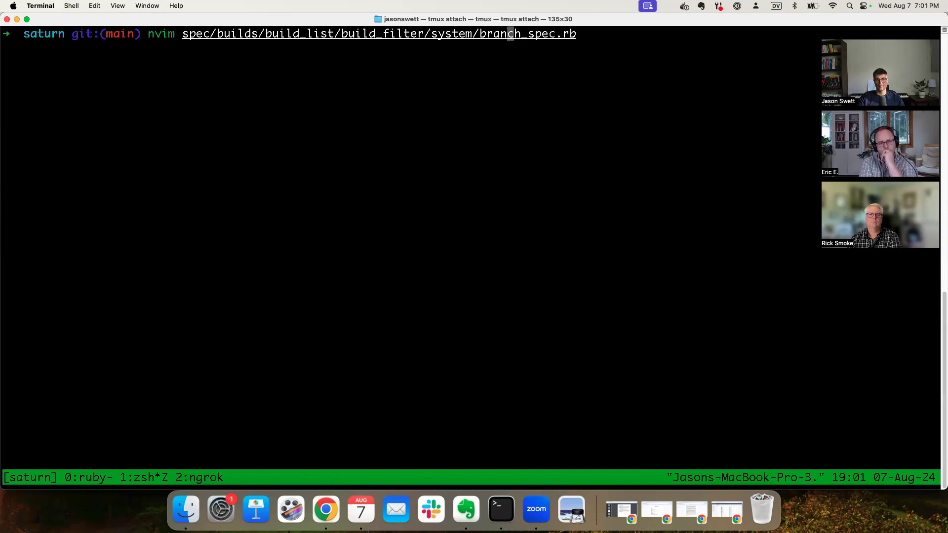
# - Open branch_spec.rb beside a new status_spec.rb and paste the spec header into it
pyautogui.write('{')
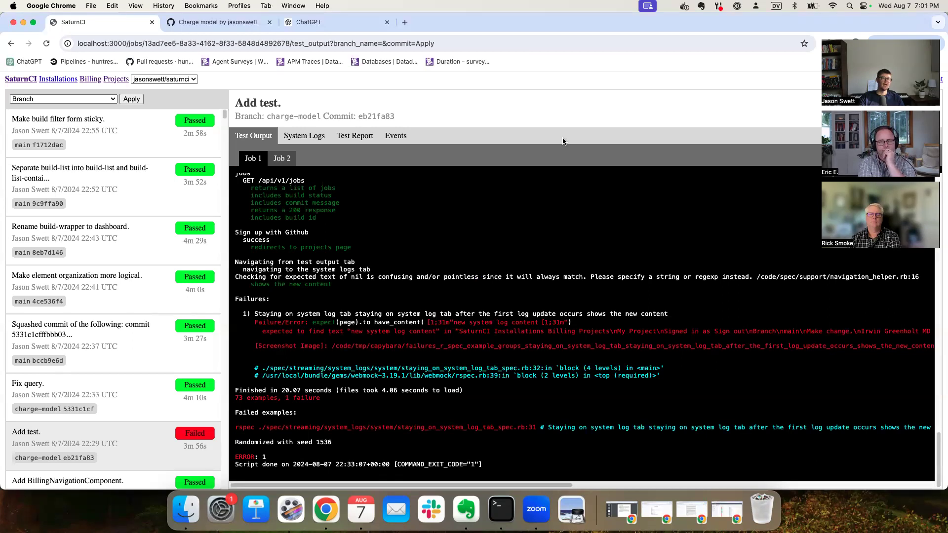
pyautogui.click(500, 509)
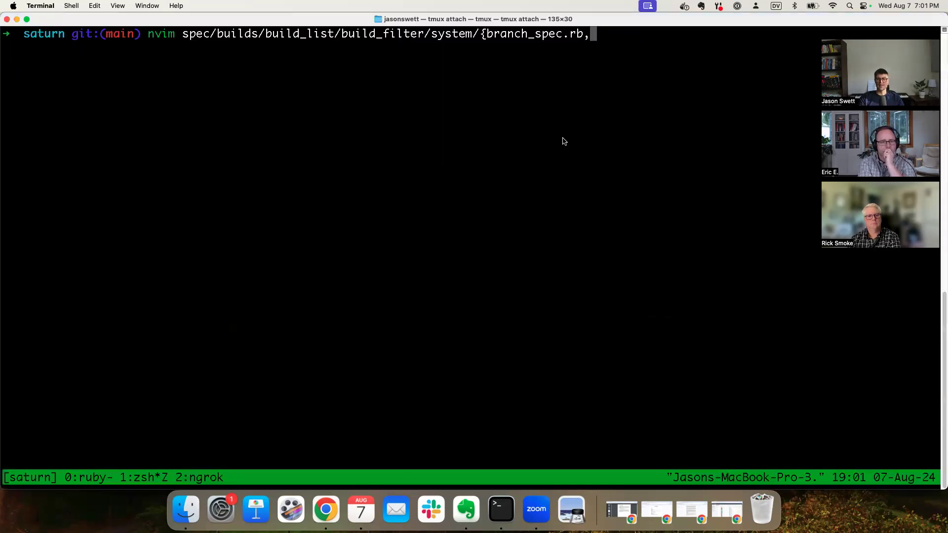
pyautogui.write('status_spec')
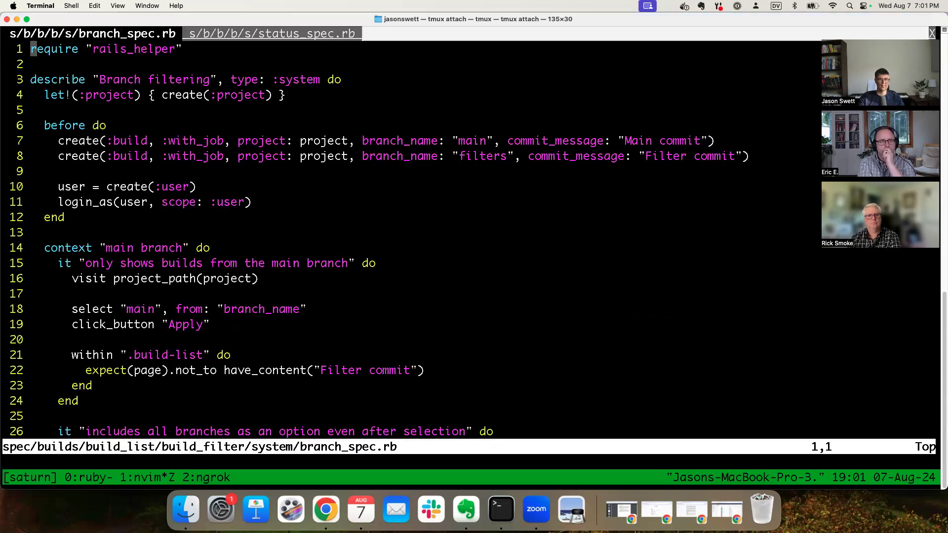
pyautogui.click(272, 33)
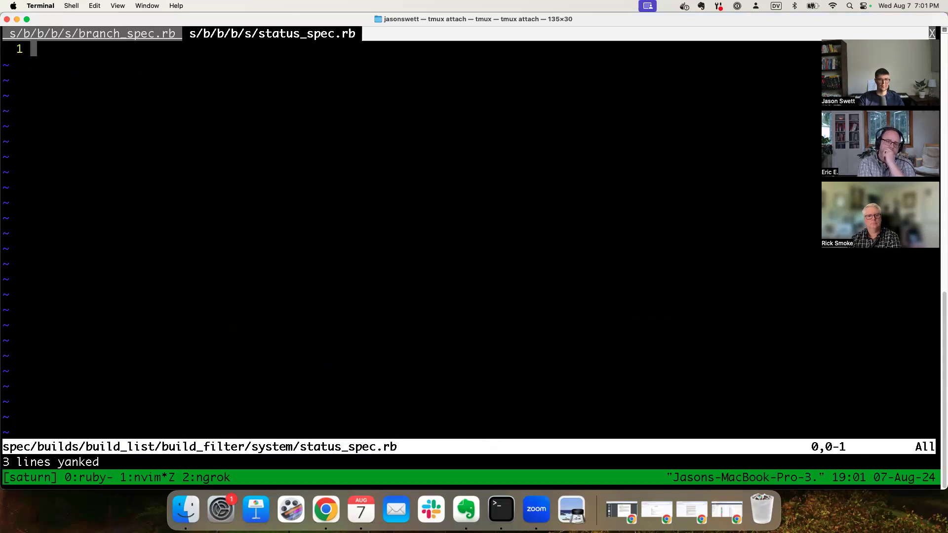
pyautogui.press('p')
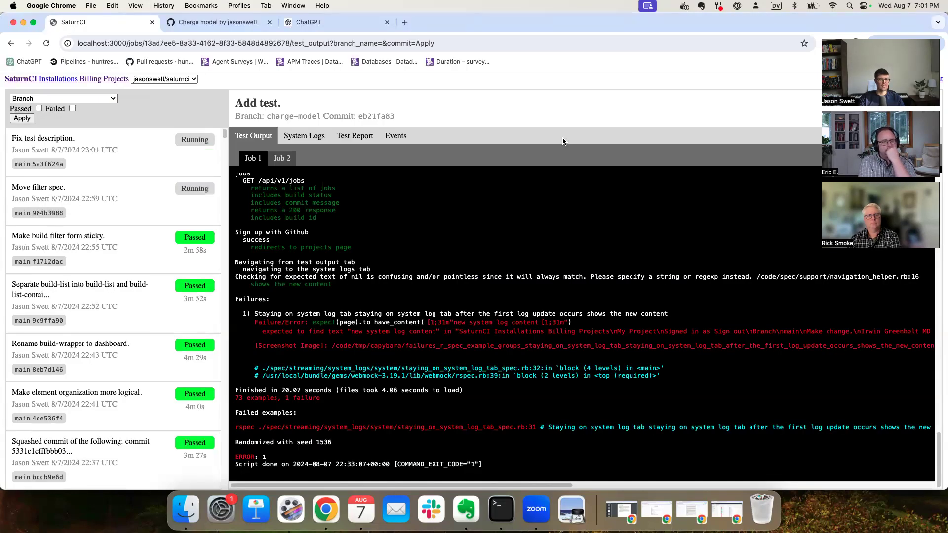
pyautogui.click(501, 509)
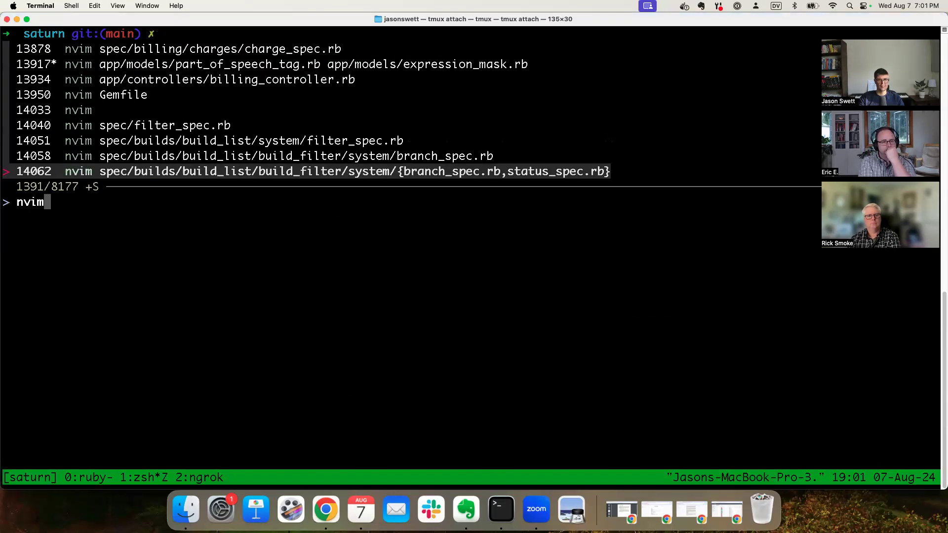
pyautogui.press('Return')
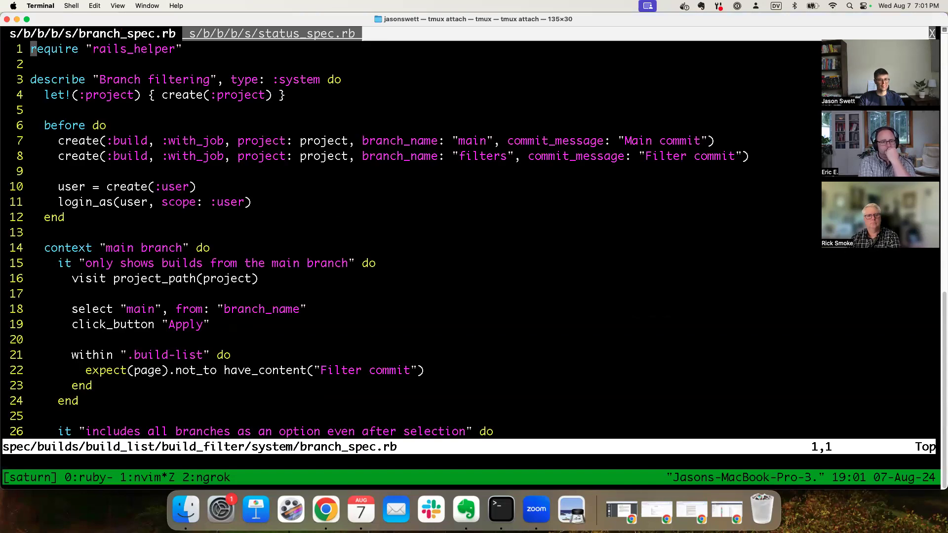
# - Outline a 'builds only' context in status_spec.rb with comments creating a passed and a failed build
pyautogui.click(270, 33)
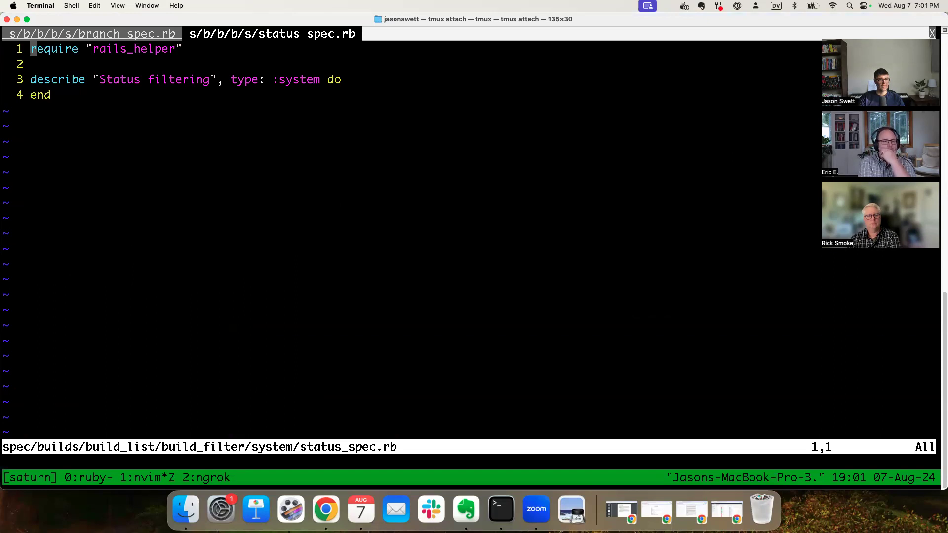
pyautogui.write('cont')
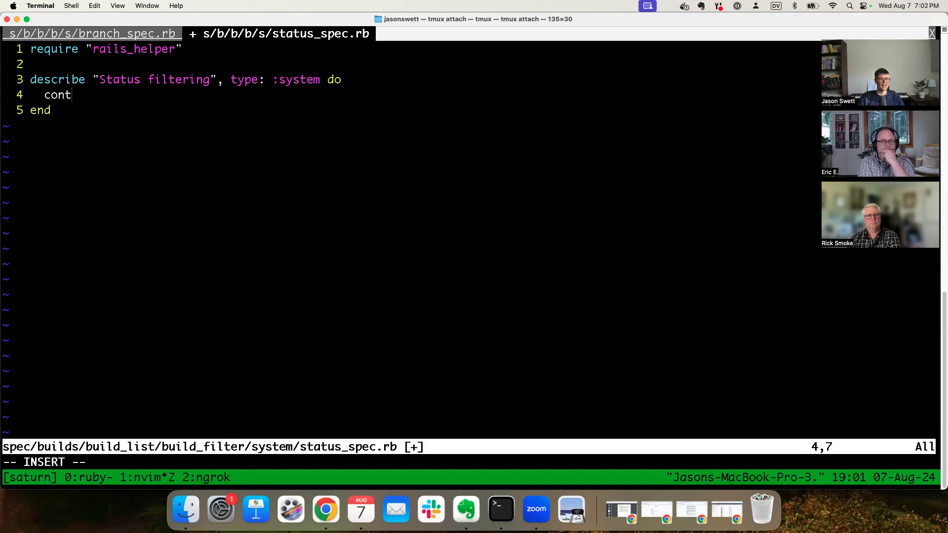
pyautogui.click(326, 509)
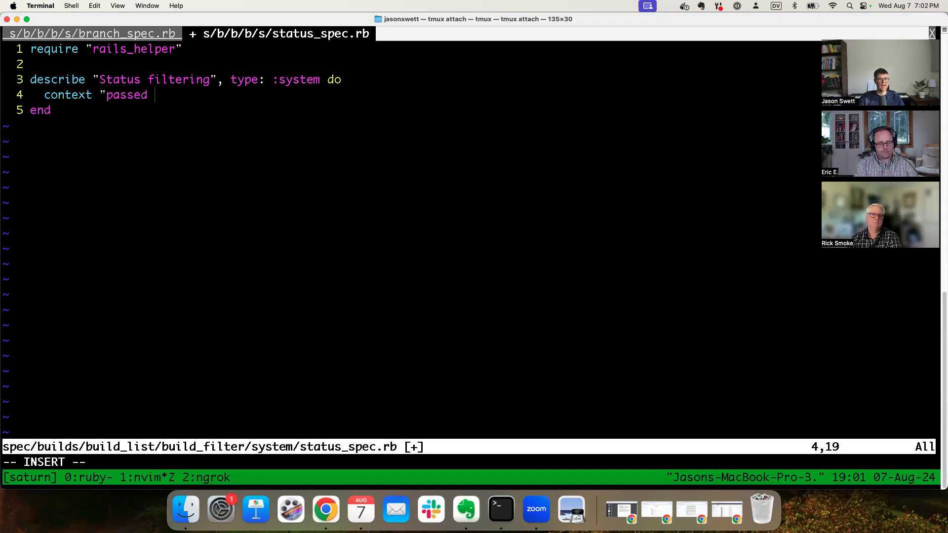
pyautogui.write('builds only" do')
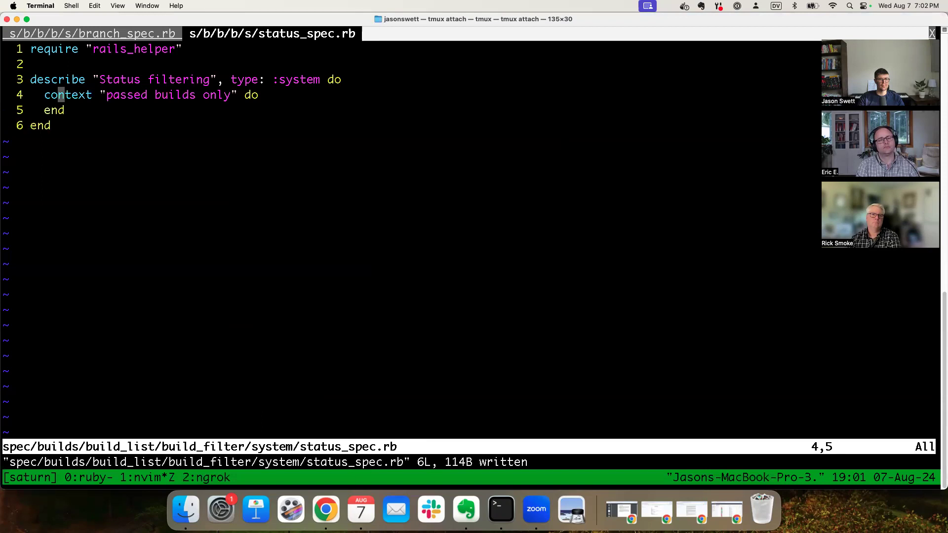
pyautogui.write('it')
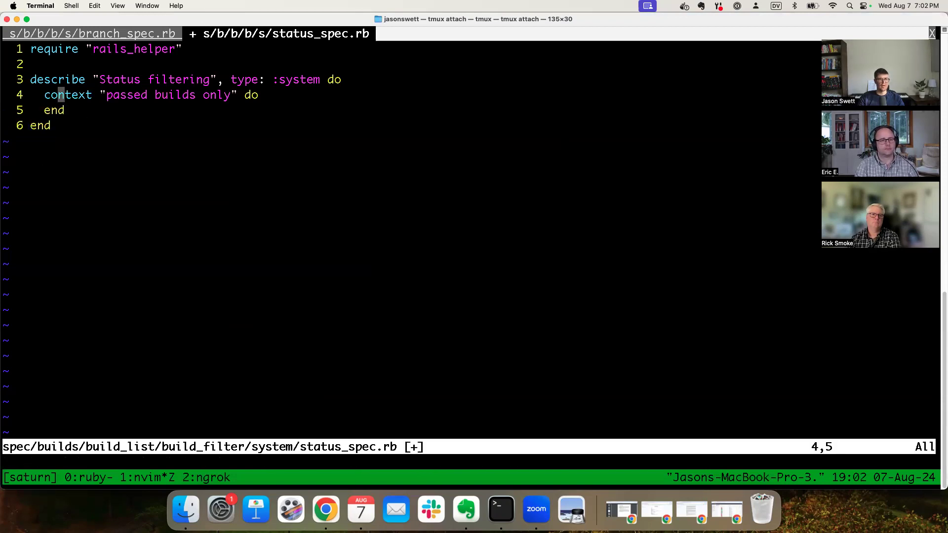
pyautogui.write('# create')
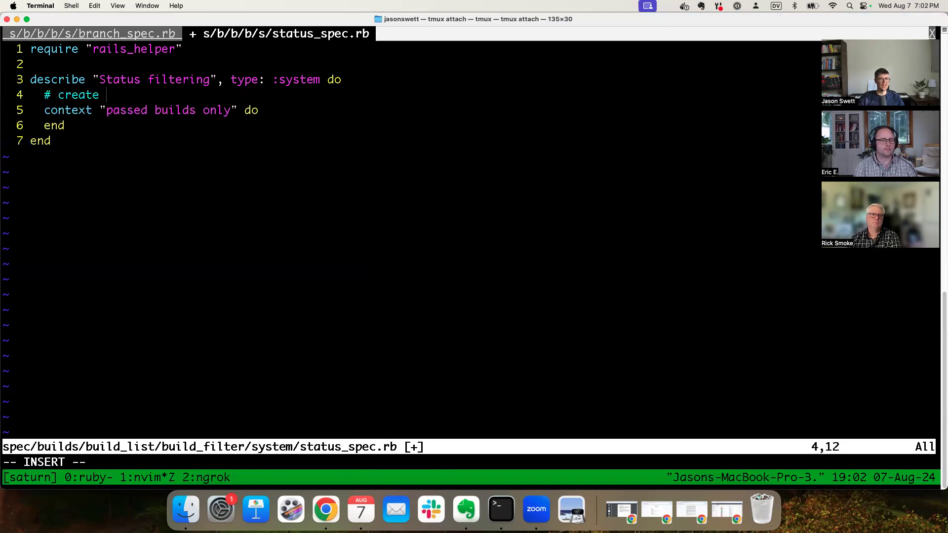
pyautogui.write('a passe')
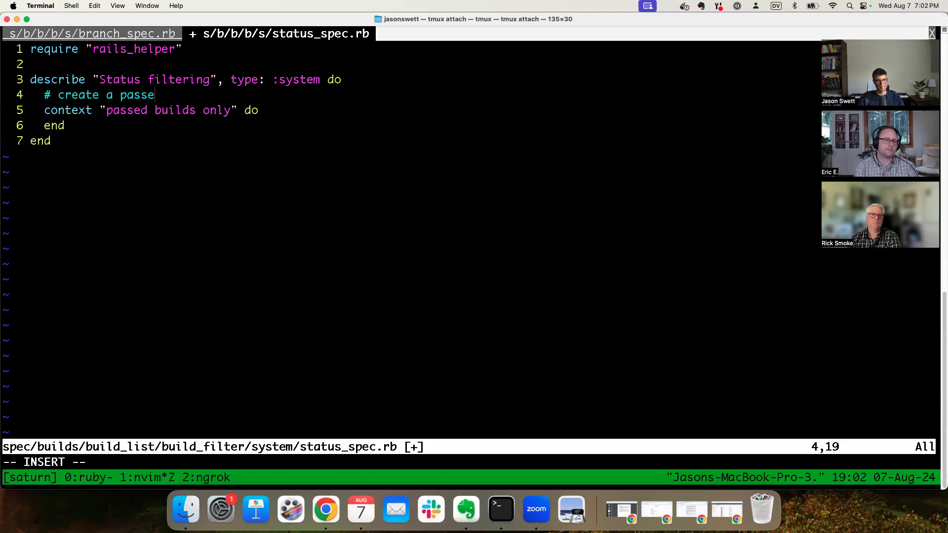
pyautogui.write('d build')
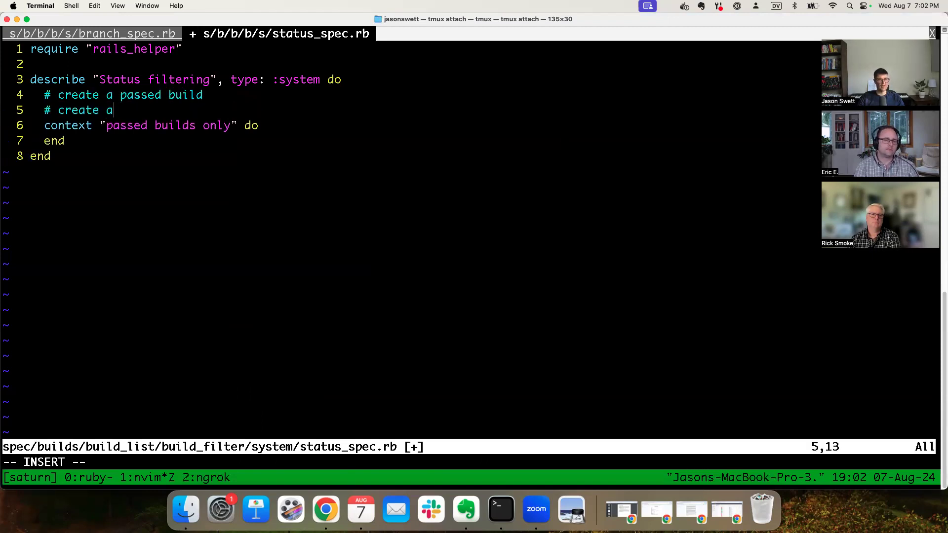
pyautogui.write('failed build')
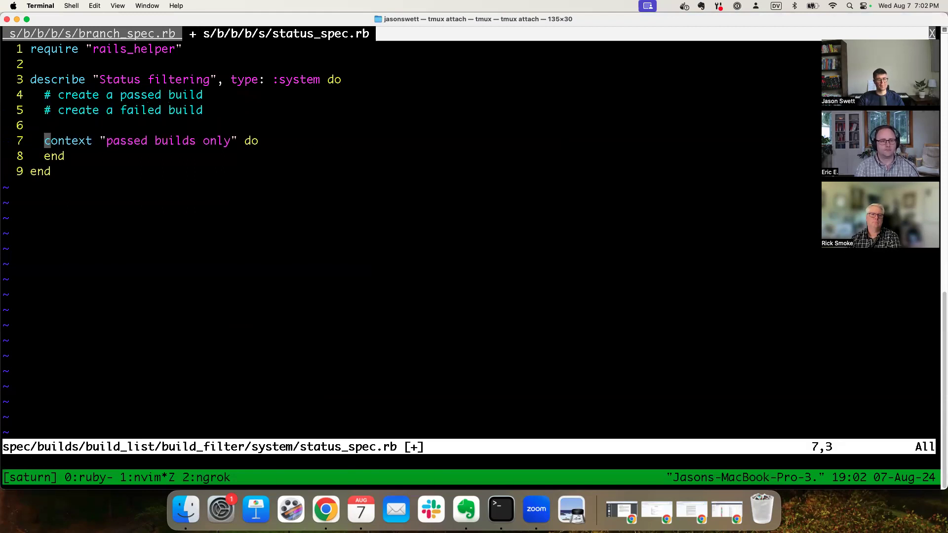
# - Add 'includes the passed build' and 'does not include' examples, then swap the copied wording to failed
pyautogui.write('it "')
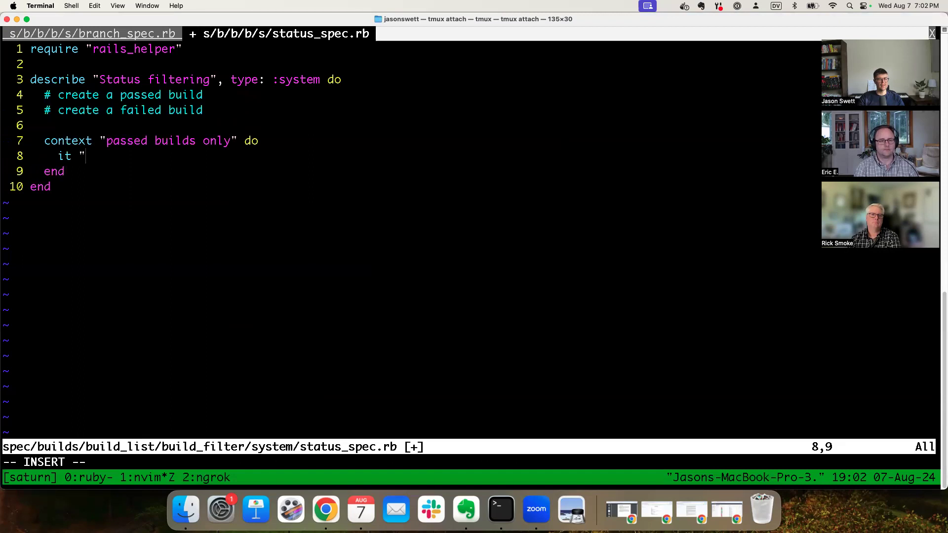
pyautogui.write('includes')
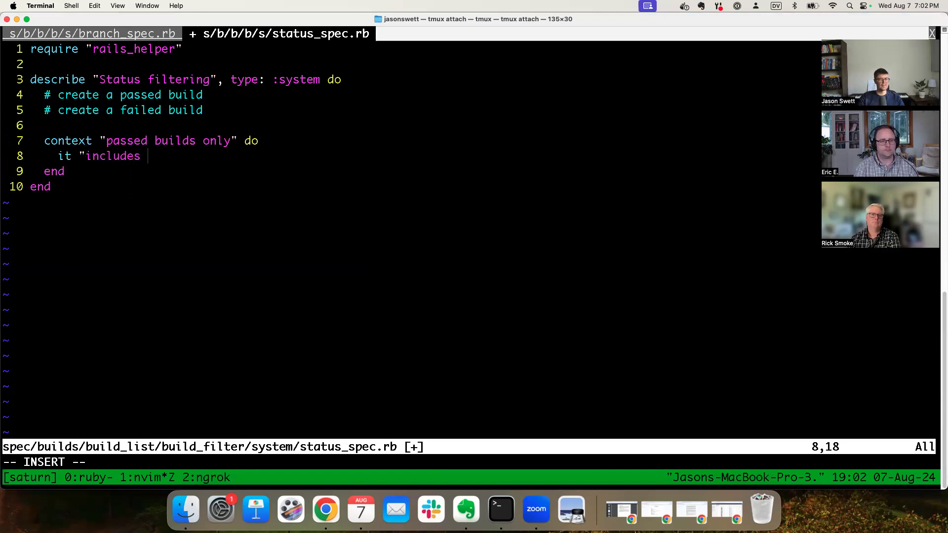
pyautogui.write('the passed build"')
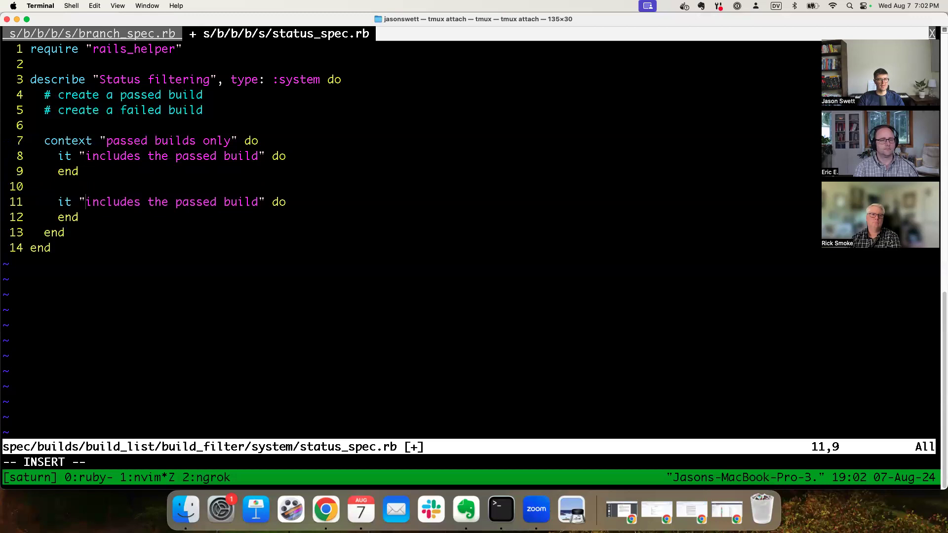
pyautogui.write('does not')
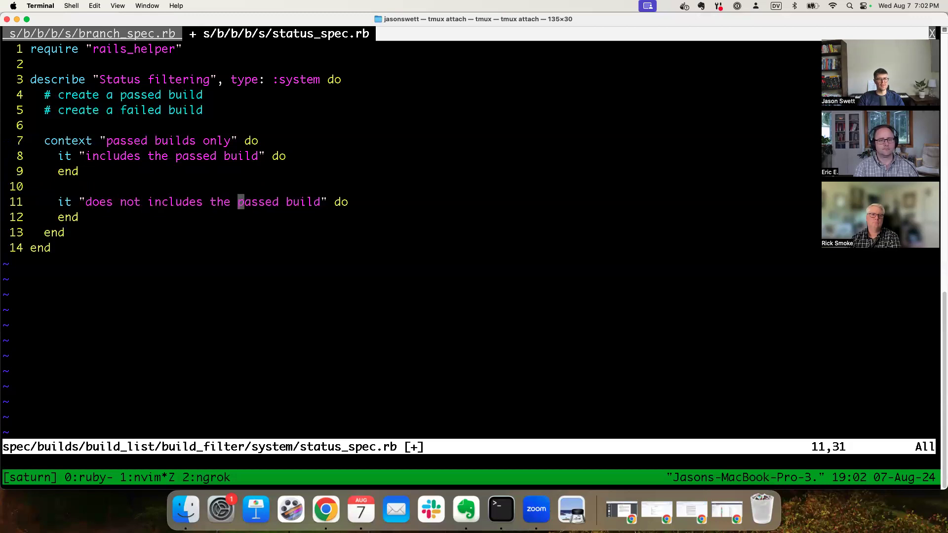
pyautogui.write('failed')
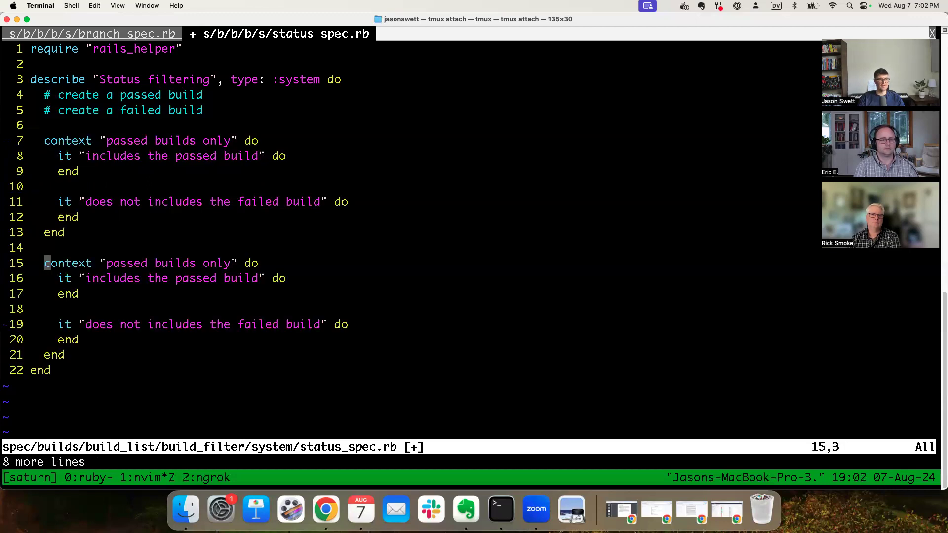
pyautogui.write('failed')
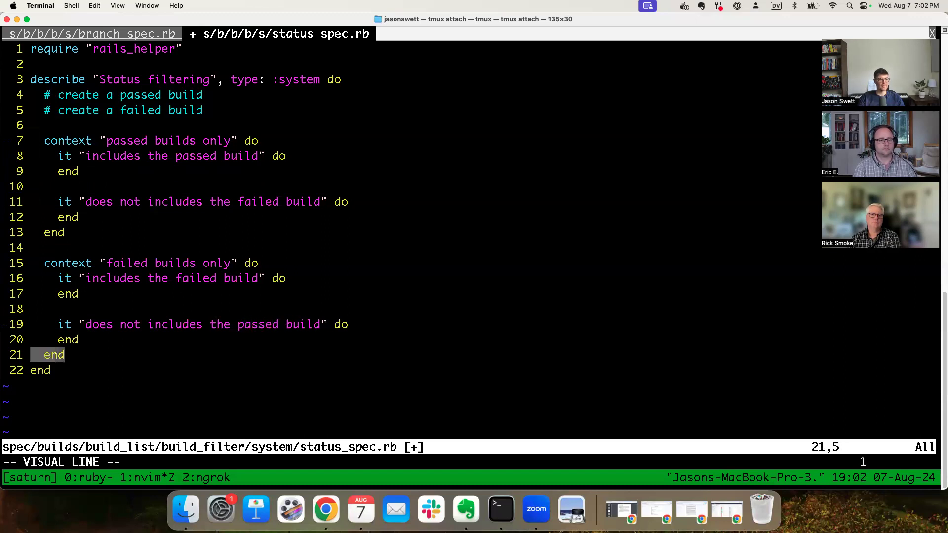
# - Paste a copy of the context renamed 'passed and failed builds' and save status_spec.rb
pyautogui.press('y')
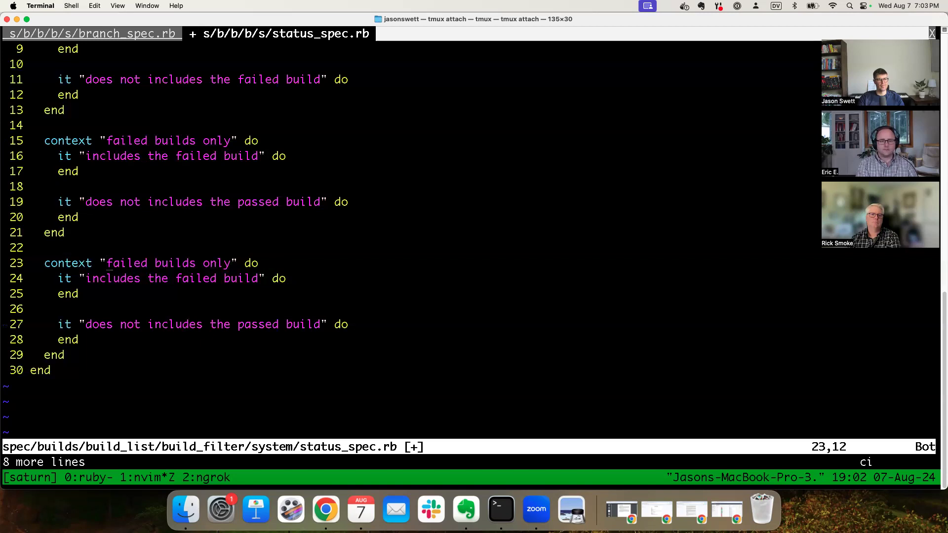
pyautogui.write('passed')
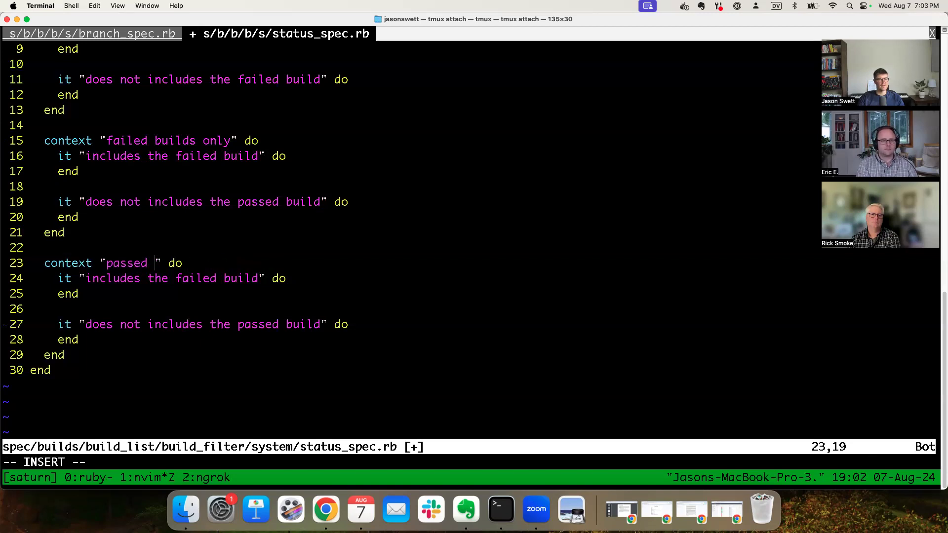
pyautogui.write('and failed builds')
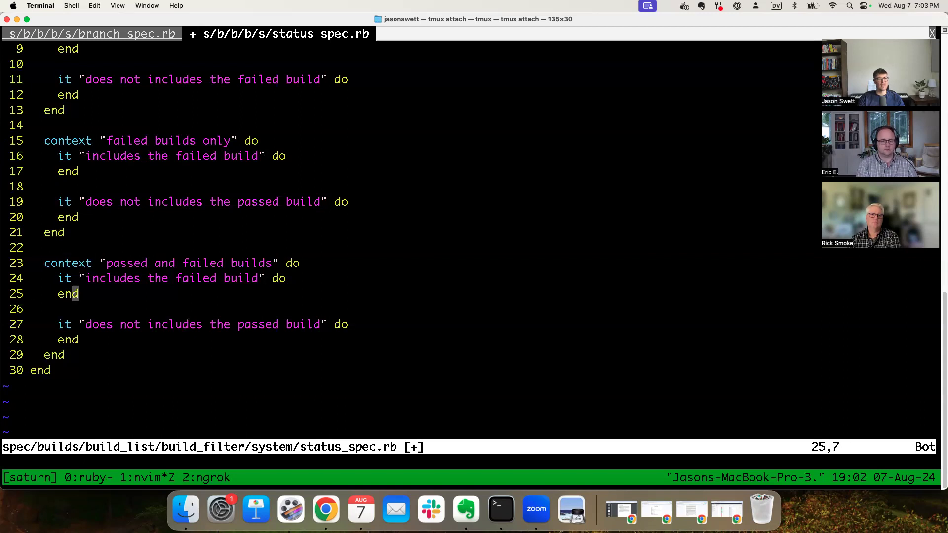
pyautogui.press('d')
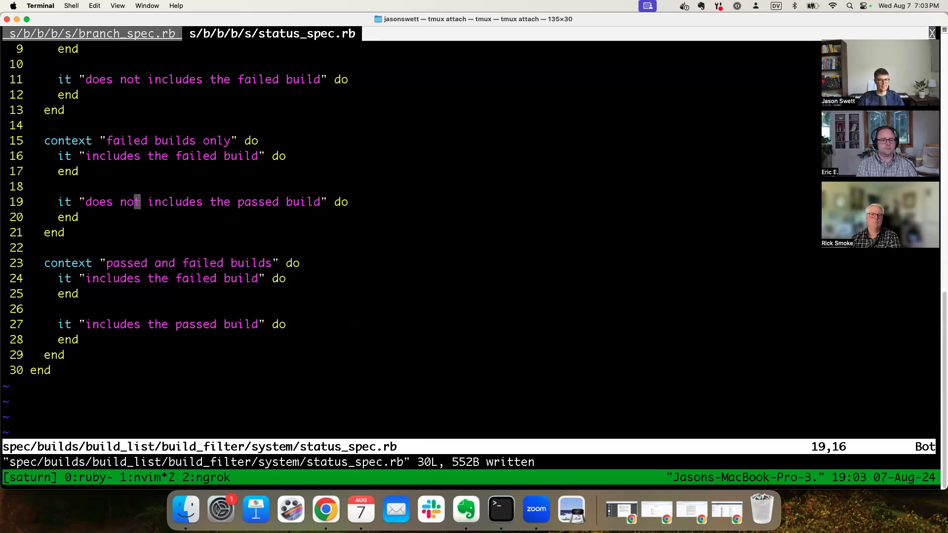
pyautogui.press('gg')
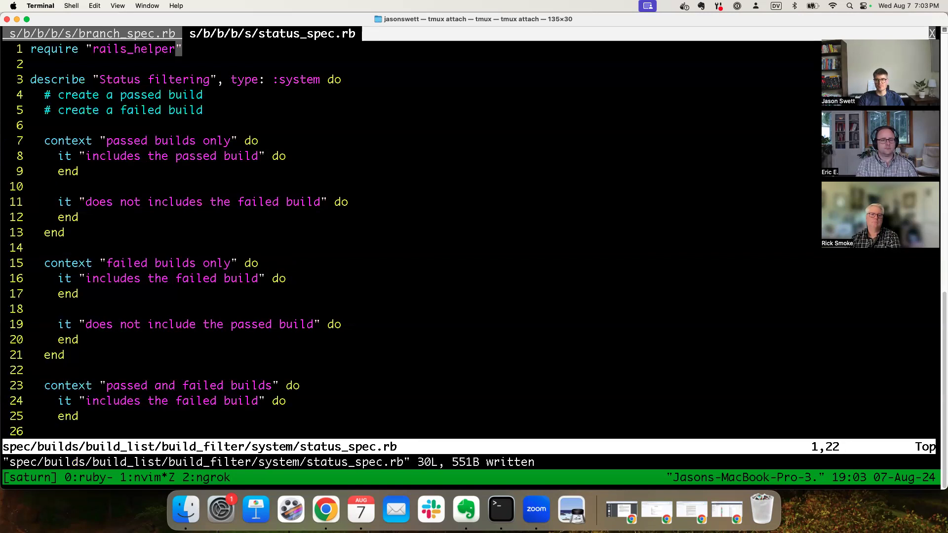
pyautogui.press('0')
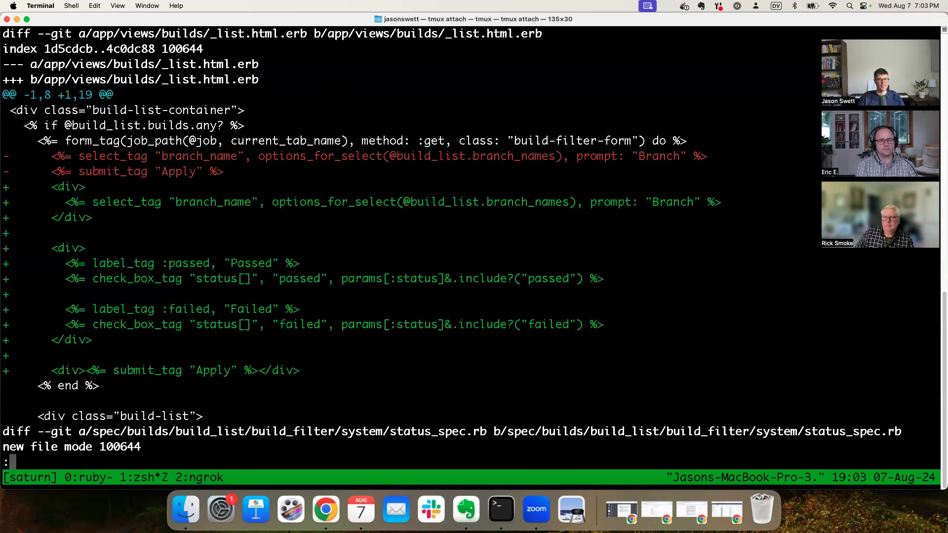
# - Scroll the git diff to the end, quit the pager, and bring SaturnCI's build output forward
pyautogui.scroll(-3)
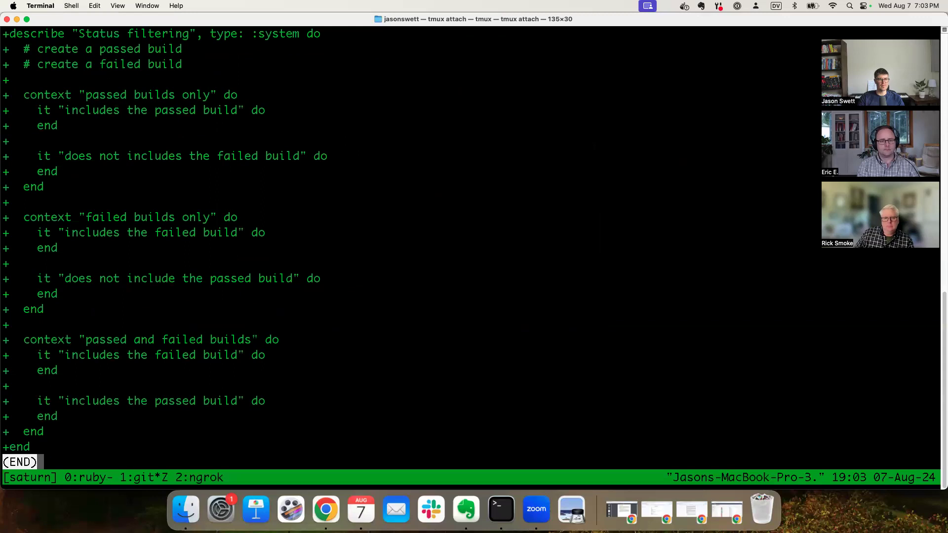
pyautogui.press('q')
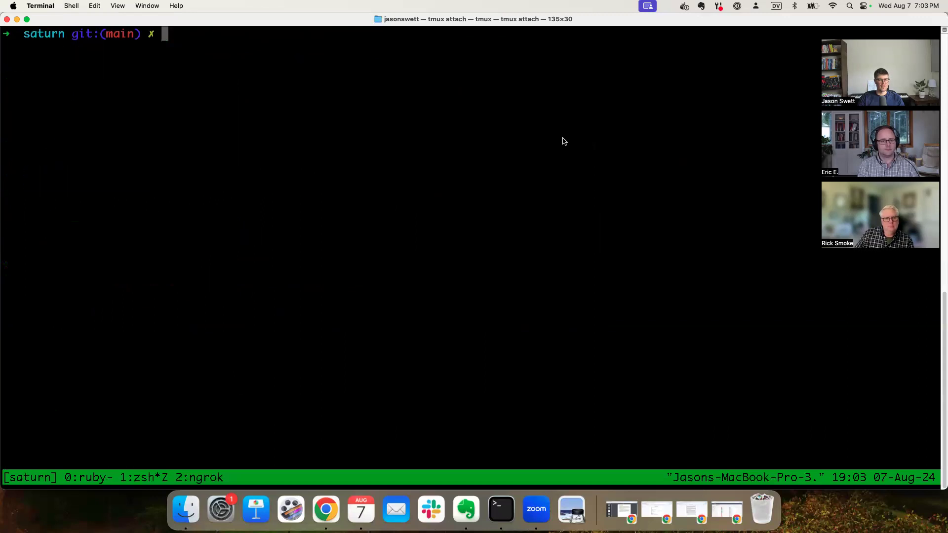
pyautogui.click(326, 509)
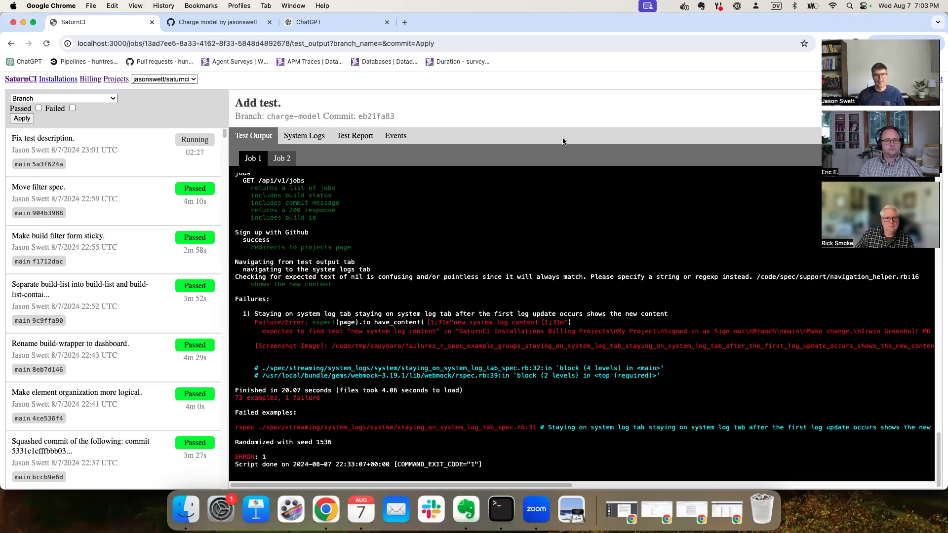
pyautogui.moveTo(438, 361)
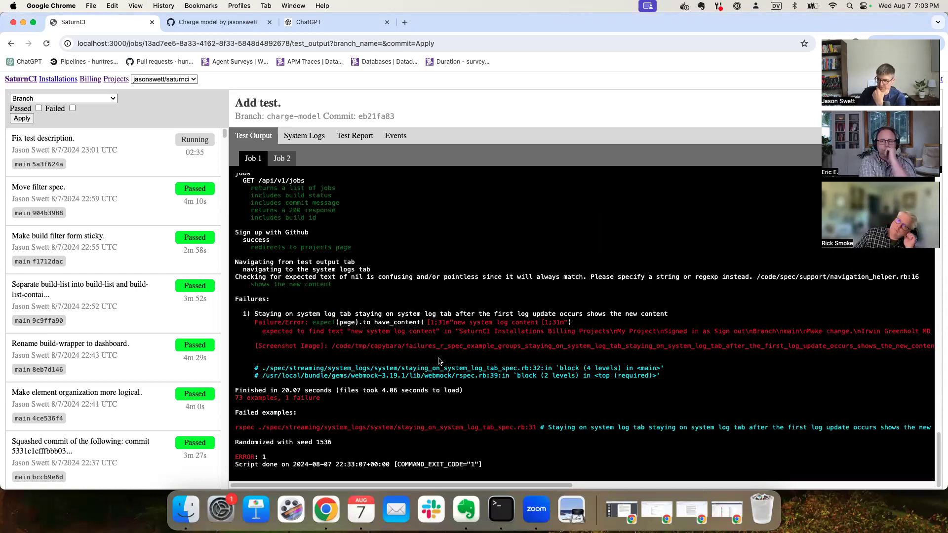
pyautogui.moveTo(429, 223)
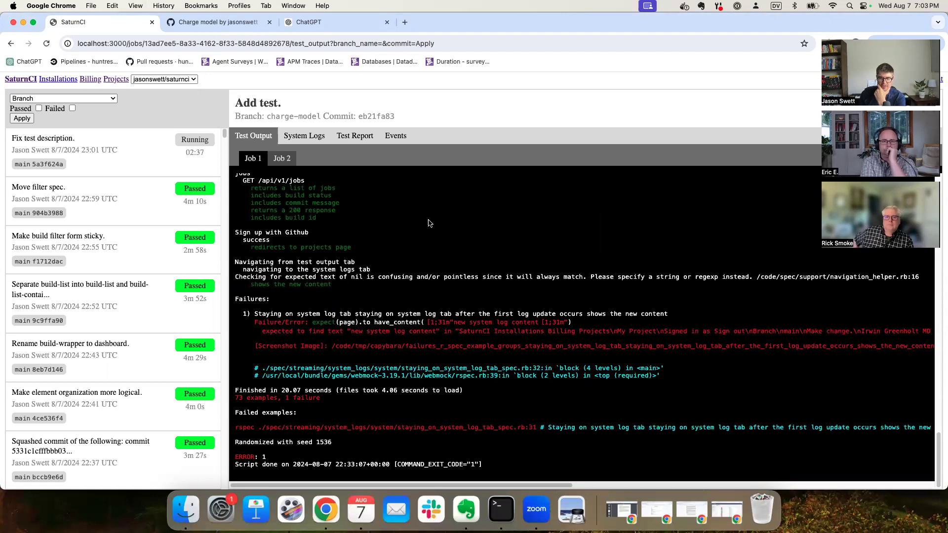
pyautogui.moveTo(495, 220)
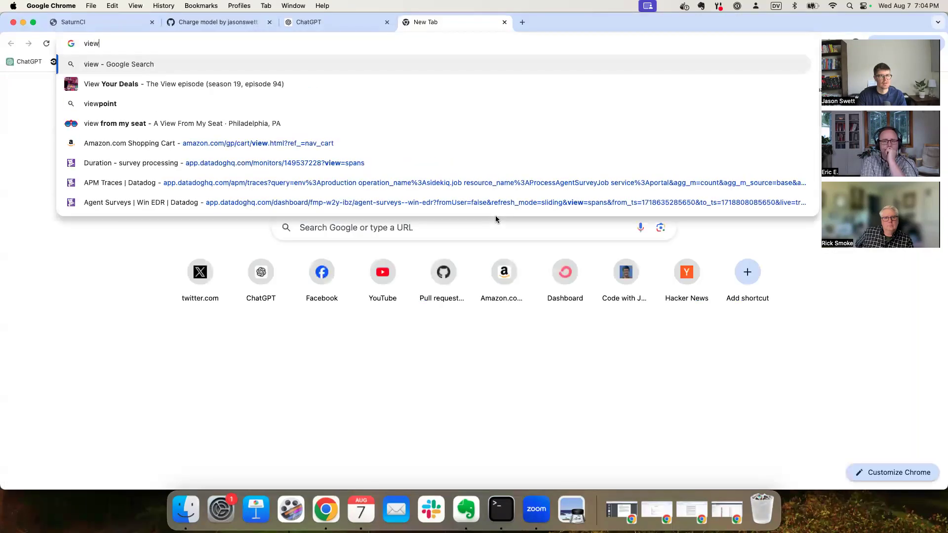
# - Search Google for ViewComponent and skim Jason Swett's 'The problem that ViewComponent solves for me'
pyautogui.write('component')
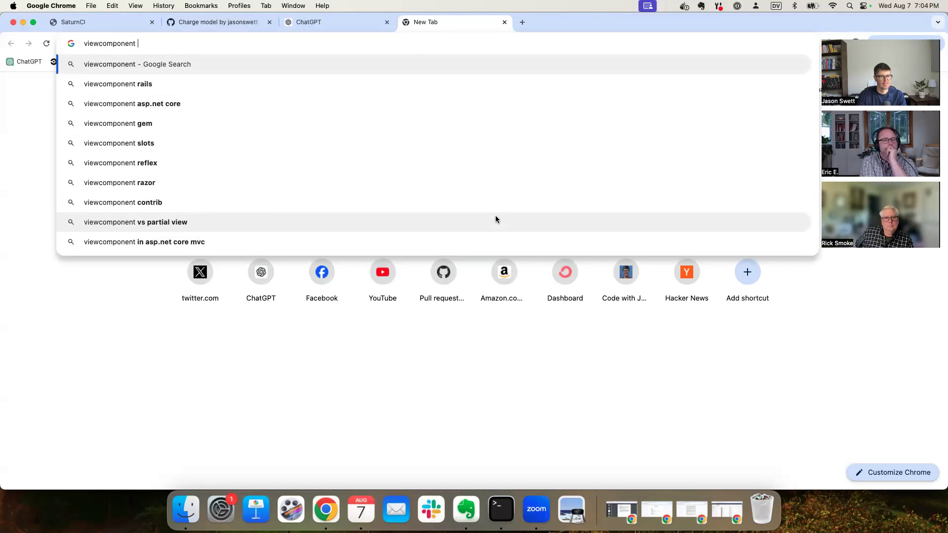
pyautogui.press('Return')
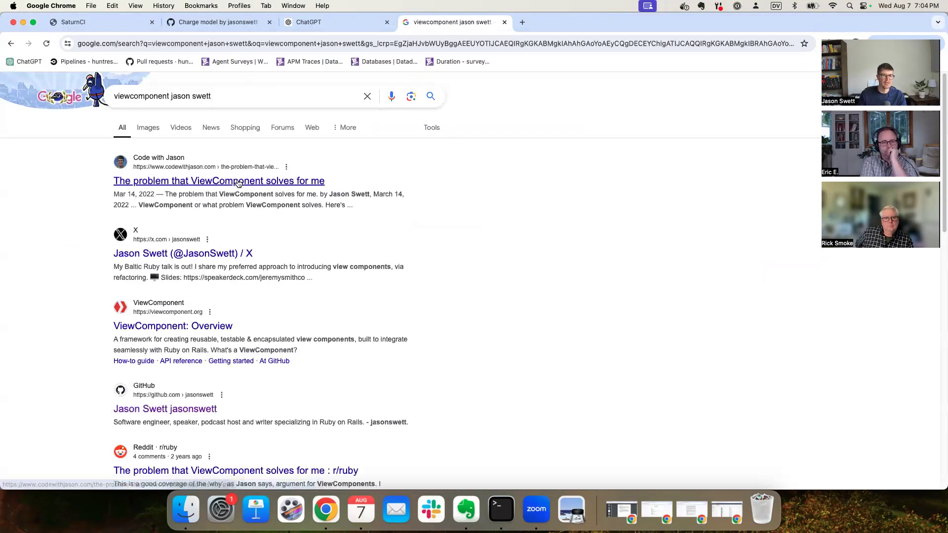
pyautogui.click(219, 180)
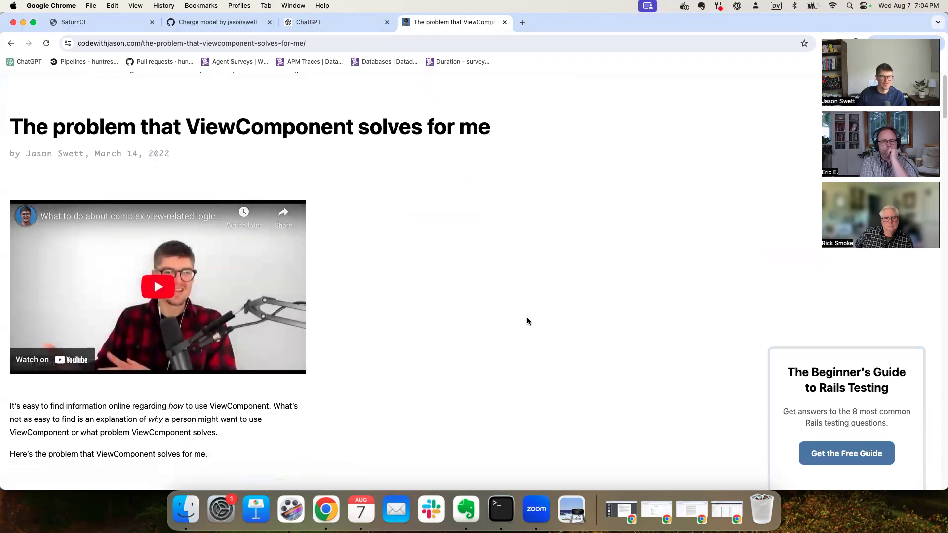
pyautogui.scroll(-3)
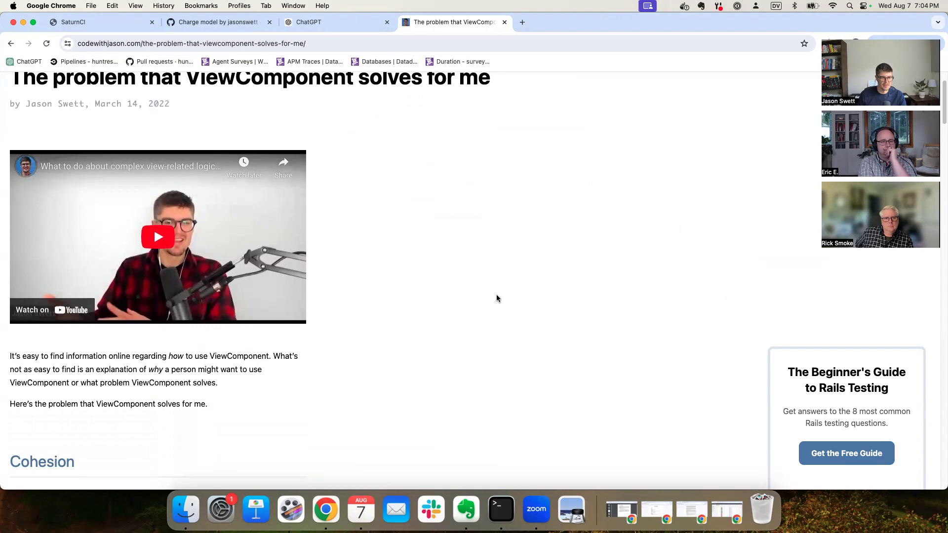
pyautogui.scroll(-3)
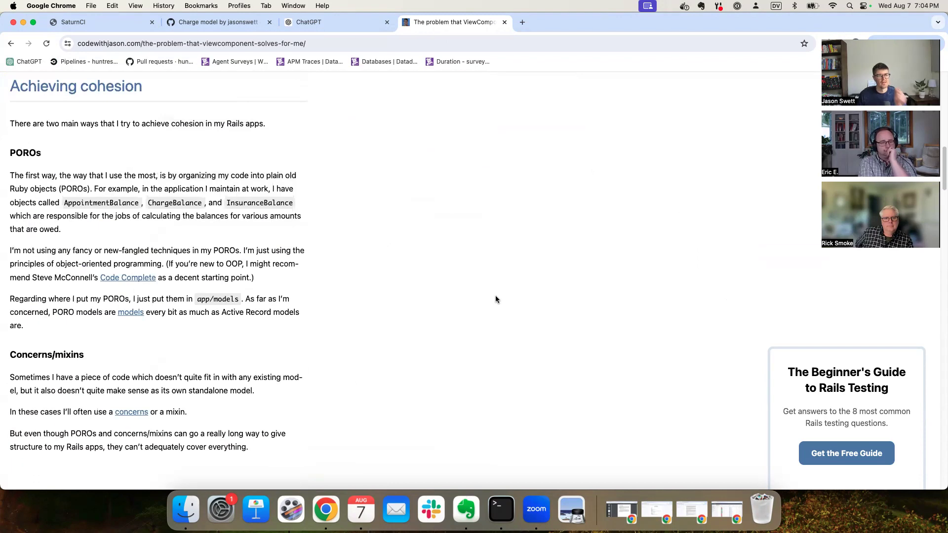
pyautogui.scroll(-3)
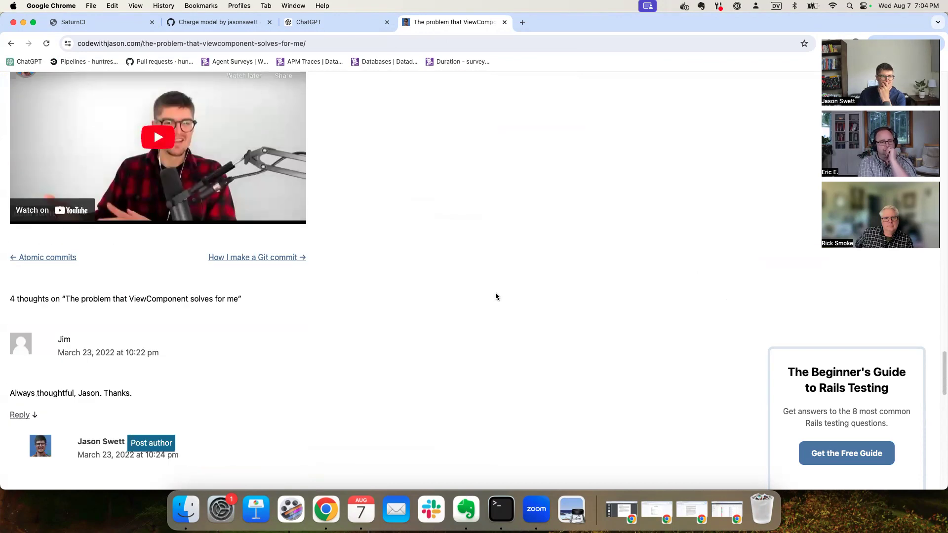
pyautogui.scroll(3)
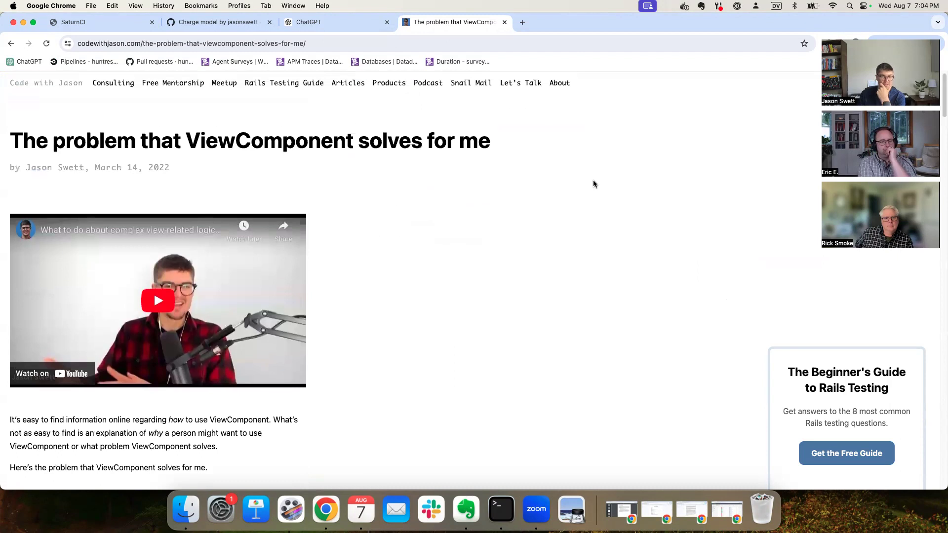
pyautogui.moveTo(421, 301)
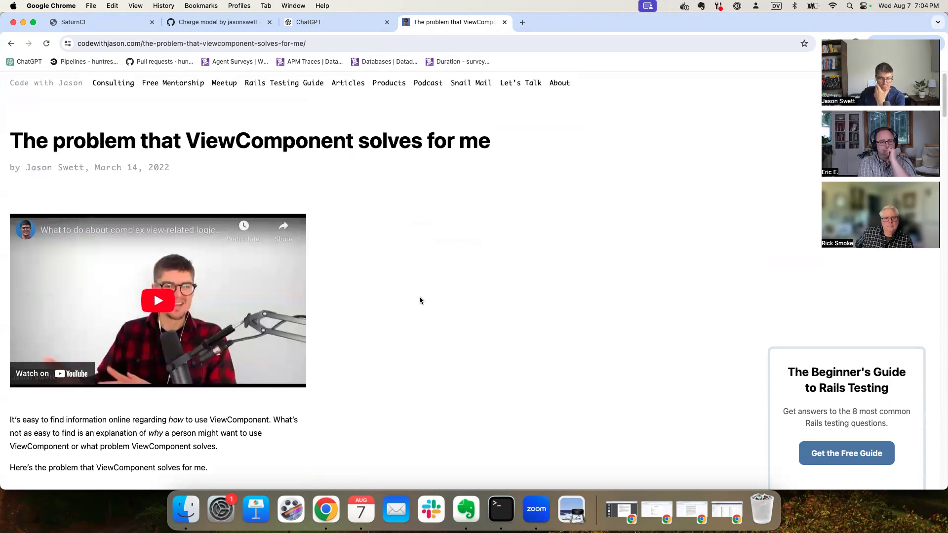
pyautogui.scroll(-3)
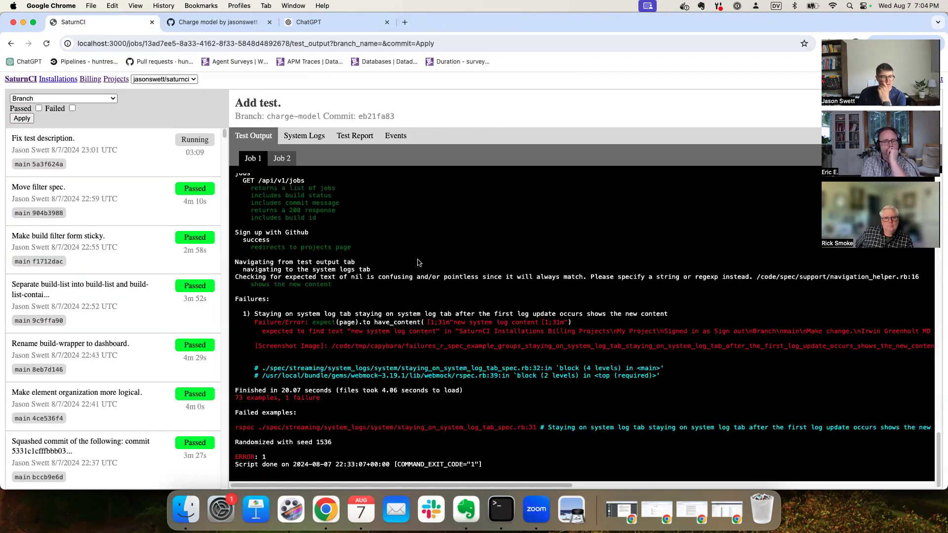
# - Scroll SaturnCI's build list down and back up, then click near the Passed filter checkbox
pyautogui.scroll(-3)
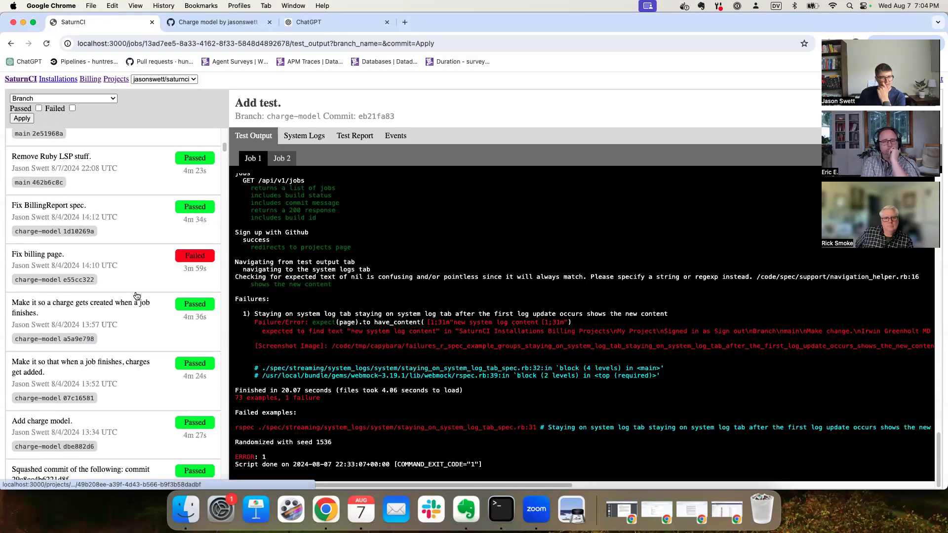
pyautogui.scroll(3)
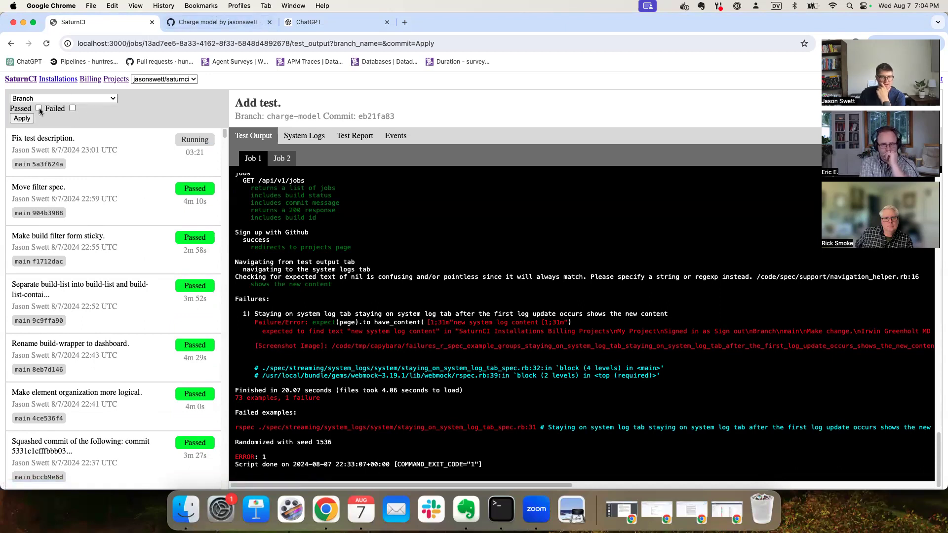
pyautogui.click(72, 108)
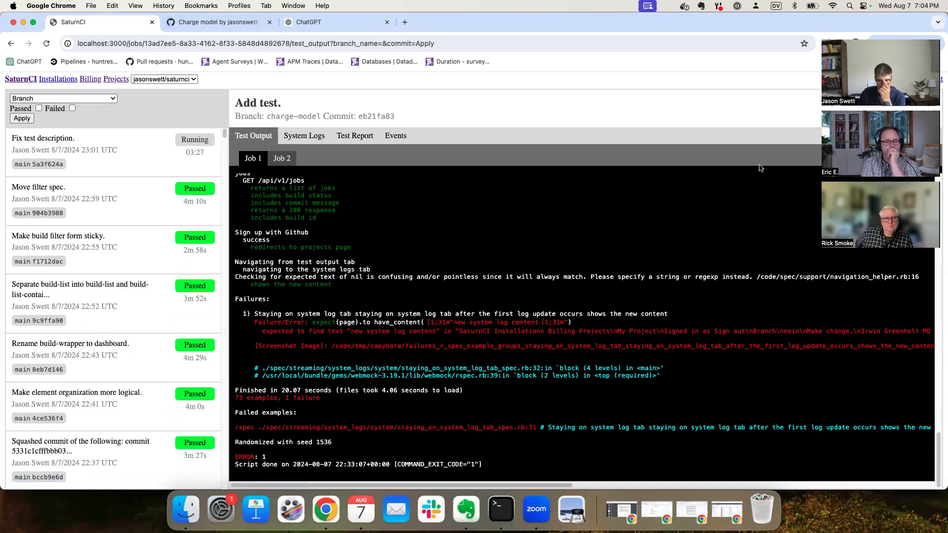
pyautogui.moveTo(325, 509)
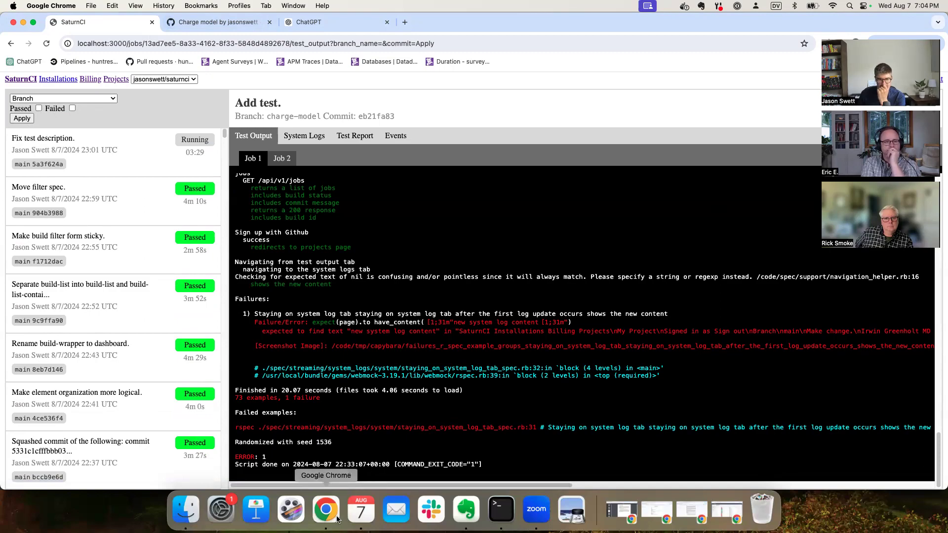